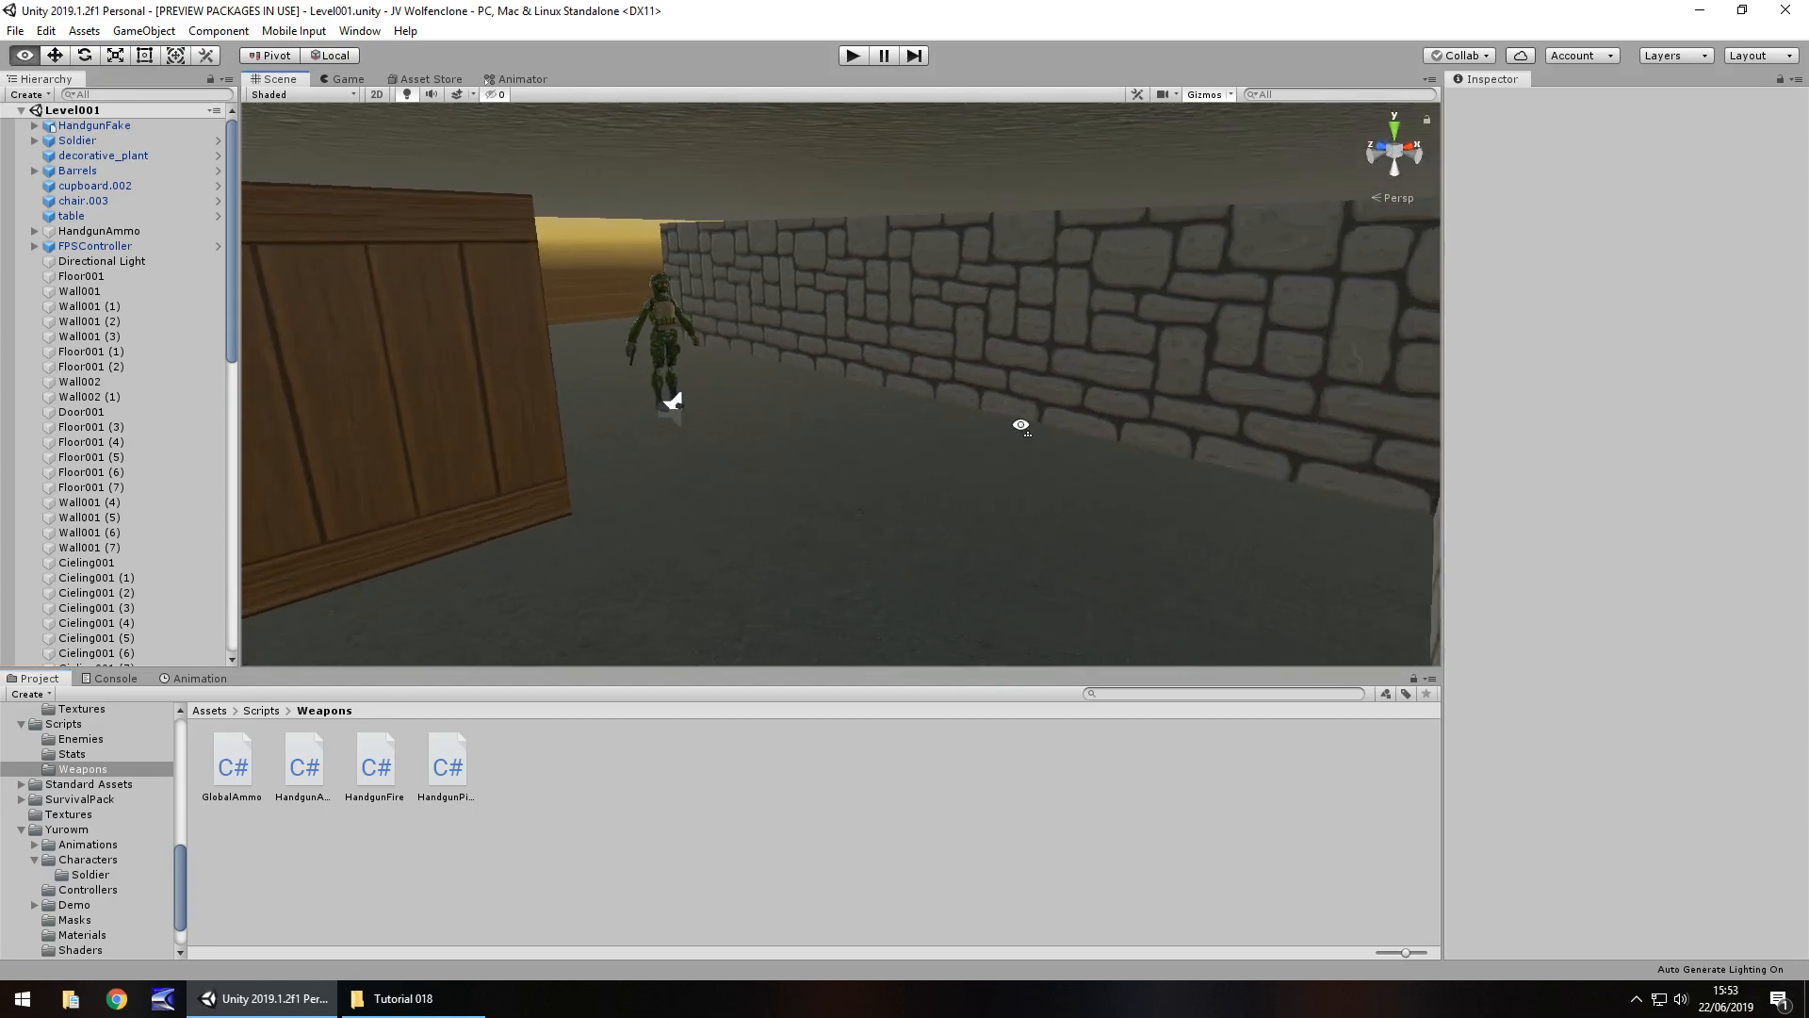
Step: Select the Soldier and preview the SoldierAI script in Assets > Scripts > Enemies
left_click_drag(1019, 424, 916, 418)
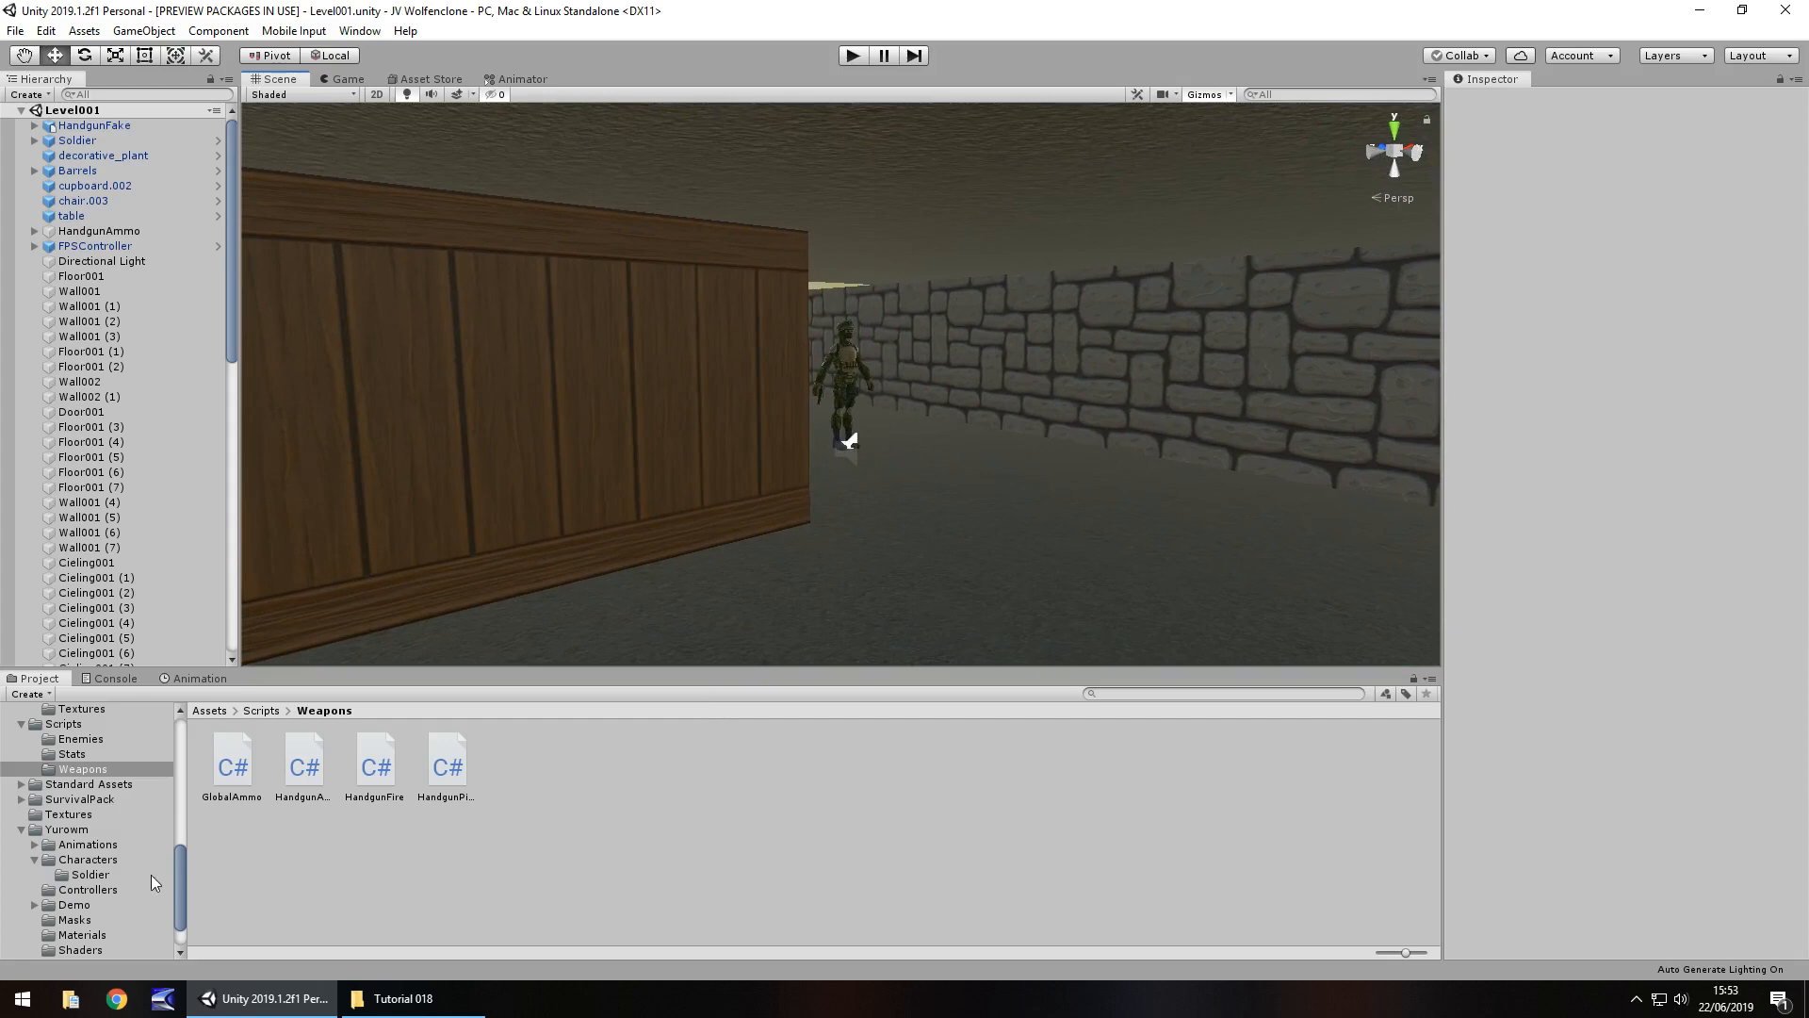
left_click(77, 170)
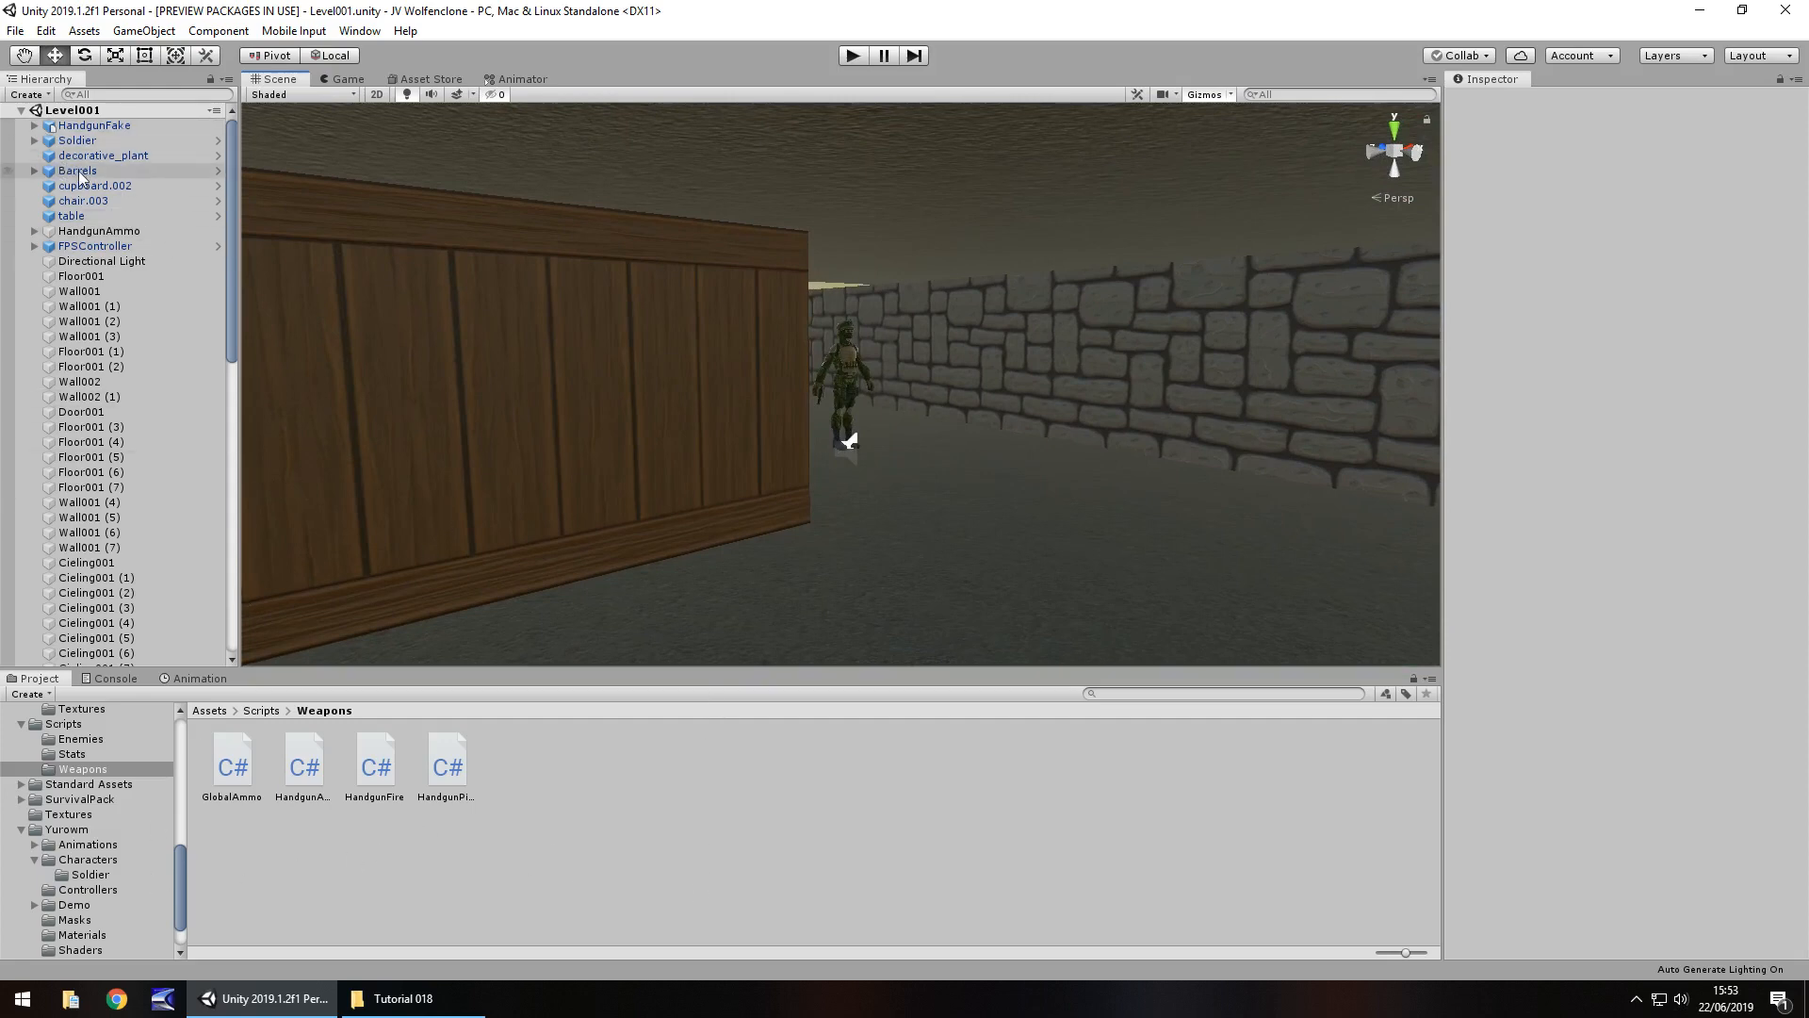
left_click(77, 140)
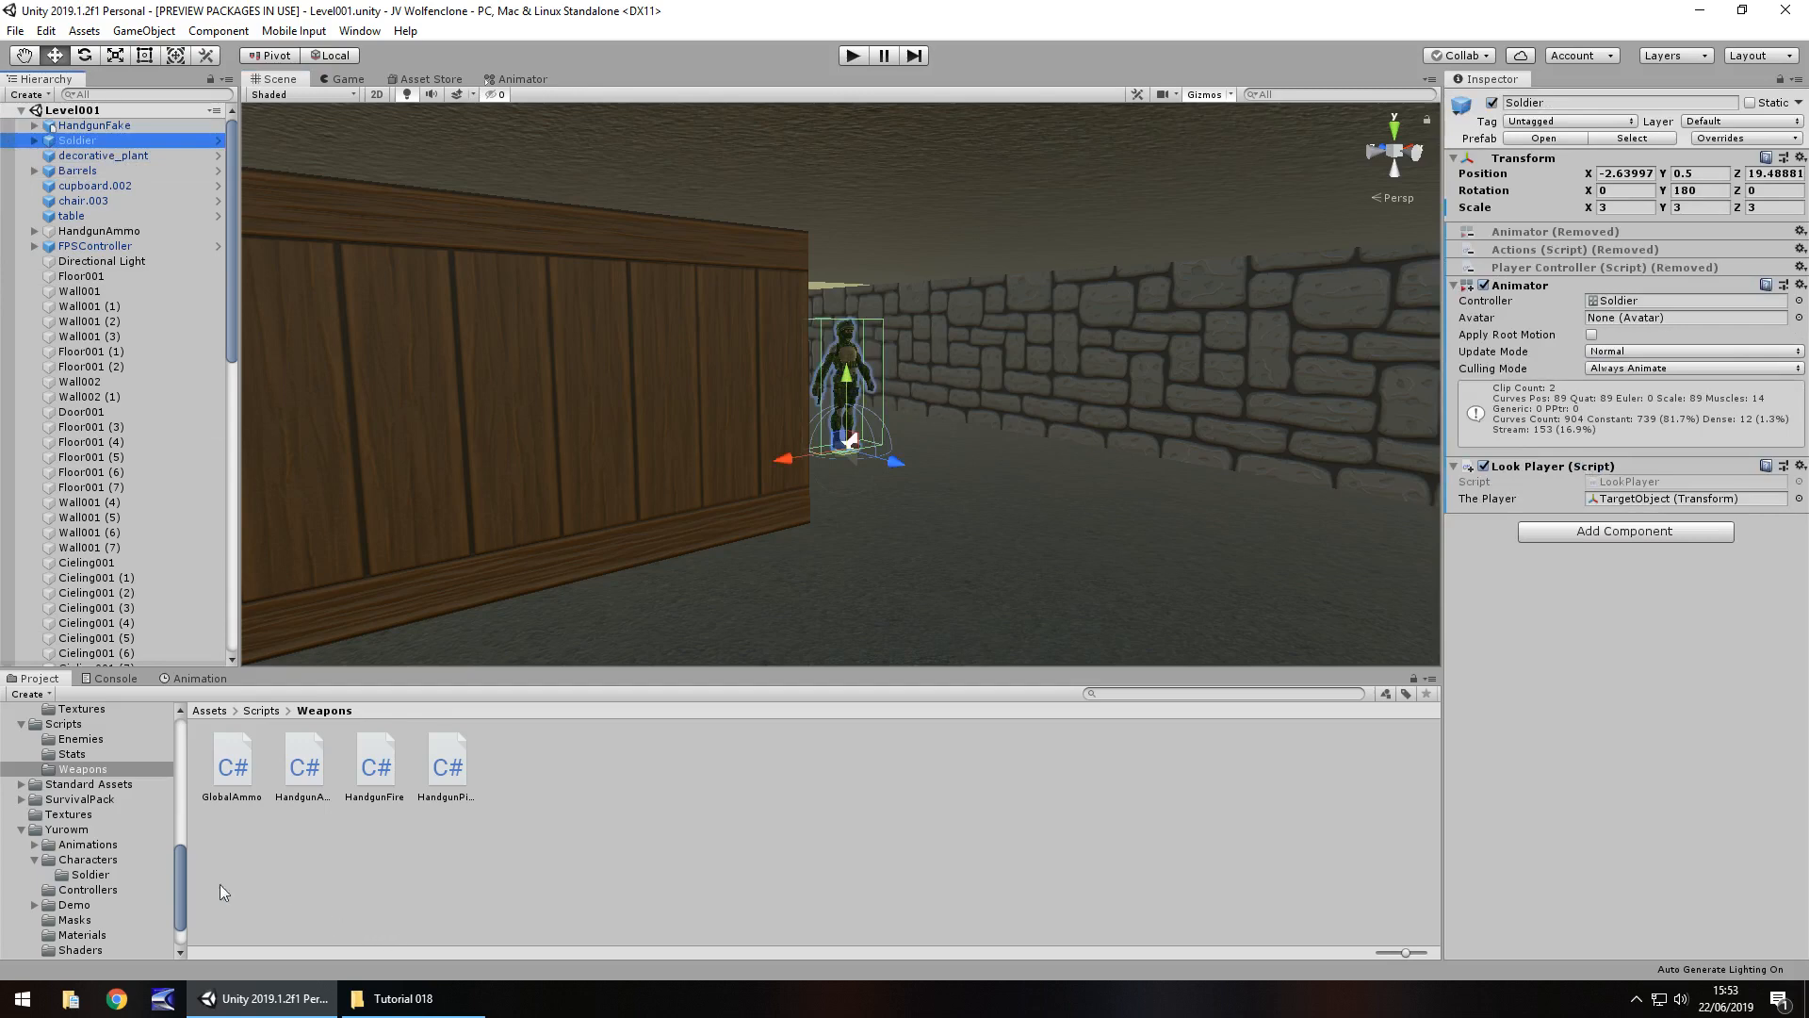
left_click(79, 738)
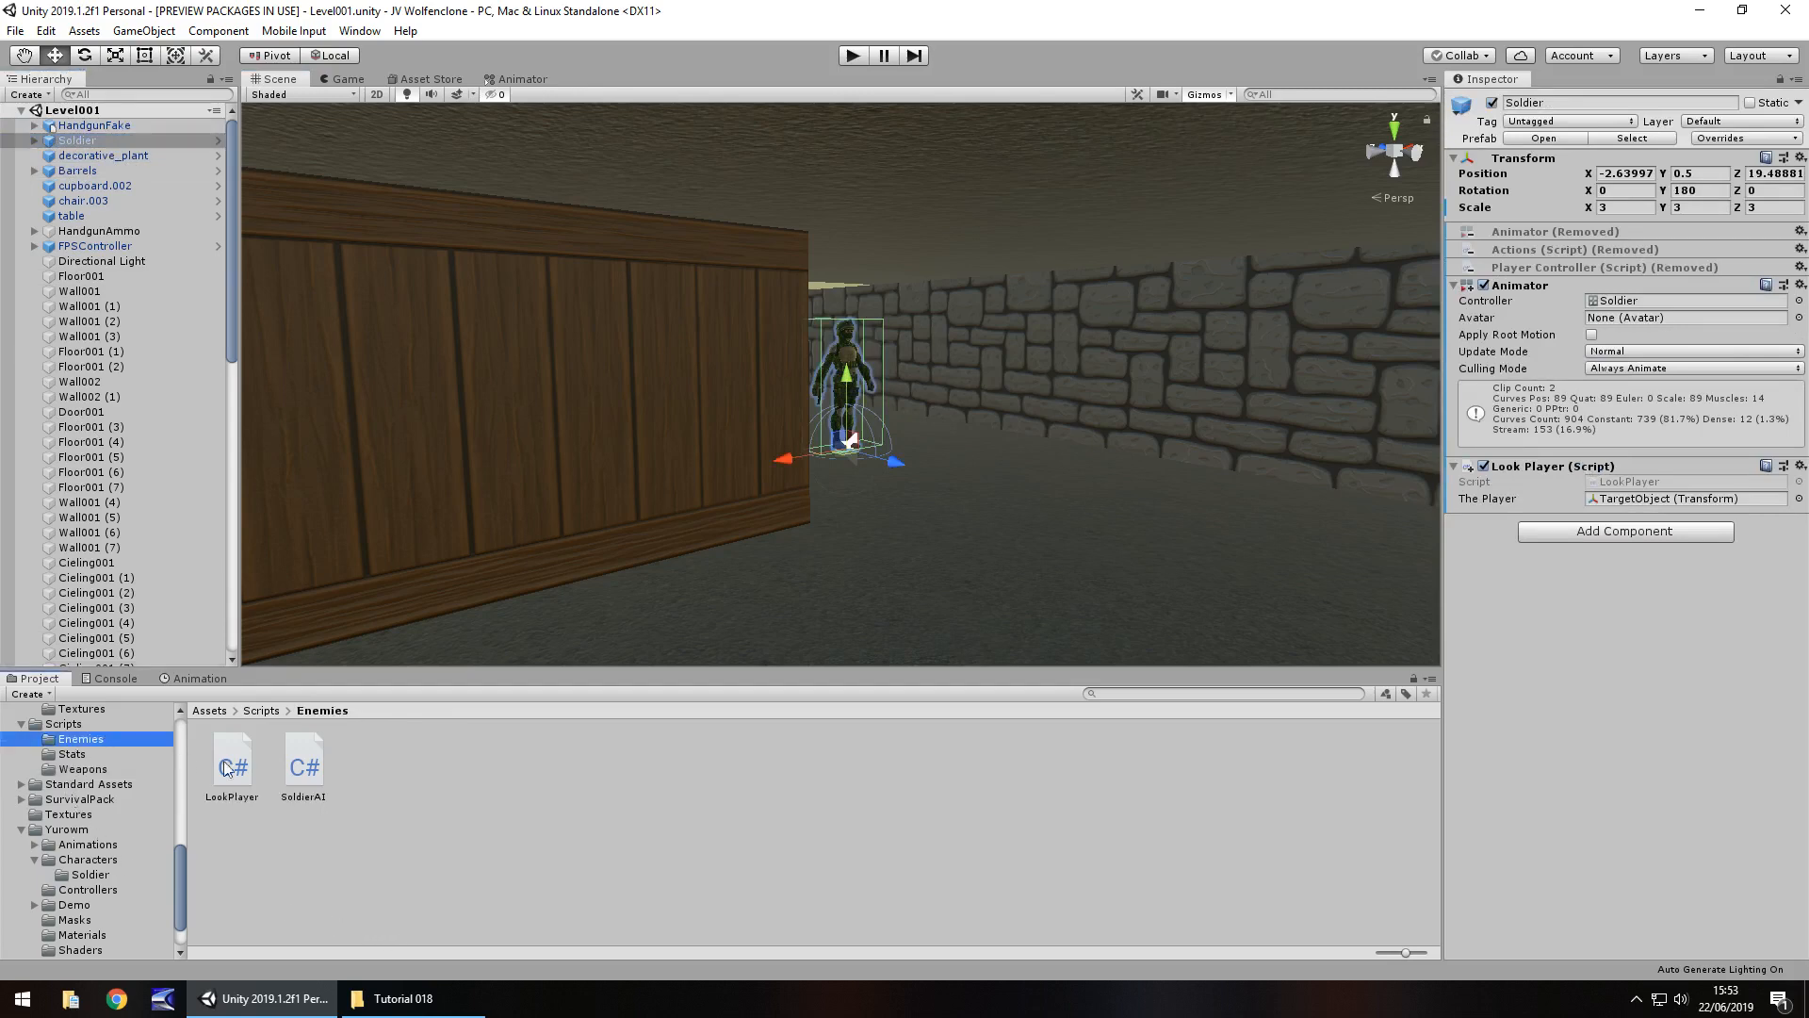
left_click(302, 763)
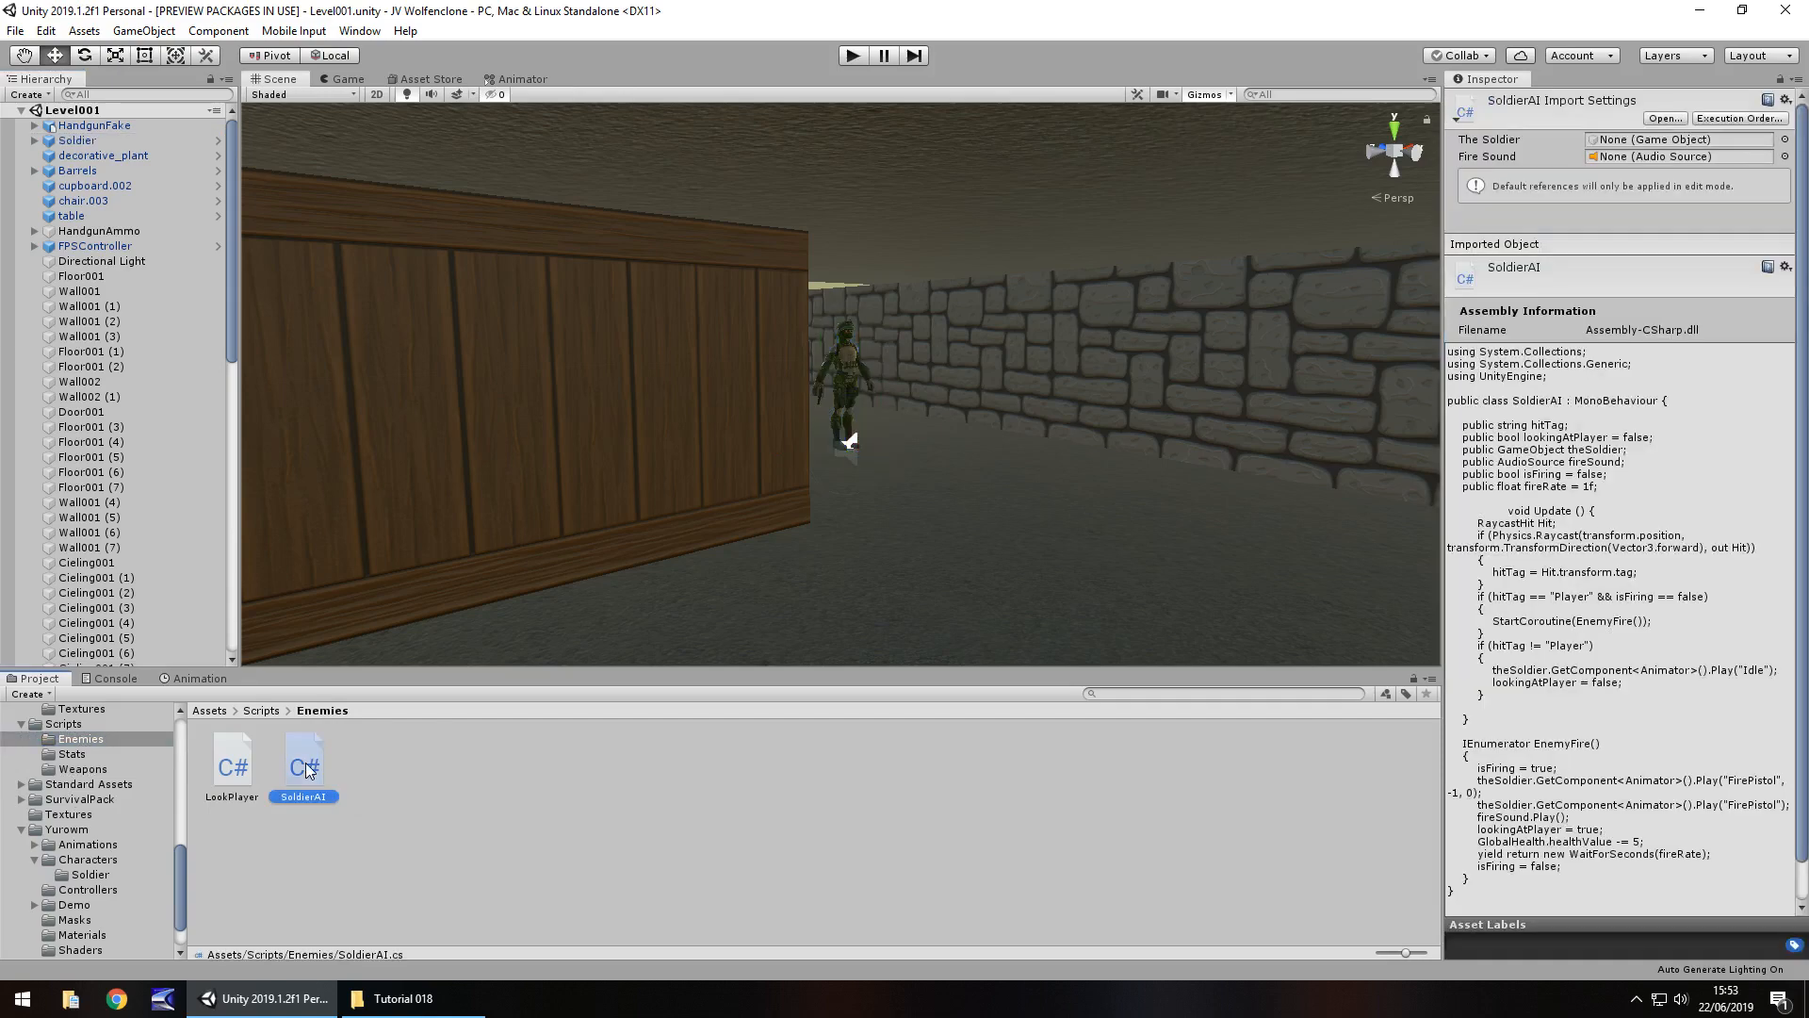
Step: In SoldierAI.cs declare 'public int genHurt;' below fireRate
double_click(302, 763)
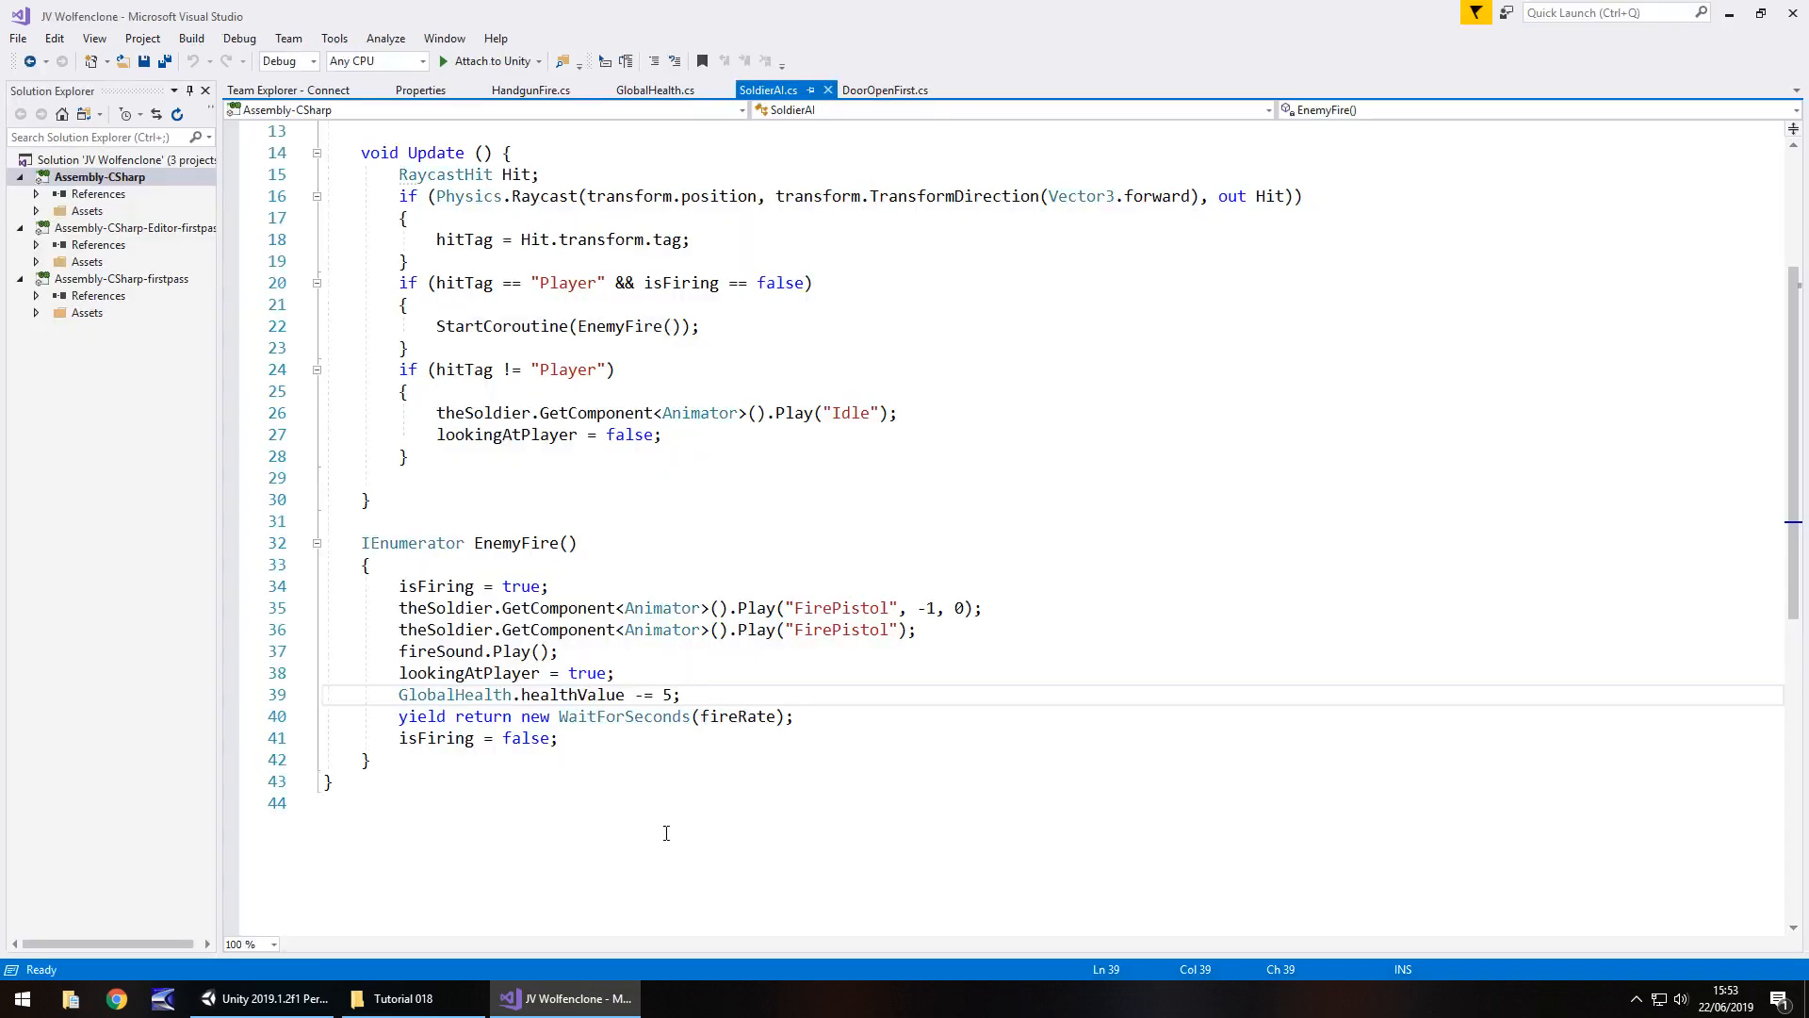
scroll("up", 3)
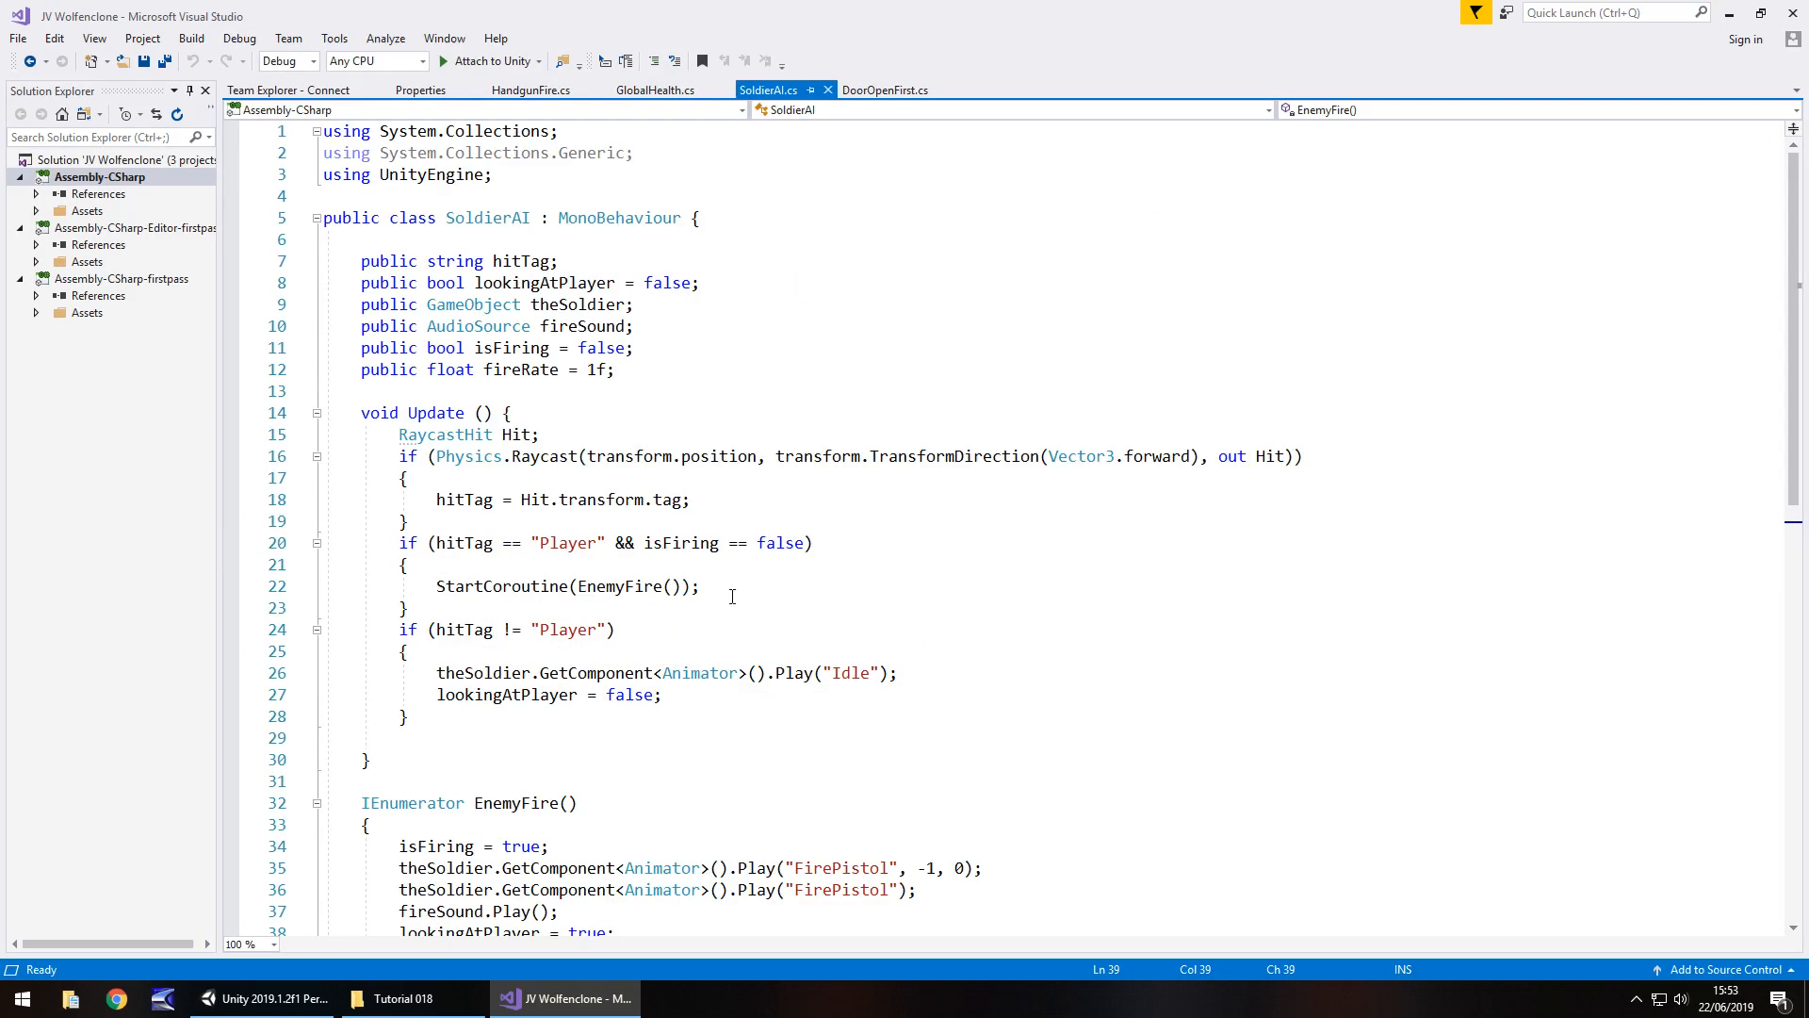
mouse_move(469, 347)
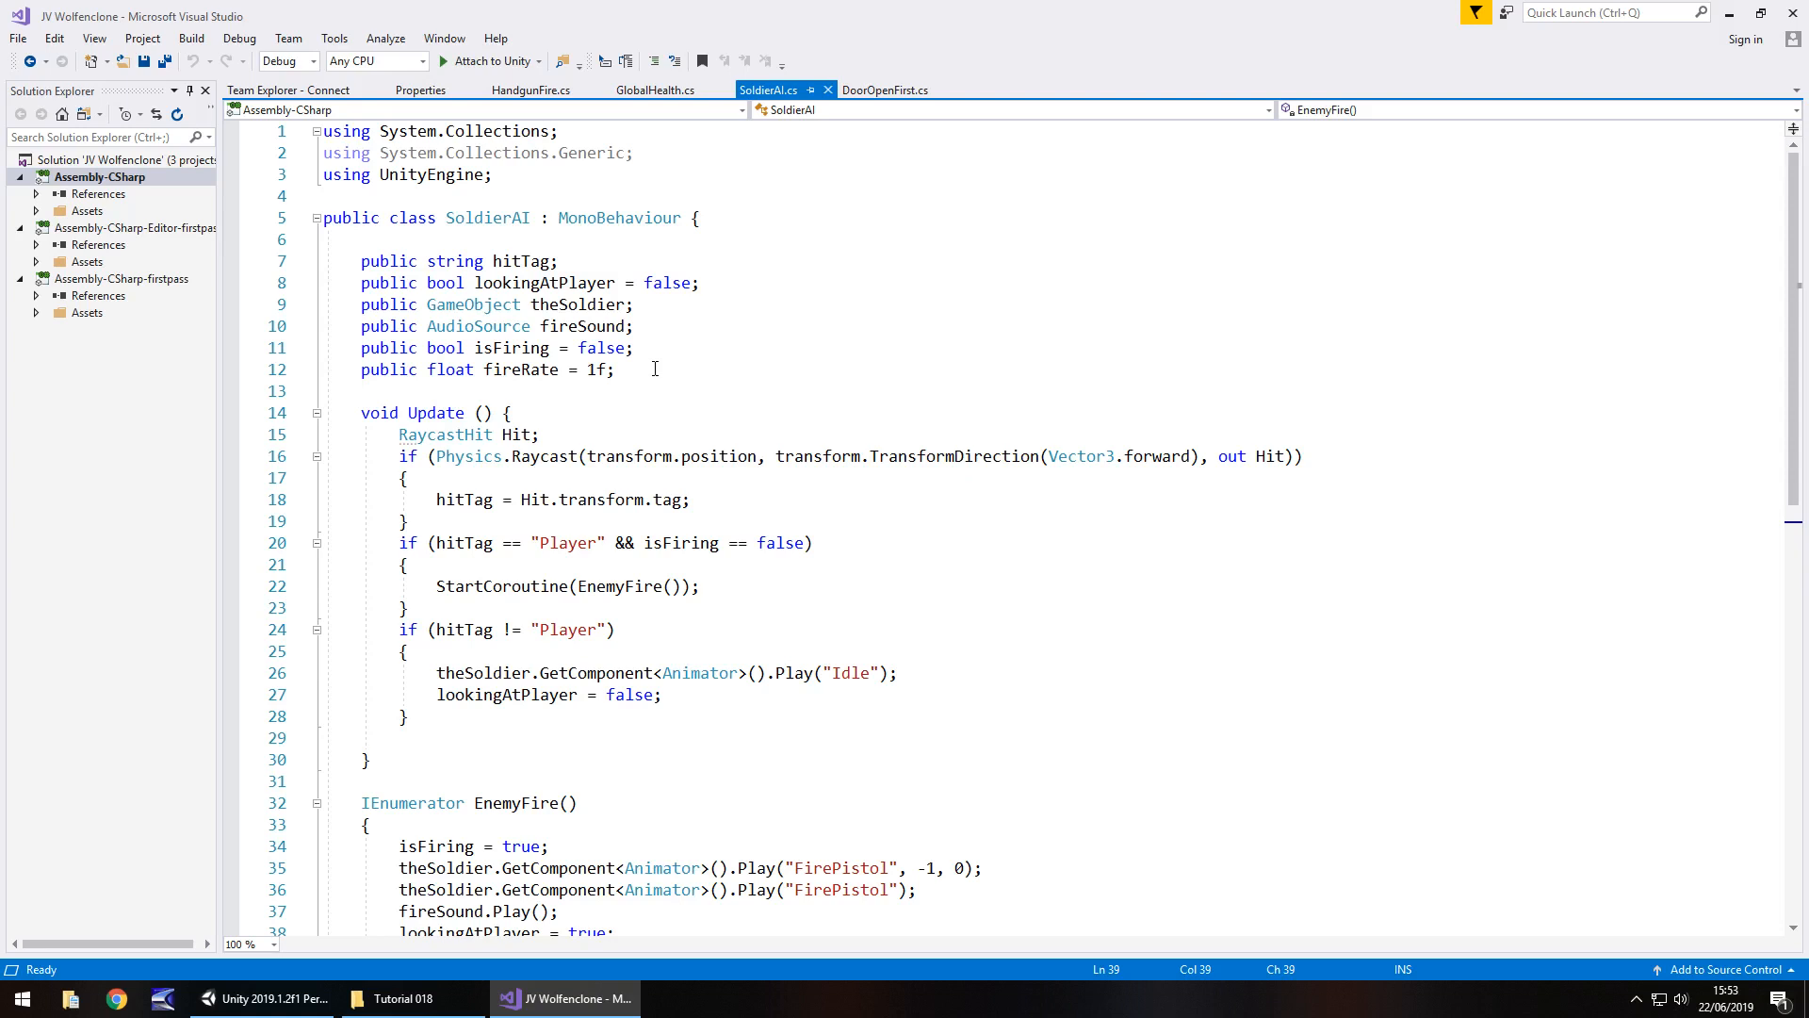
type("public int g")
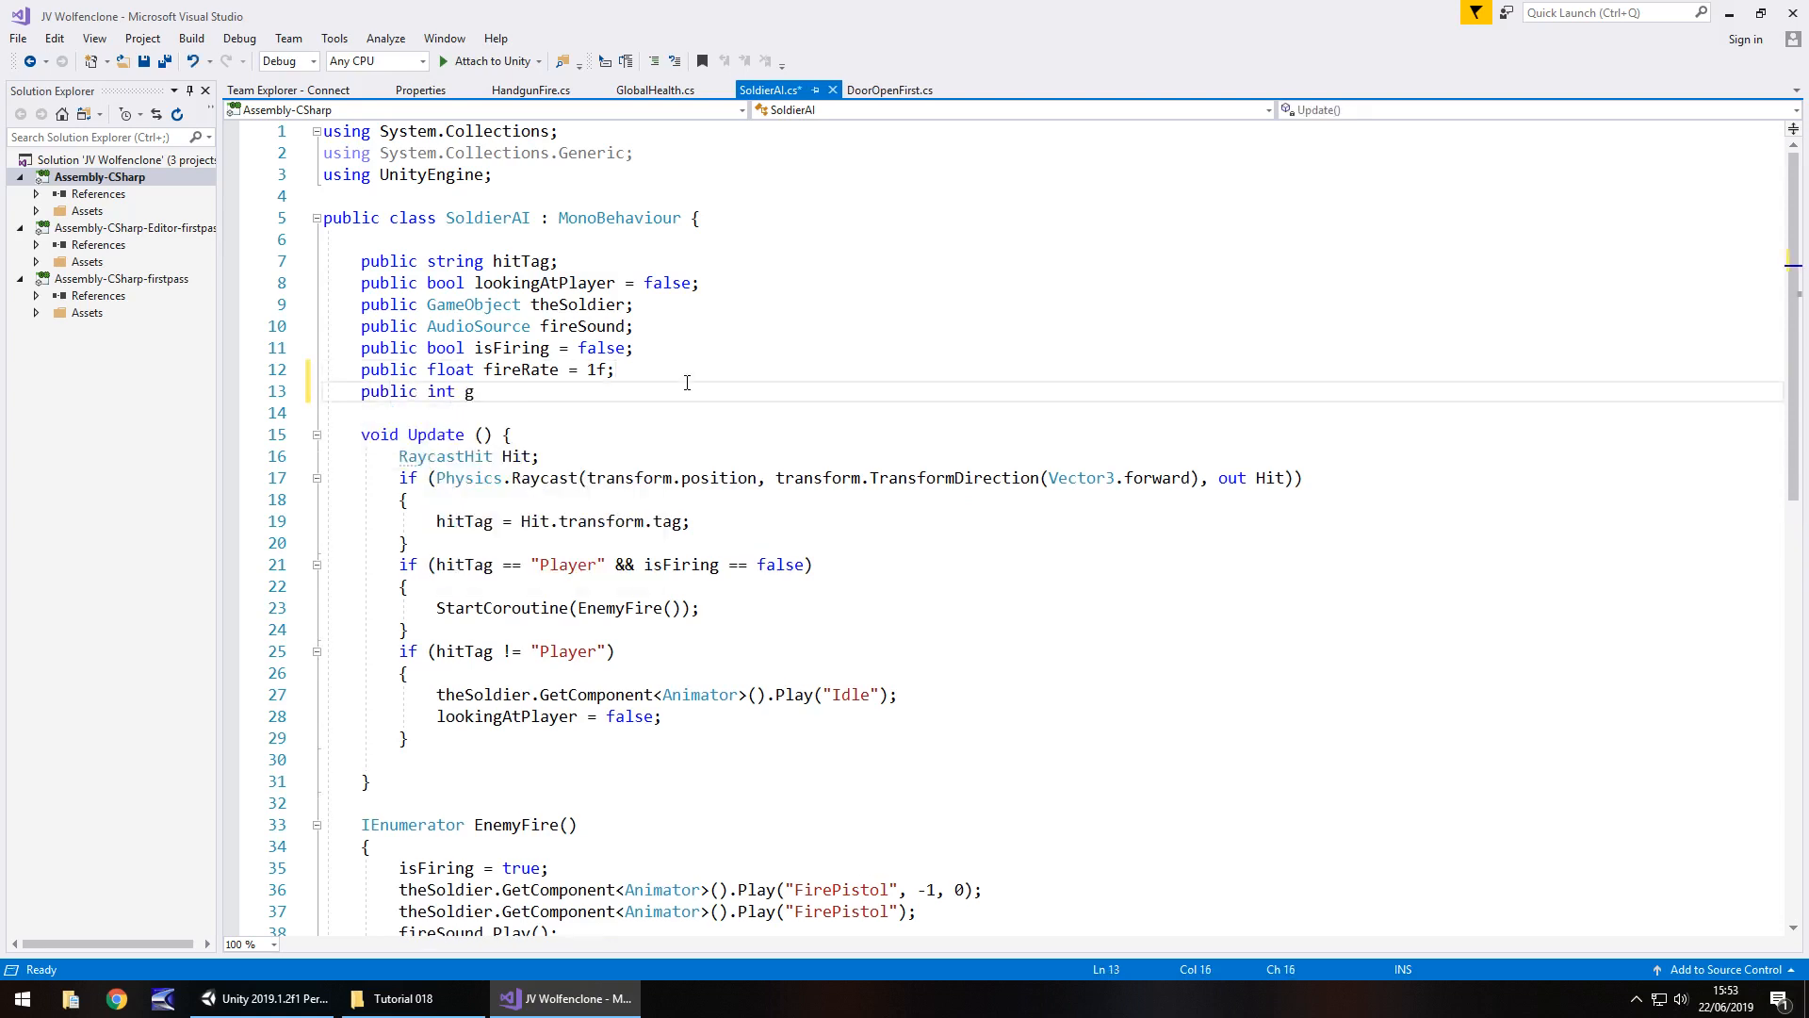
type("enH")
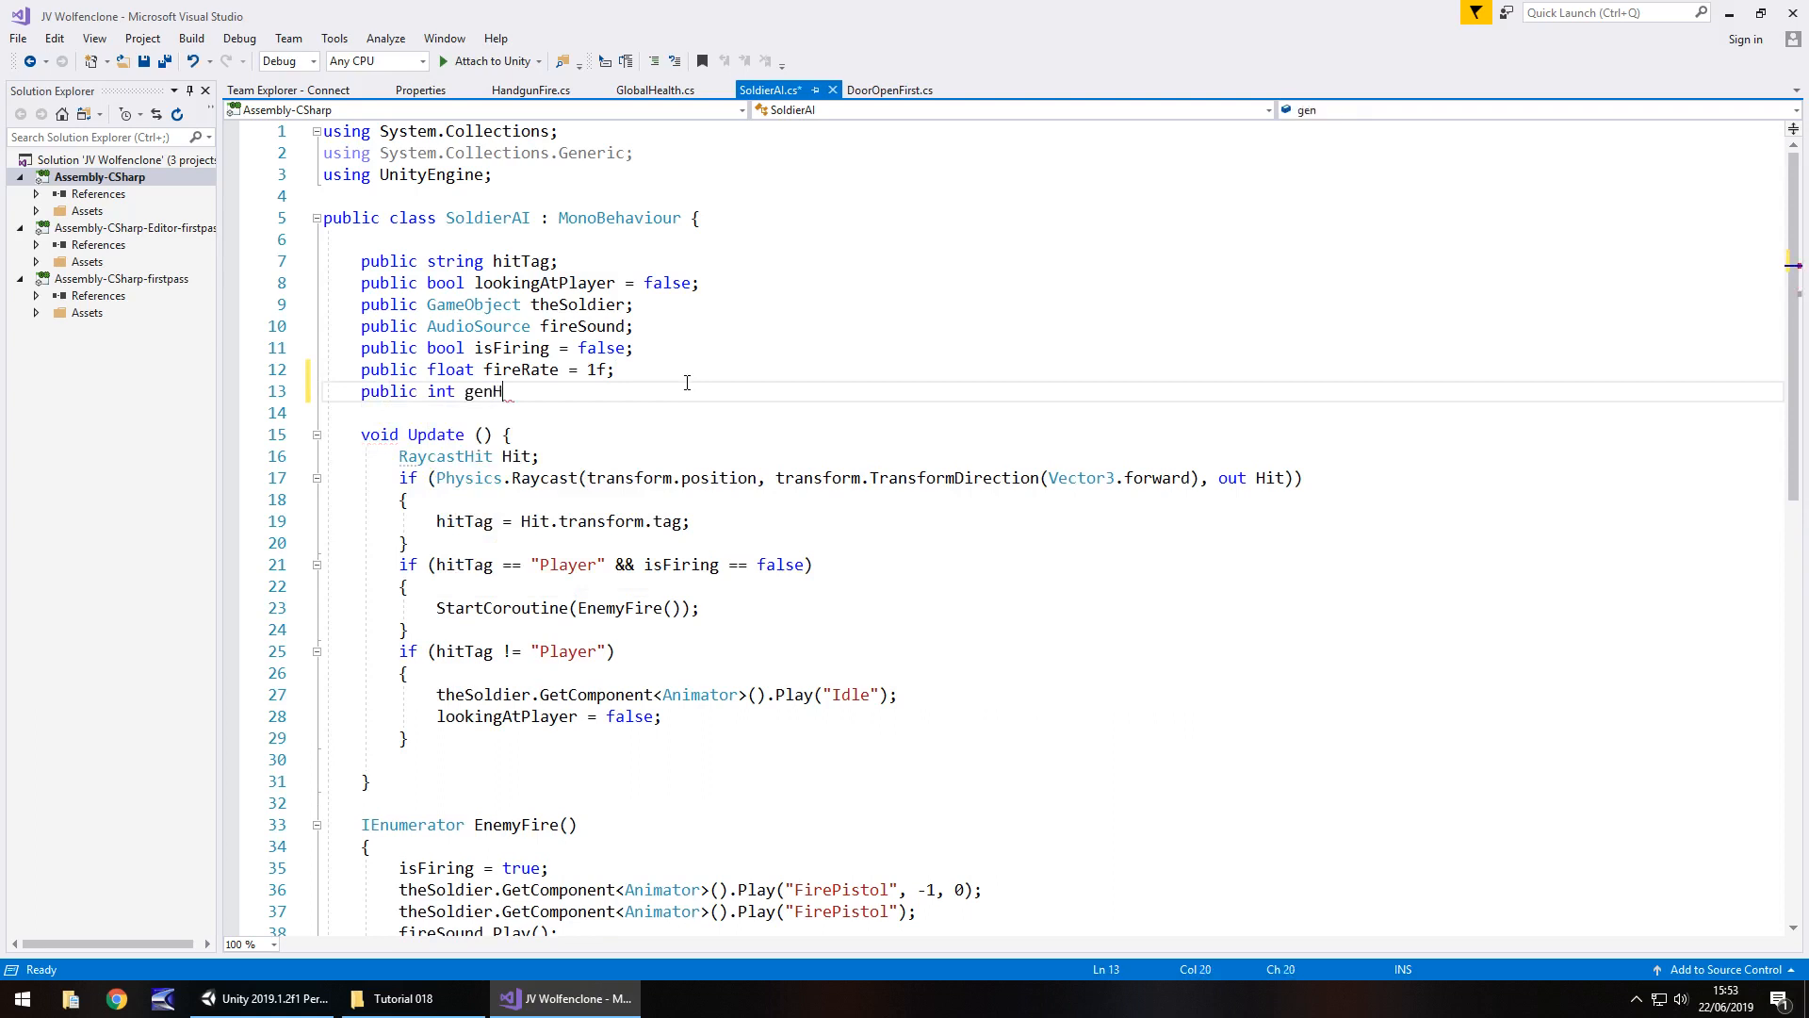
type("urt")
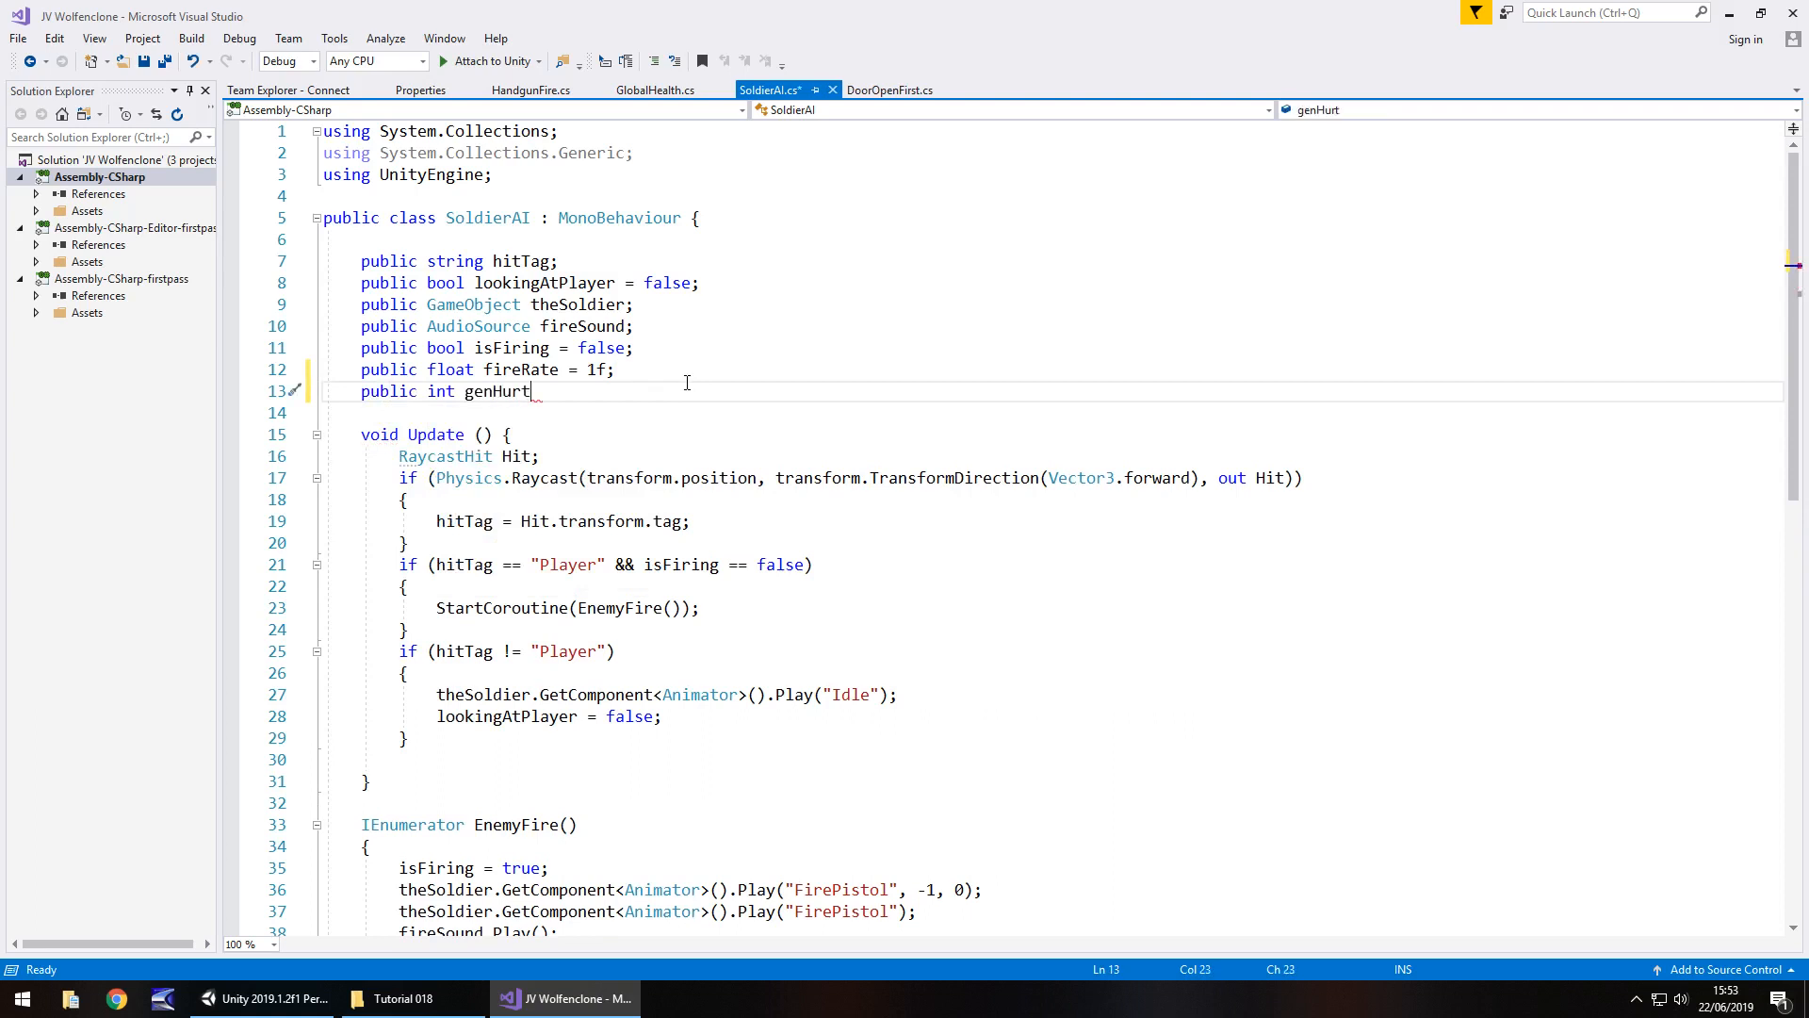
type(";")
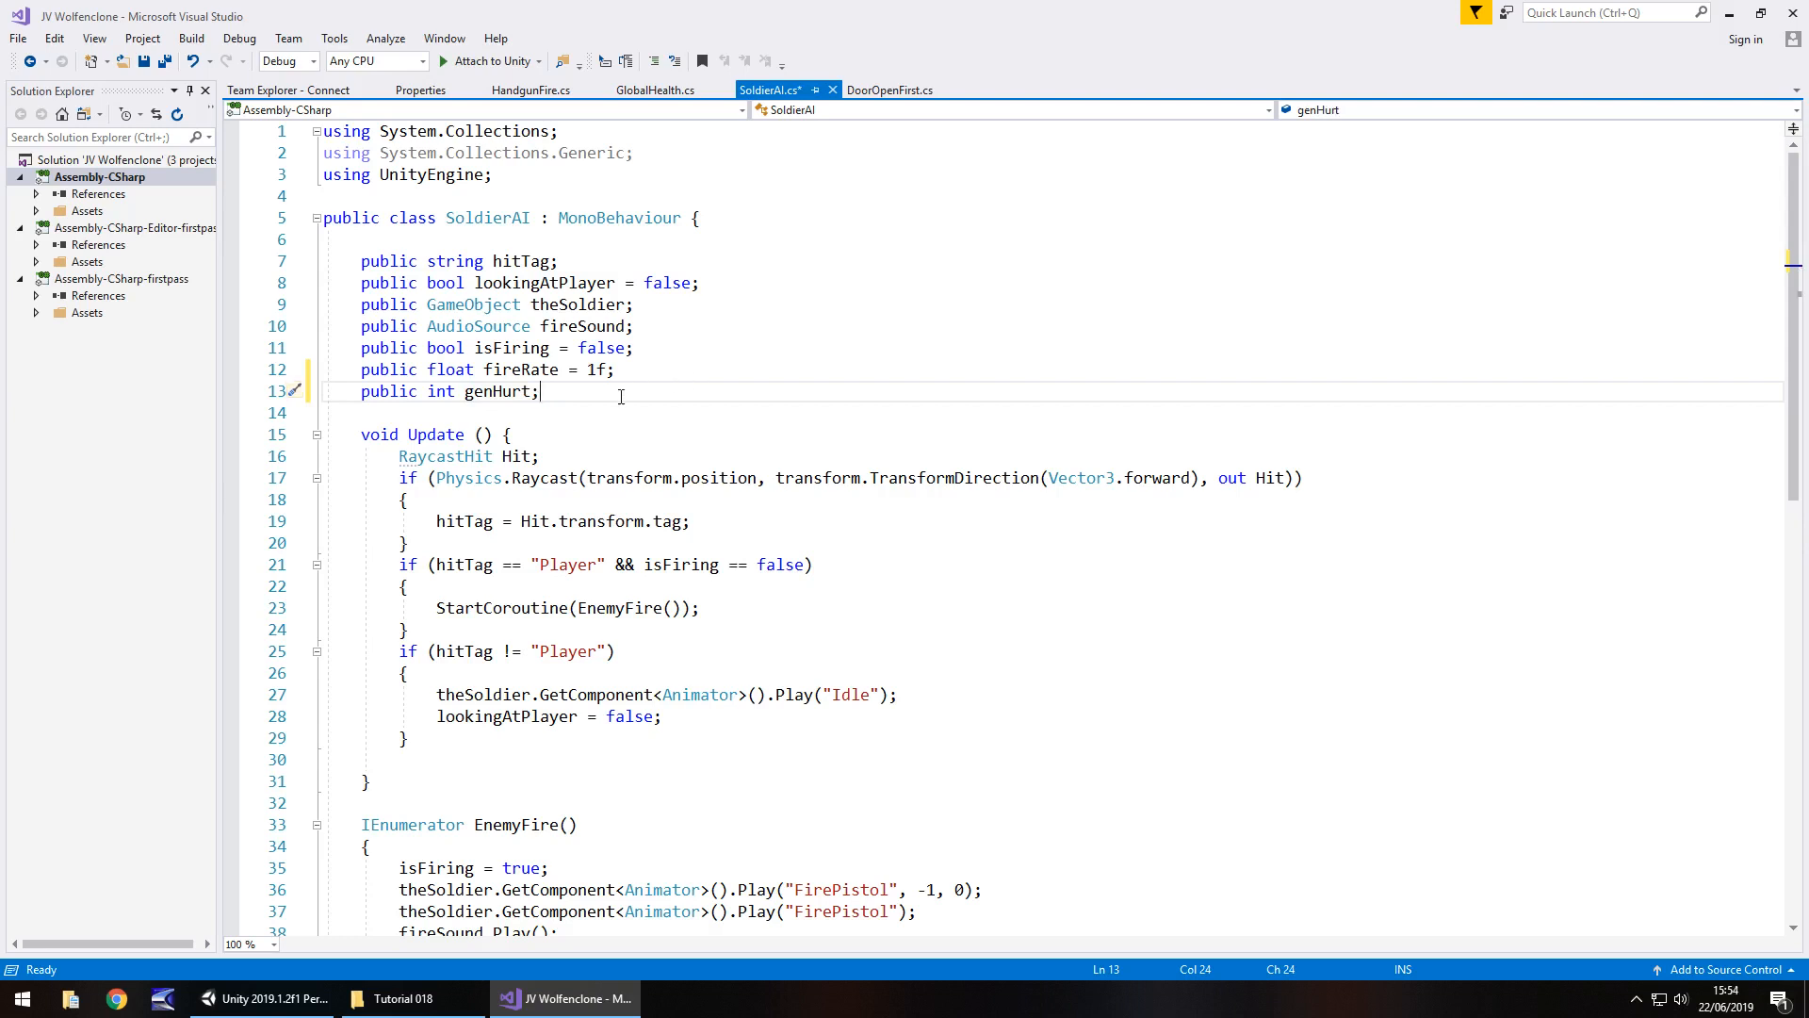
Step: Declare 'public AudioSource[] hurtSound;' under the genHurt field
type("public Au")
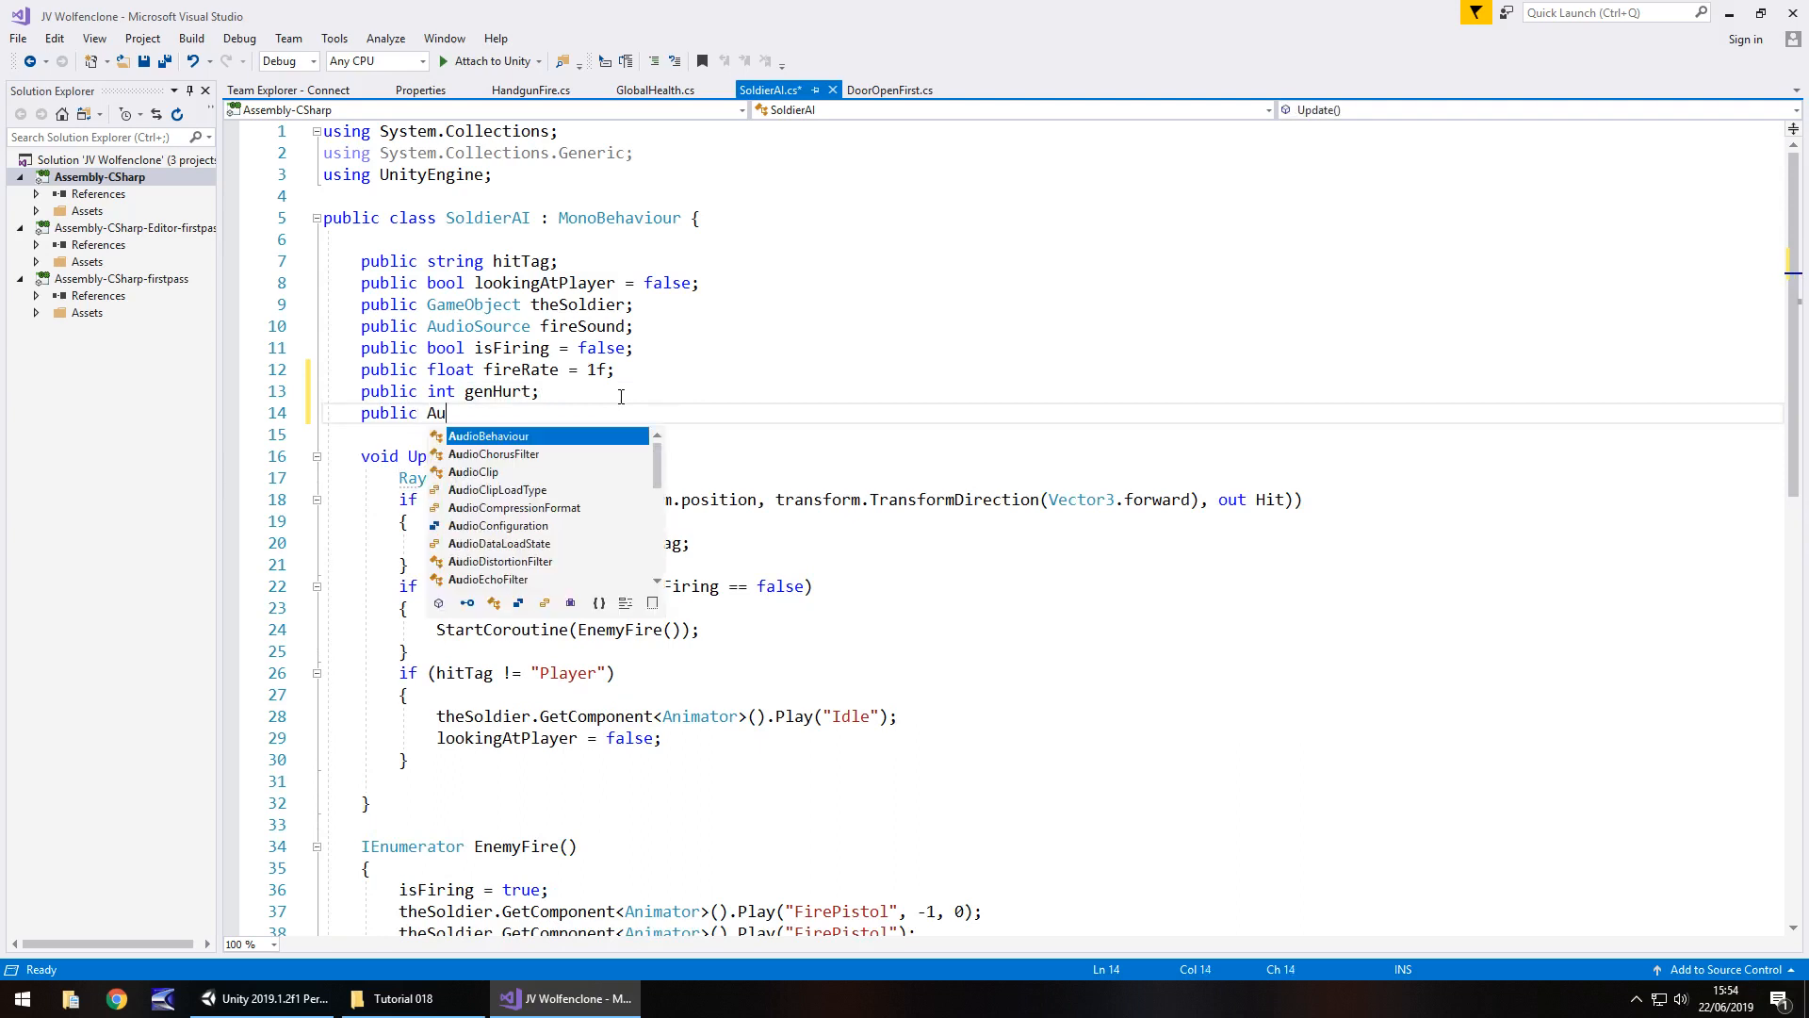
type("dioSource[")
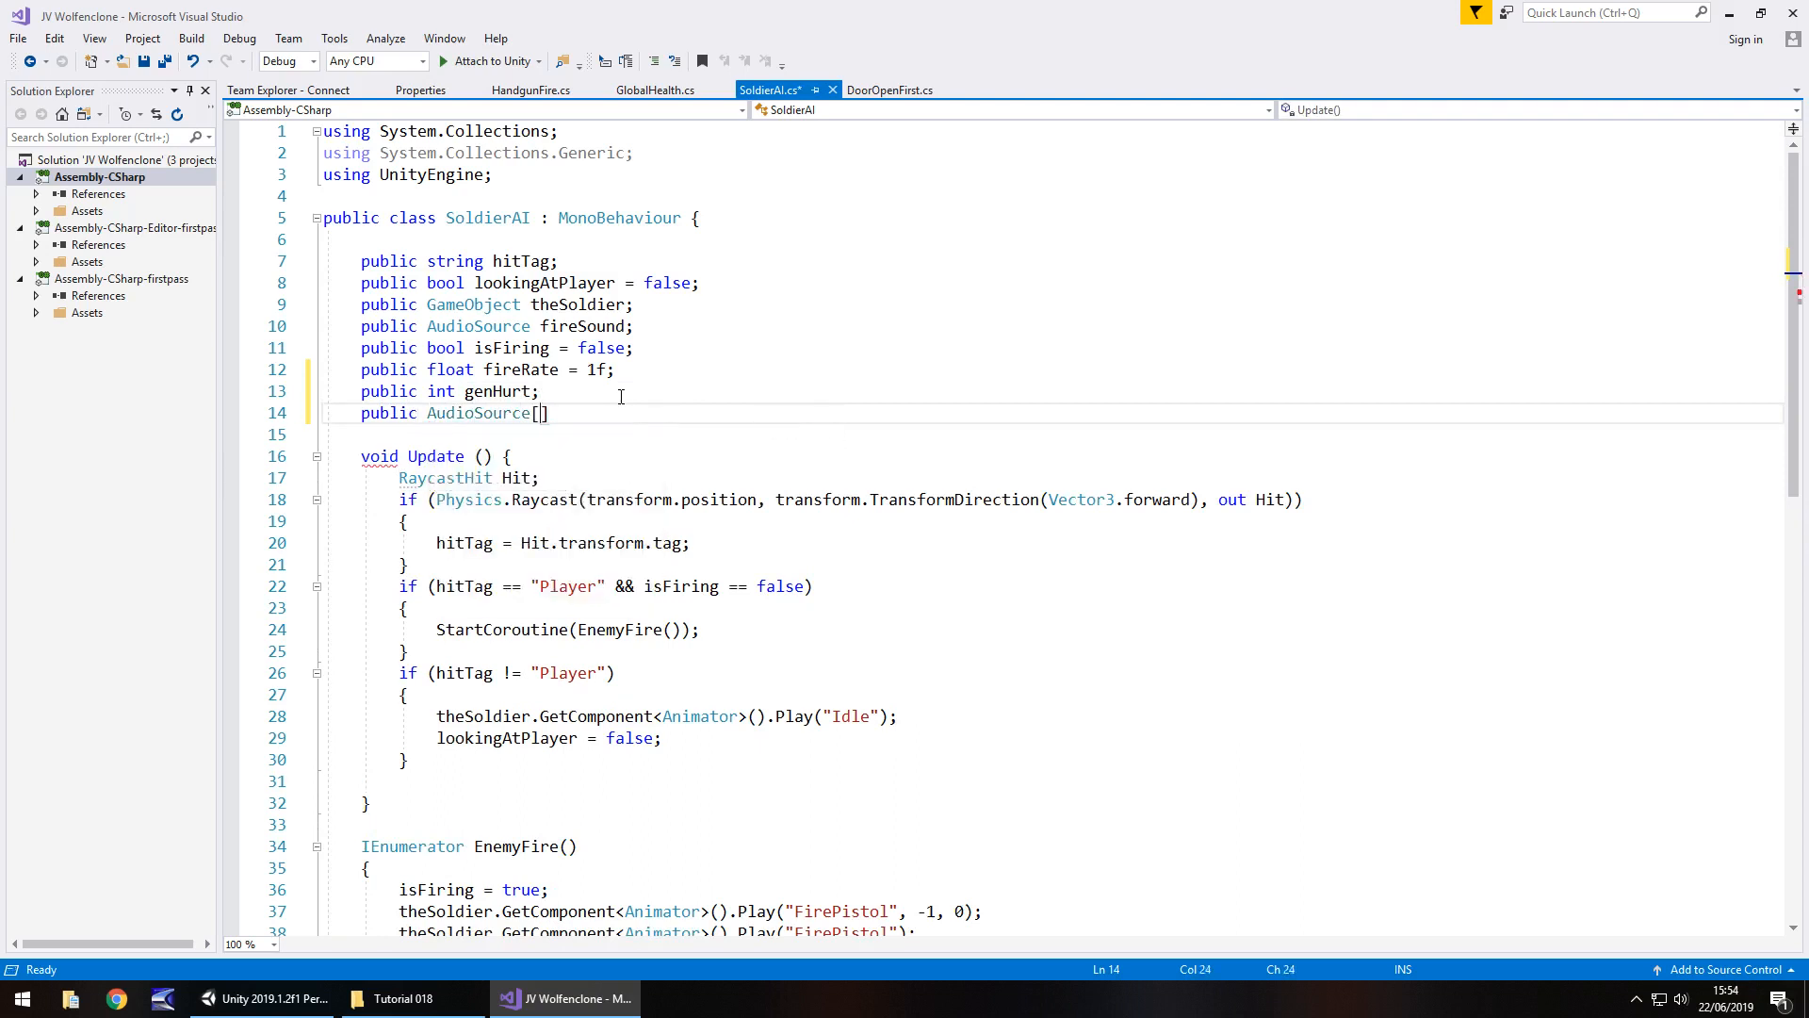
type("\" \"")
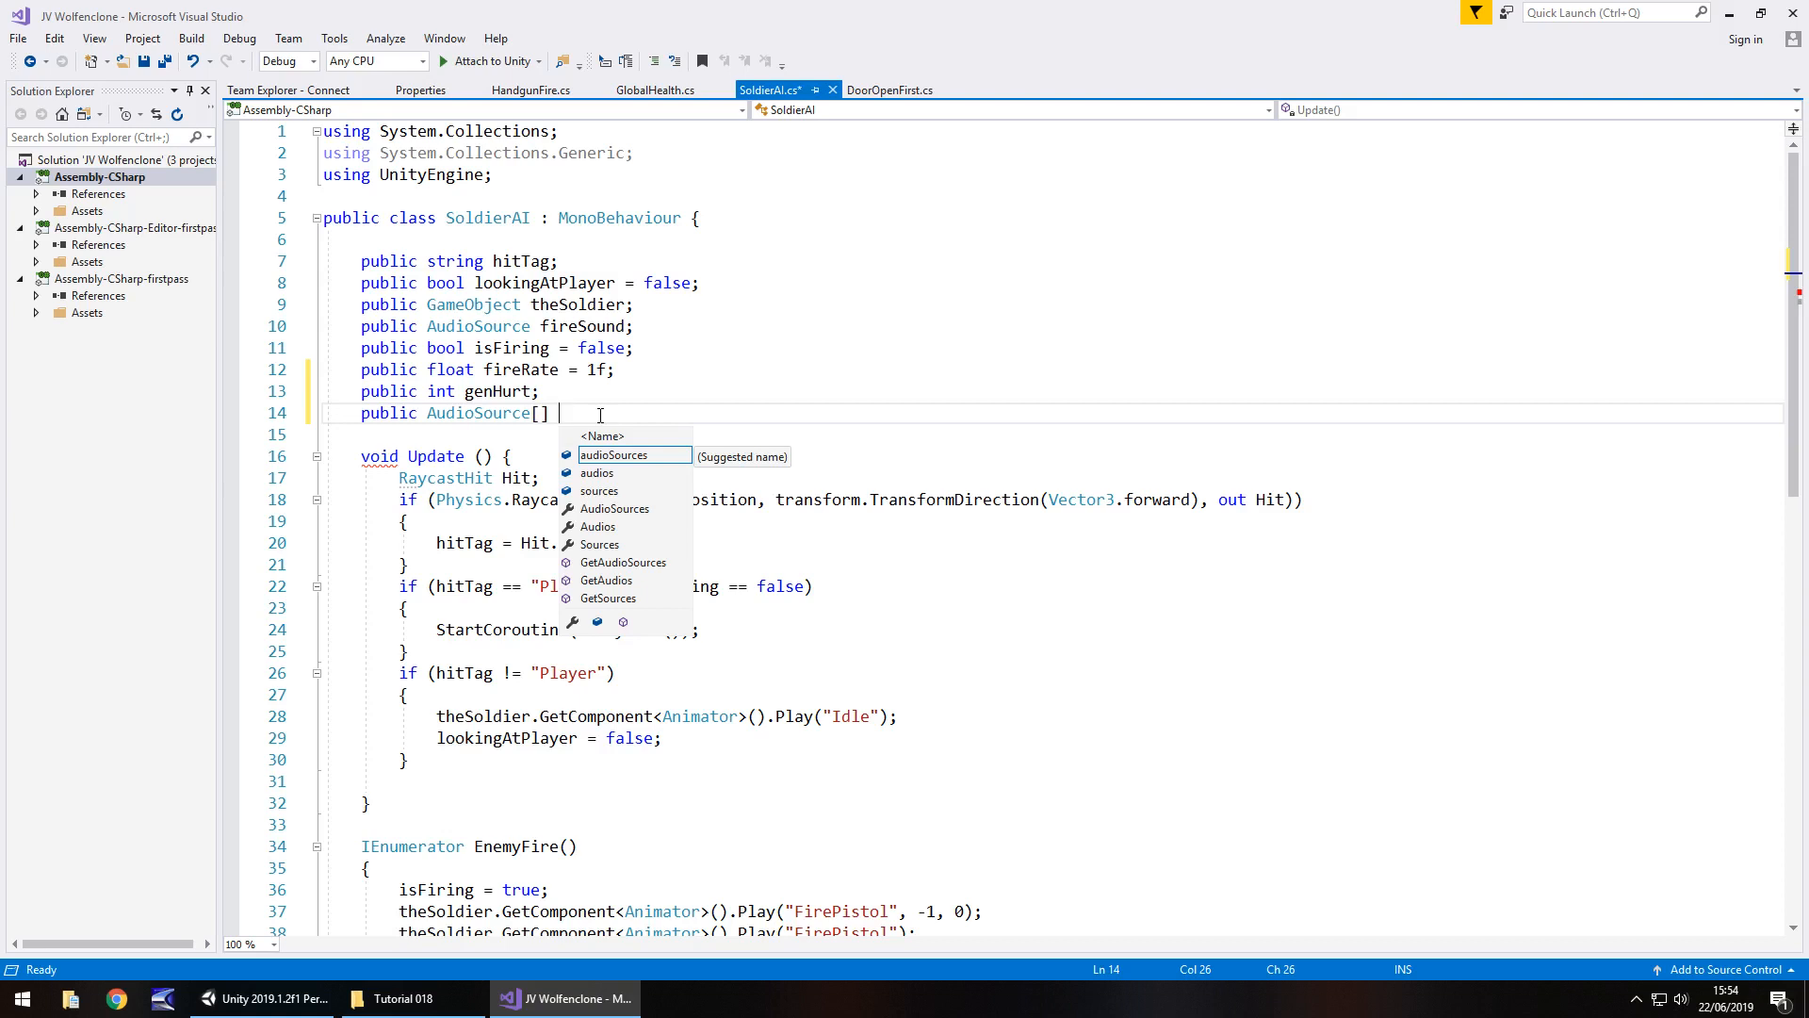
type("hu")
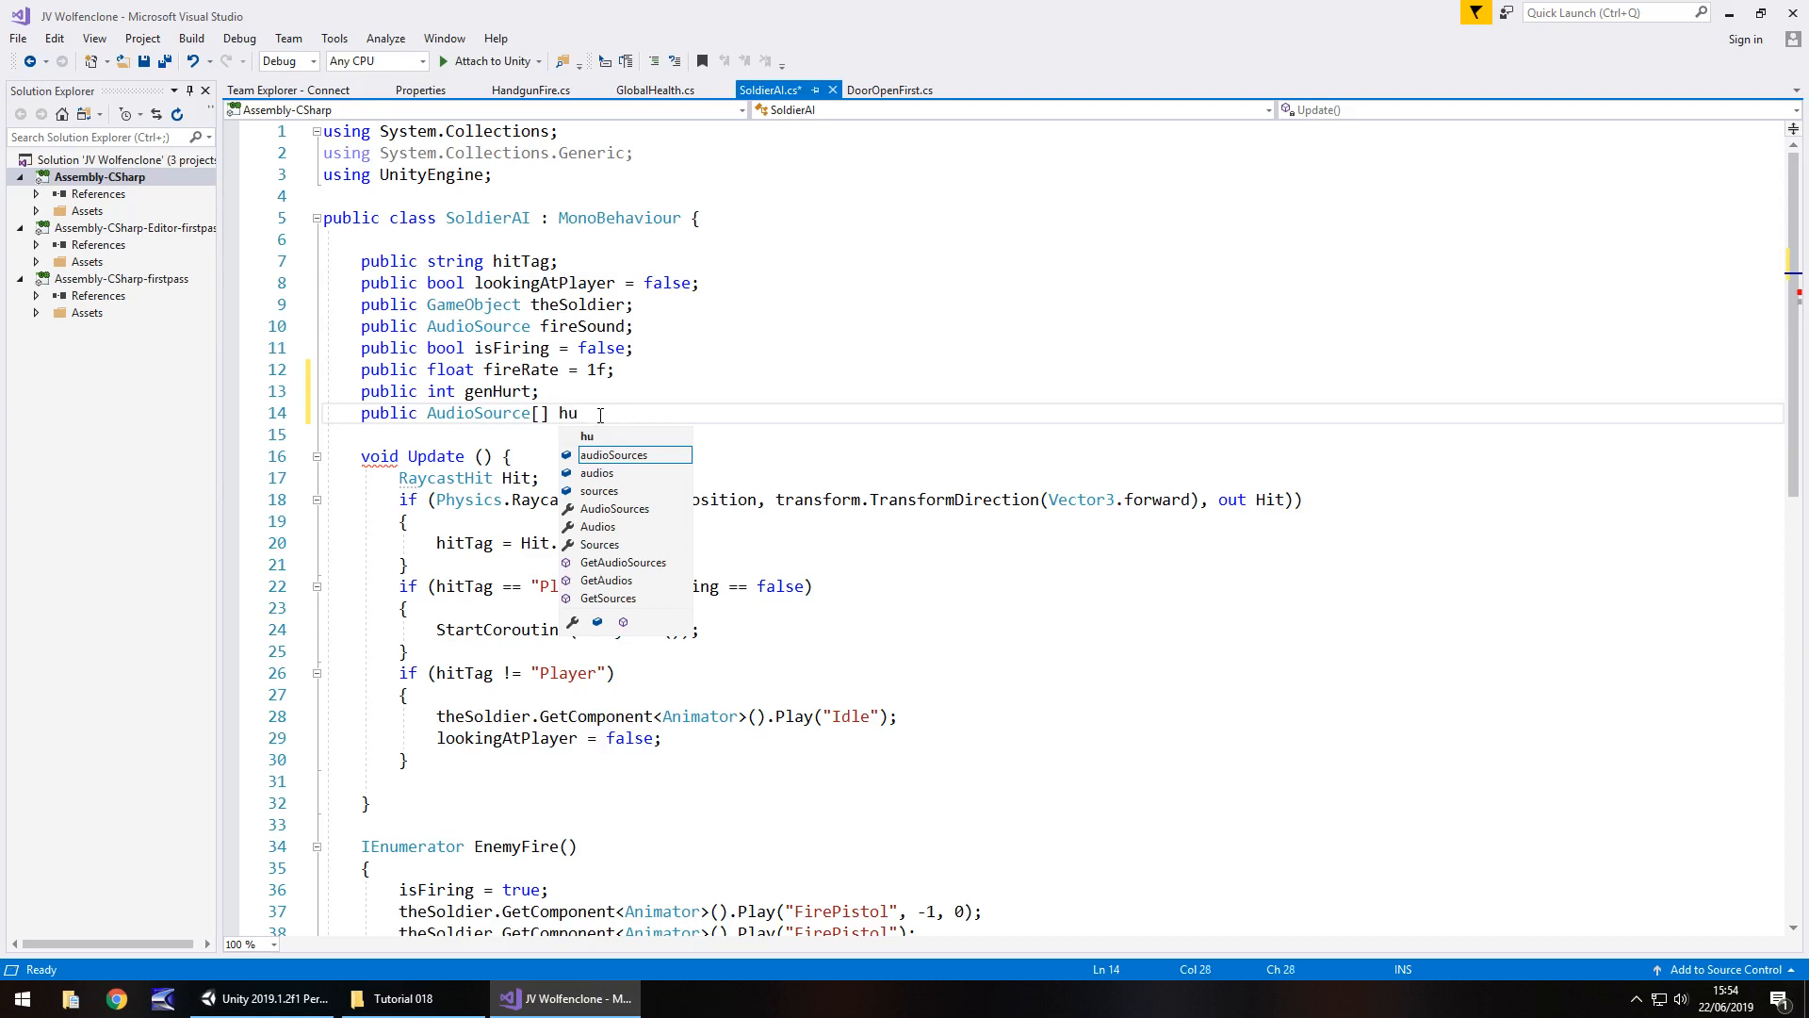
type("rtSound")
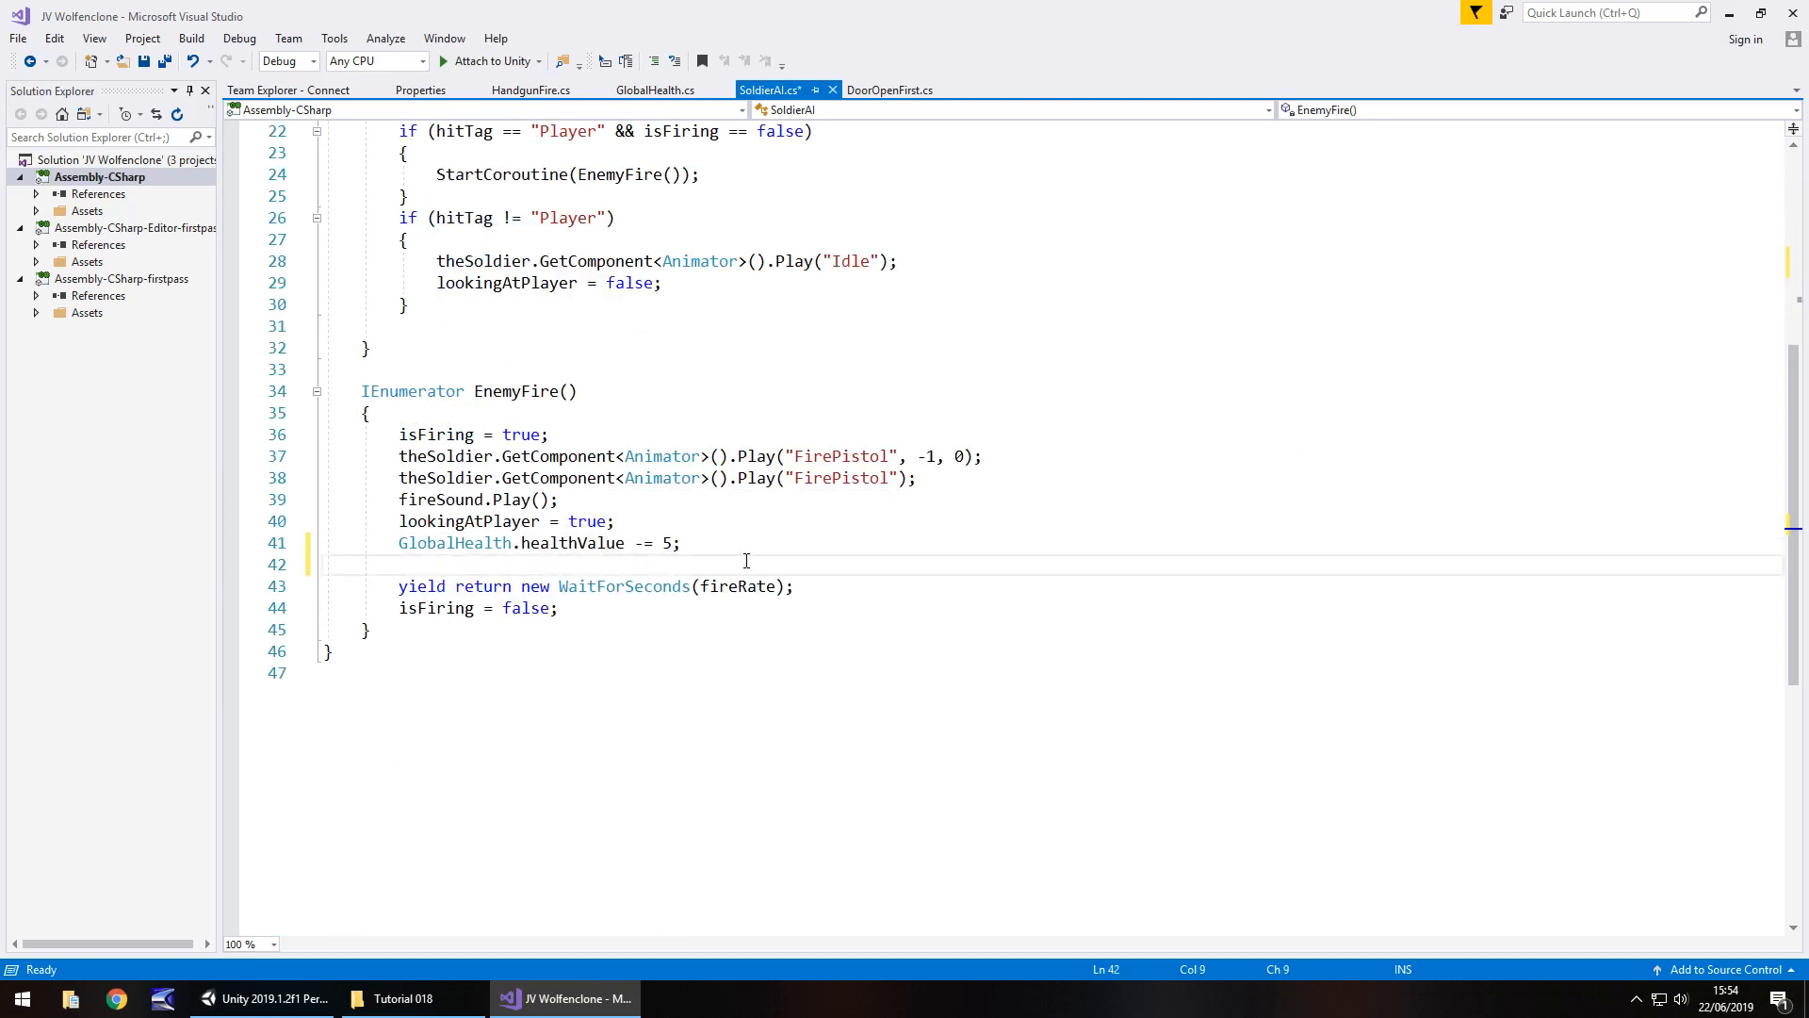
Step: In EnemyFire set genHurt = Random.Range(0, 3) after the health deduction
type("genHurt = Random.")
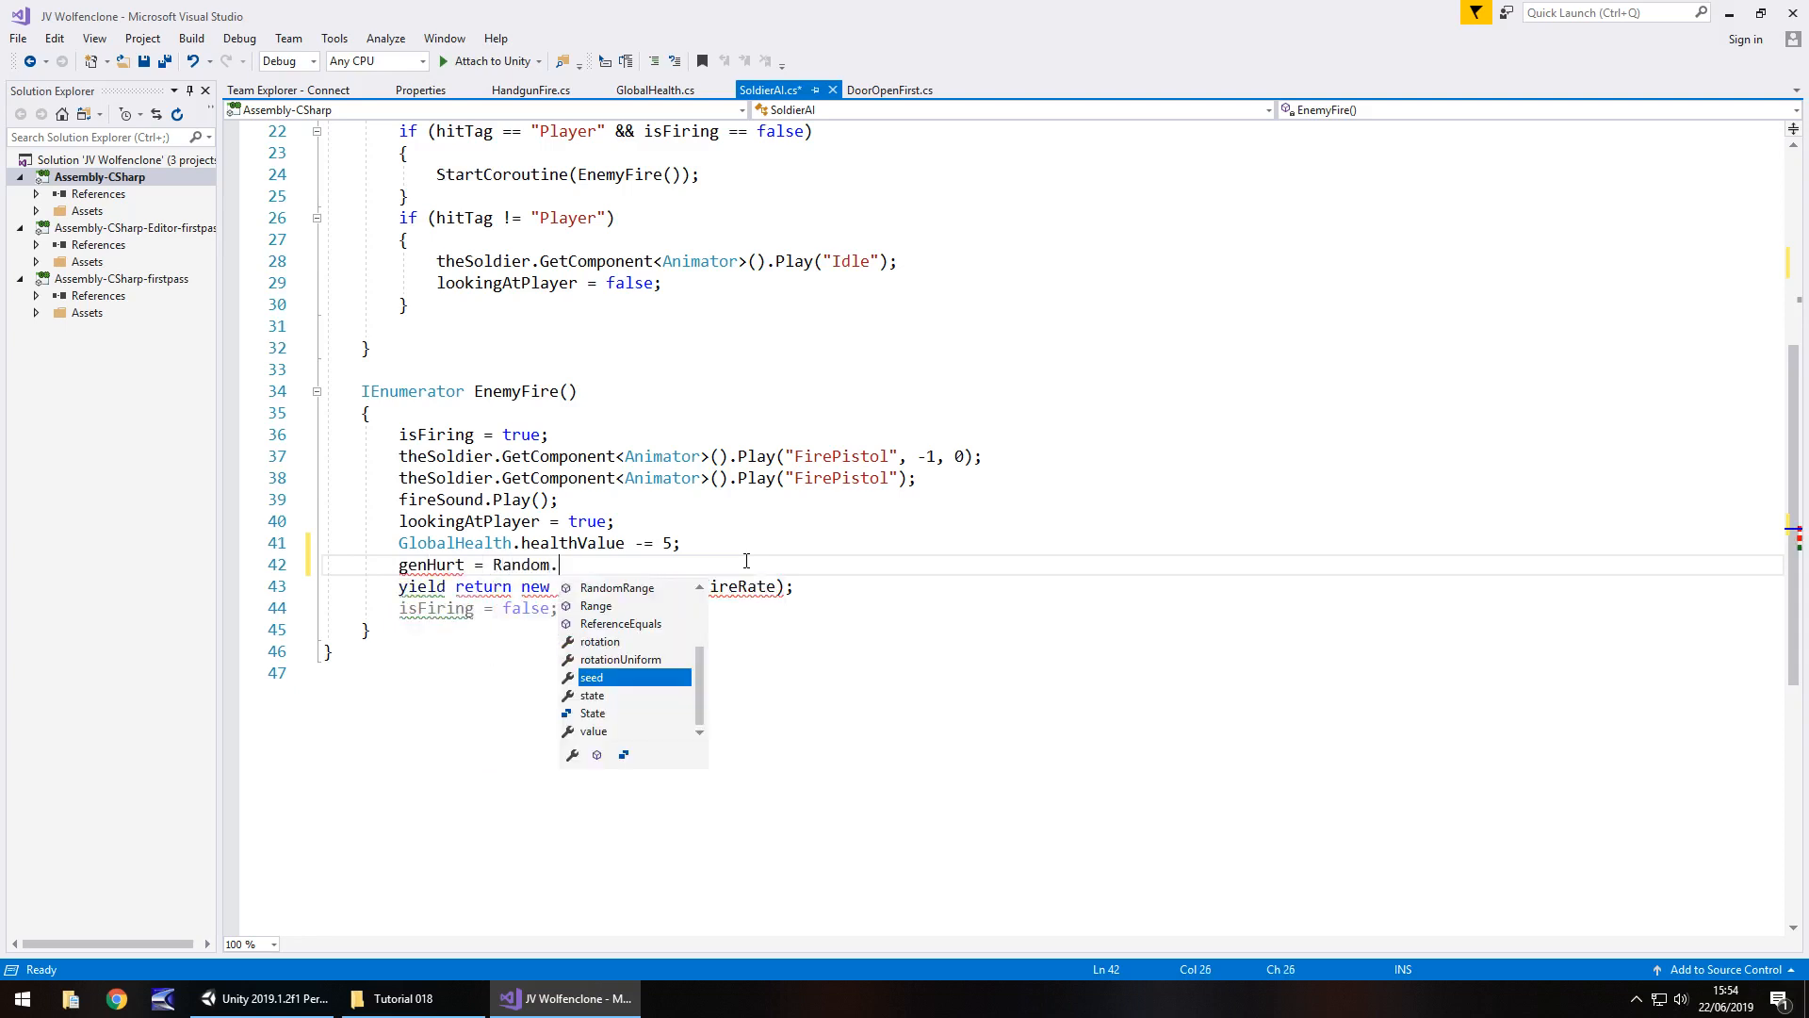
type("Range(")
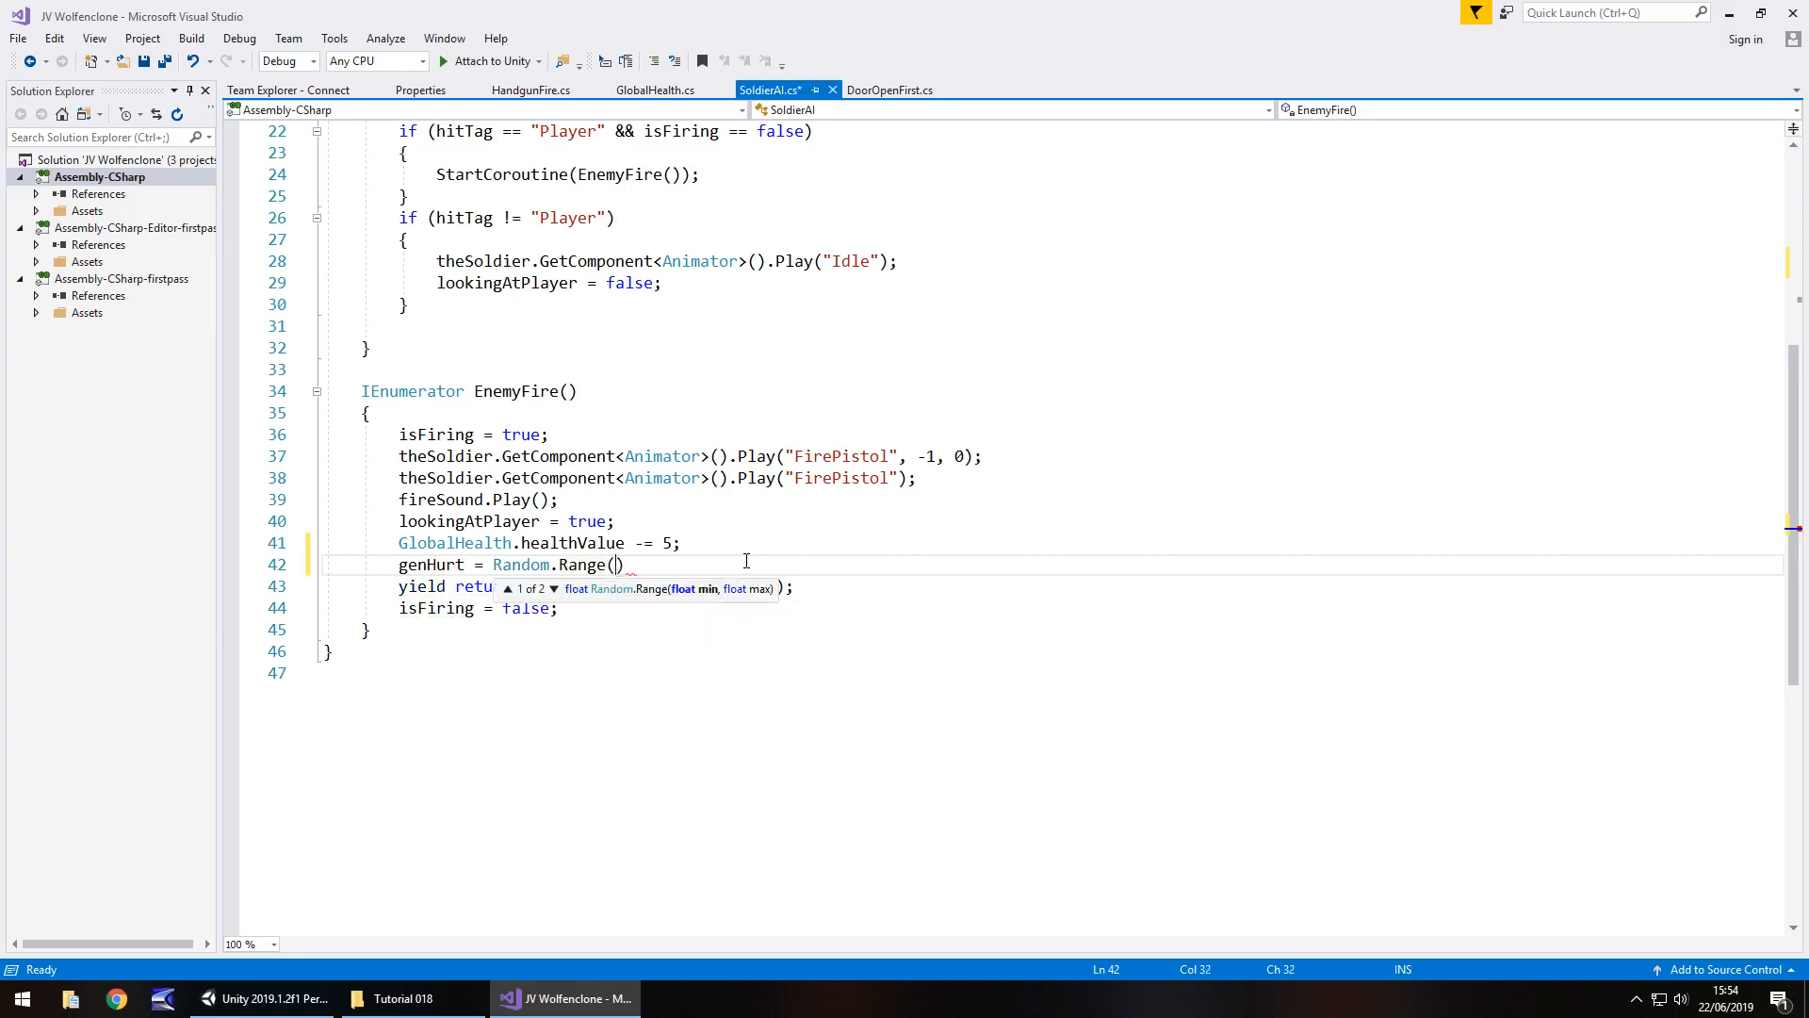
type("0,")
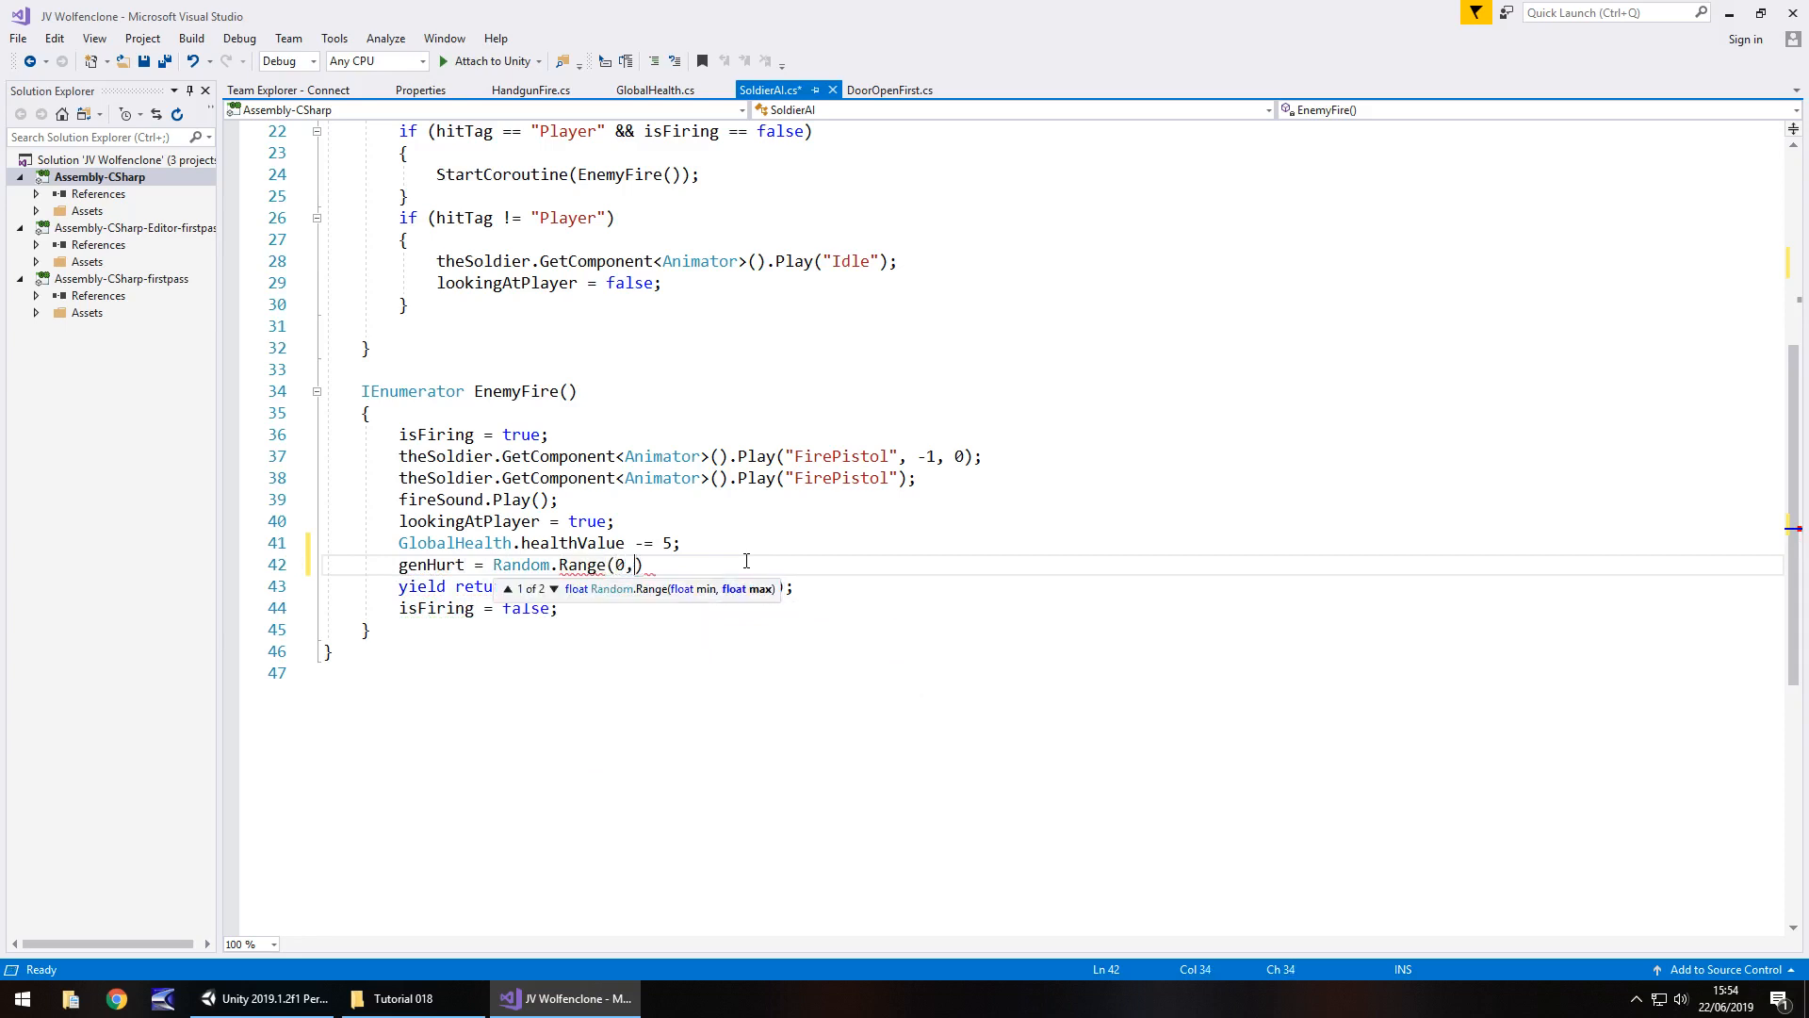
type("3")
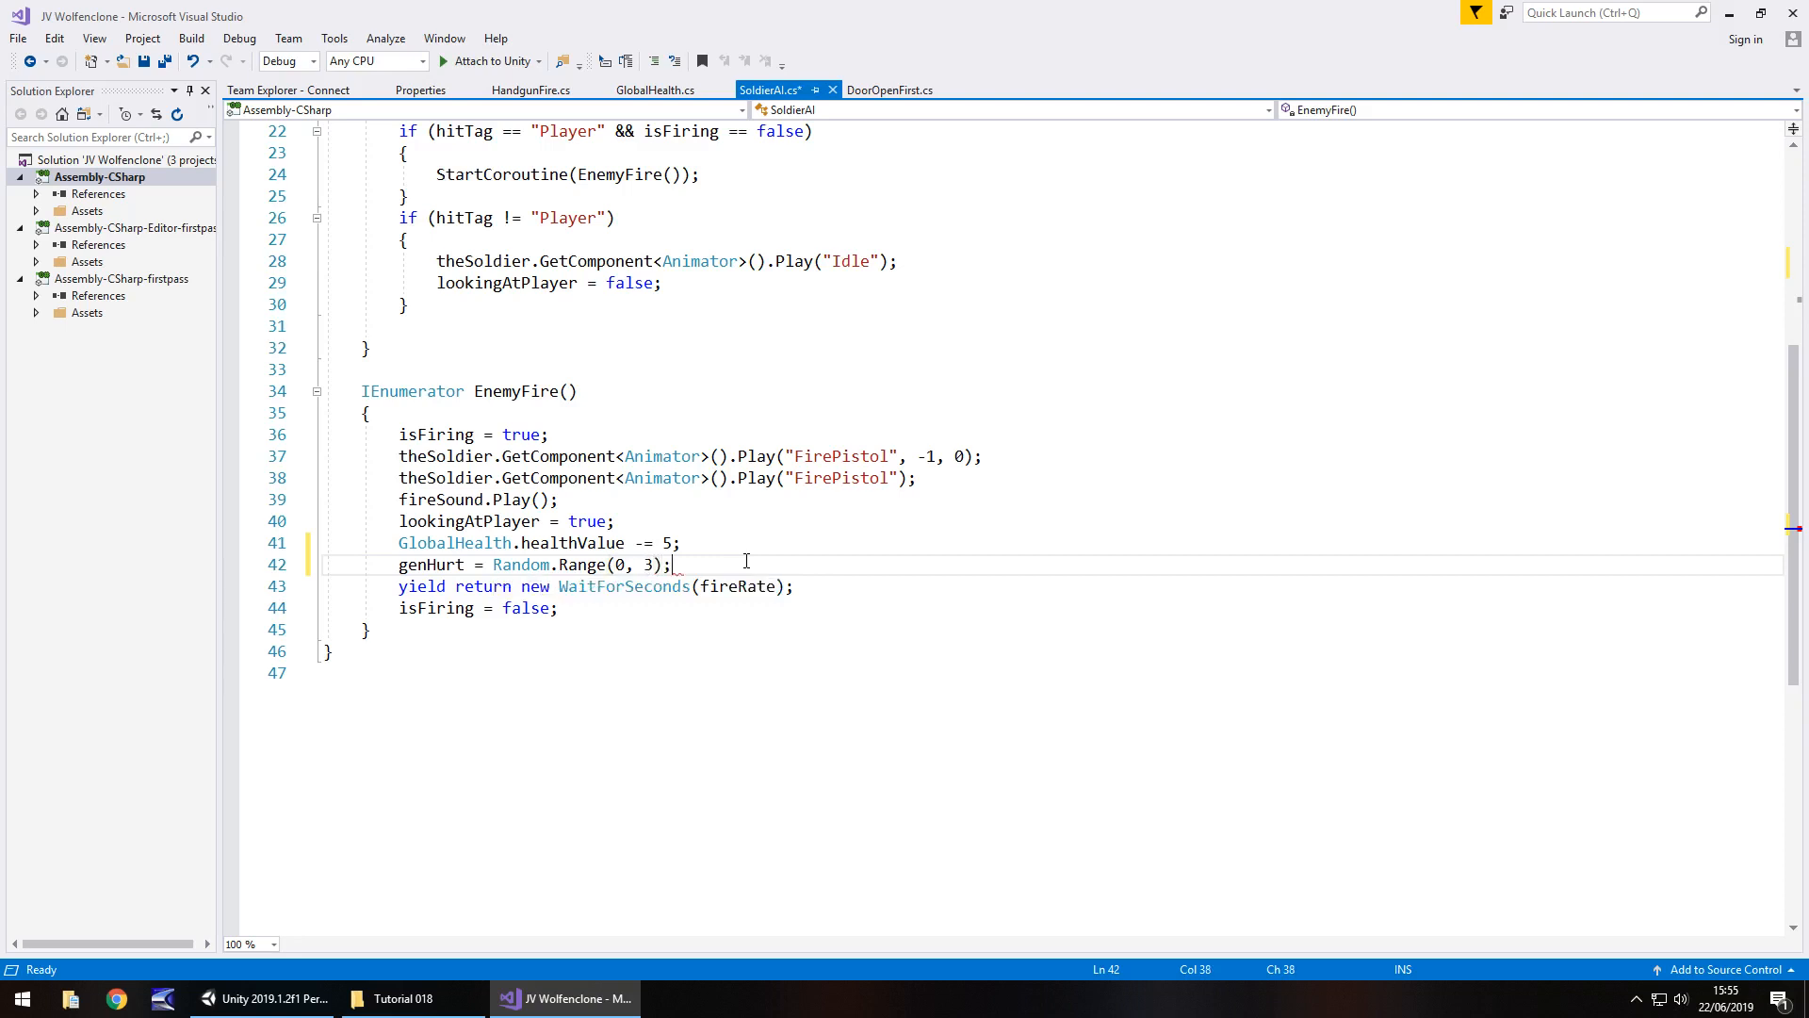
key("enter")
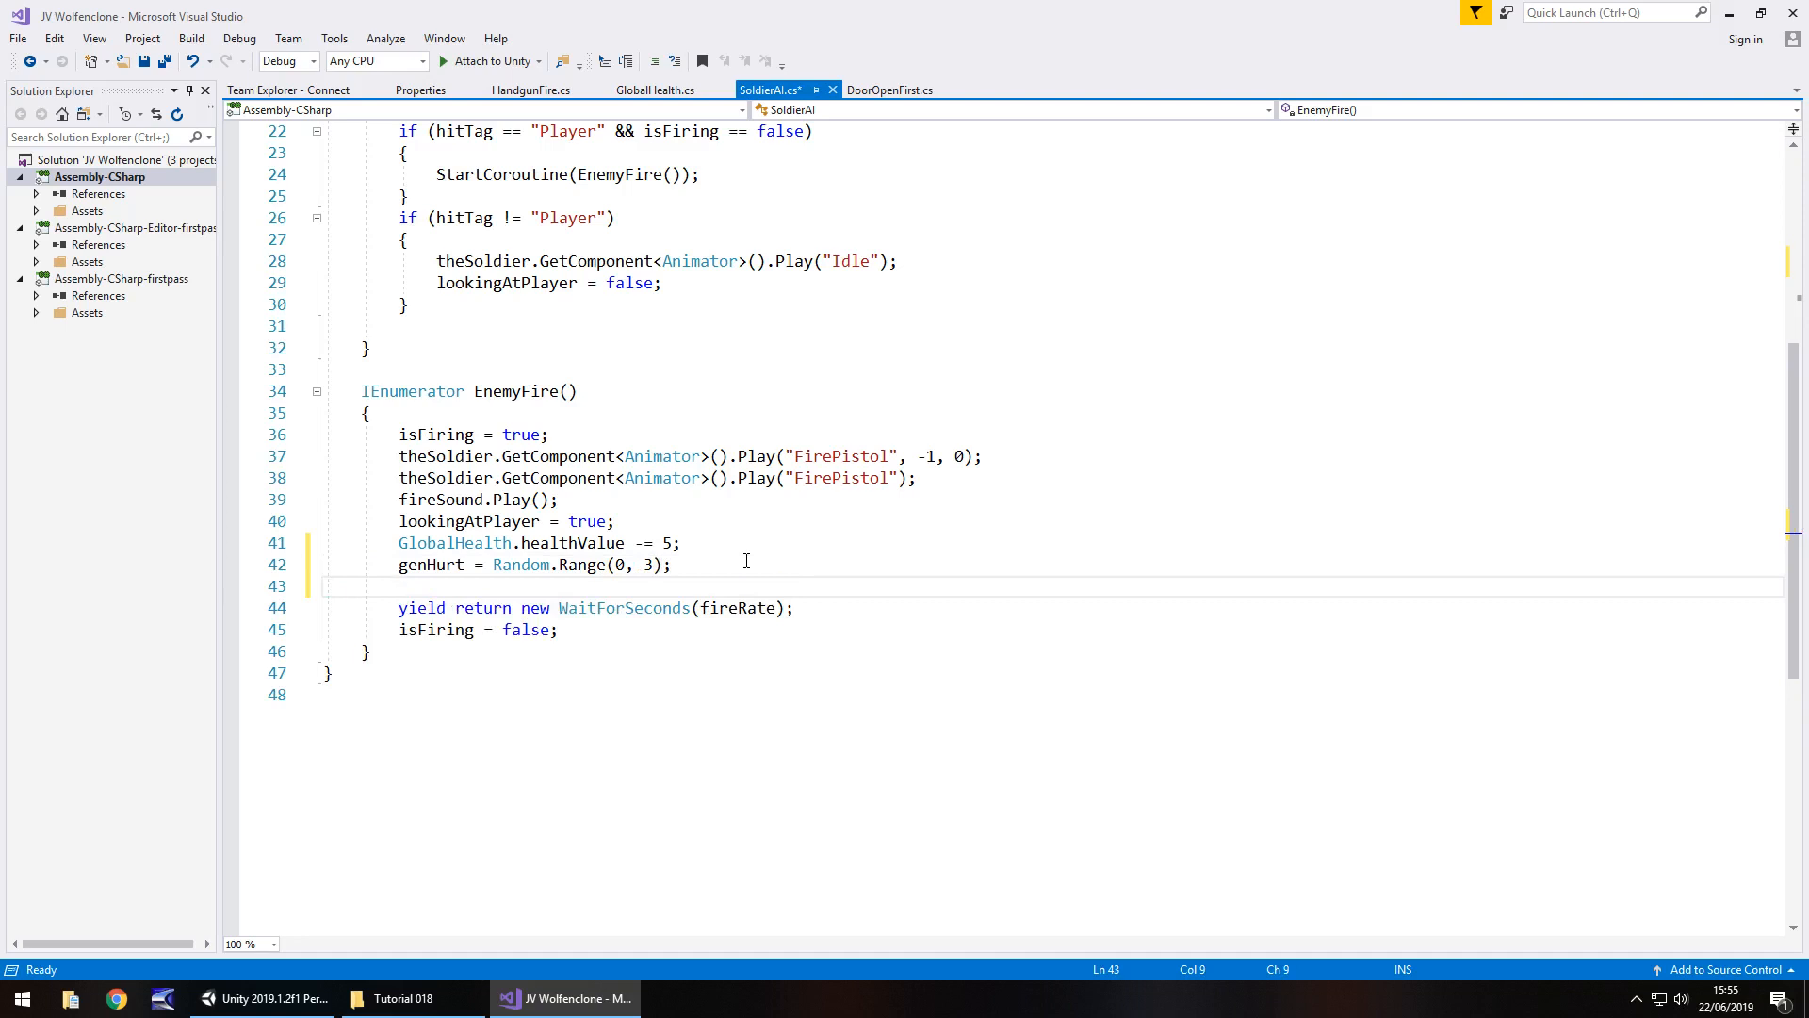
Step: Add an if (genHurt == 1) block that calls hurtSound[genHurt].Play()
type("if (")
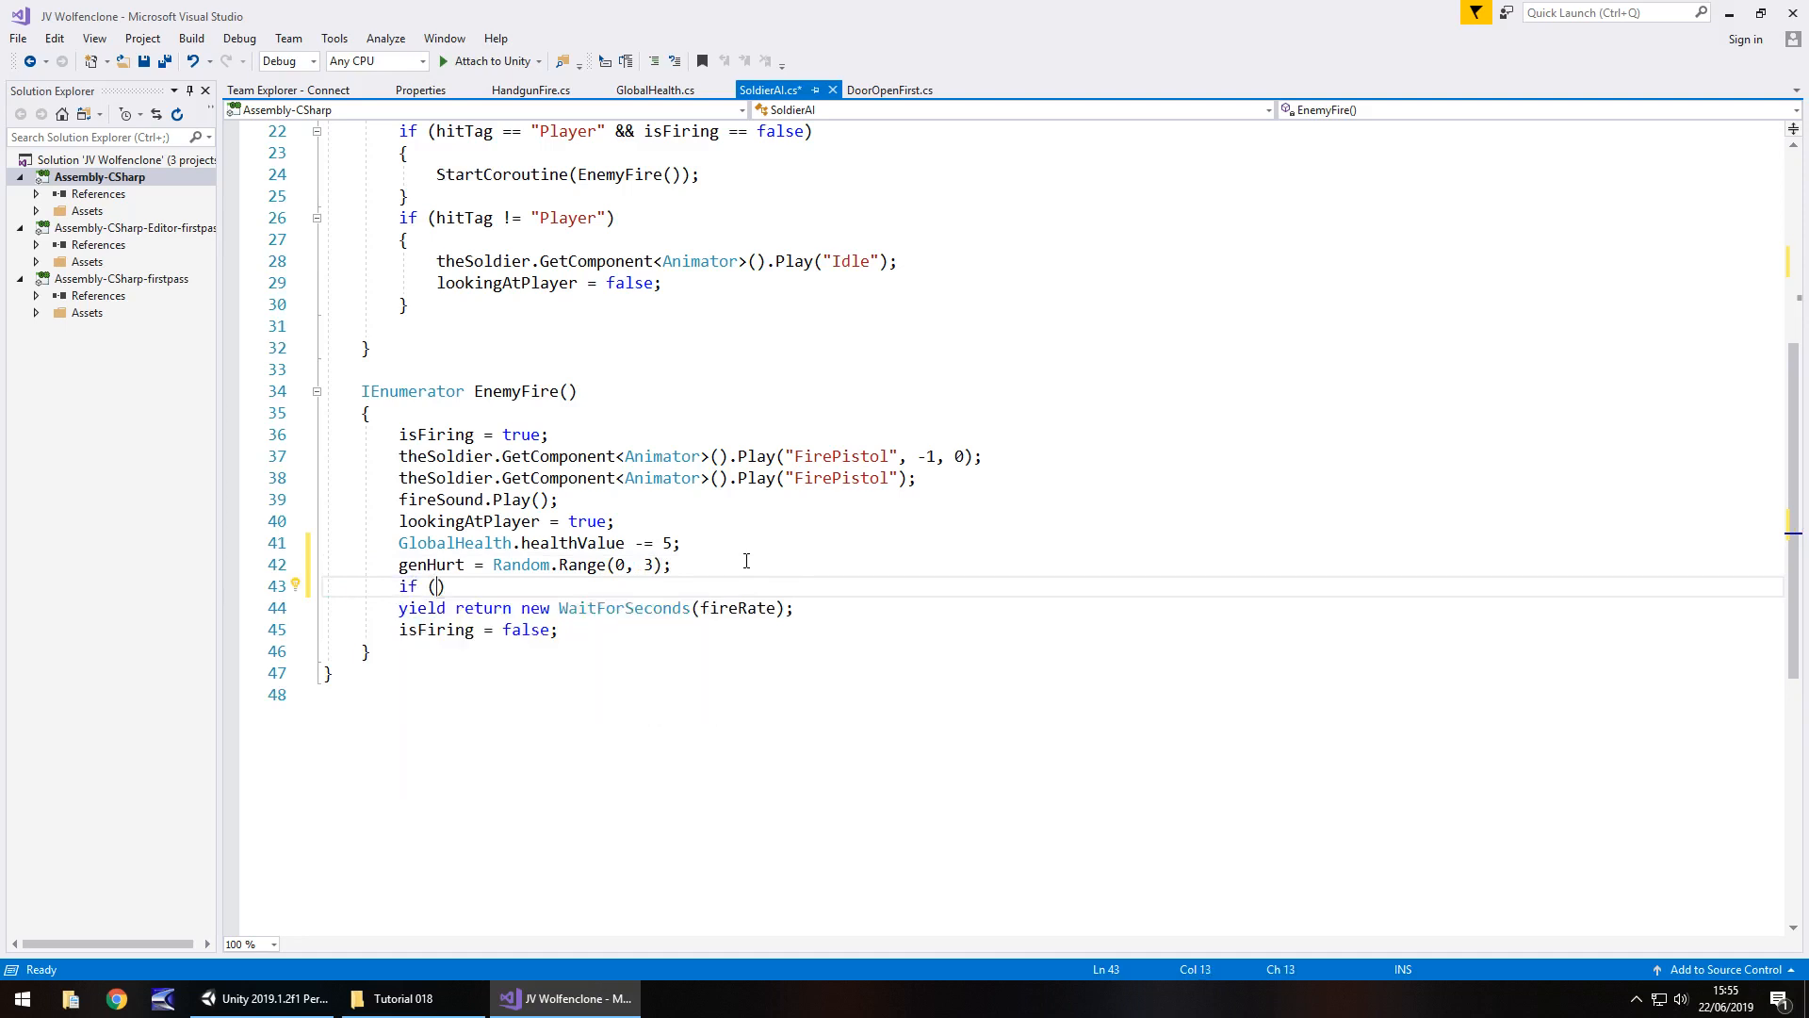
type("genHurt == 1")
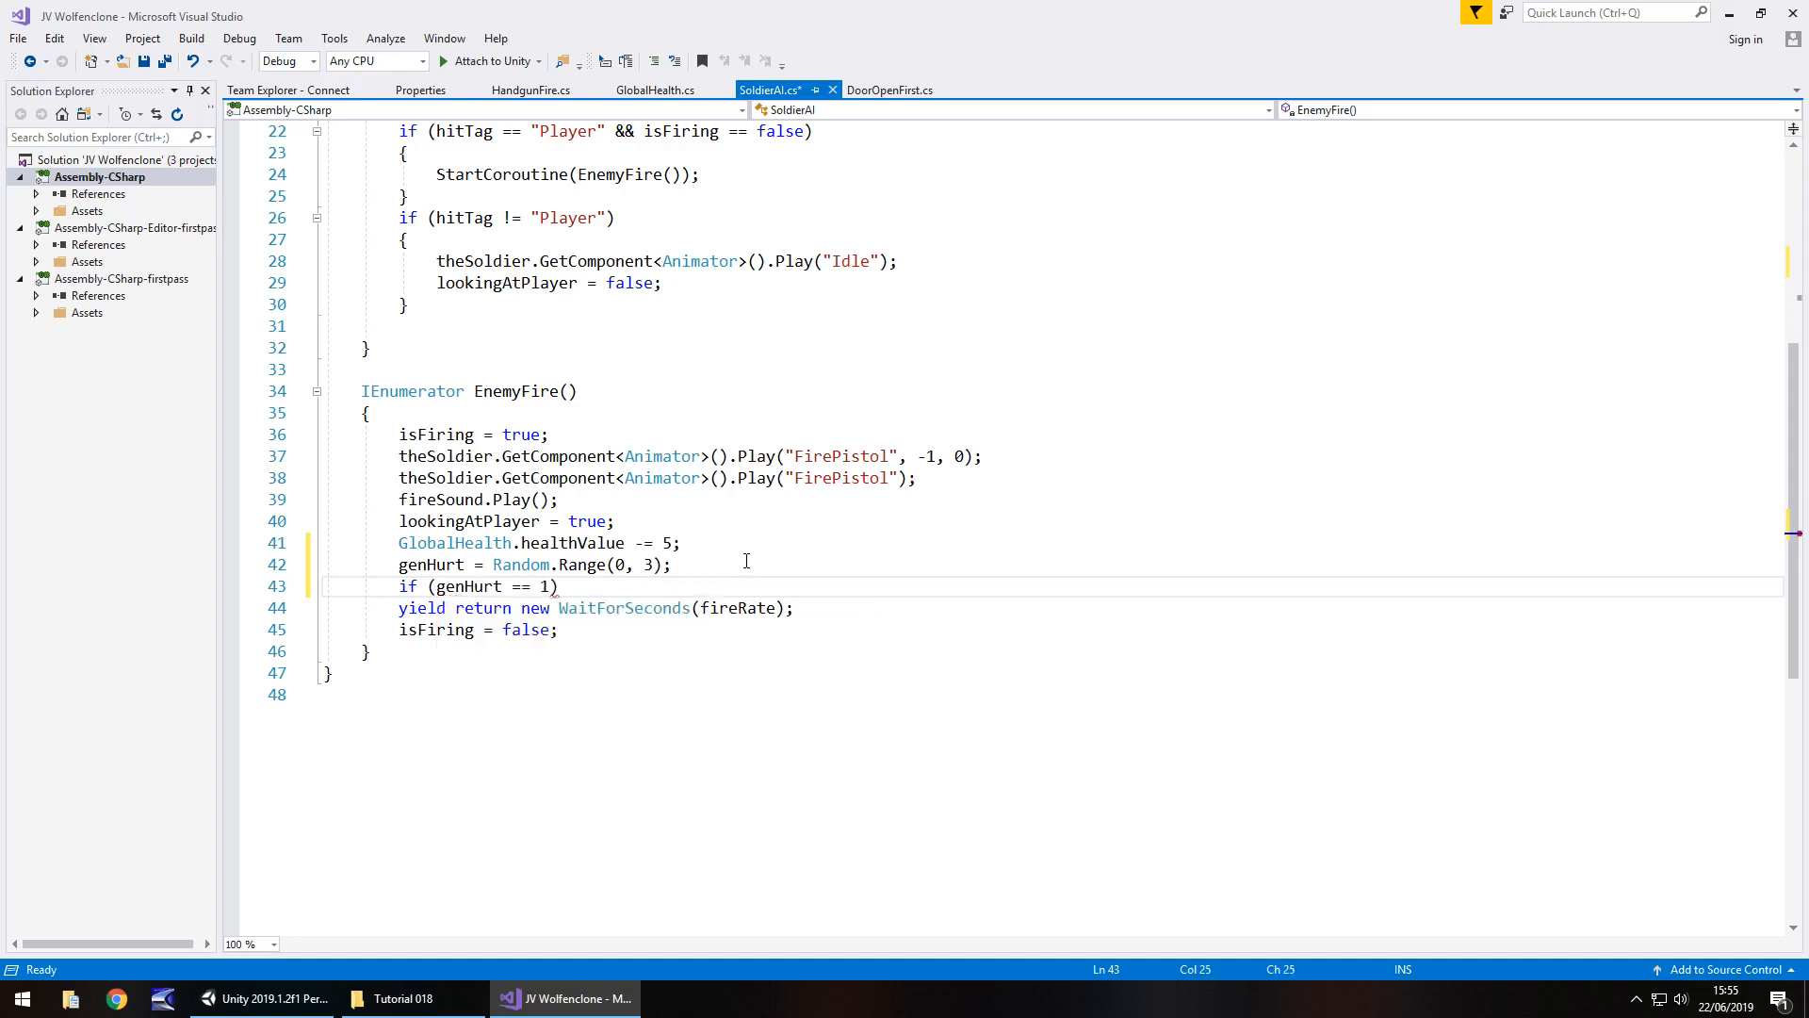
type("{")
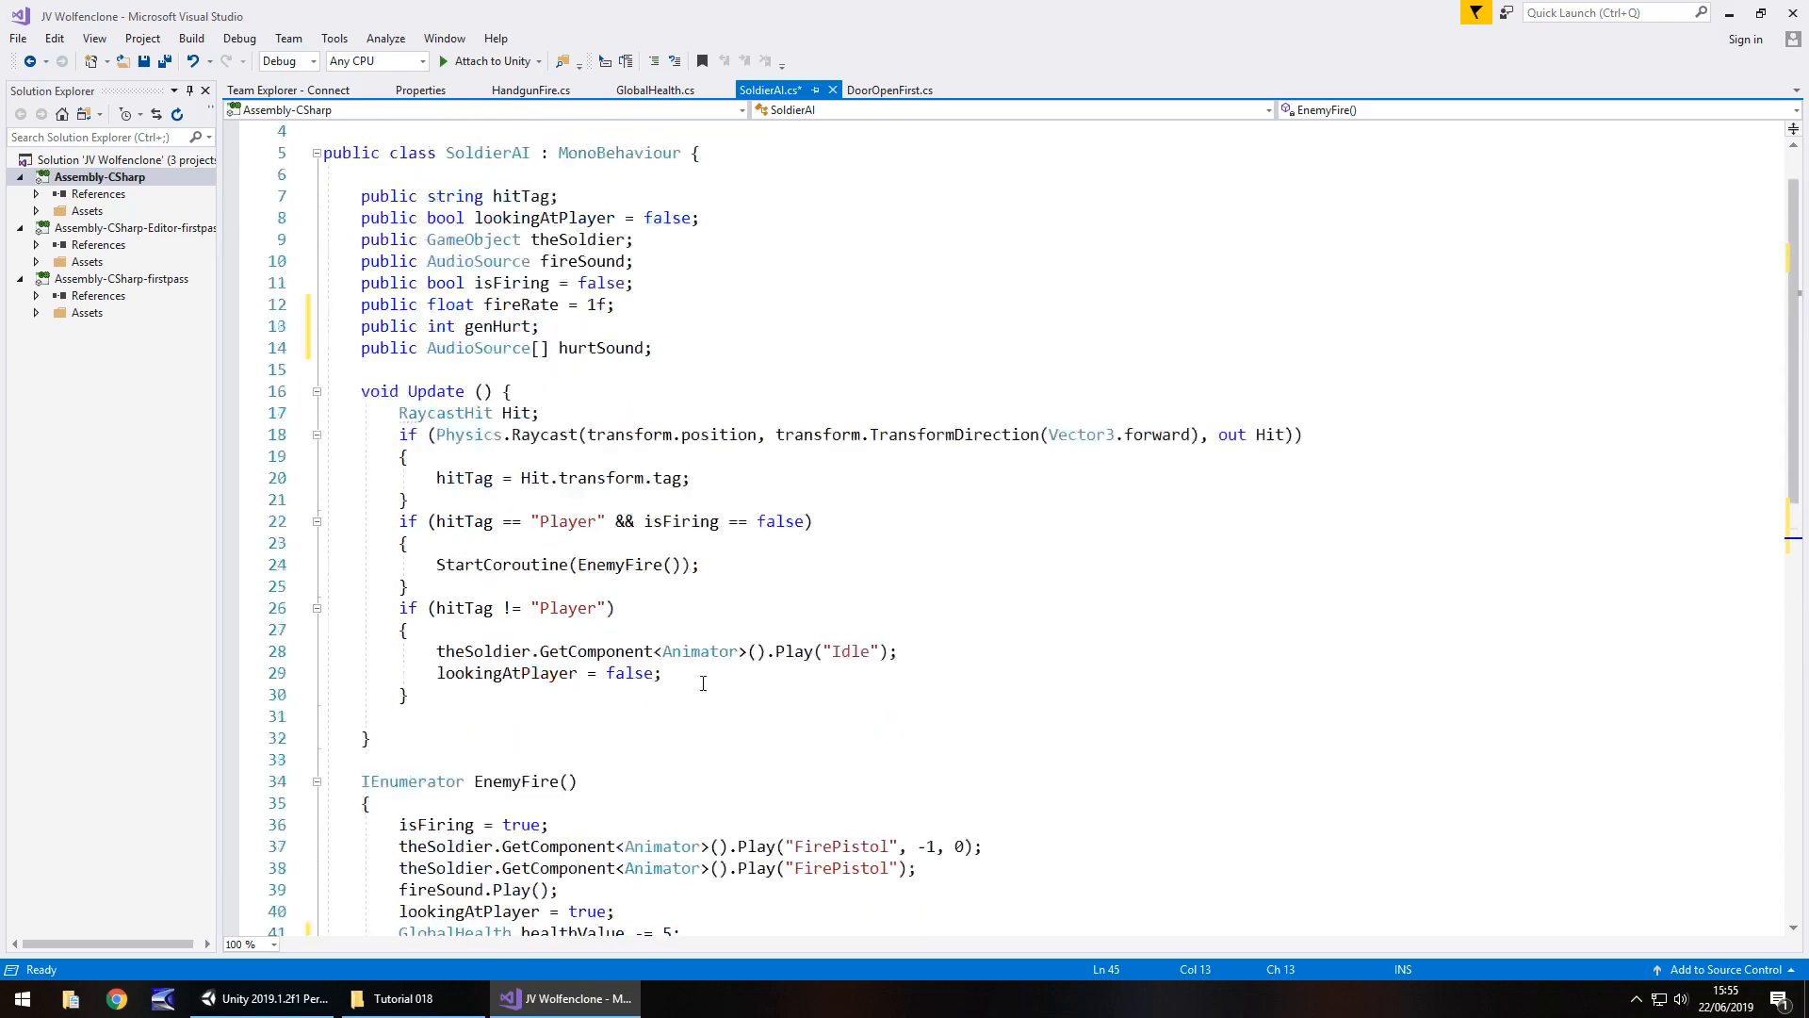
type("hurtS")
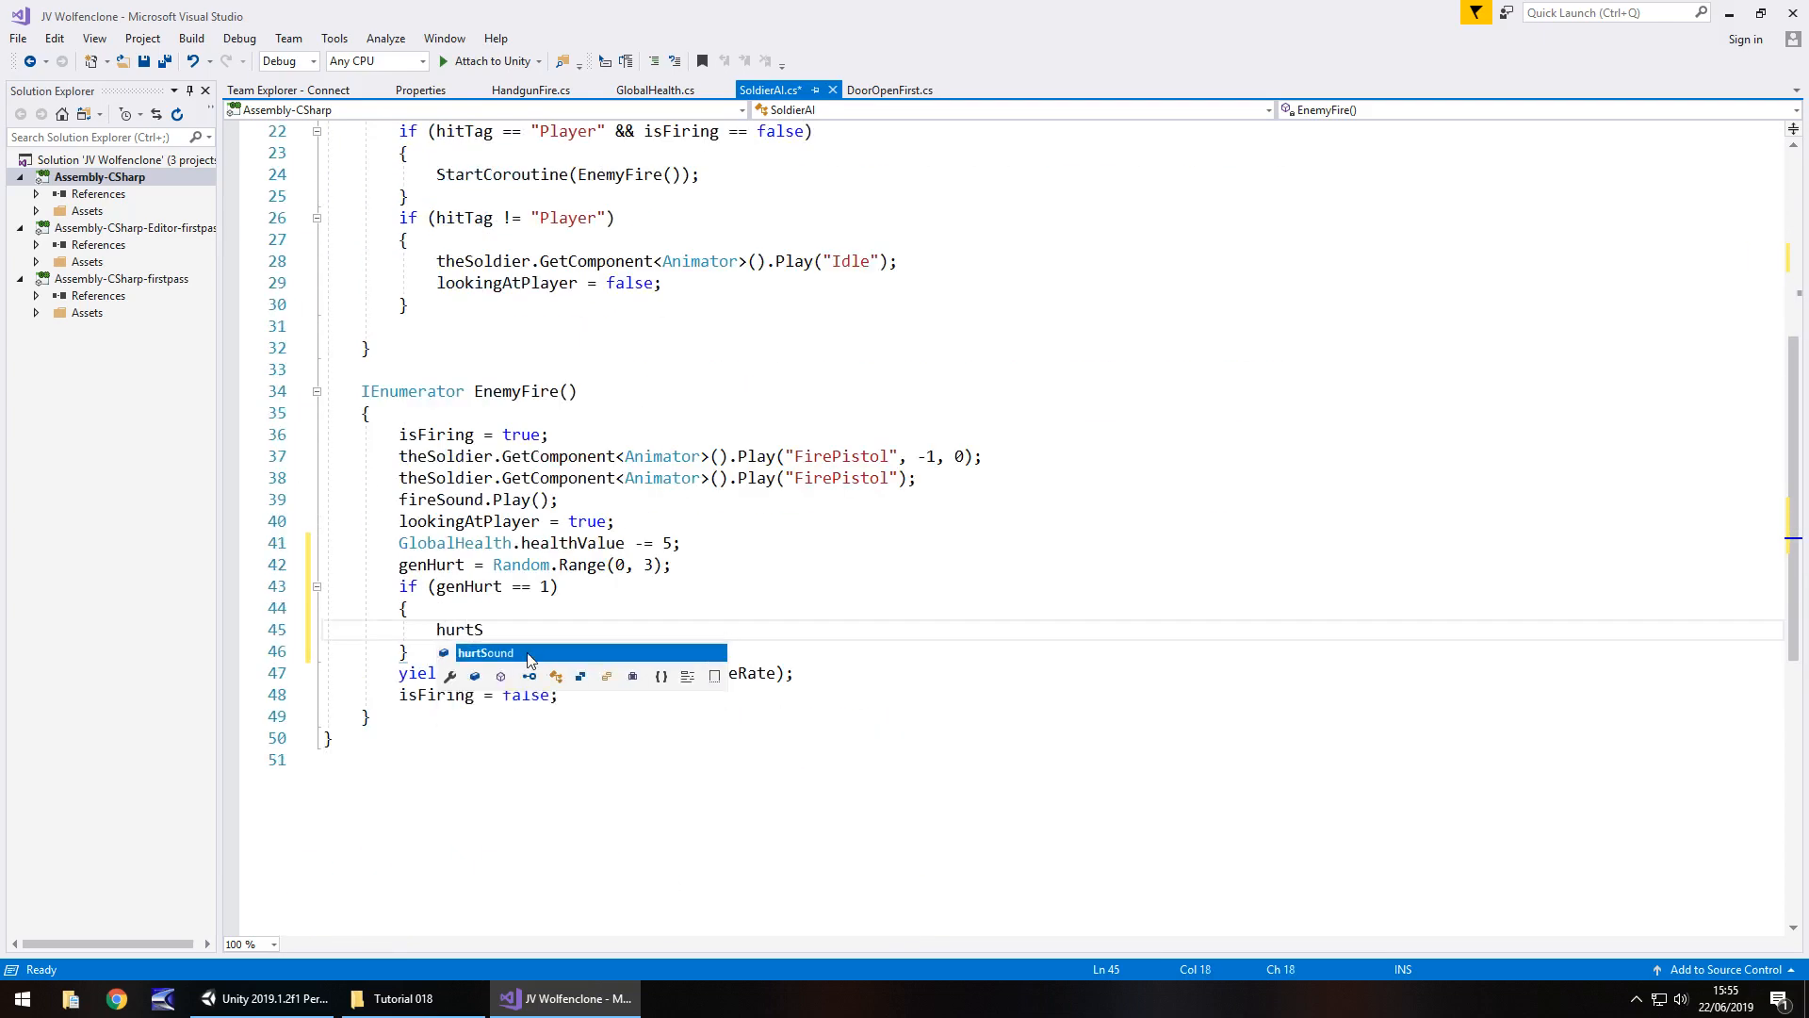
type("ound[]")
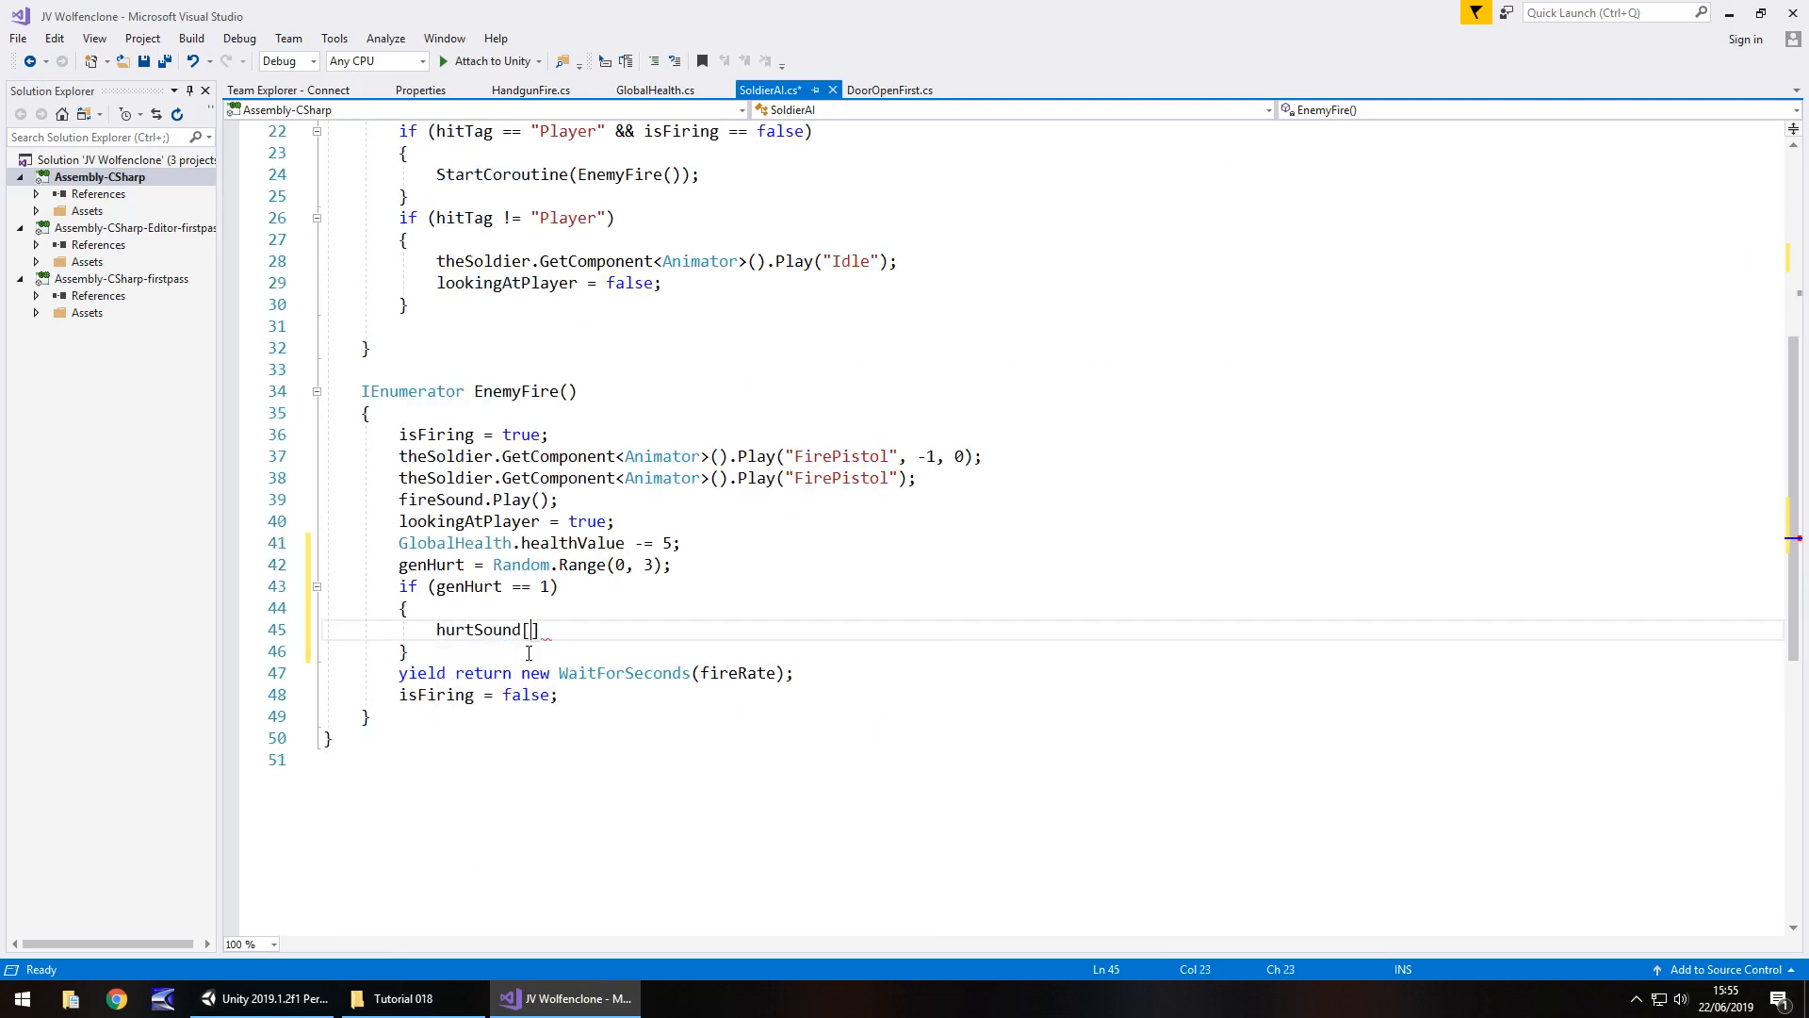
type("g")
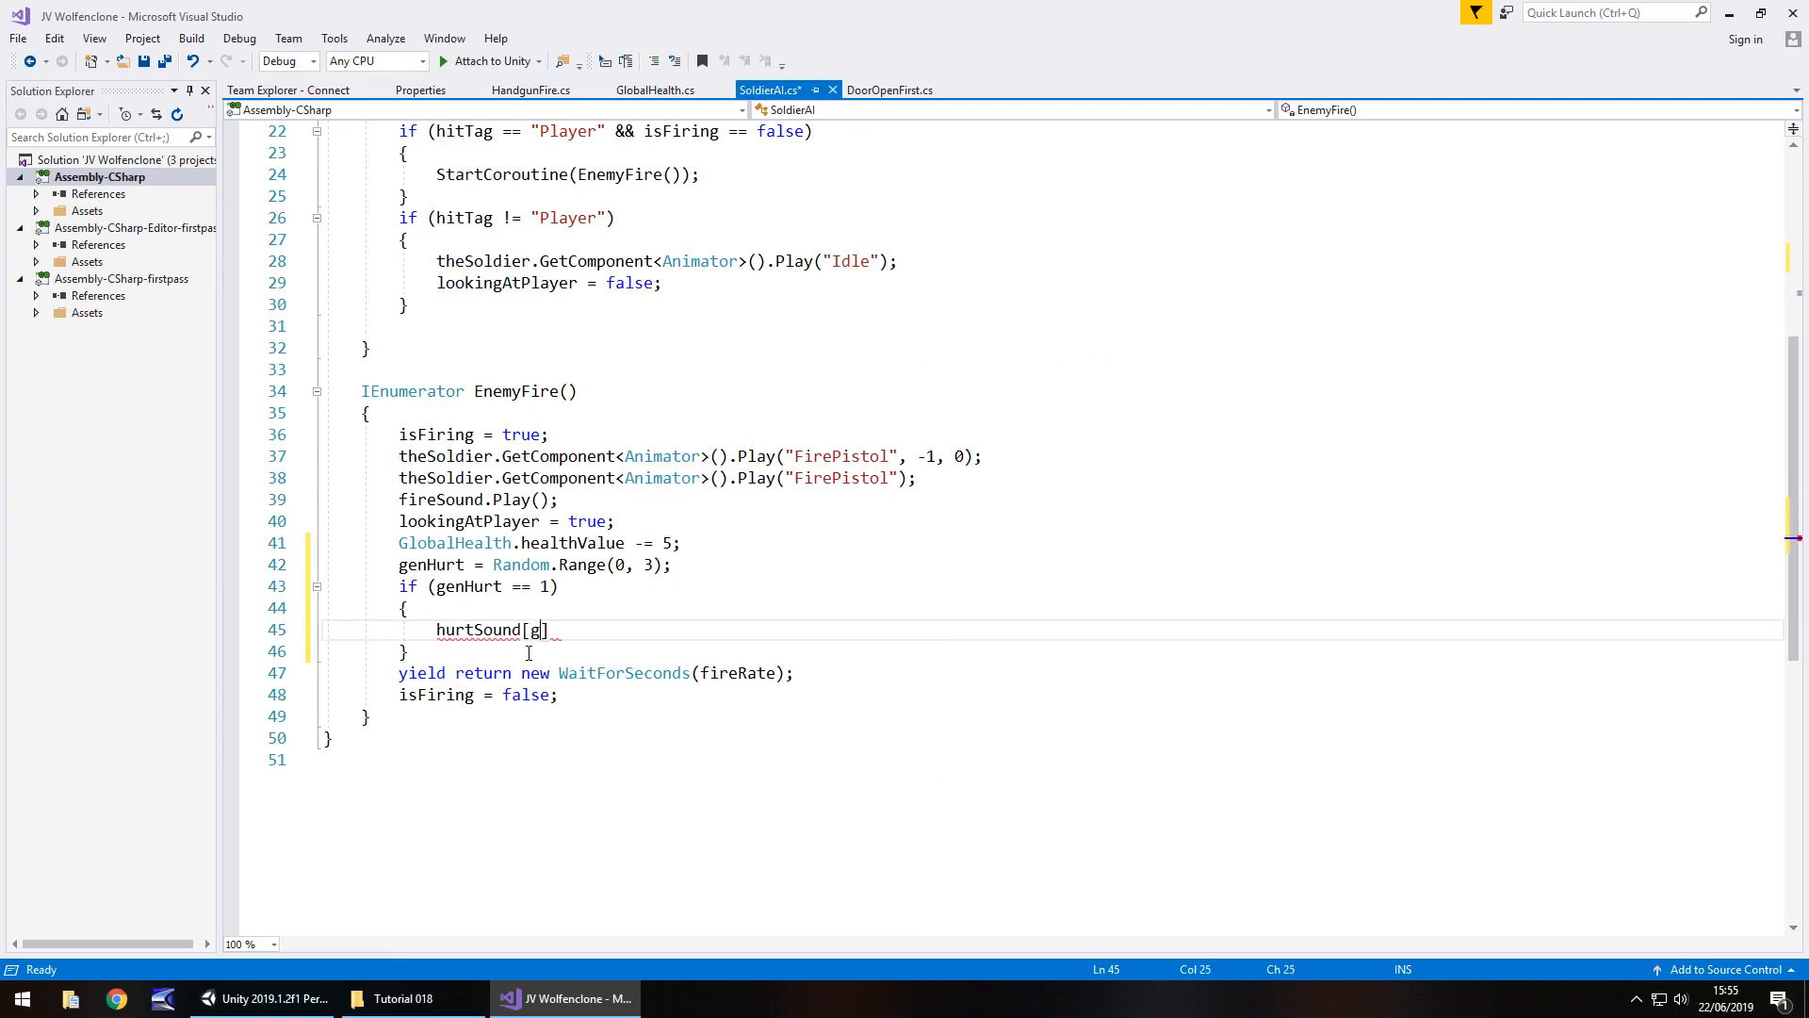
type("enHurt")
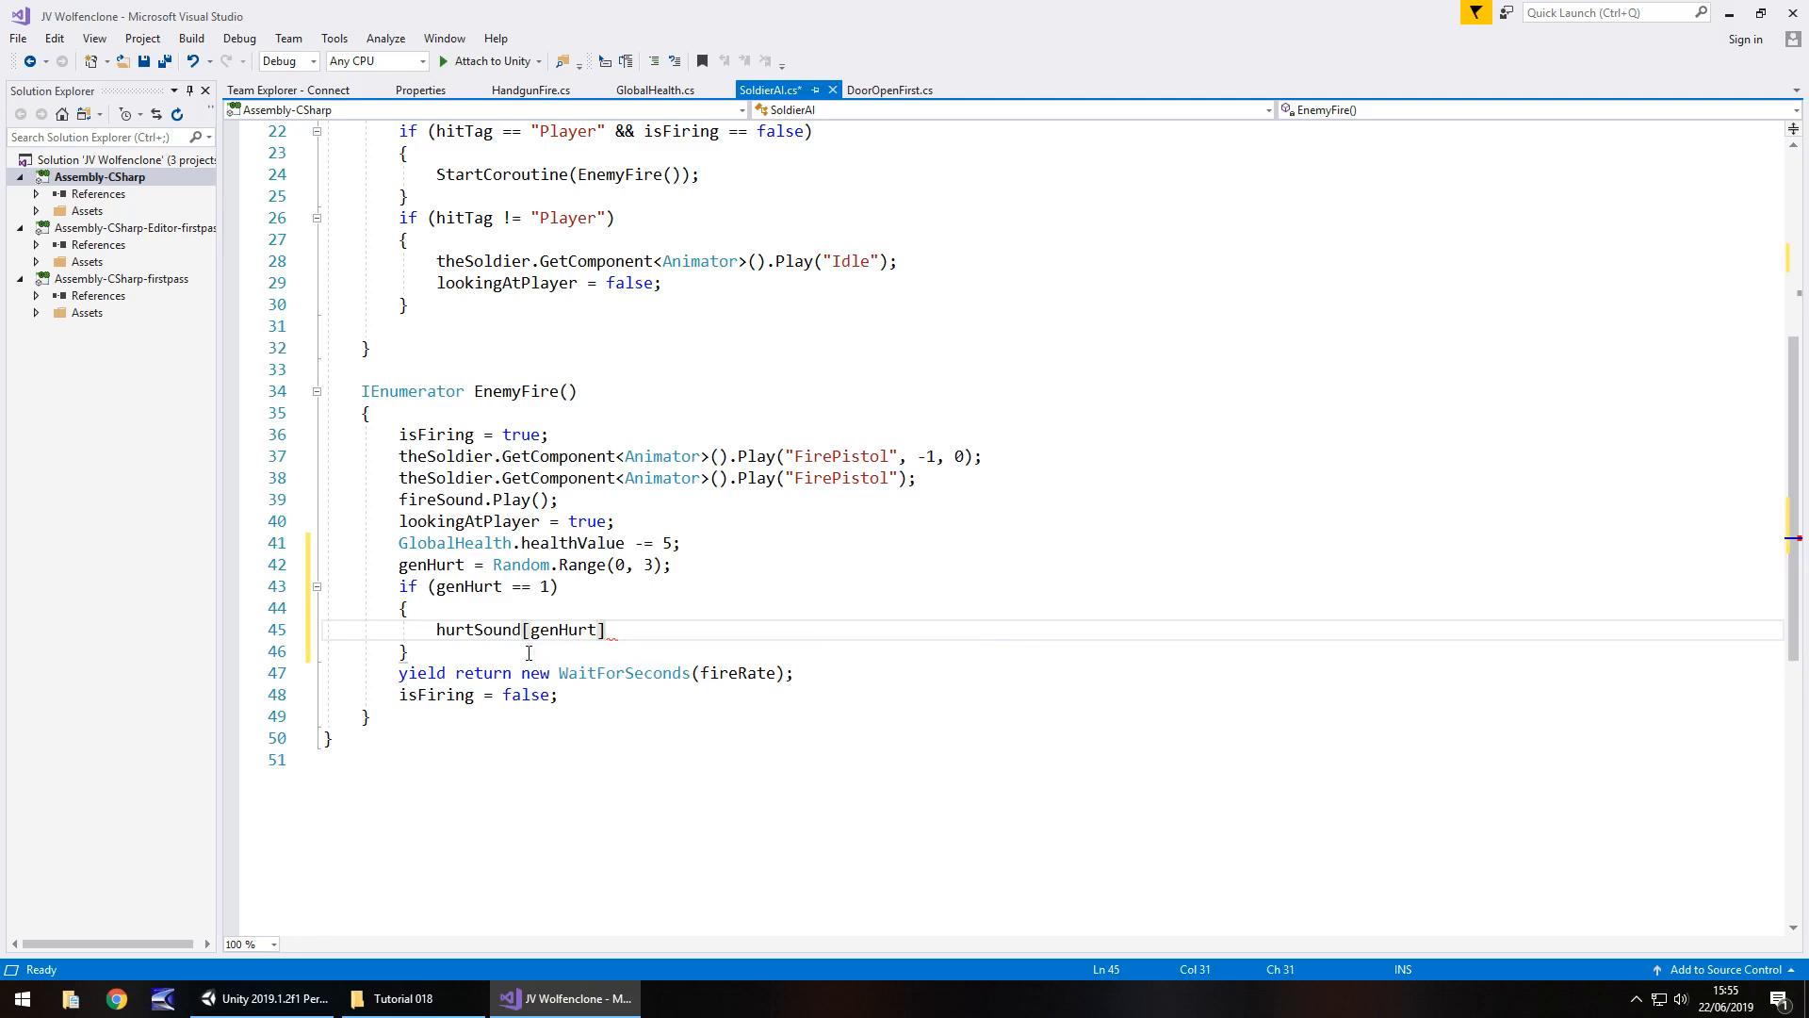
type(".Play();")
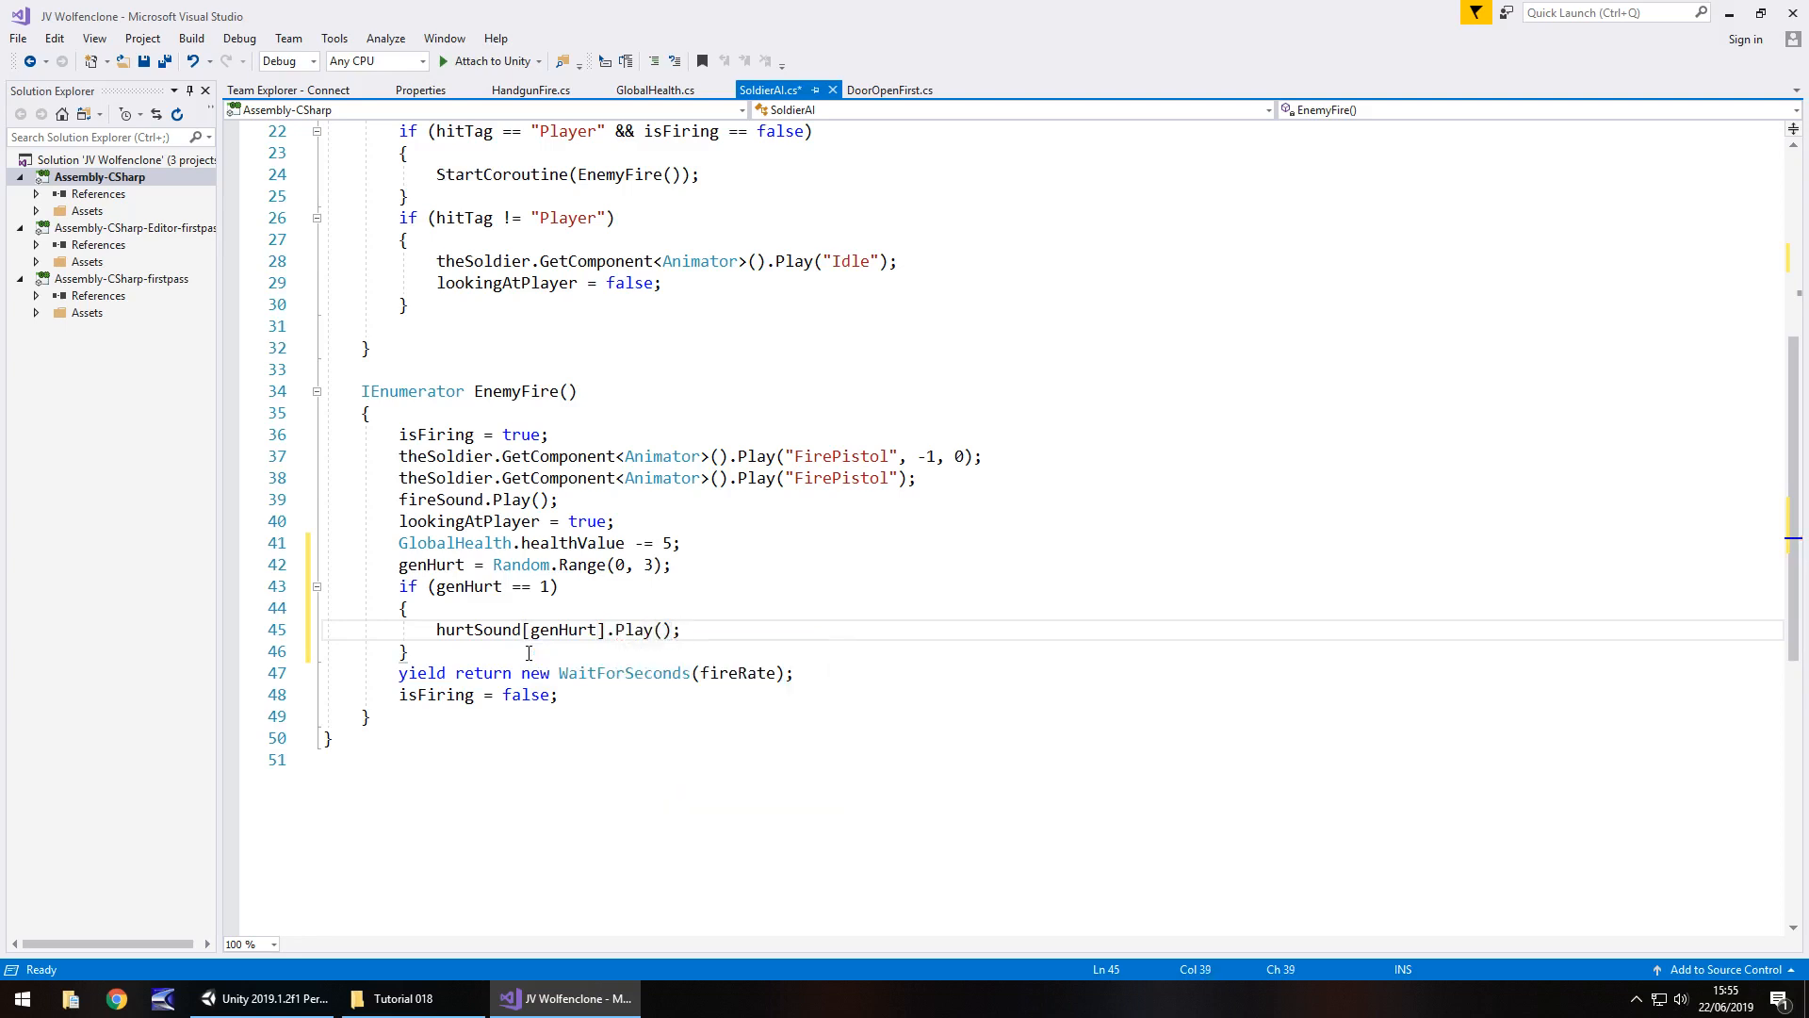
Step: Remove the if (genHurt == 1) check so hurtSound[genHurt].Play() always runs, and save
left_click(681, 629)
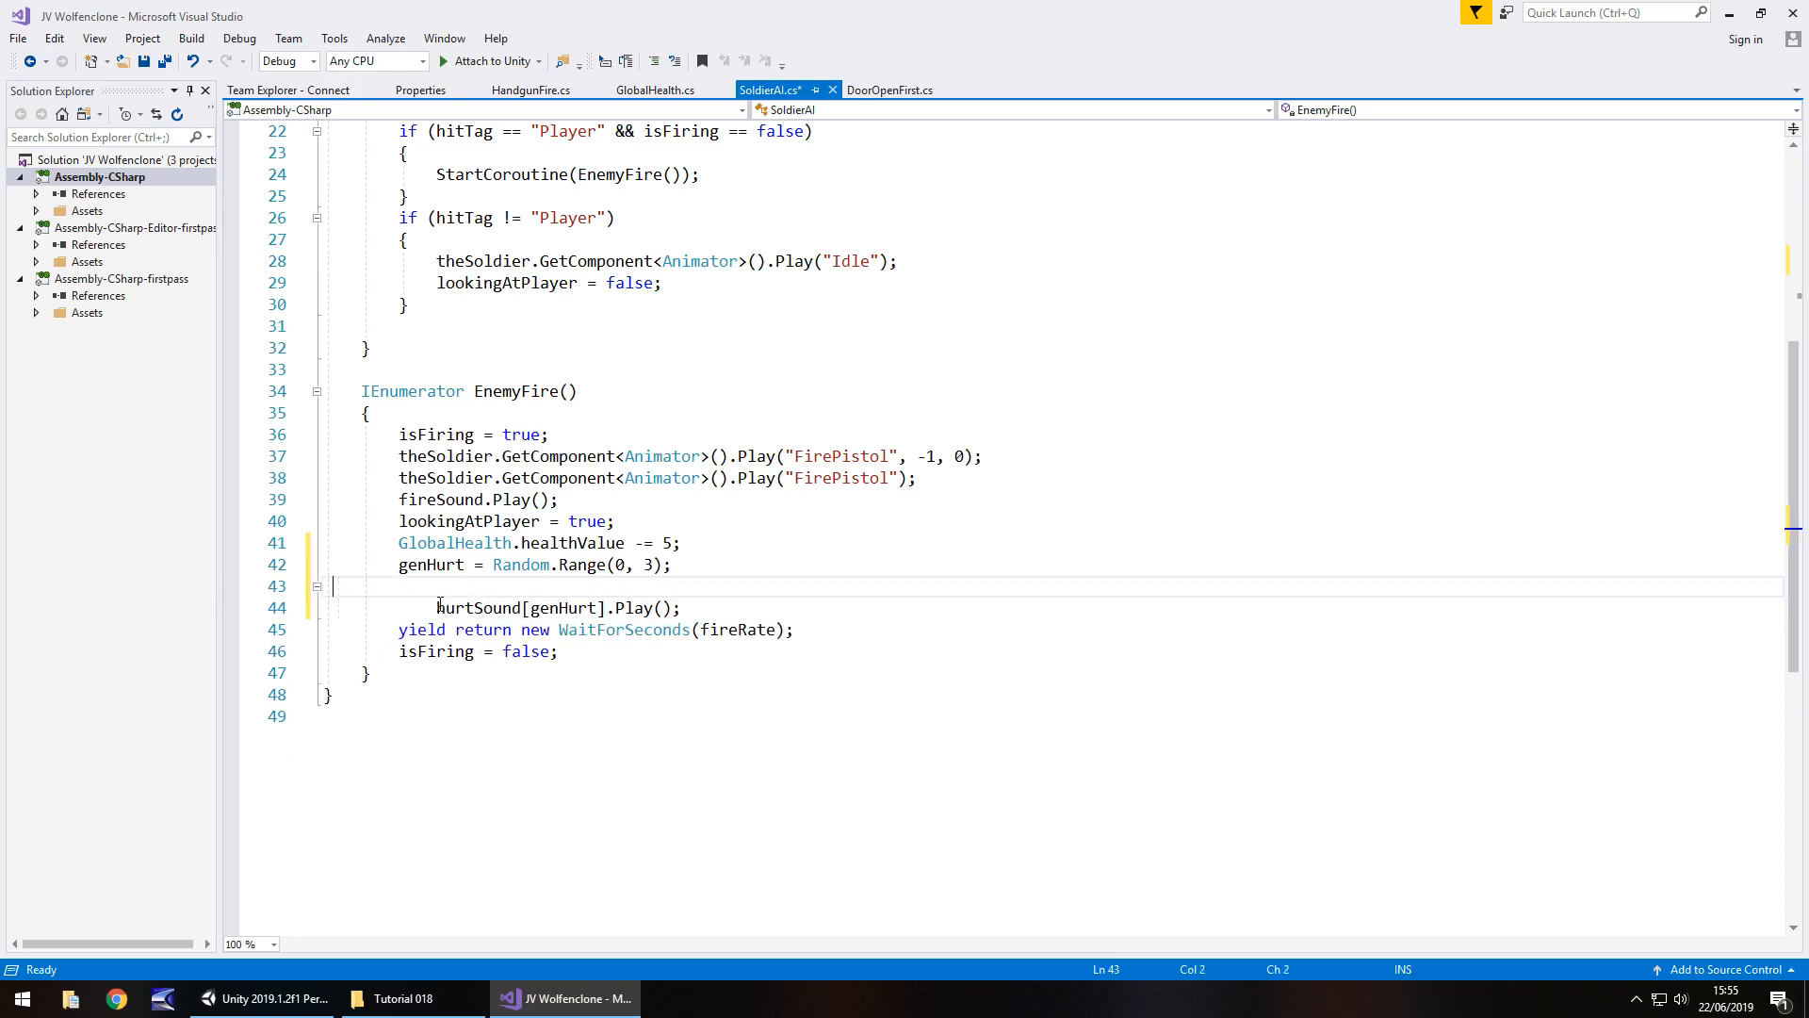
key("Backspace")
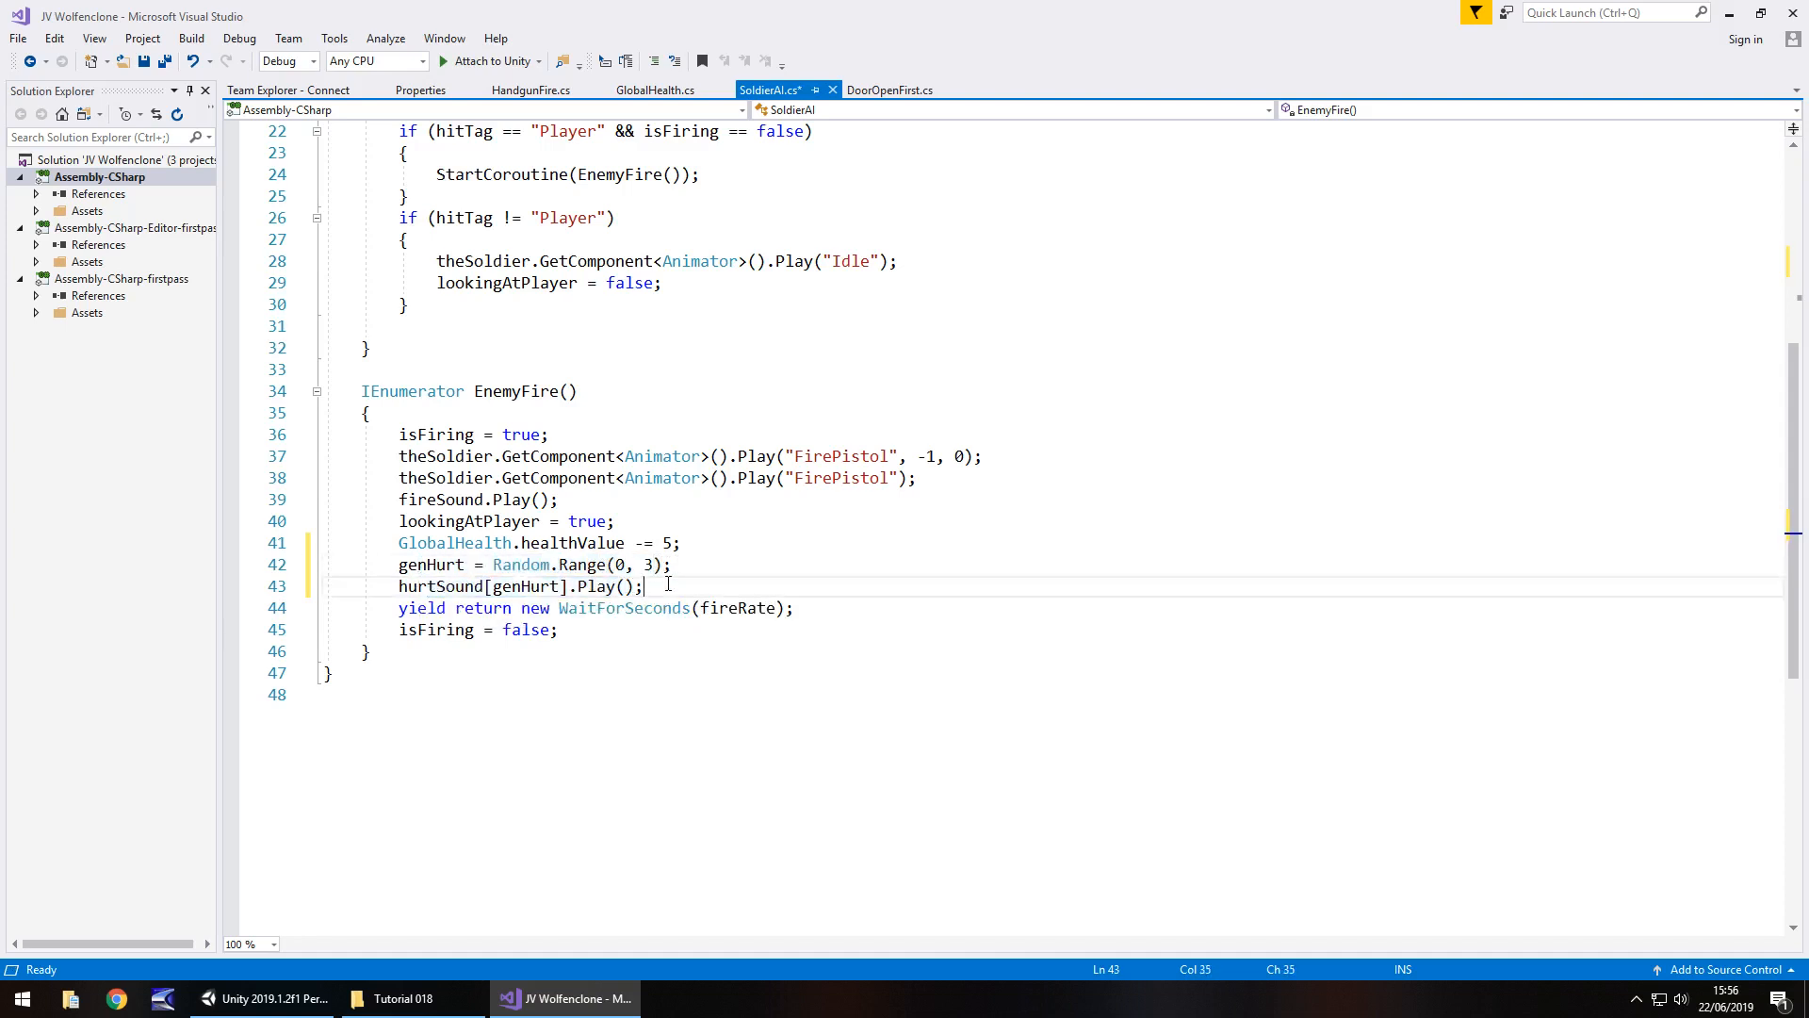
key("ctrl+s")
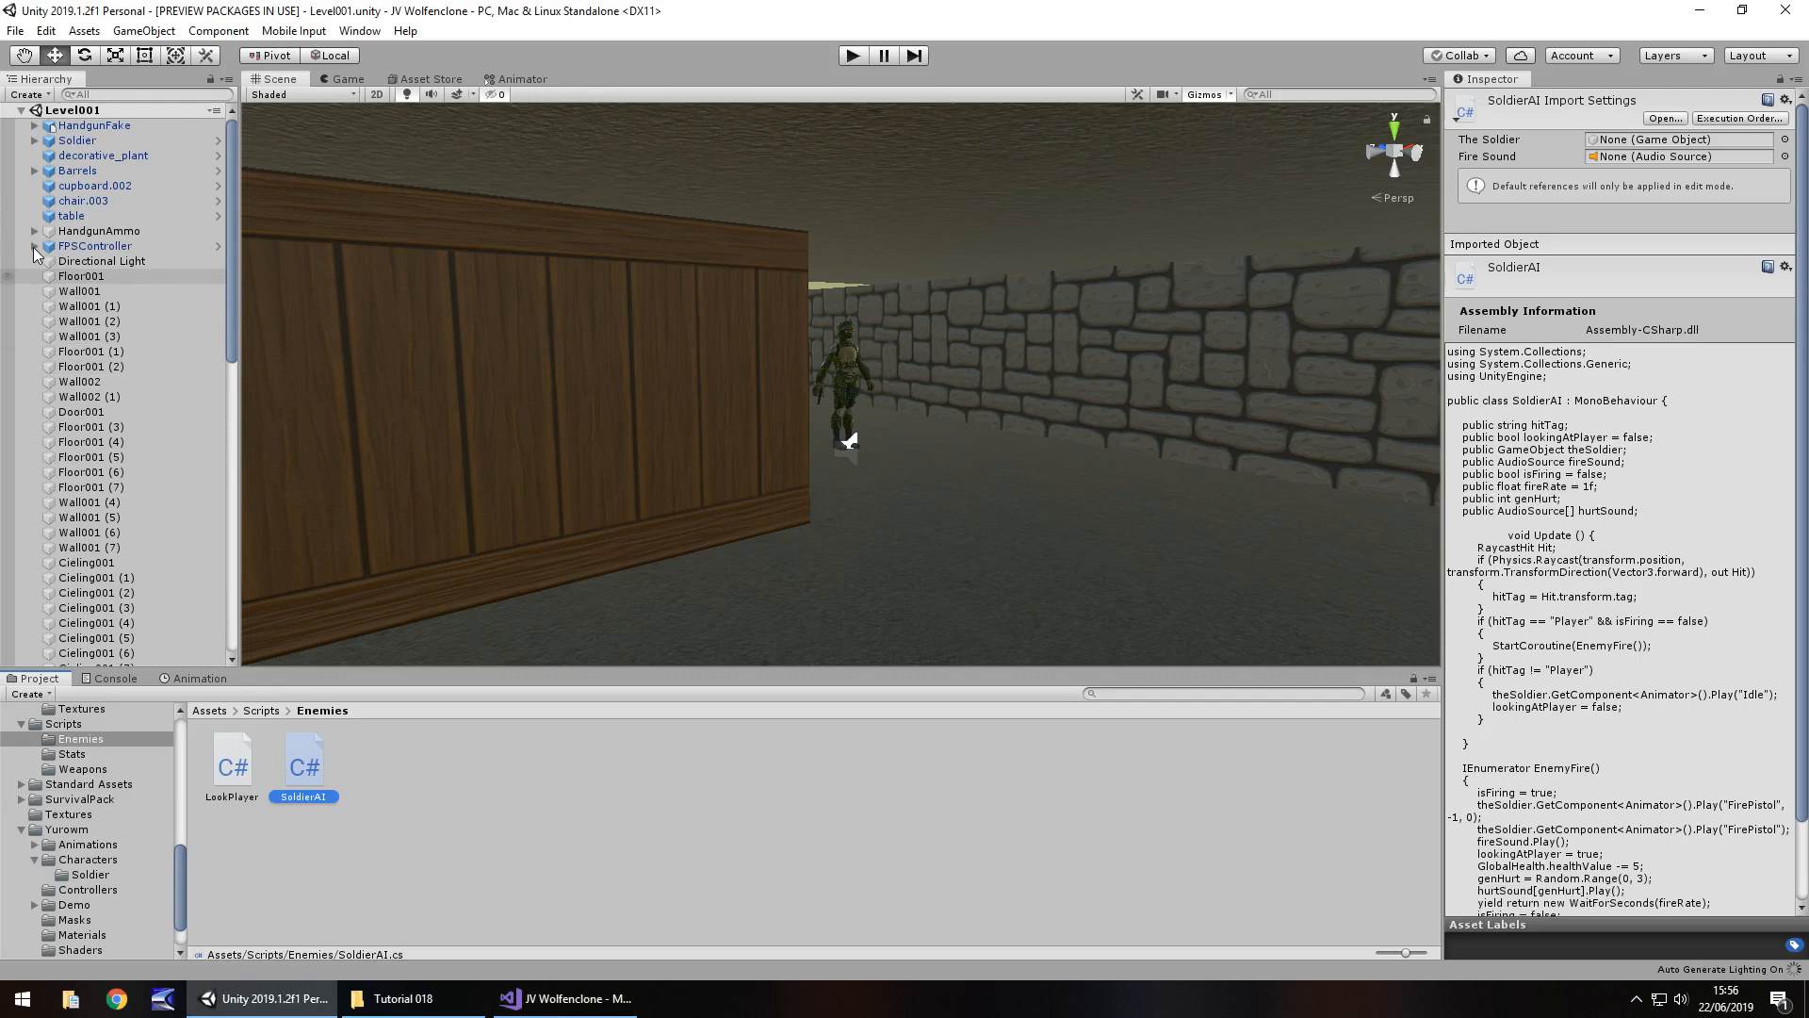
Step: Create empty objects Hurt01, Hurt02 and Hurt03 under FPSController > Audio > FX
left_click(34, 245)
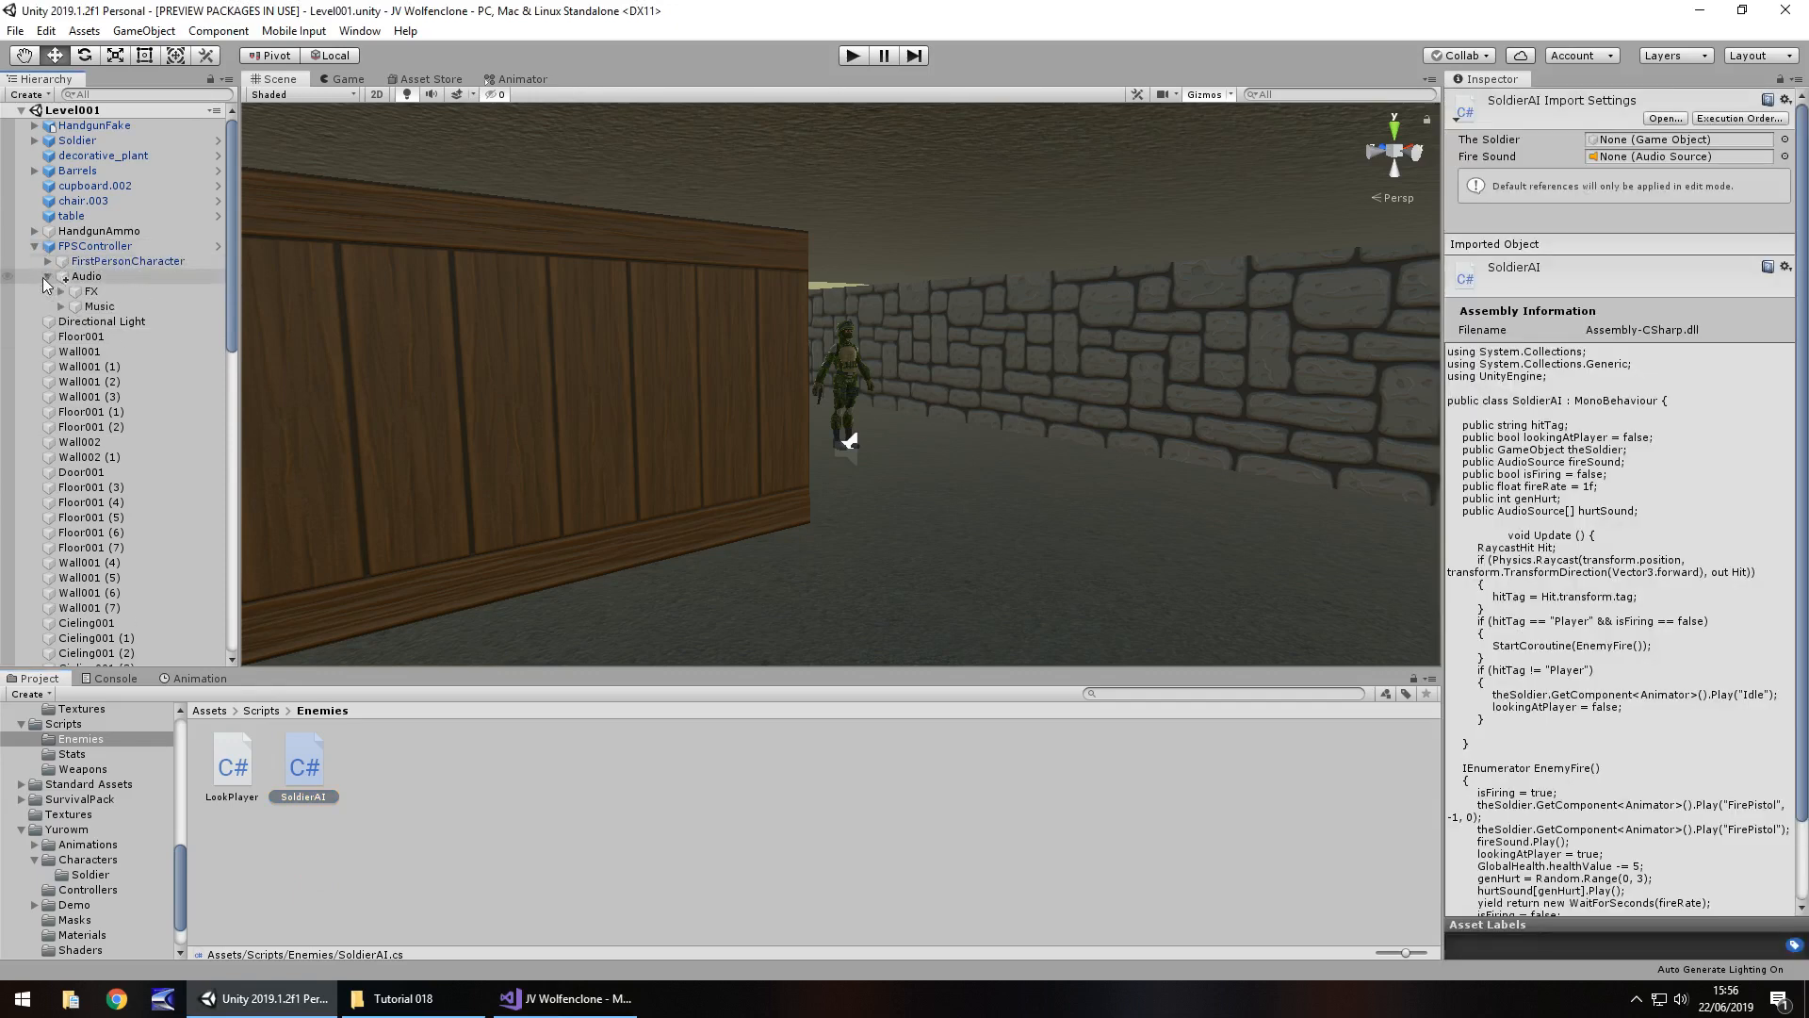
left_click(60, 290)
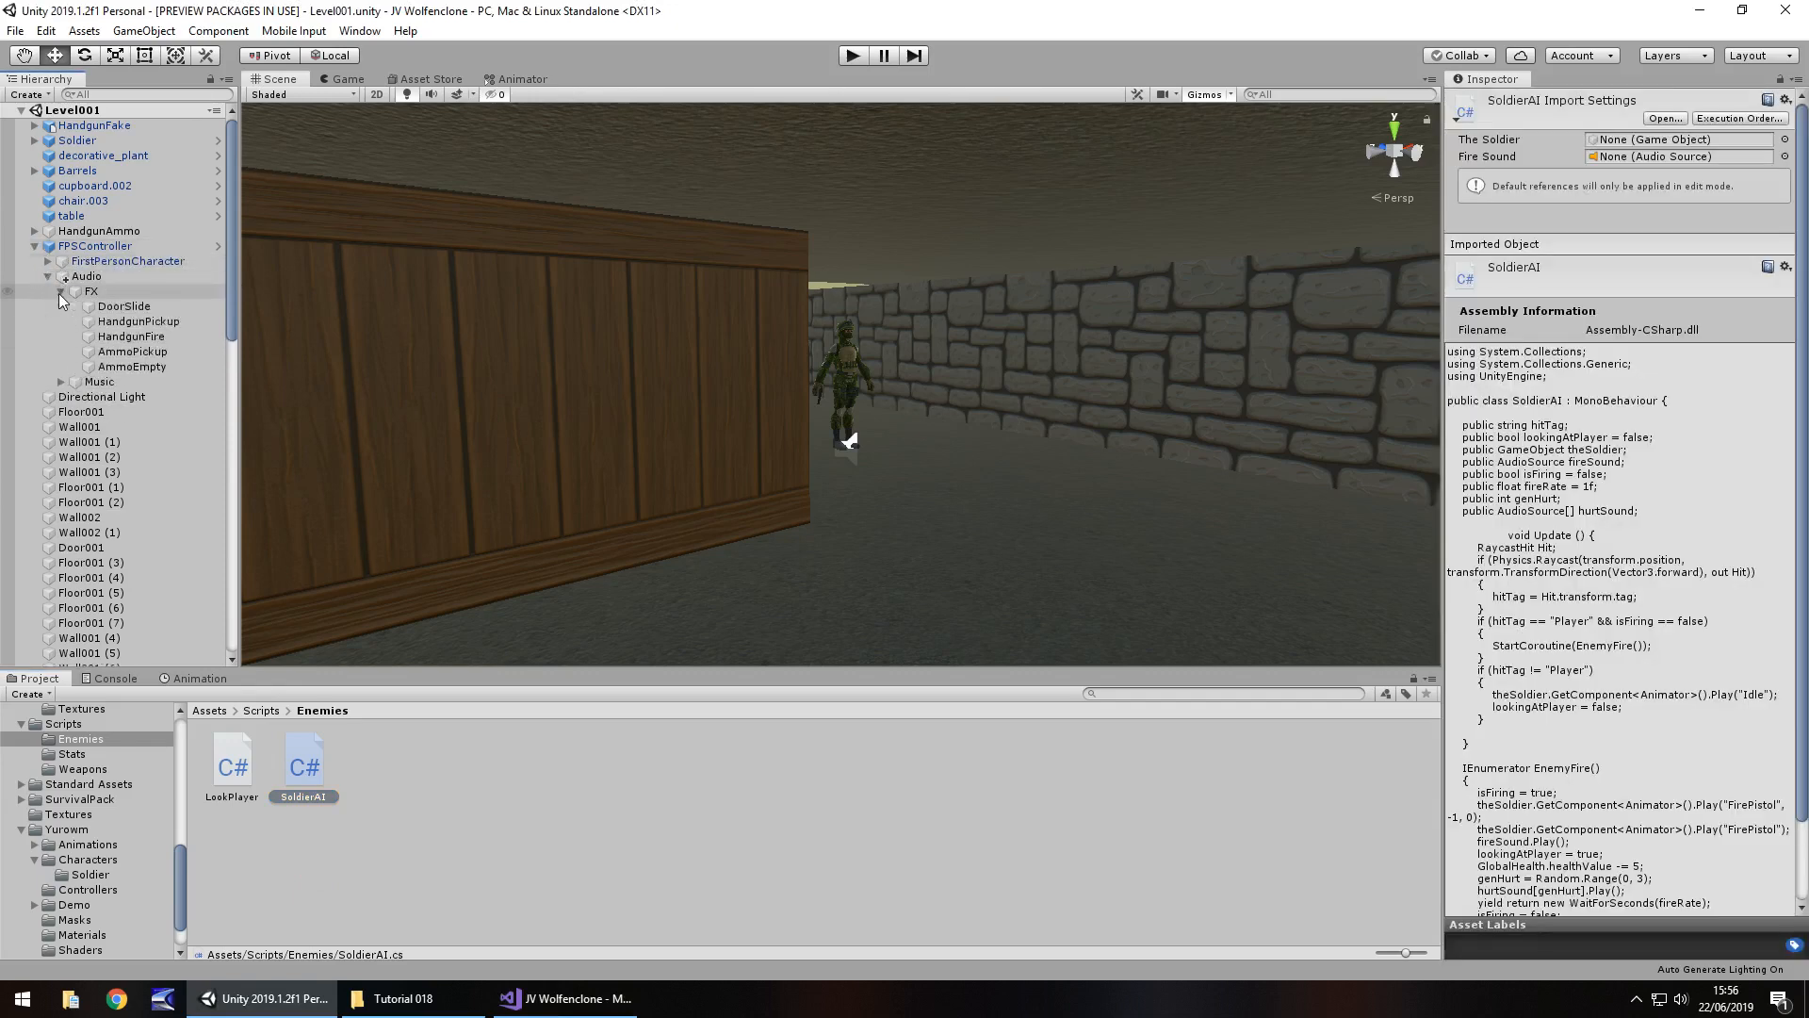
right_click(89, 290)
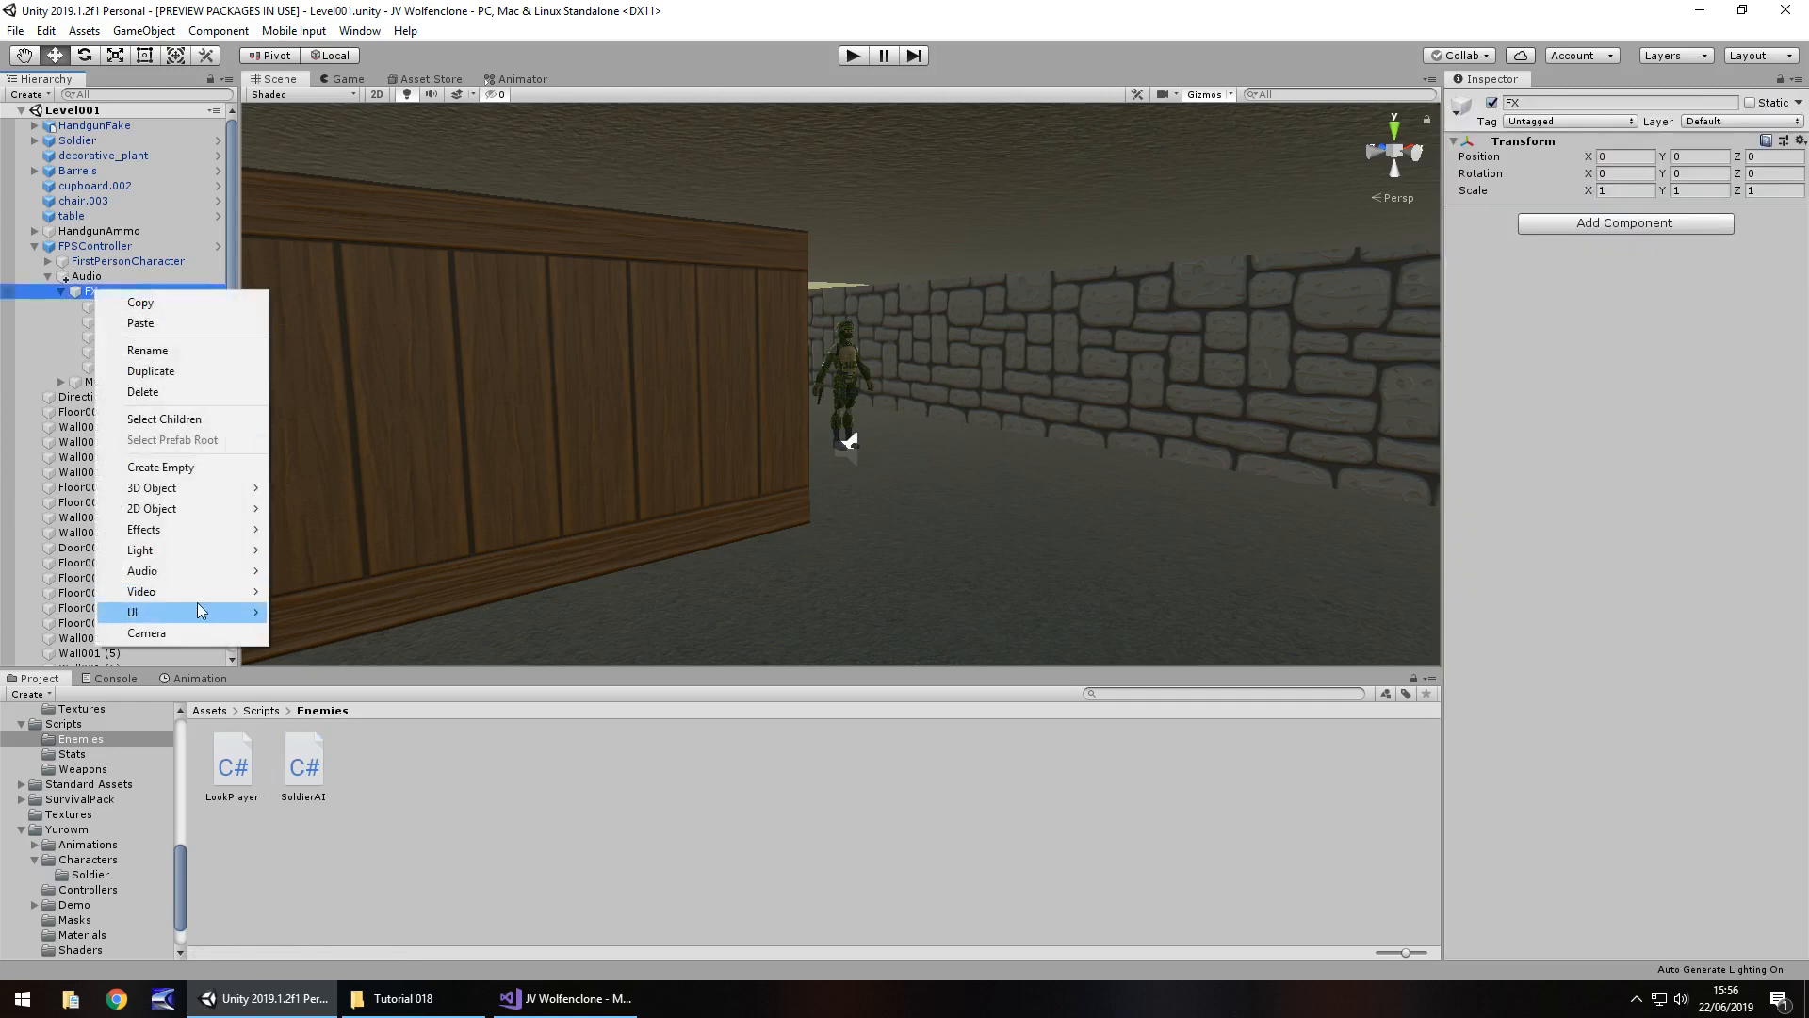
mouse_move(162, 471)
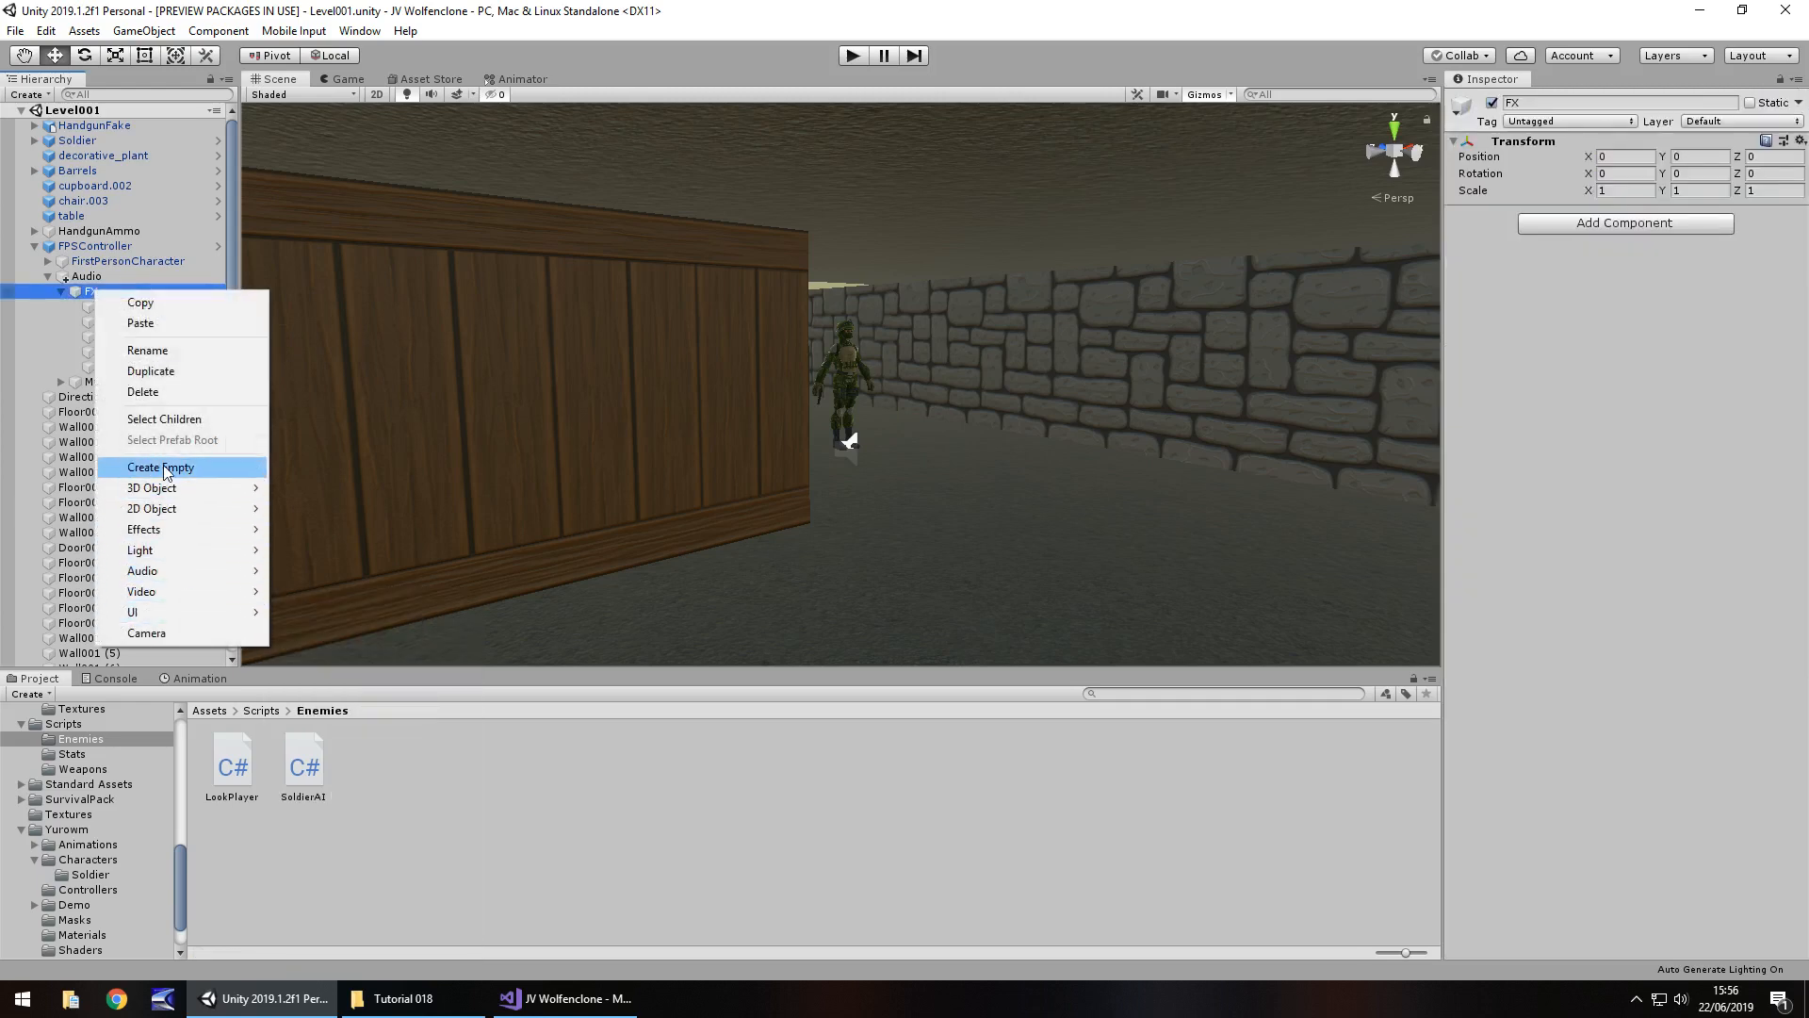
left_click(158, 467)
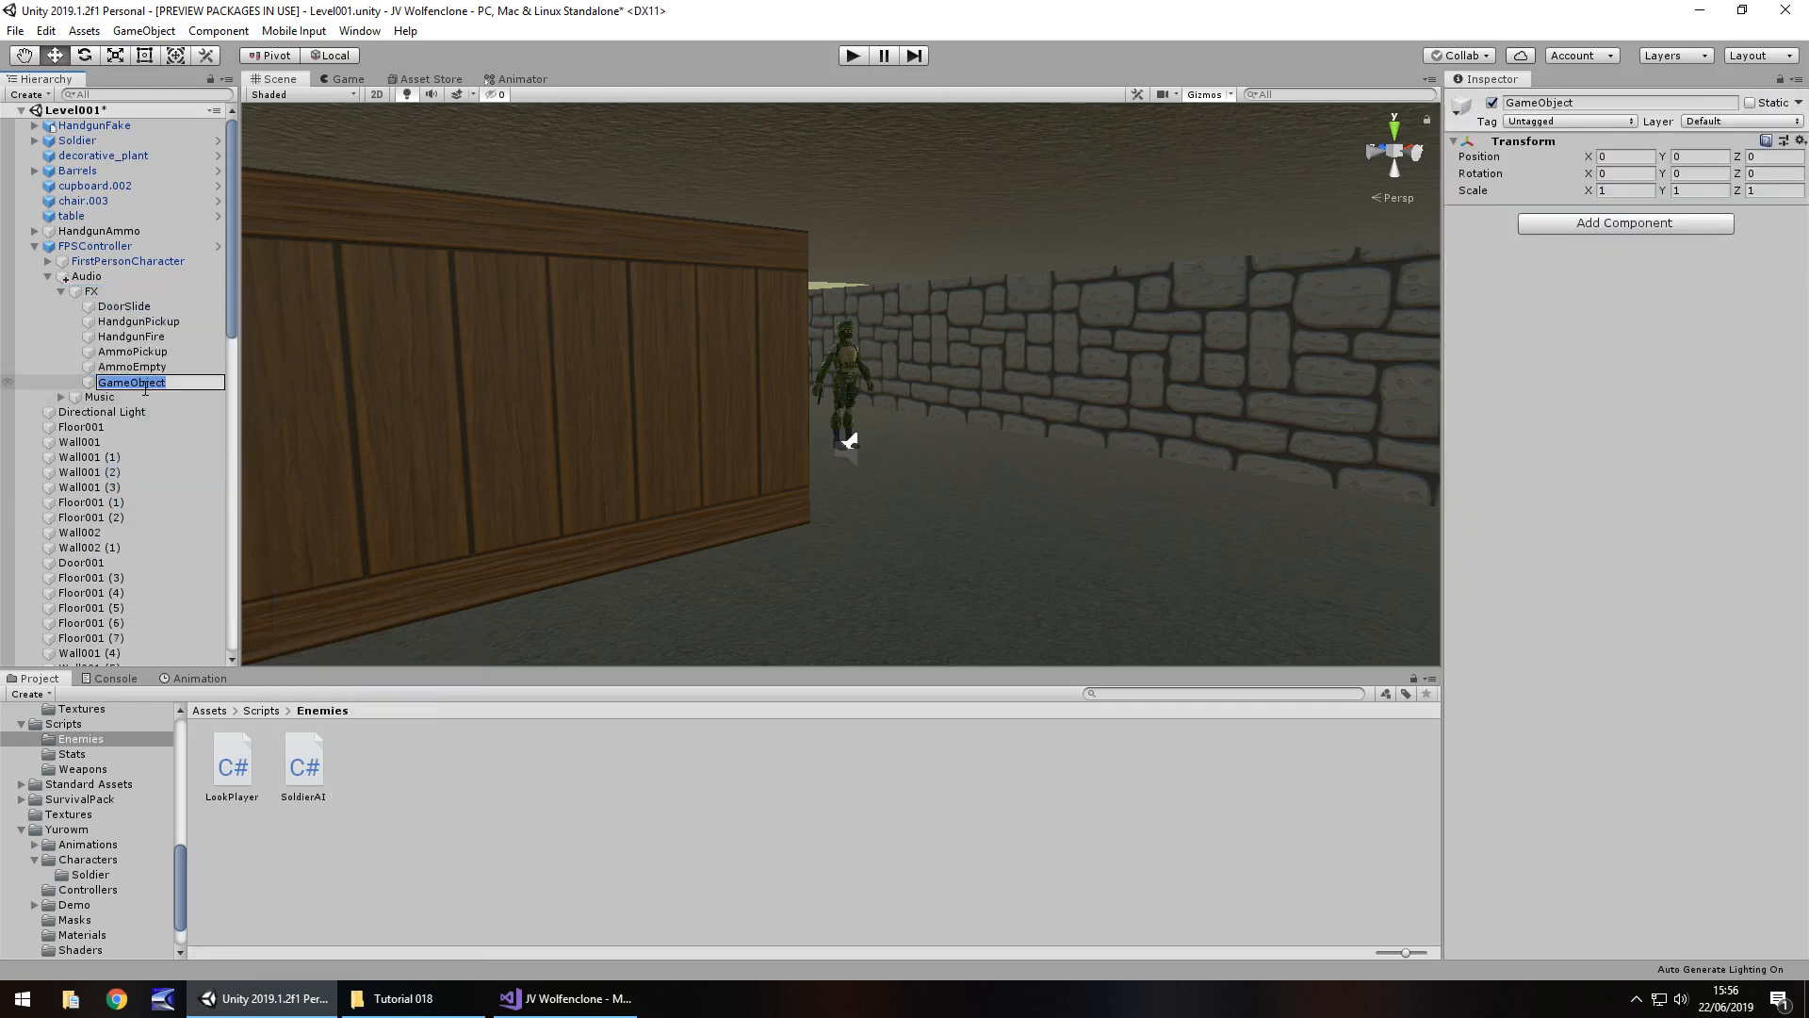
type("Hurt01")
type("Hurt02")
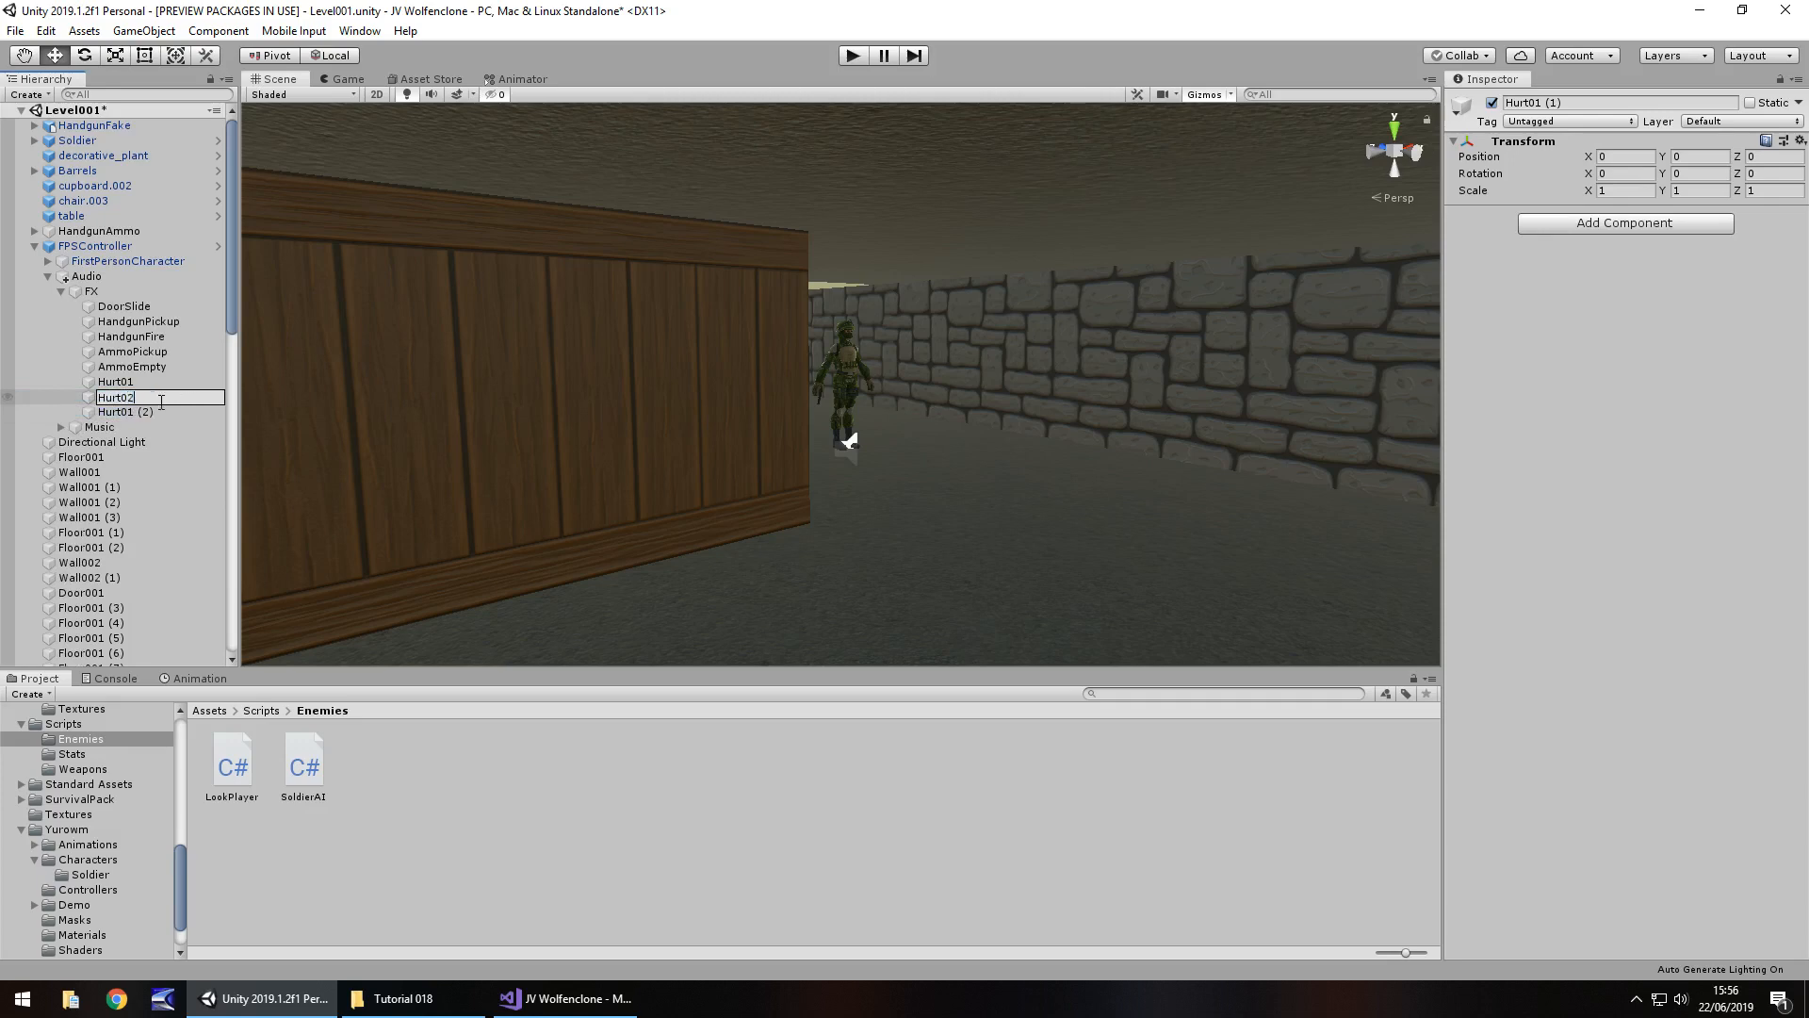
left_click(126, 413)
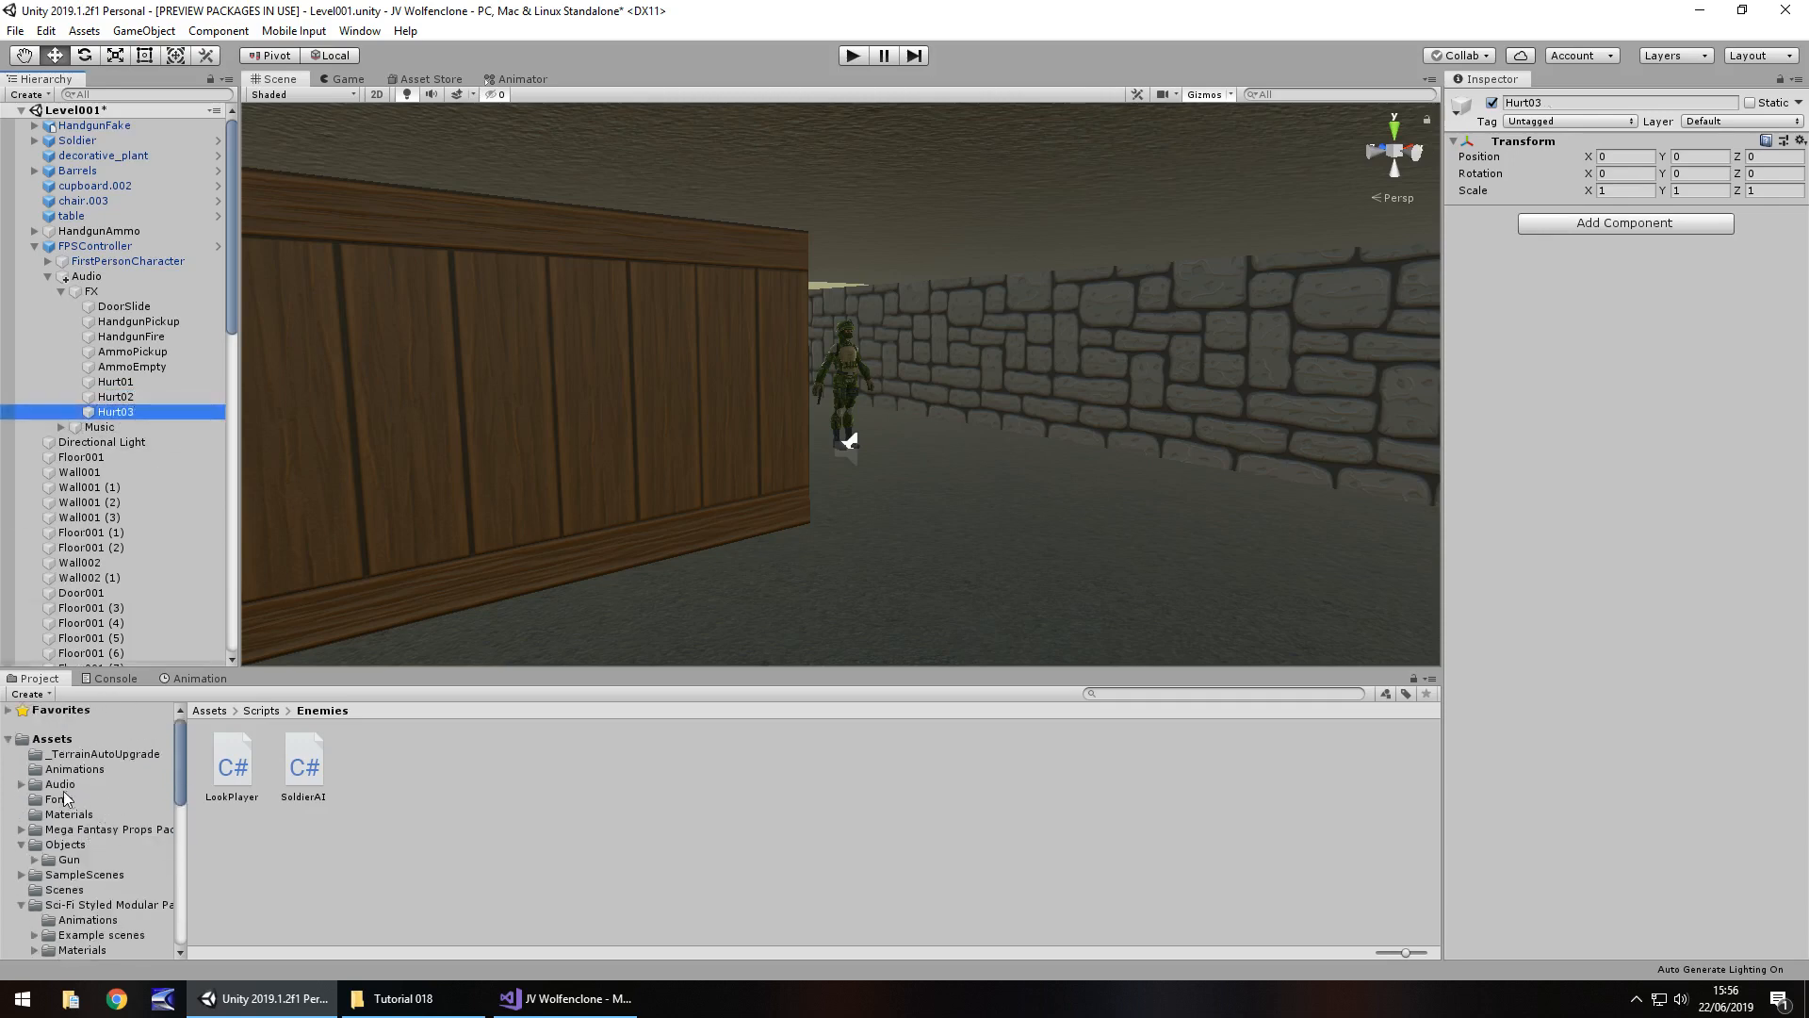
Step: Assign the Hurt01–Hurt03 clips from Assets > Audio > FX to their matching objects
left_click(60, 784)
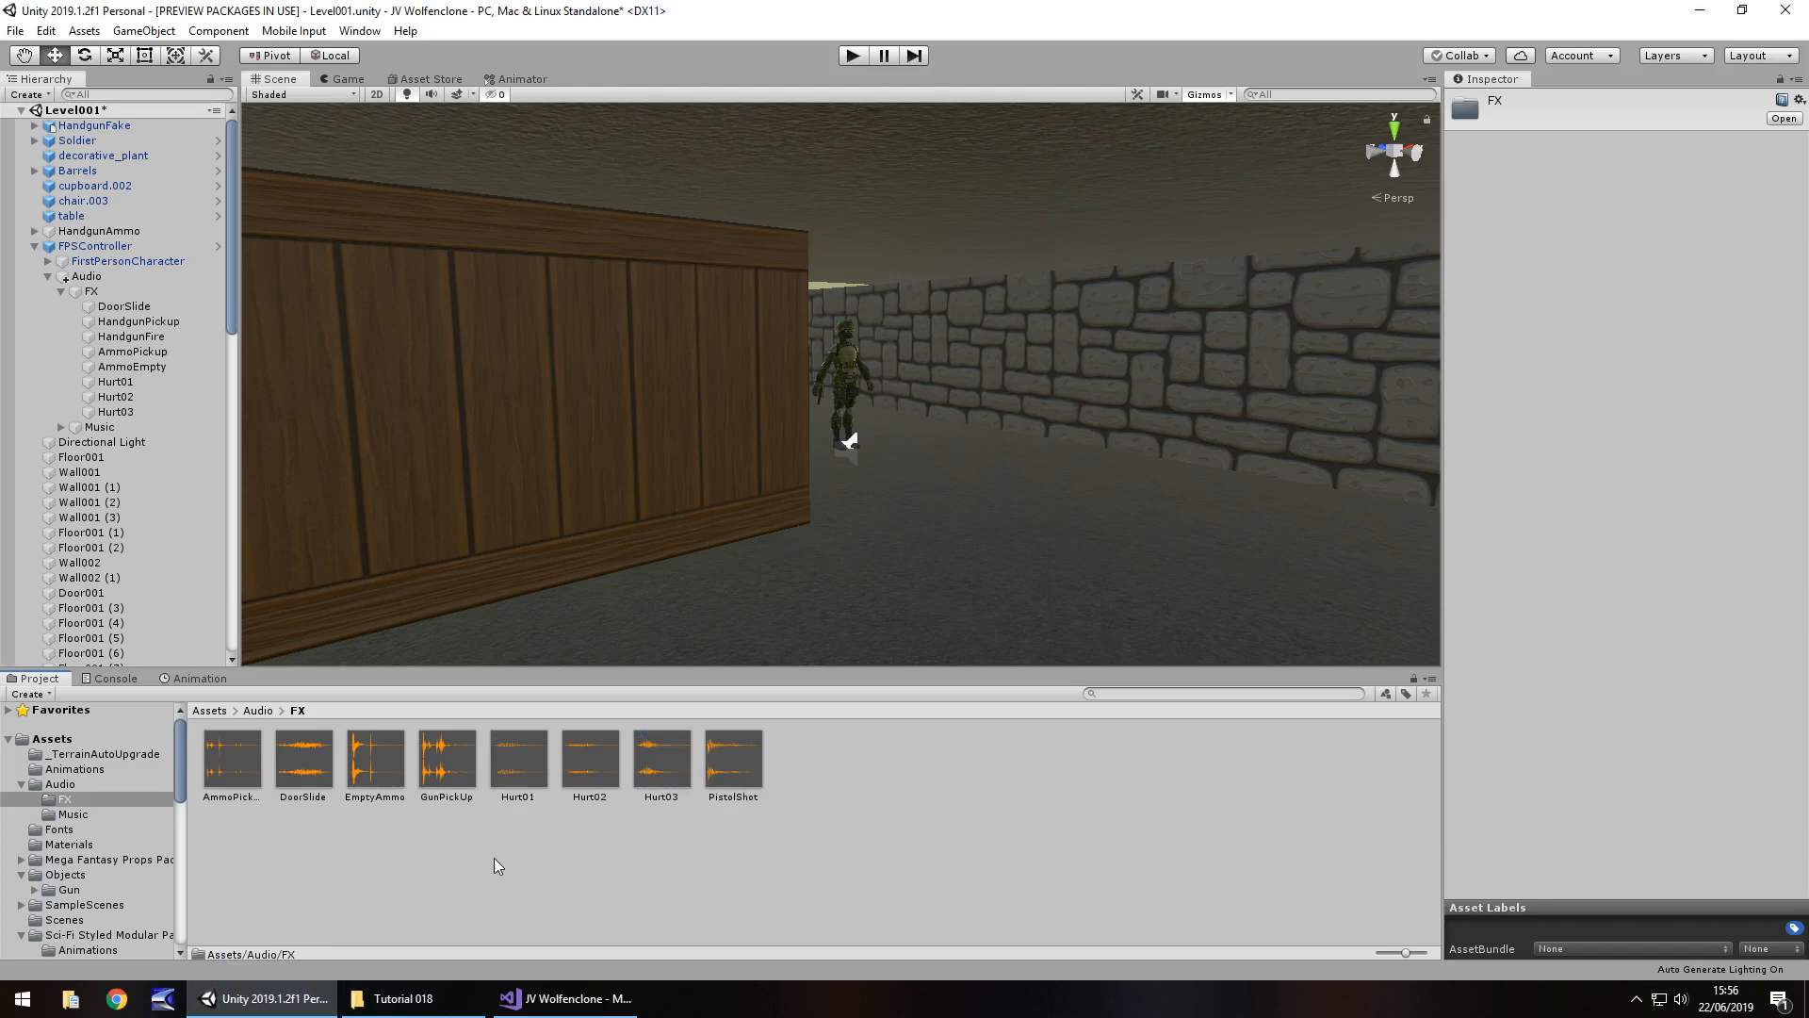
mouse_move(501, 829)
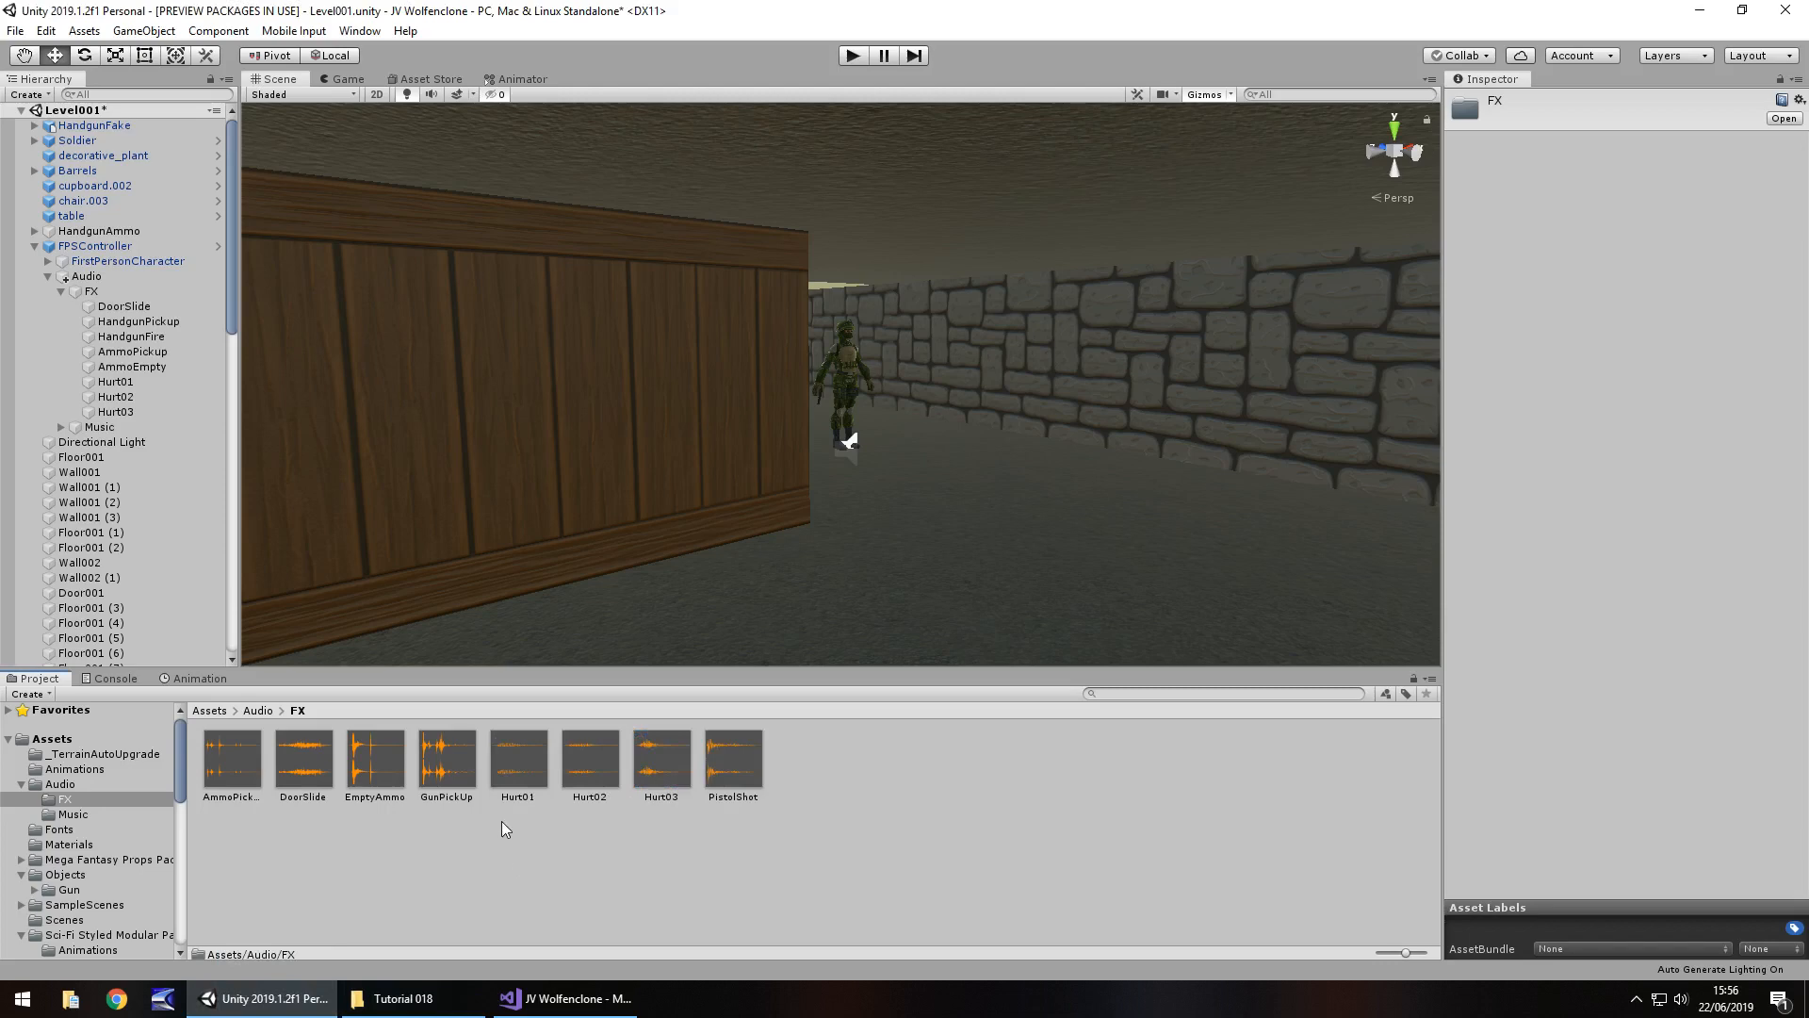
left_click(516, 760)
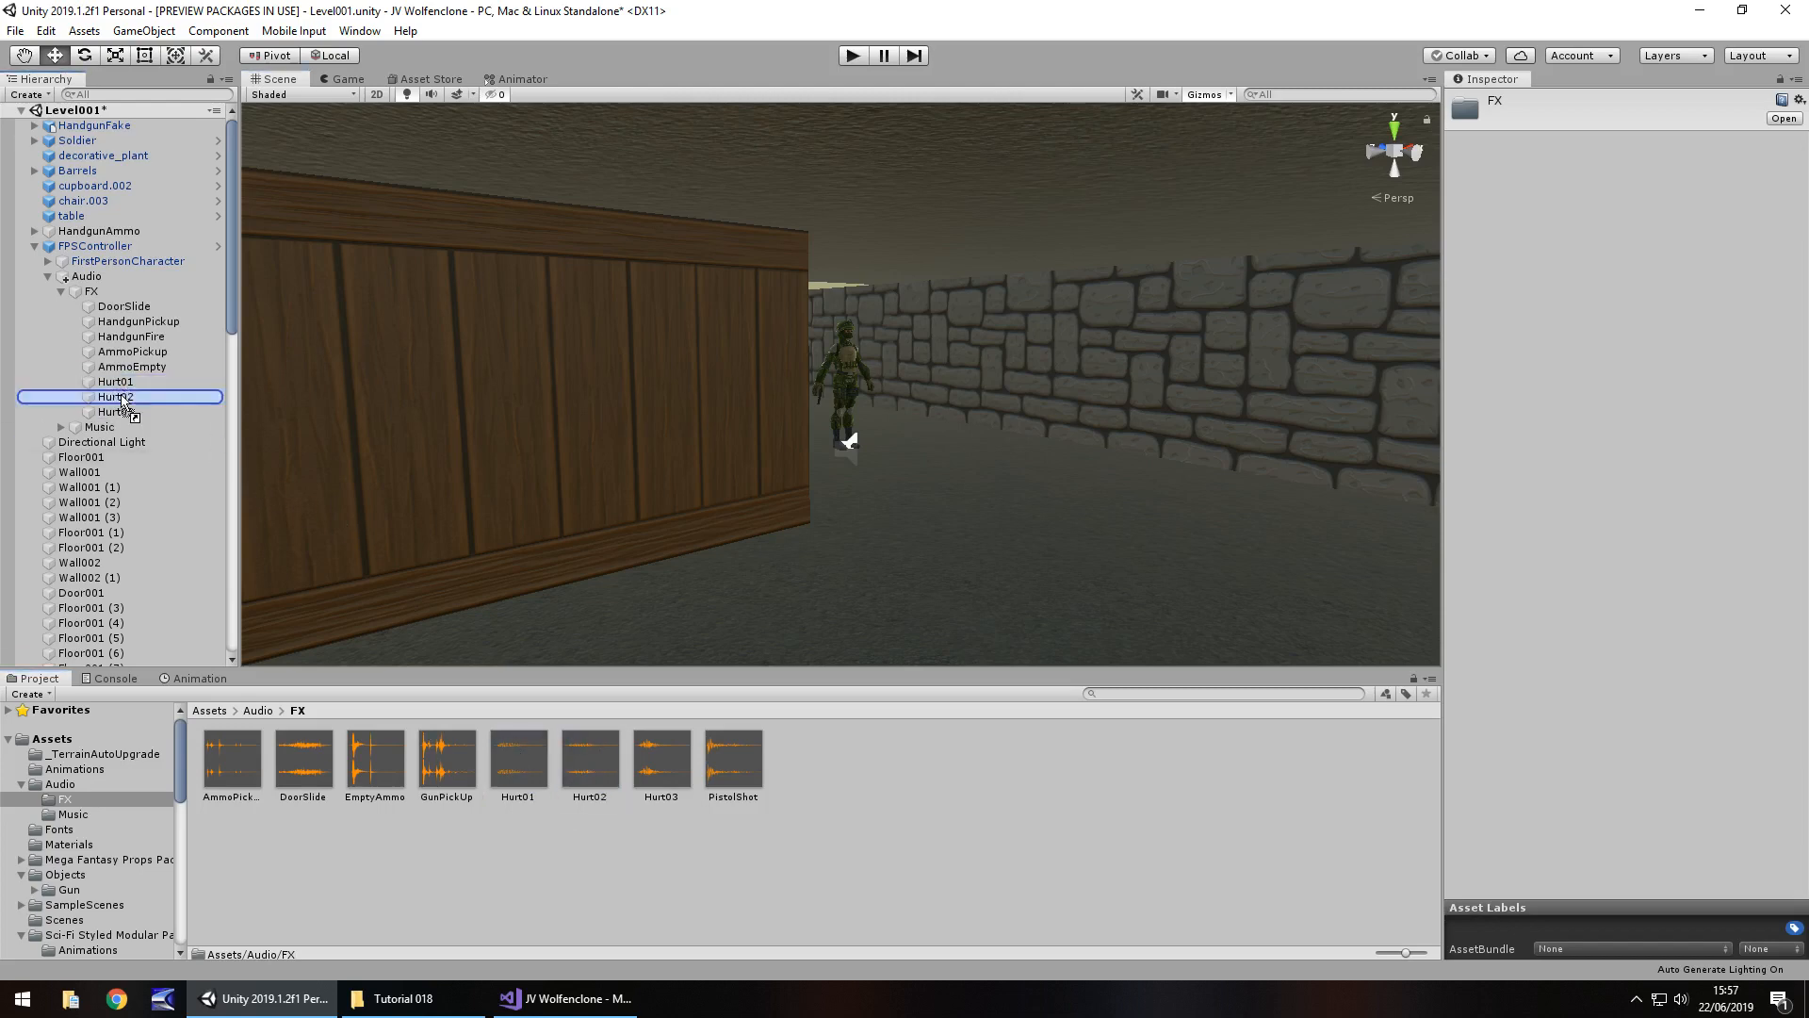
left_click(113, 411)
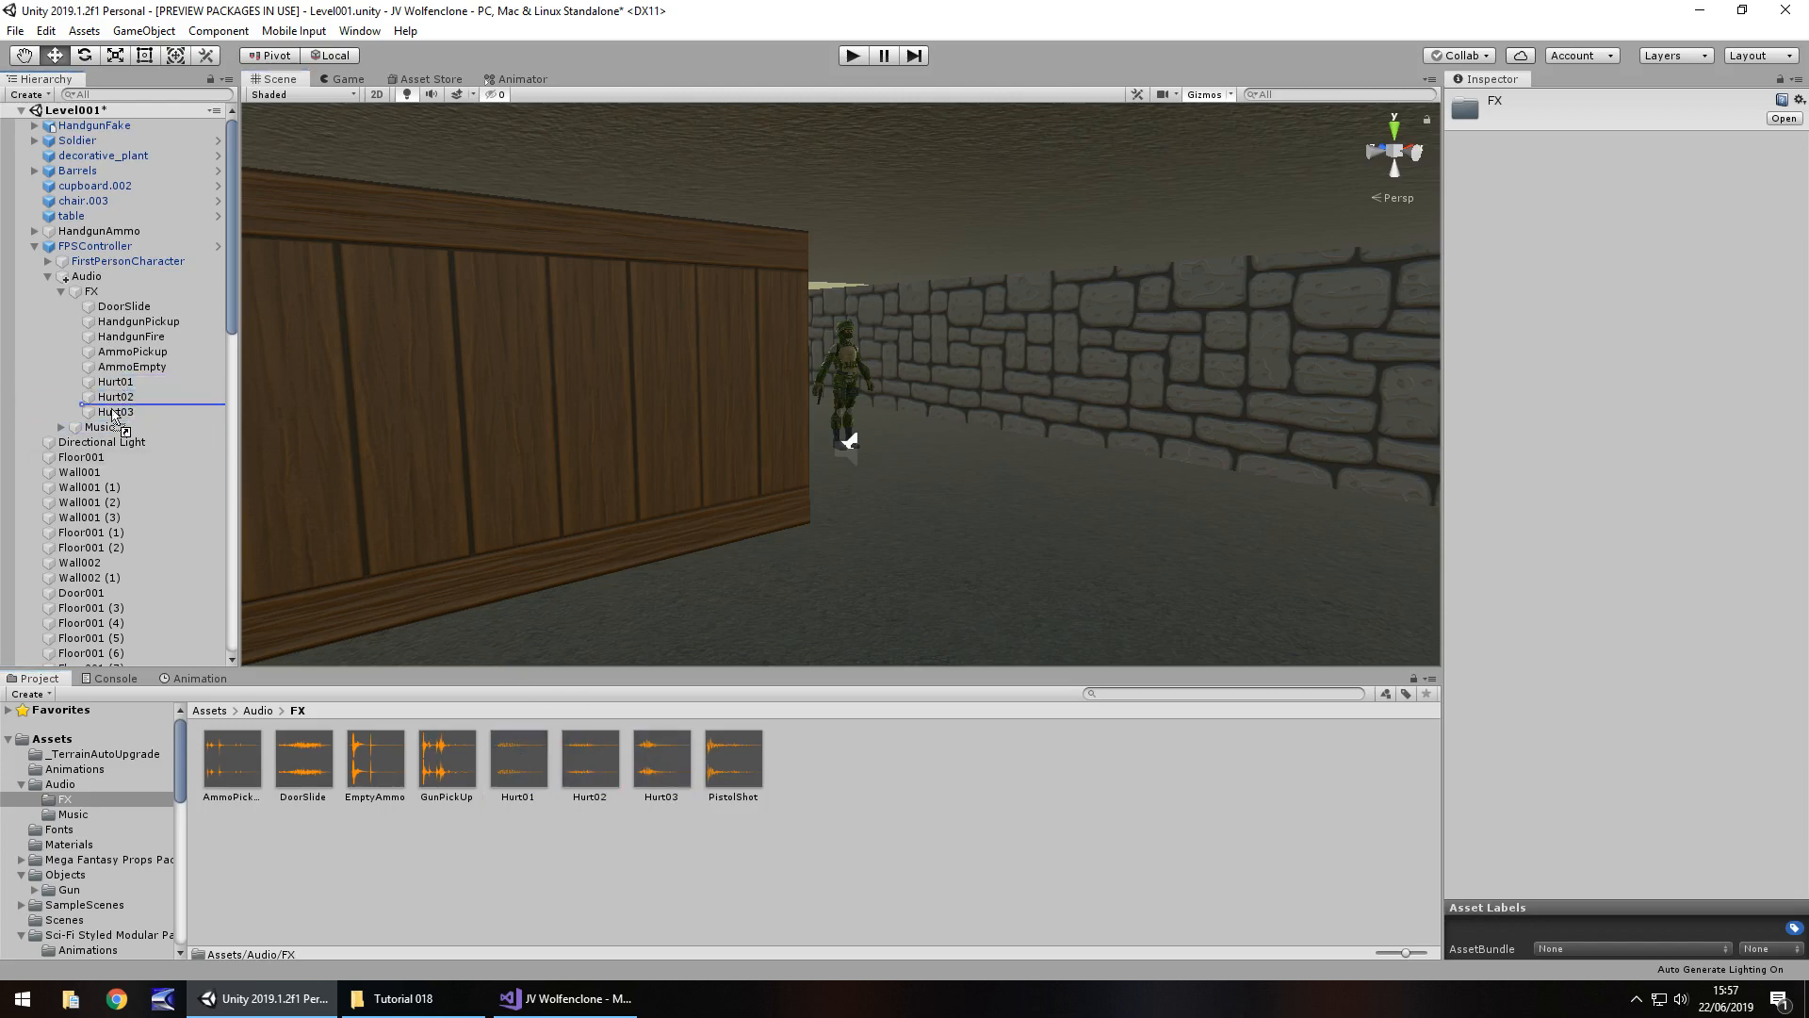
left_click(115, 381)
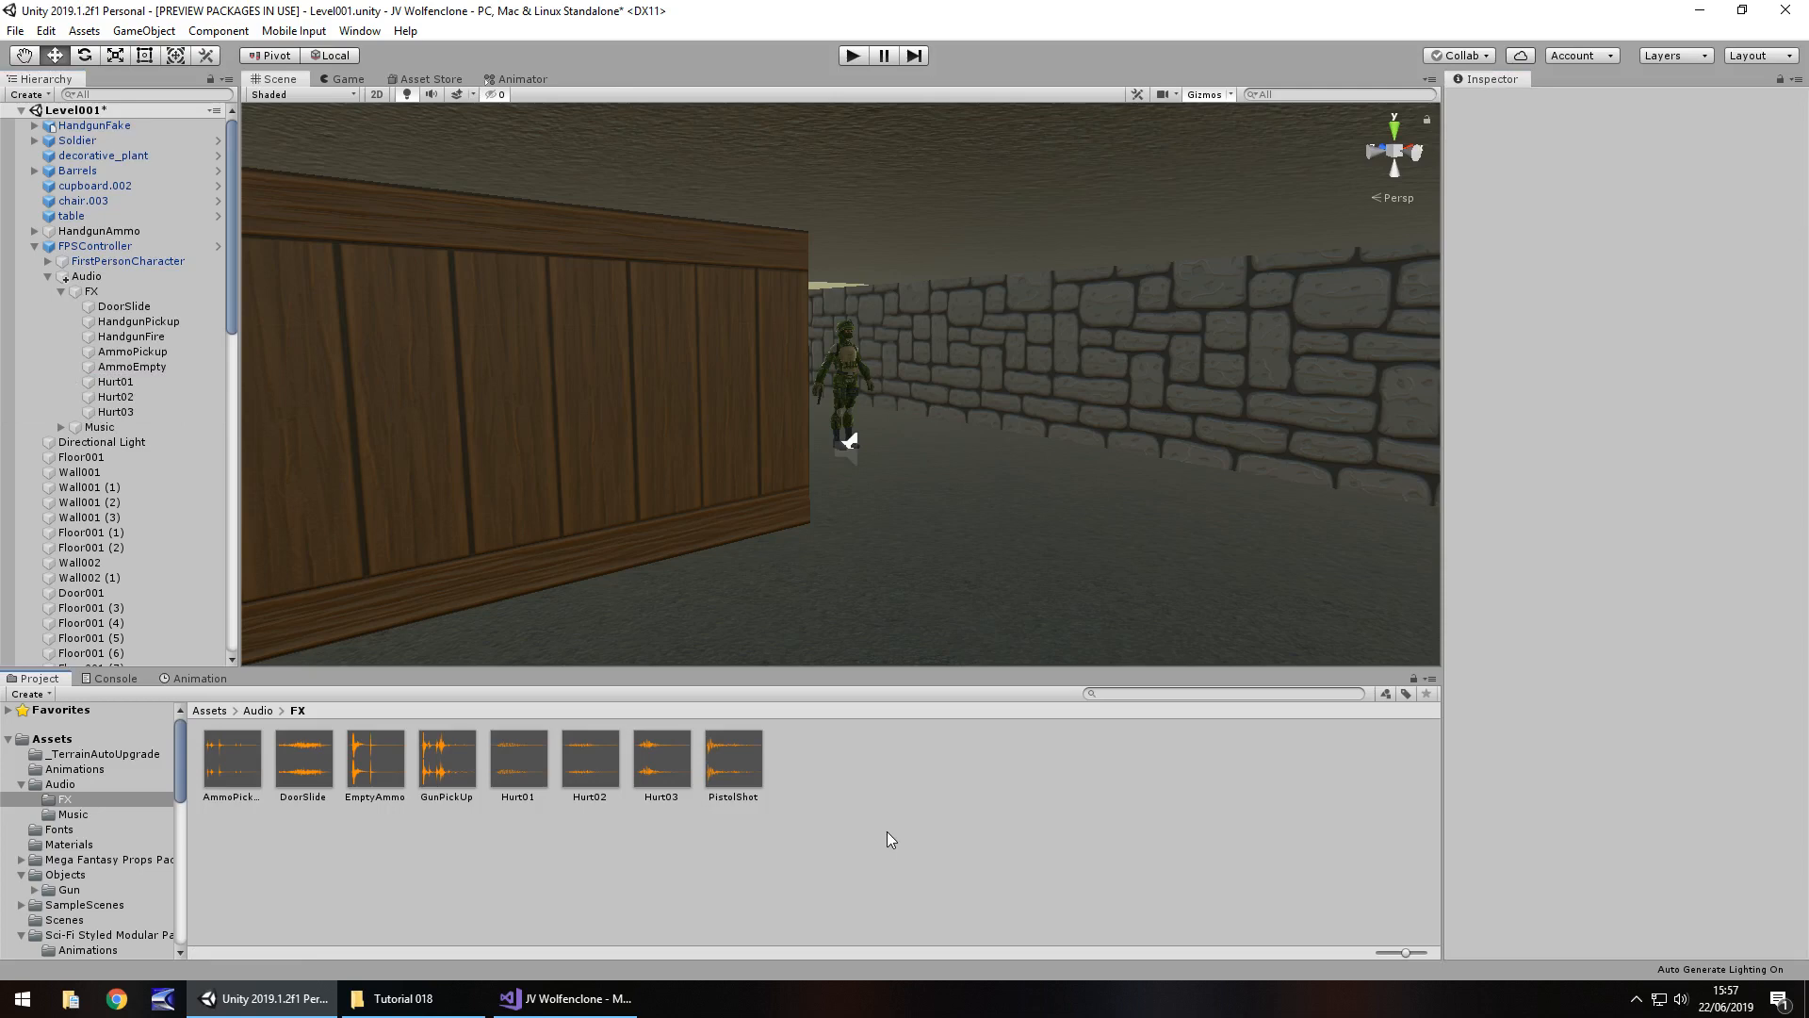
mouse_move(711, 859)
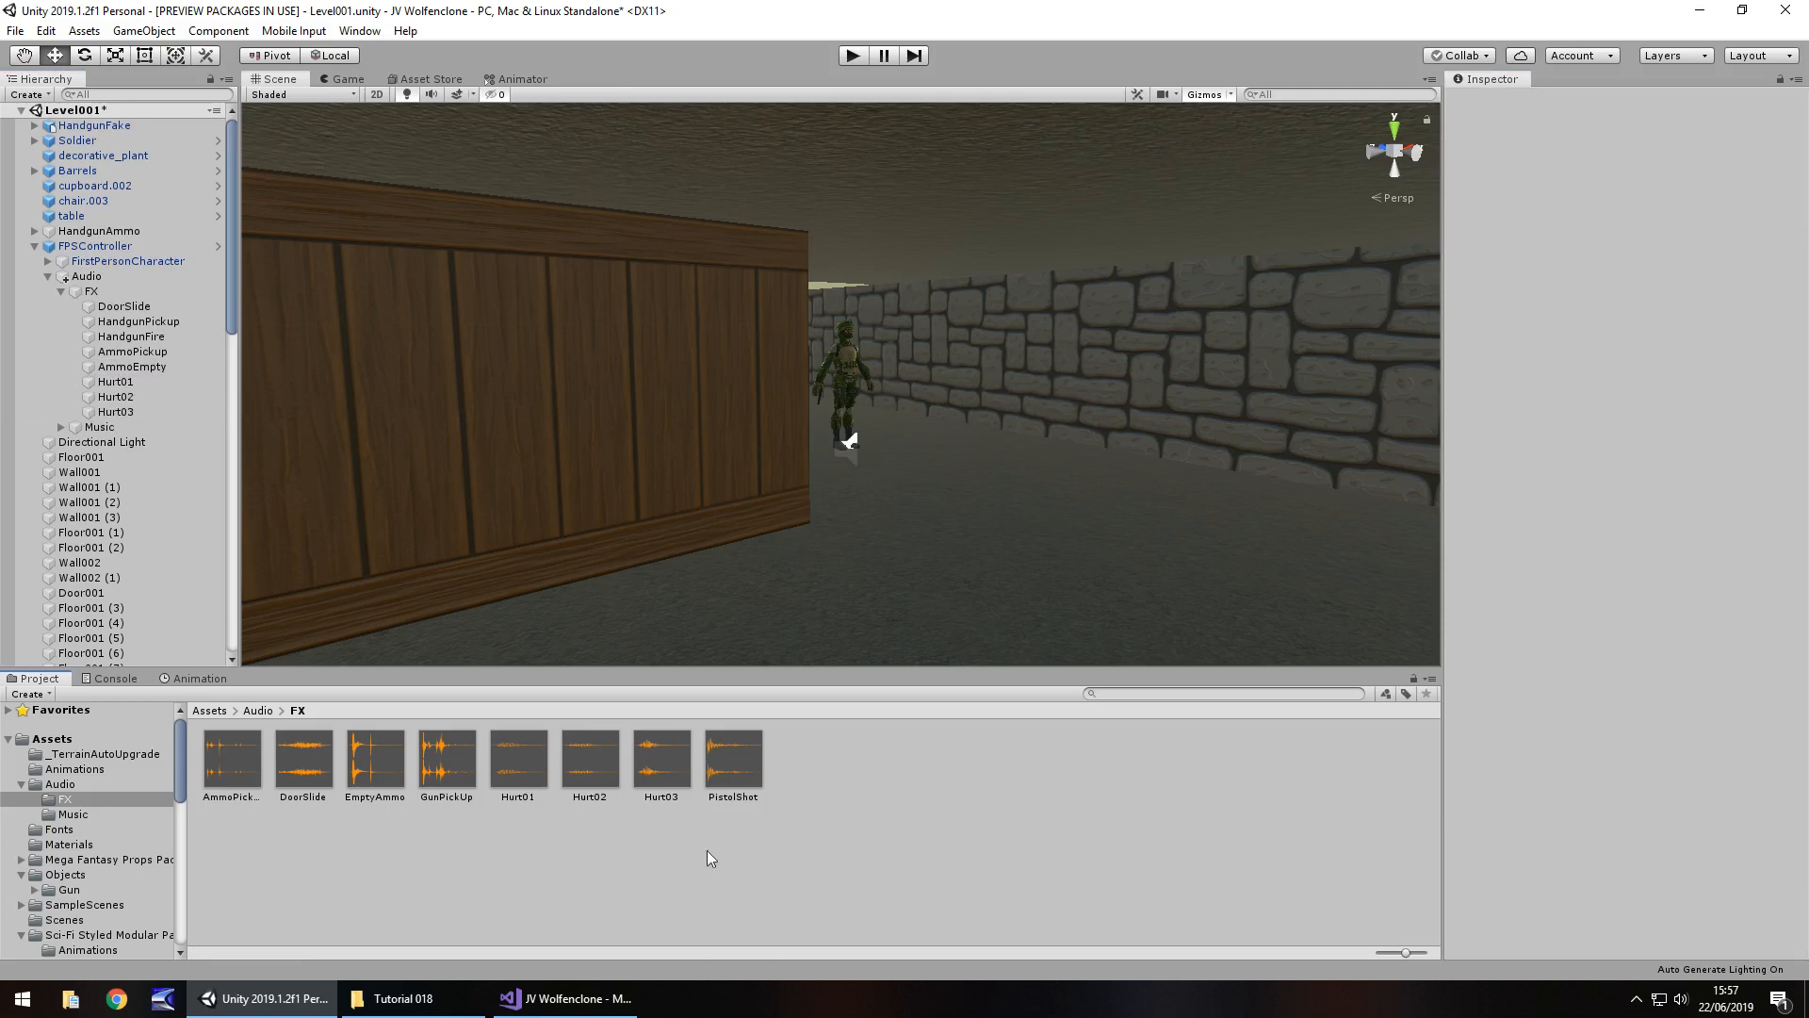
mouse_move(952, 788)
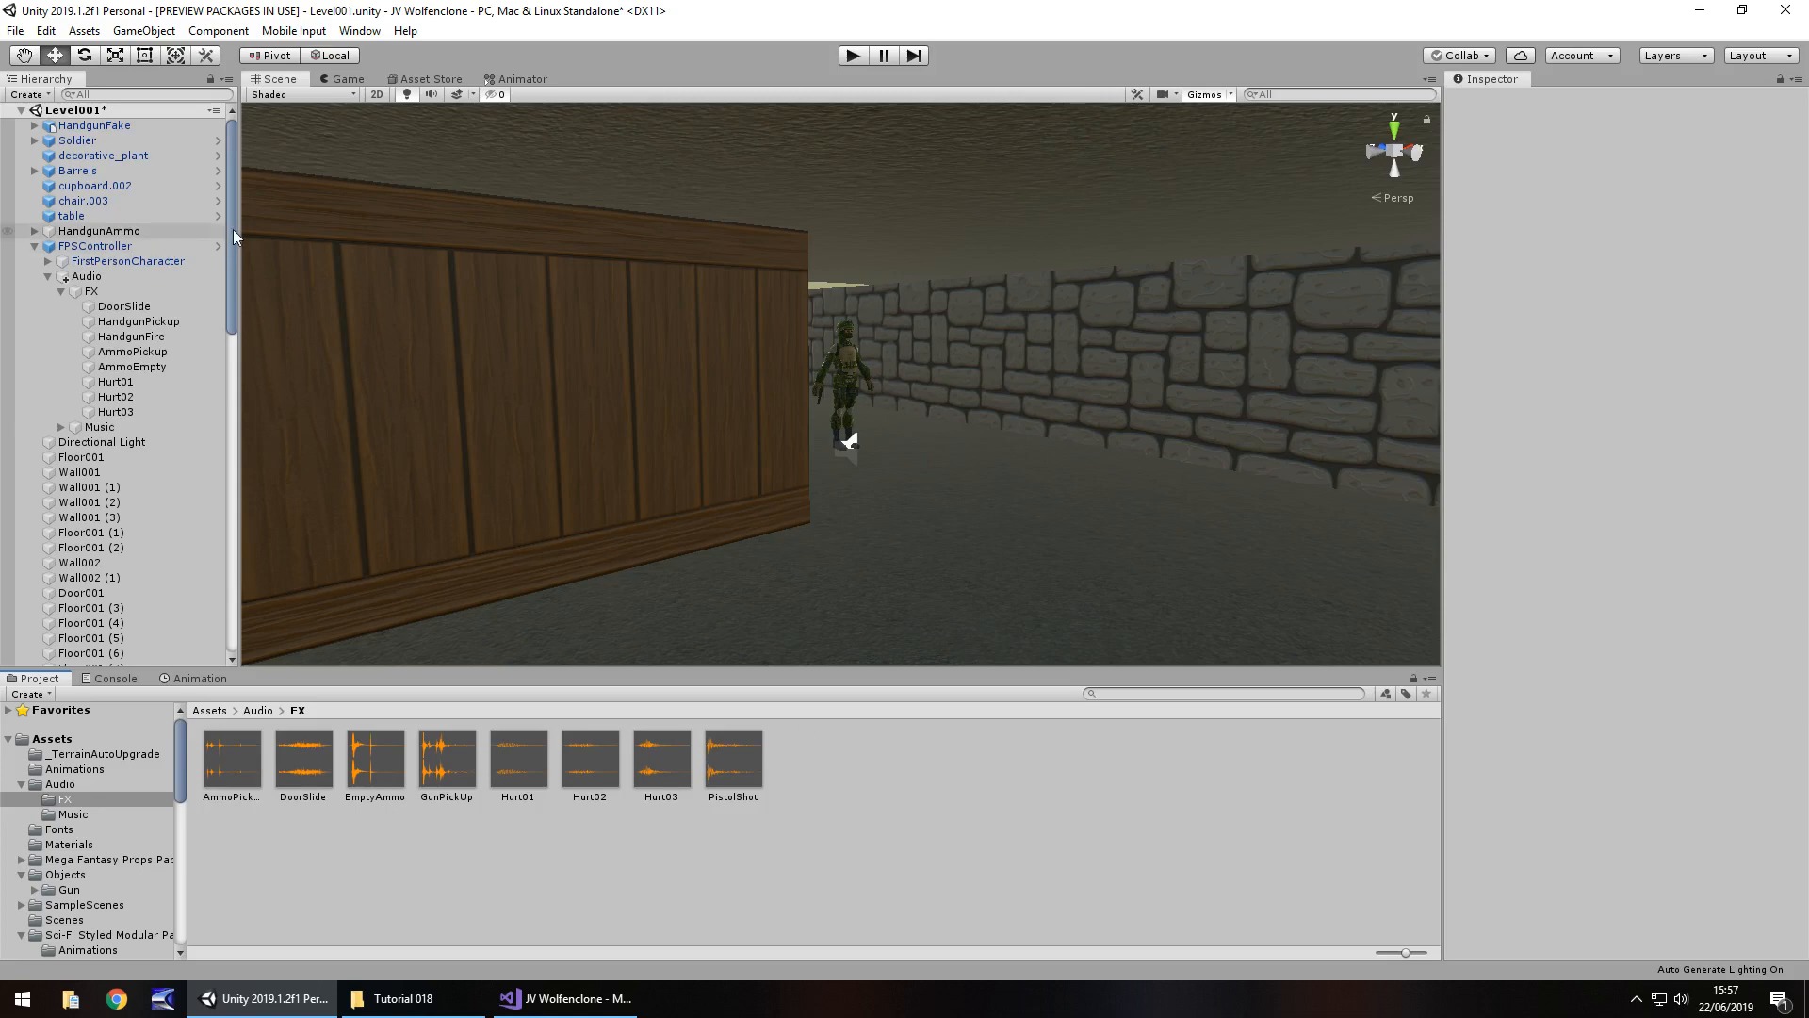
Step: On the Soldier's EnemyAI, set the Hurt Sound array size to 3 for Hurt01–Hurt03
left_click(77, 139)
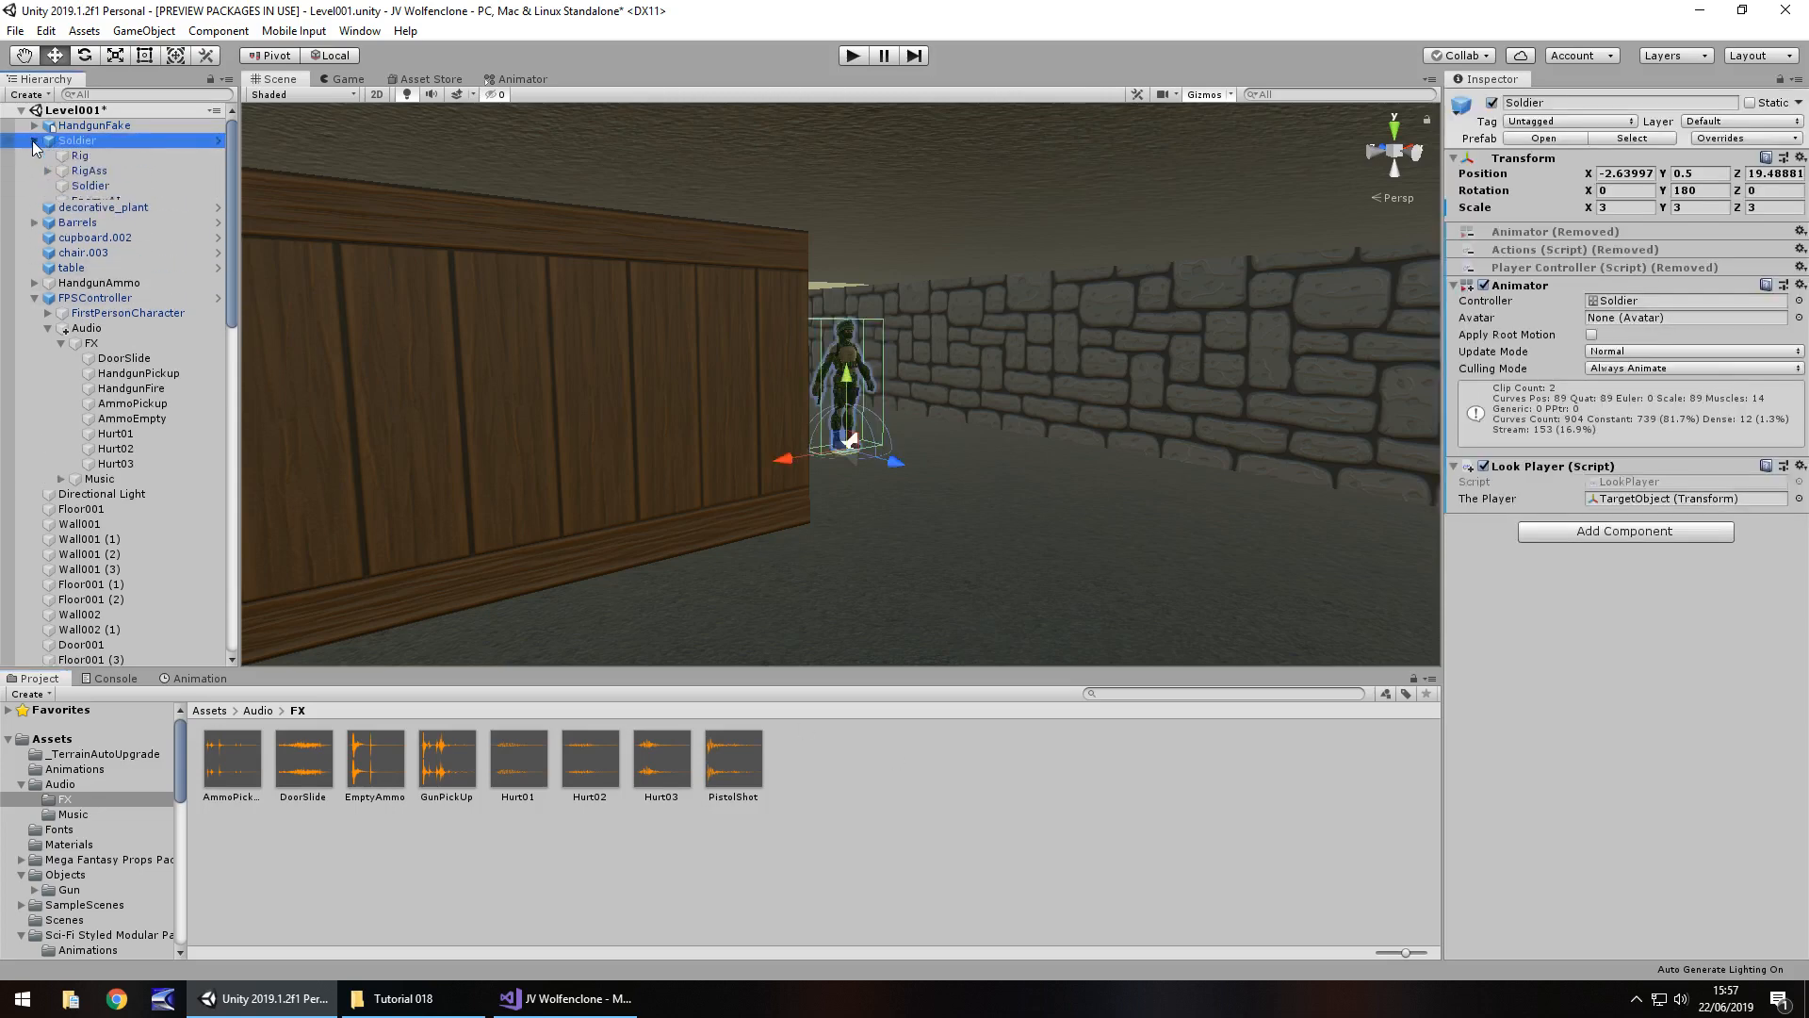
left_click(94, 200)
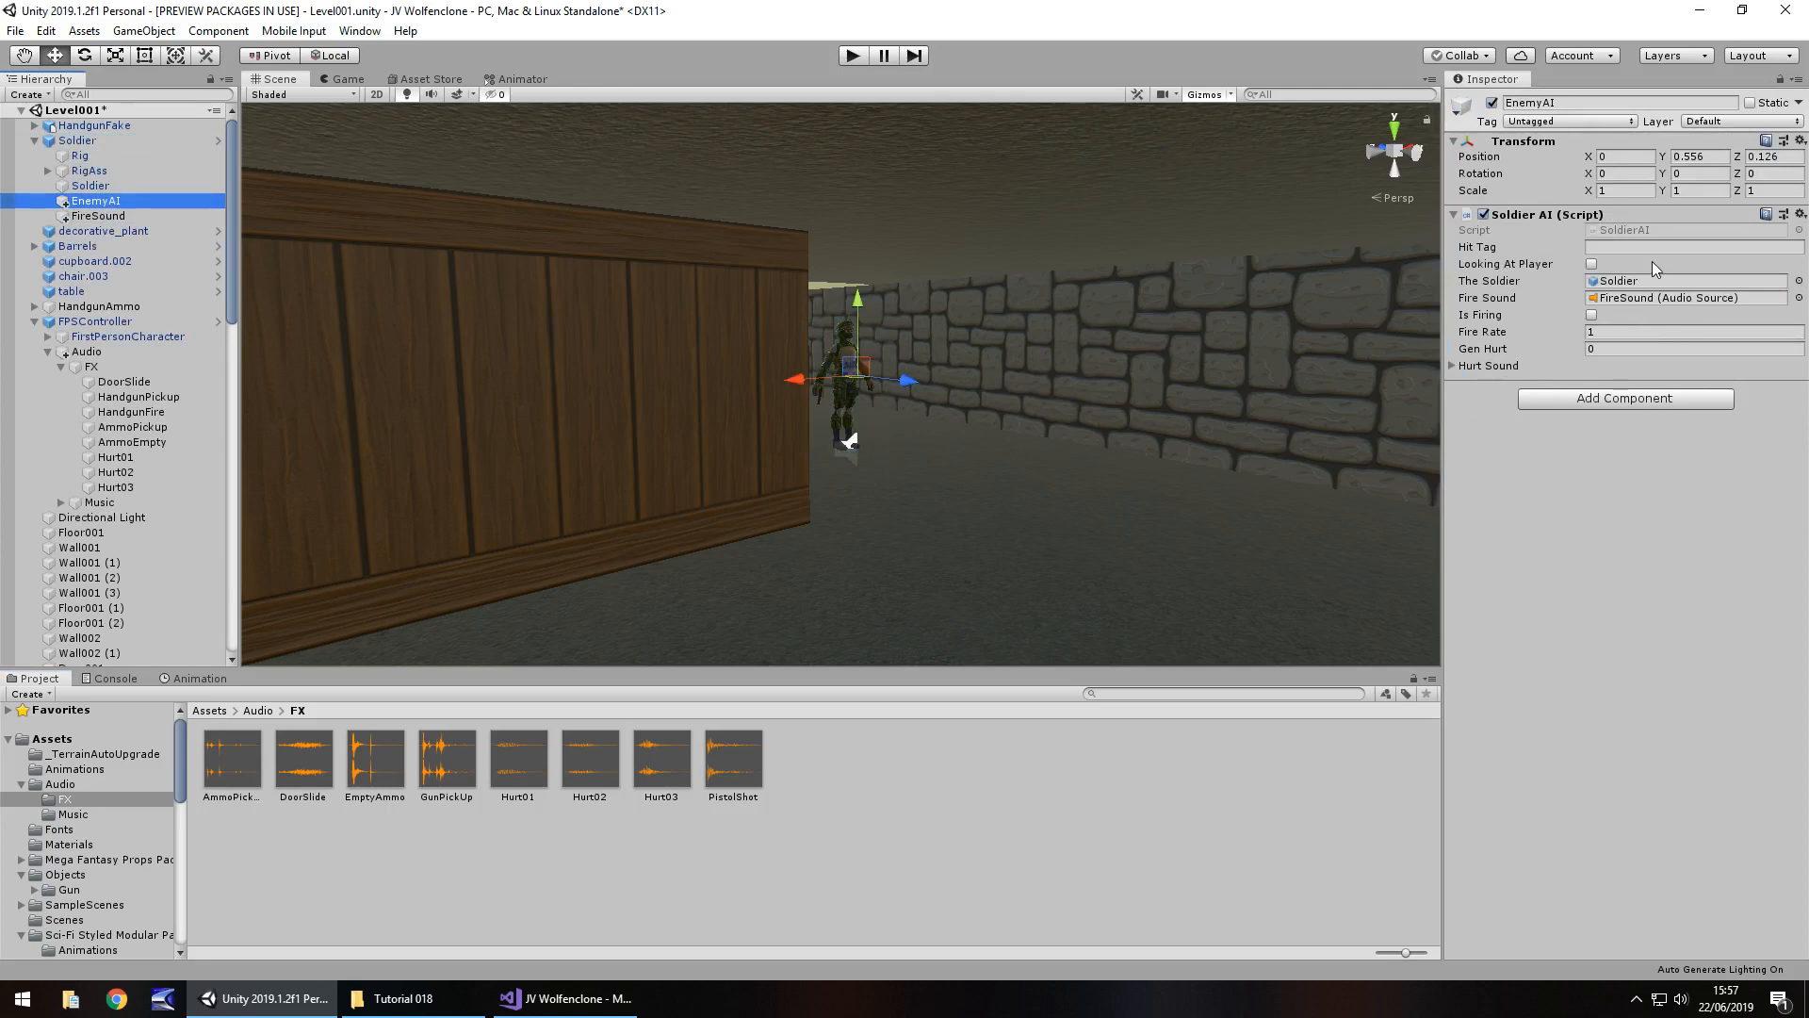
mouse_move(1451, 373)
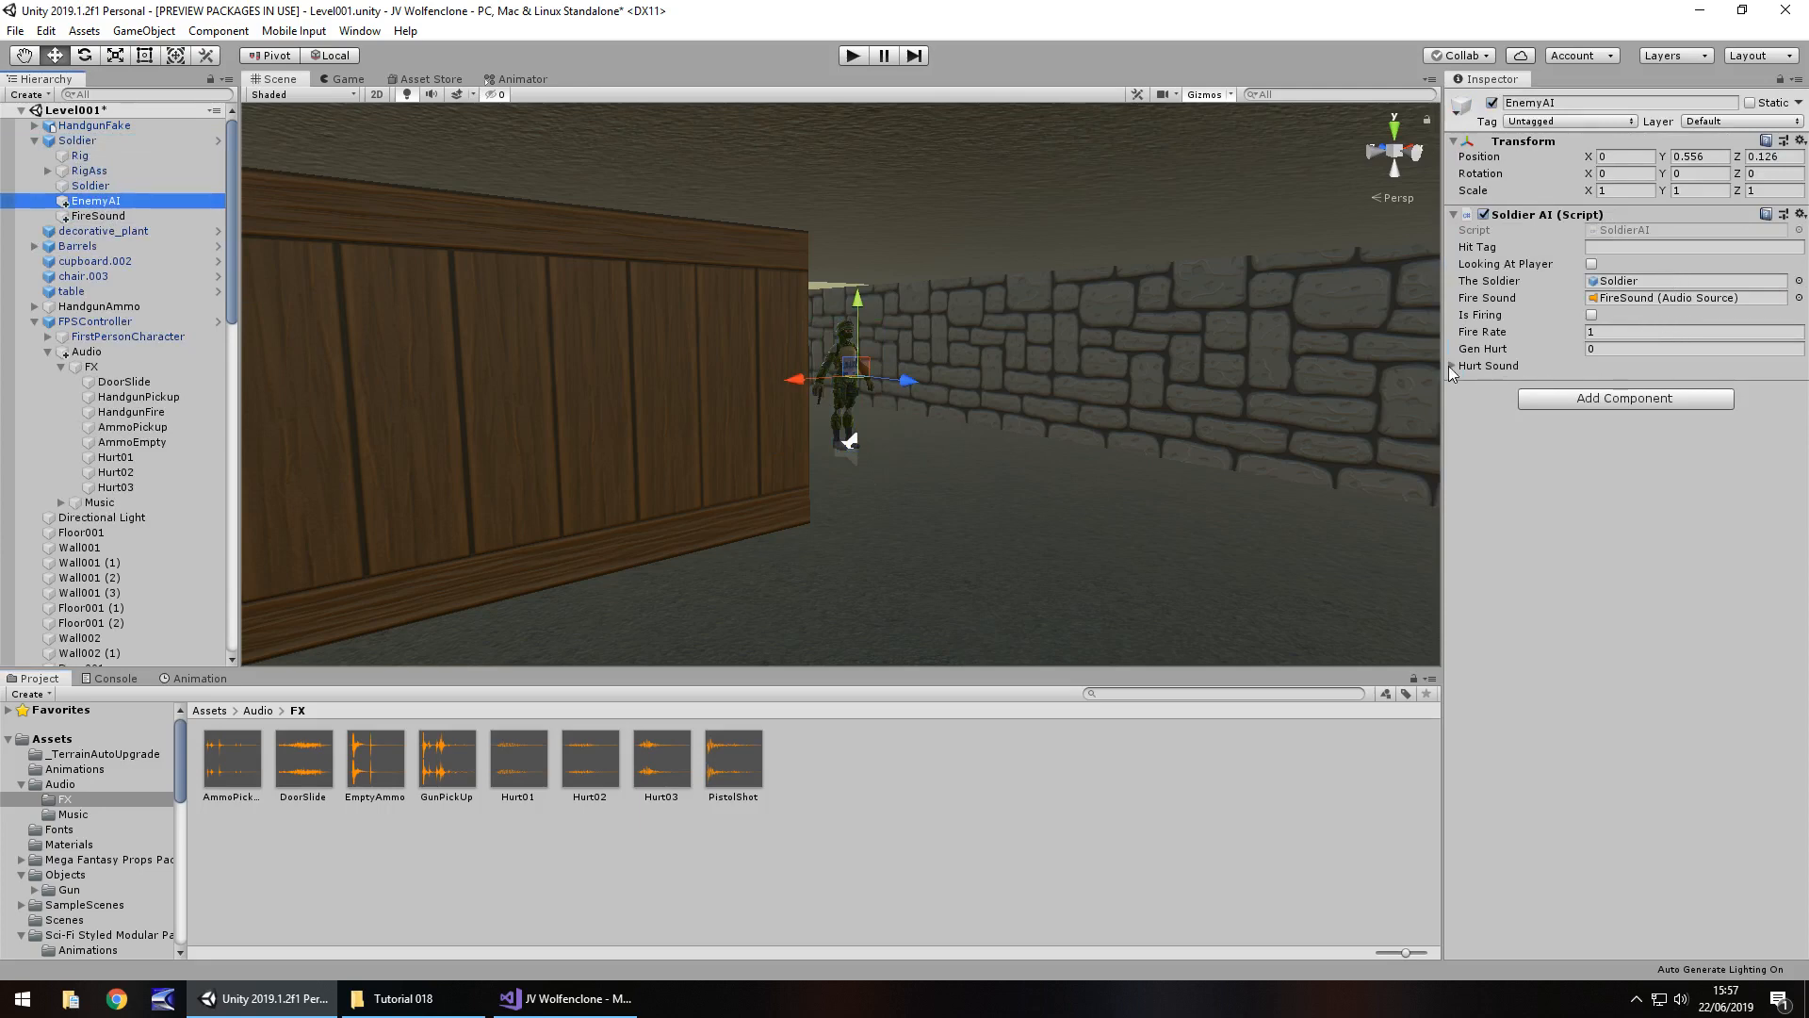
left_click(1456, 366)
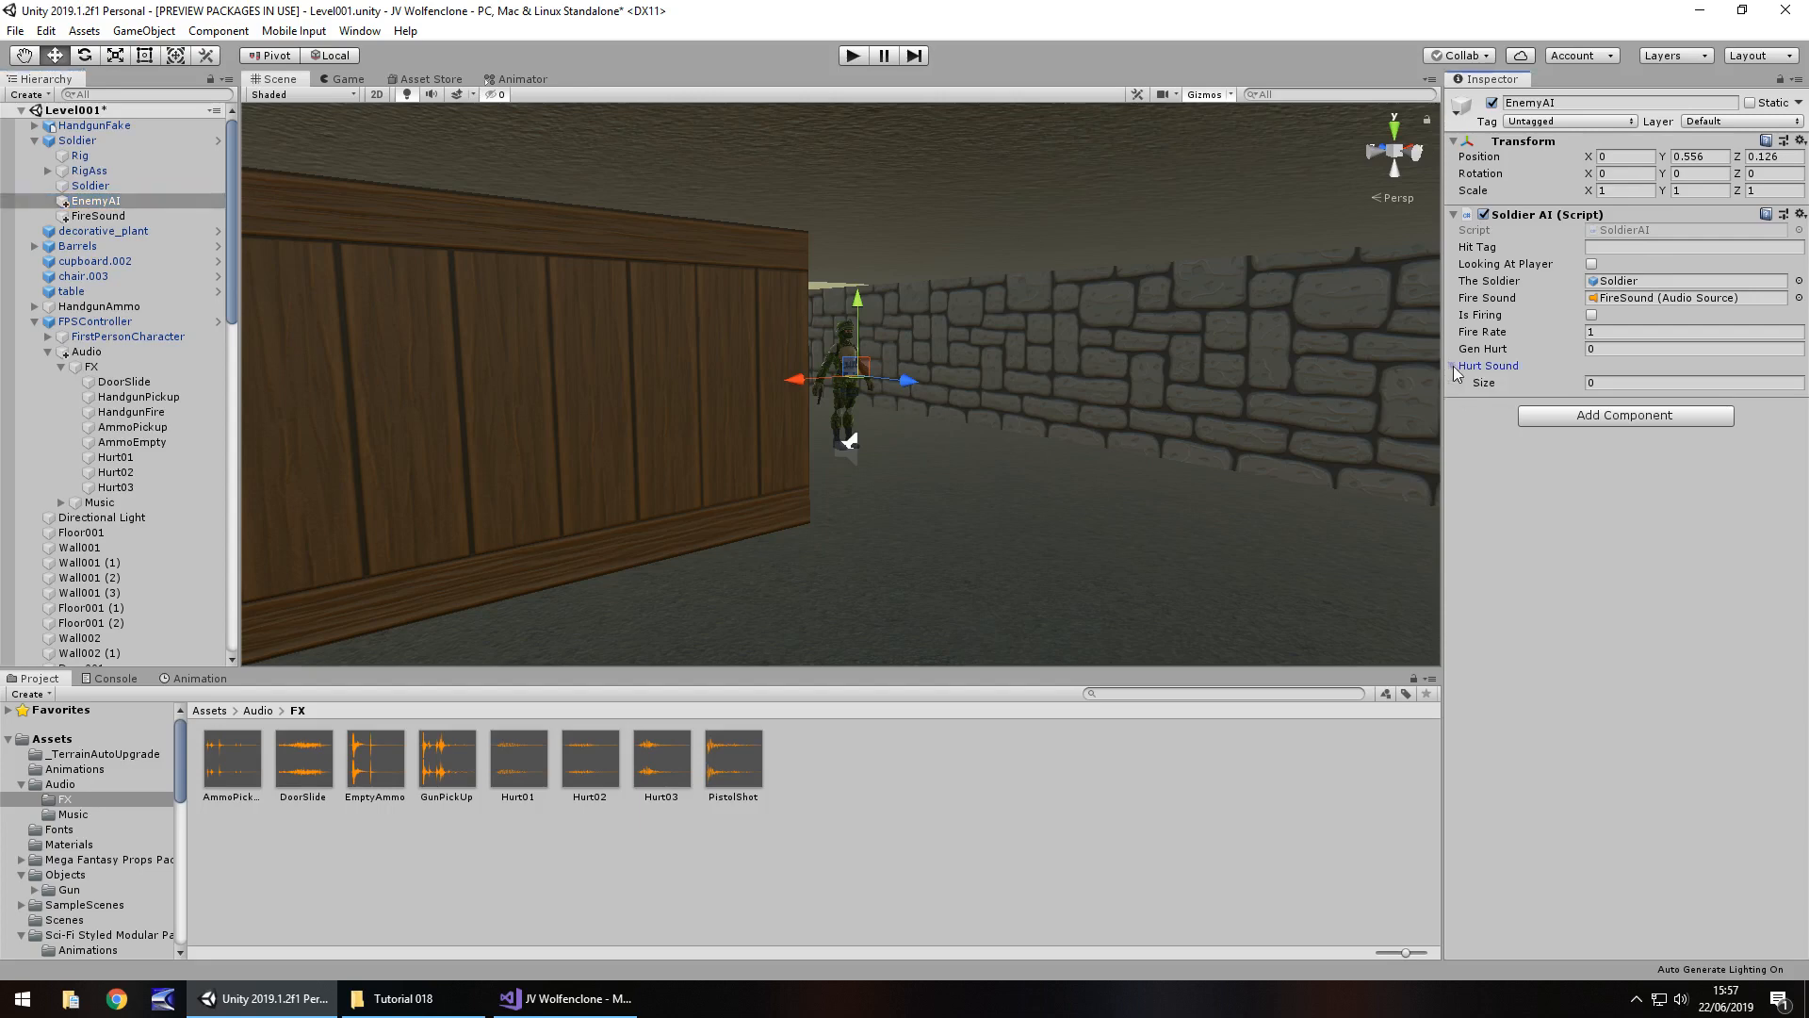
left_click(1692, 383)
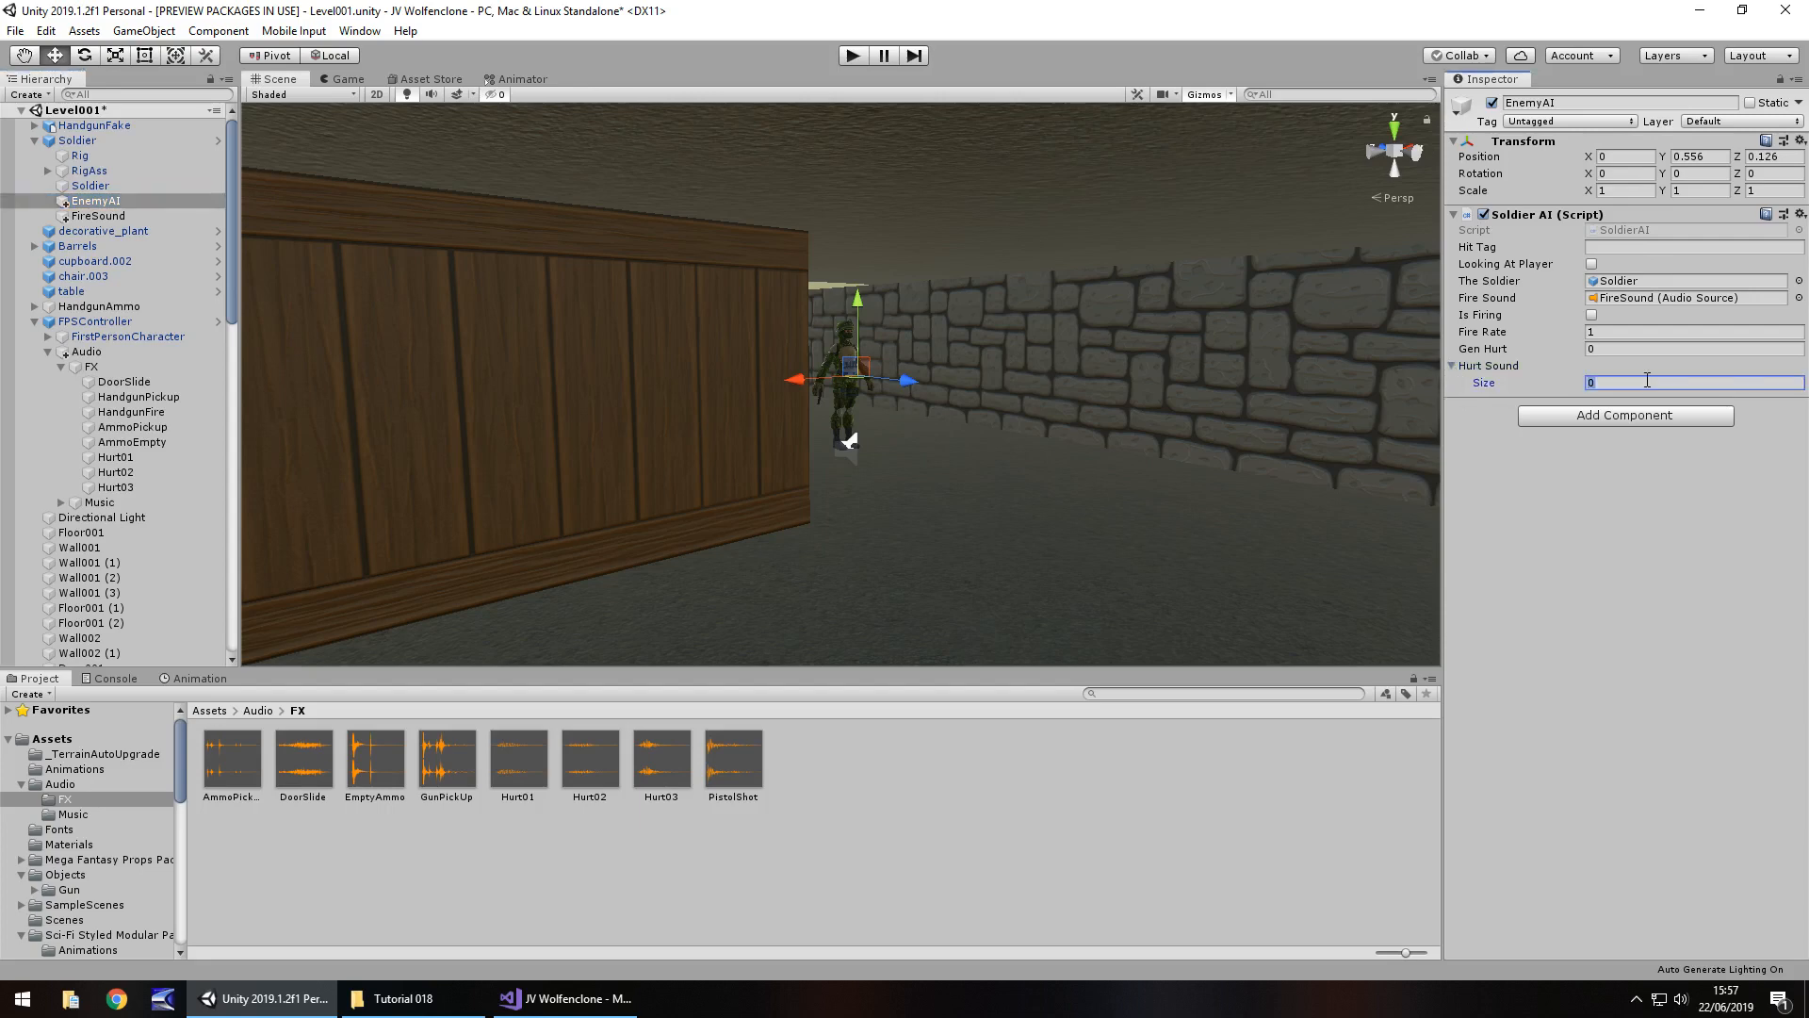
type("3")
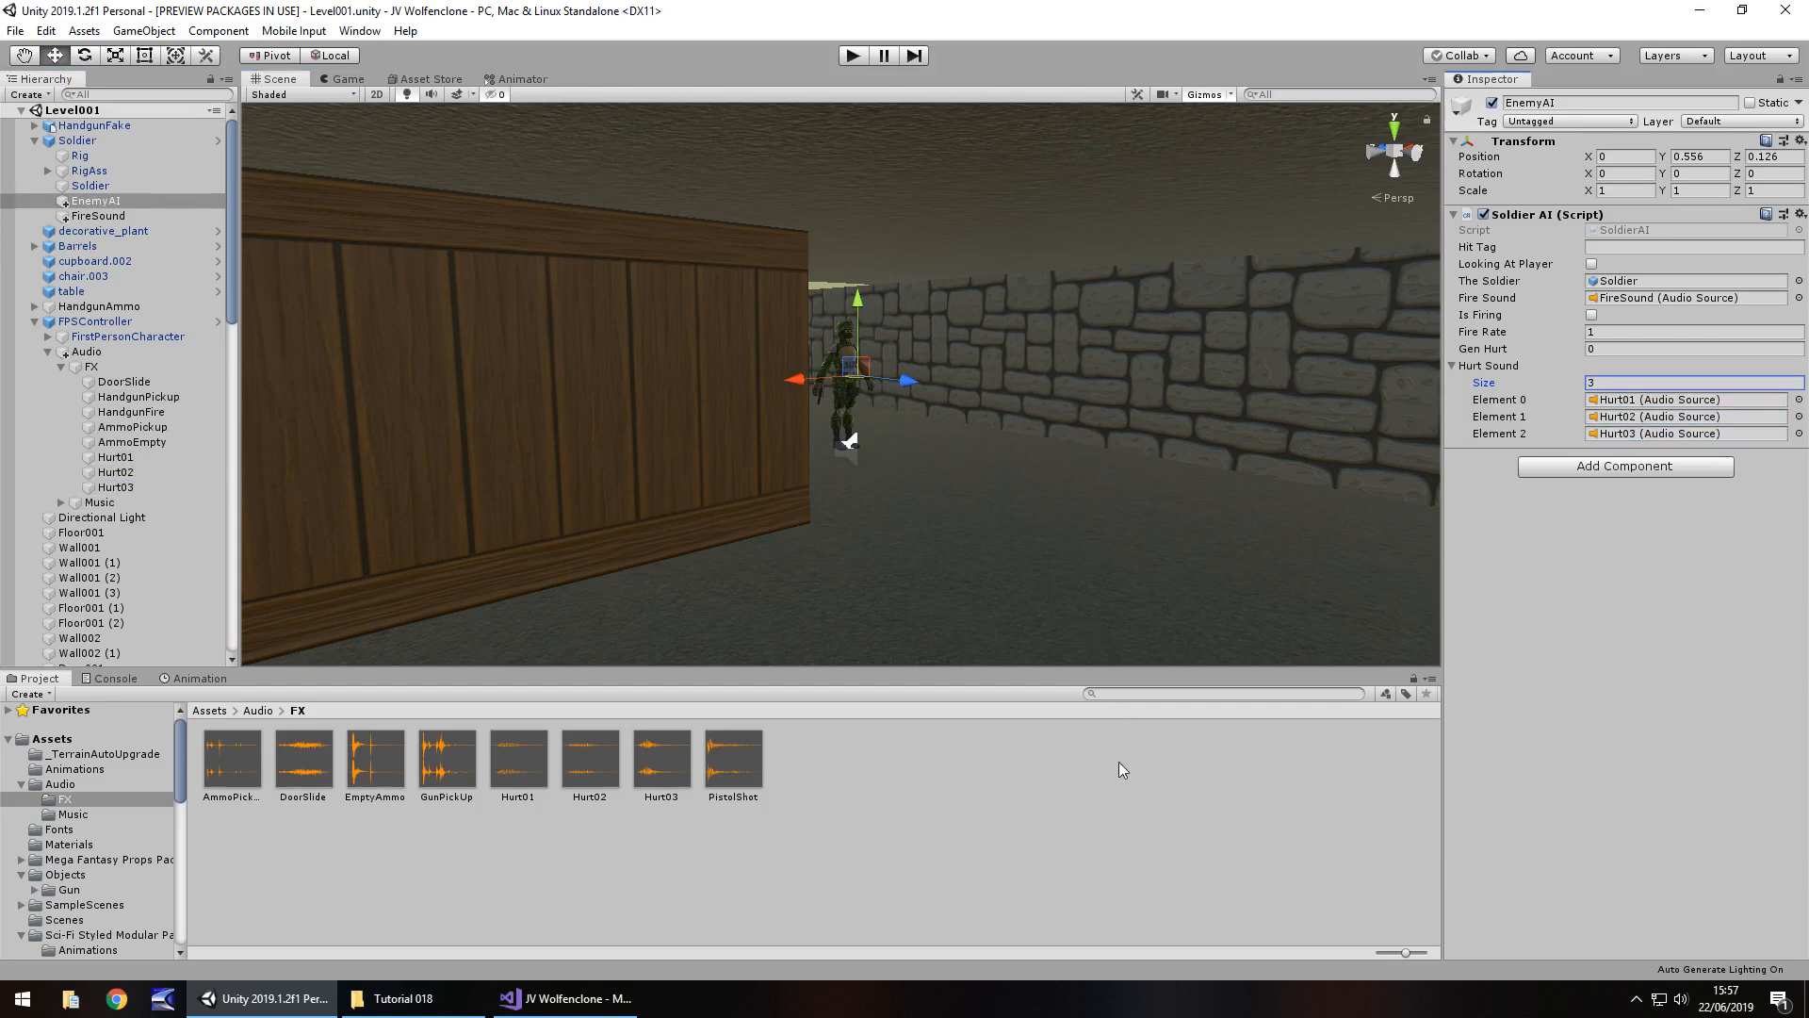
mouse_move(1136, 761)
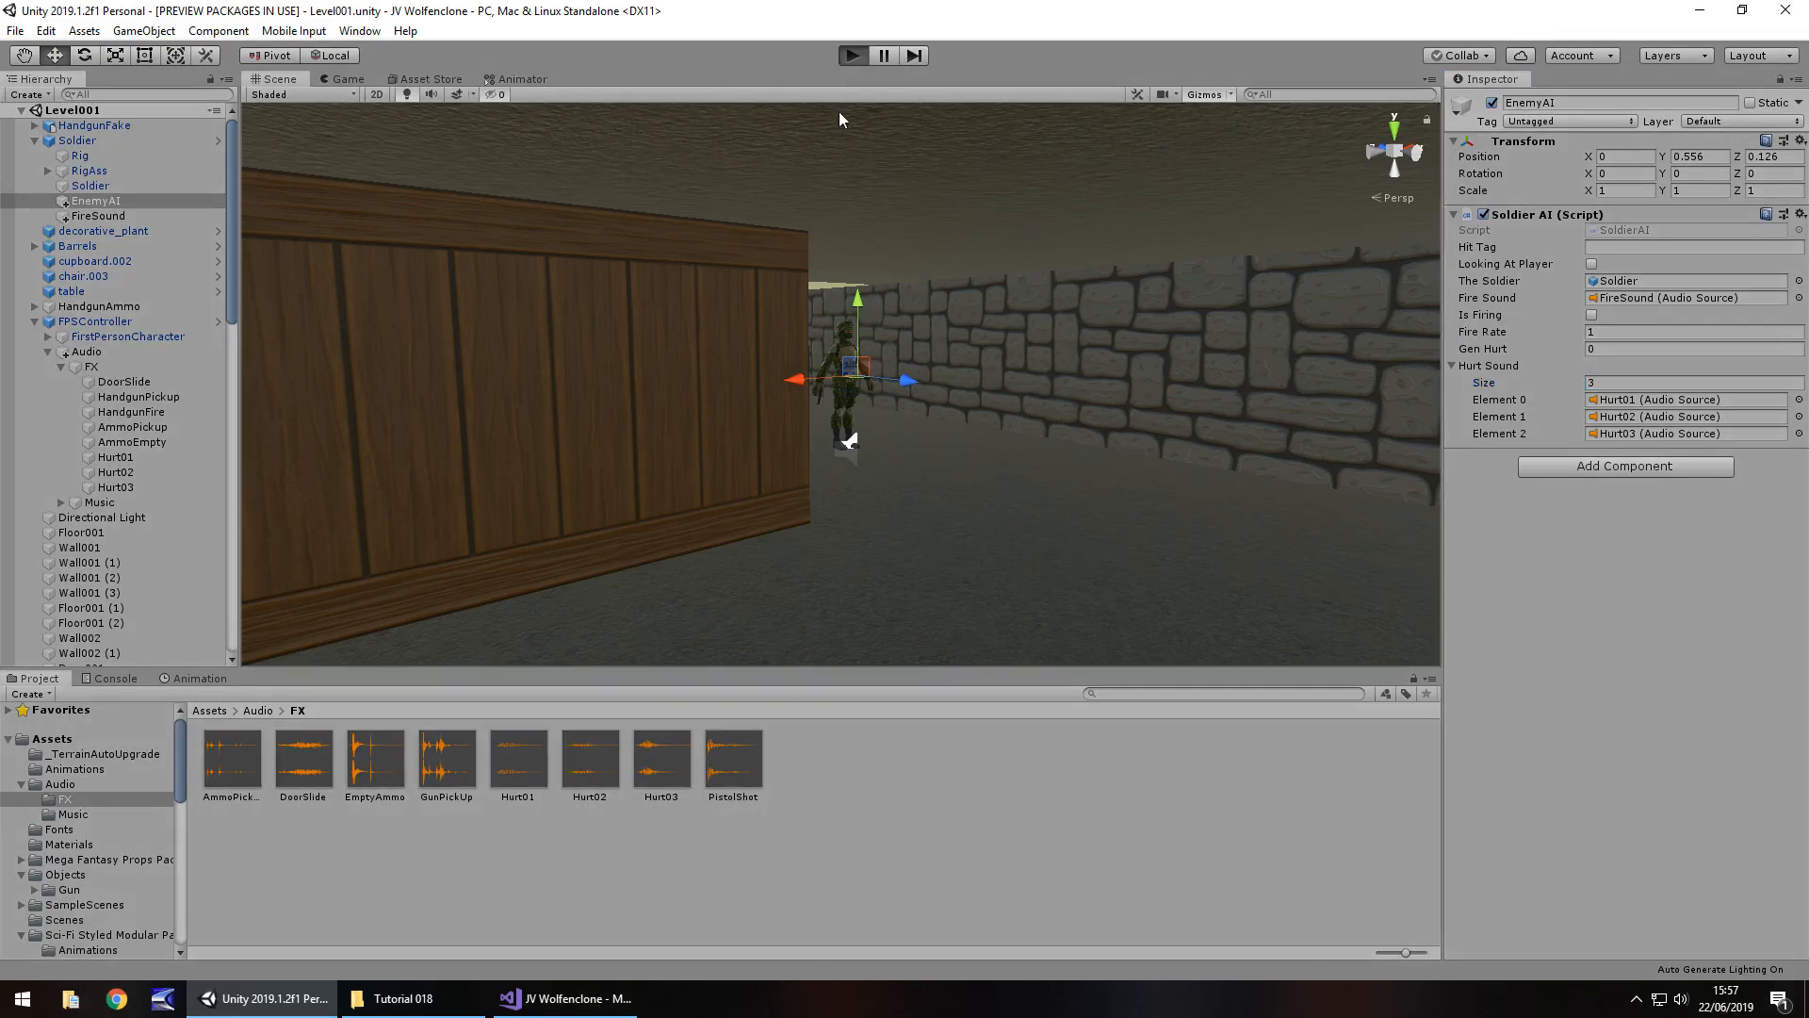
left_click(851, 54)
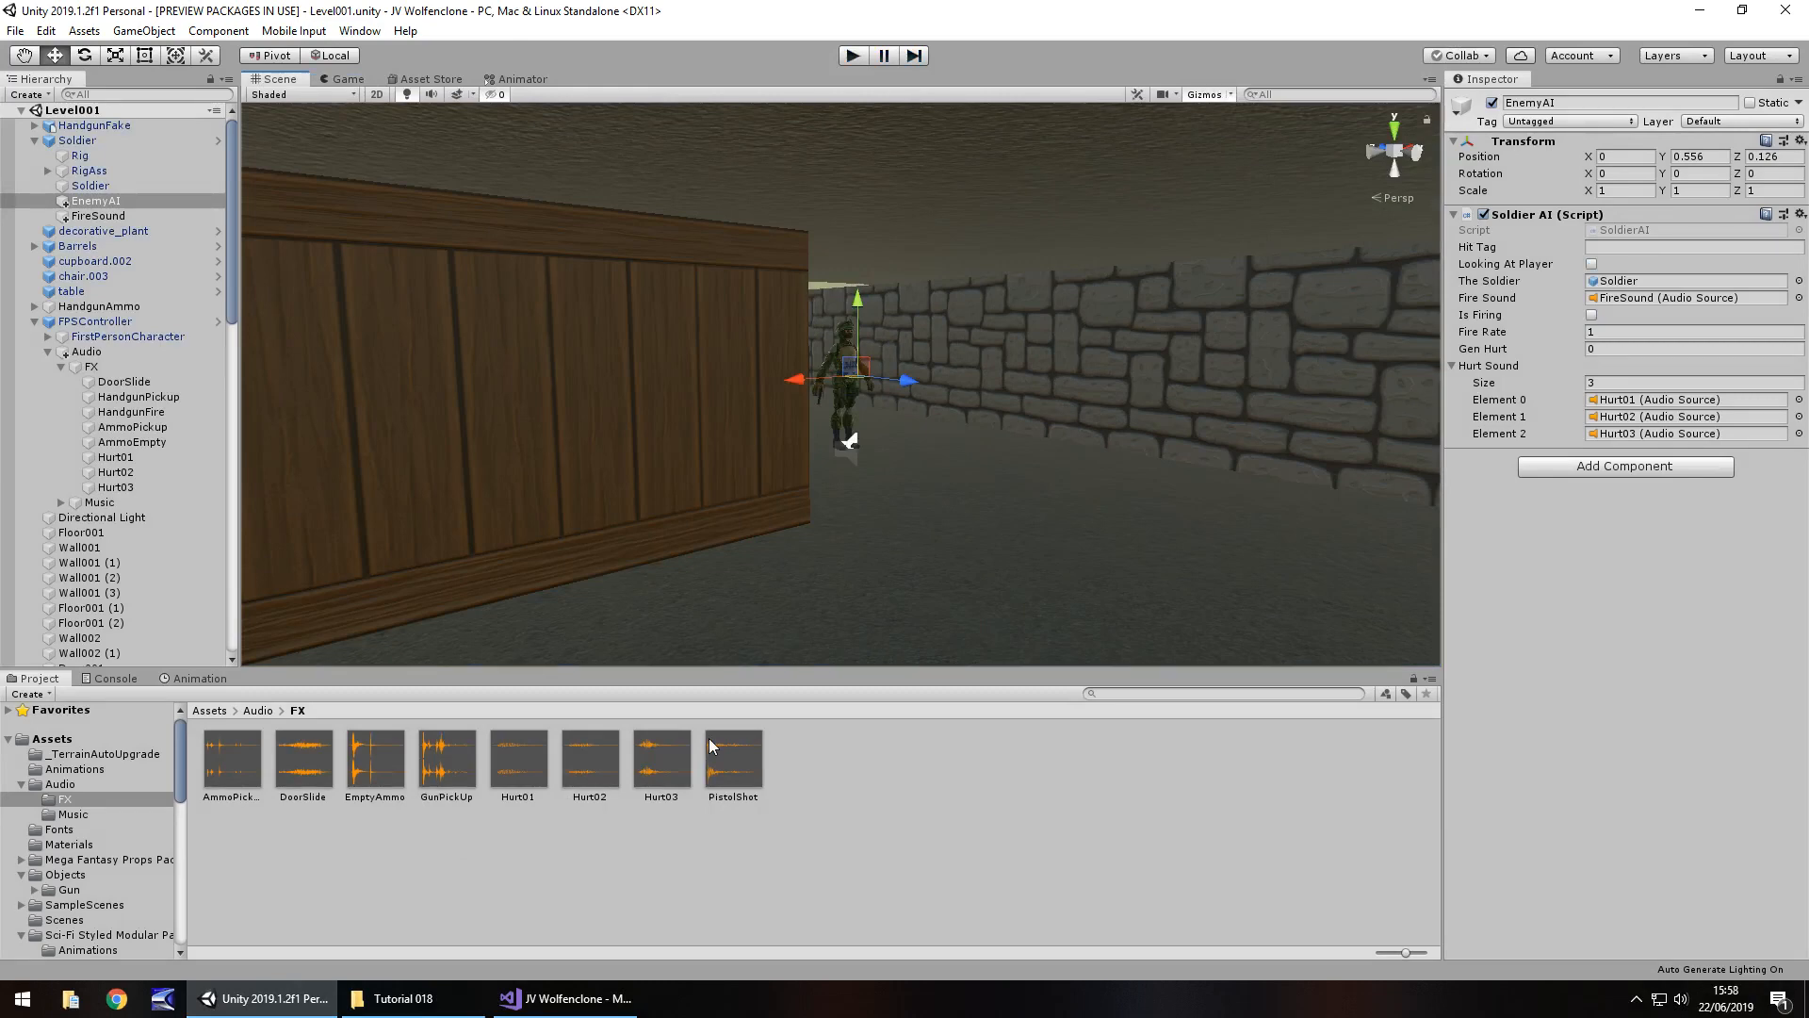
left_click(563, 999)
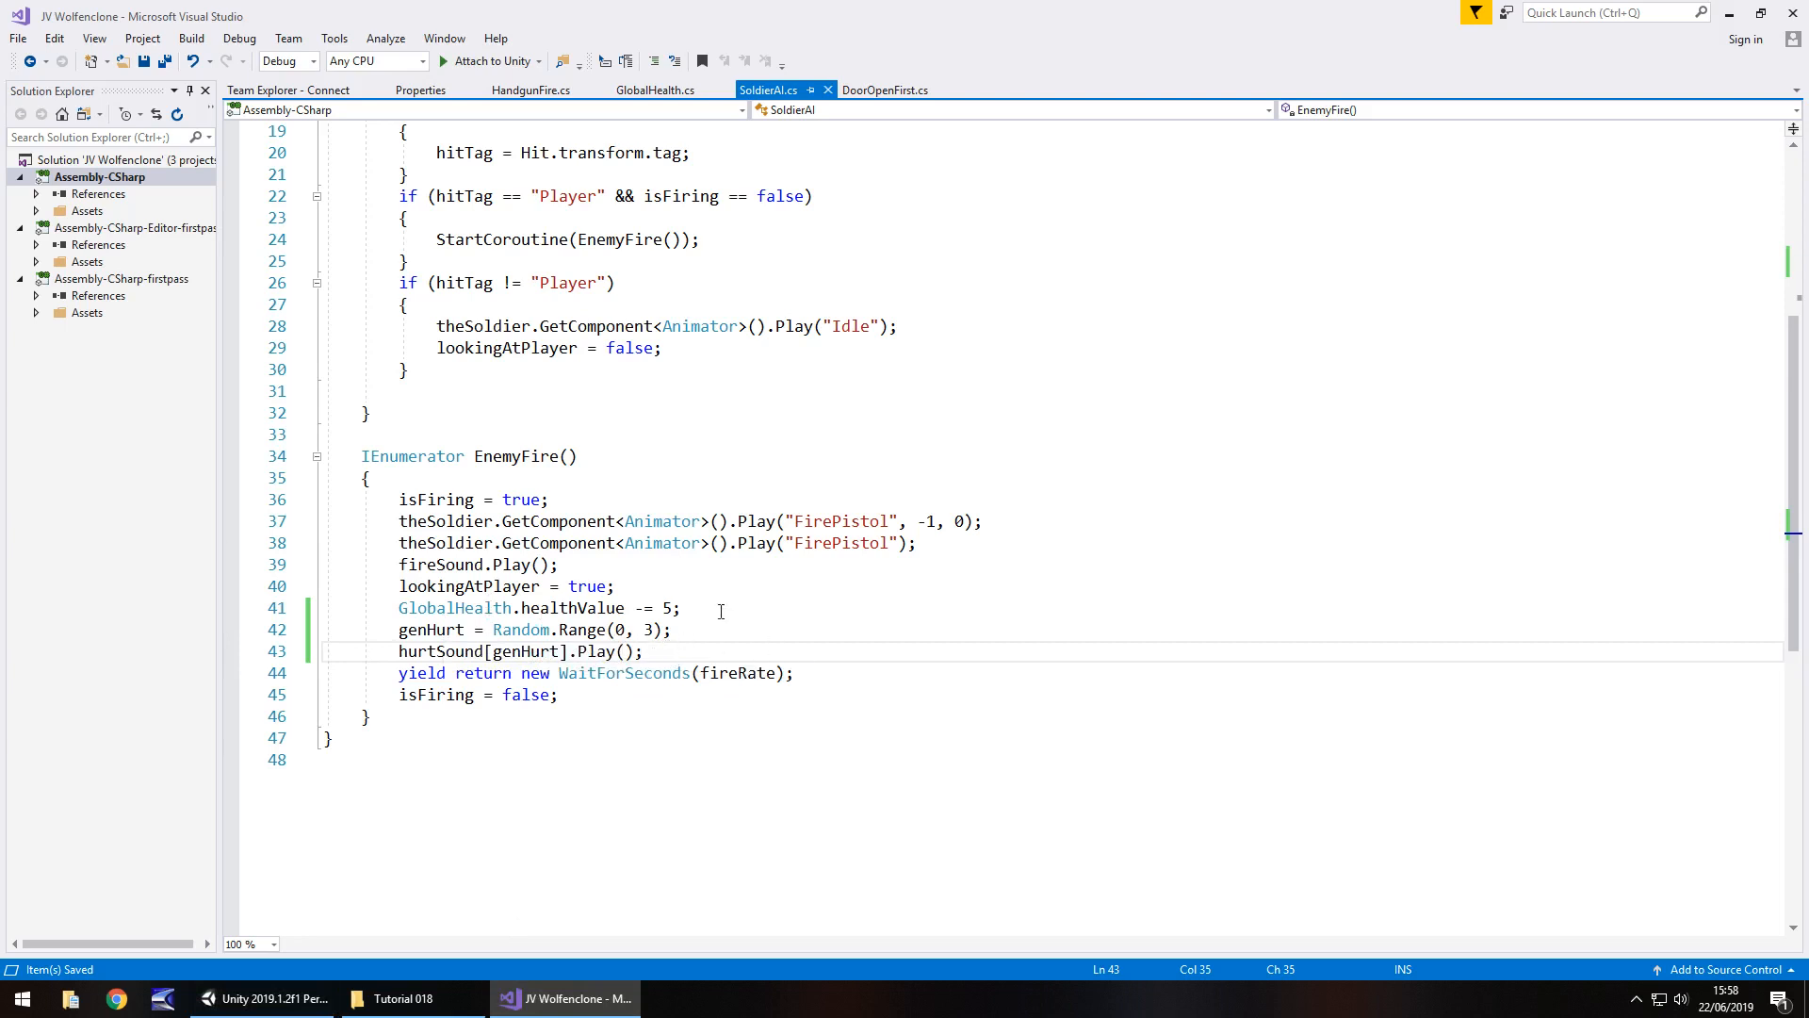
Step: Add 'yield return new WaitForSeconds(0.x);' after the healthValue -= 5 line
type("y")
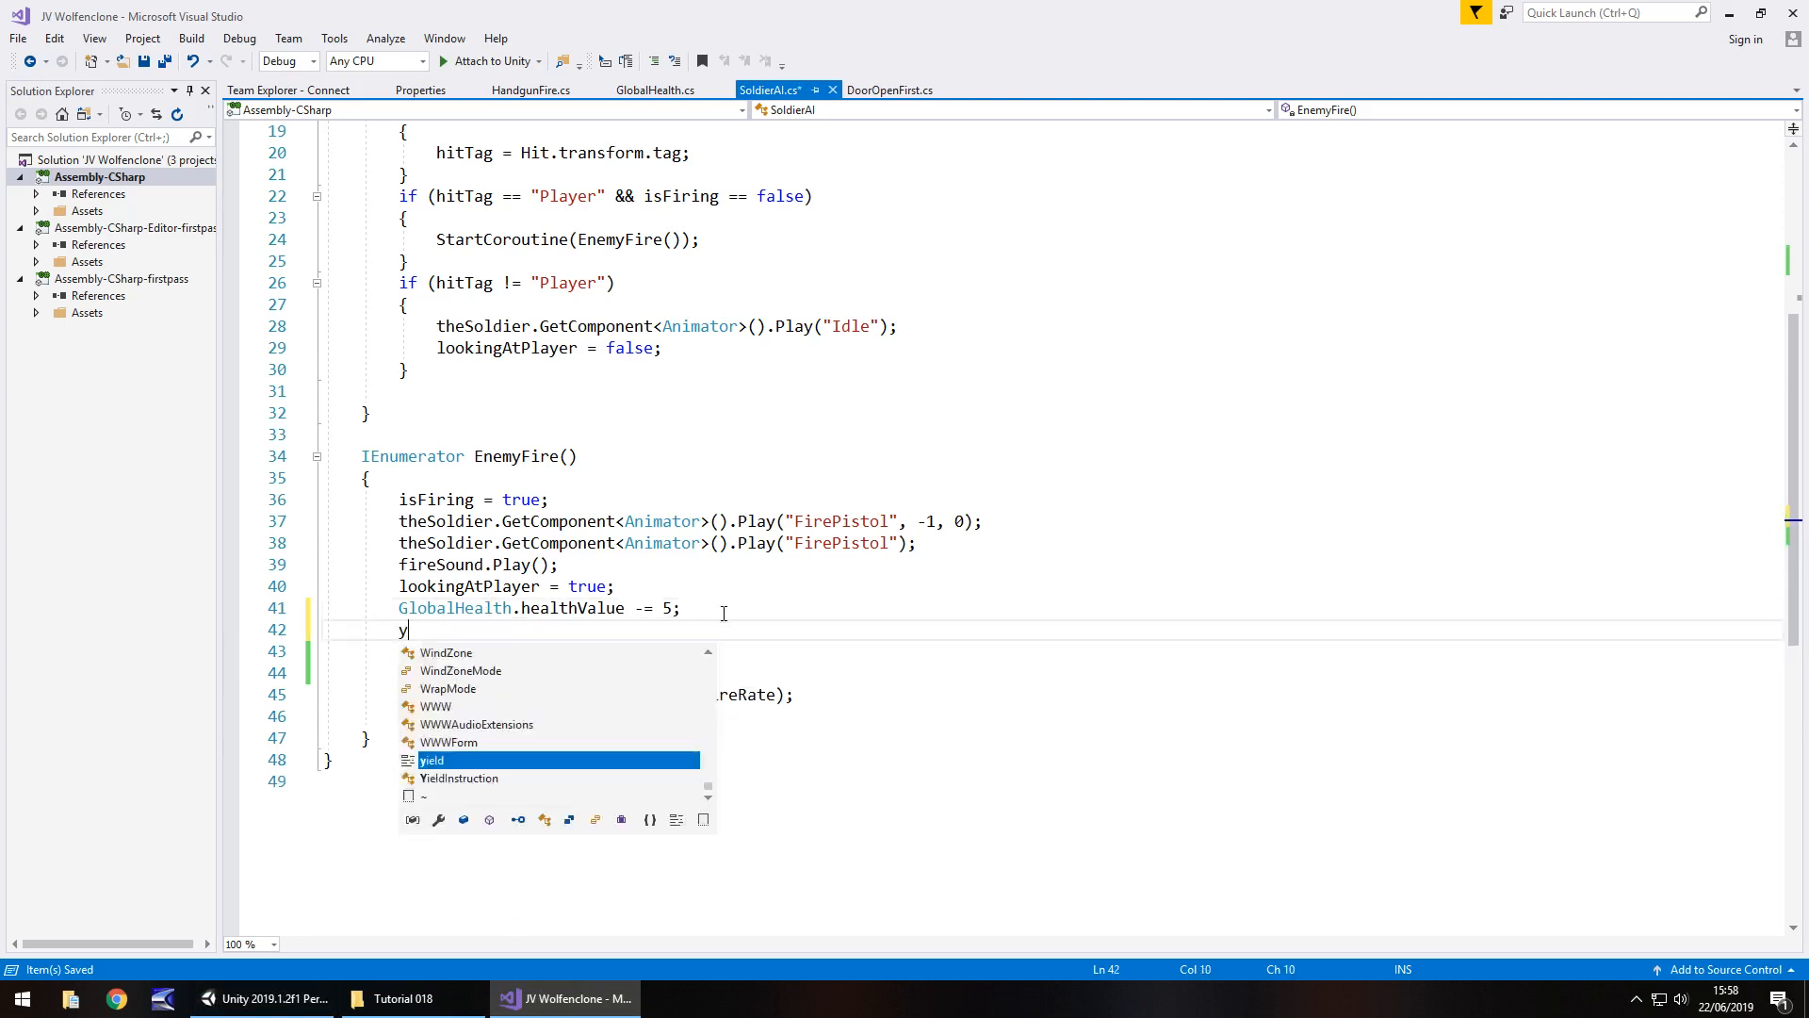
type("ield return")
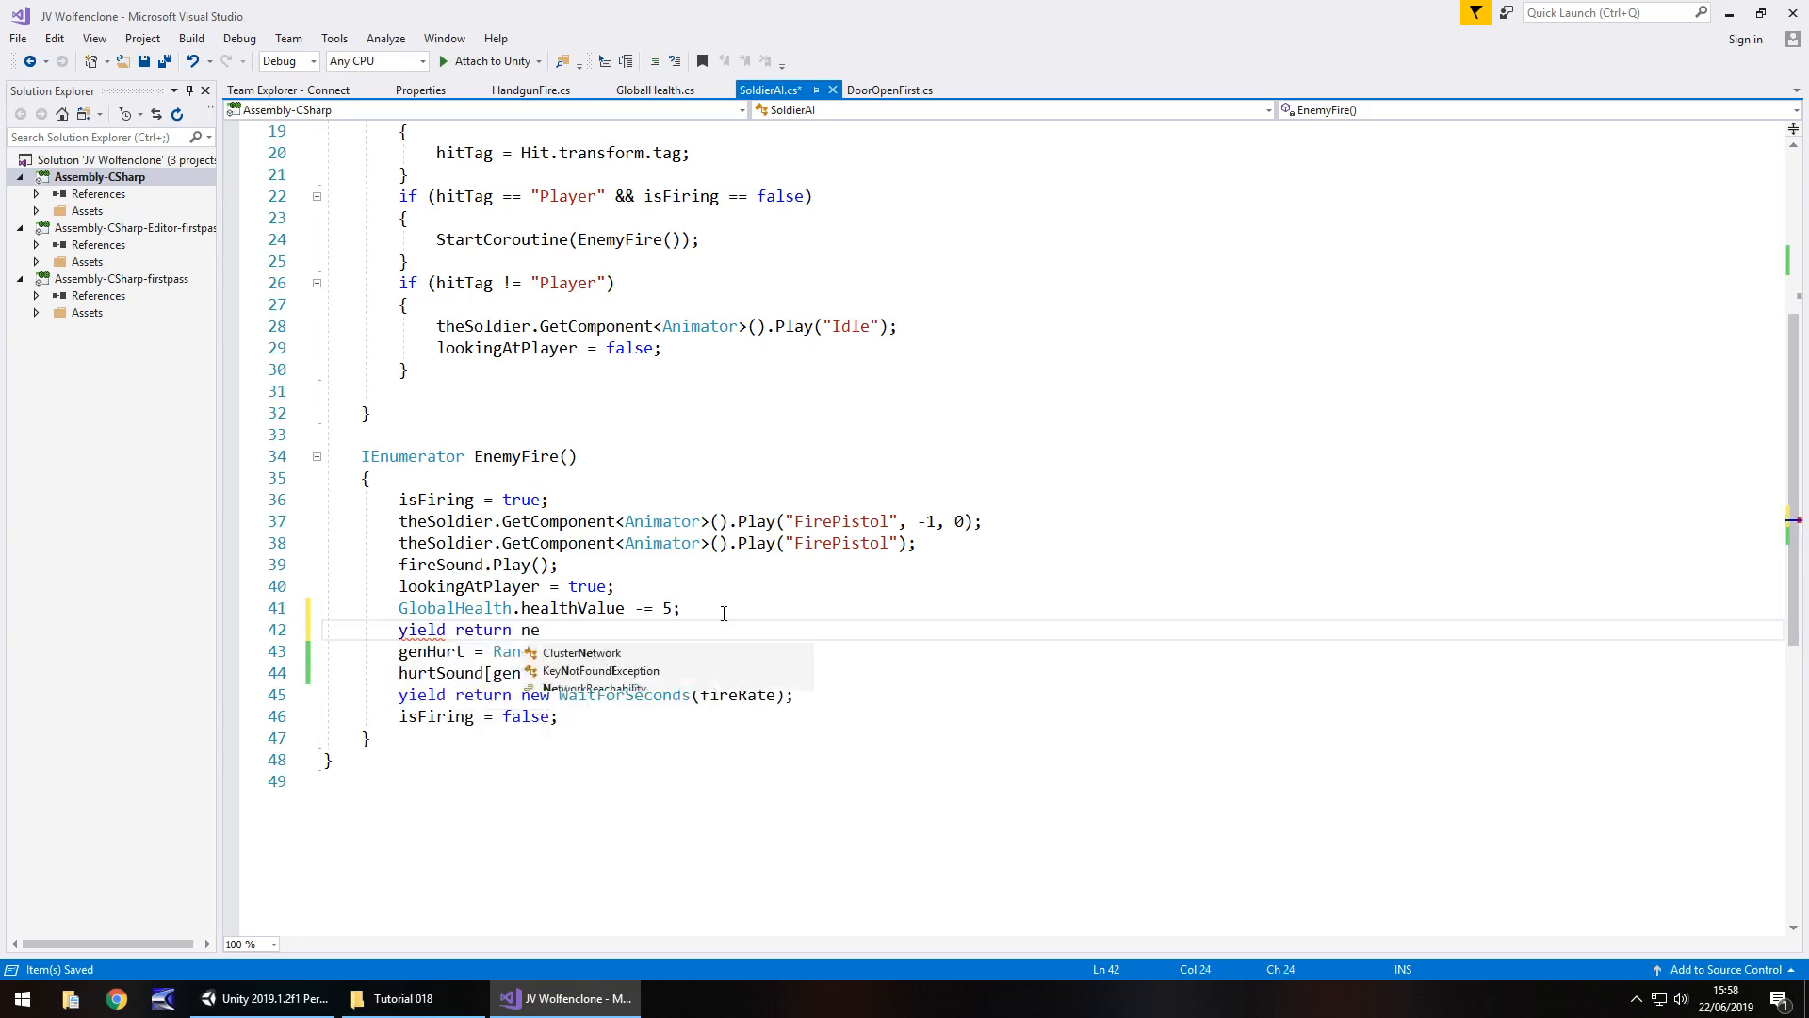
type("new WaitForSeconds(")
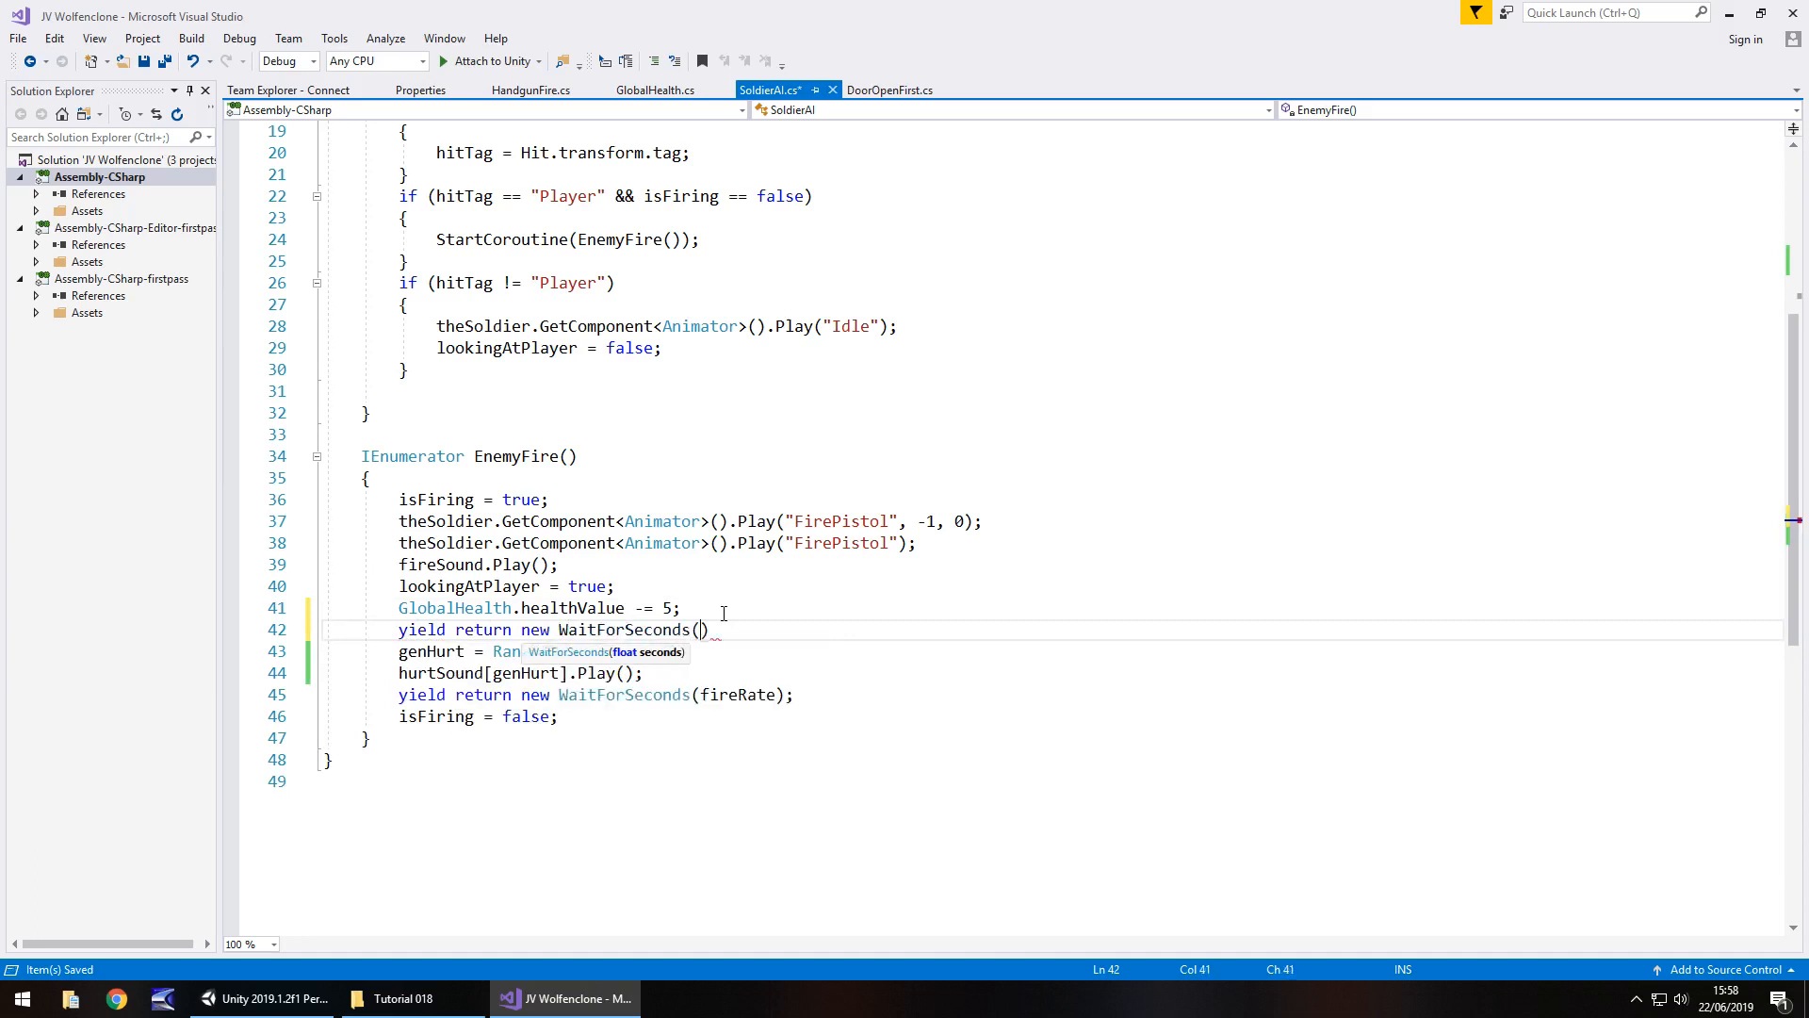
type("0.")
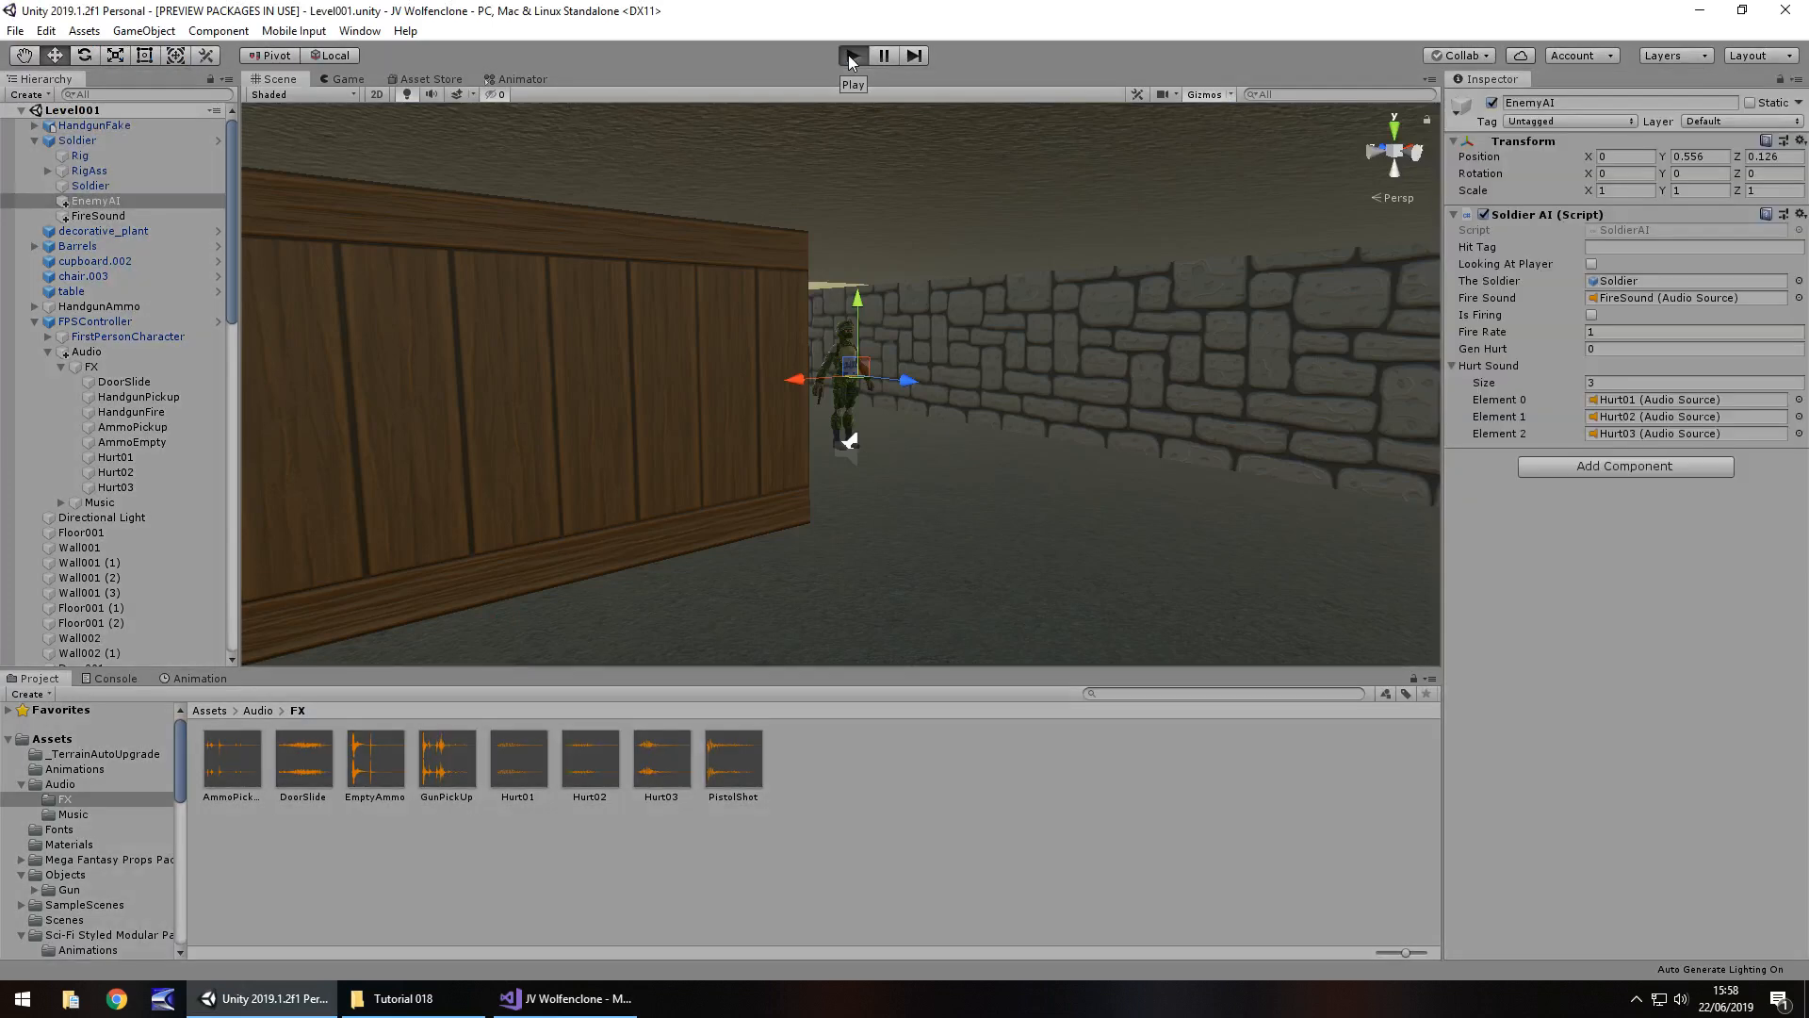
left_click(851, 55)
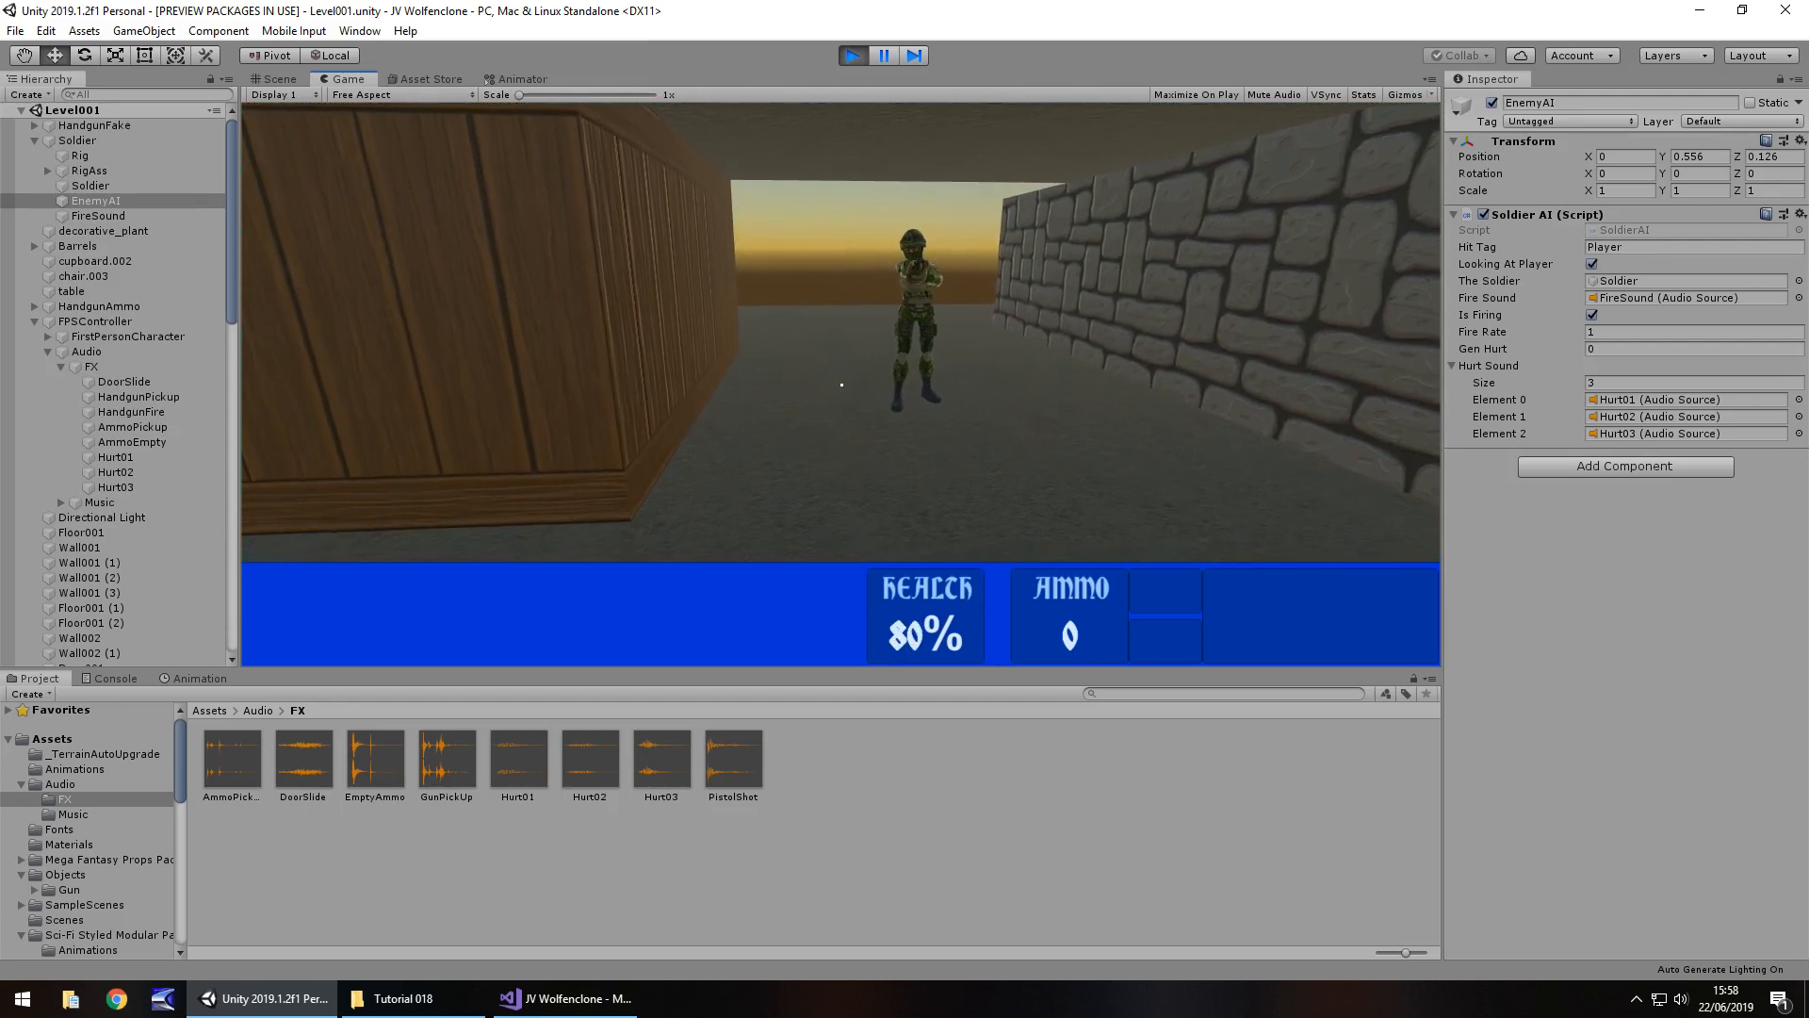
left_click(275, 80)
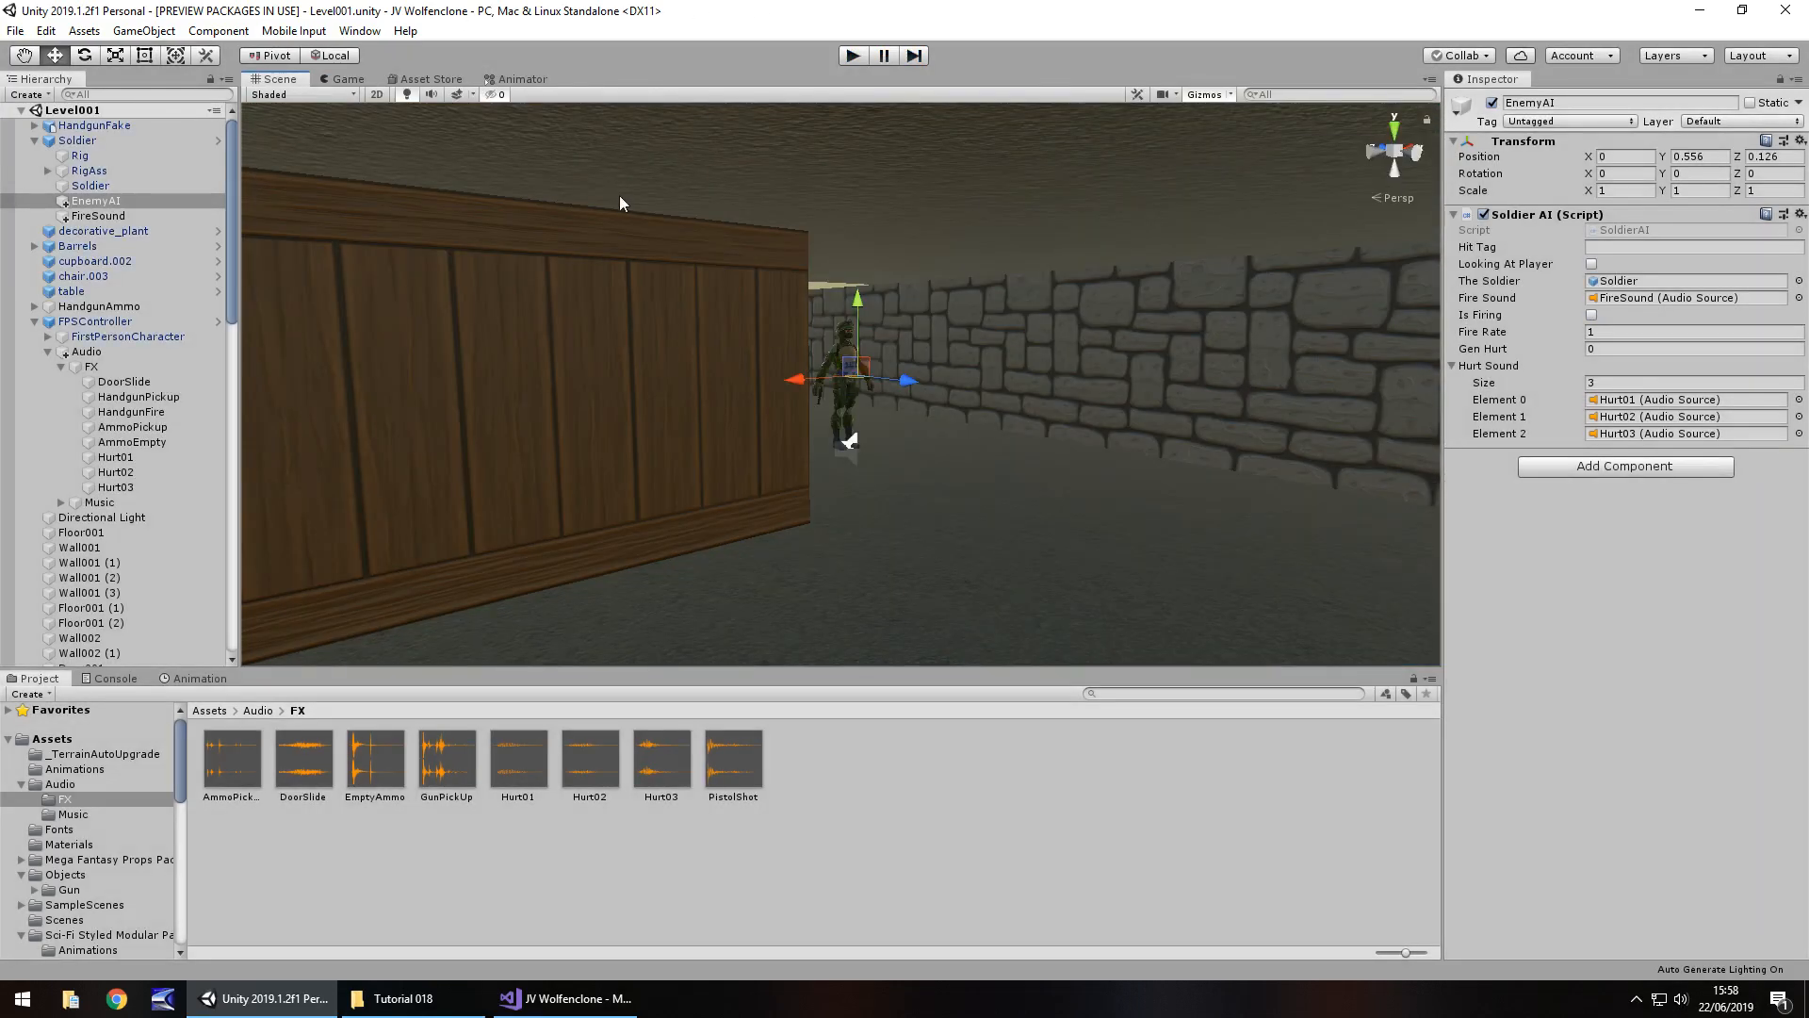
mouse_move(273, 230)
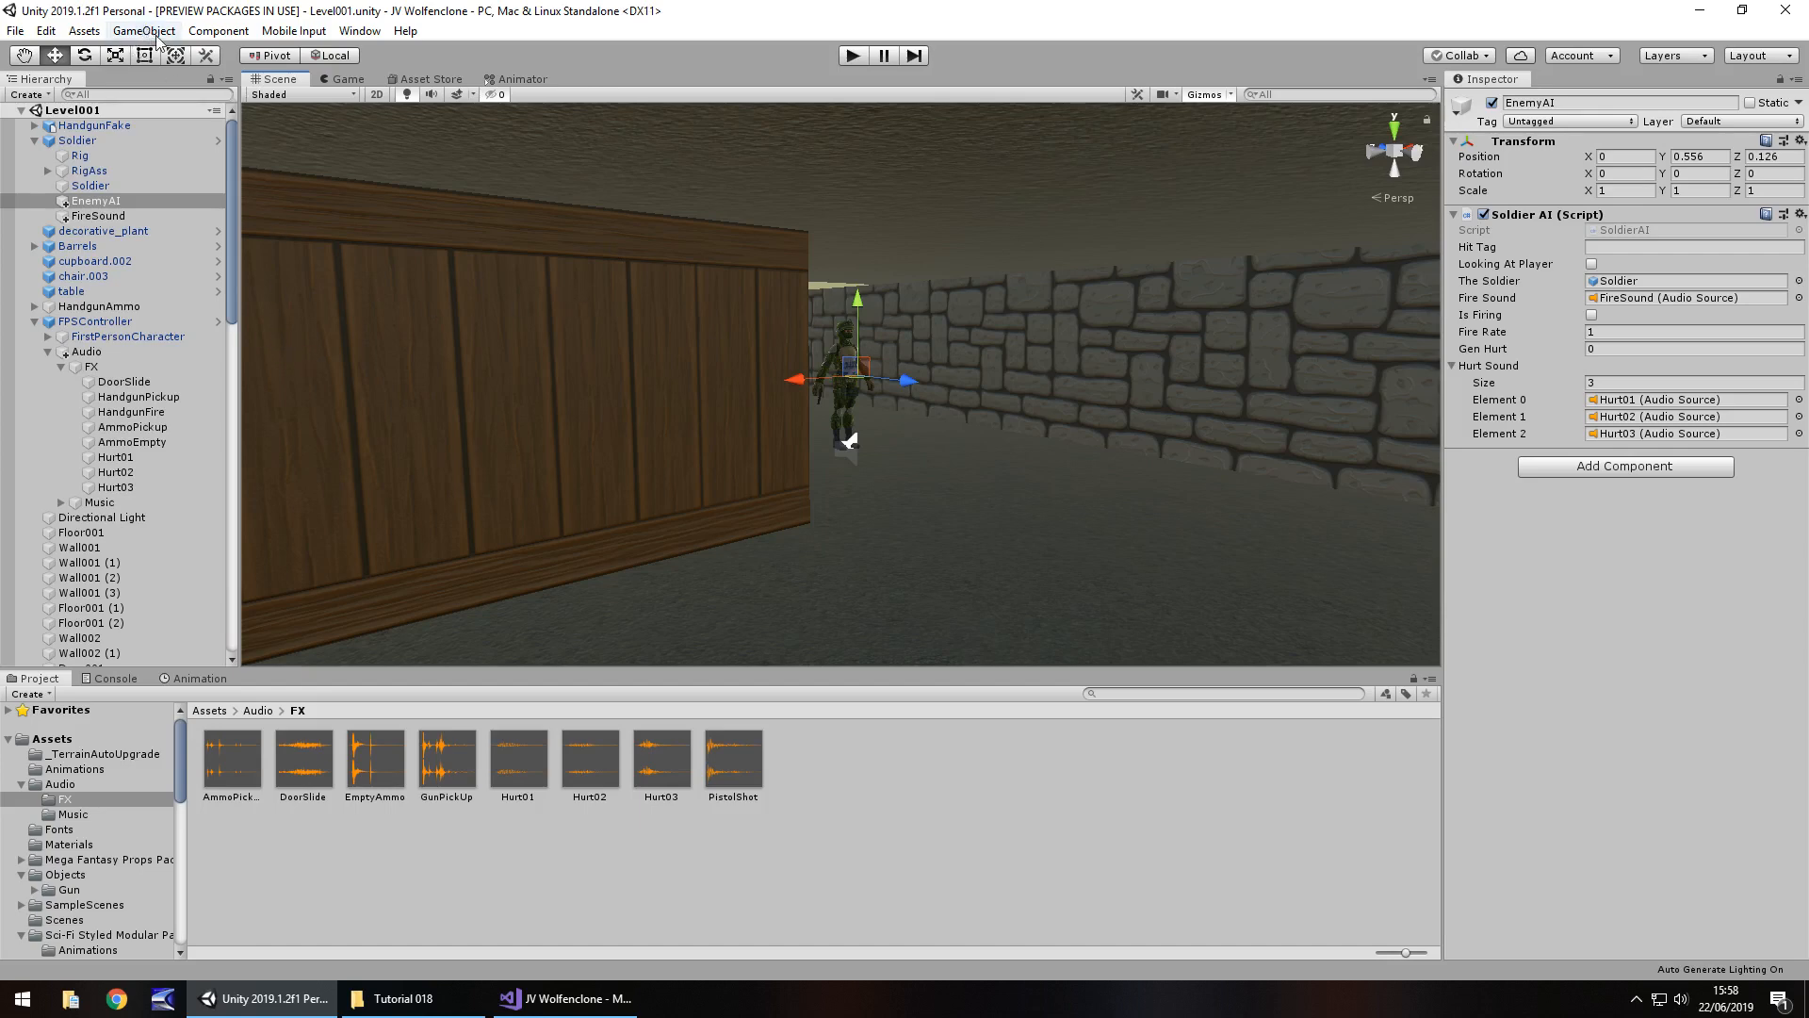
Step: Add a UI Raw Image, colour it red and stretch-anchor it to fill the Canvas
left_click(143, 30)
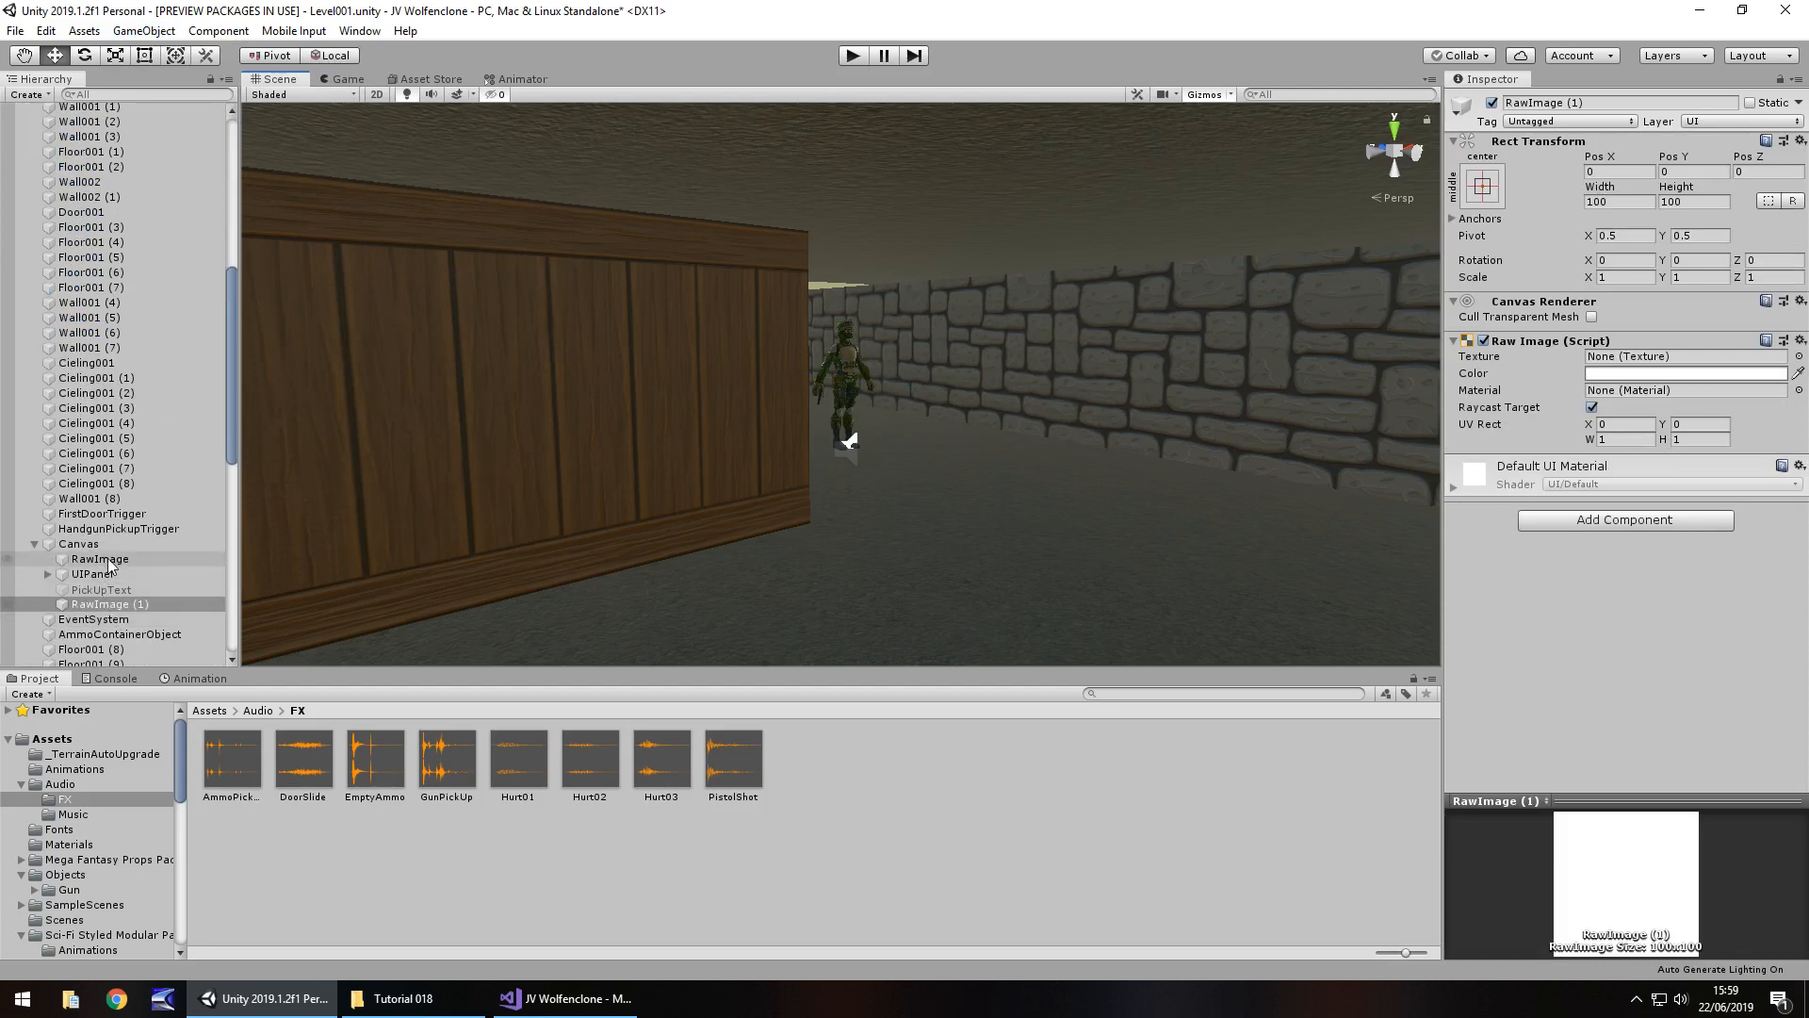
left_click(100, 557)
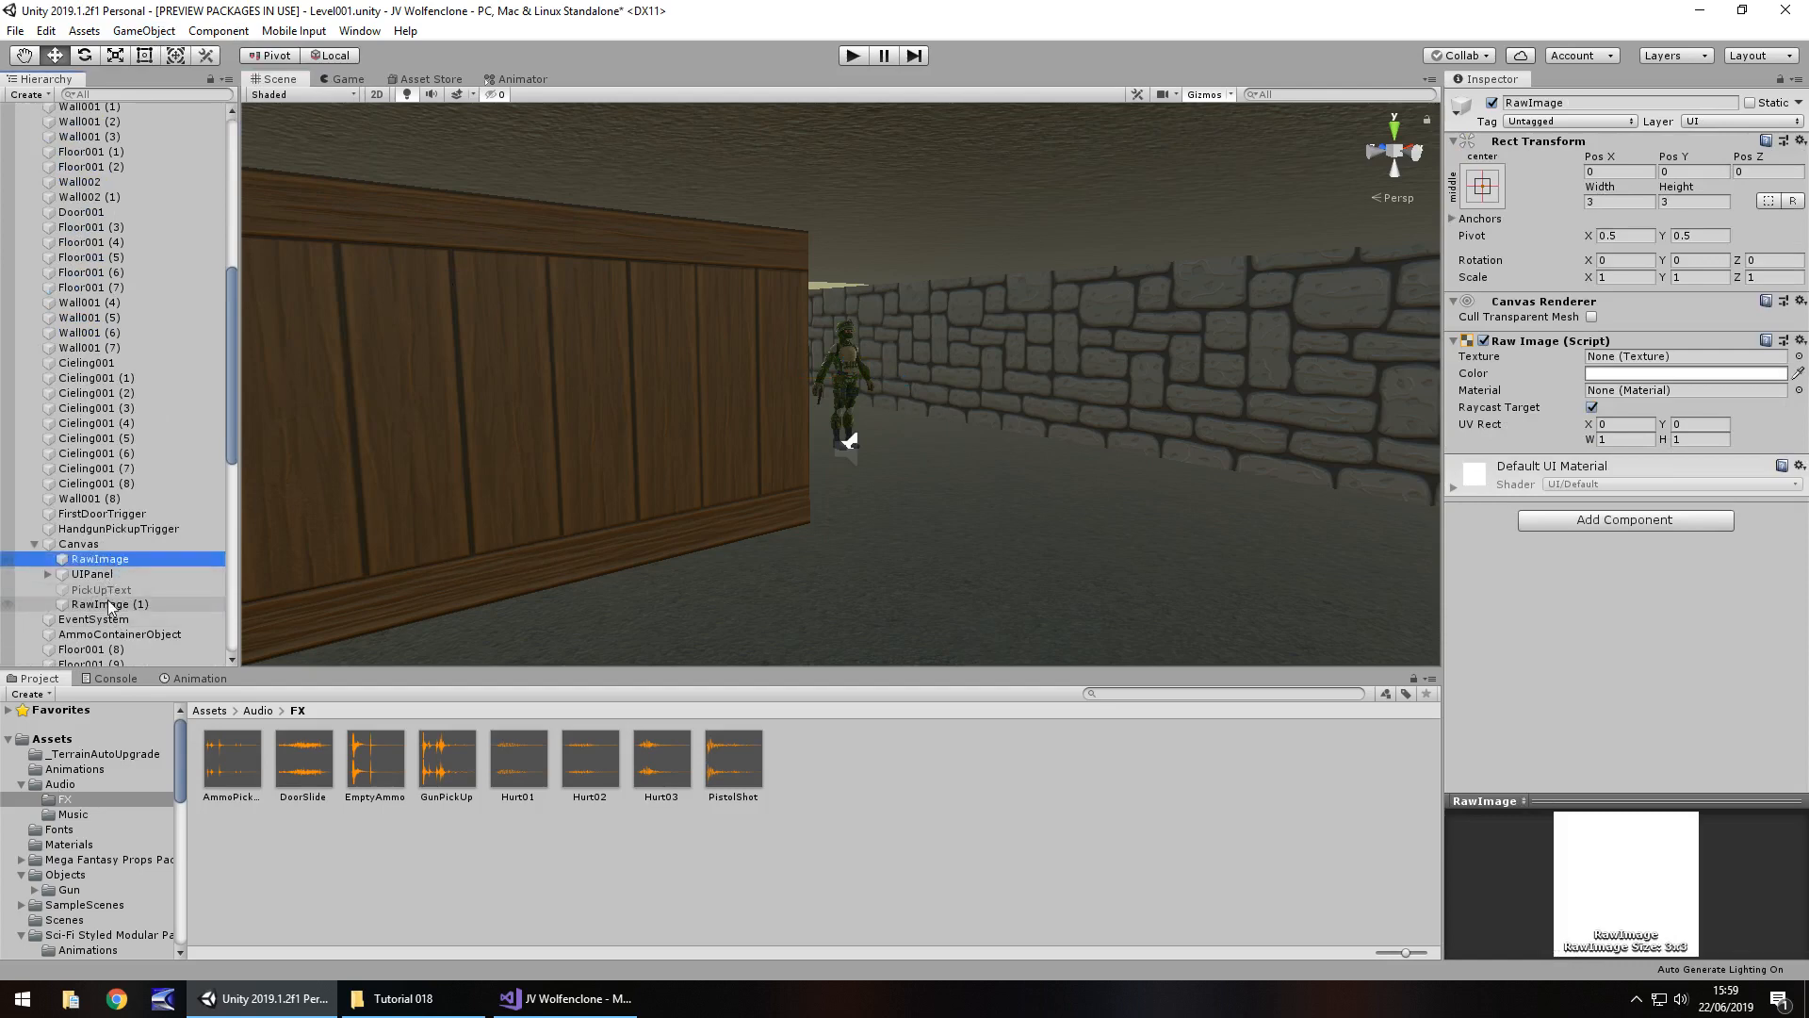
left_click(109, 603)
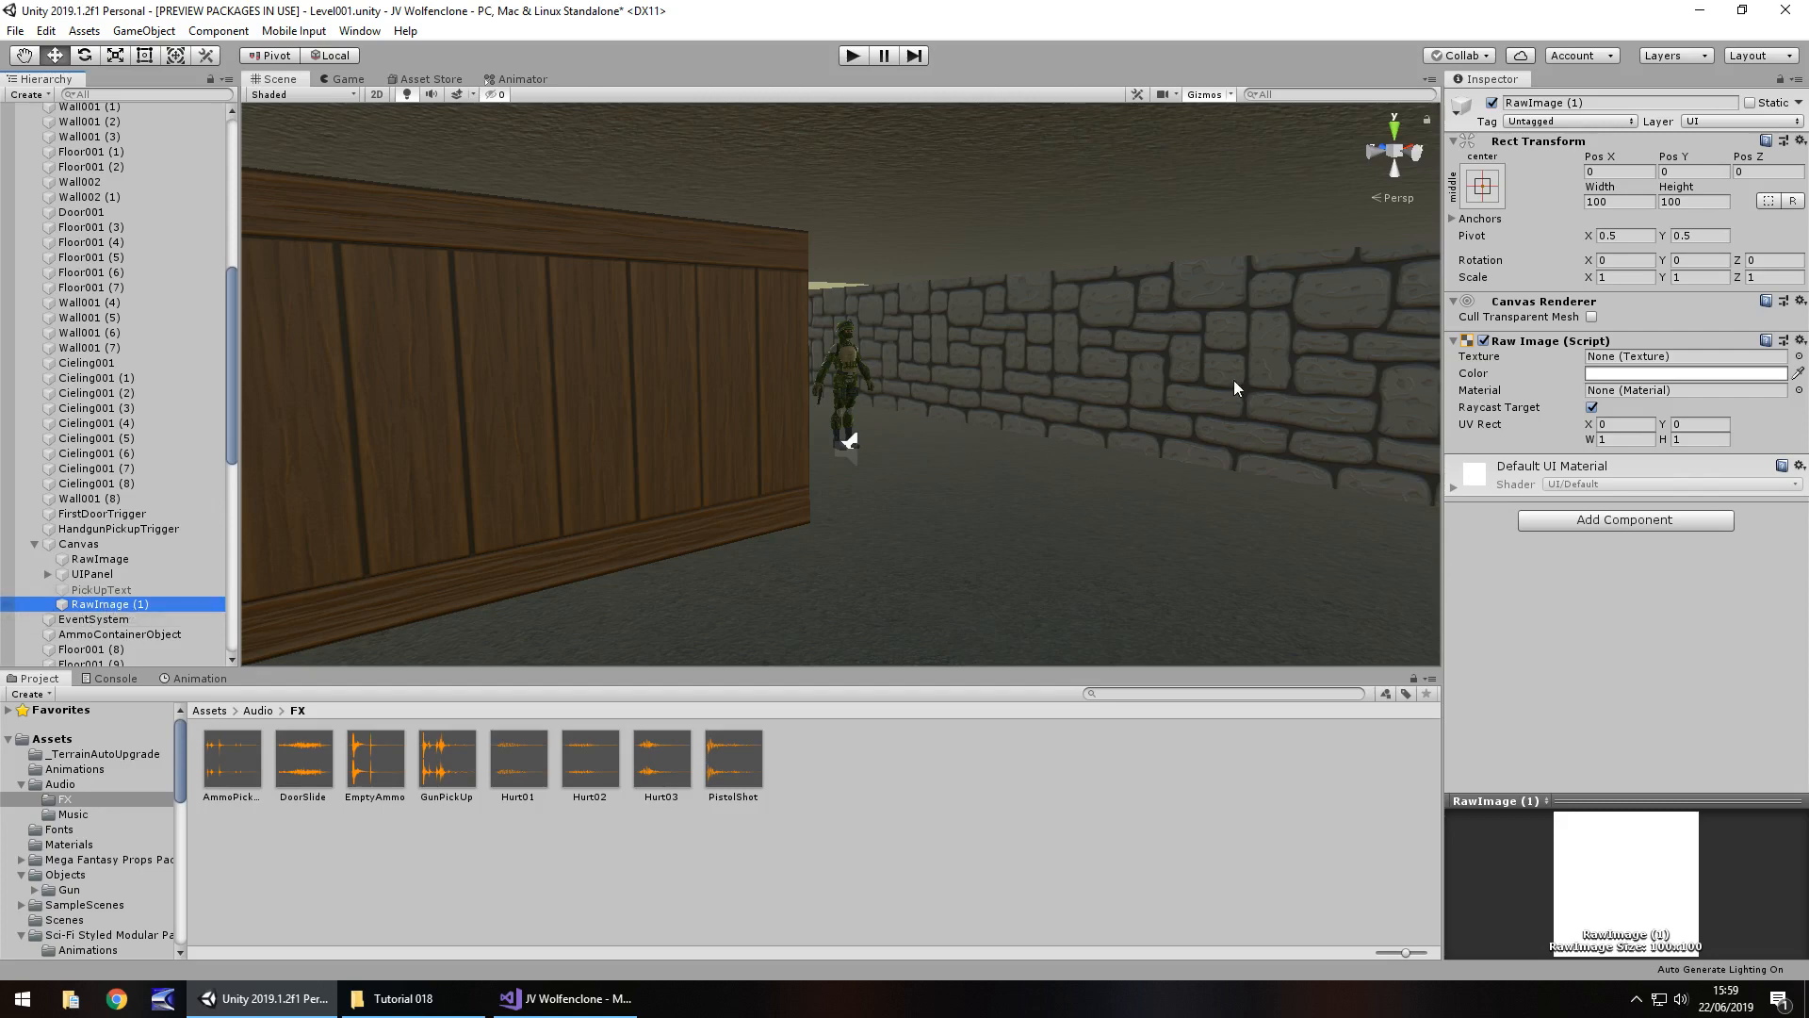
left_click(1685, 373)
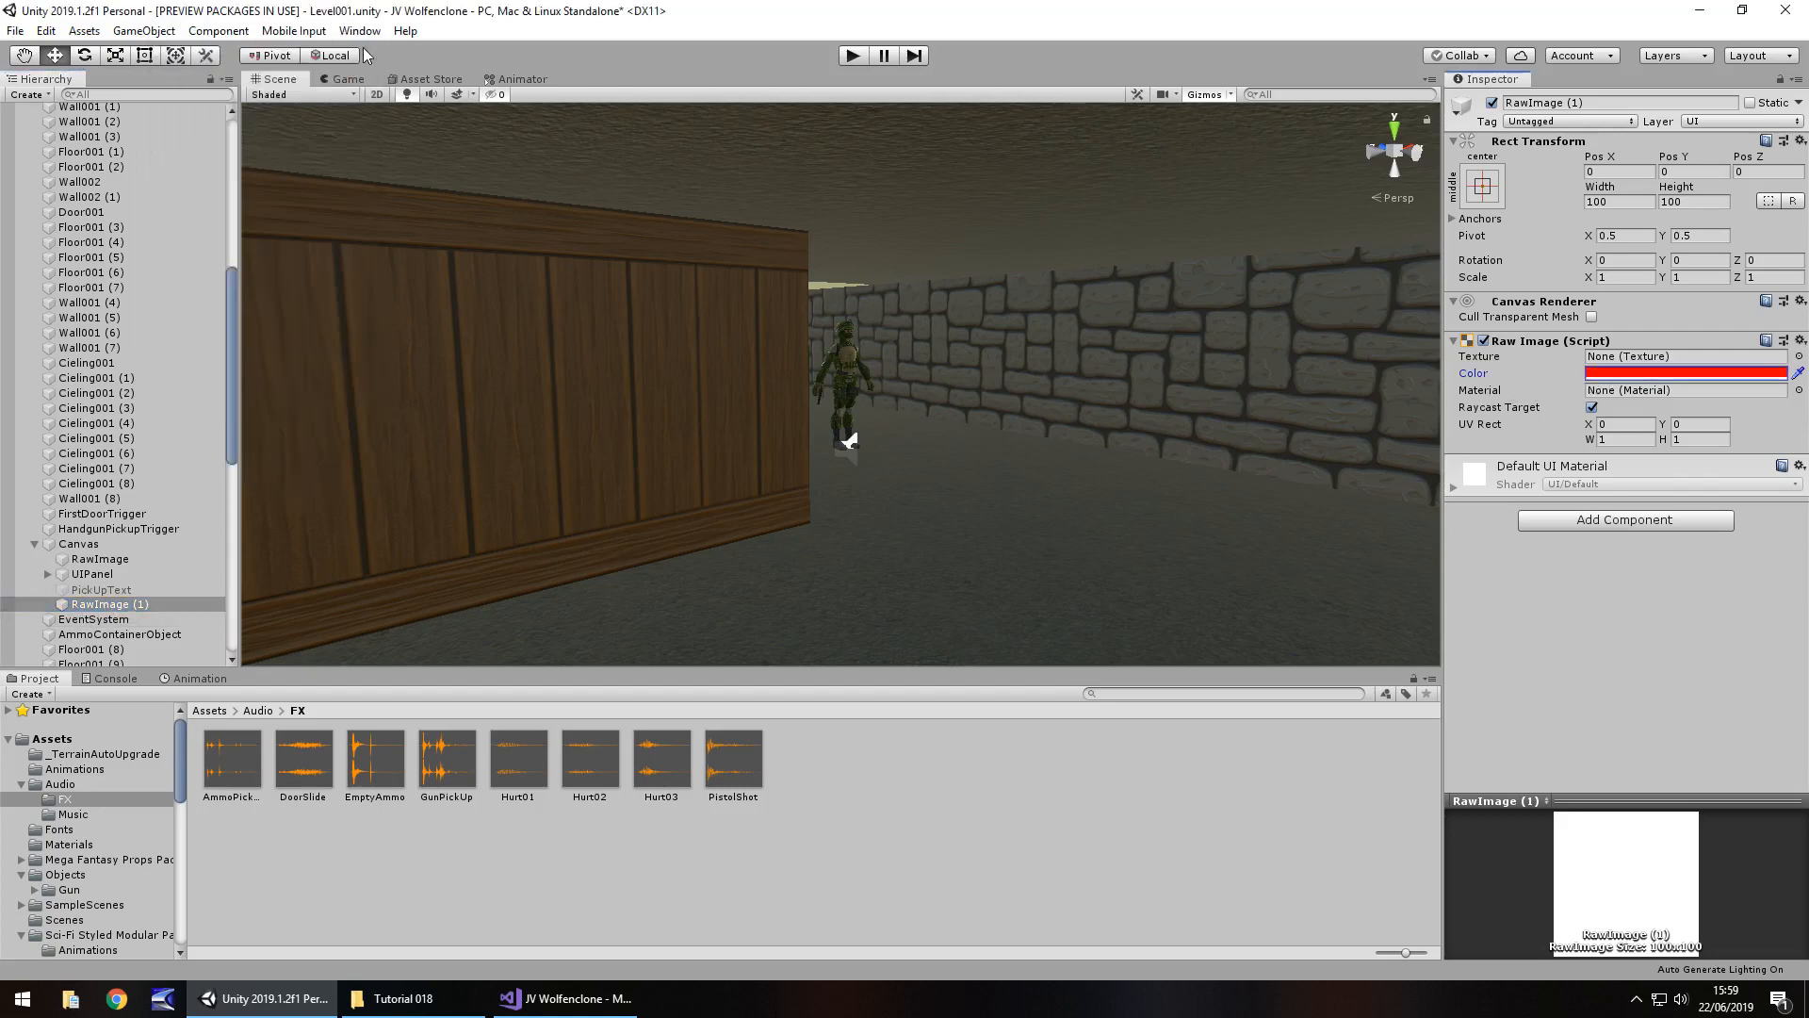
left_click(1483, 185)
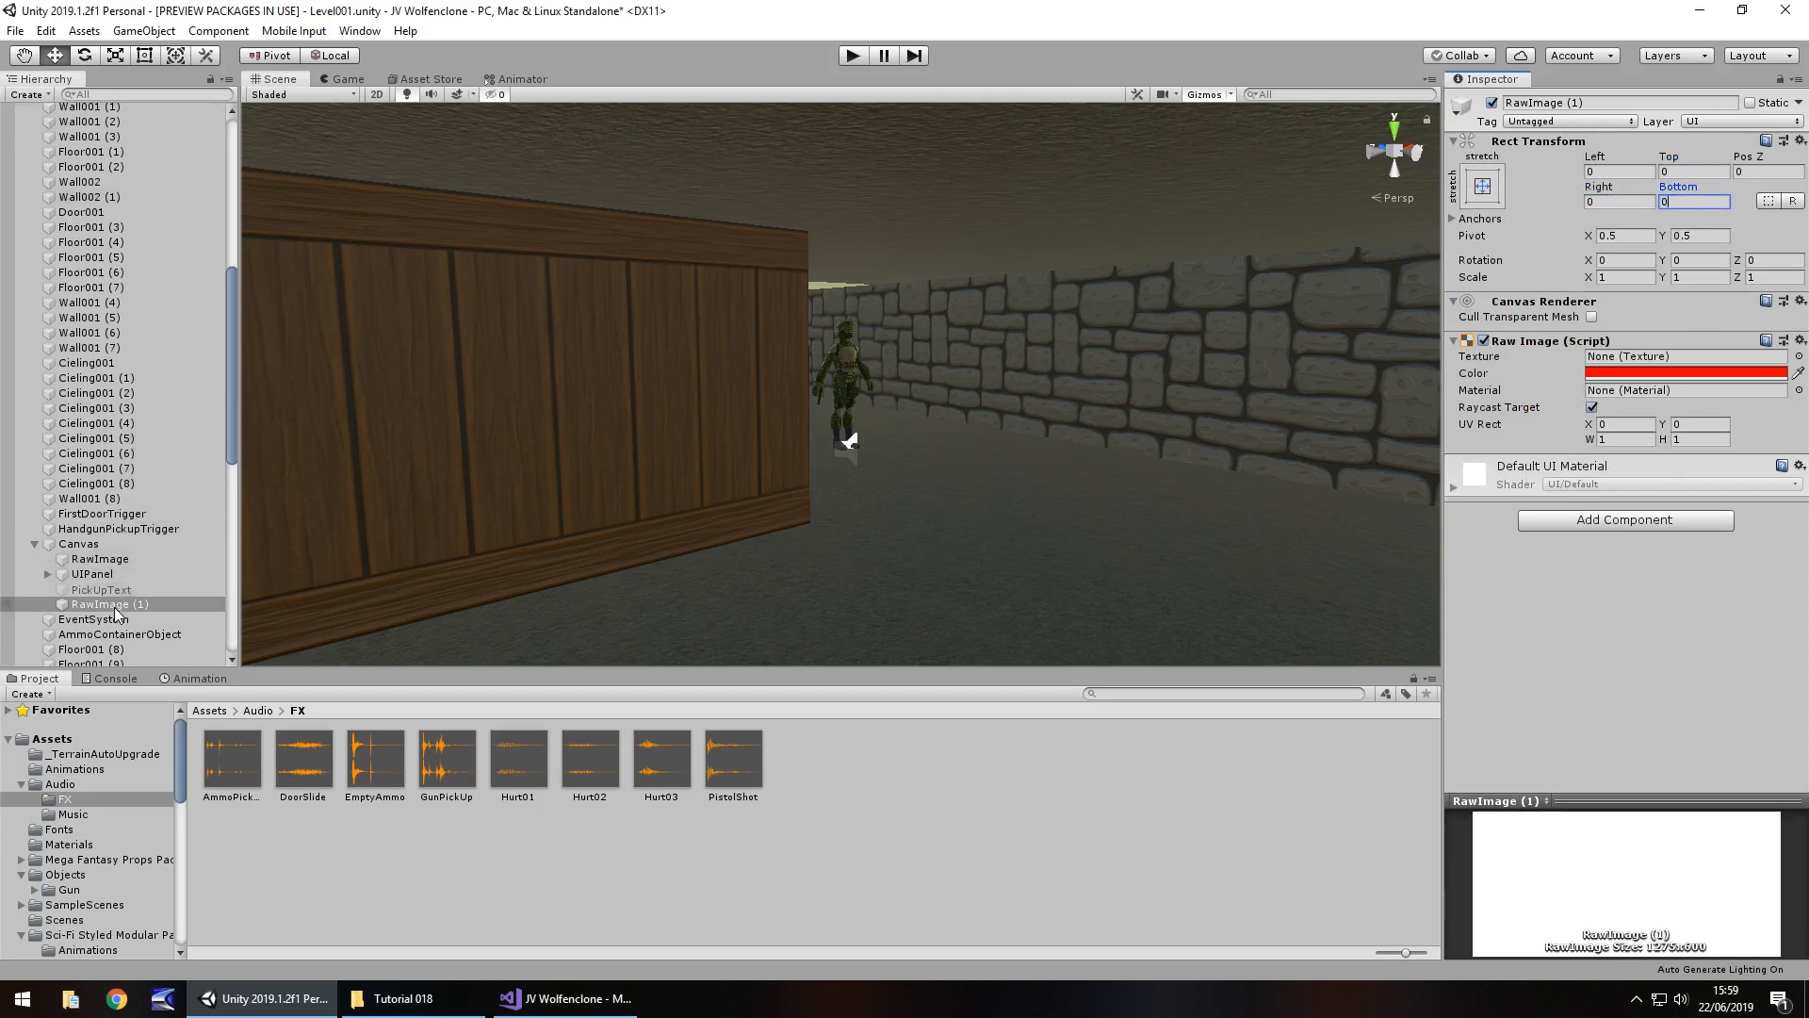
left_click(1685, 373)
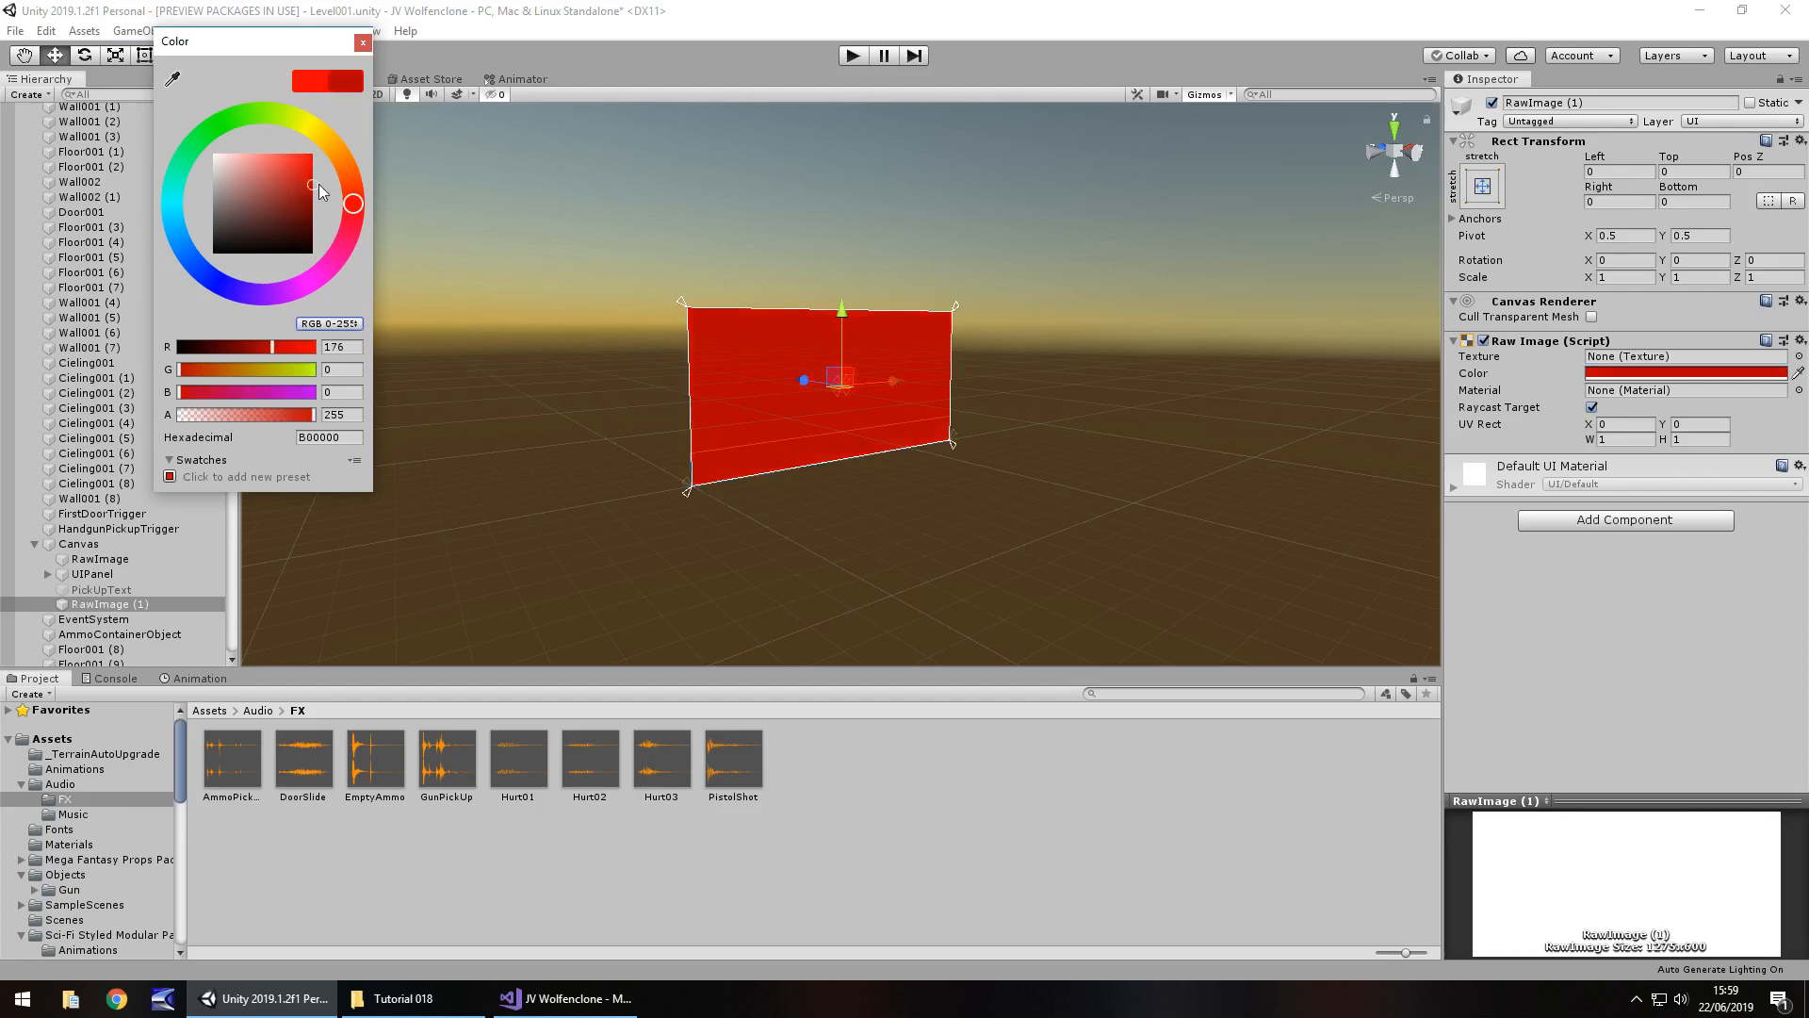
left_click(362, 43)
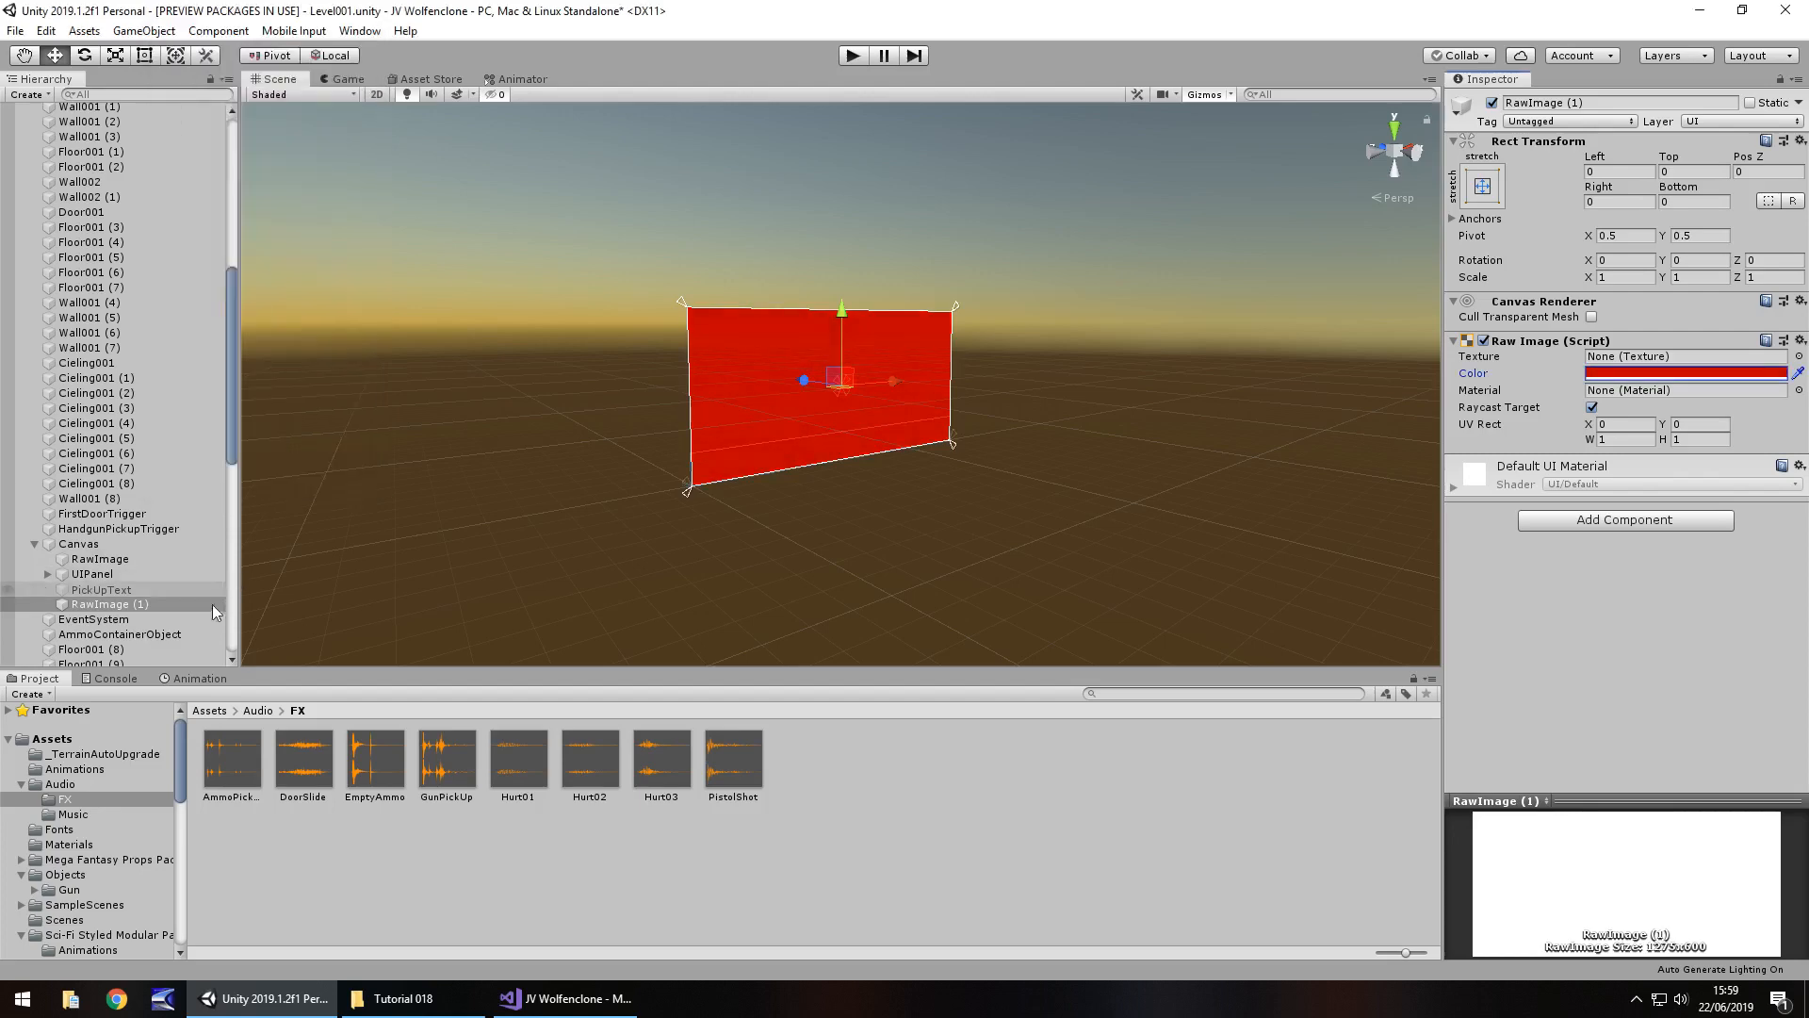
Step: Rename the new raw image to HurtFlash
double_click(109, 603)
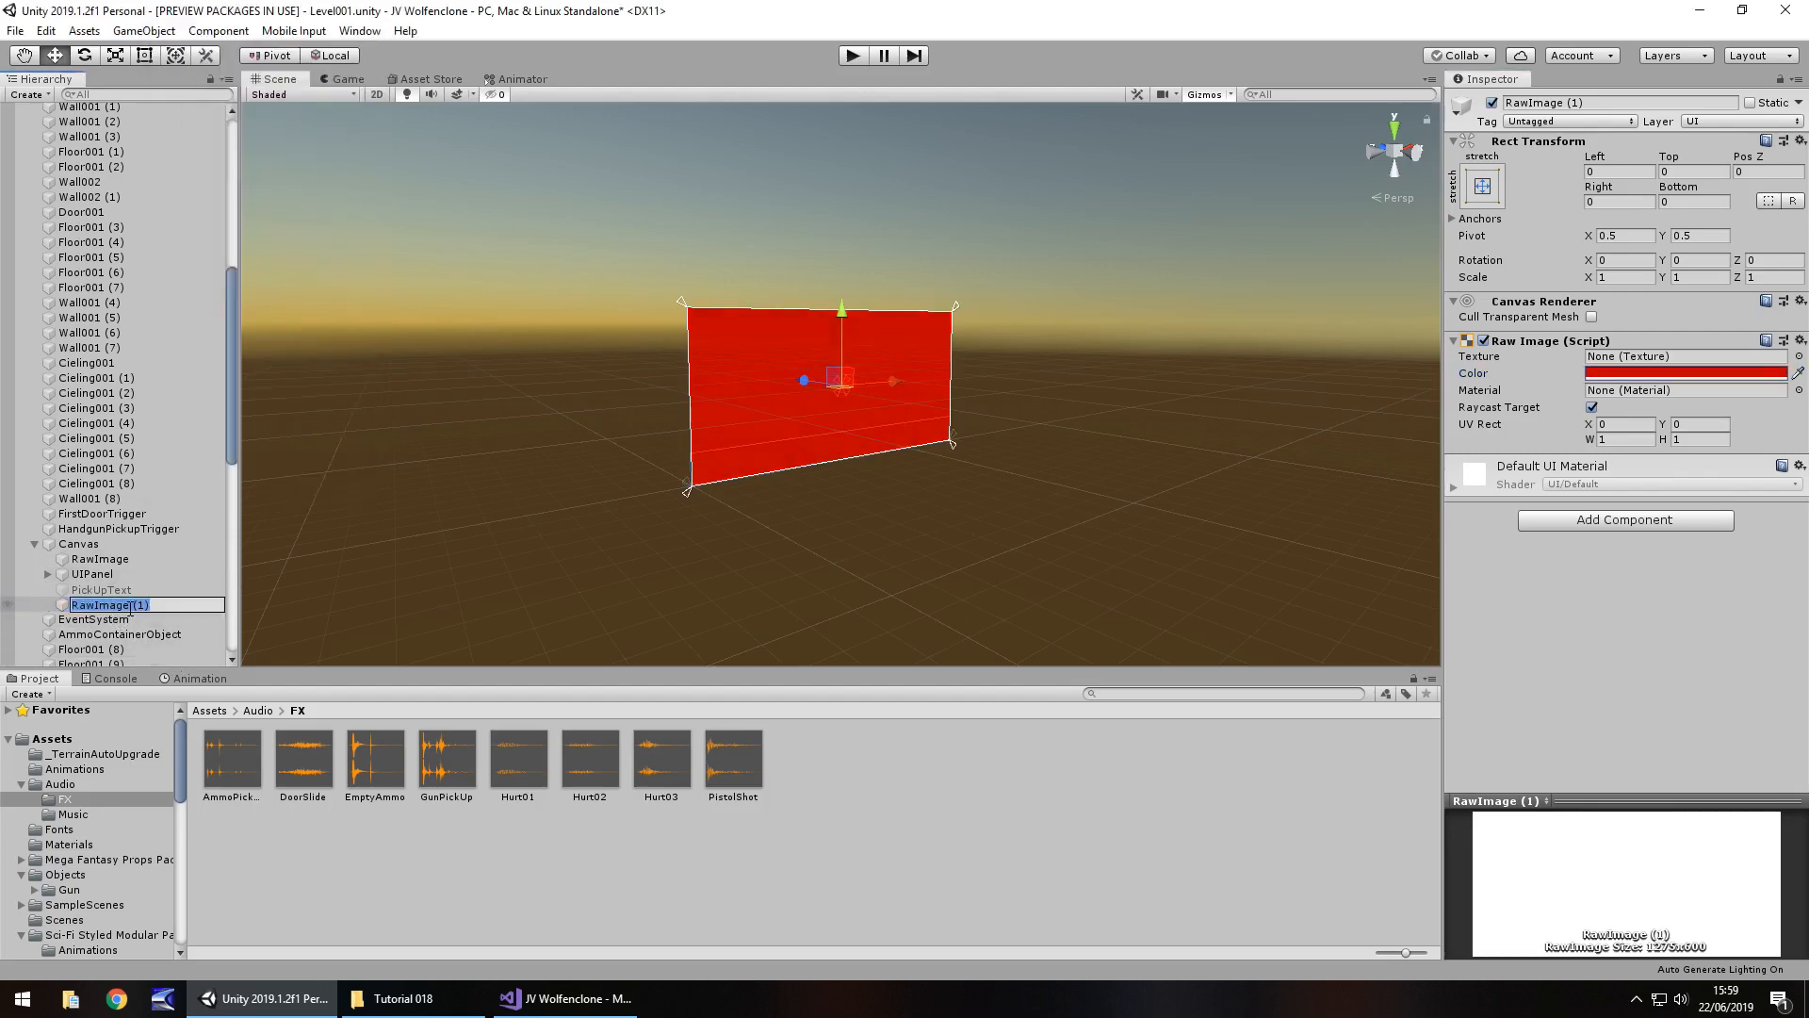
type("HurtFlash")
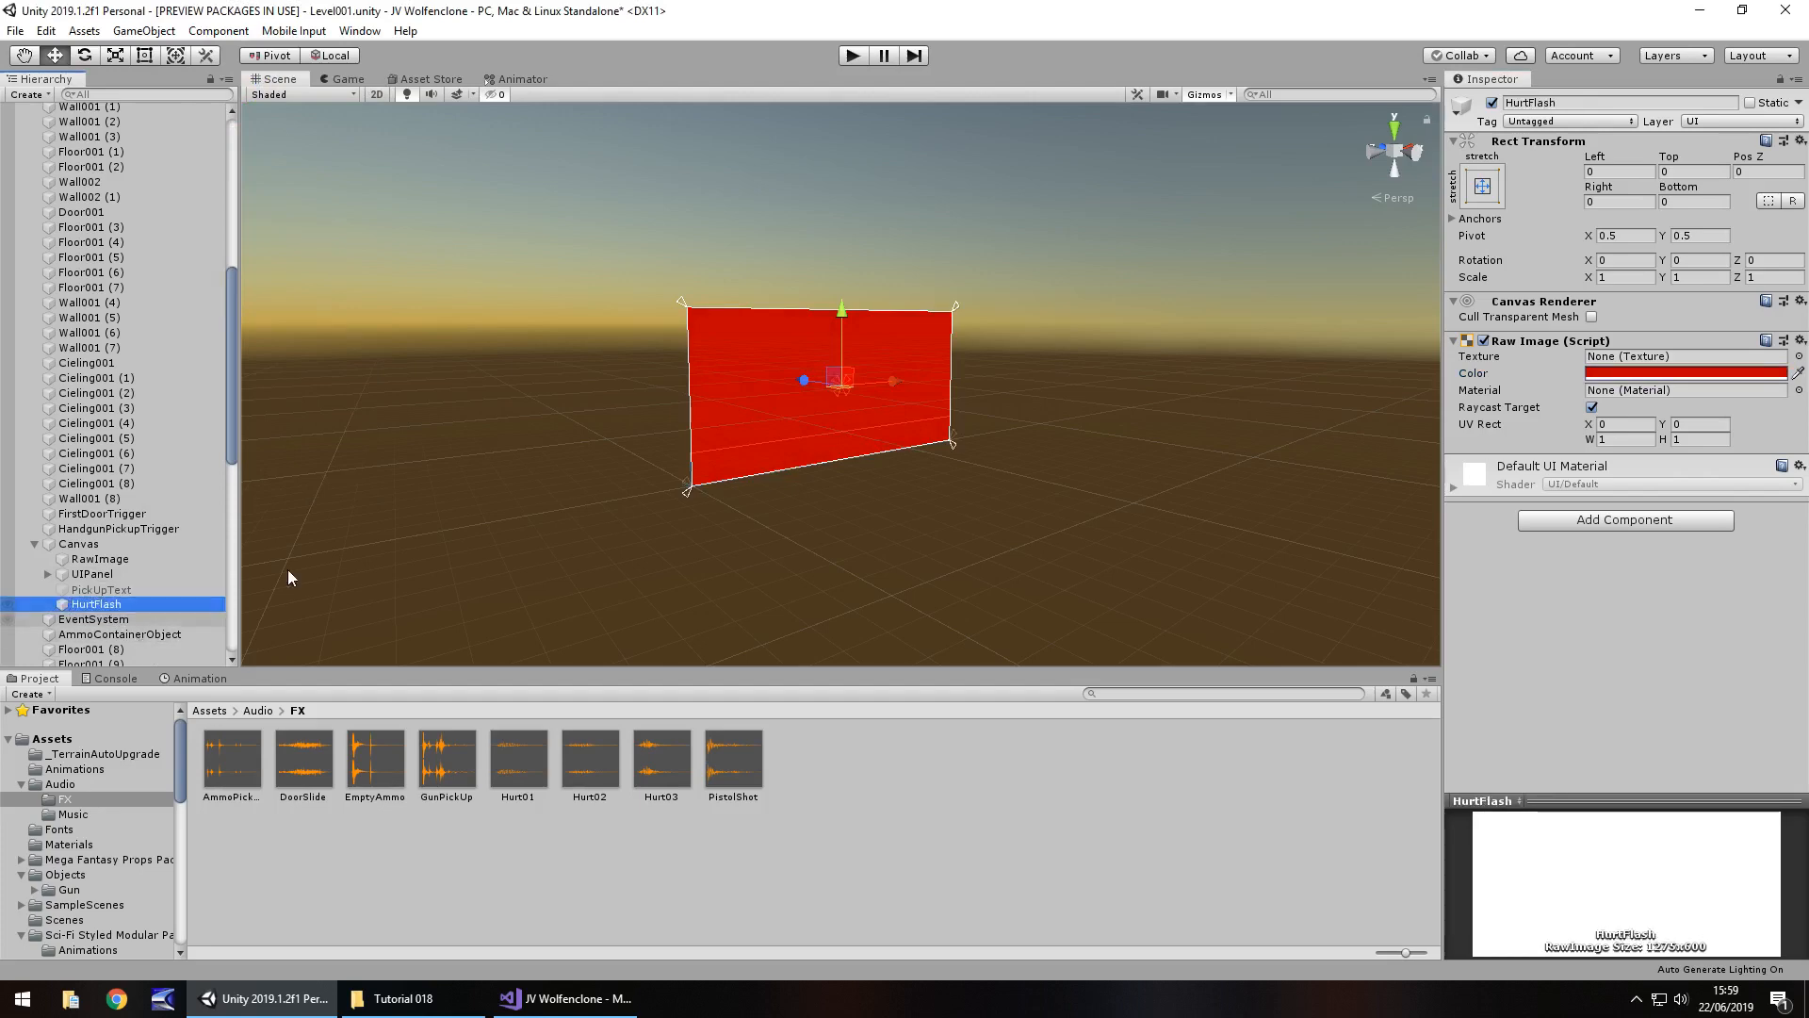
Step: Move HurtFlash above UIPanel, set its alpha to 100, preview it, then deactivate it
left_click(852, 54)
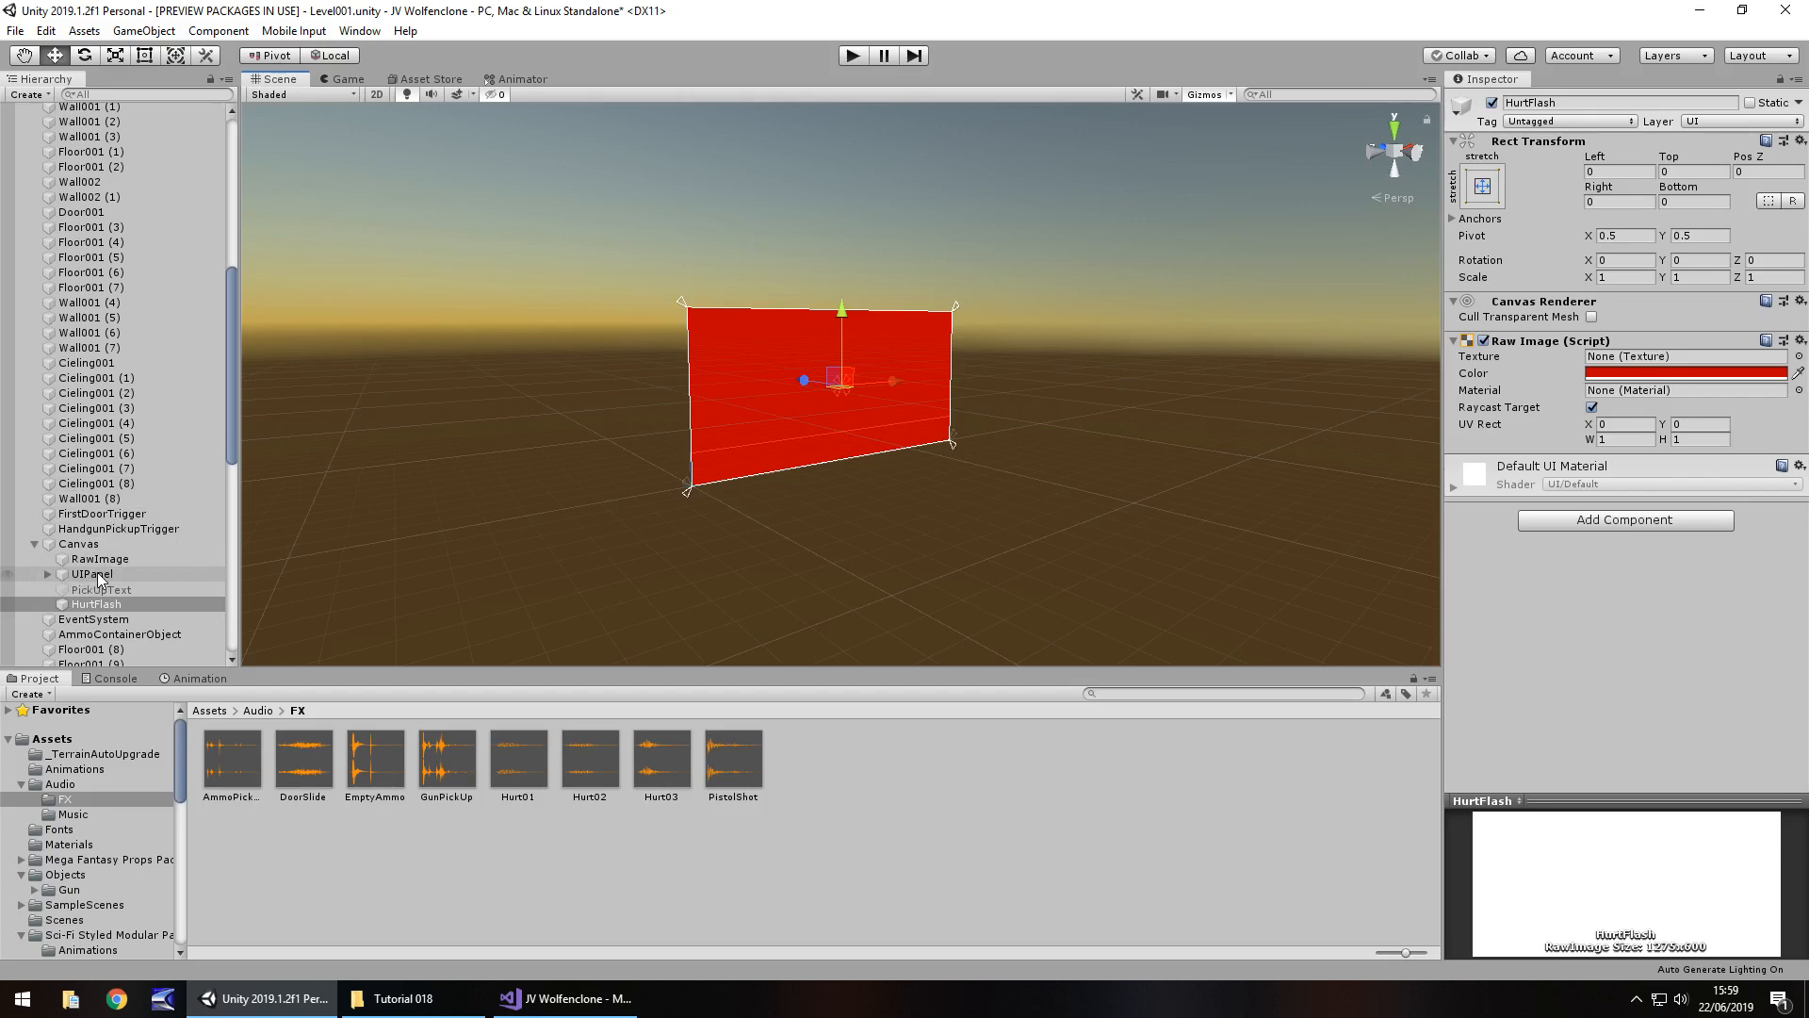
left_click(98, 603)
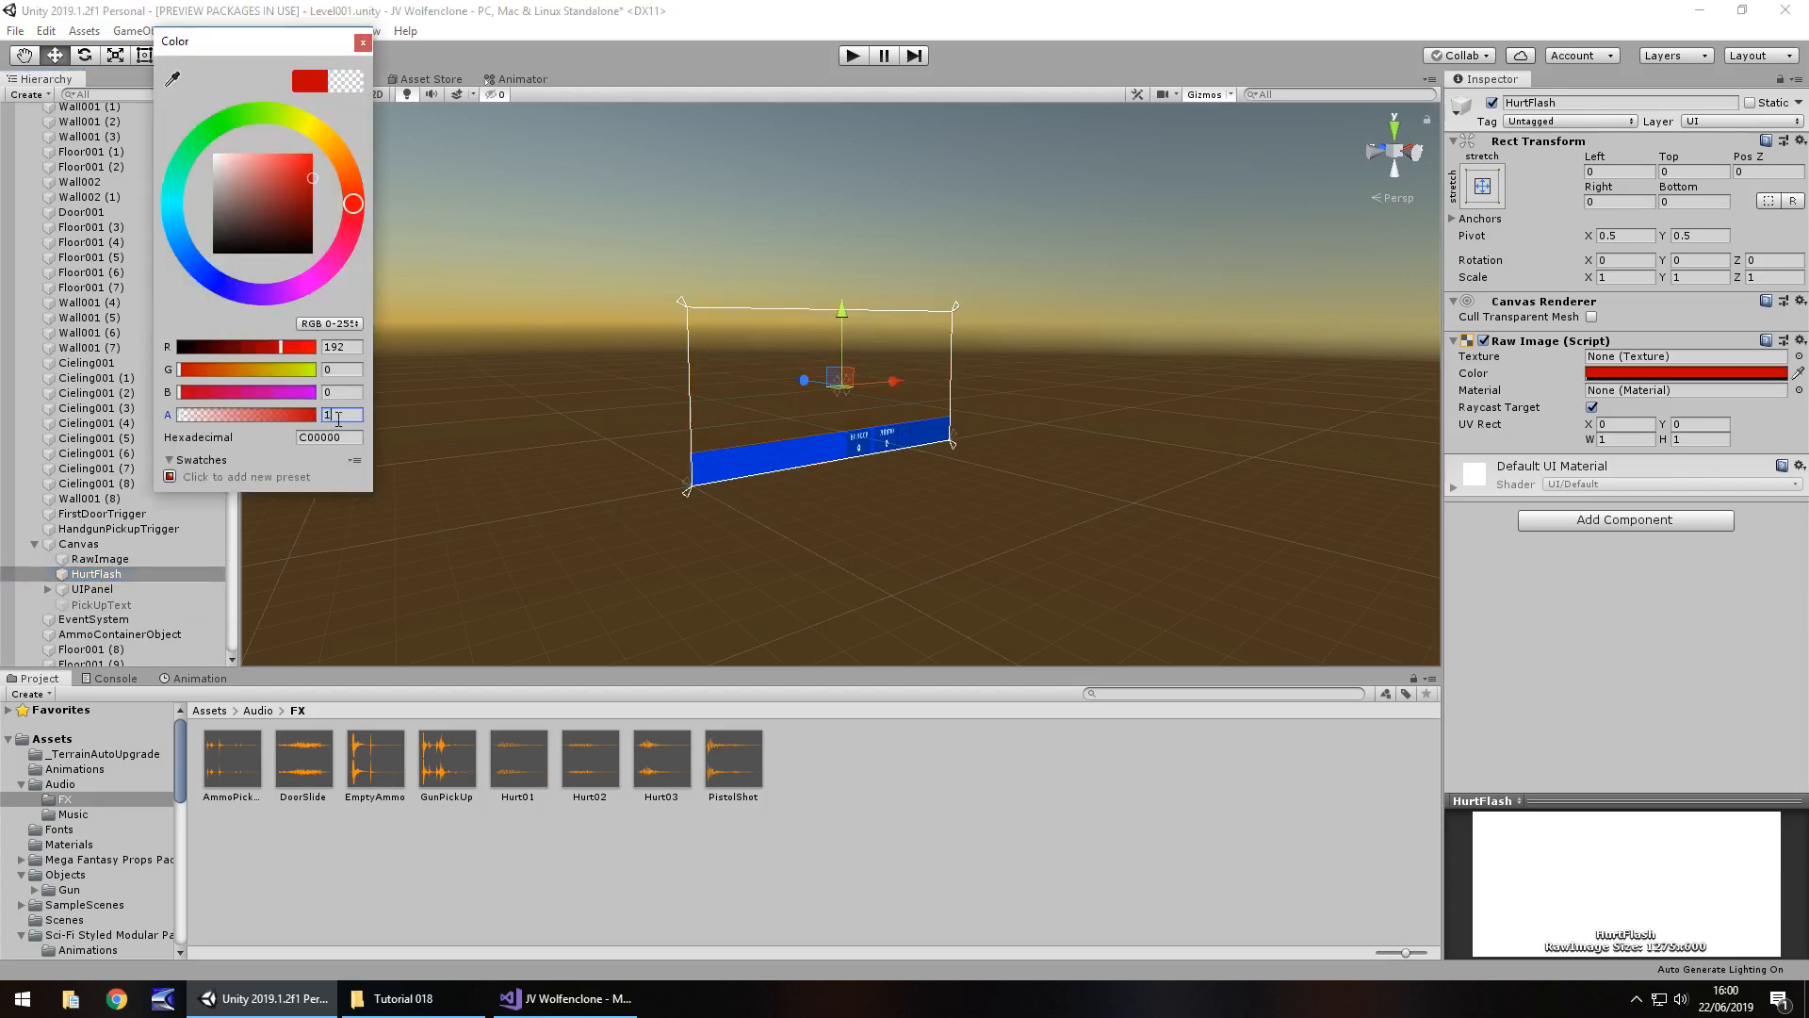
type("100")
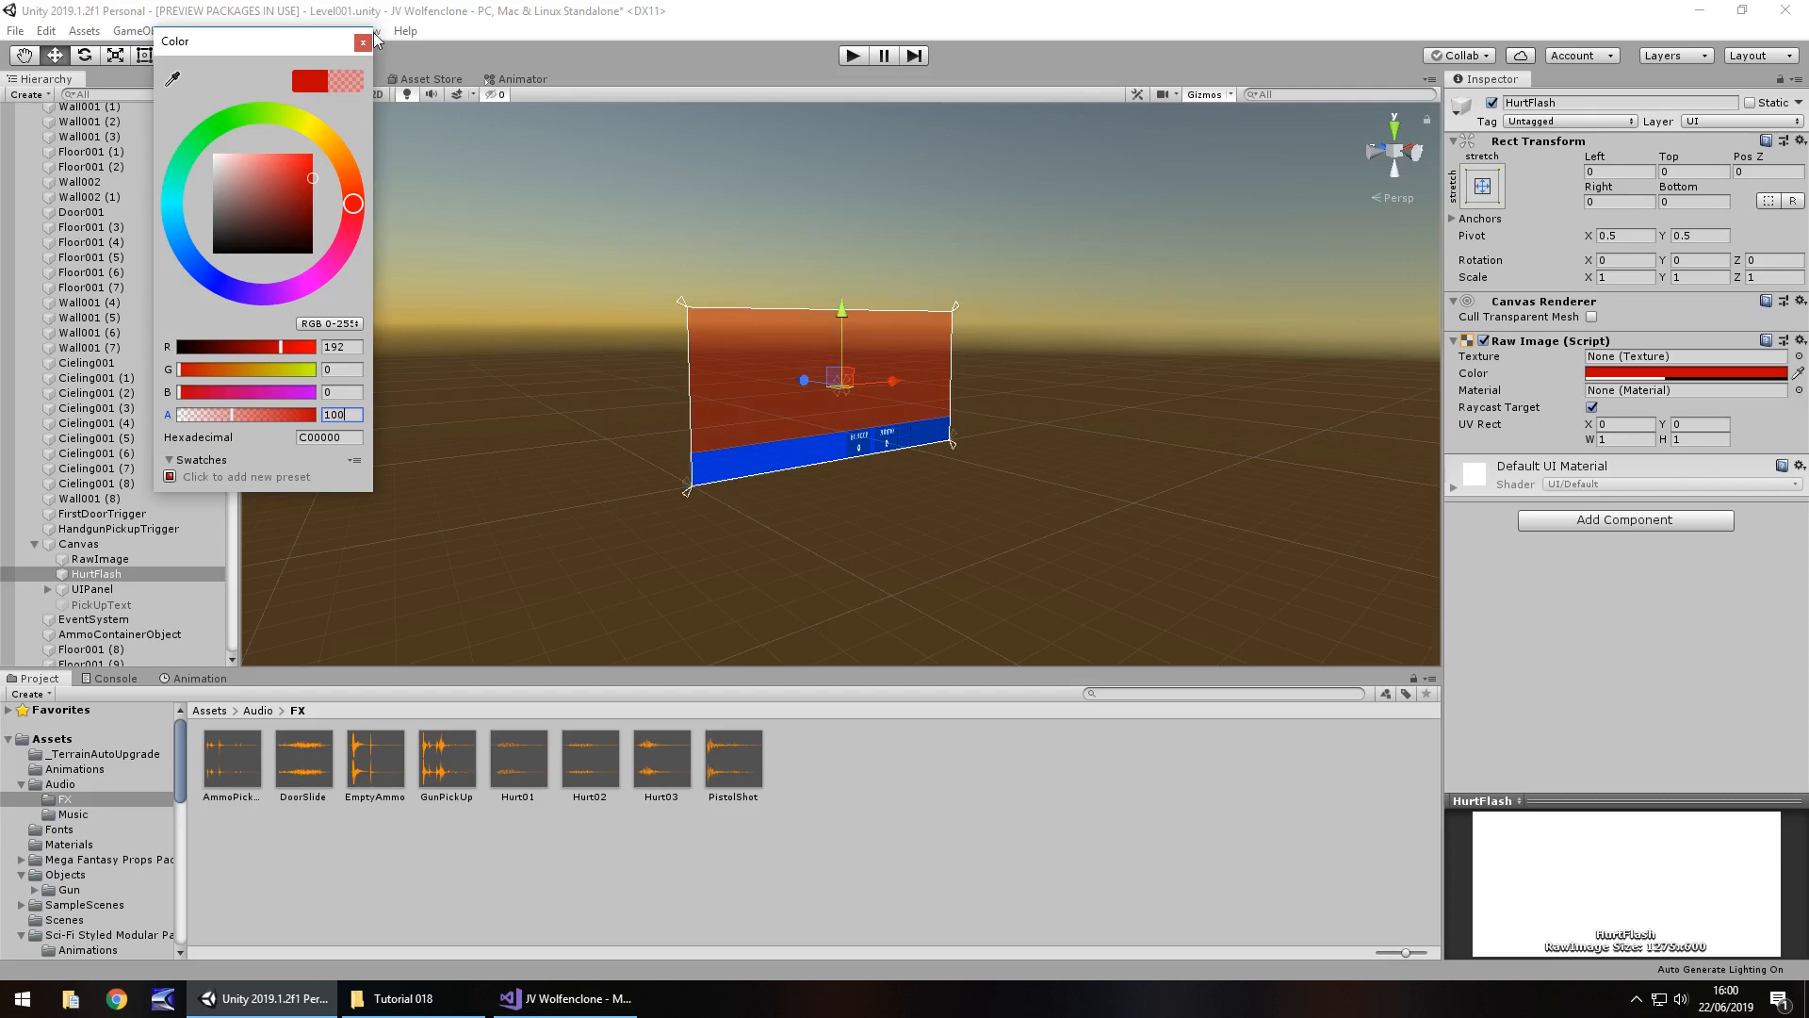
left_click(343, 79)
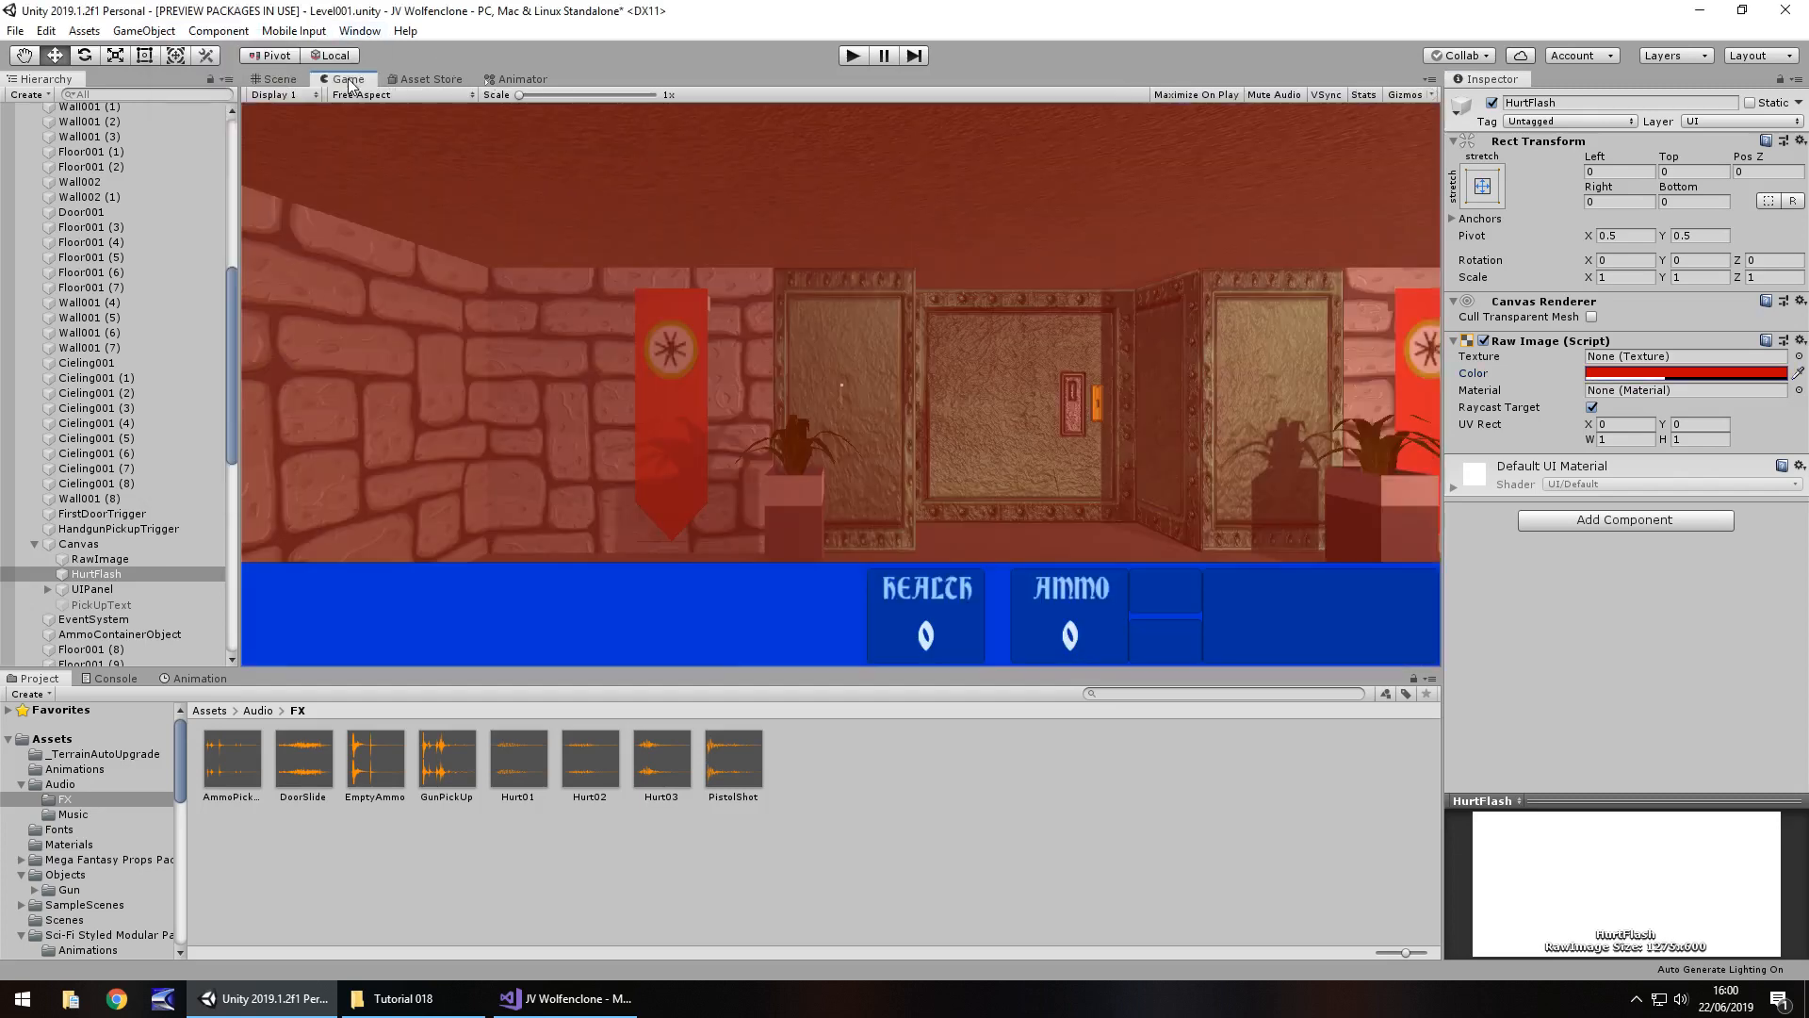
left_click(275, 79)
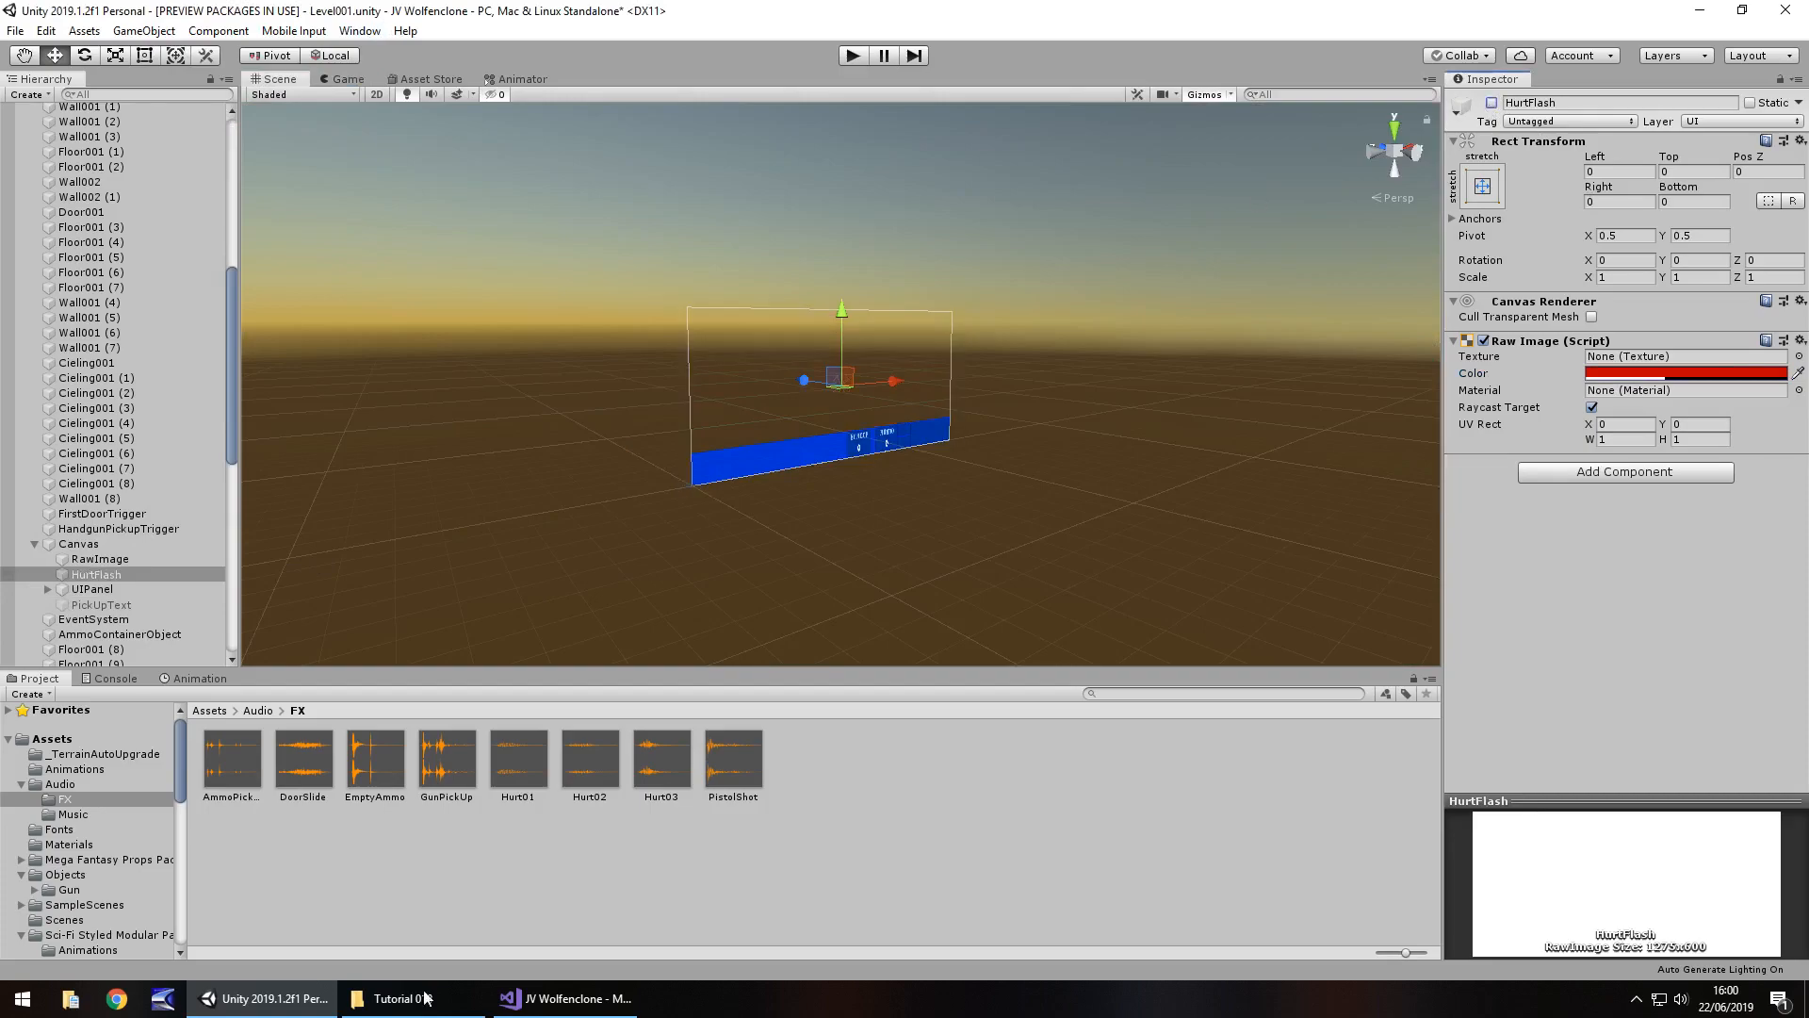
Step: Declare 'public GameObject hurtFlash;' in the SoldierAI script
left_click(564, 999)
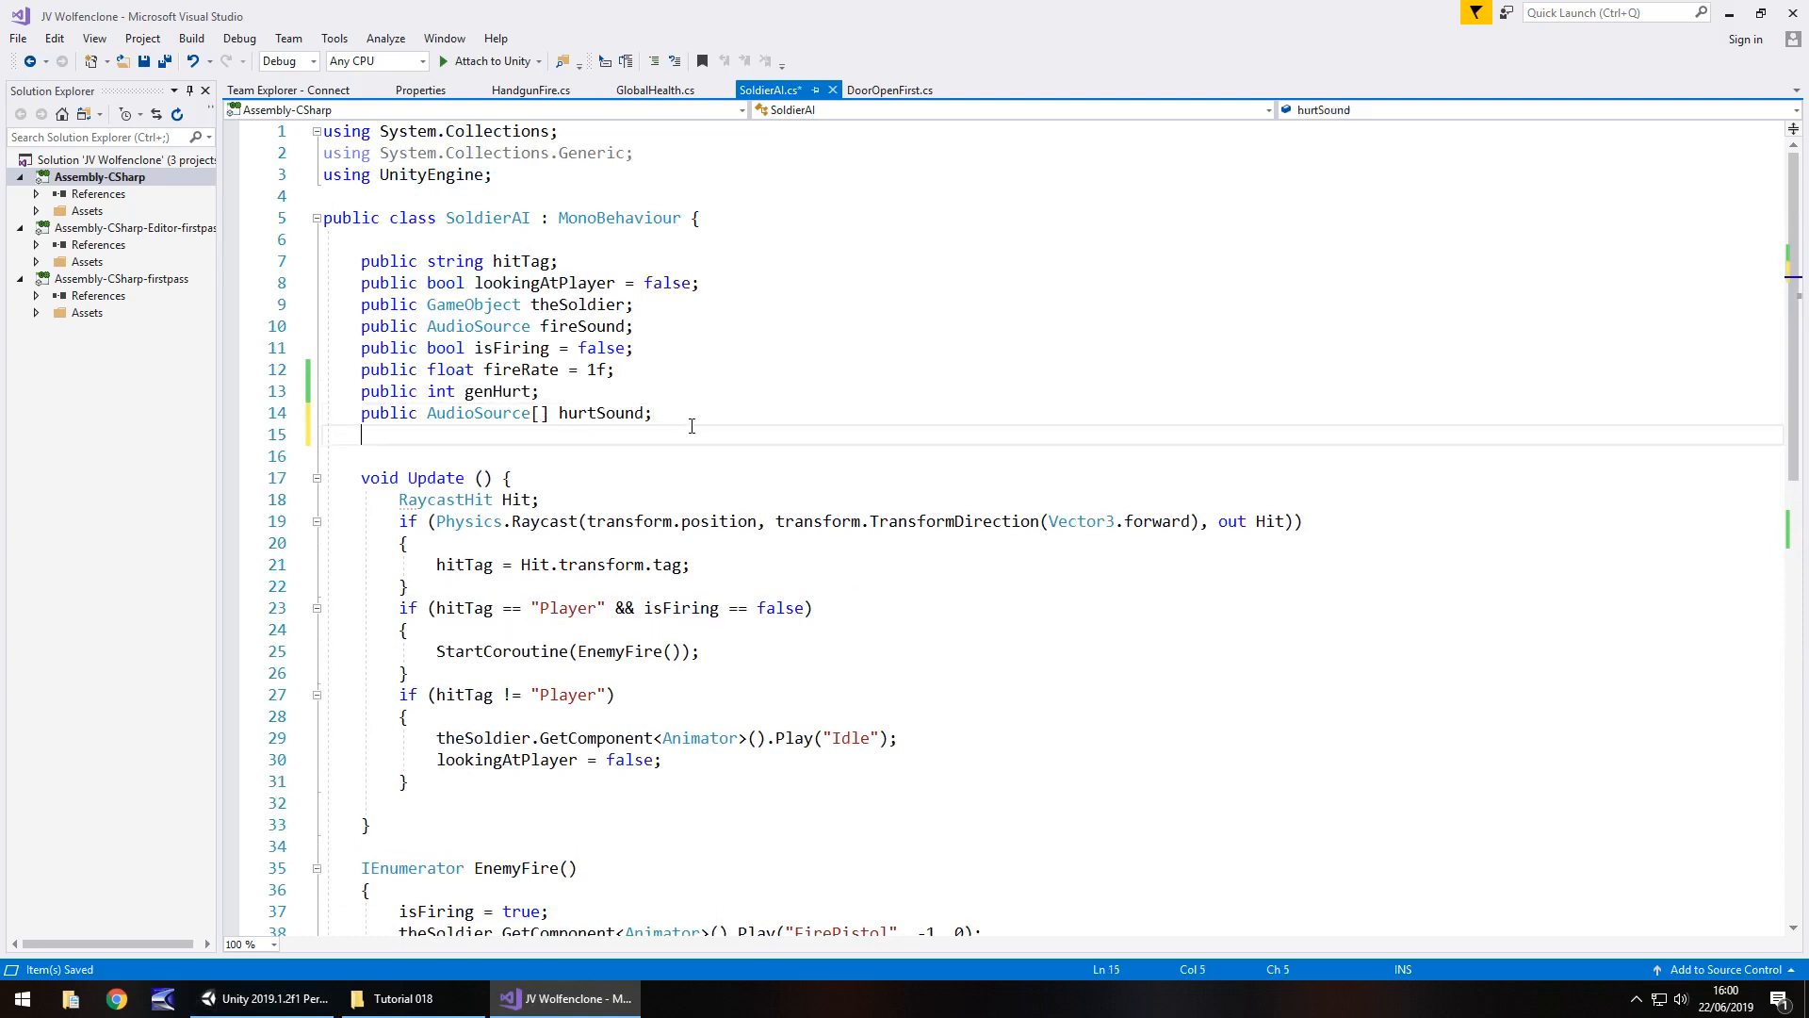
type("public")
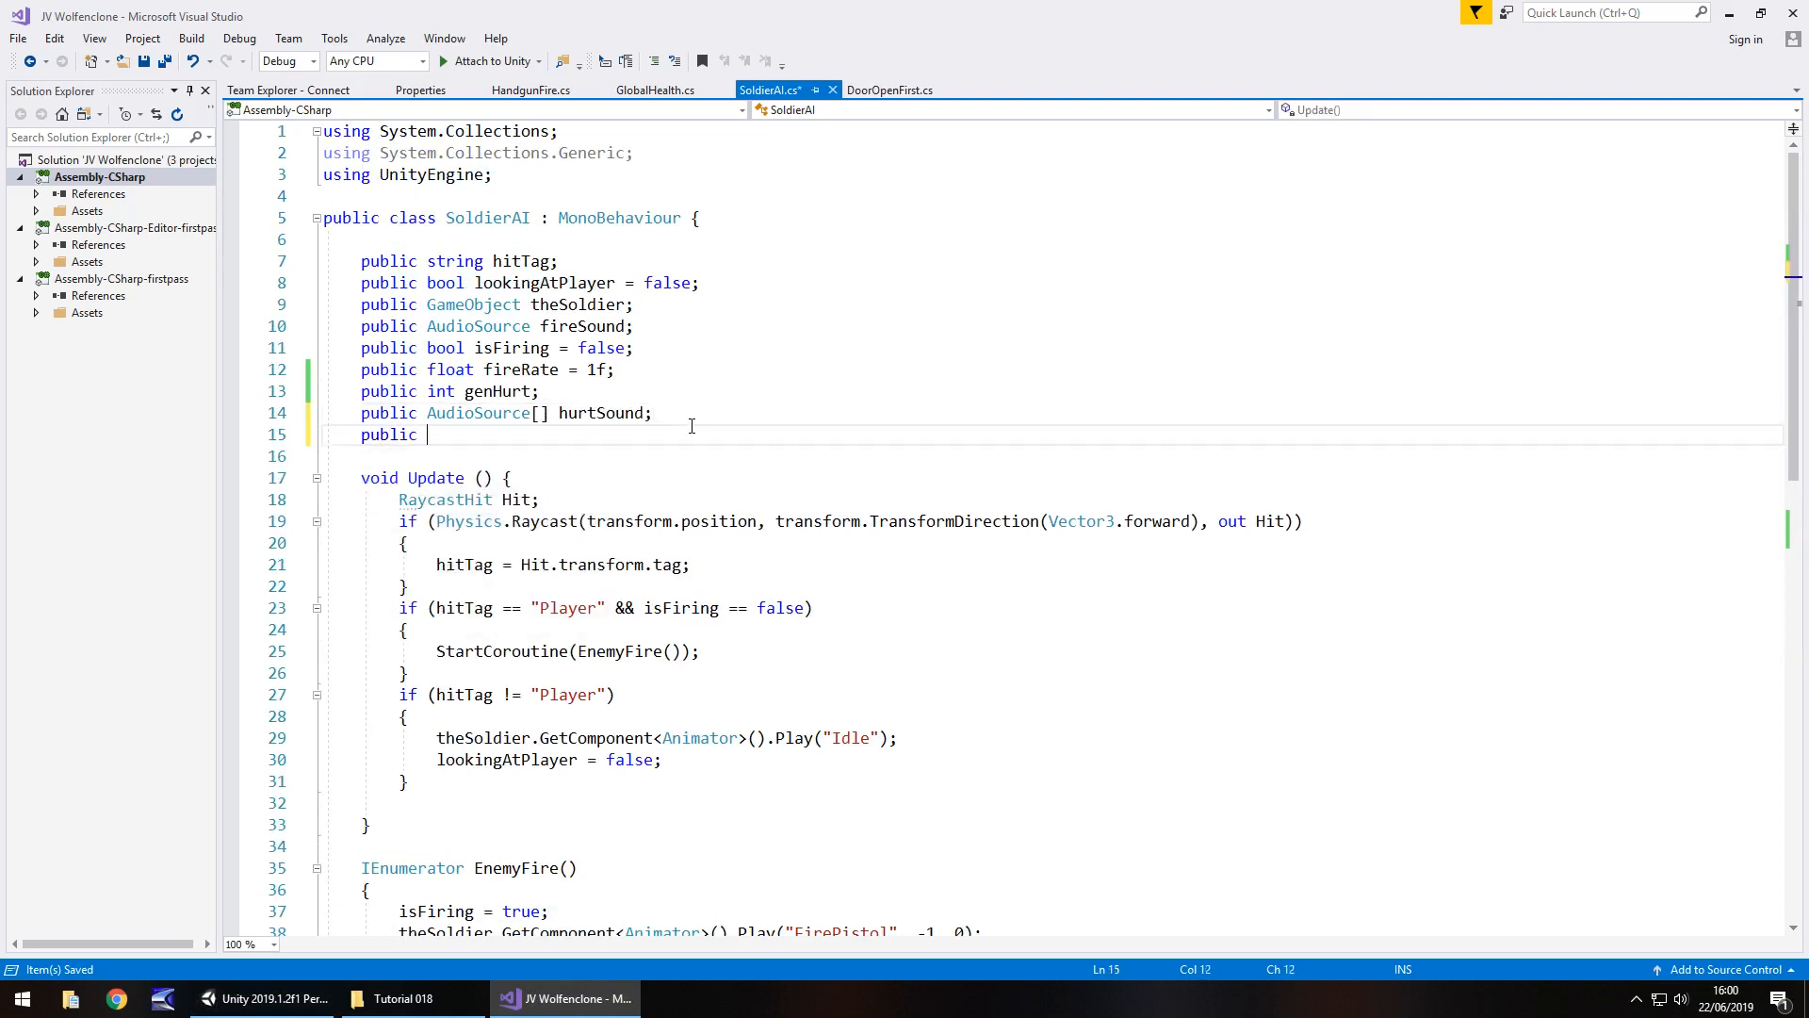
type("GameObject")
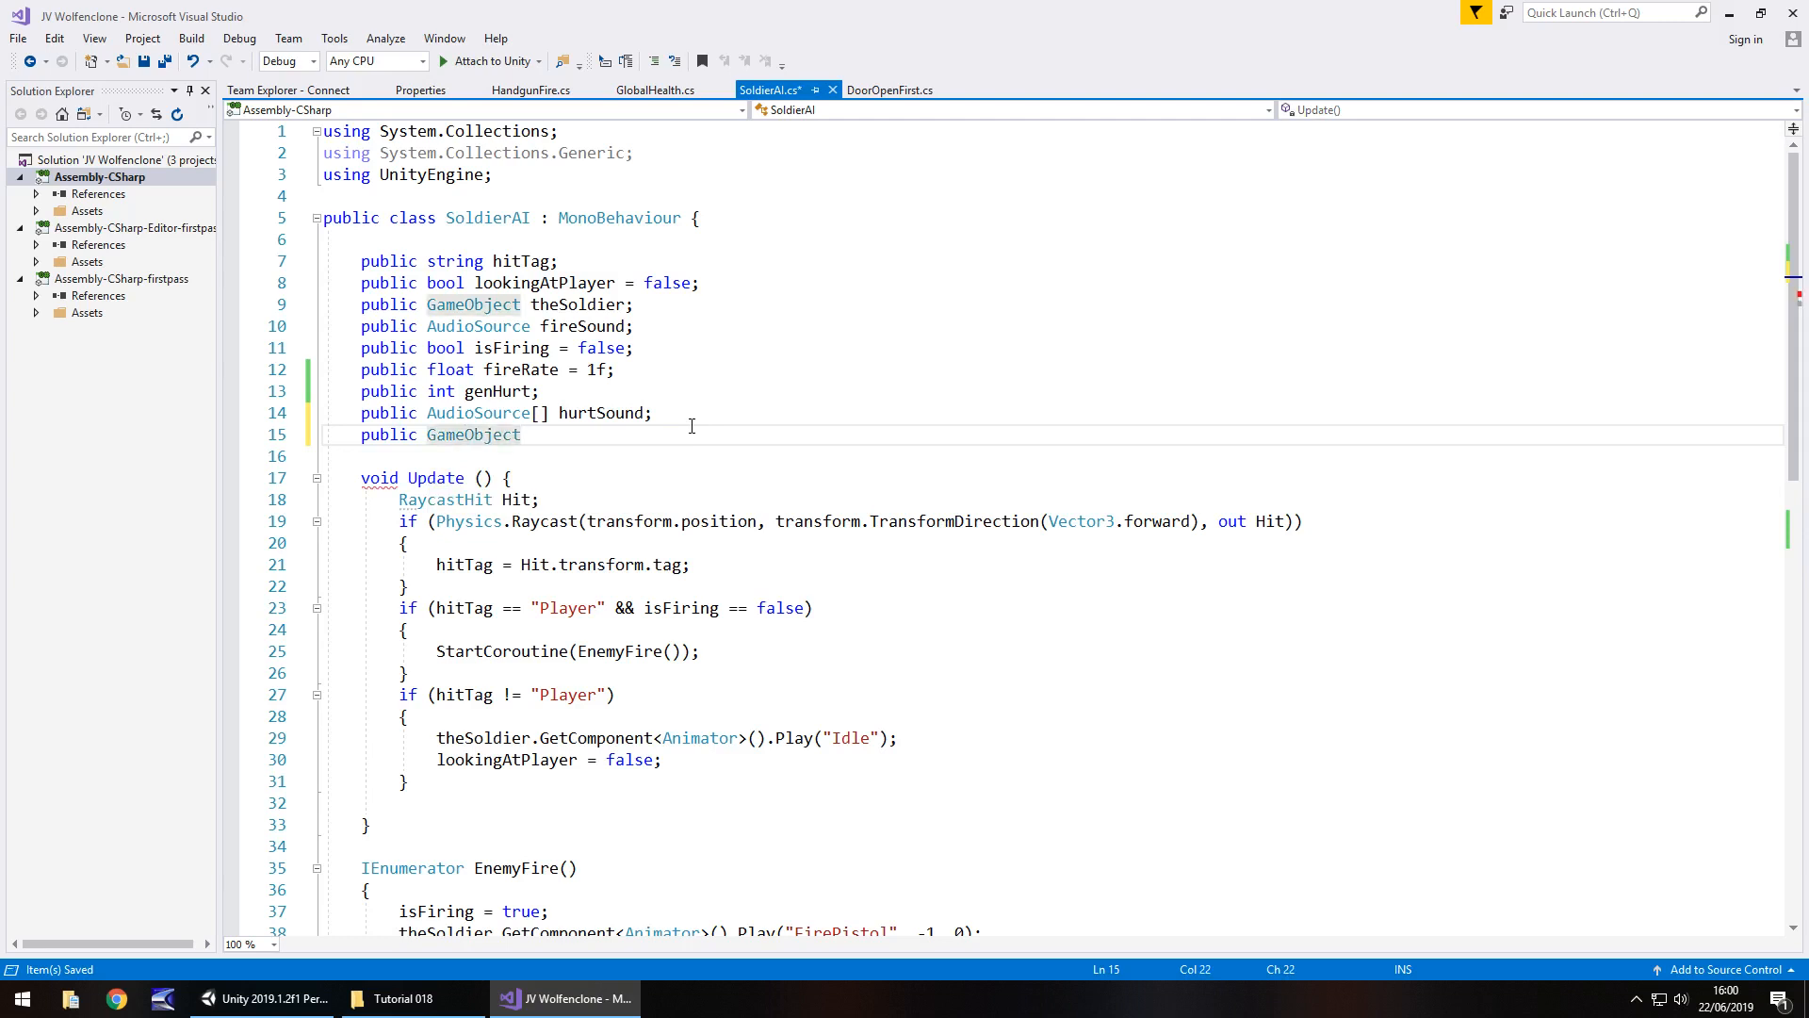
type("h")
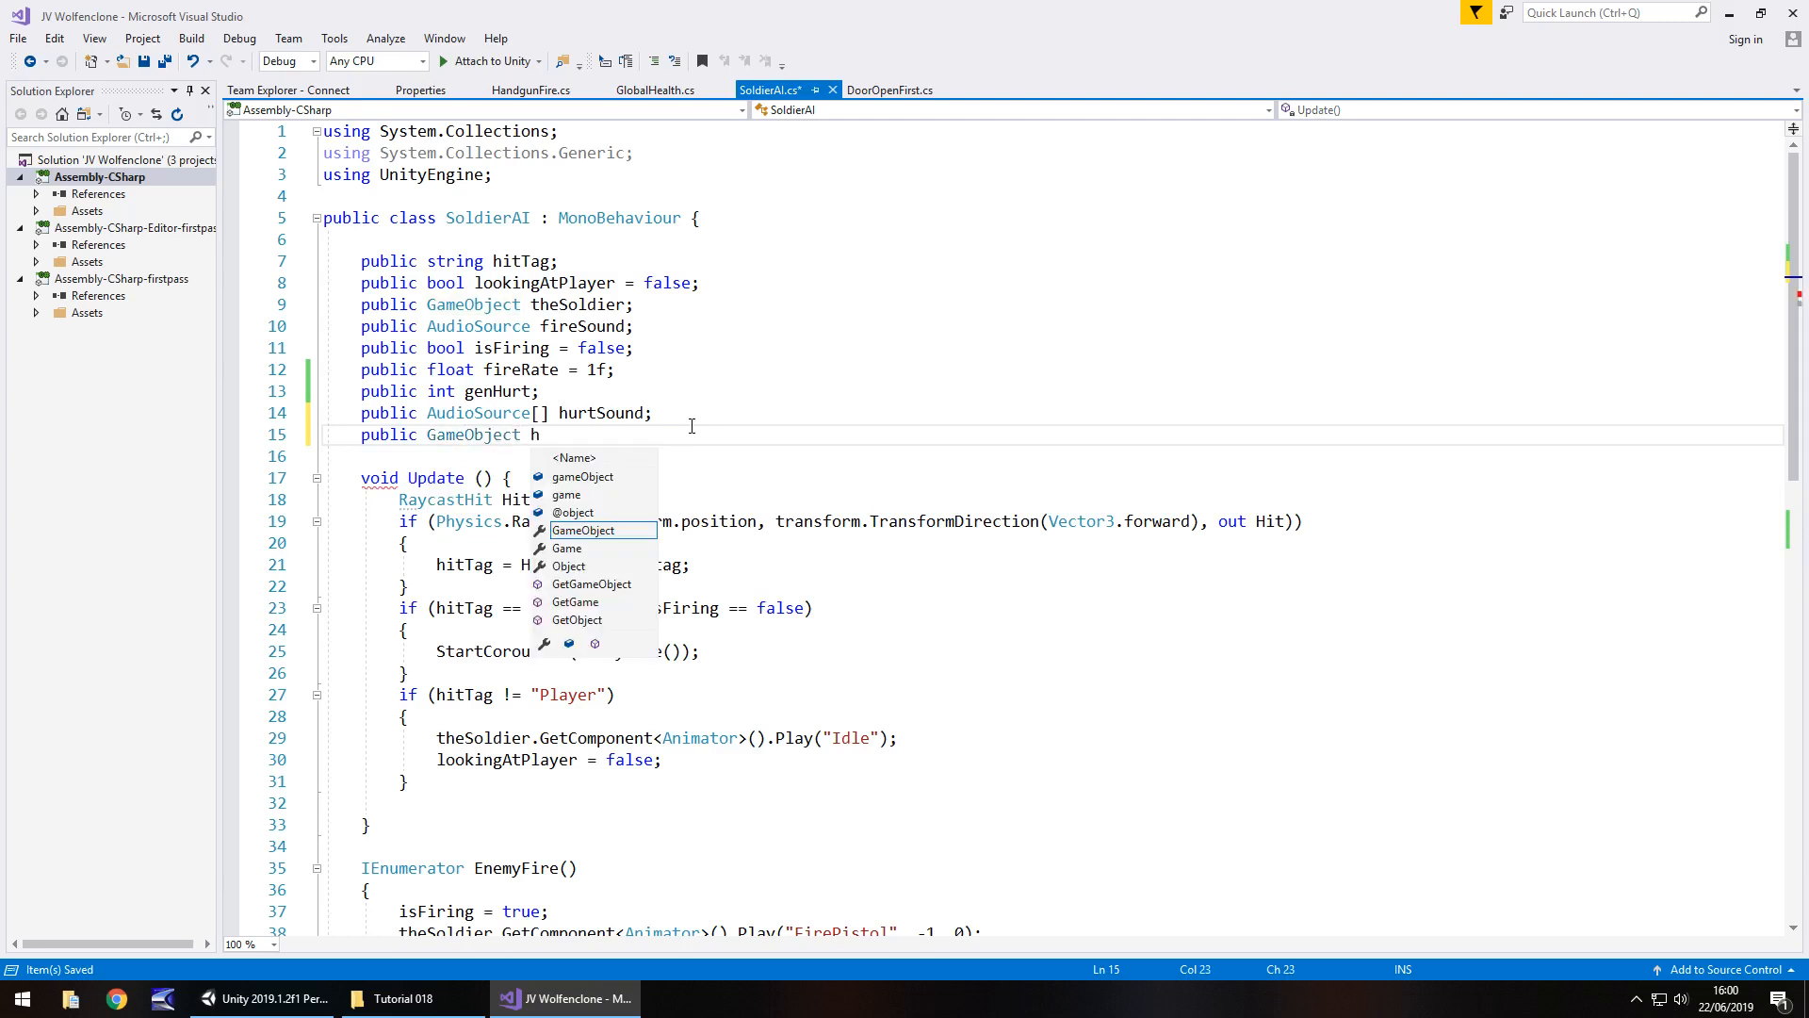
type("urtFlash;")
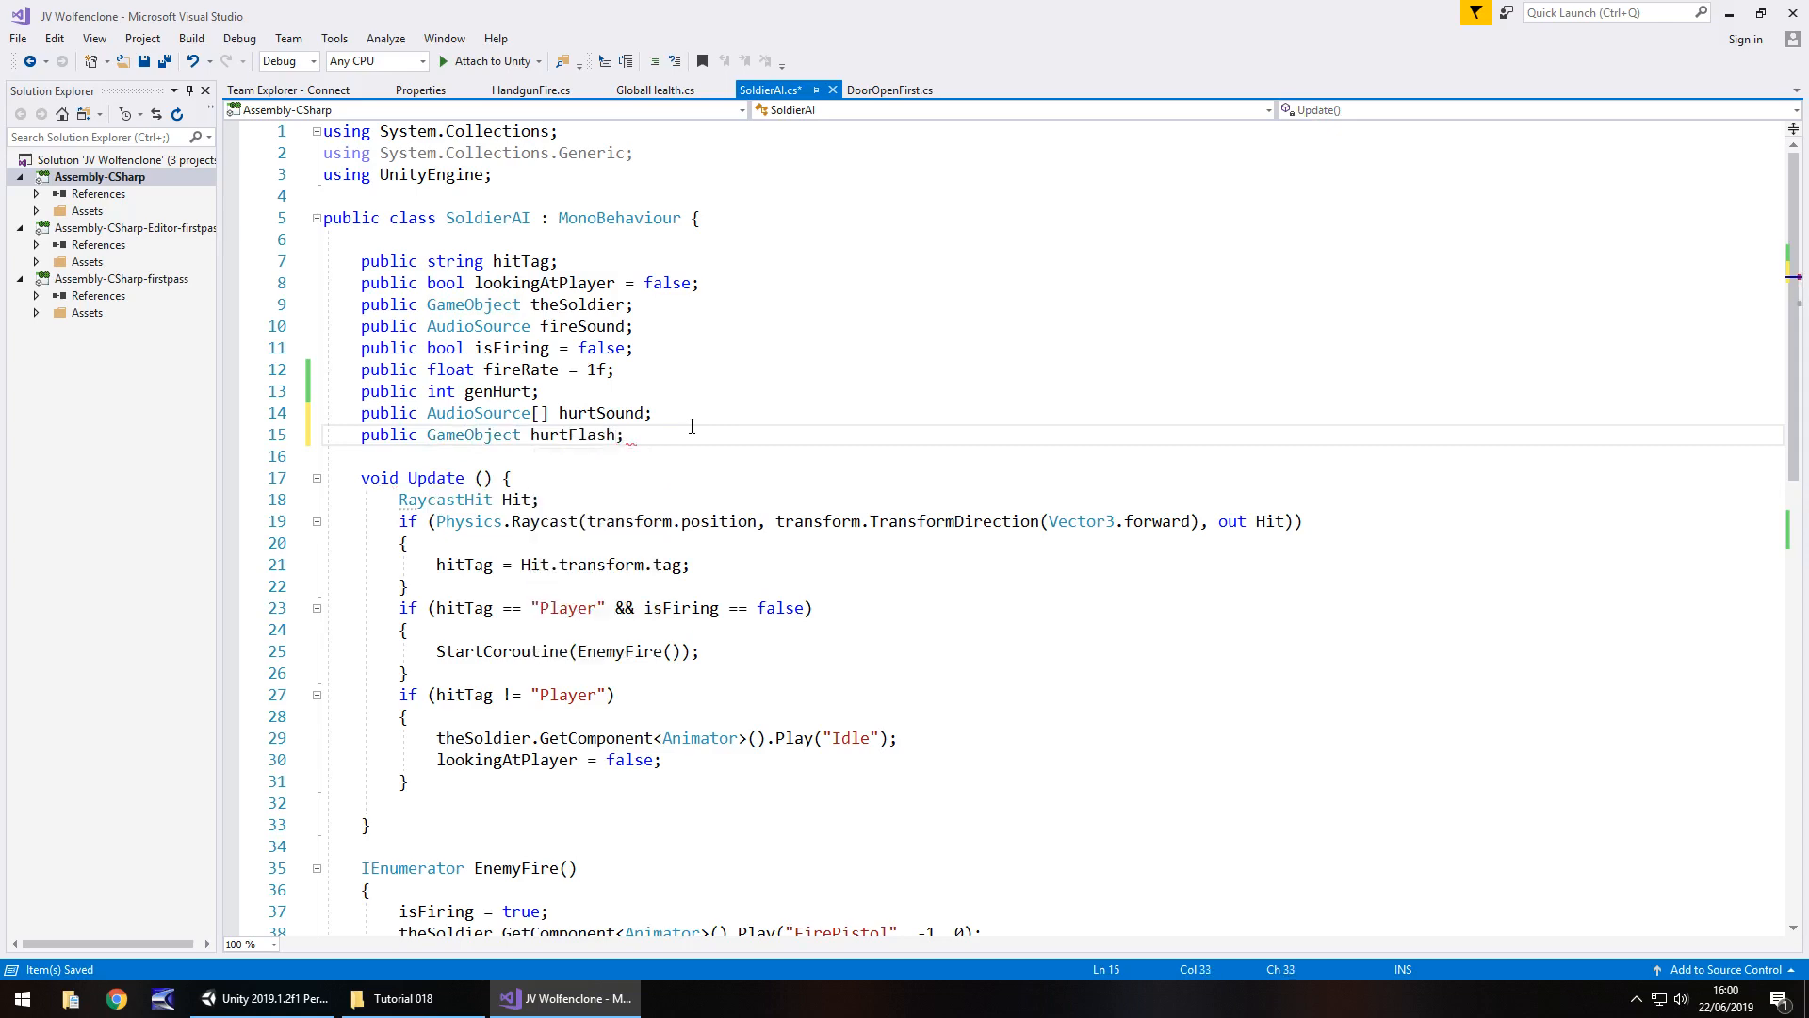
Step: In EnemyFire, set hurtFlash active before the wait and inactive after it
scroll("down", 3)
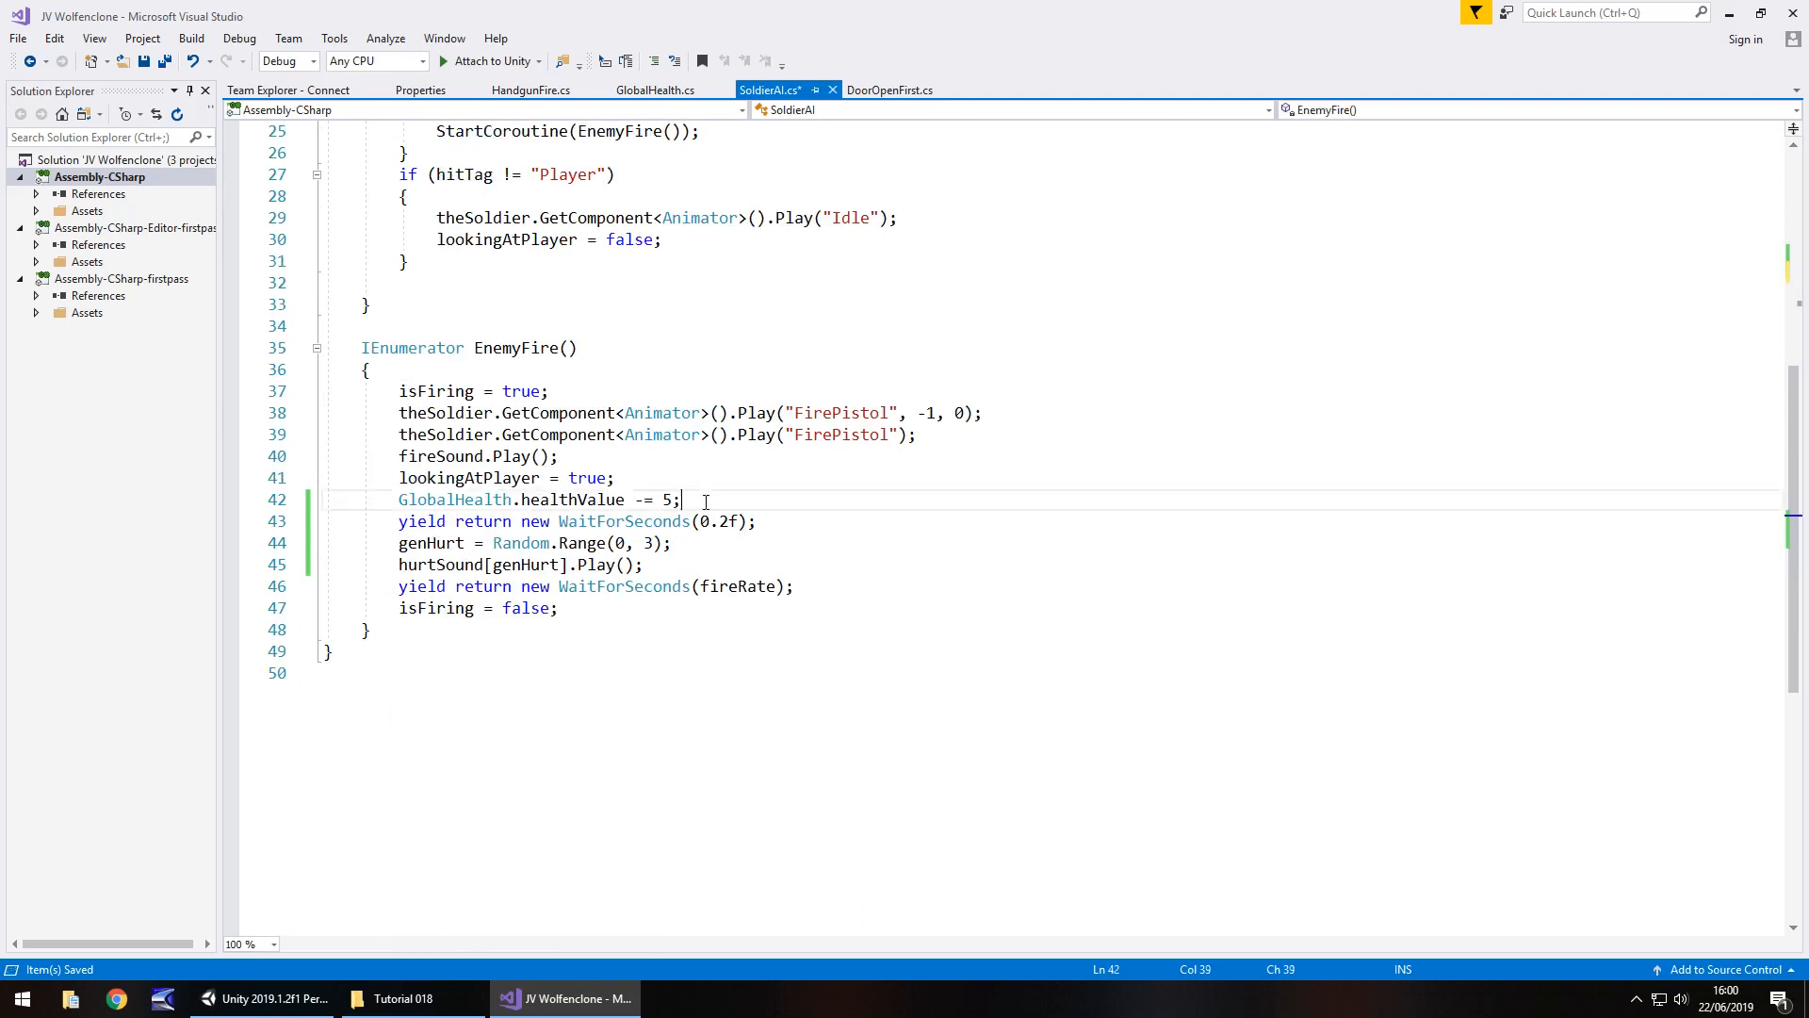
type("hurtFlash.Se")
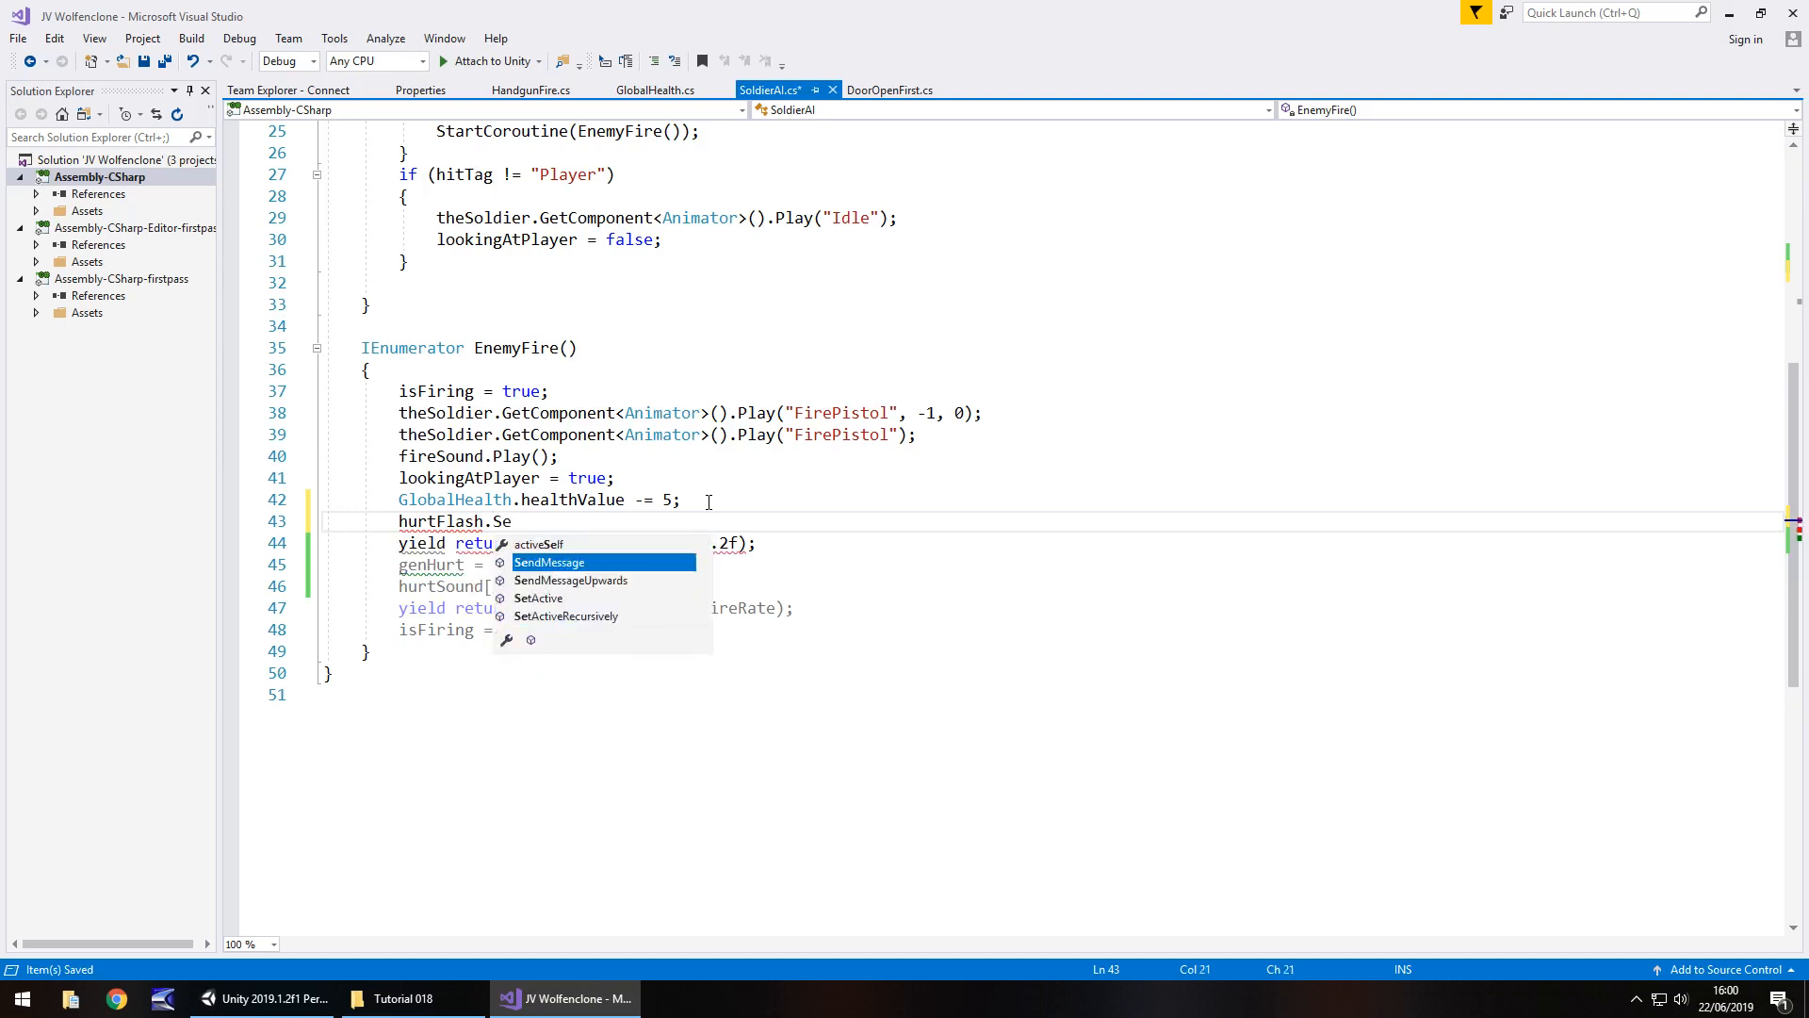
type("tActive(true);")
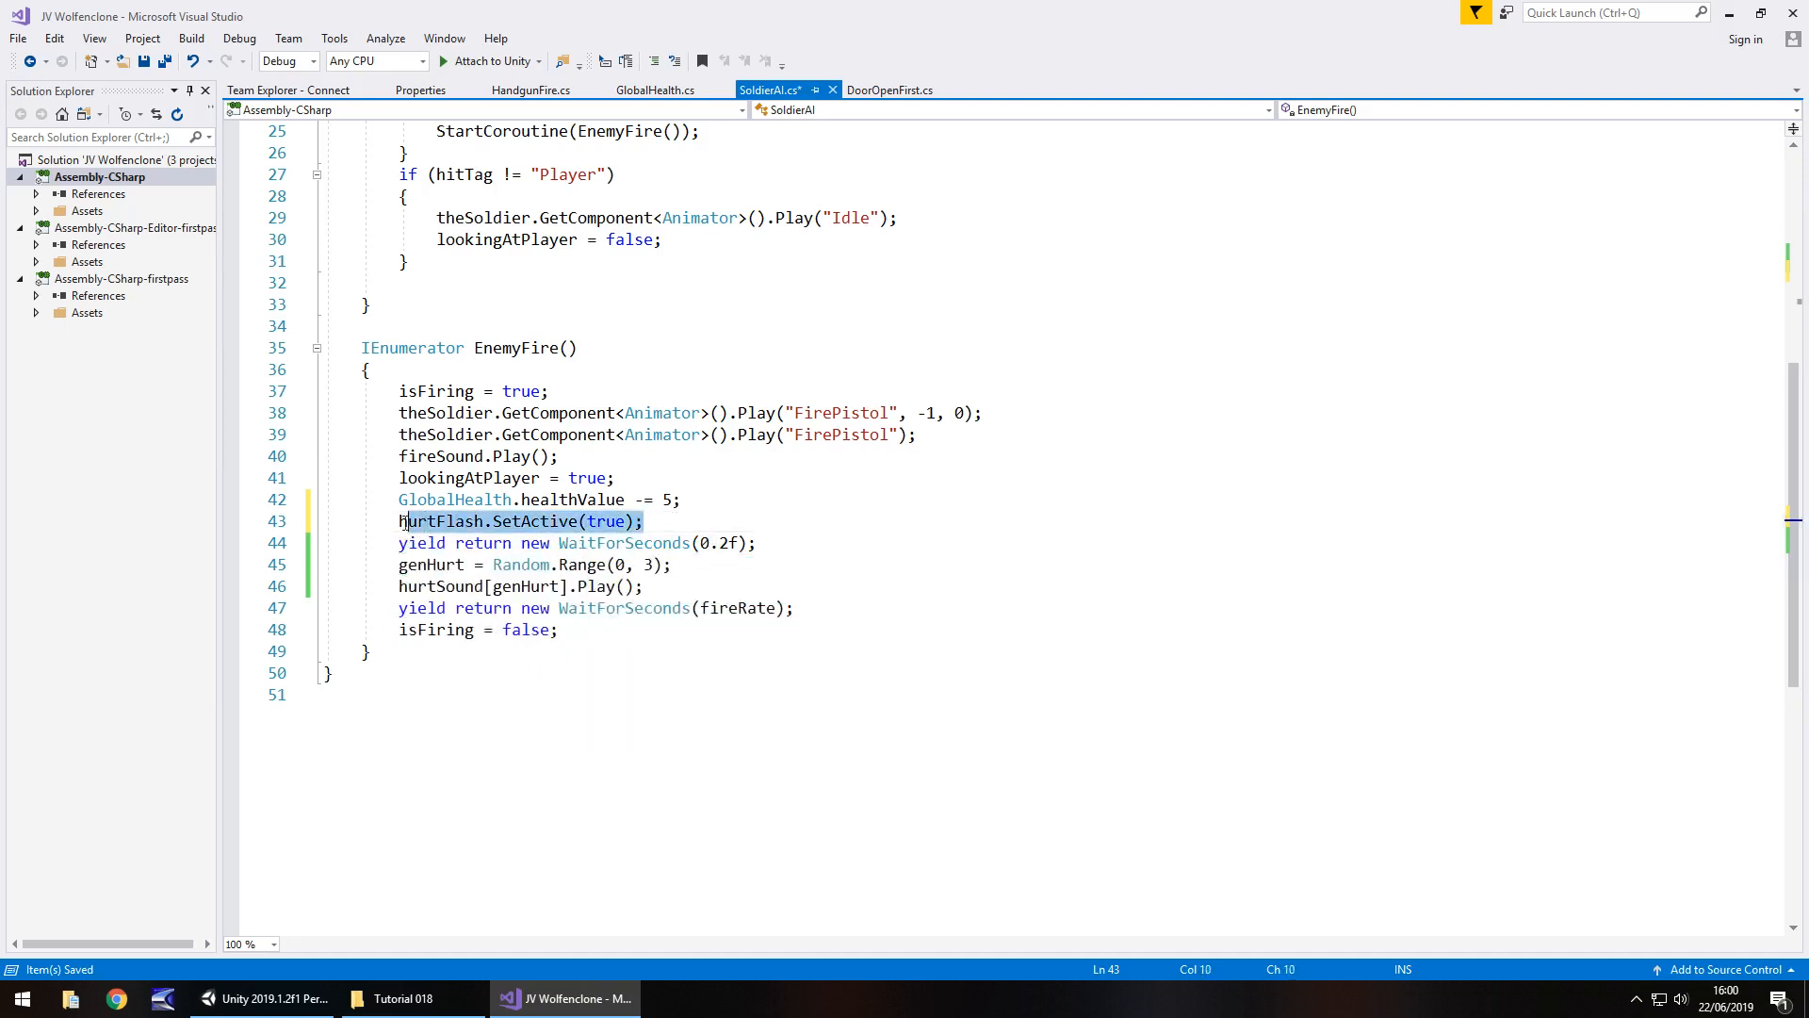
type("3")
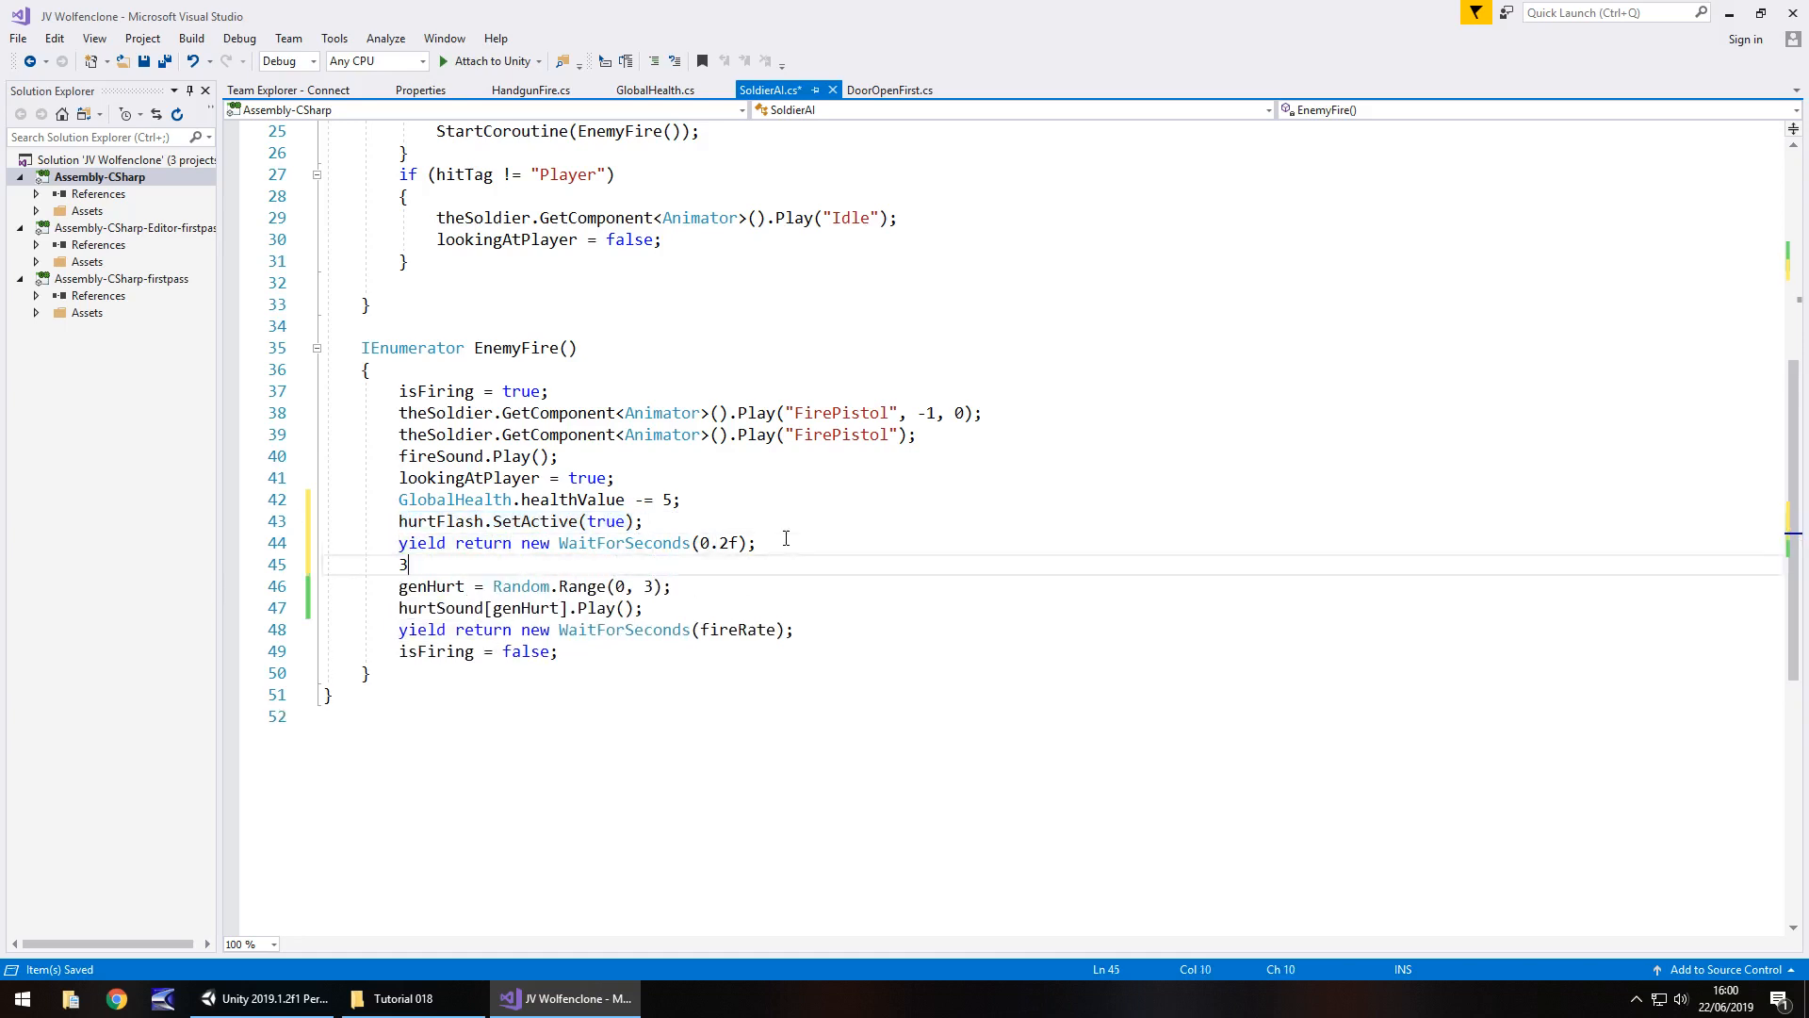
type("hurtFlash.SetActive(true);")
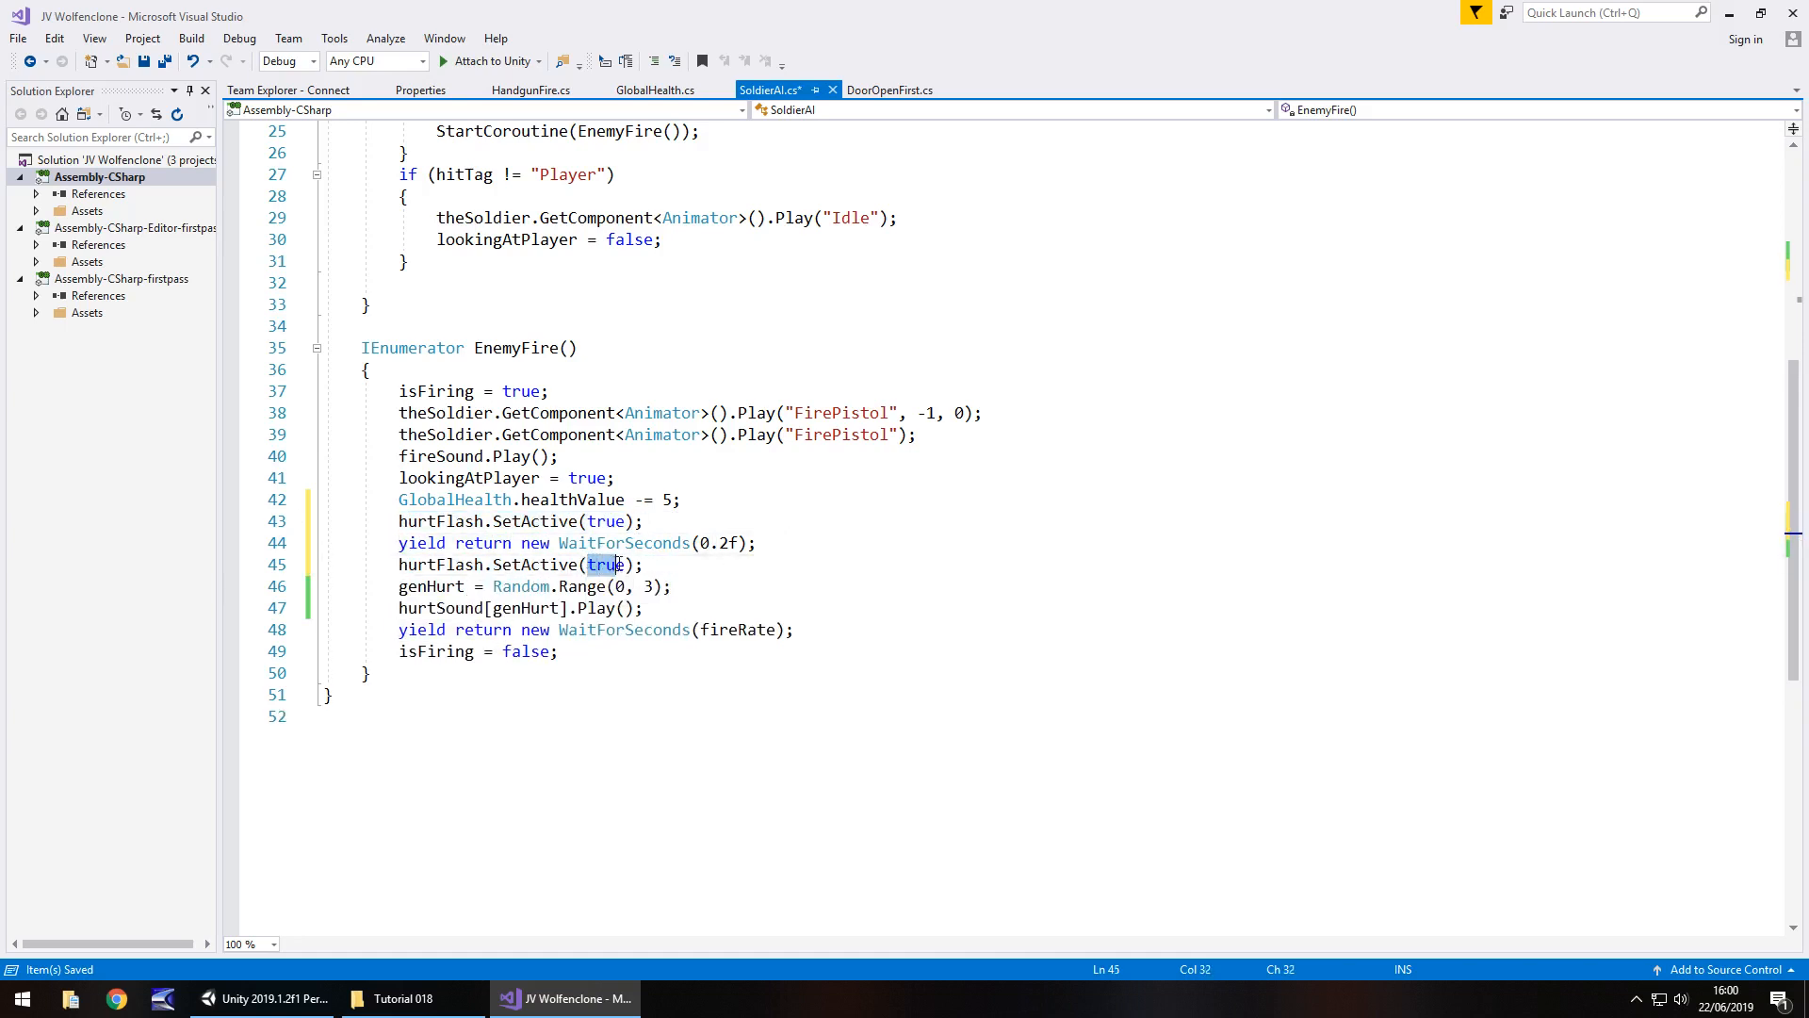
type("false")
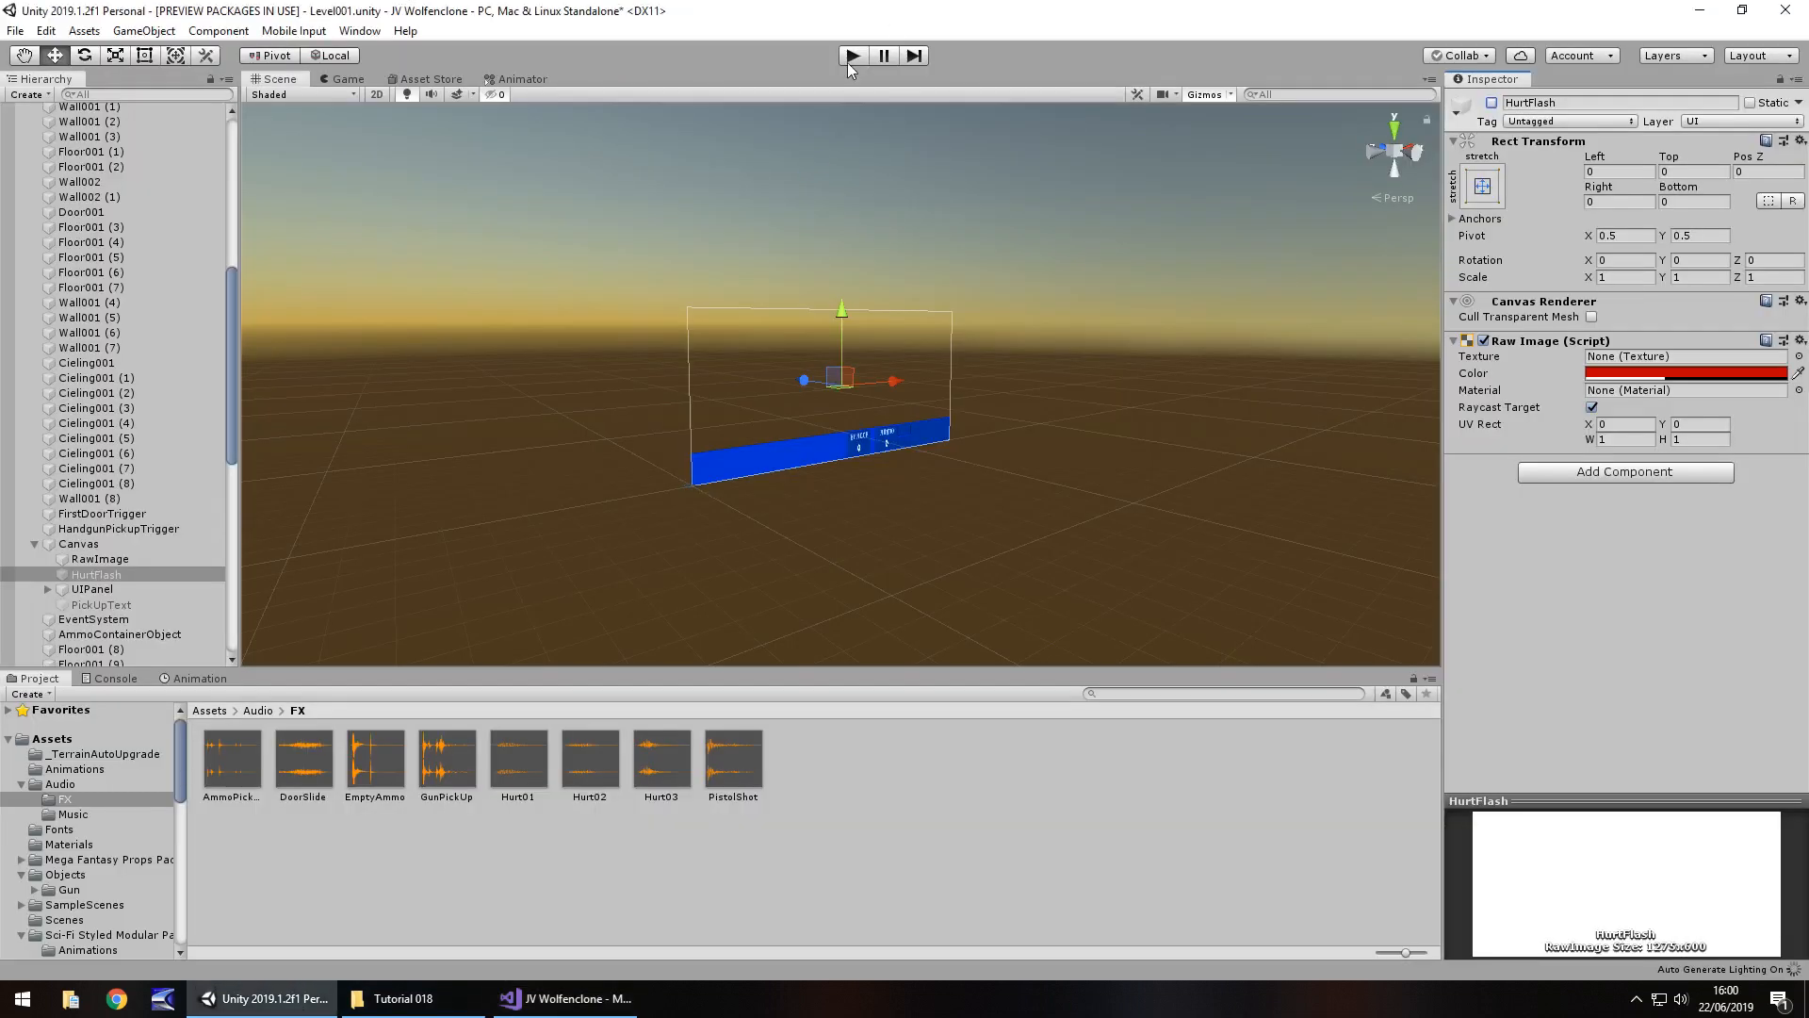
Step: Play-test the level, then select the HurtFlash image under the Canvas
left_click(851, 55)
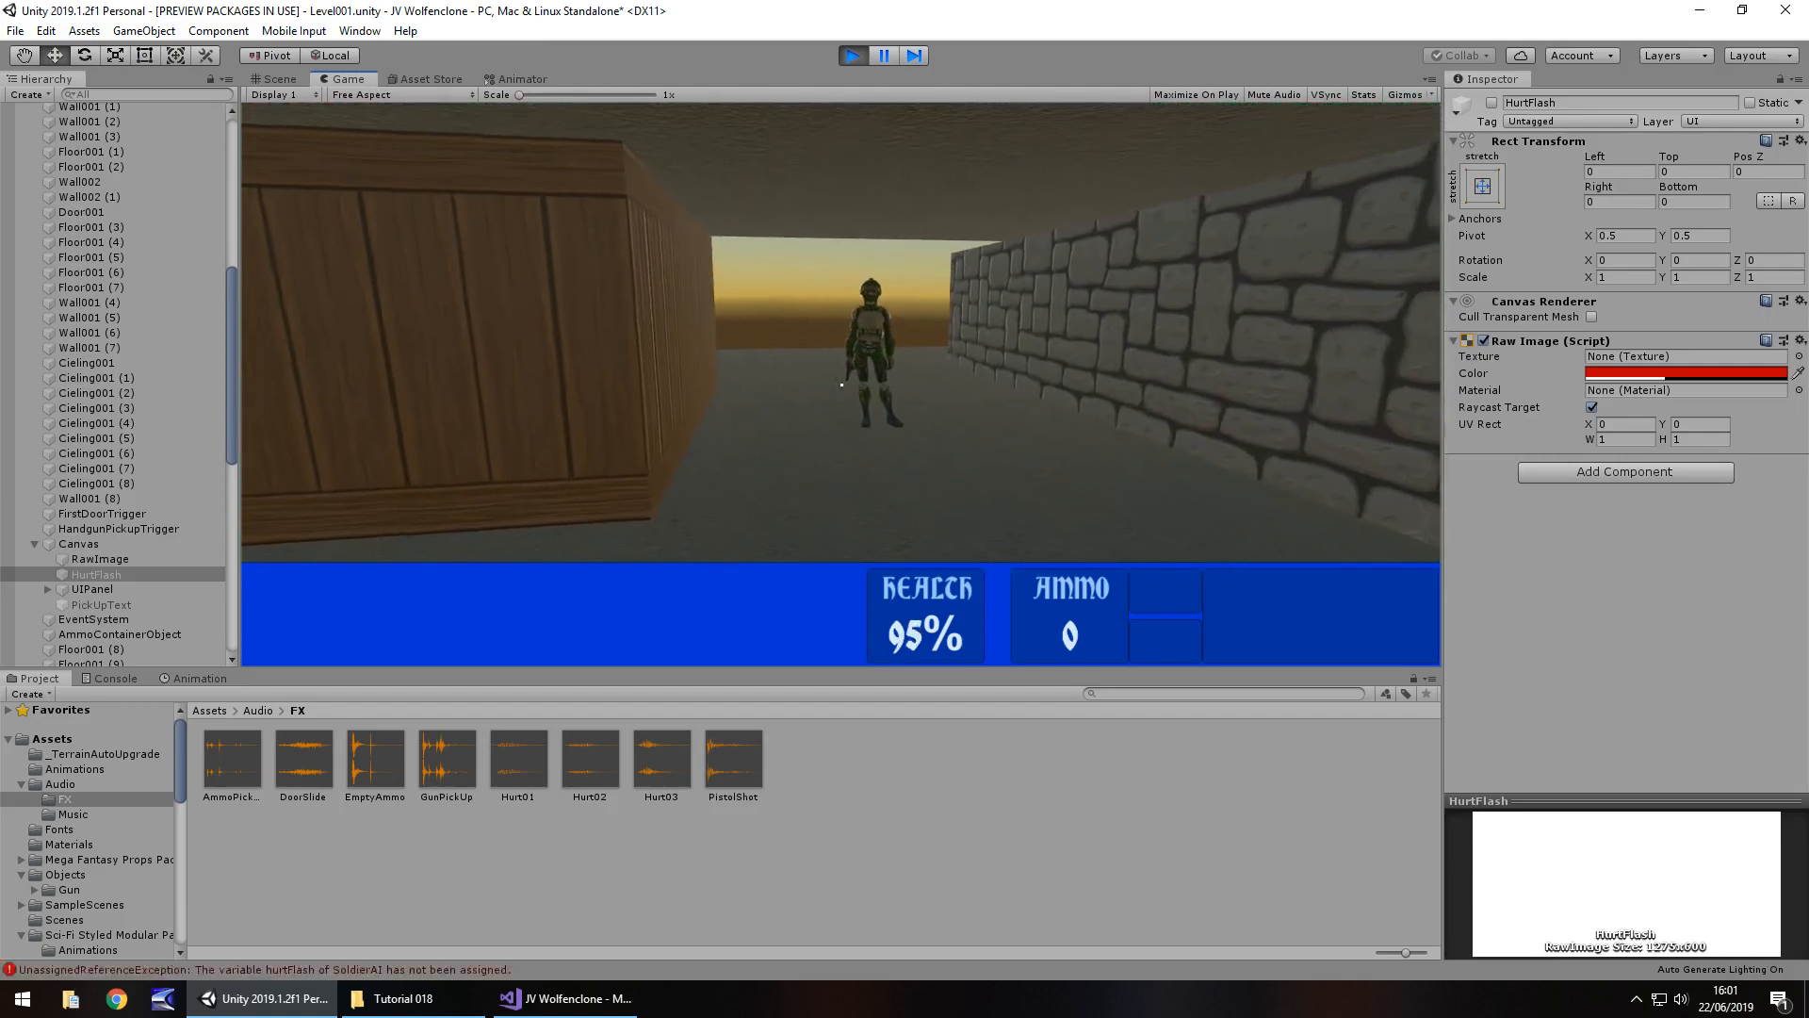
left_click(275, 79)
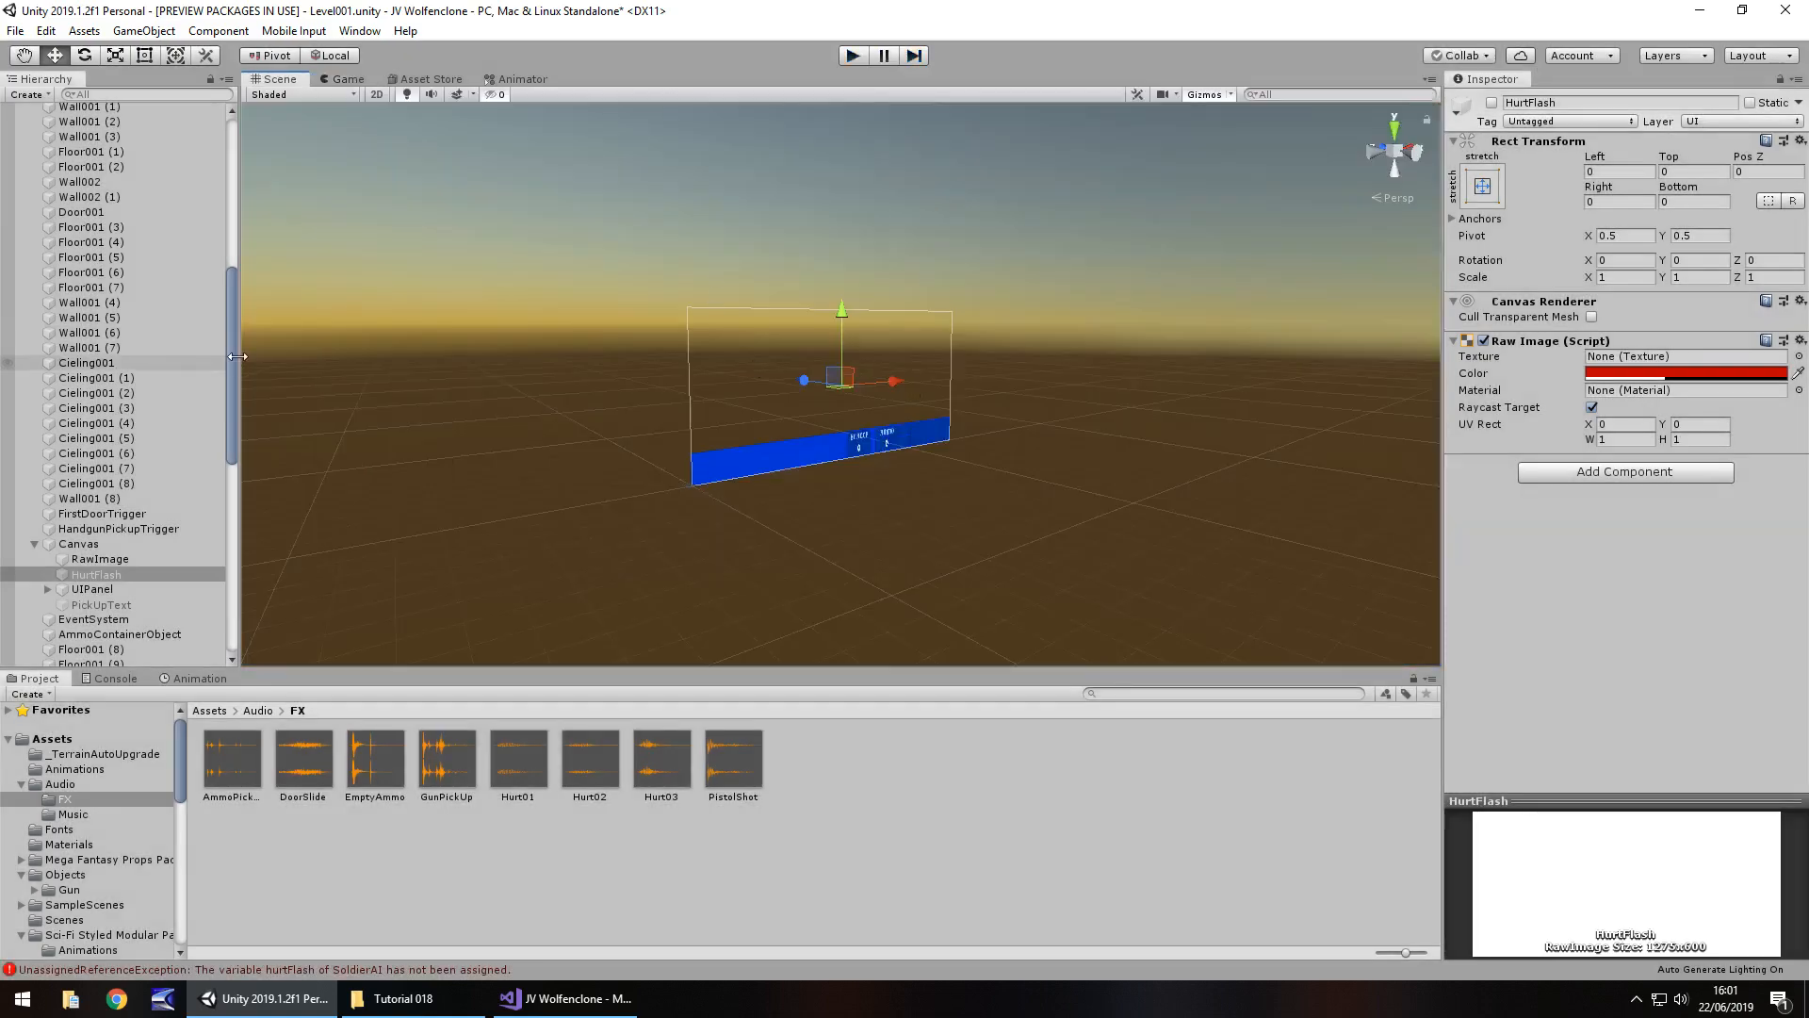
Step: Select the EnemyAI soldier to assign HurtFlash to its Hurt Flash field
left_click(96, 199)
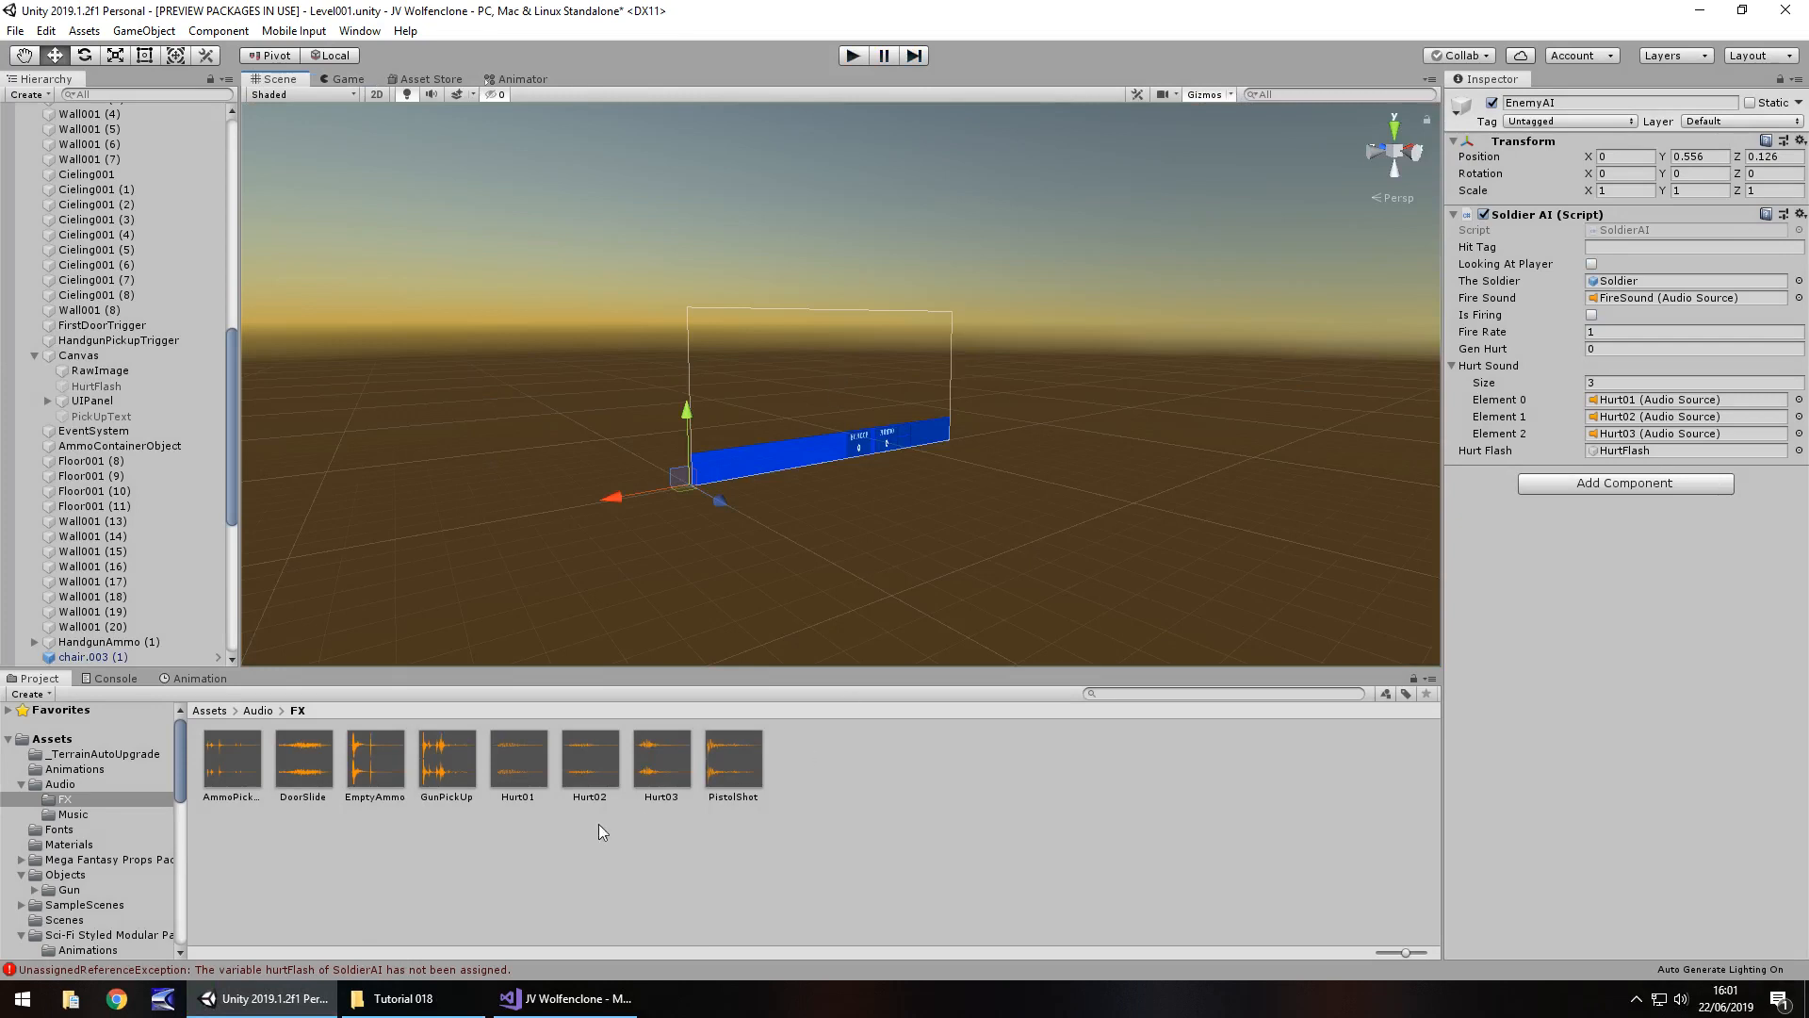
mouse_move(852, 805)
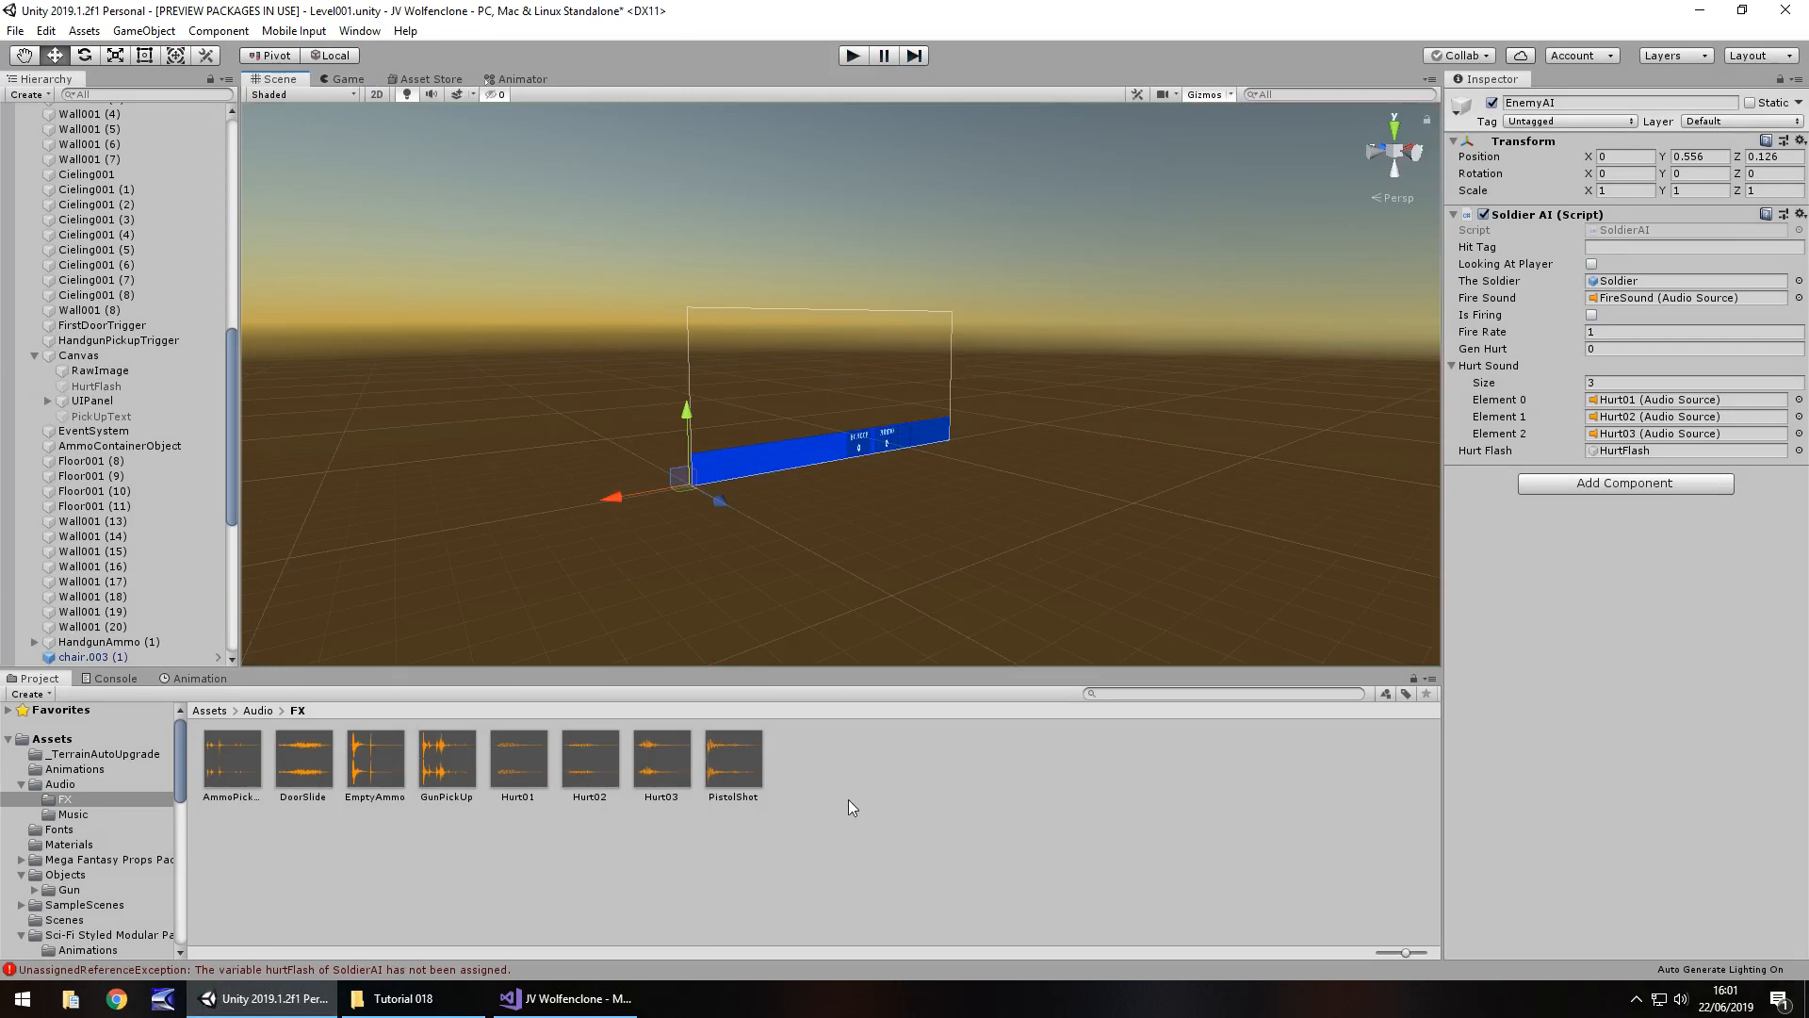
mouse_move(846, 794)
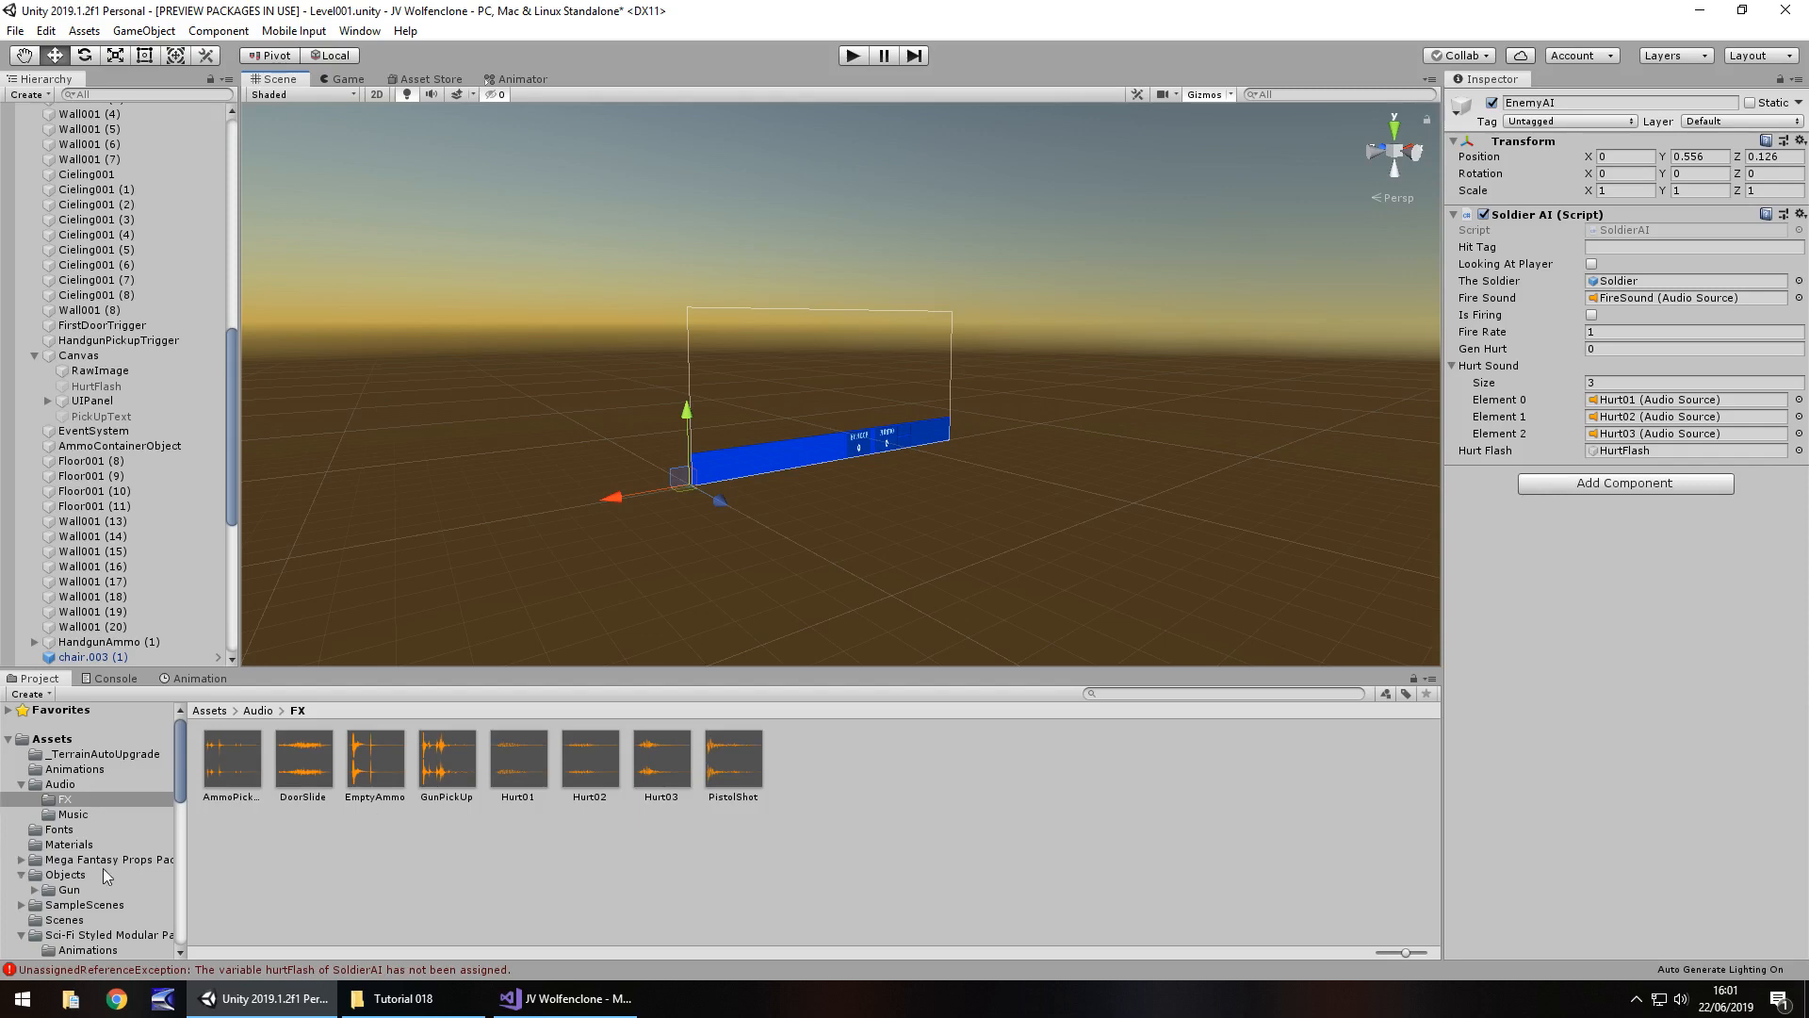
mouse_move(185, 779)
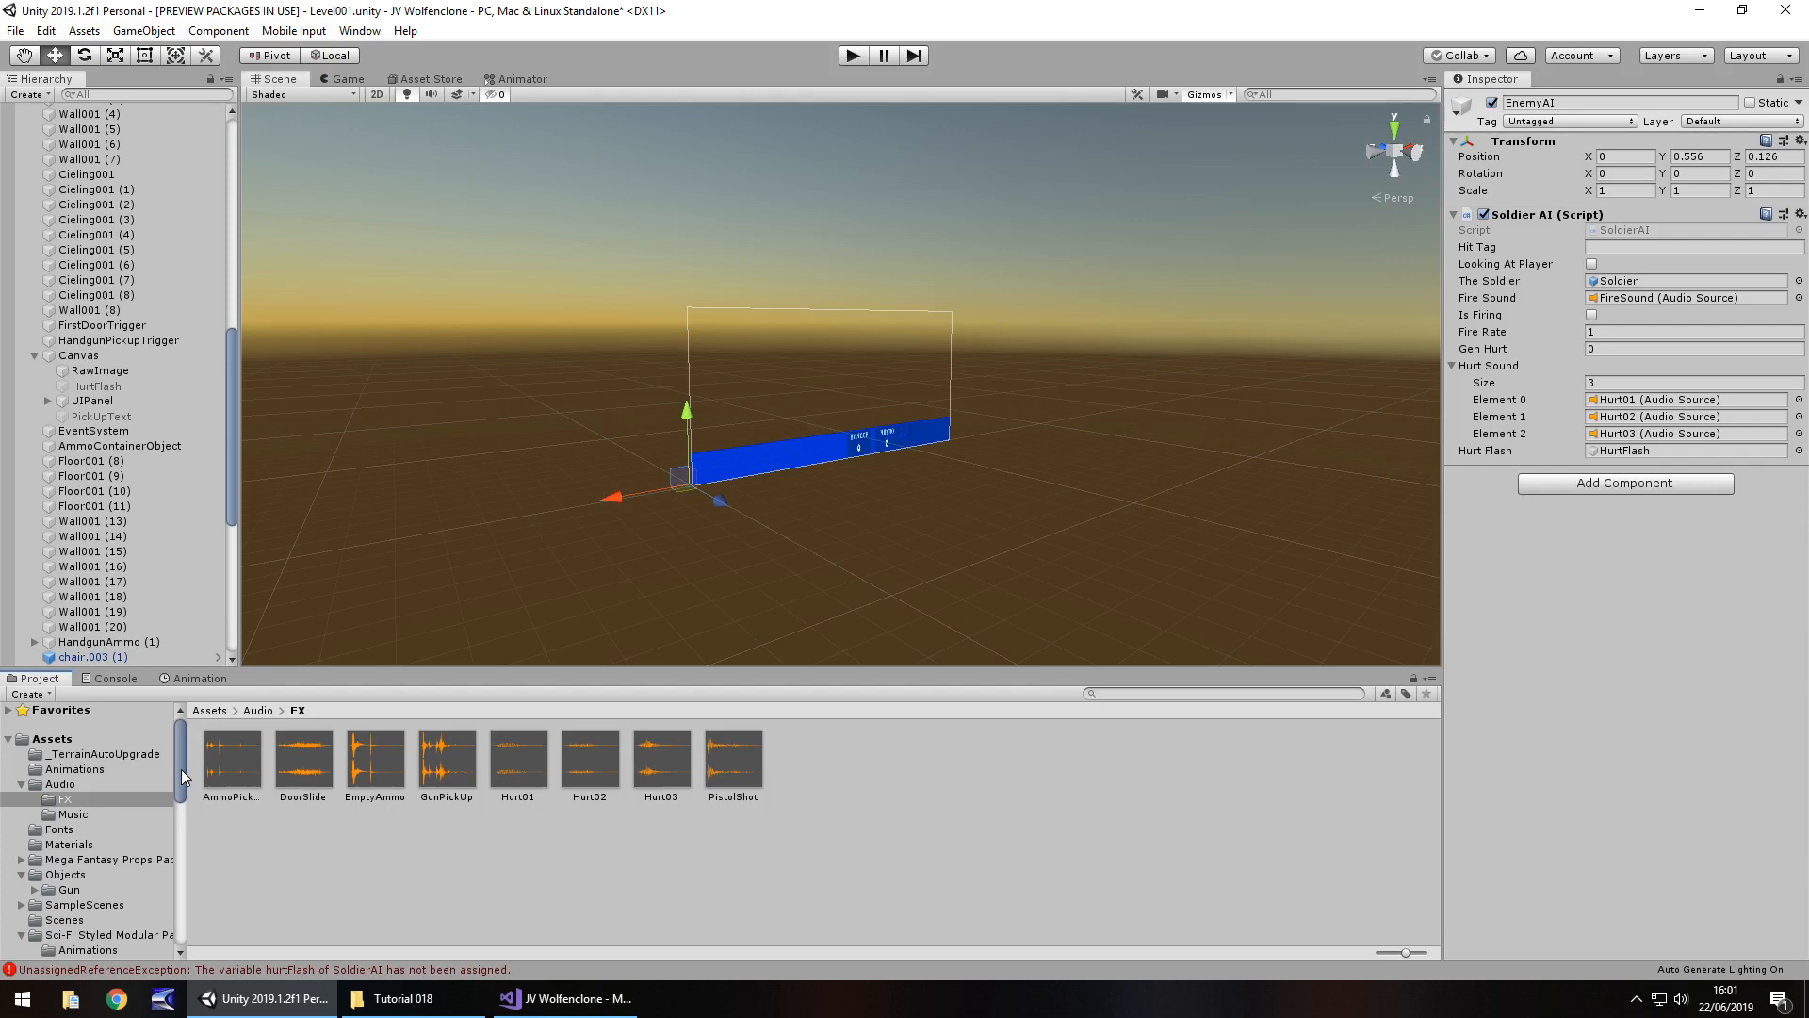
Step: Duplicate HealthPanel under the UIPanel and rename the copy LifePanel
scroll("down", 3)
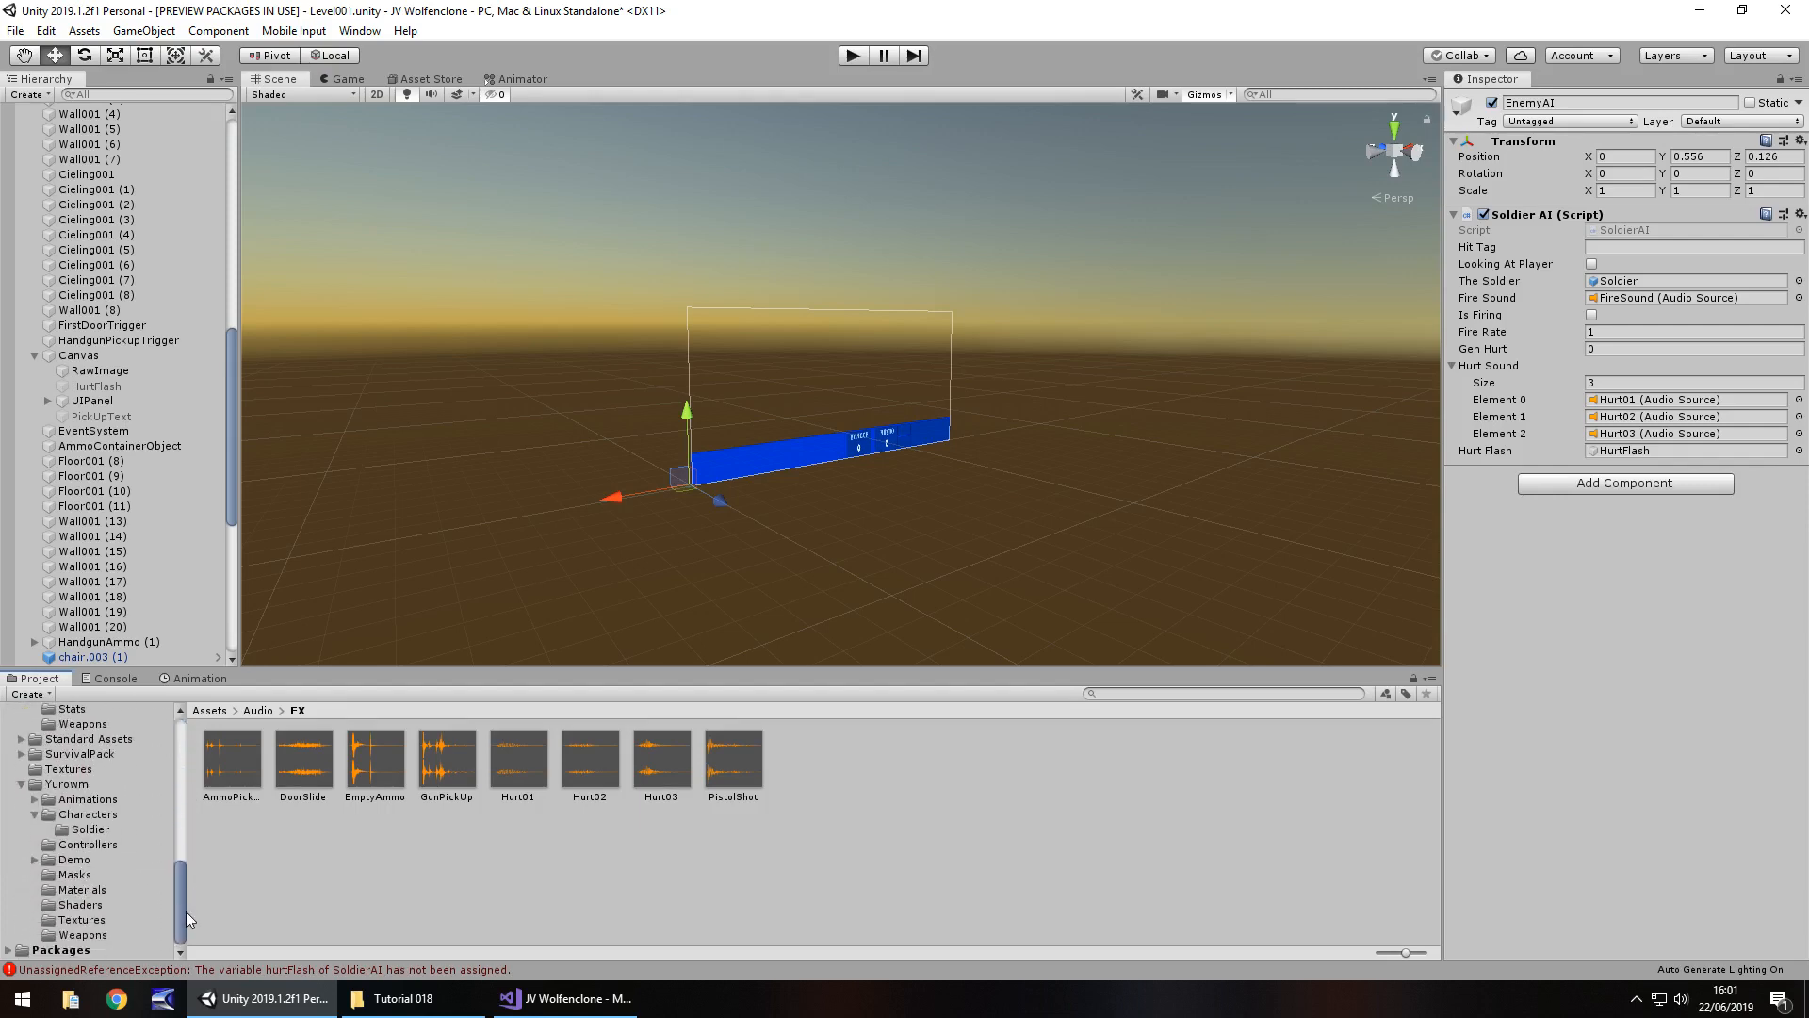
scroll("down", 3)
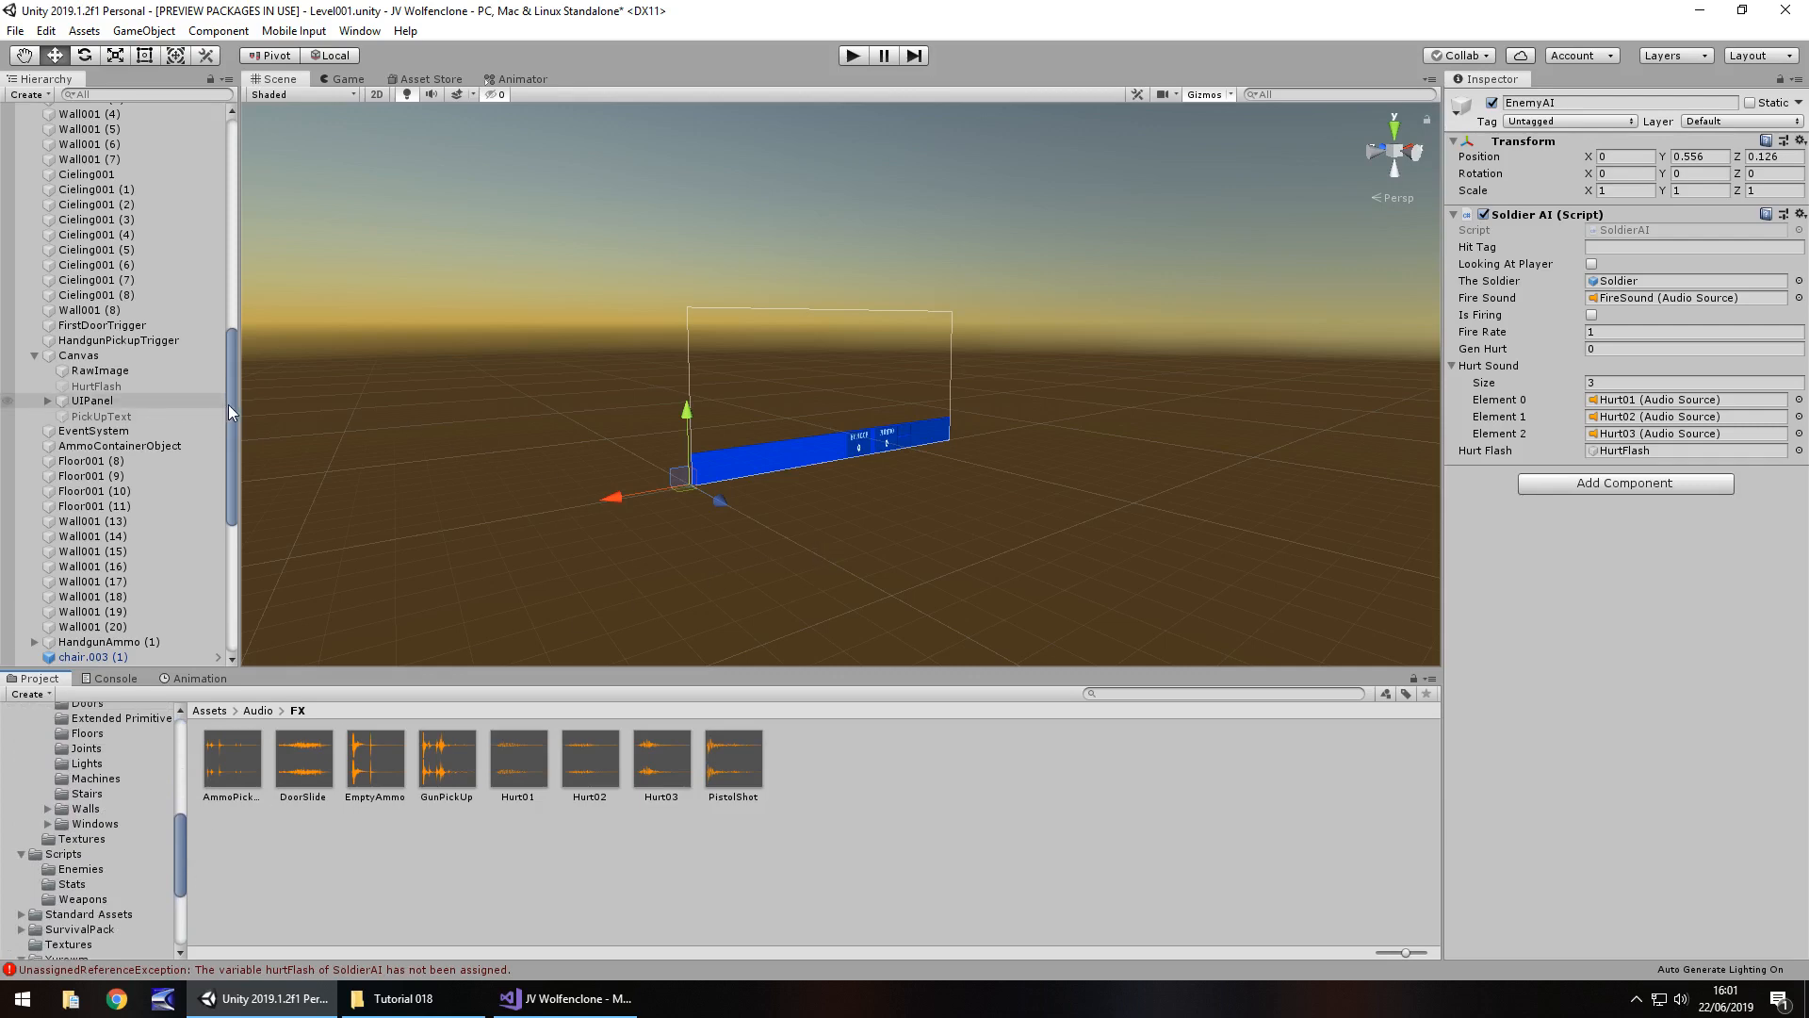
left_click(47, 399)
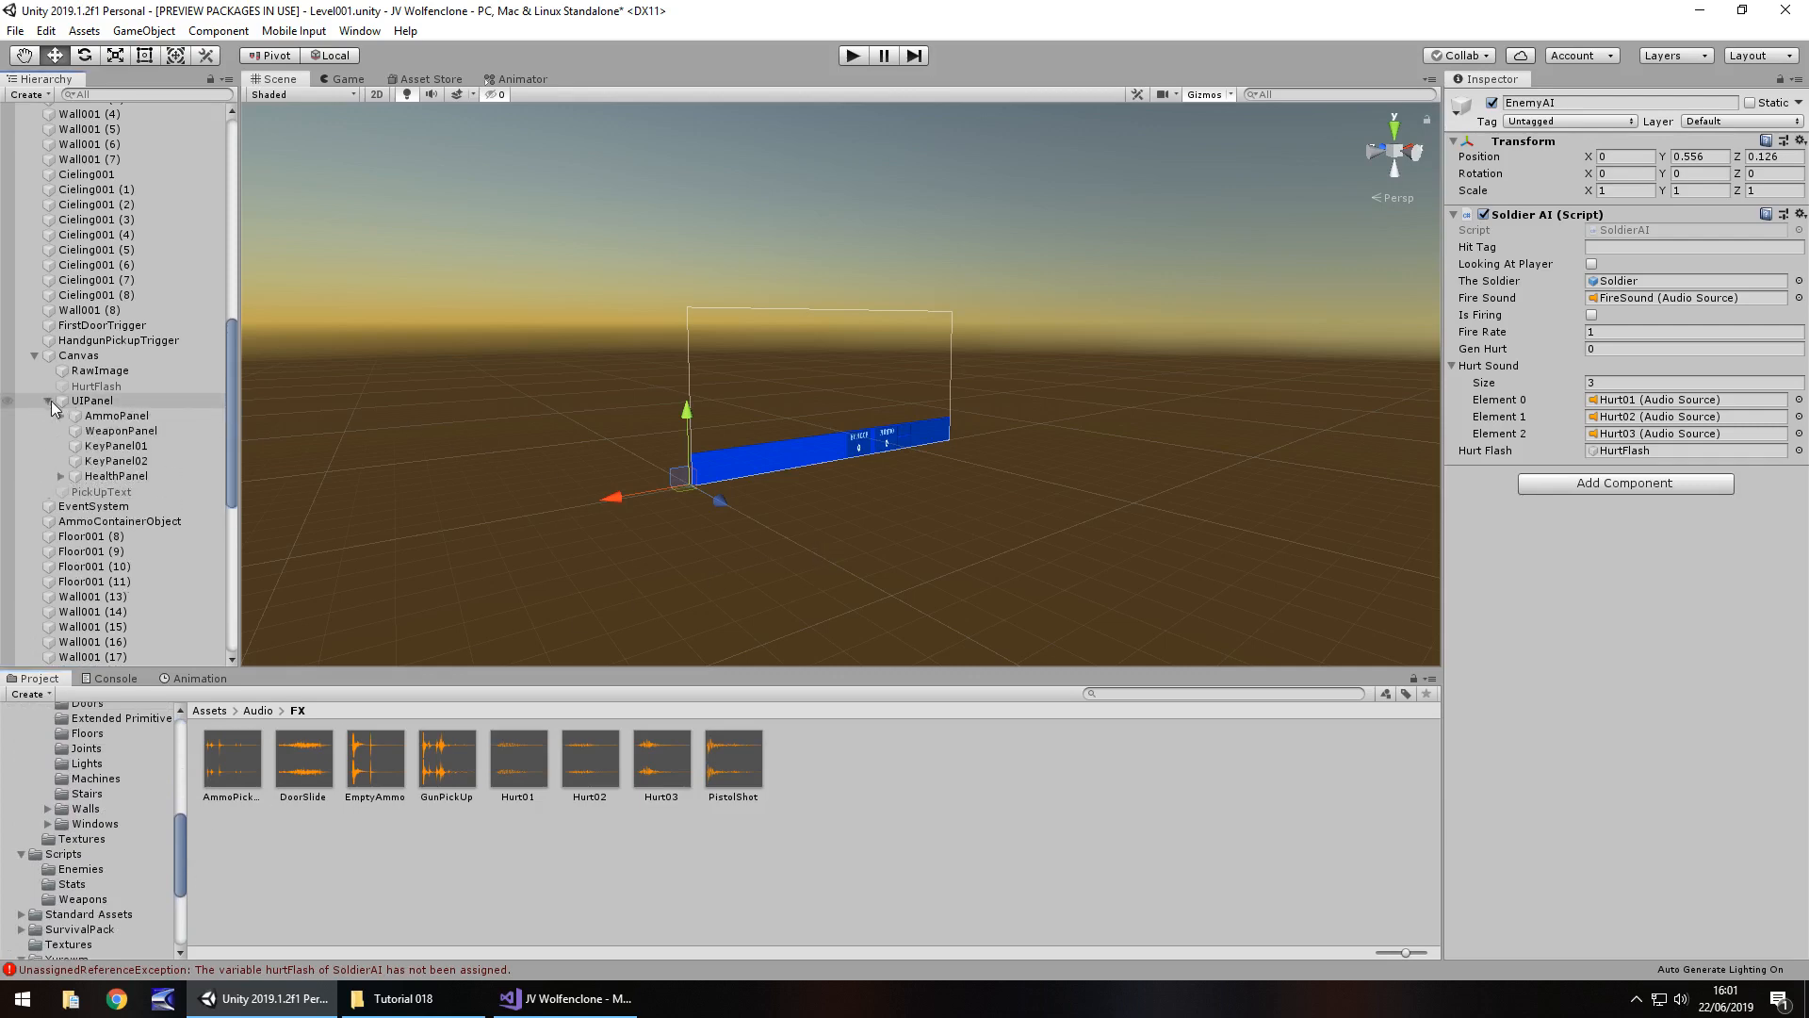
left_click(115, 475)
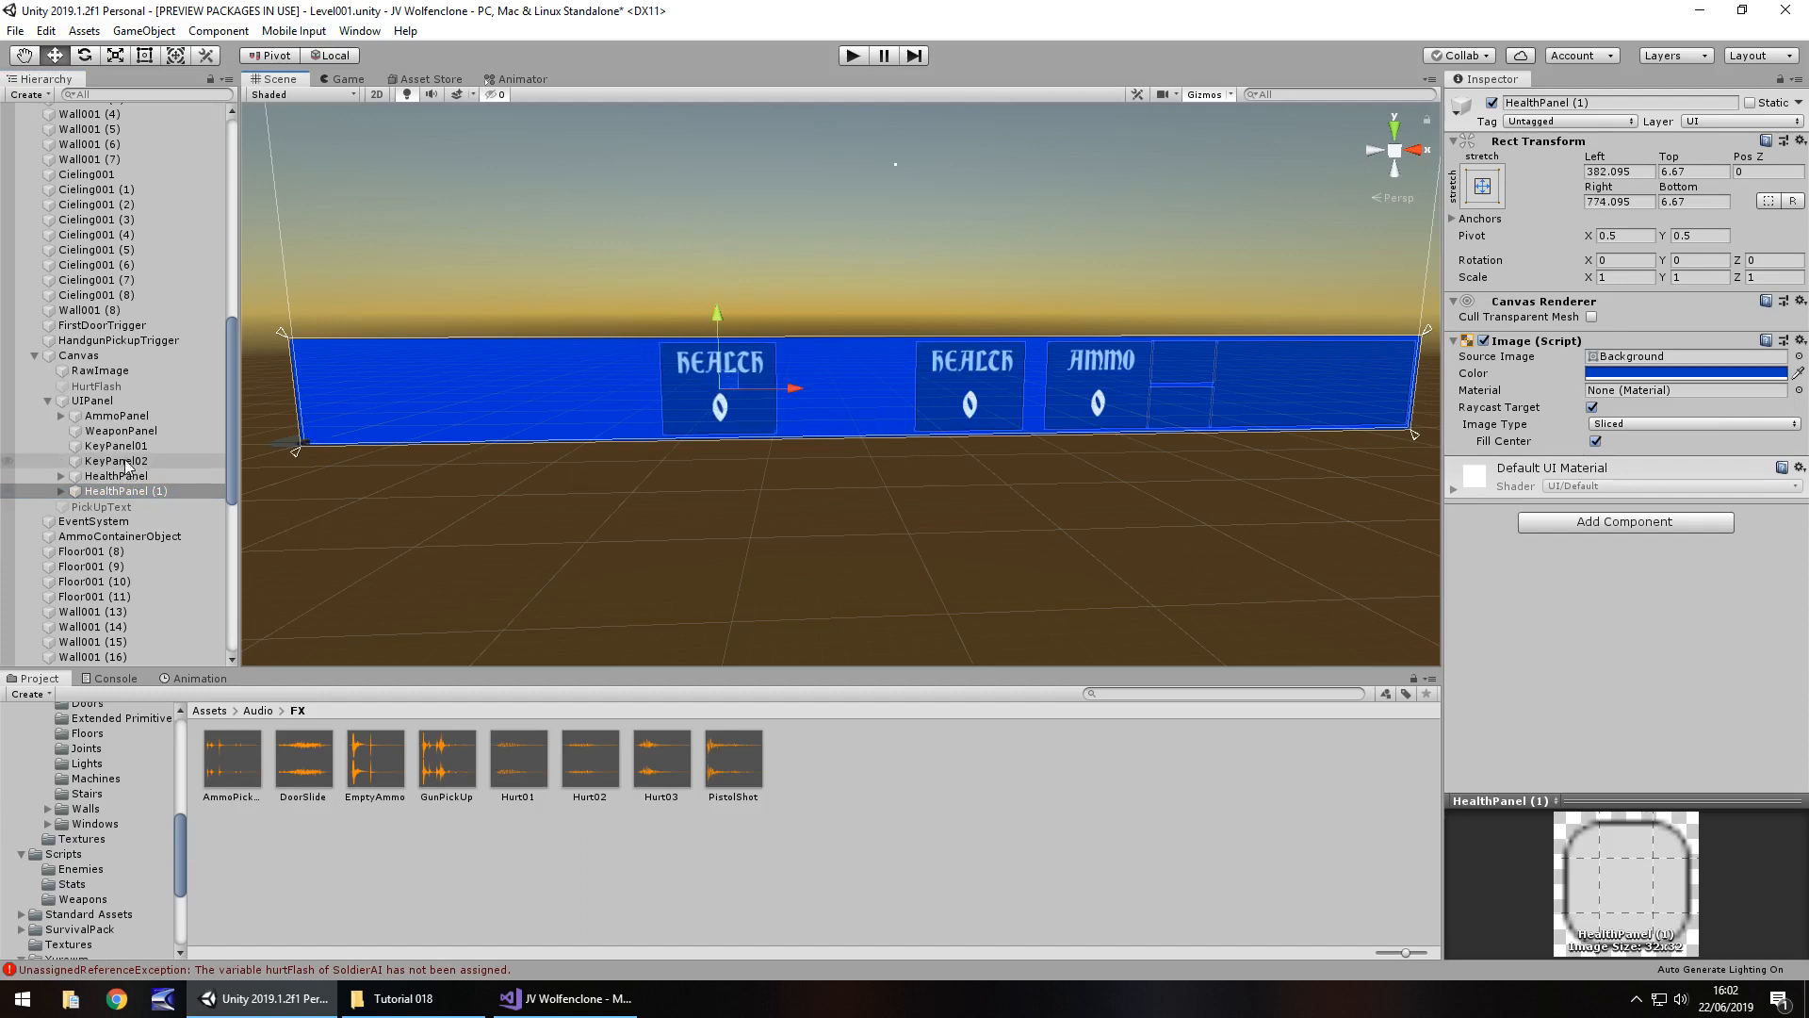
double_click(126, 490)
type("LifePanel")
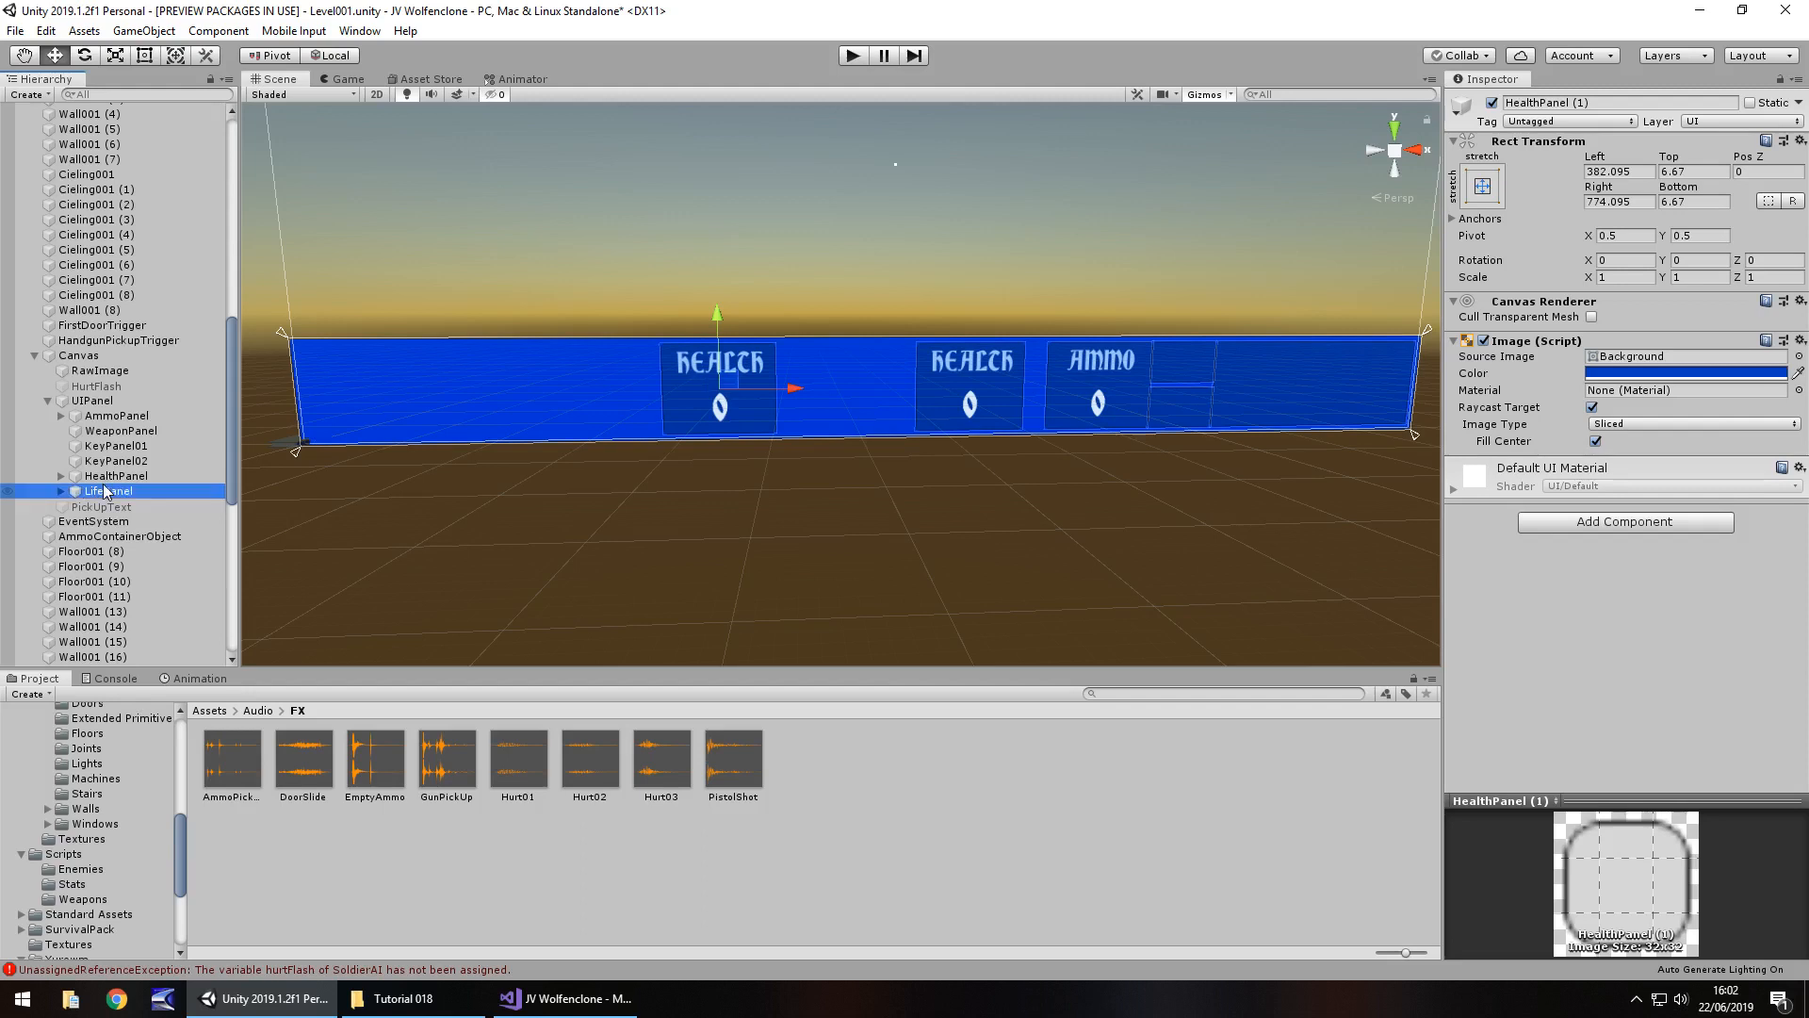
Step: Set the panel's label text to LIVES and rename its children LifeLabel and LifeValue
left_click(108, 490)
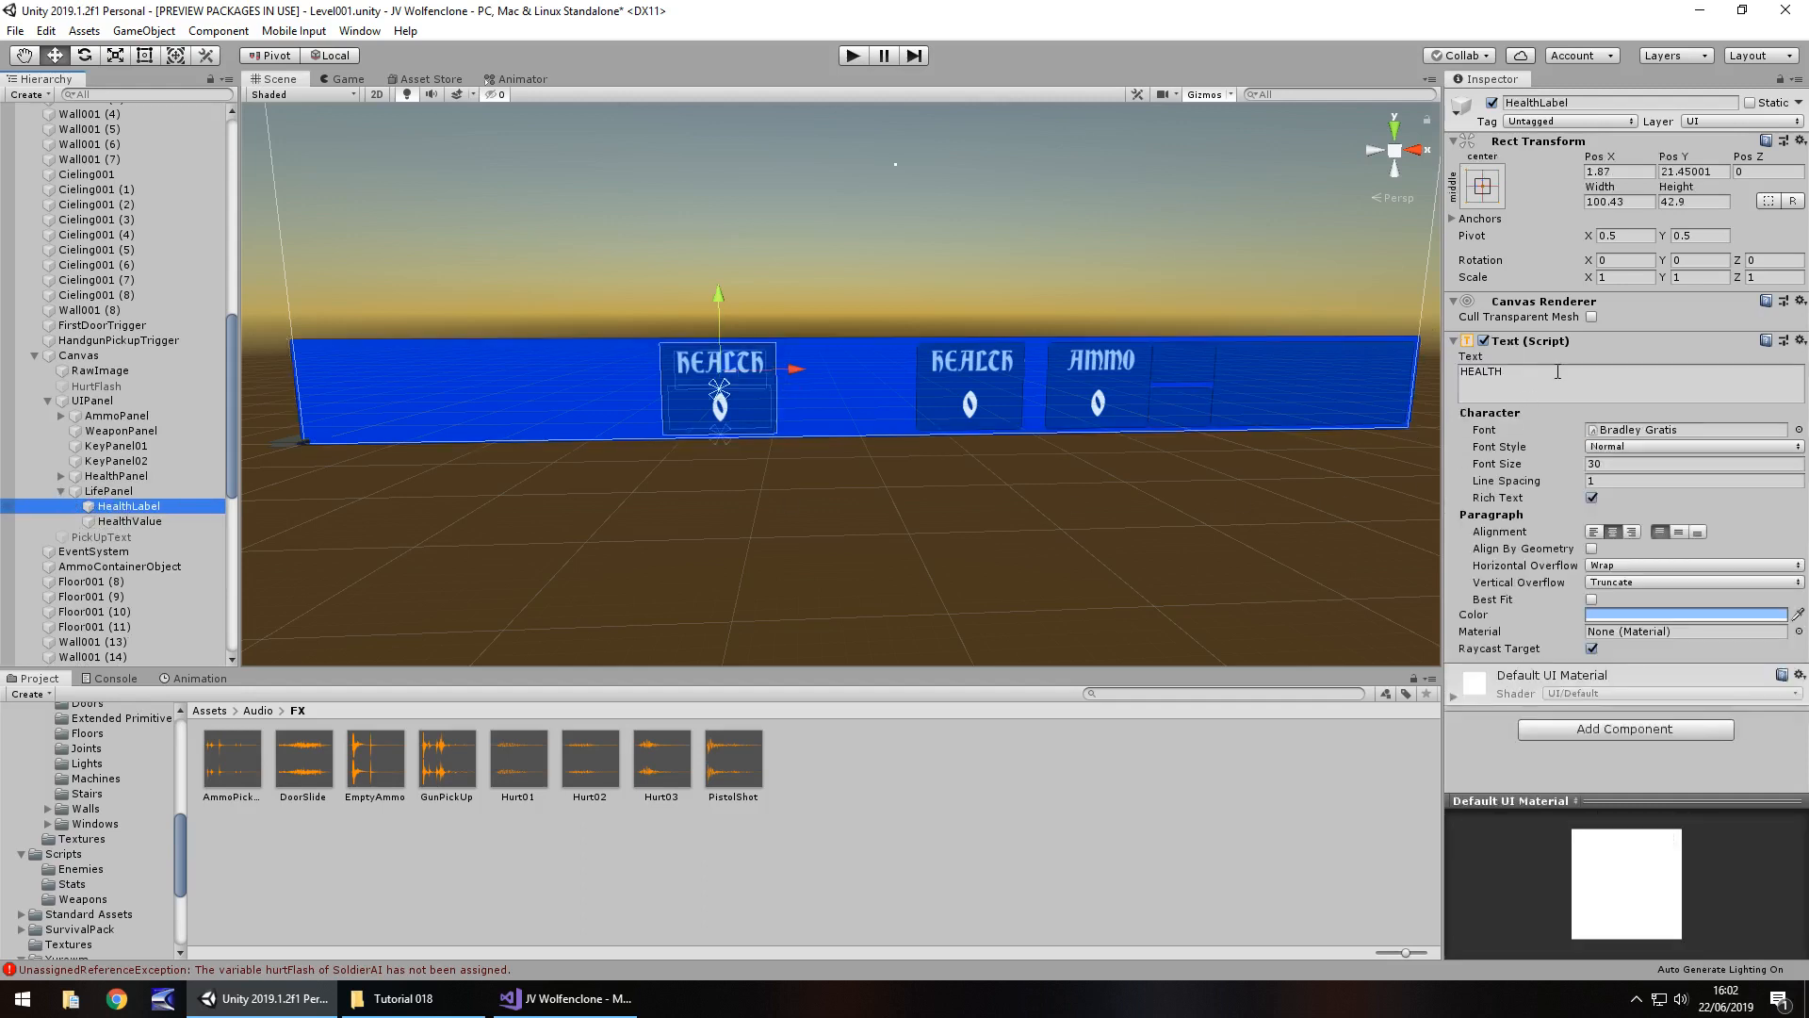
type("LIVES")
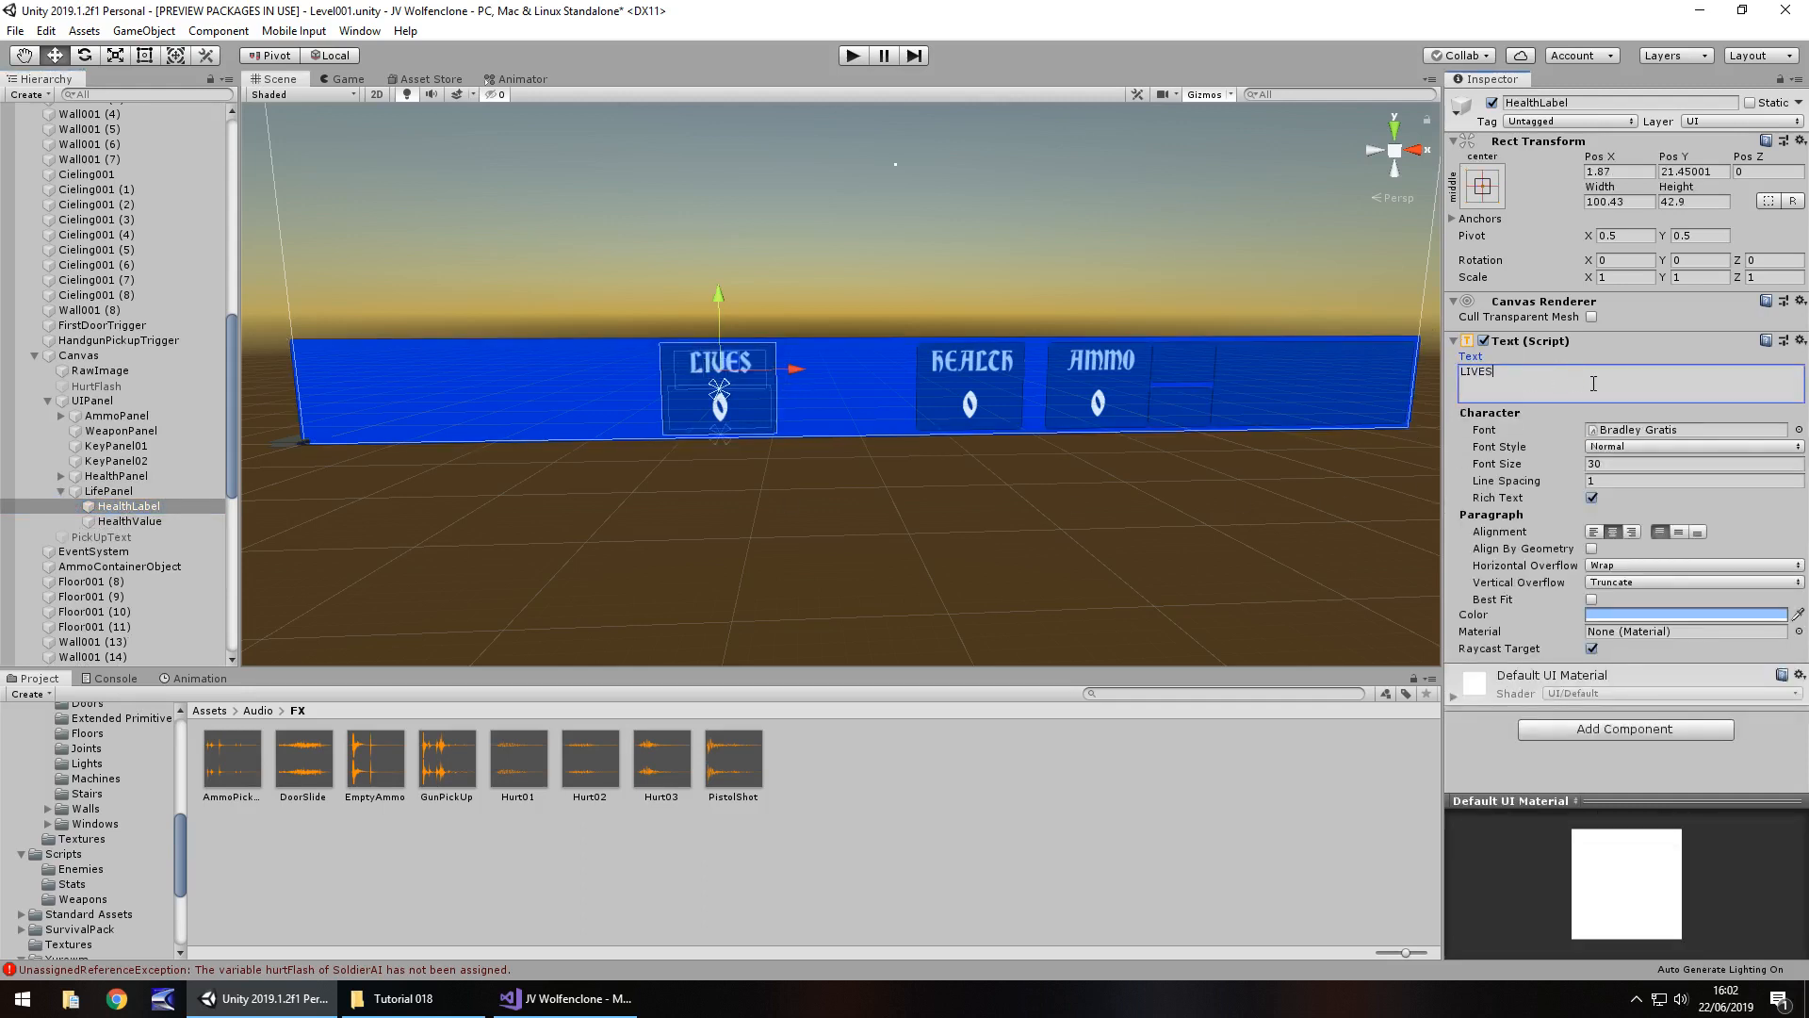
left_click(130, 521)
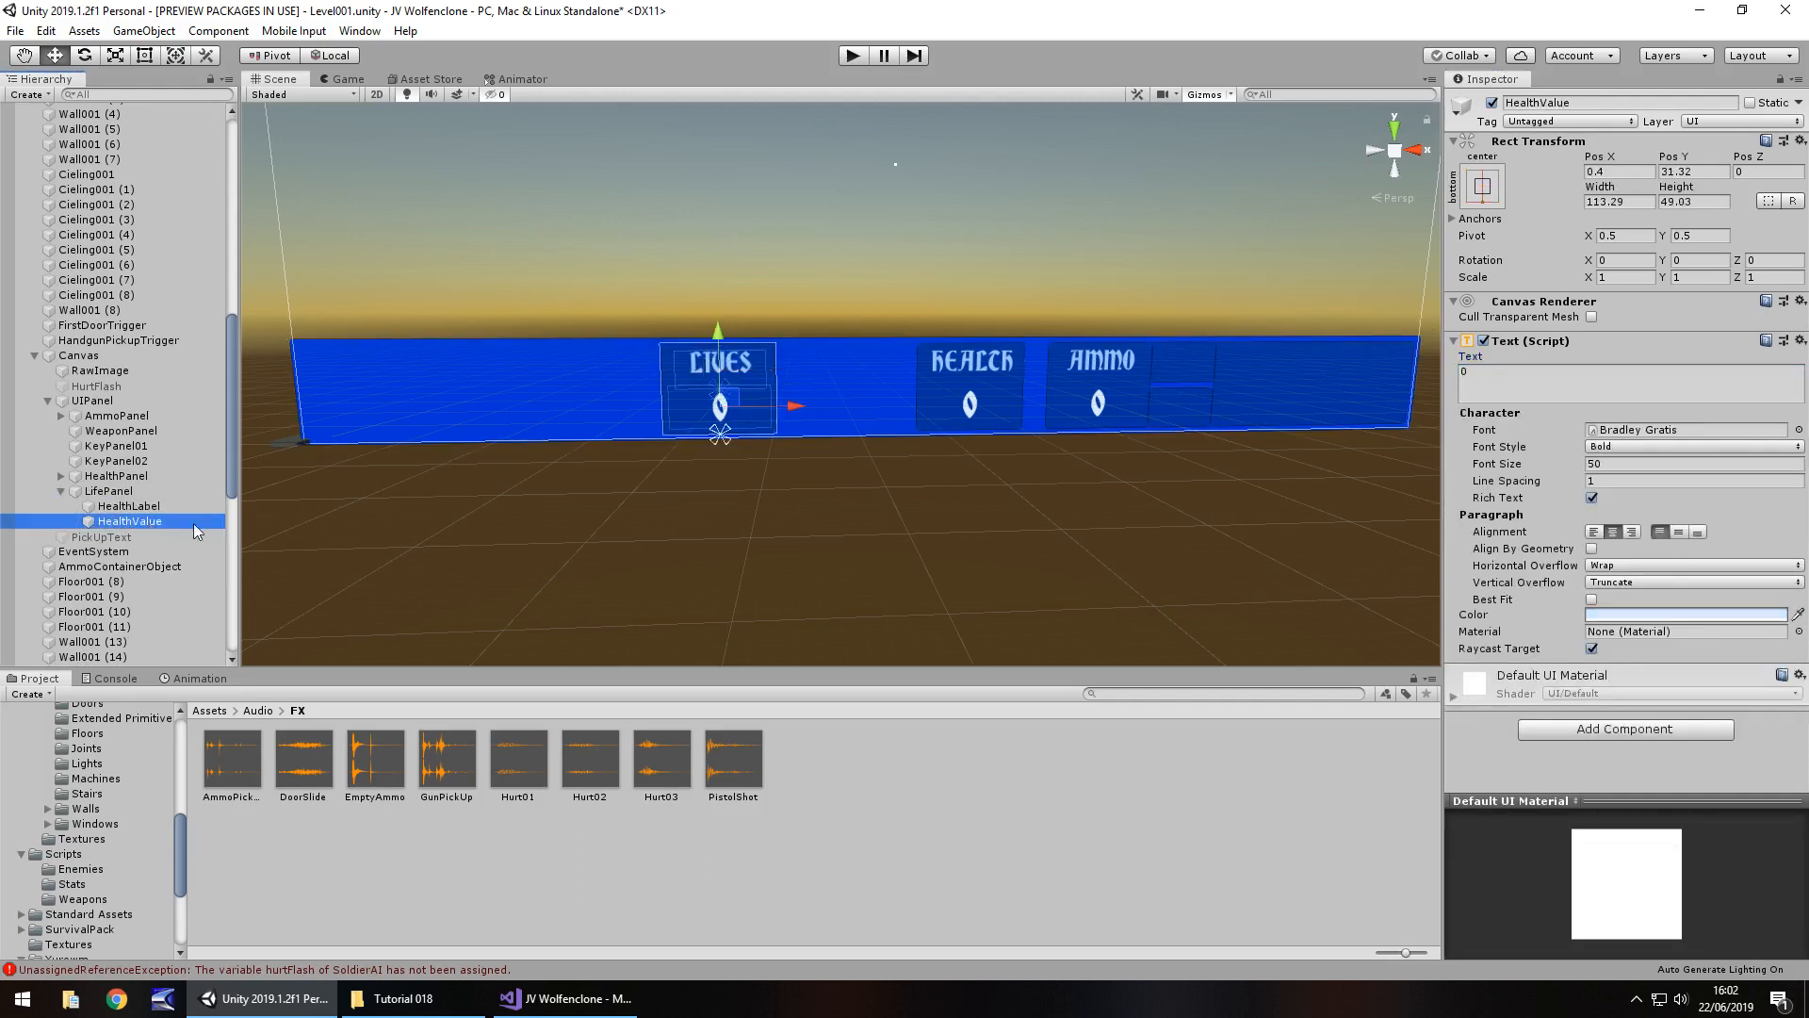
left_click(130, 505)
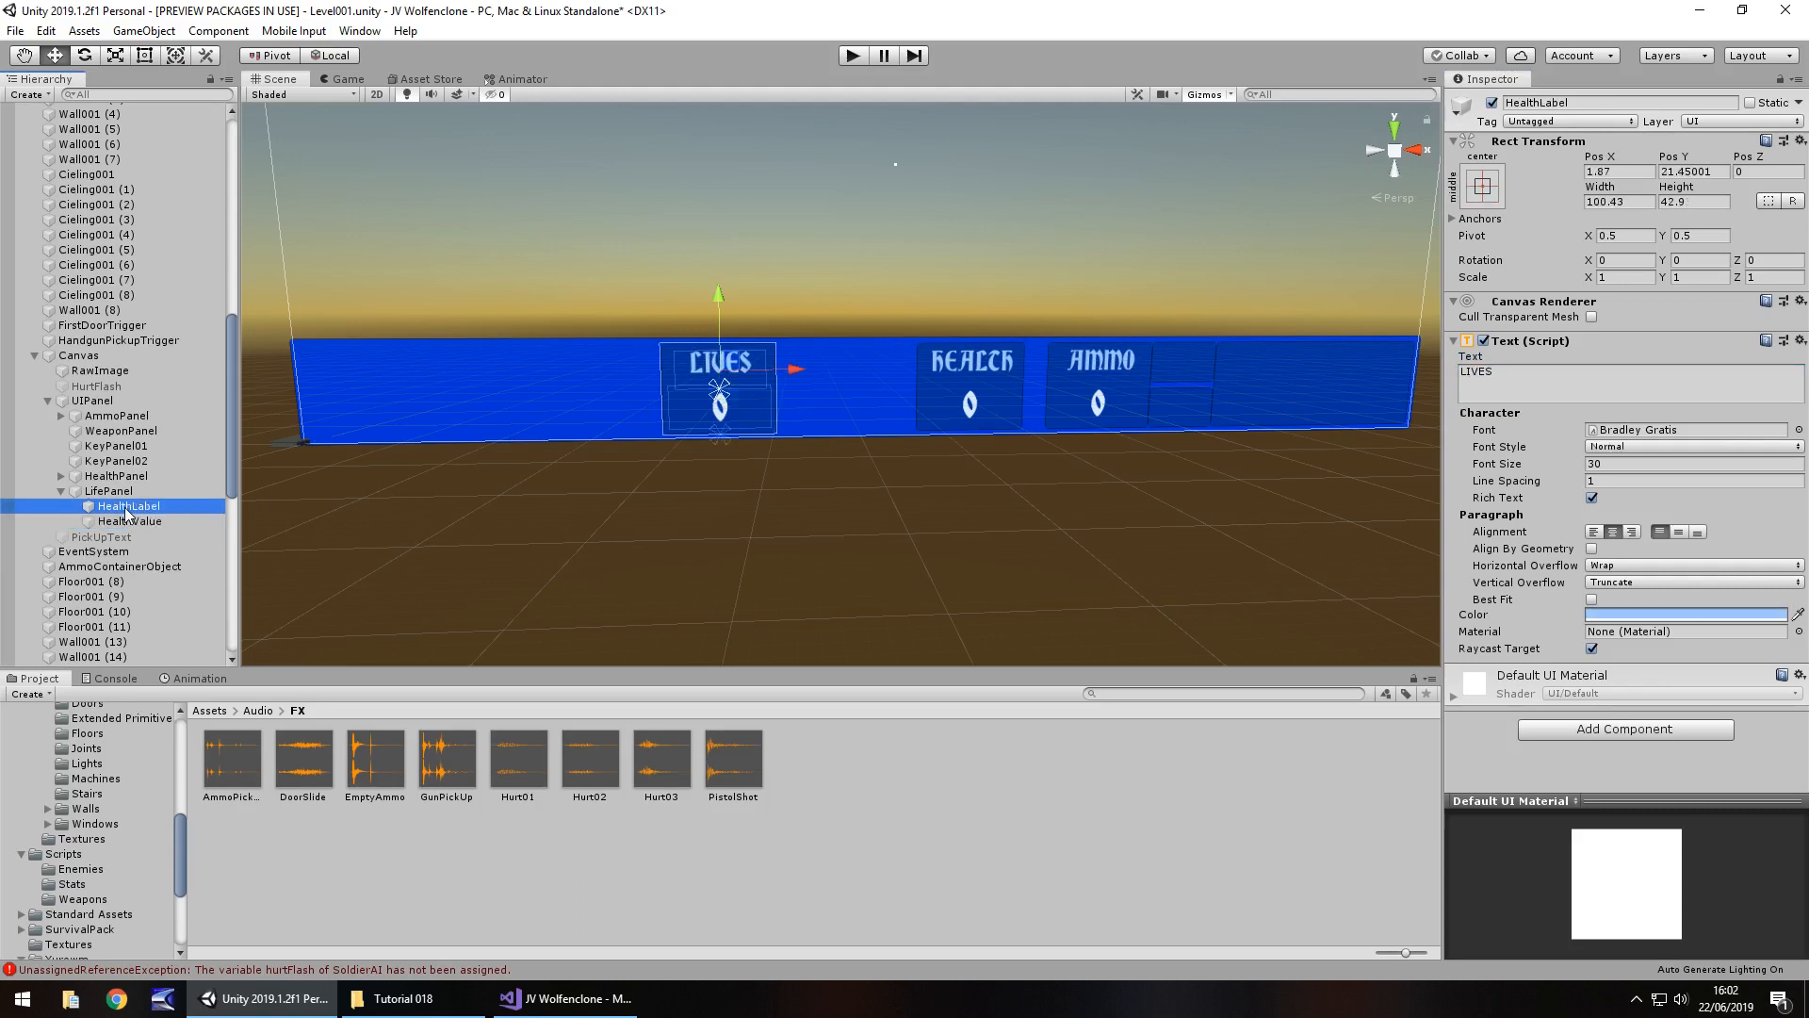
double_click(128, 505)
type("Lif")
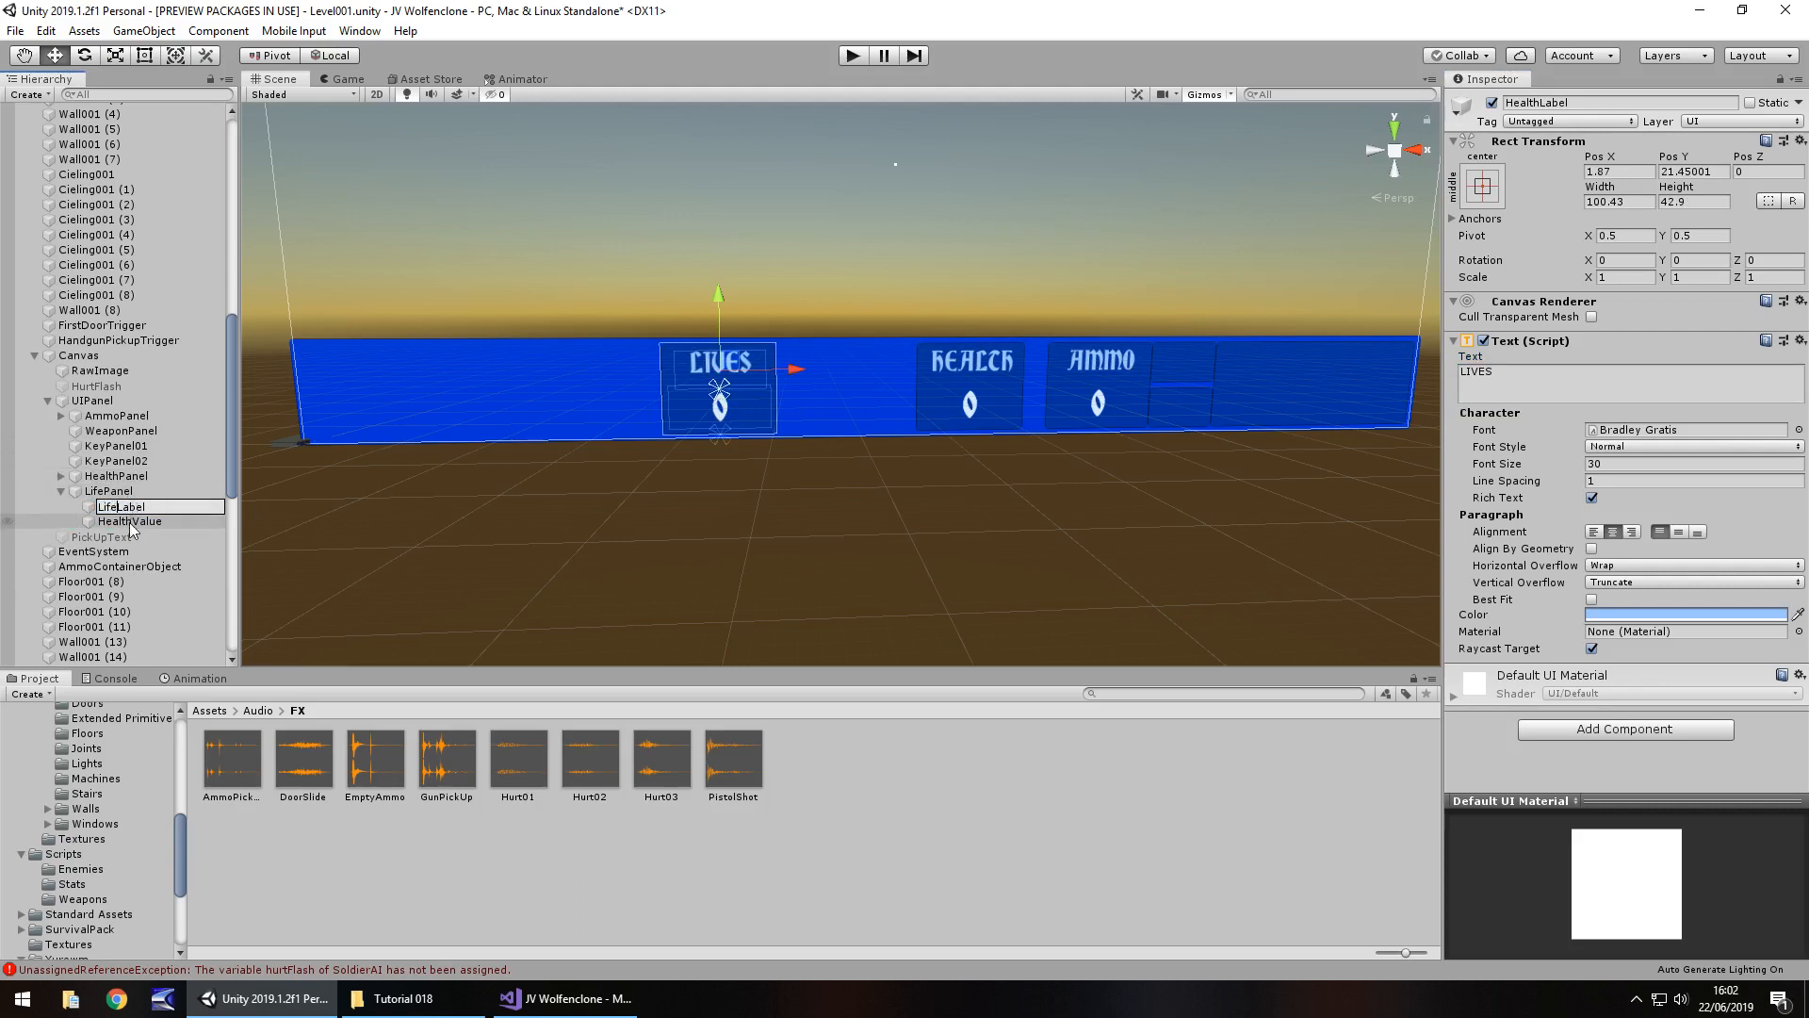
left_click(130, 522)
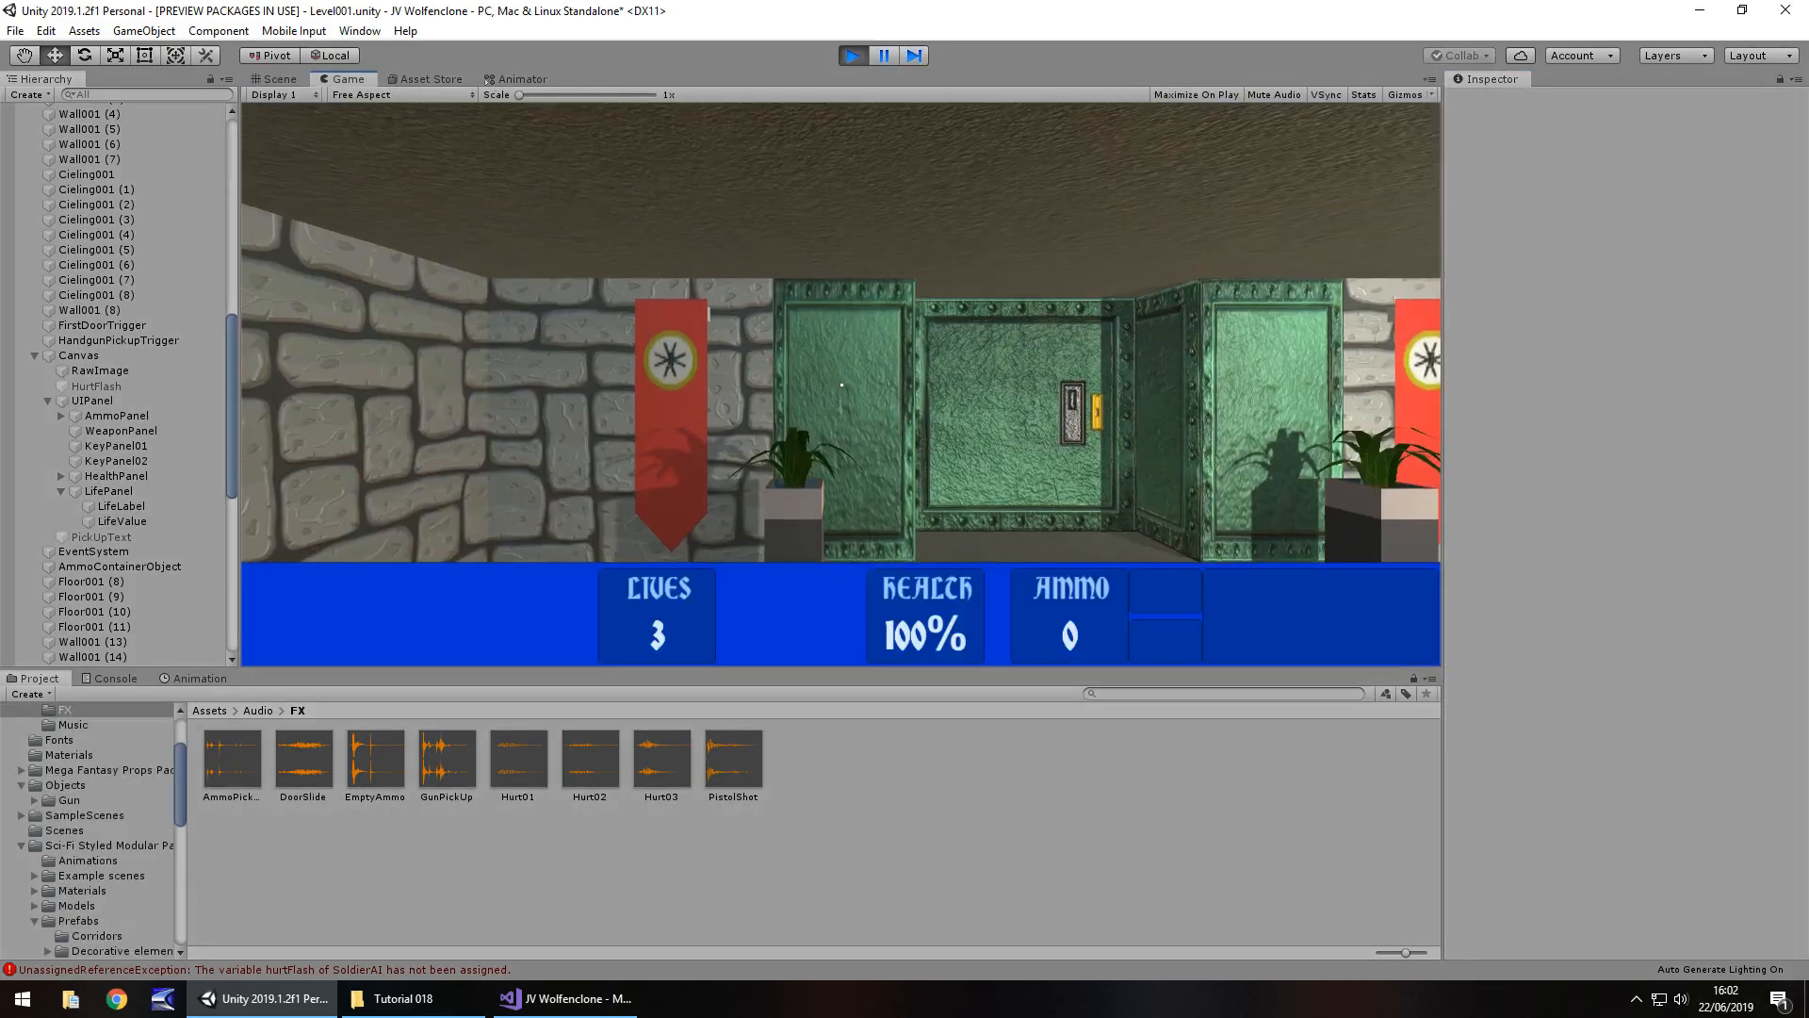
Step: Stop the running test of the level
left_click(277, 79)
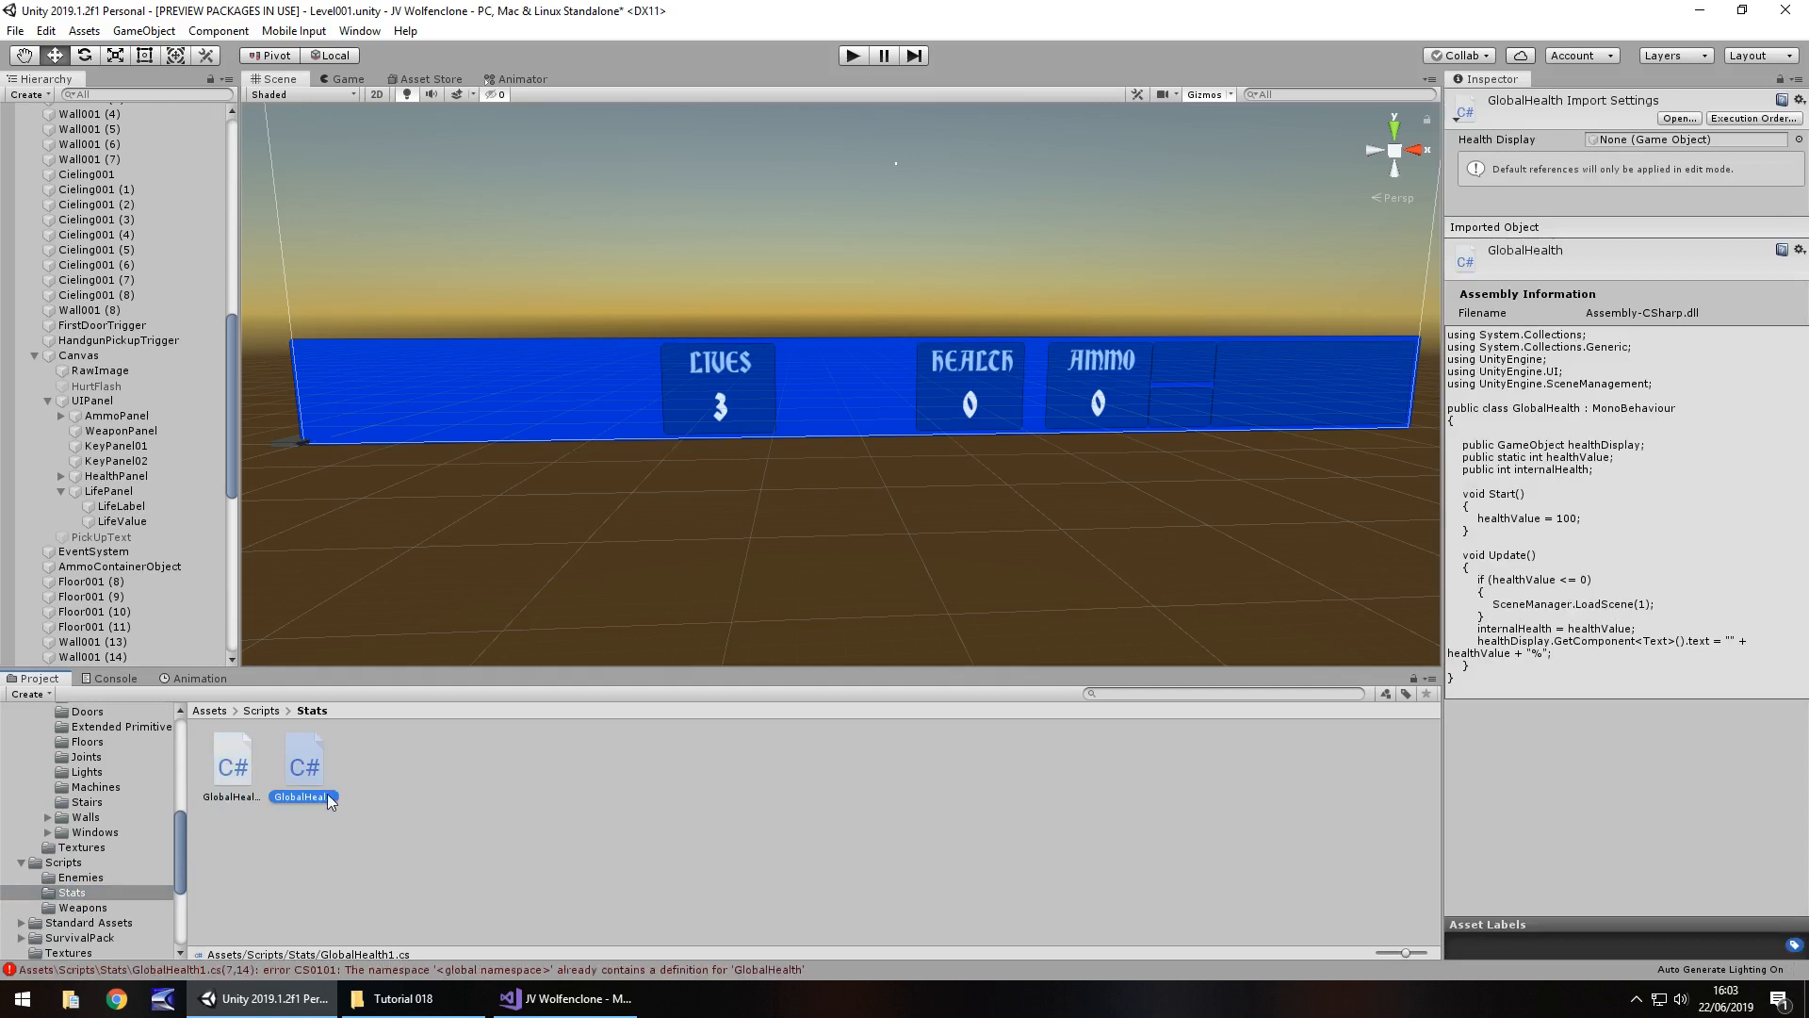
Step: Rename the copied class to GlobalLife, remove Start and set lifeValue = 3
double_click(303, 796)
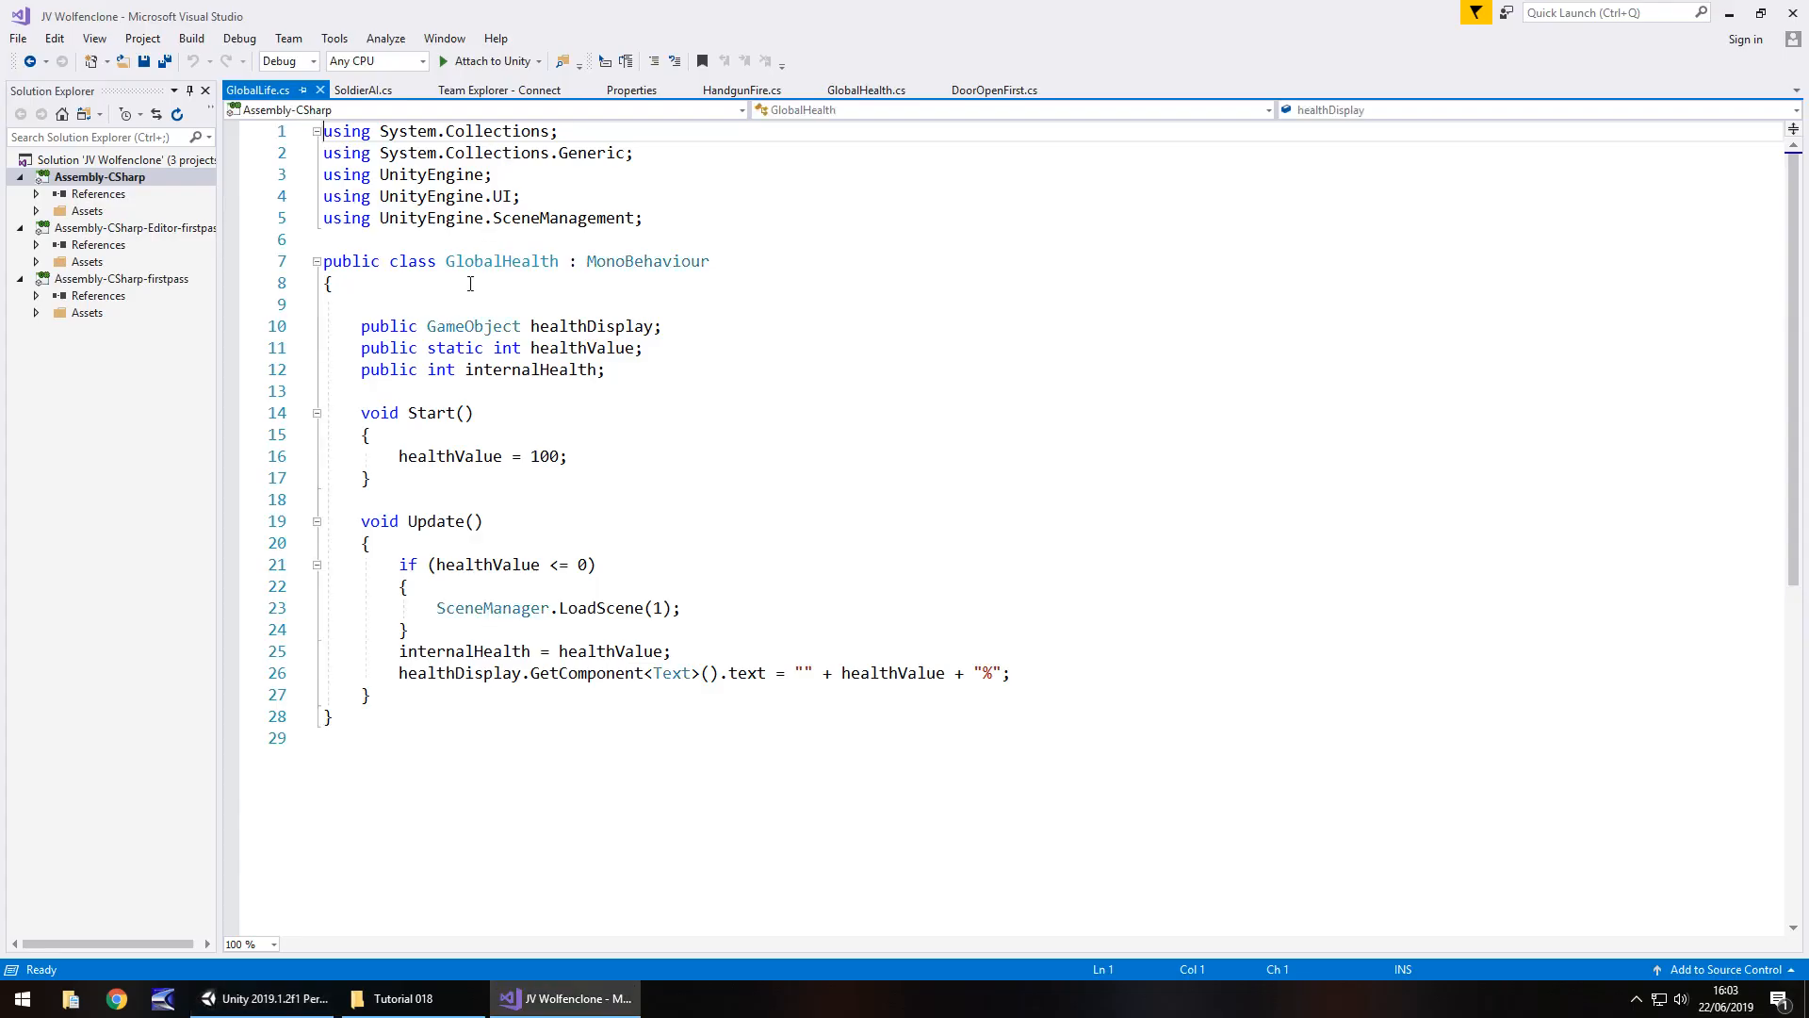
double_click(521, 260)
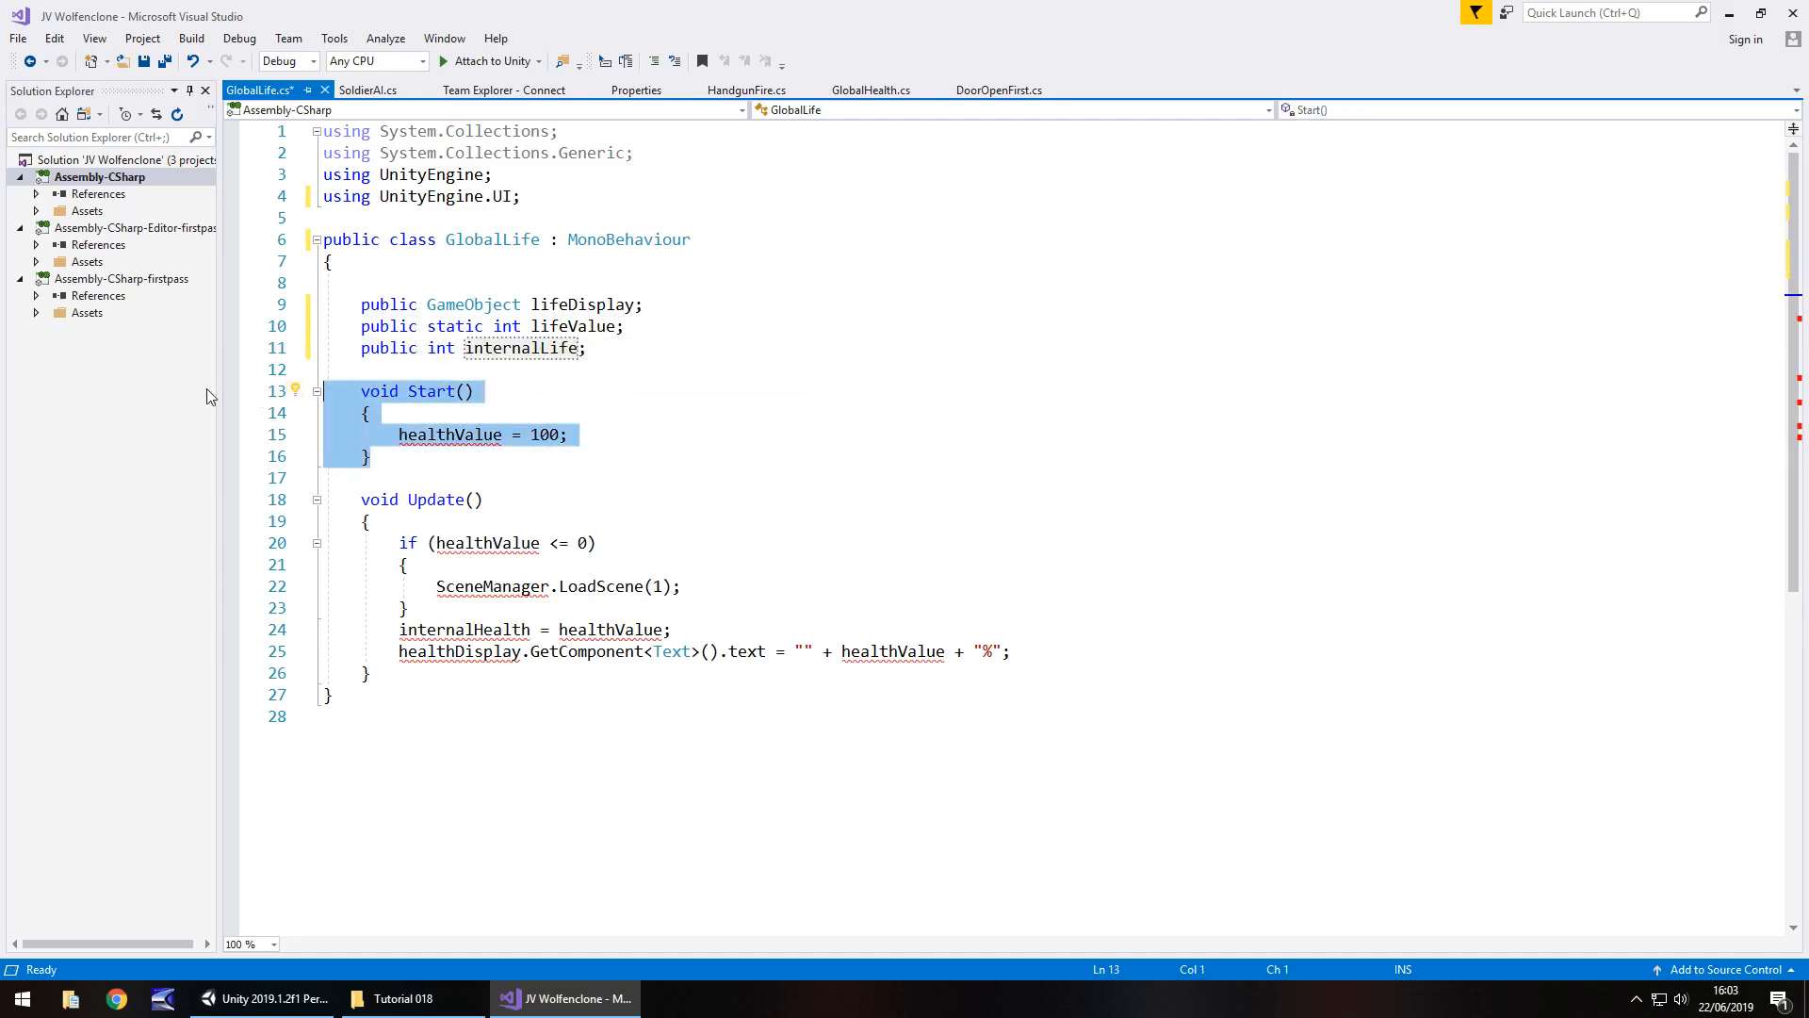
key("Delete")
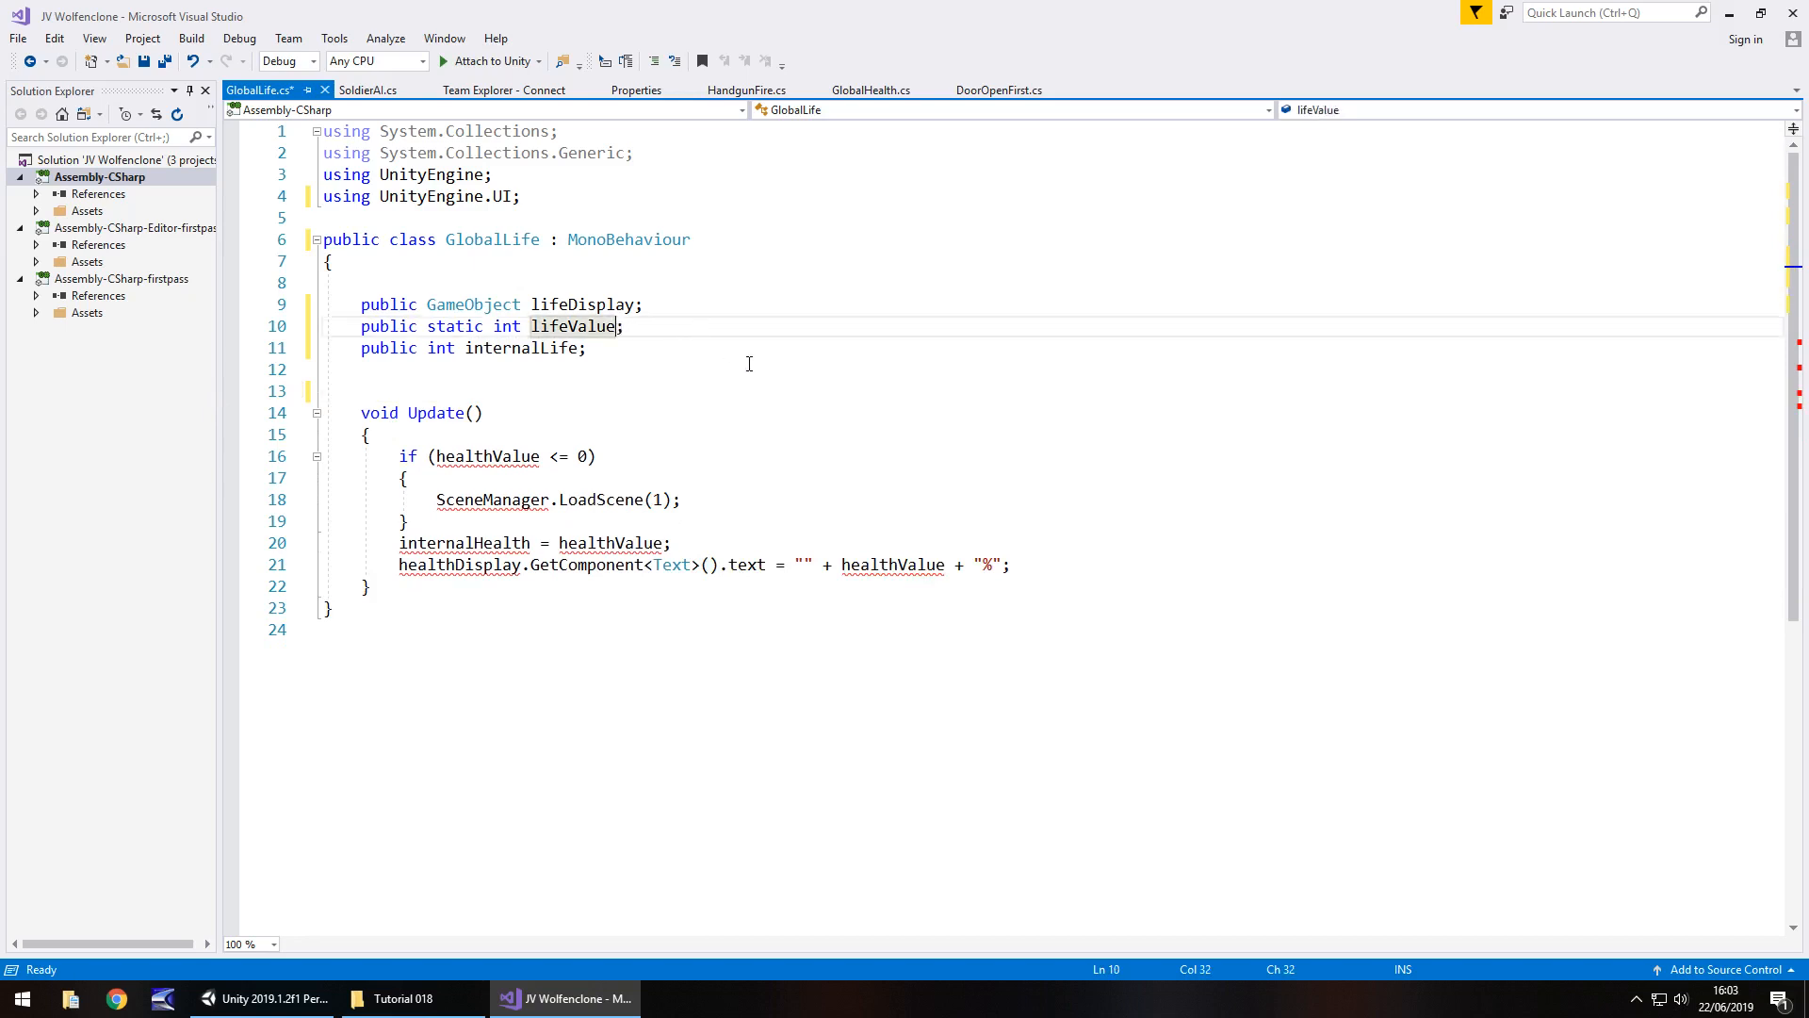
type("= 3")
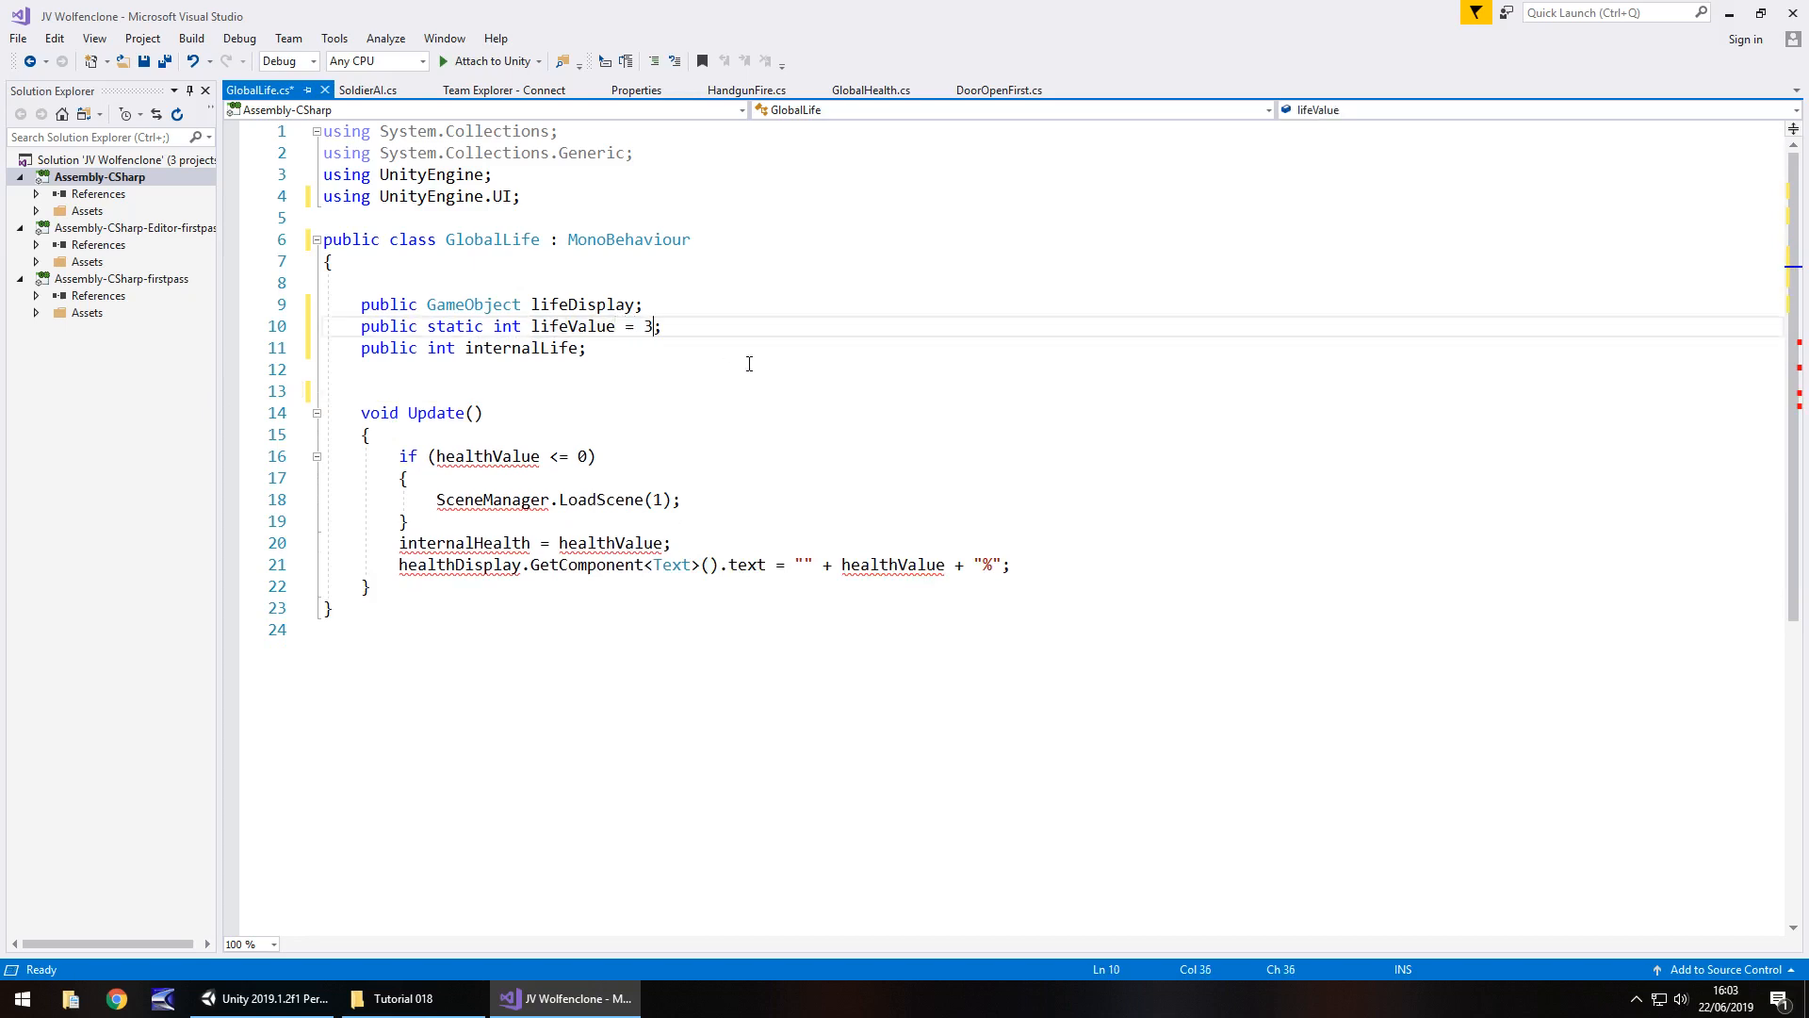
mouse_move(485, 456)
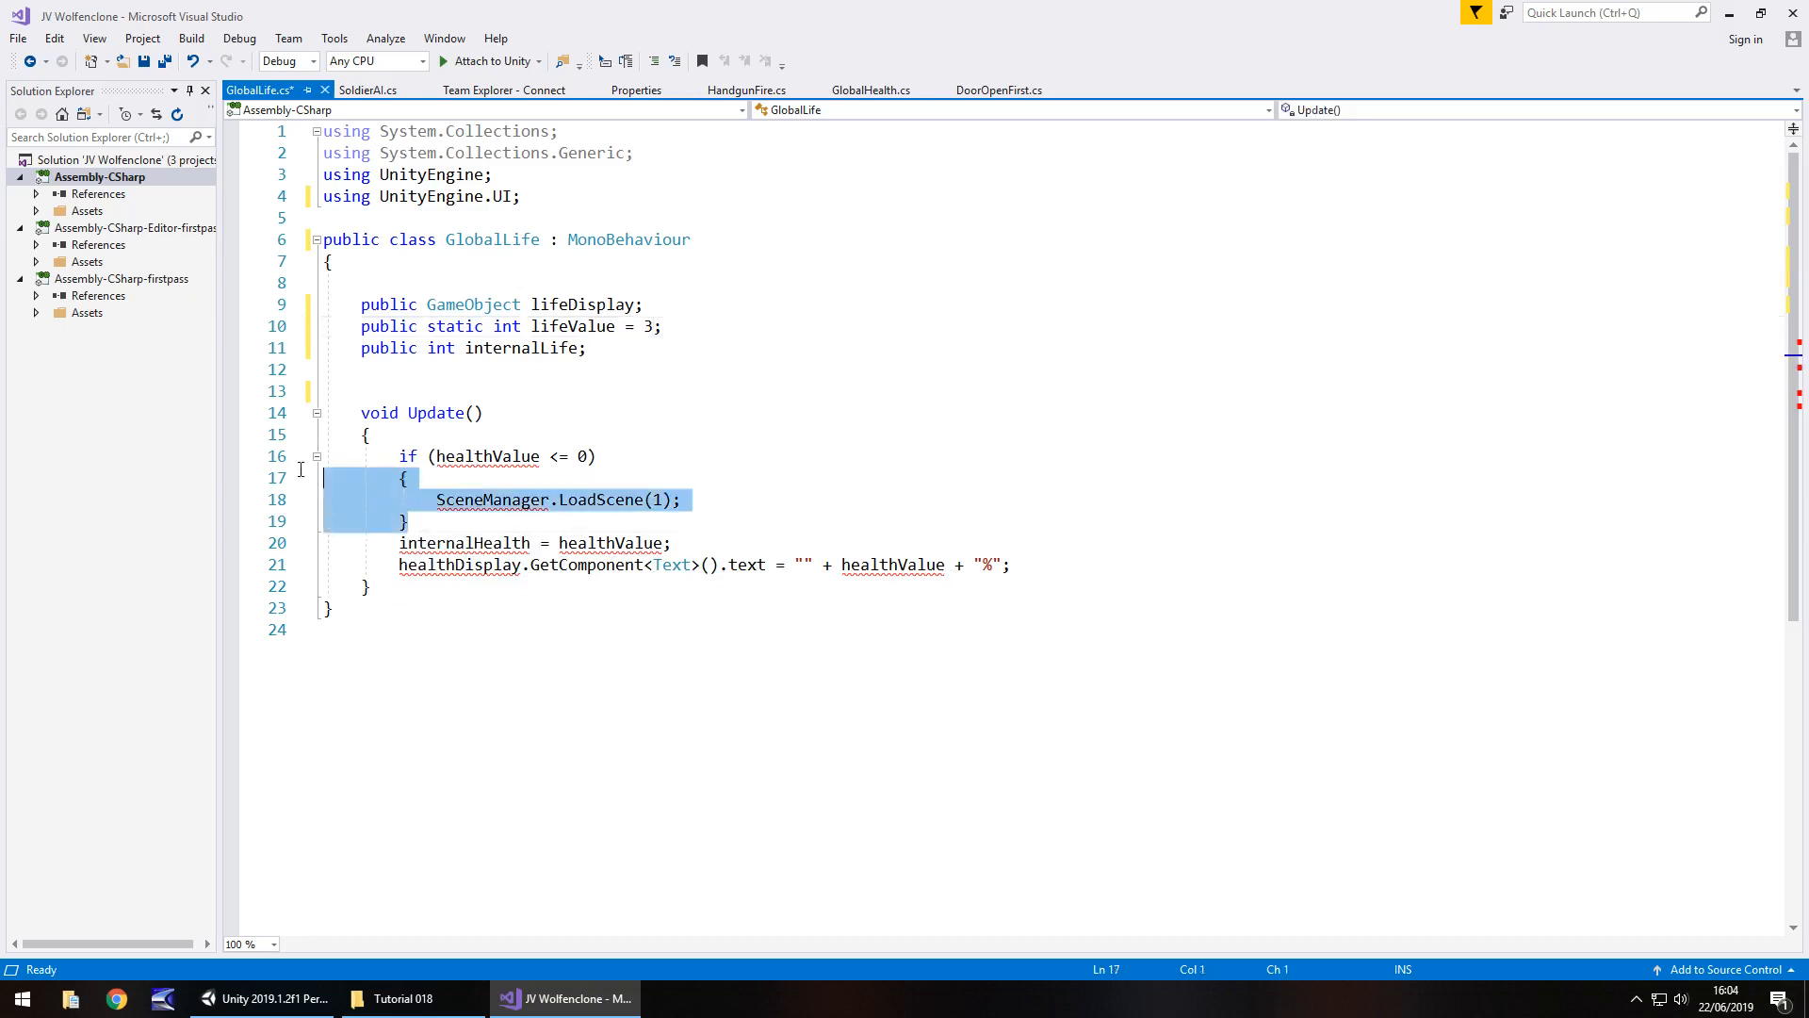
Step: Drop the health check, rename to internalLife and lifeDisplay showing lifeValue, and save
key("Delete")
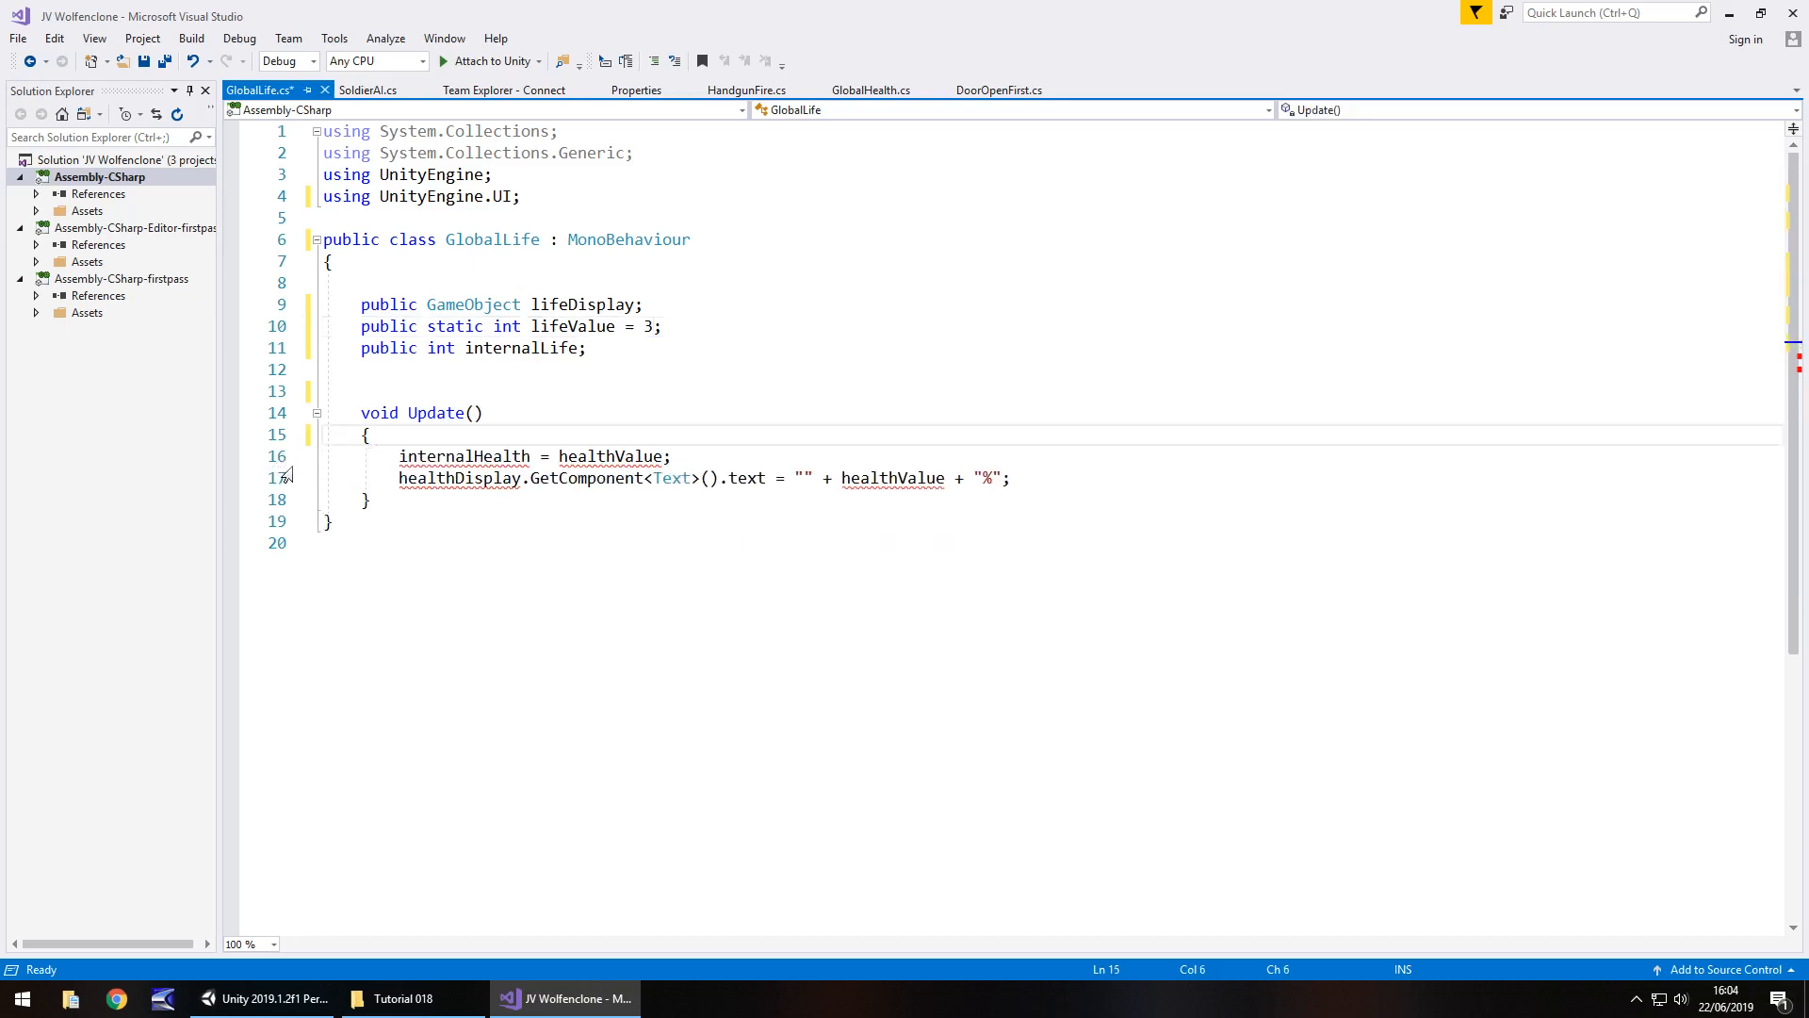
double_click(493, 454)
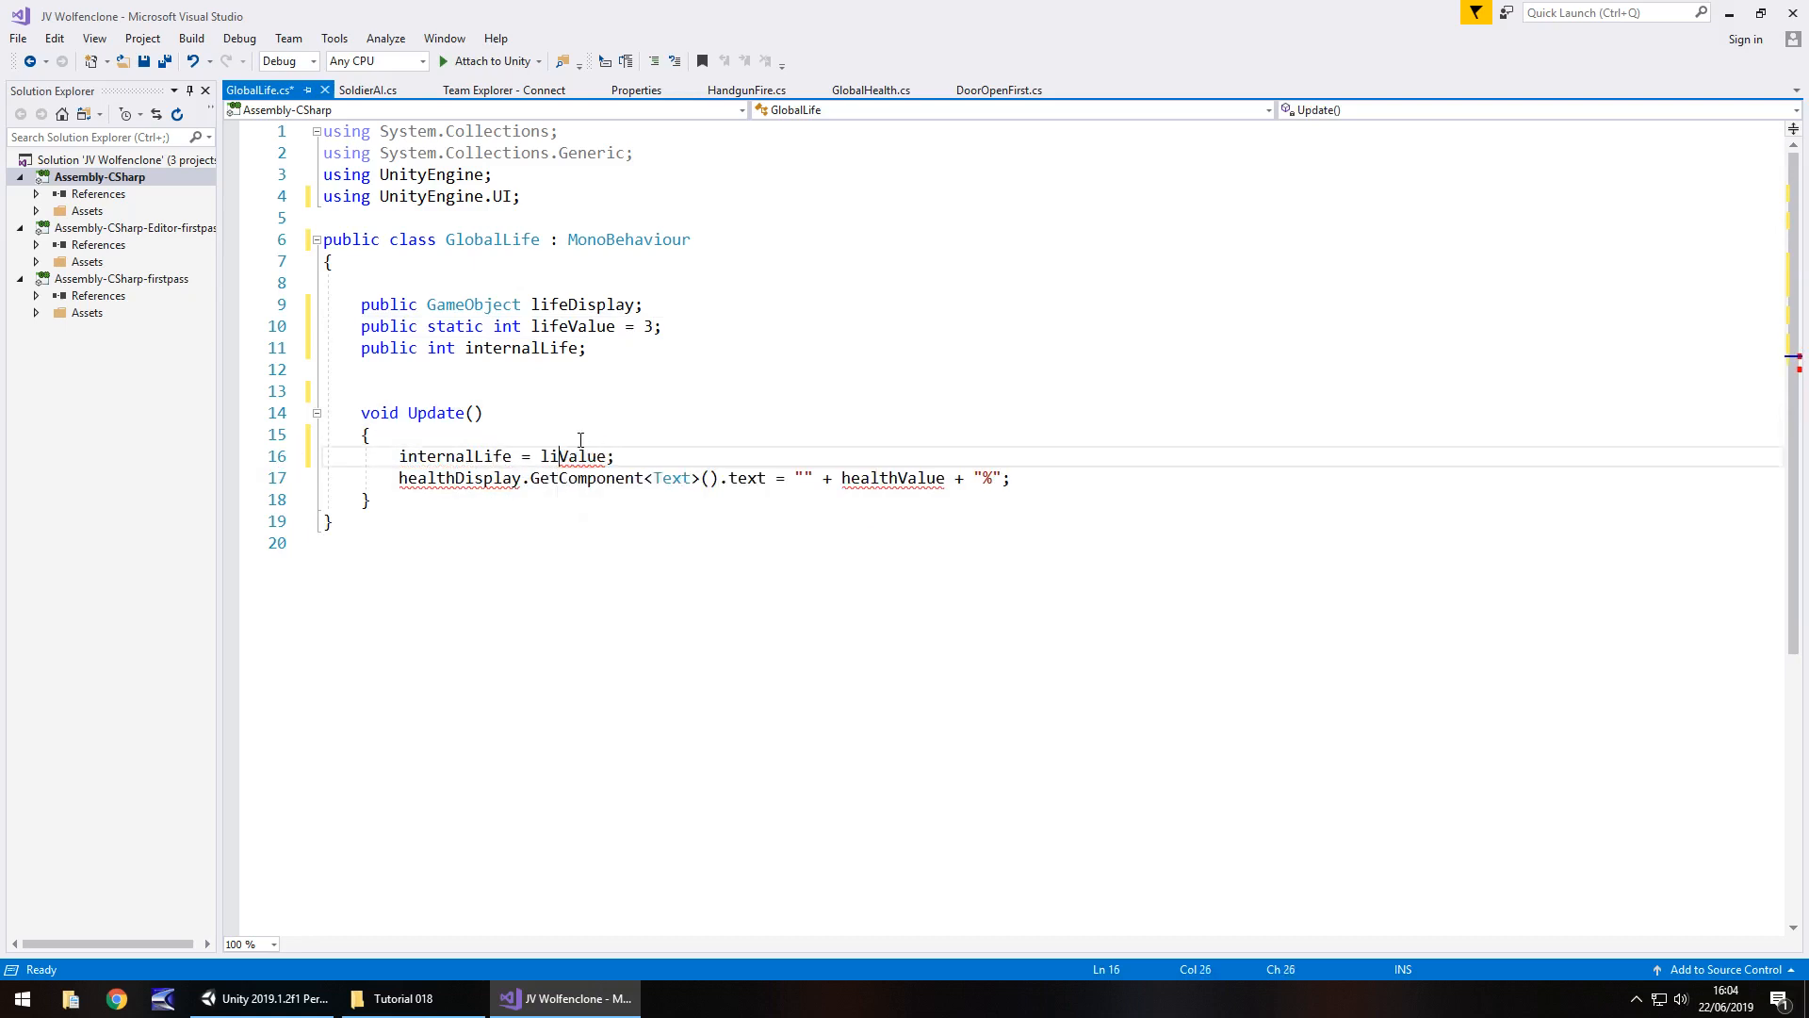
double_click(427, 476)
type("lif")
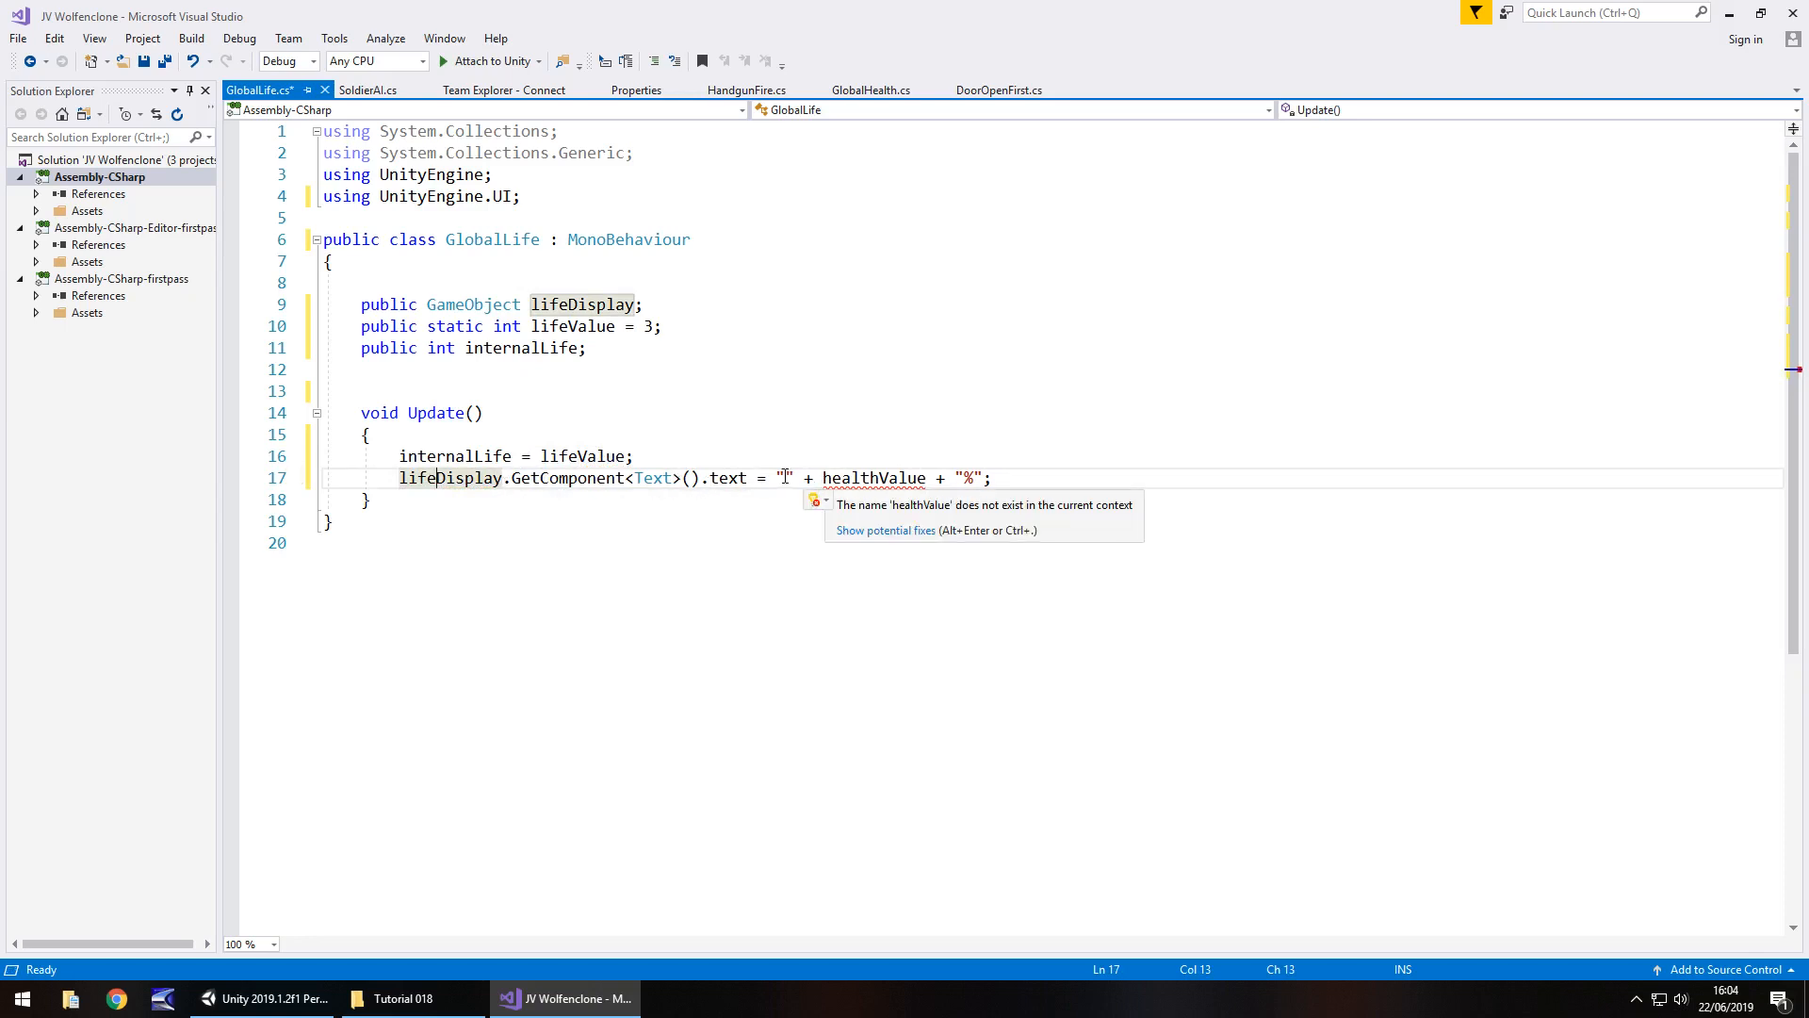
type("lValue")
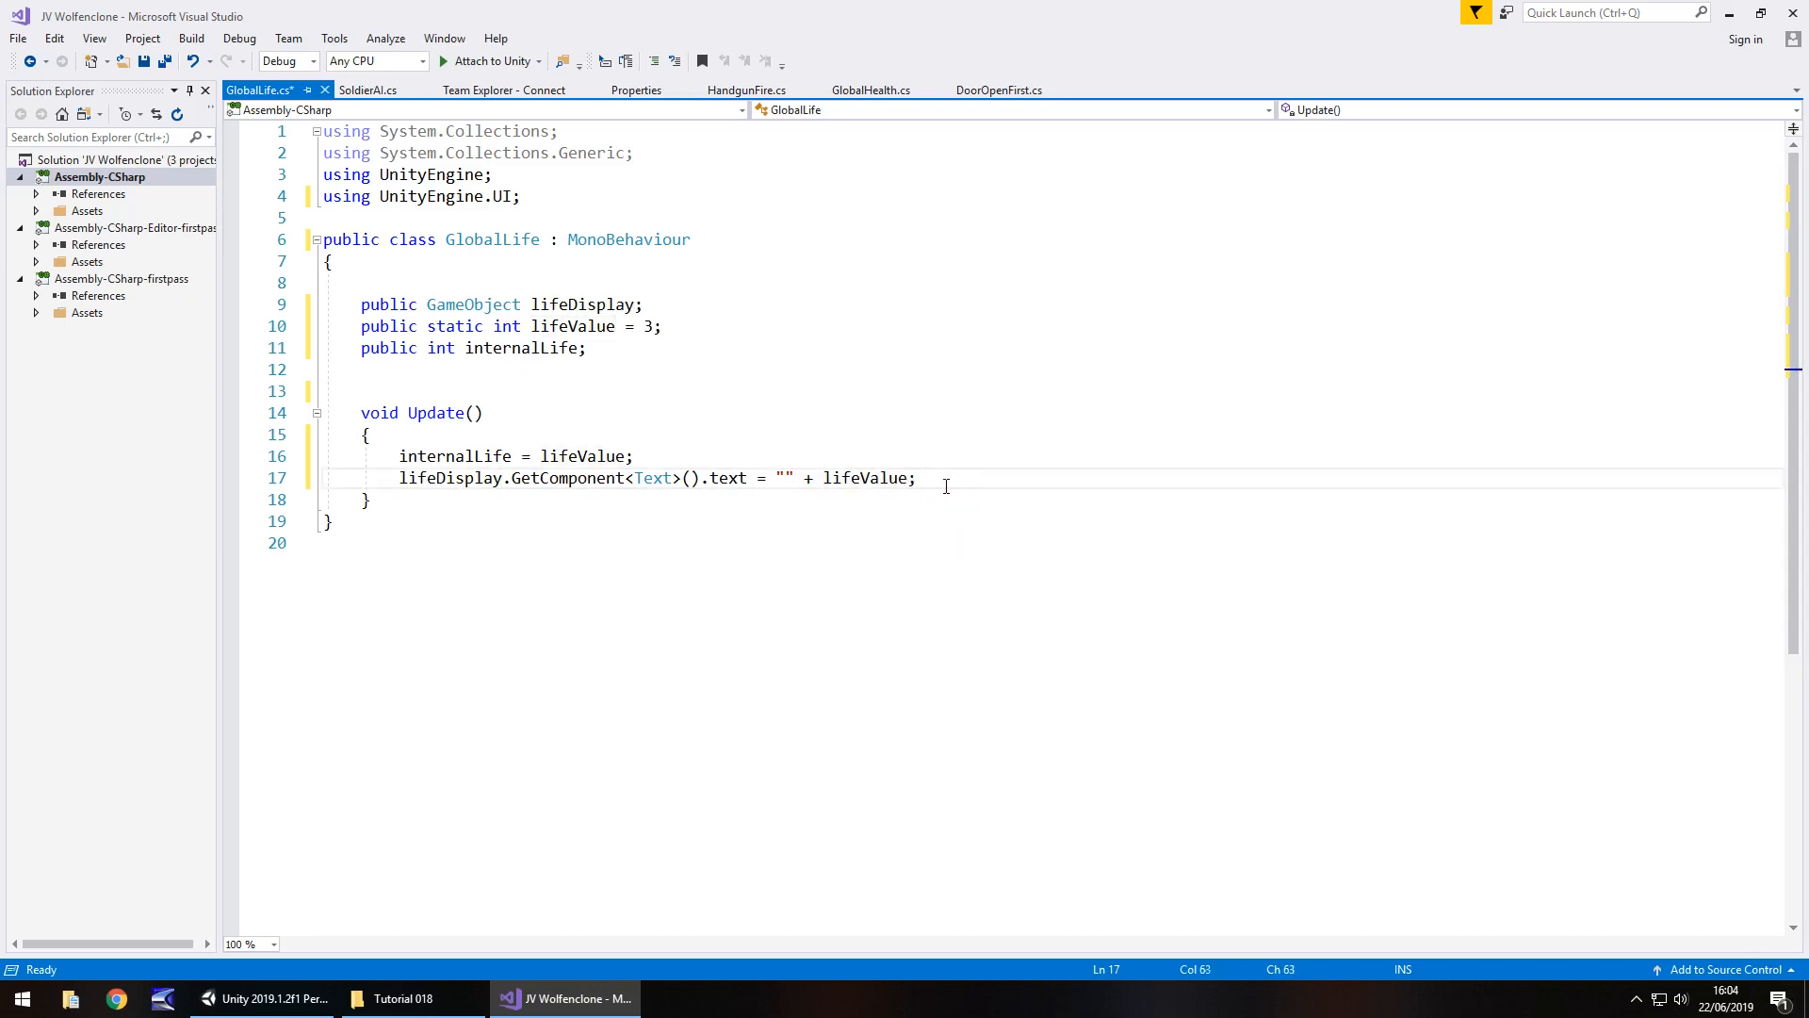
key("ctrl+s")
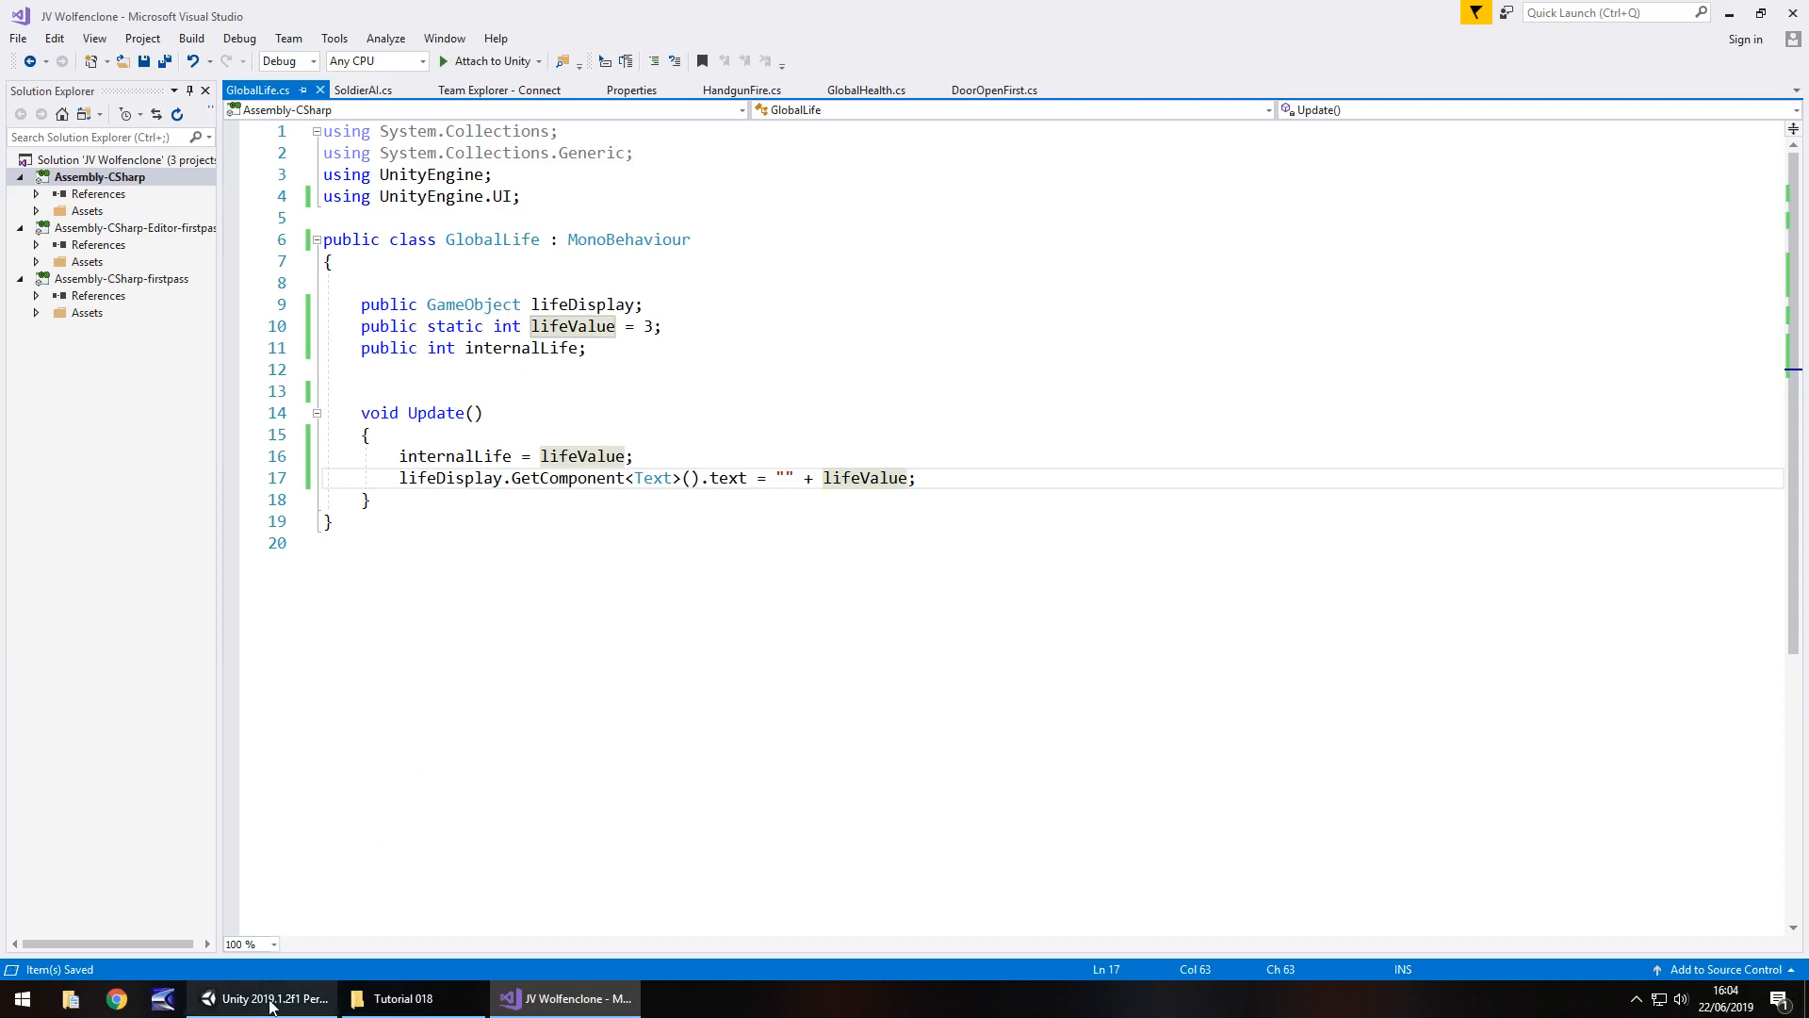
Step: Assign LifeValue as Global Life's Life Display on HealthContainerObject and run the game
left_click(266, 999)
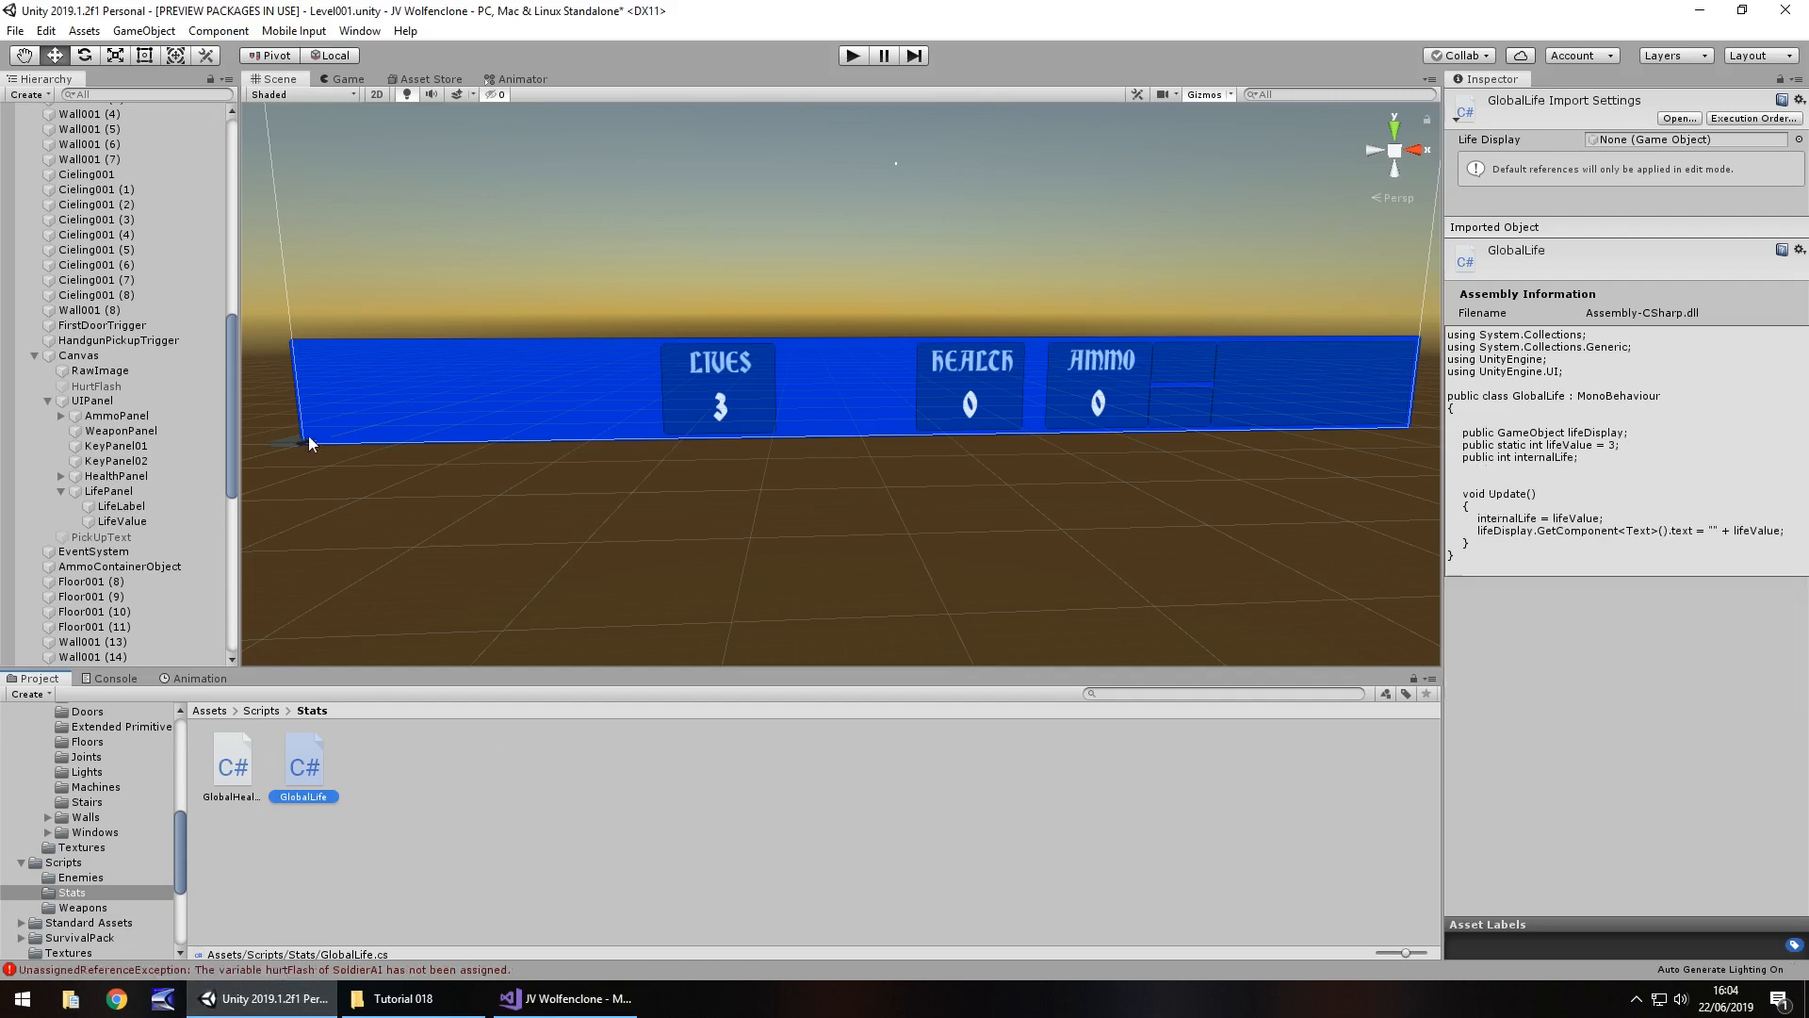
scroll("down", 3)
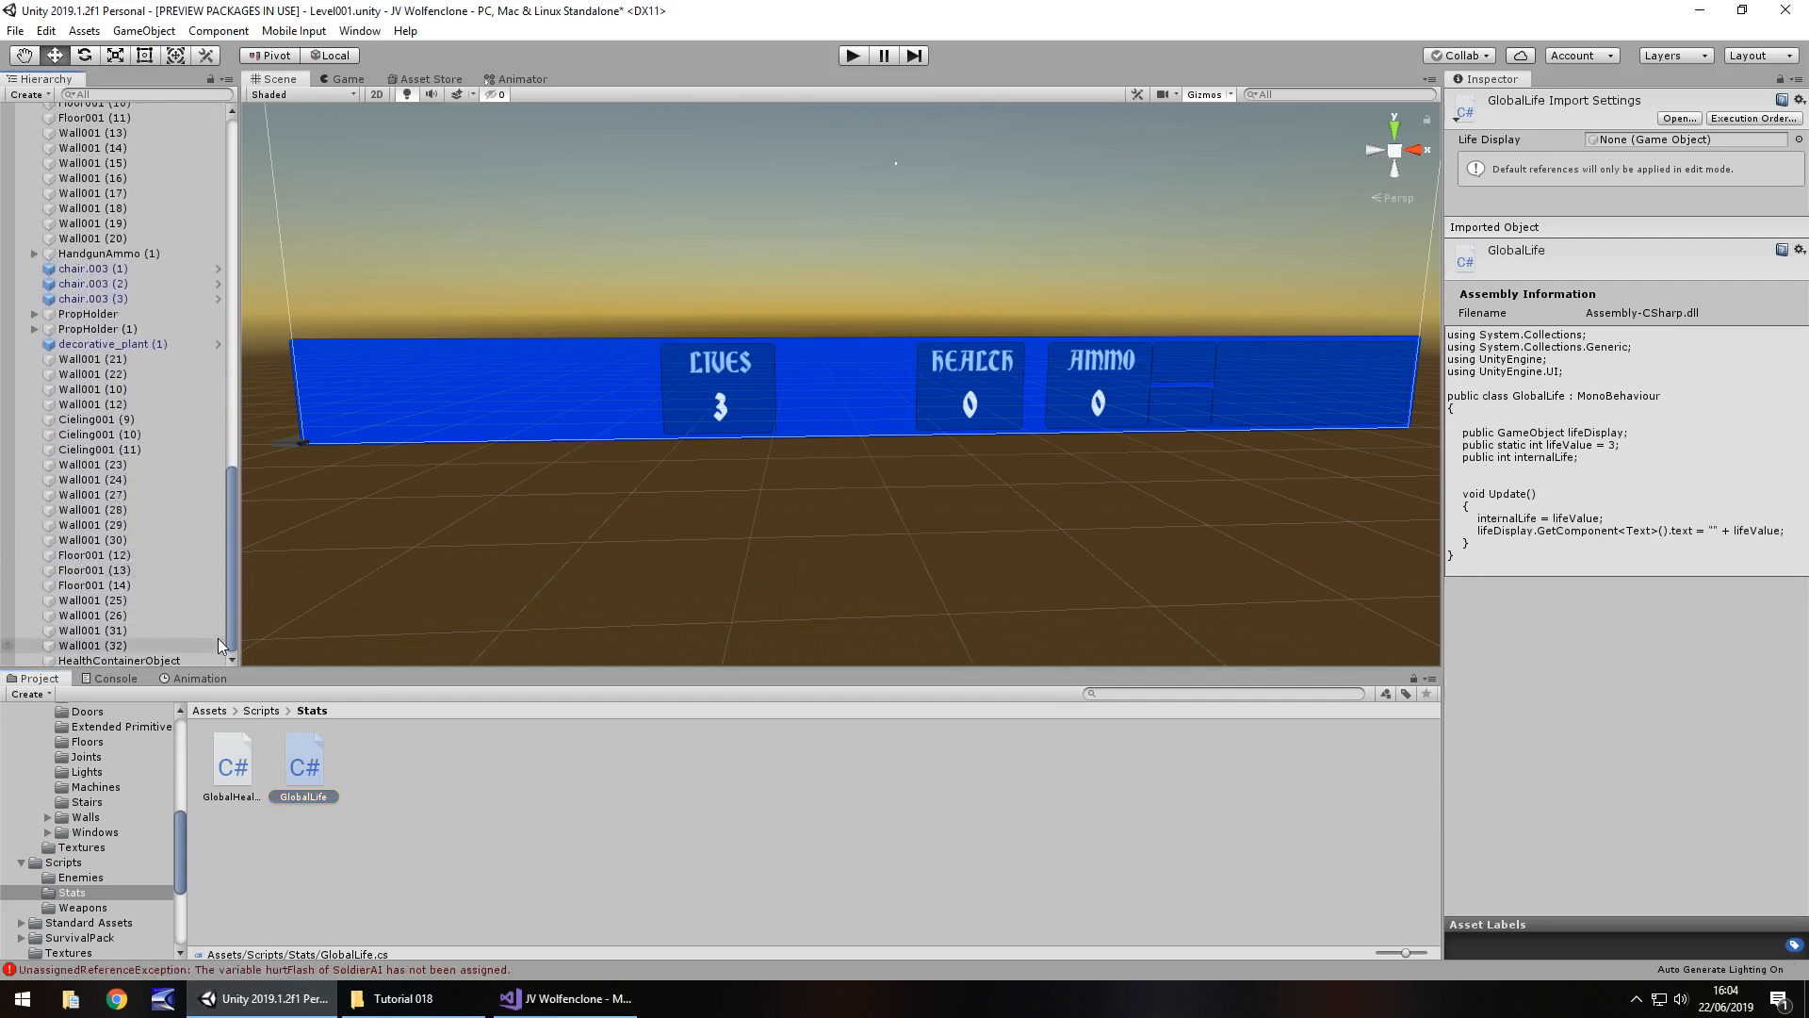
left_click(118, 659)
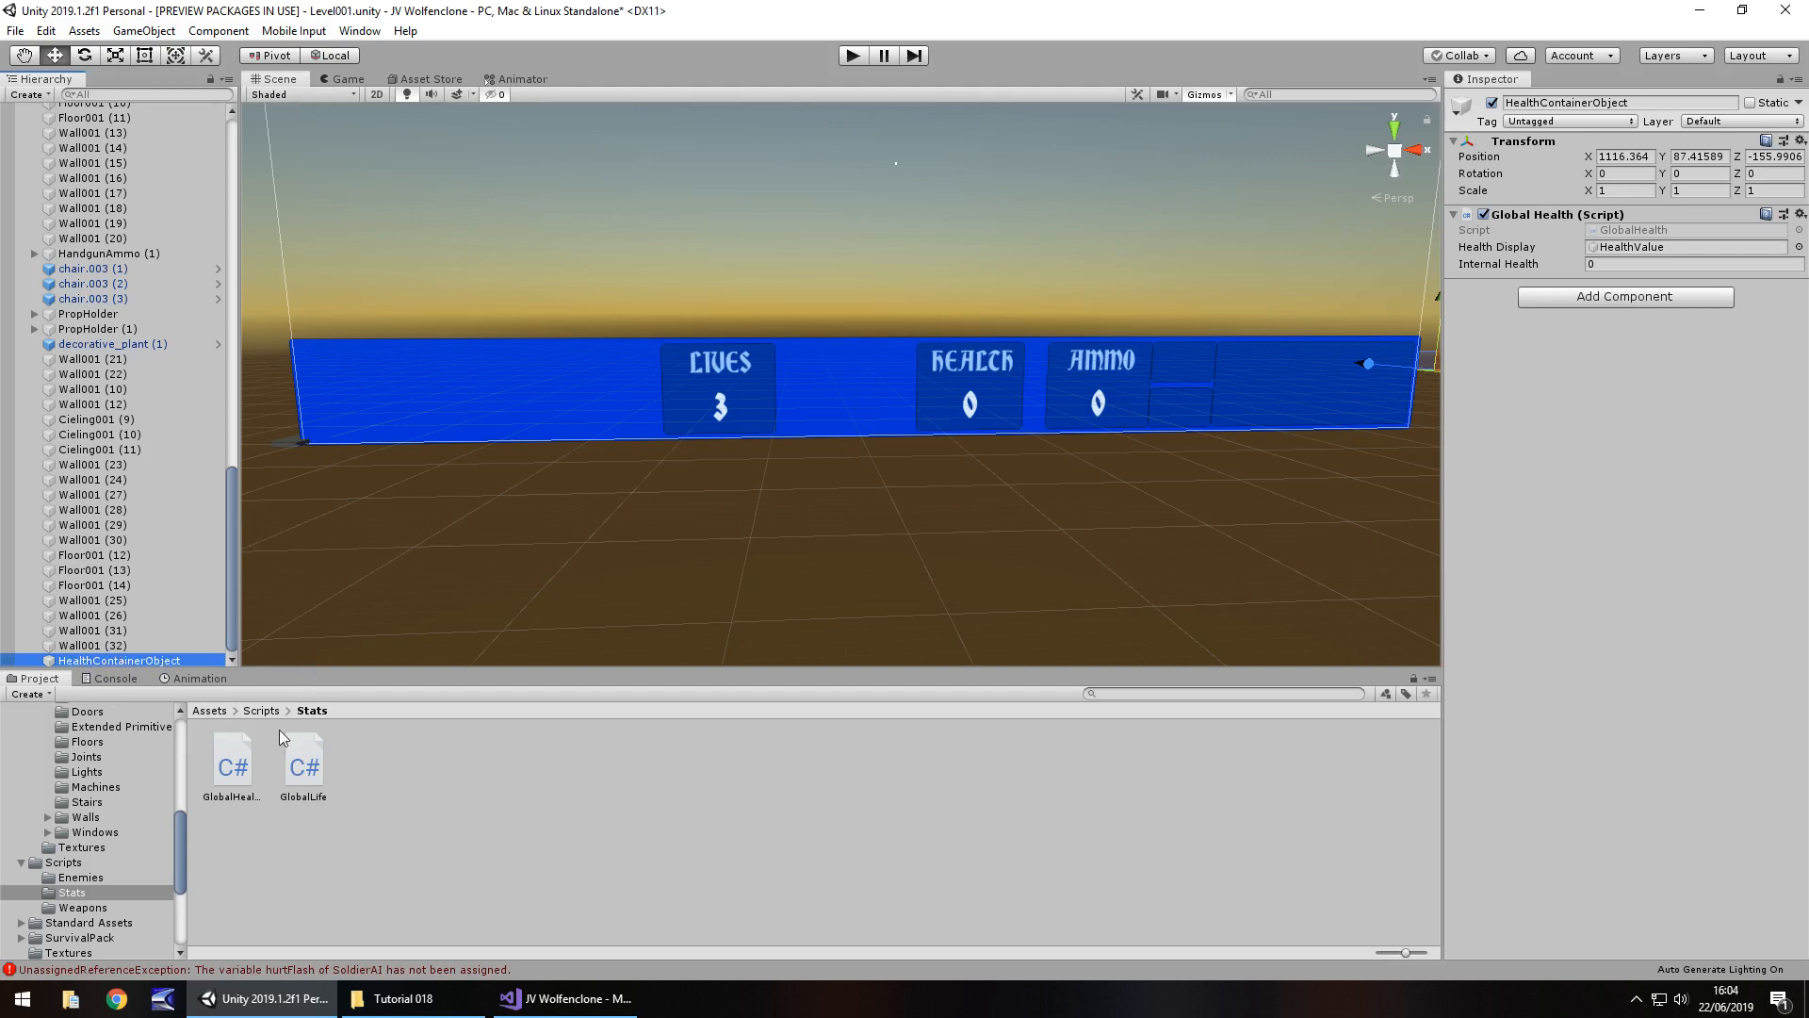
left_click(1623, 296)
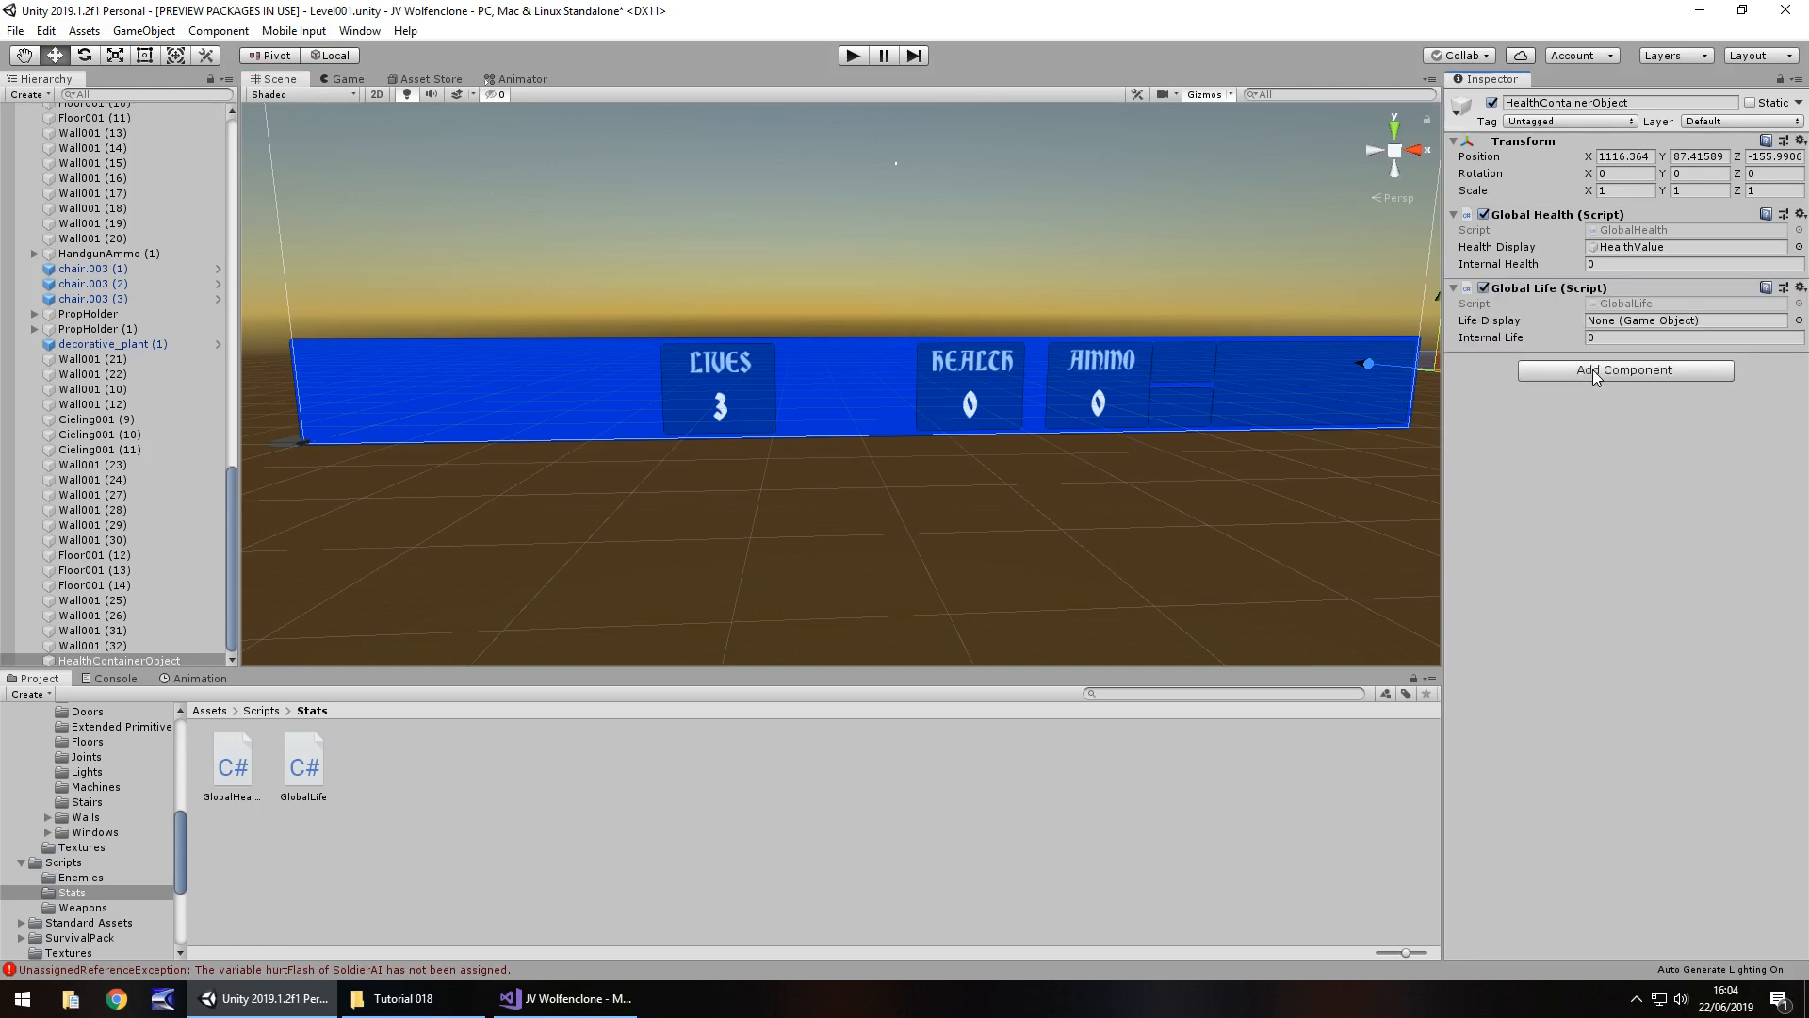
scroll("down", 3)
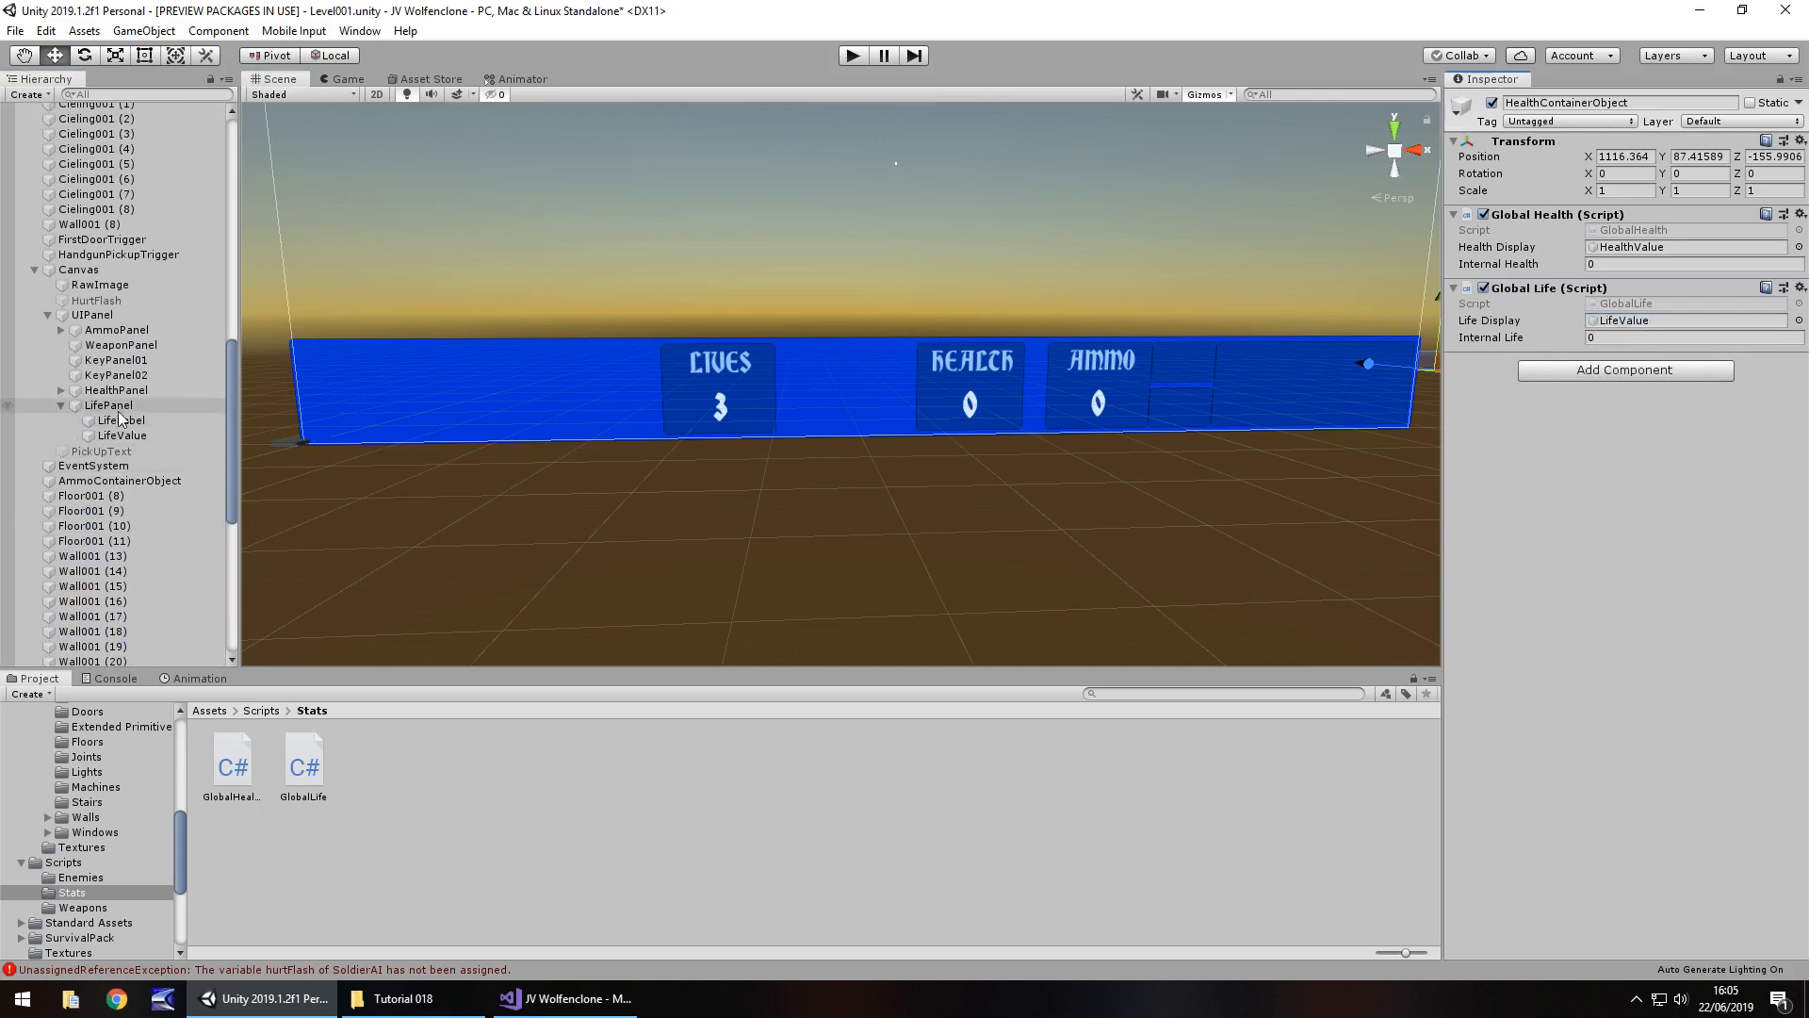
left_click(121, 435)
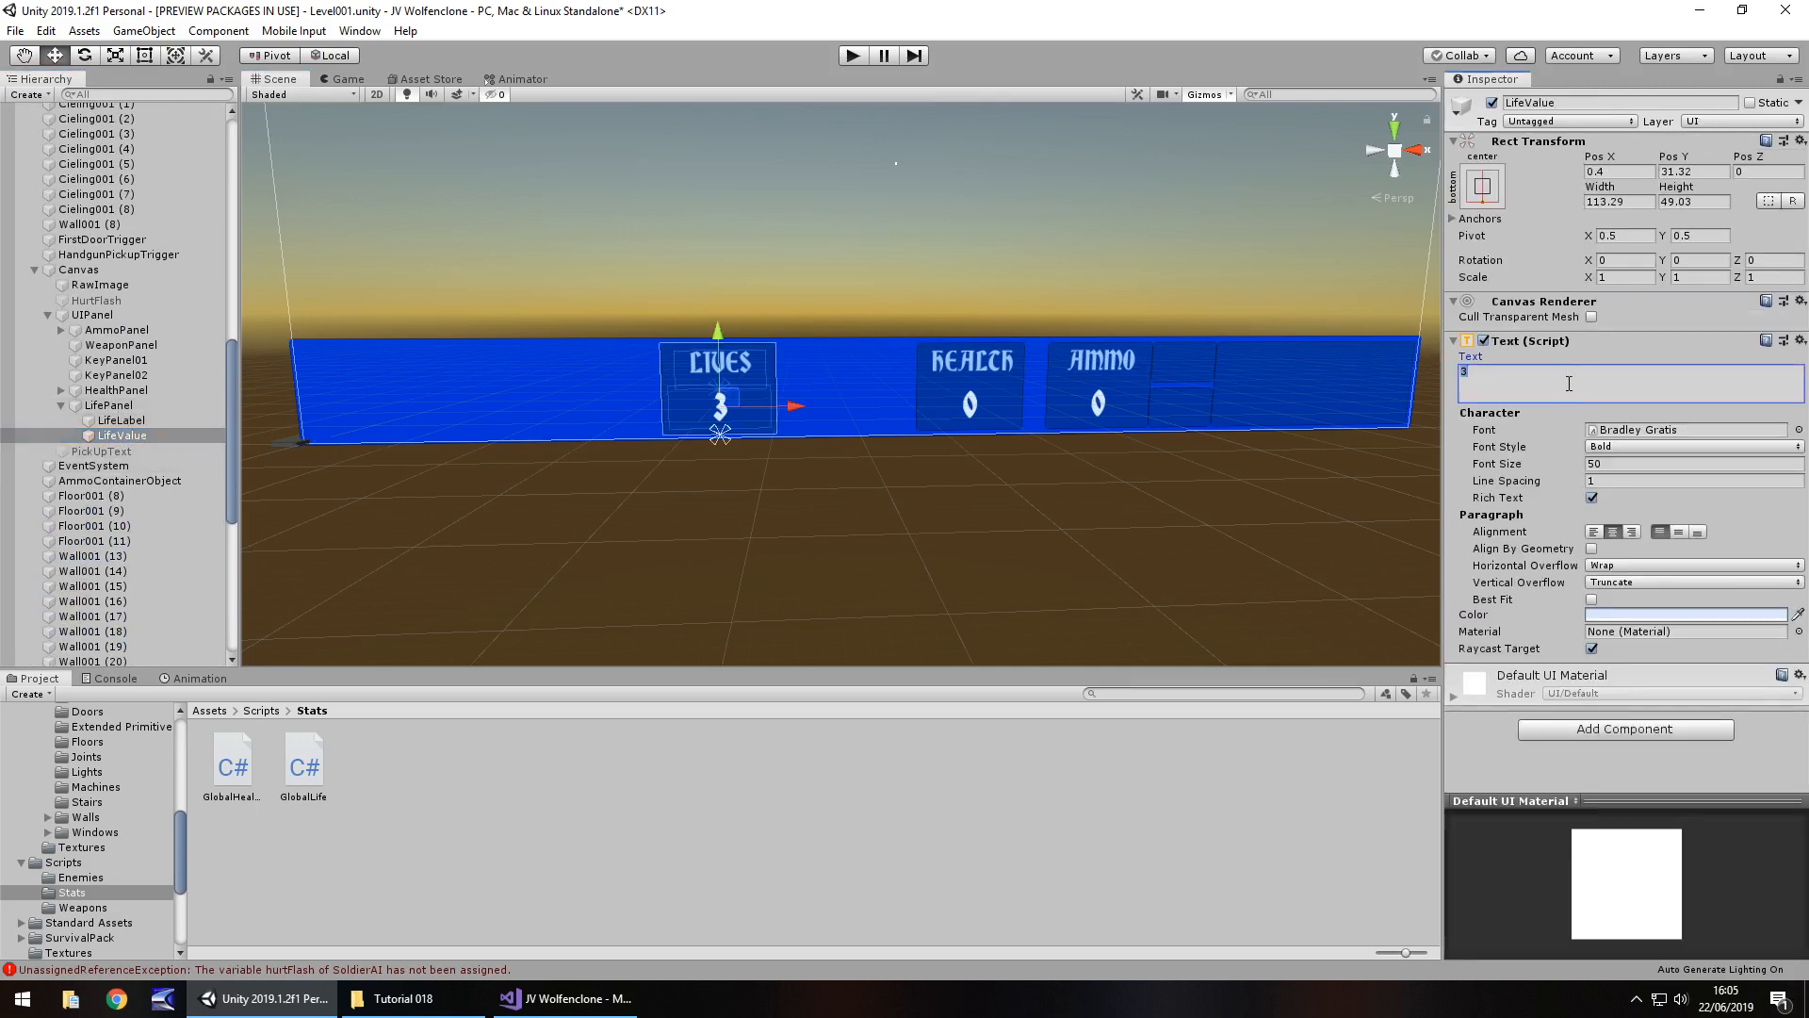
left_click(852, 55)
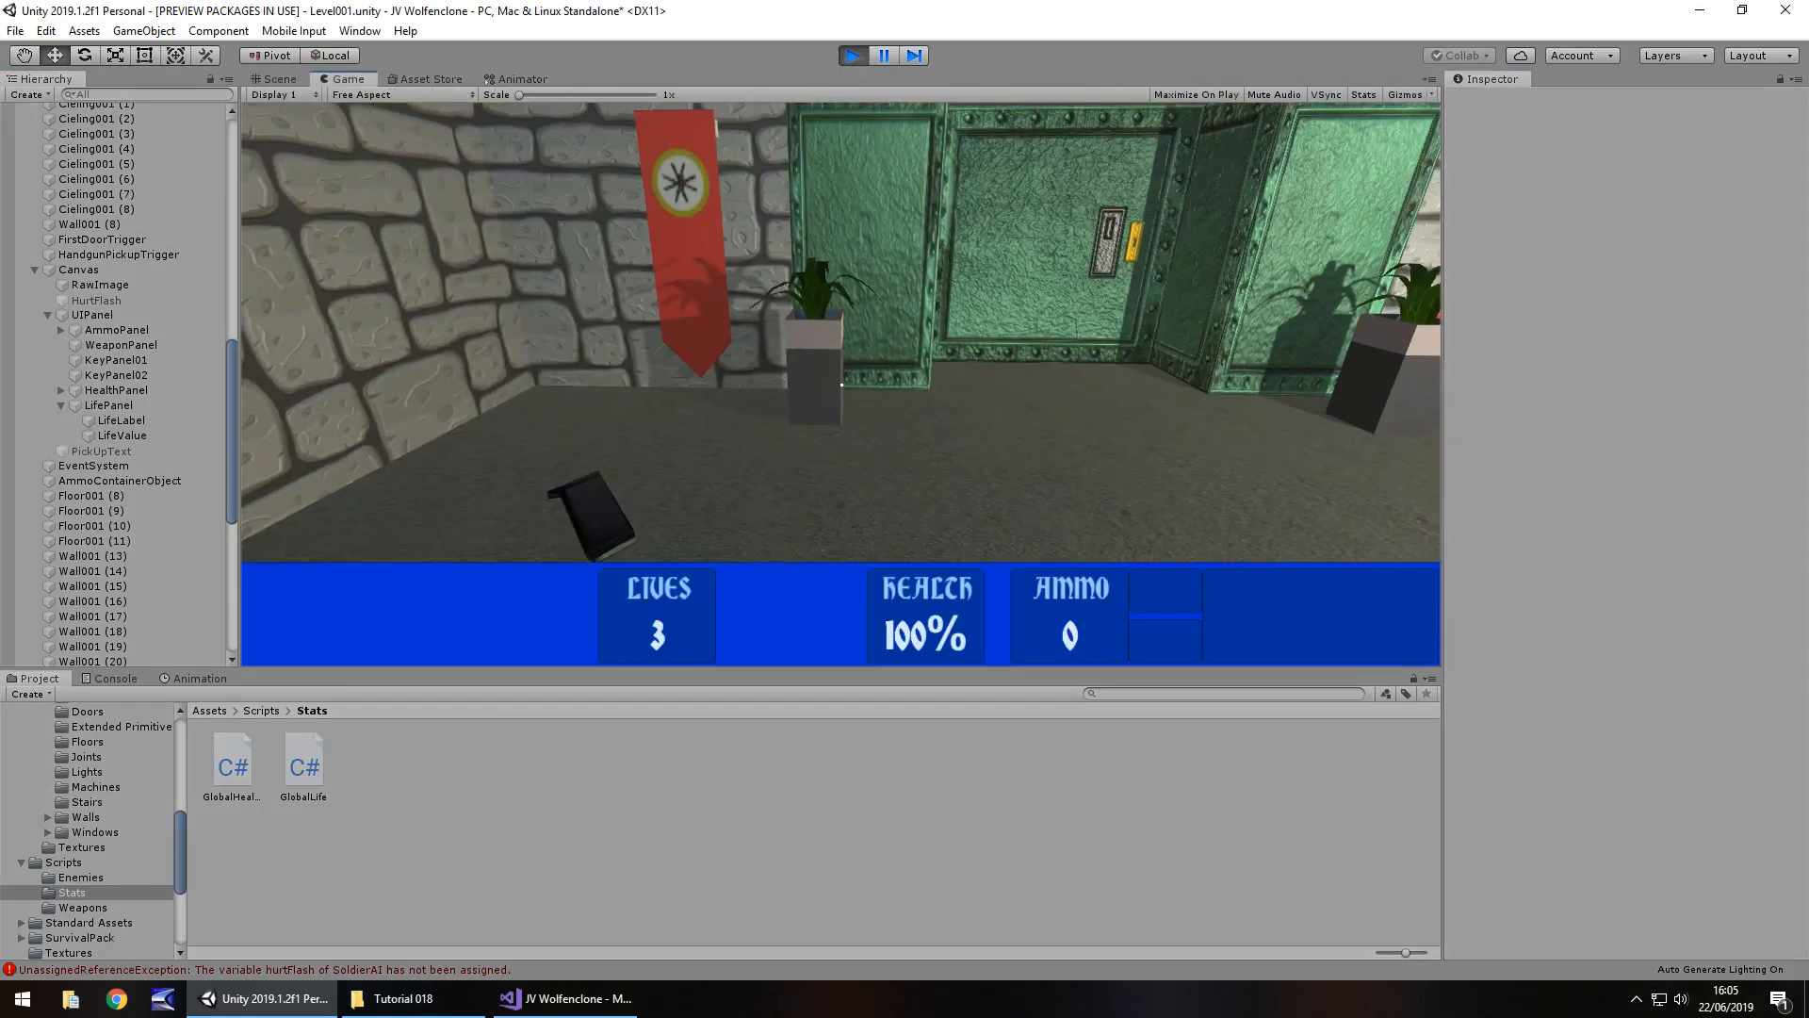
Step: Stop the game and open the LevelRecycle scene from Assets > Scenes
left_click(277, 79)
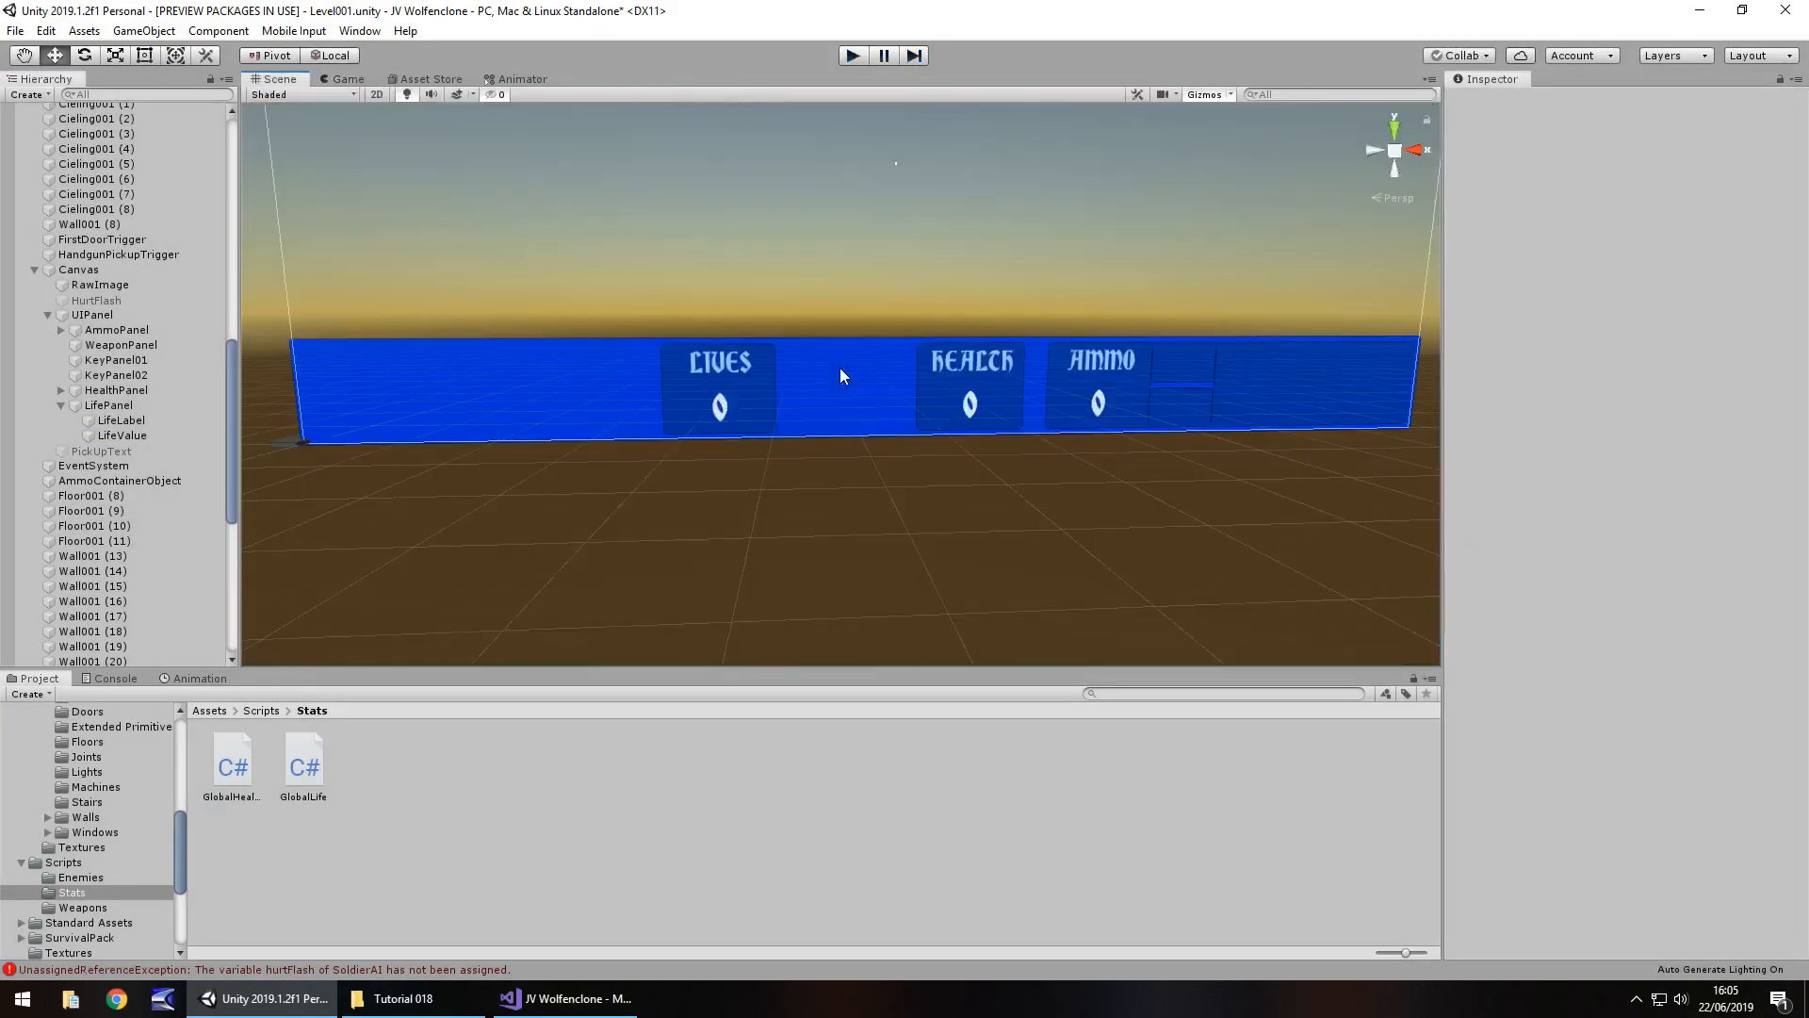
mouse_move(456, 781)
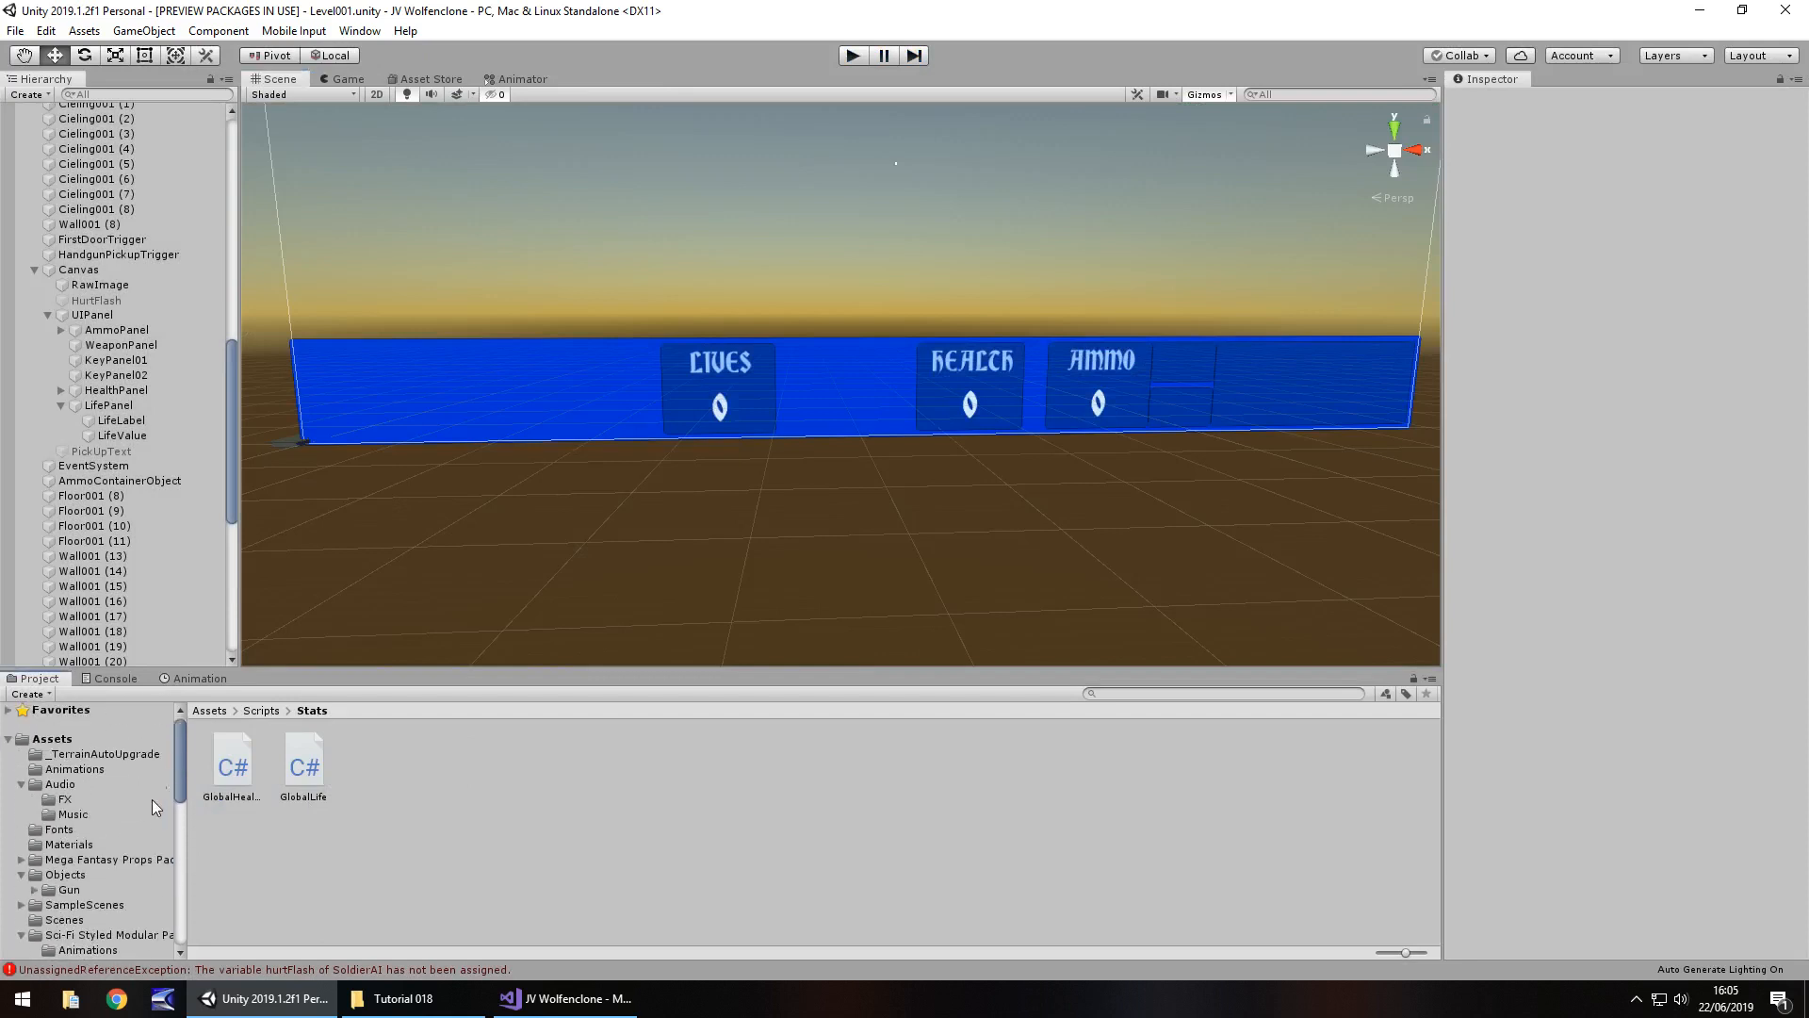
scroll("down", 3)
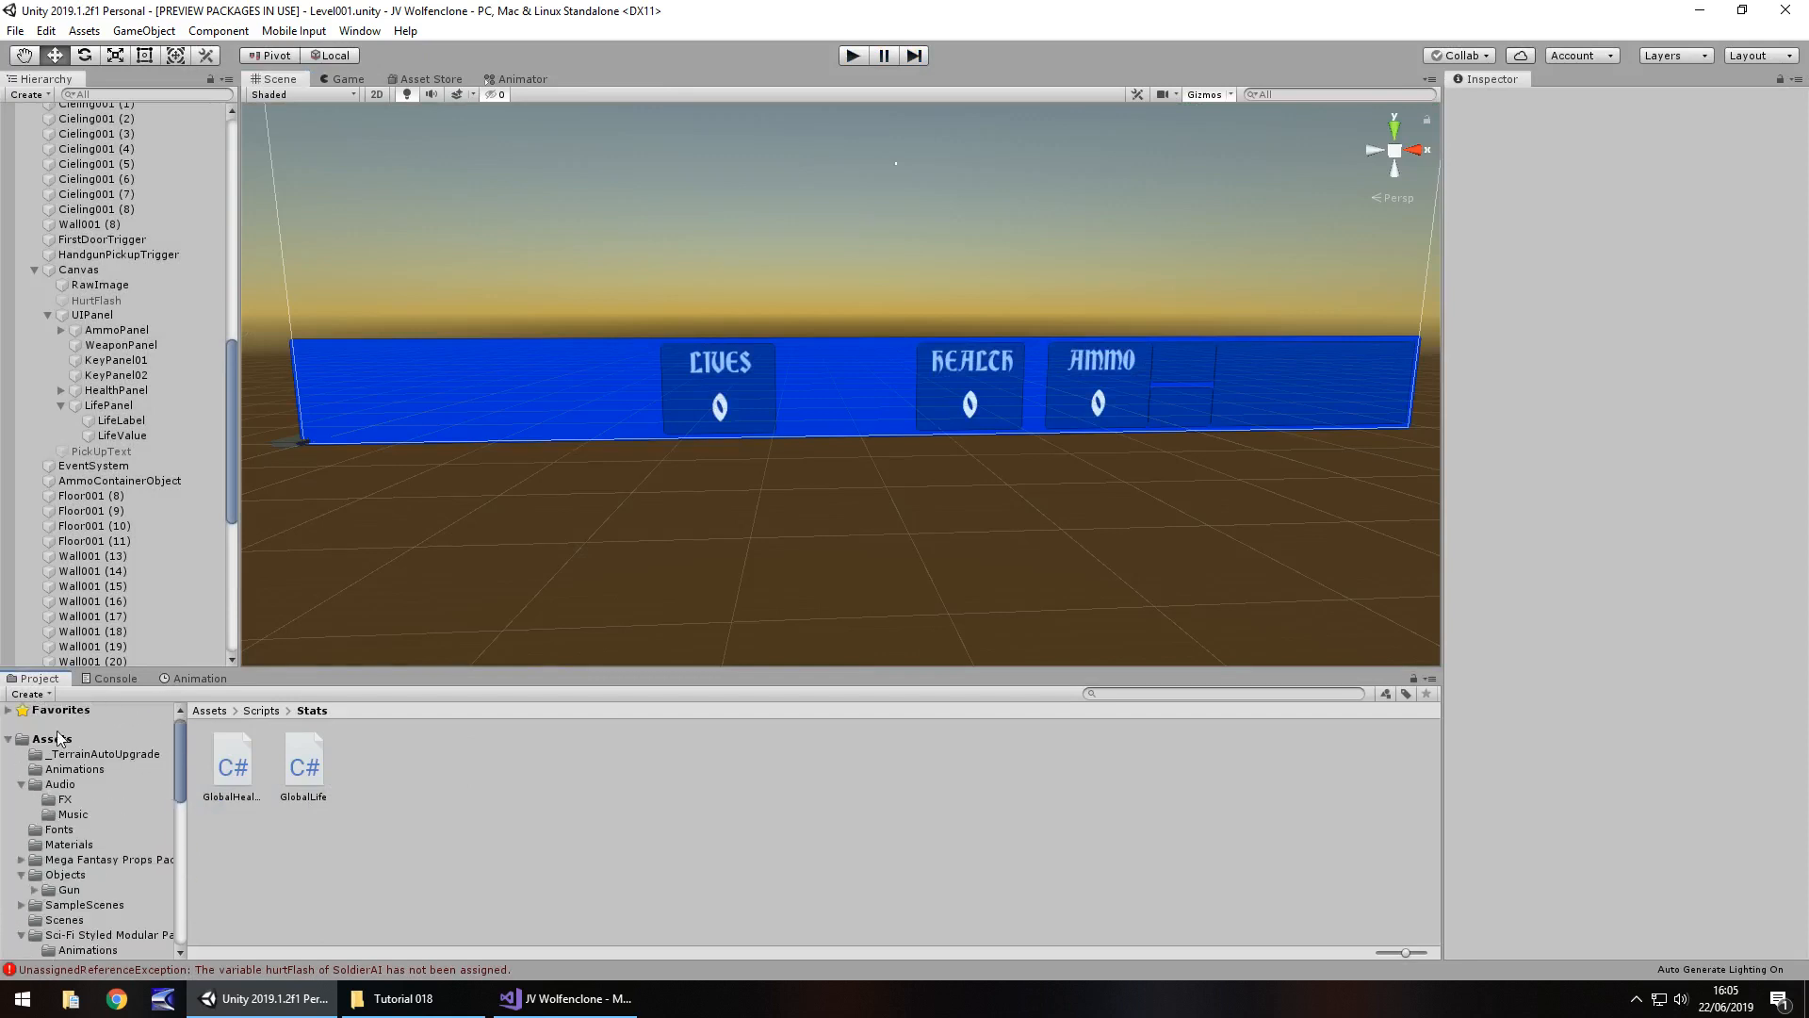
left_click(51, 738)
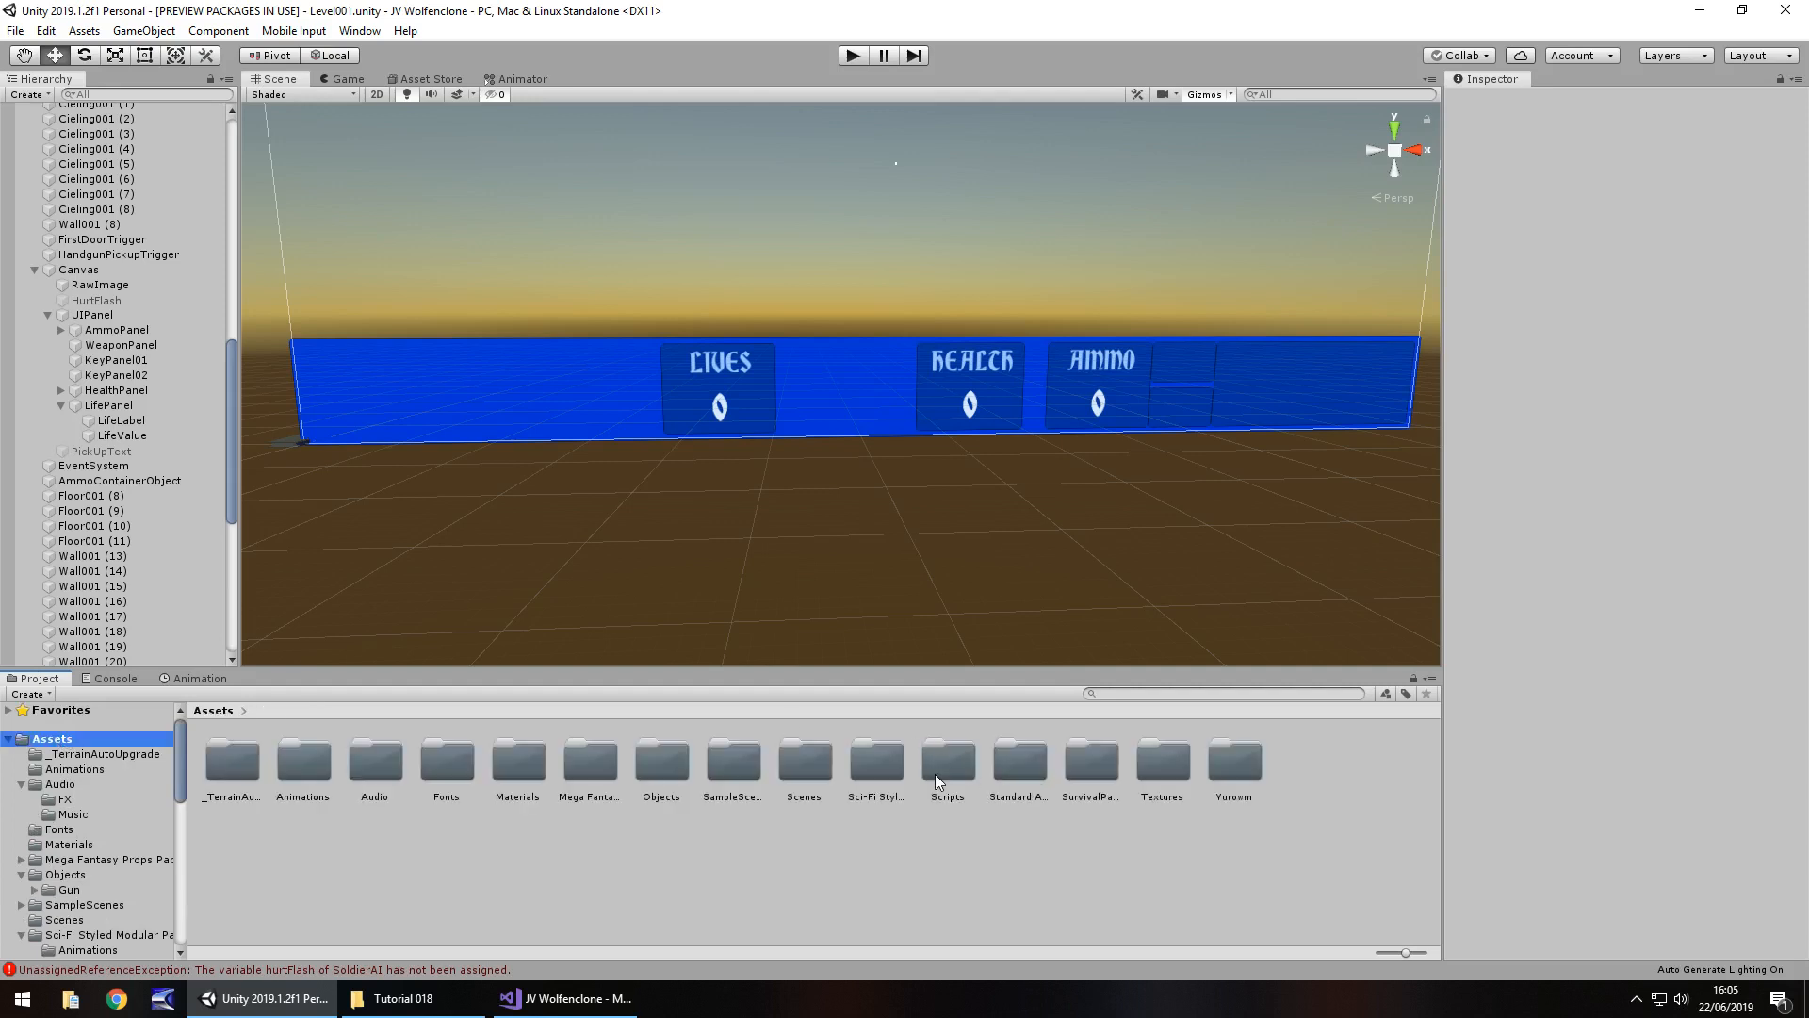
double_click(803, 762)
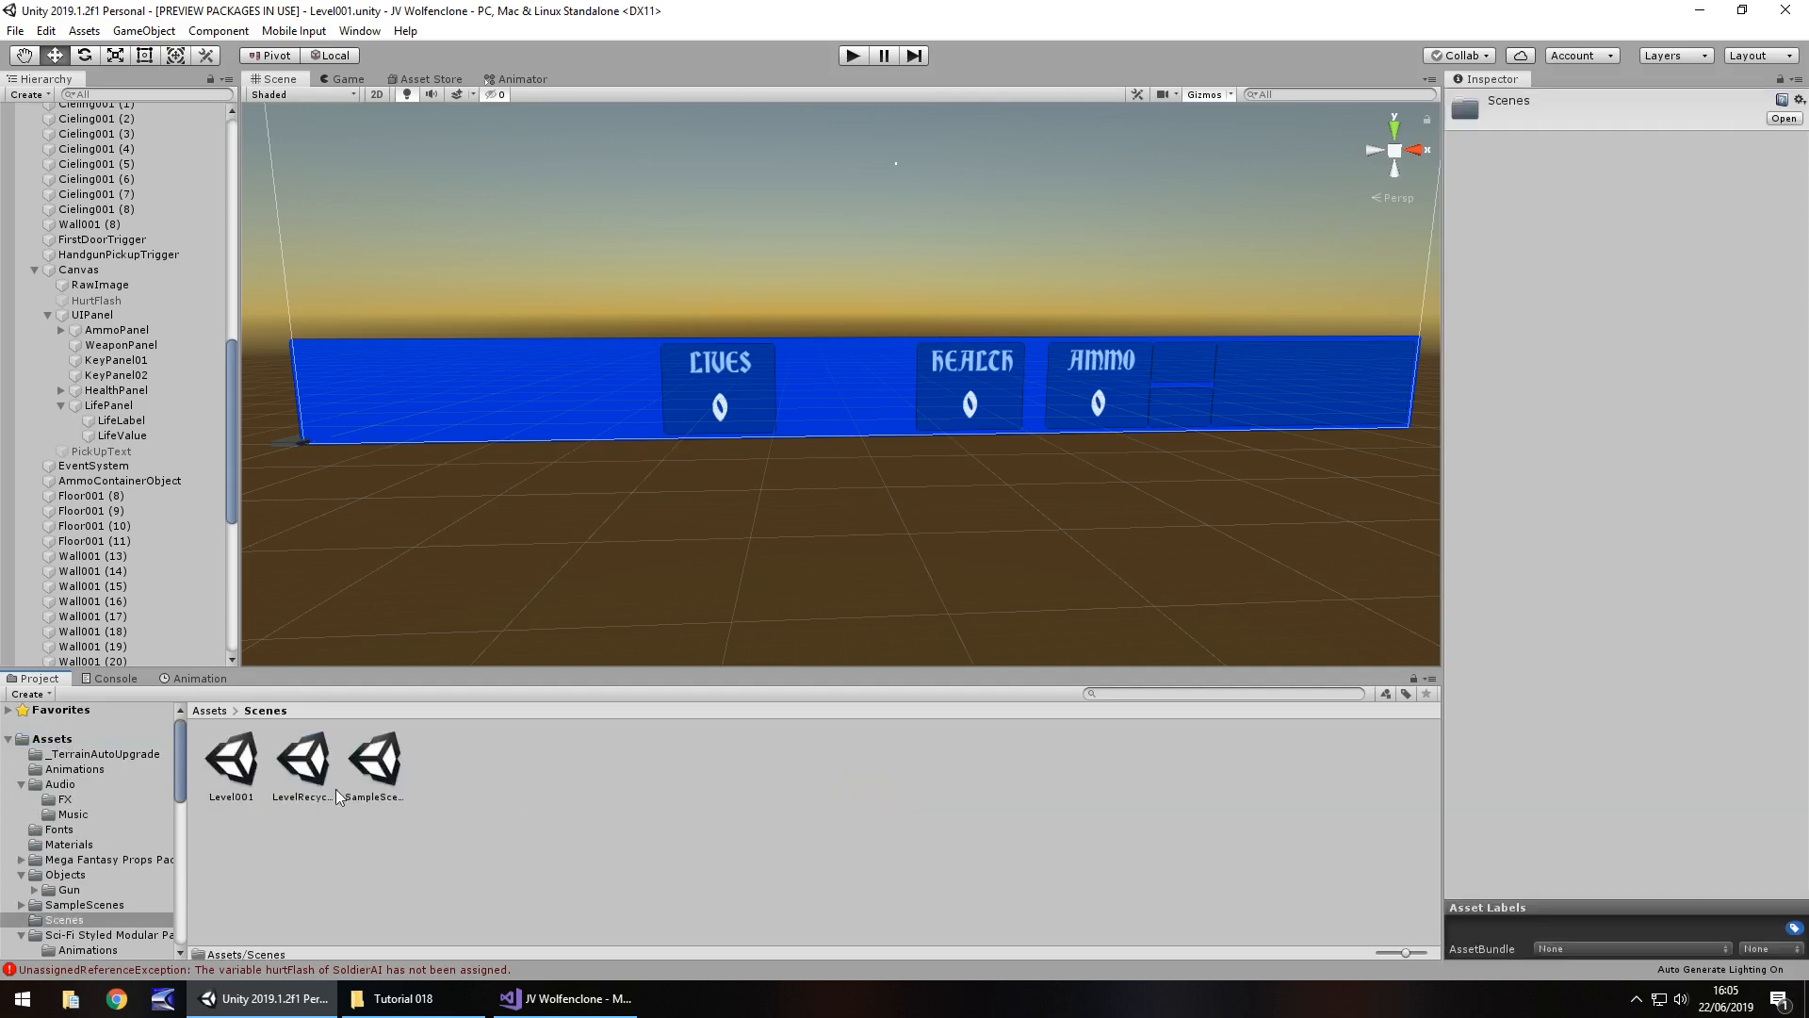
double_click(301, 759)
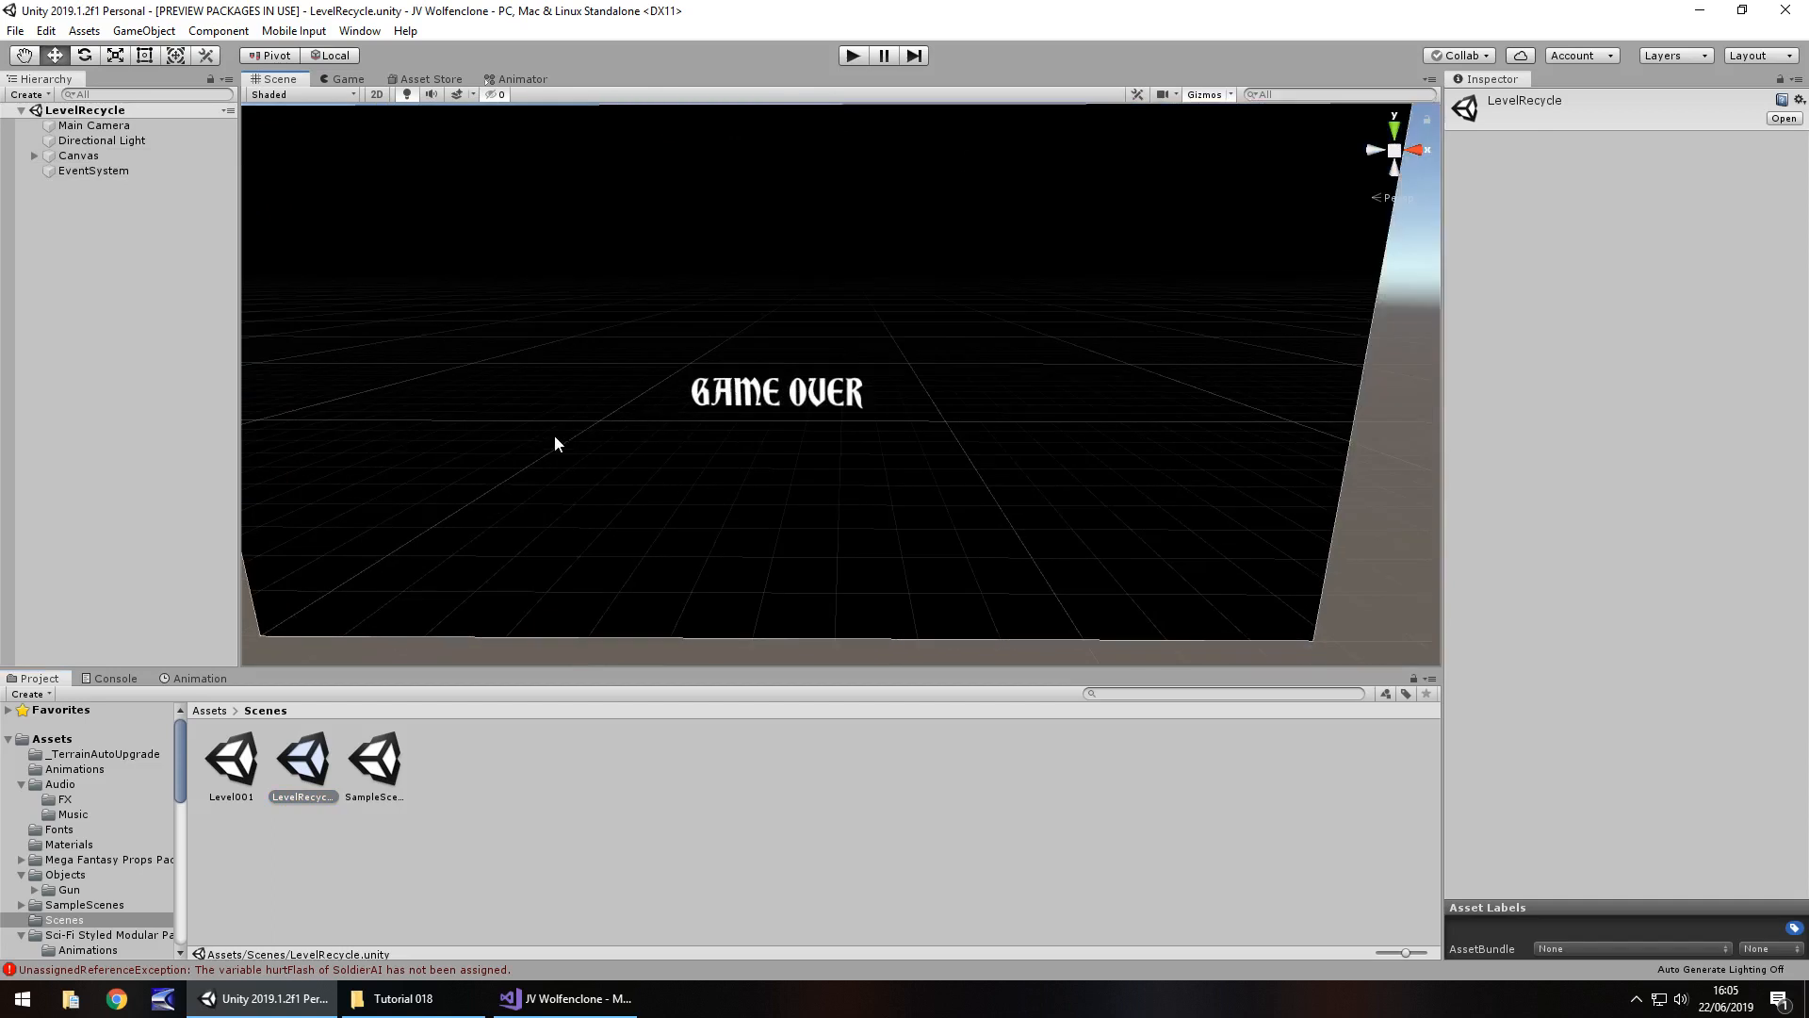
mouse_move(351, 770)
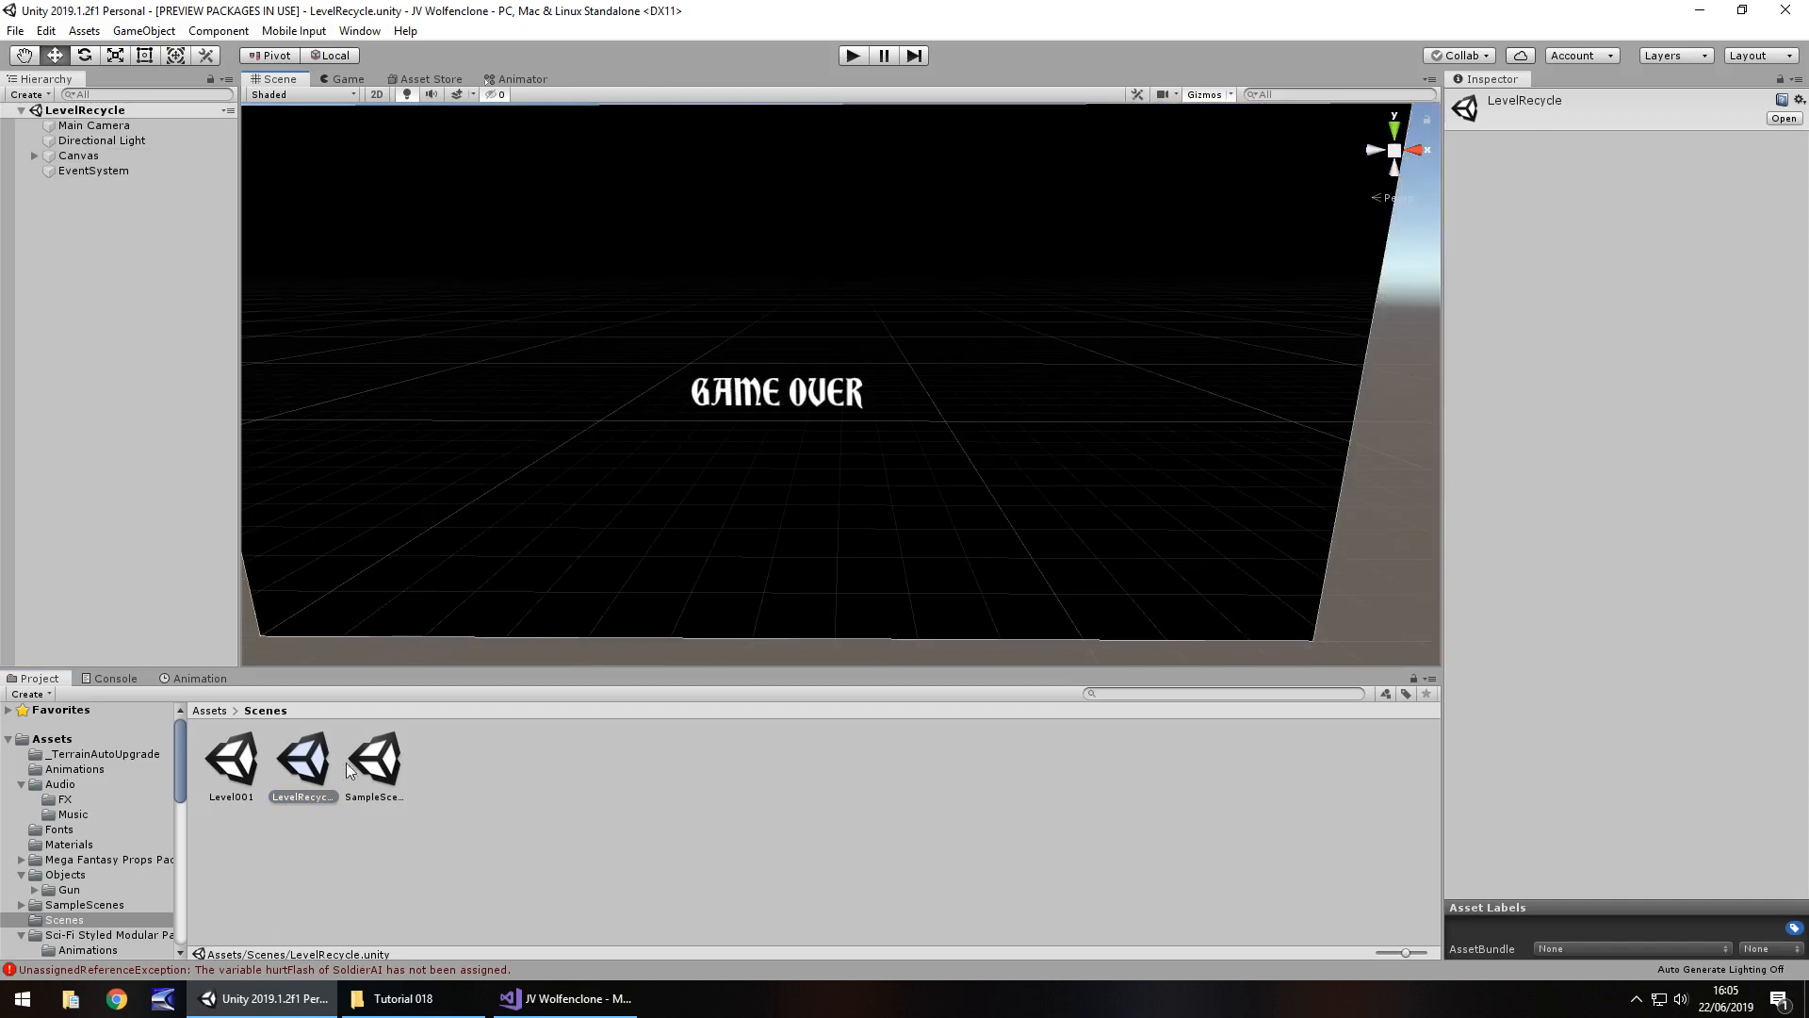
Step: Browse to the Stats scripts folder in the Project panel
scroll("down", 3)
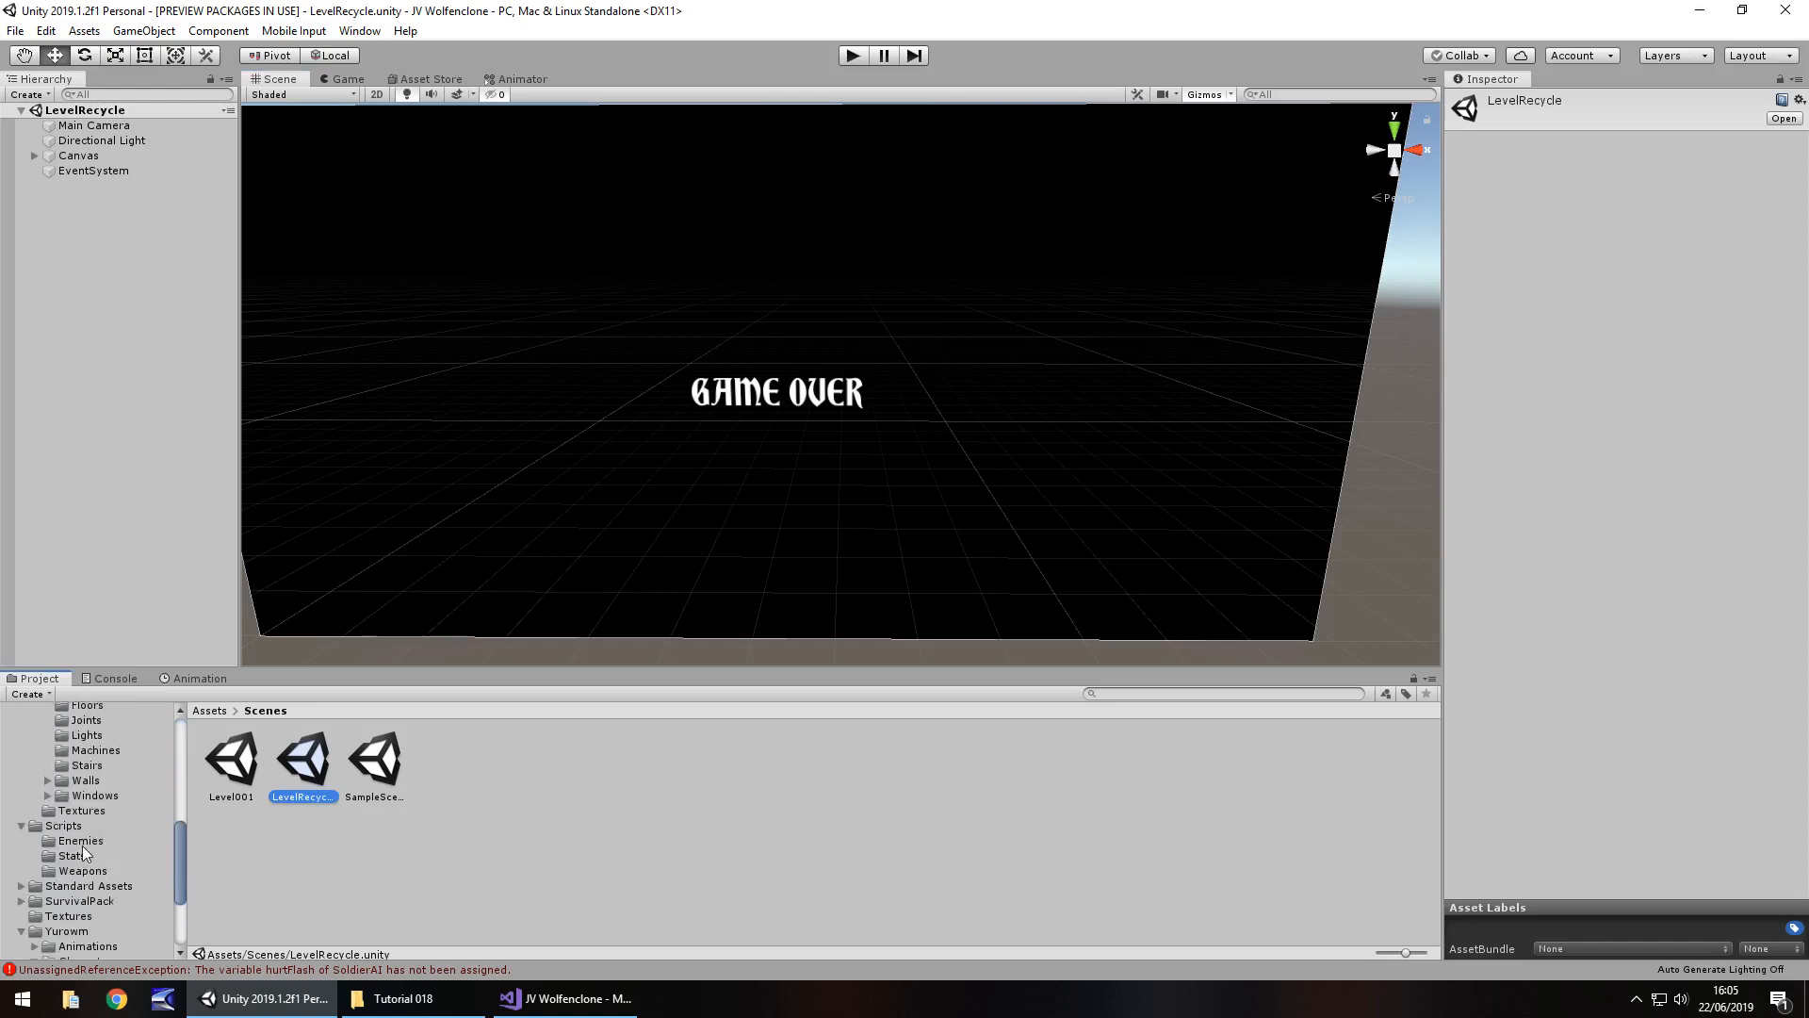
left_click(64, 825)
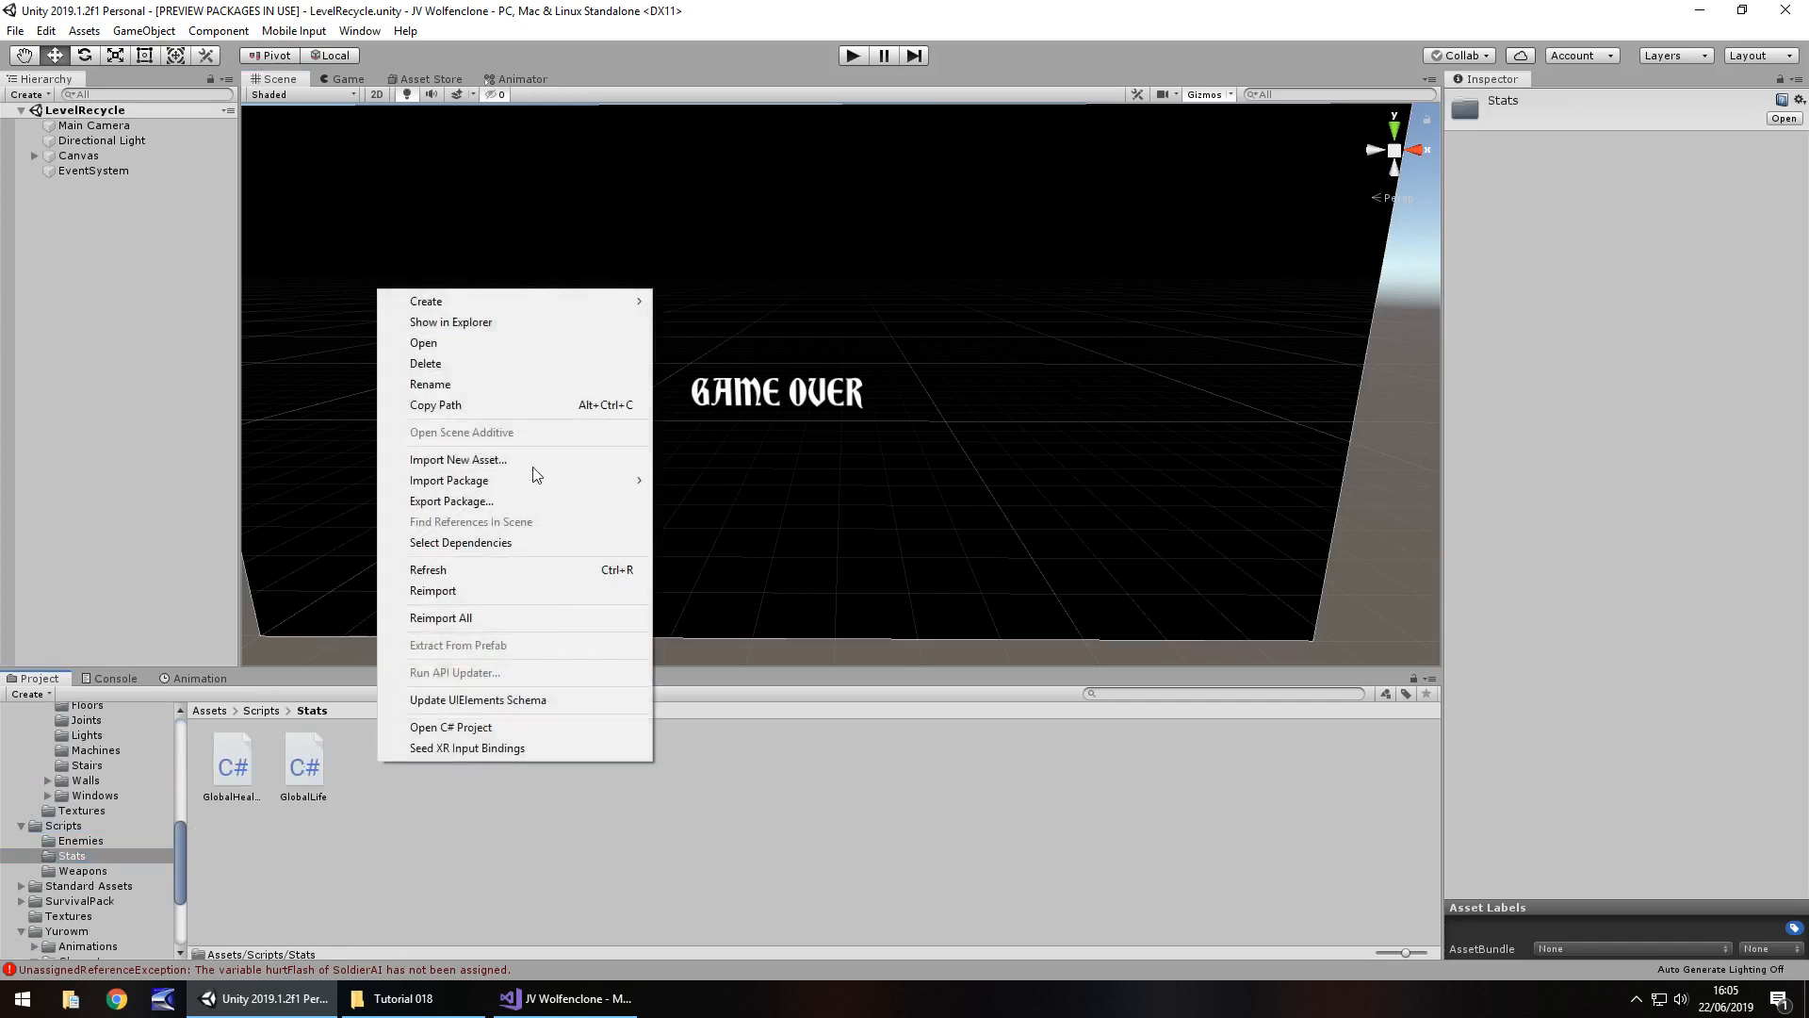
Step: Create a C# script named RecycleLevel in the Stats folder and open it
left_click(456, 302)
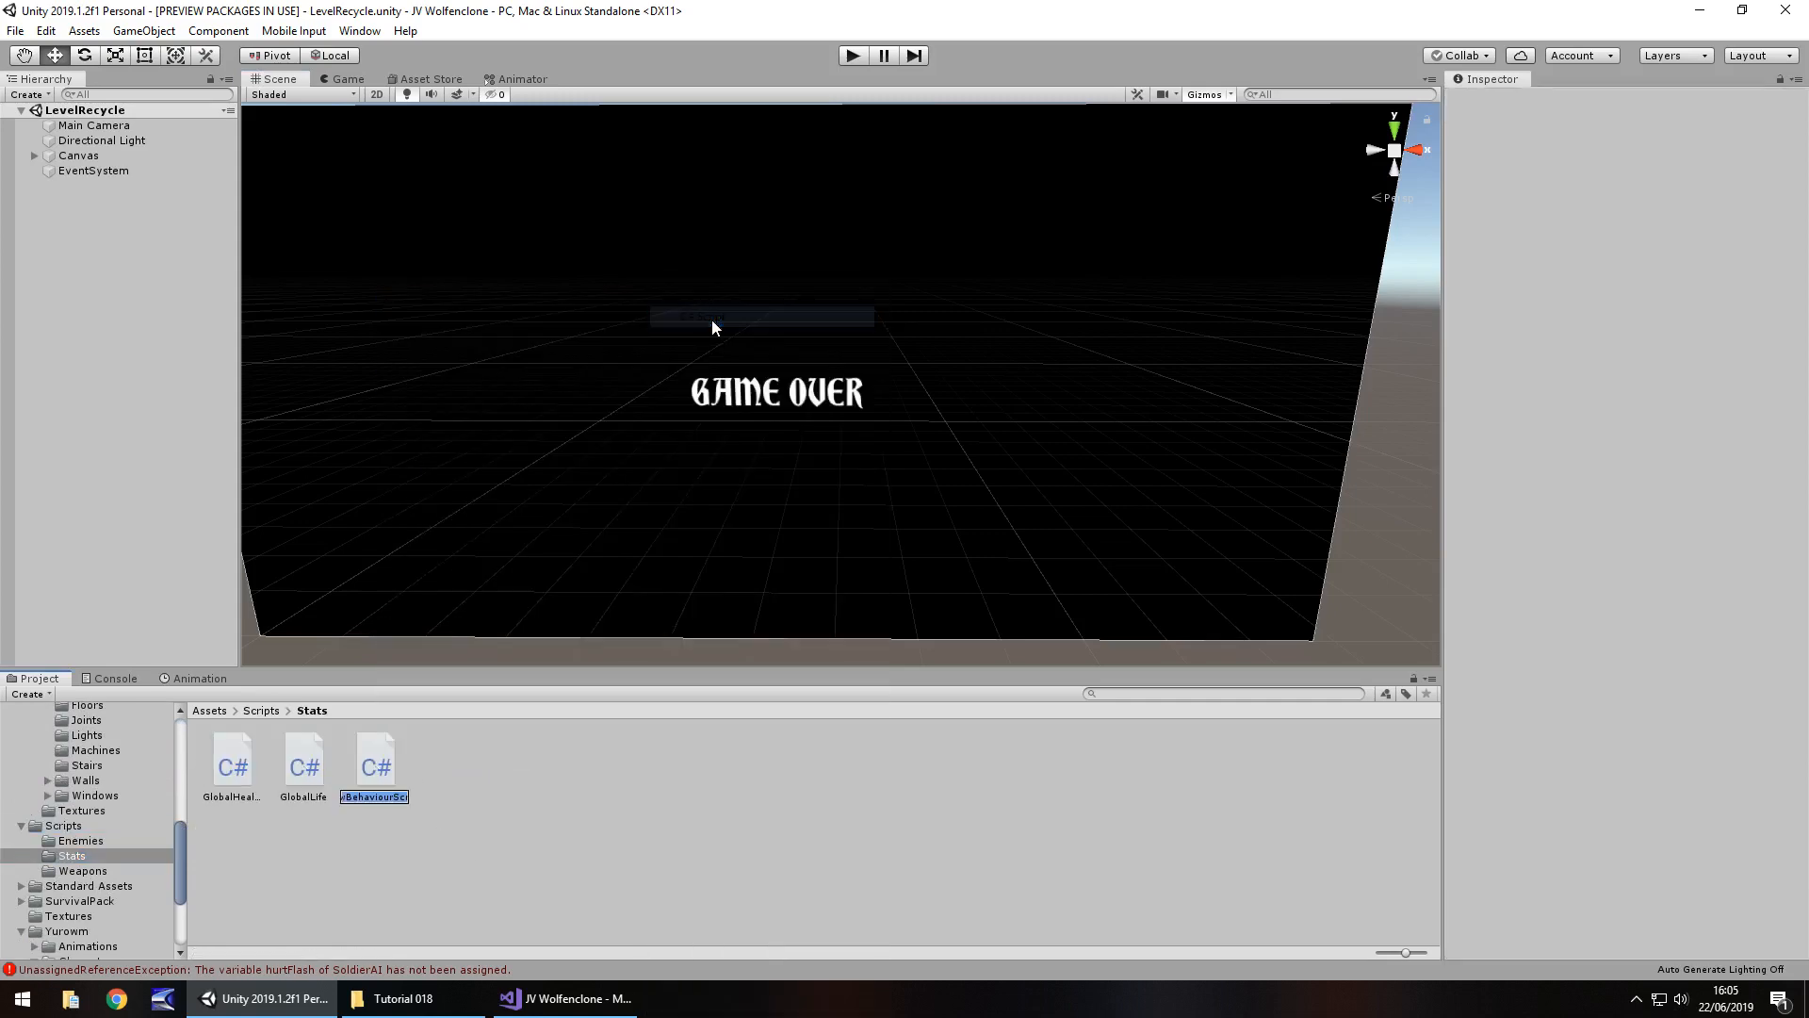
type("Recy")
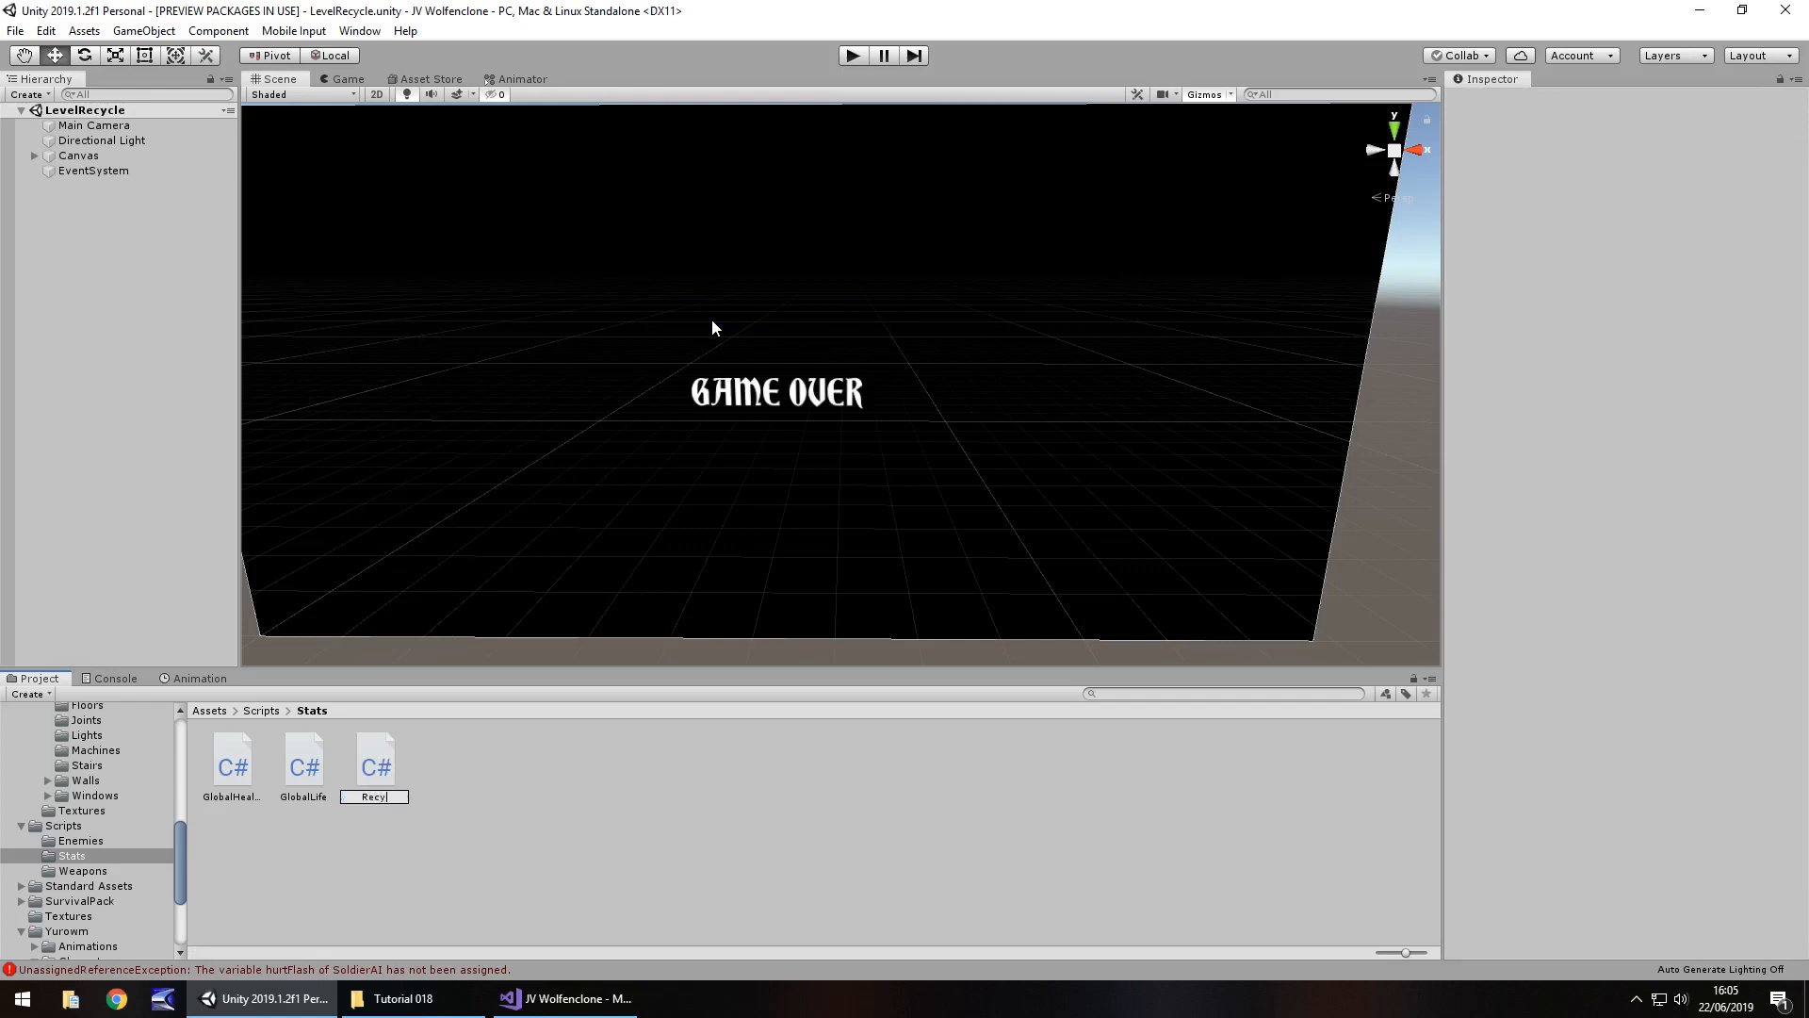
type("RecycleLevel")
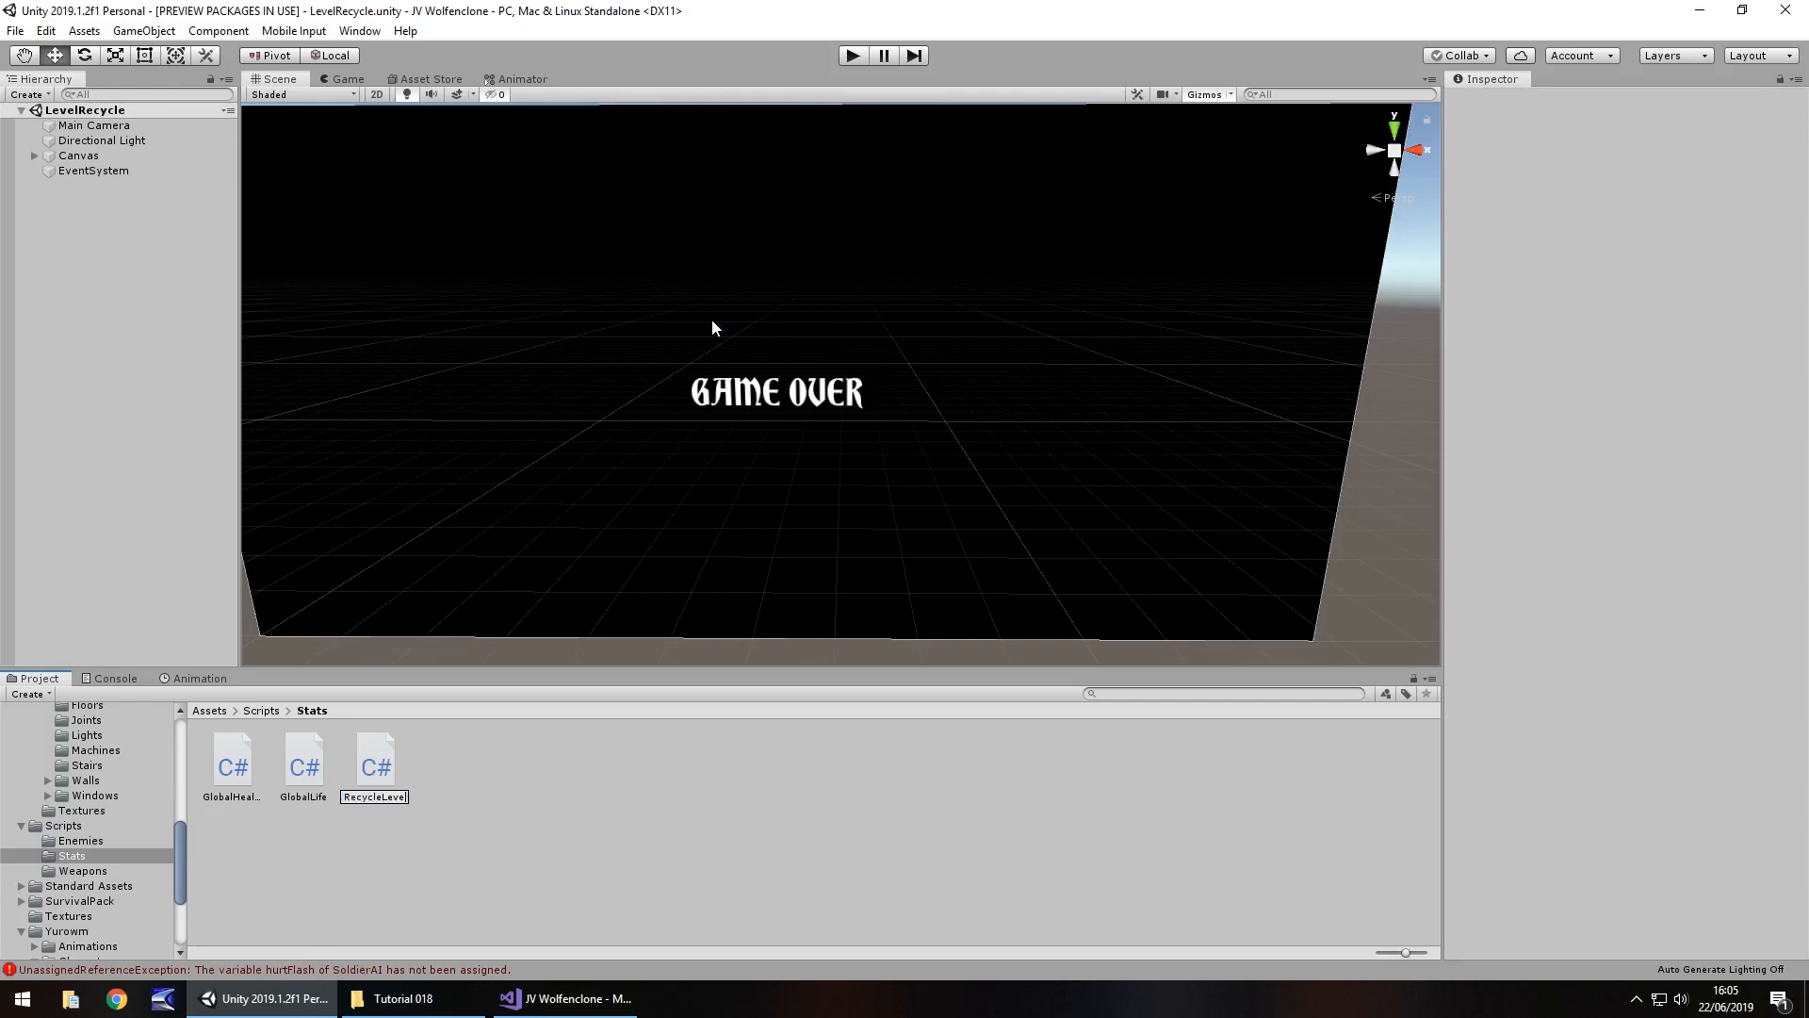
left_click(373, 761)
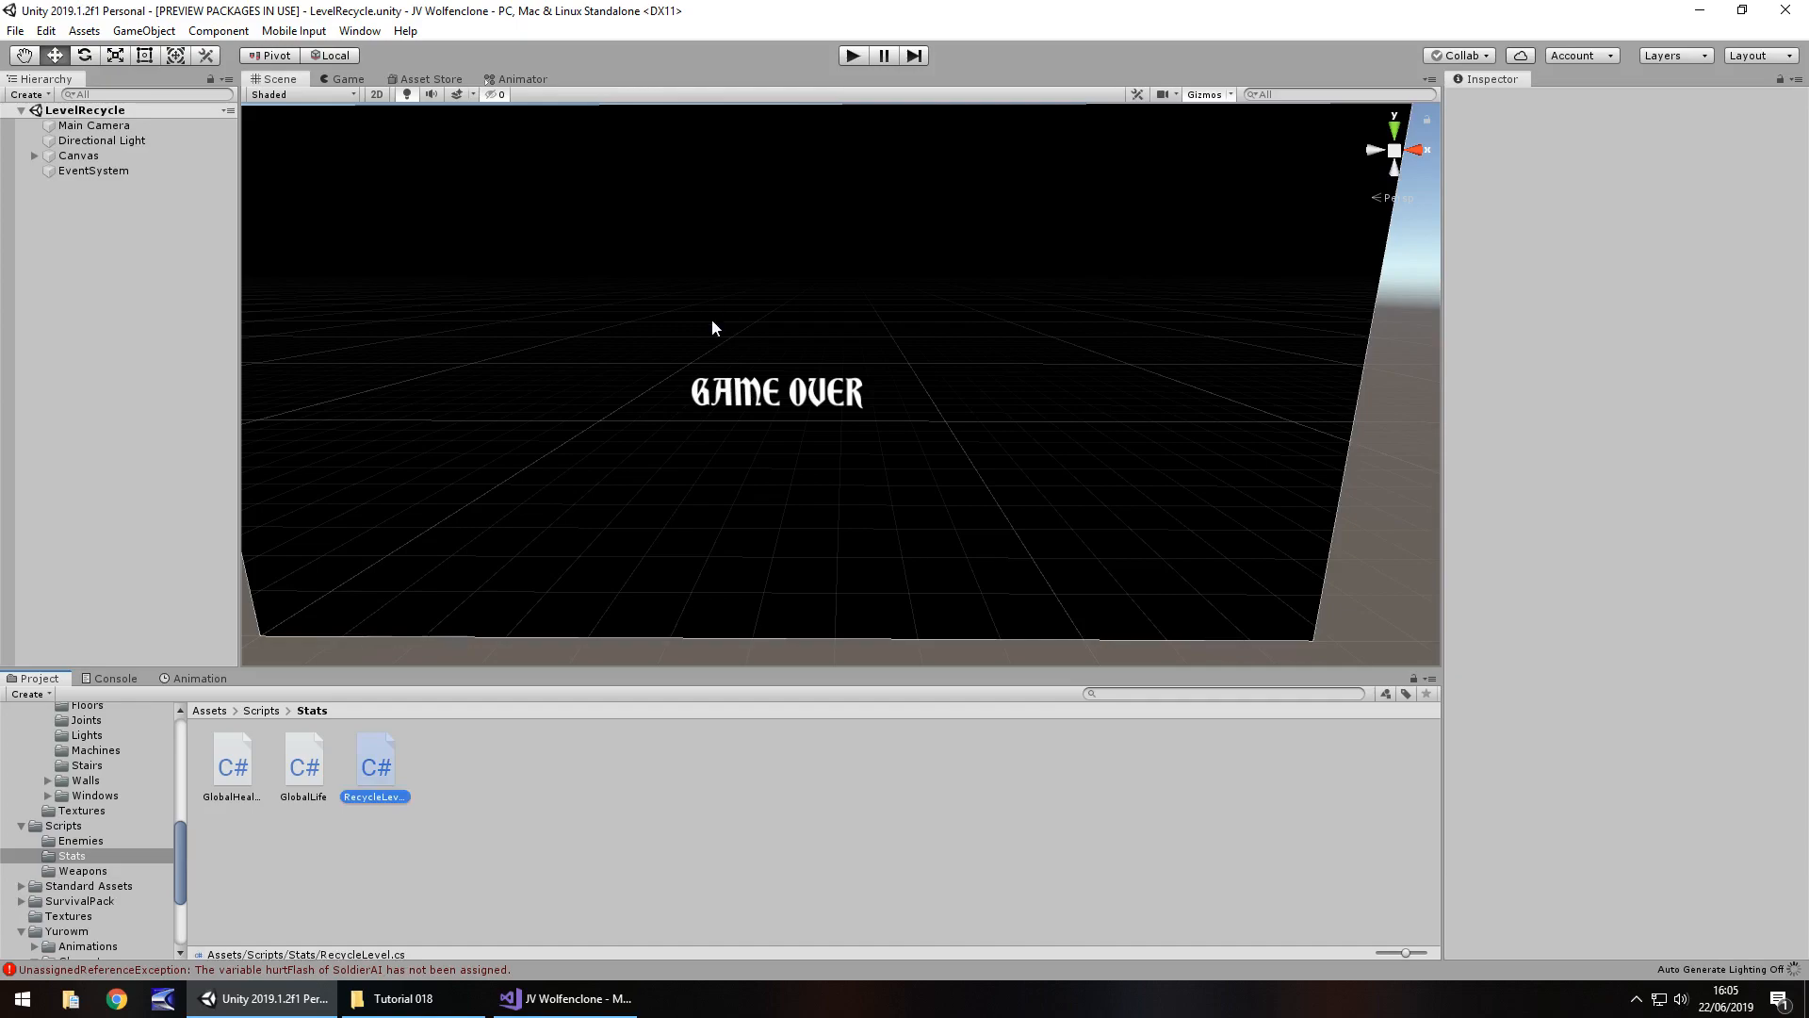
left_click(563, 999)
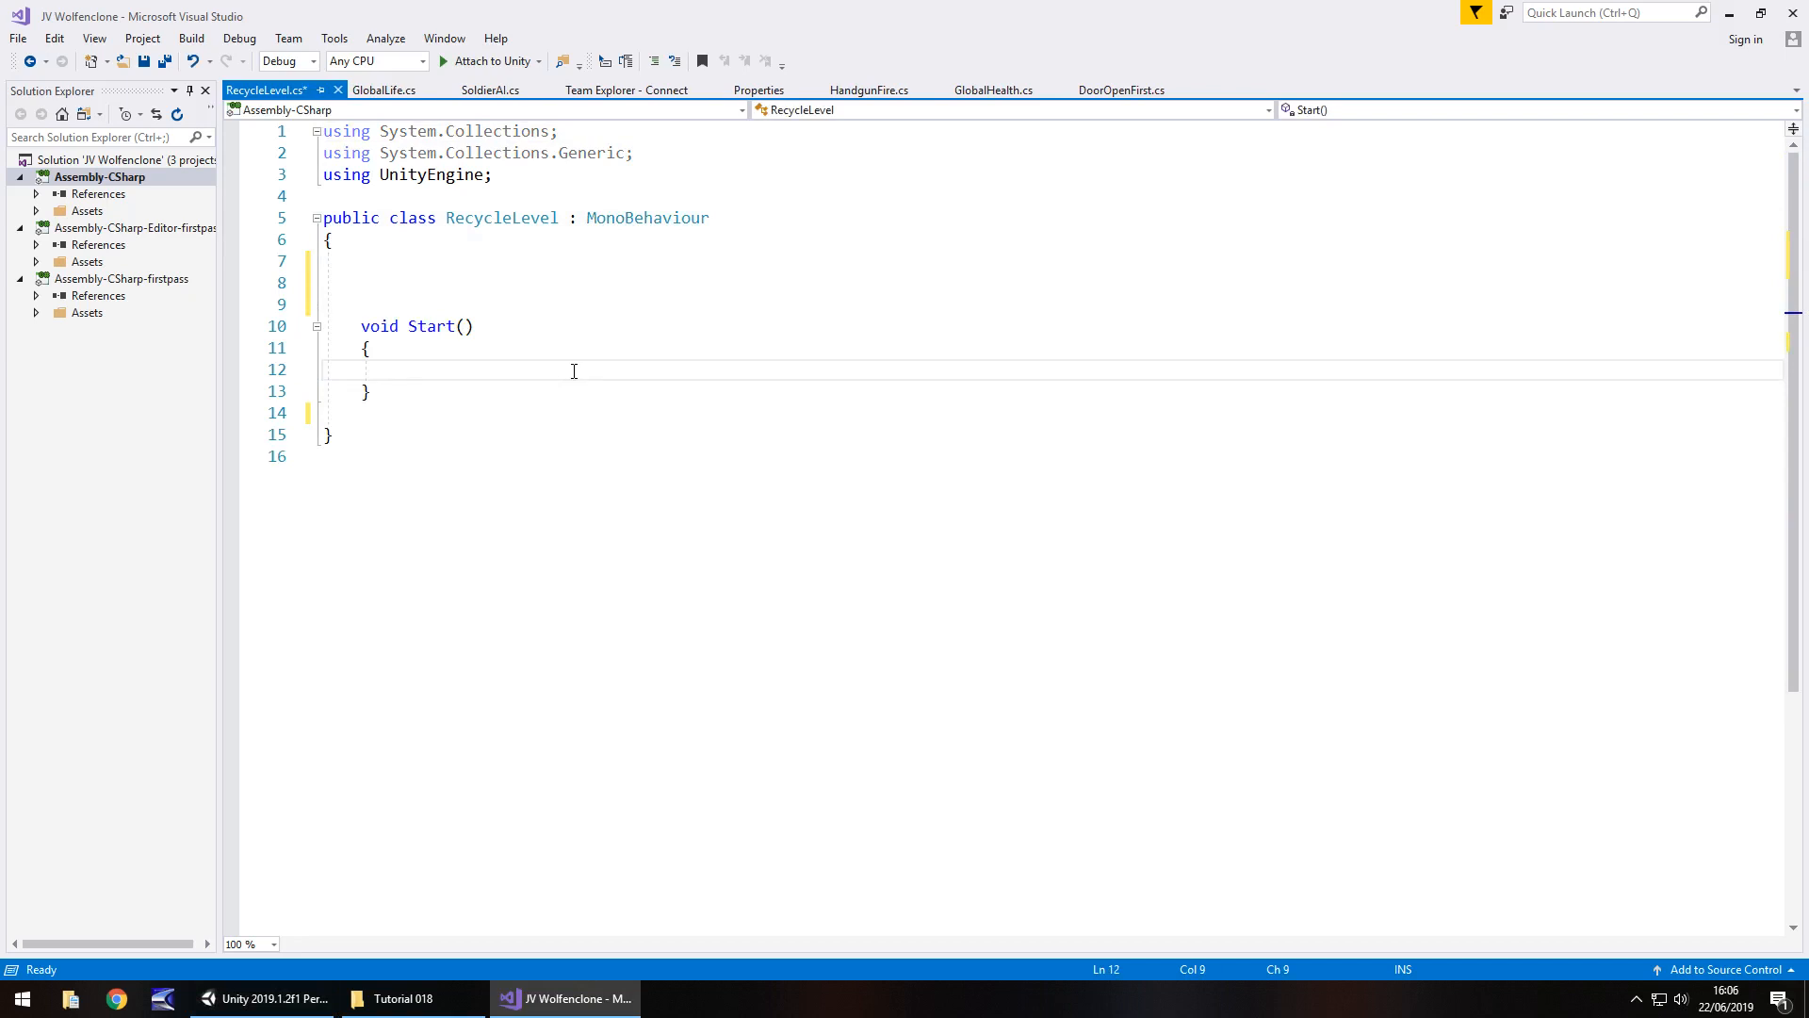
Step: In Start, write GlobalLife.lifeValue -= 1; and add a using UnityEngine.UI directive
type("GlobalLif")
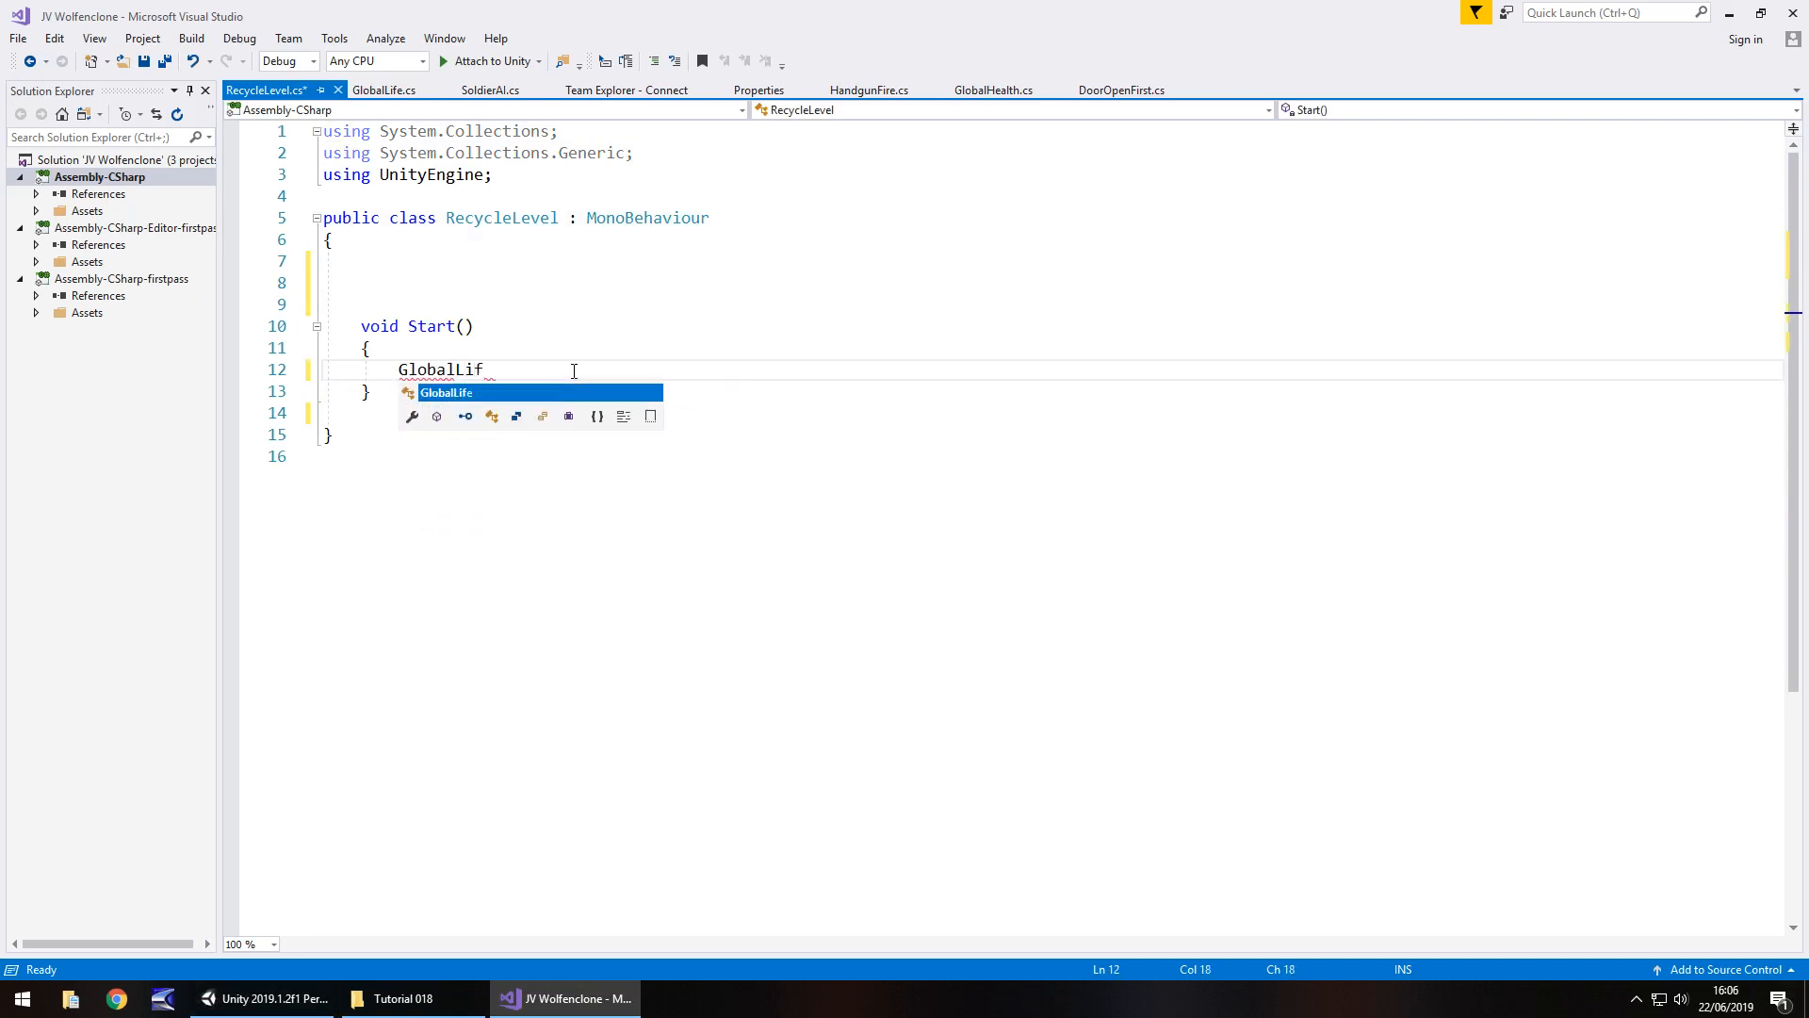
type("e.")
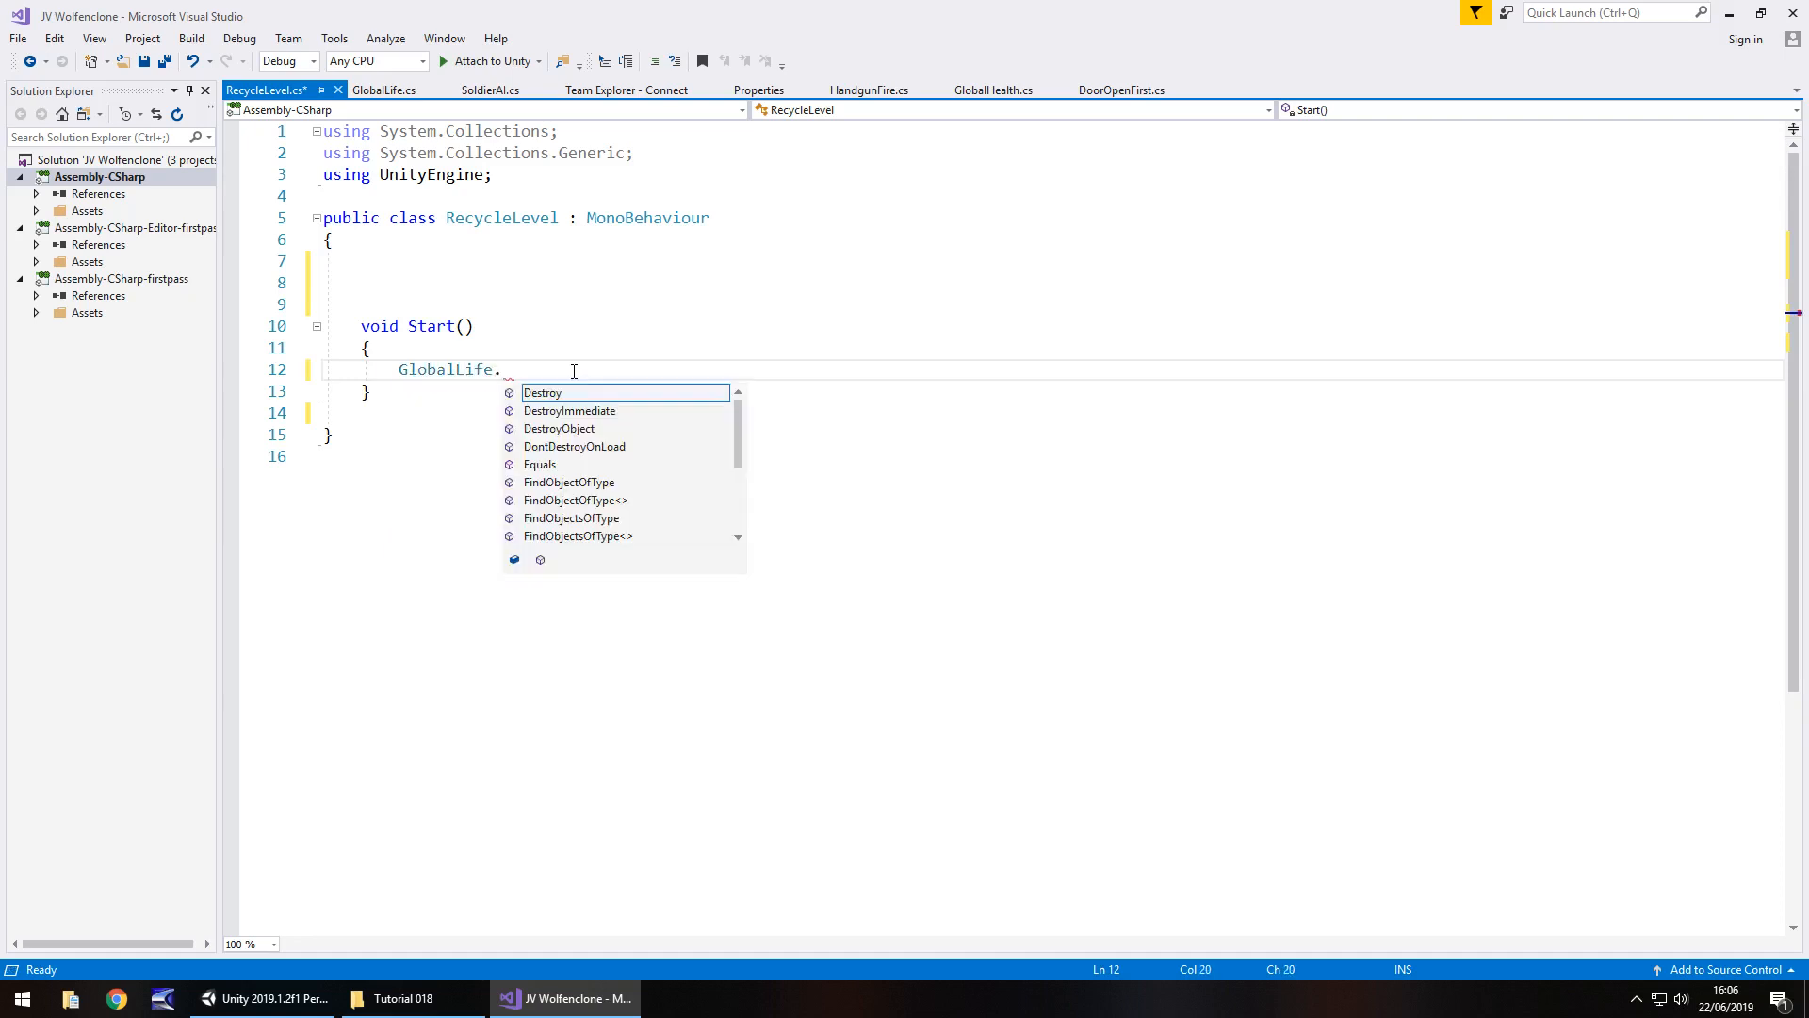
type("lifeValue")
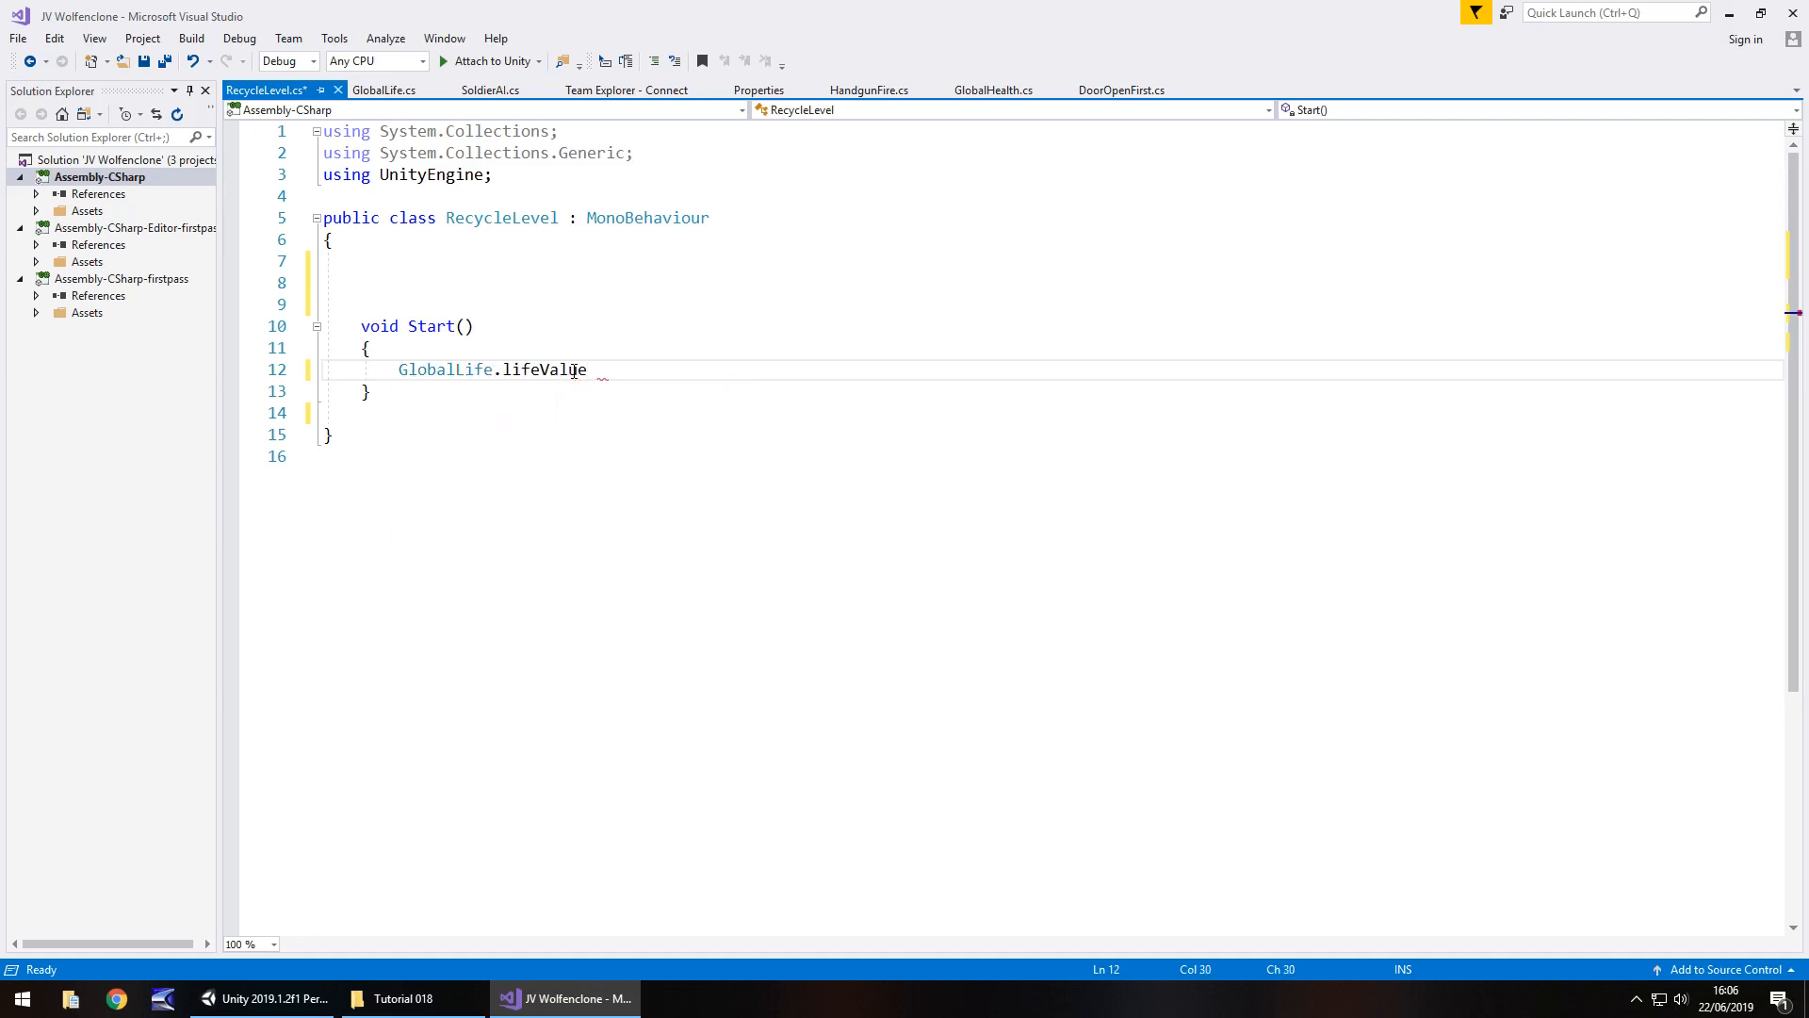
type("-= 1")
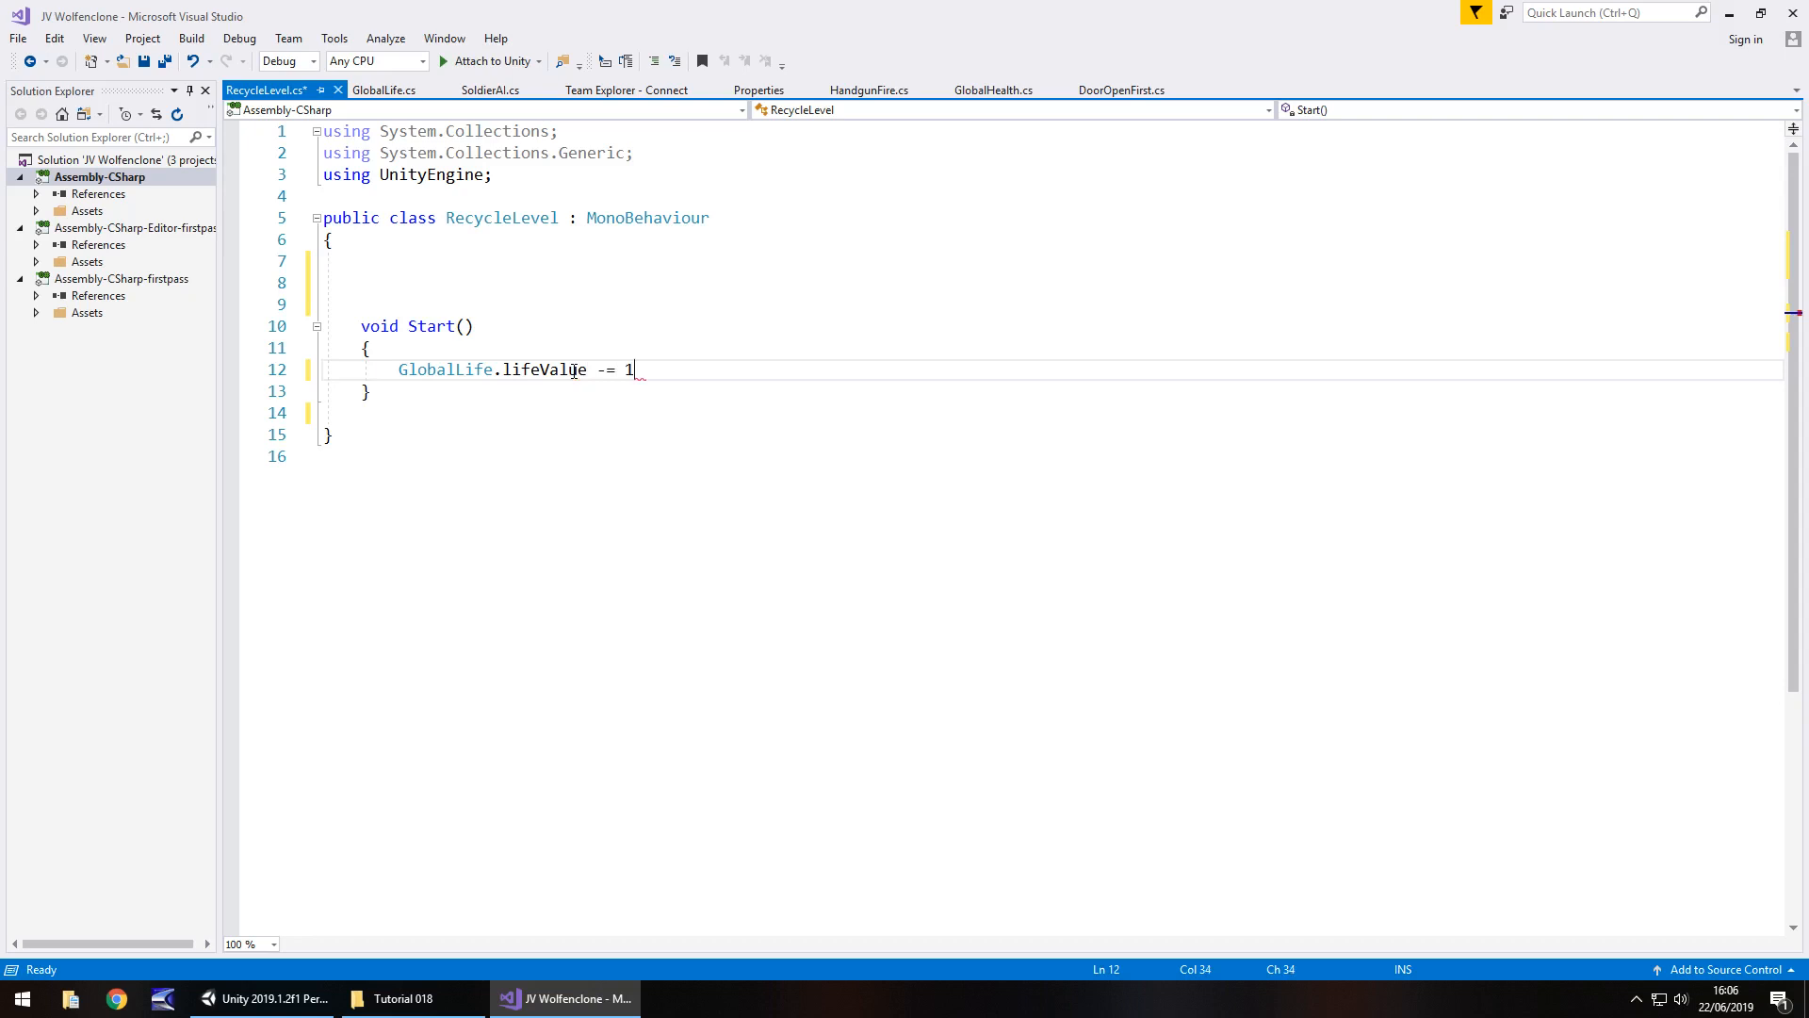
type(";")
type("using U")
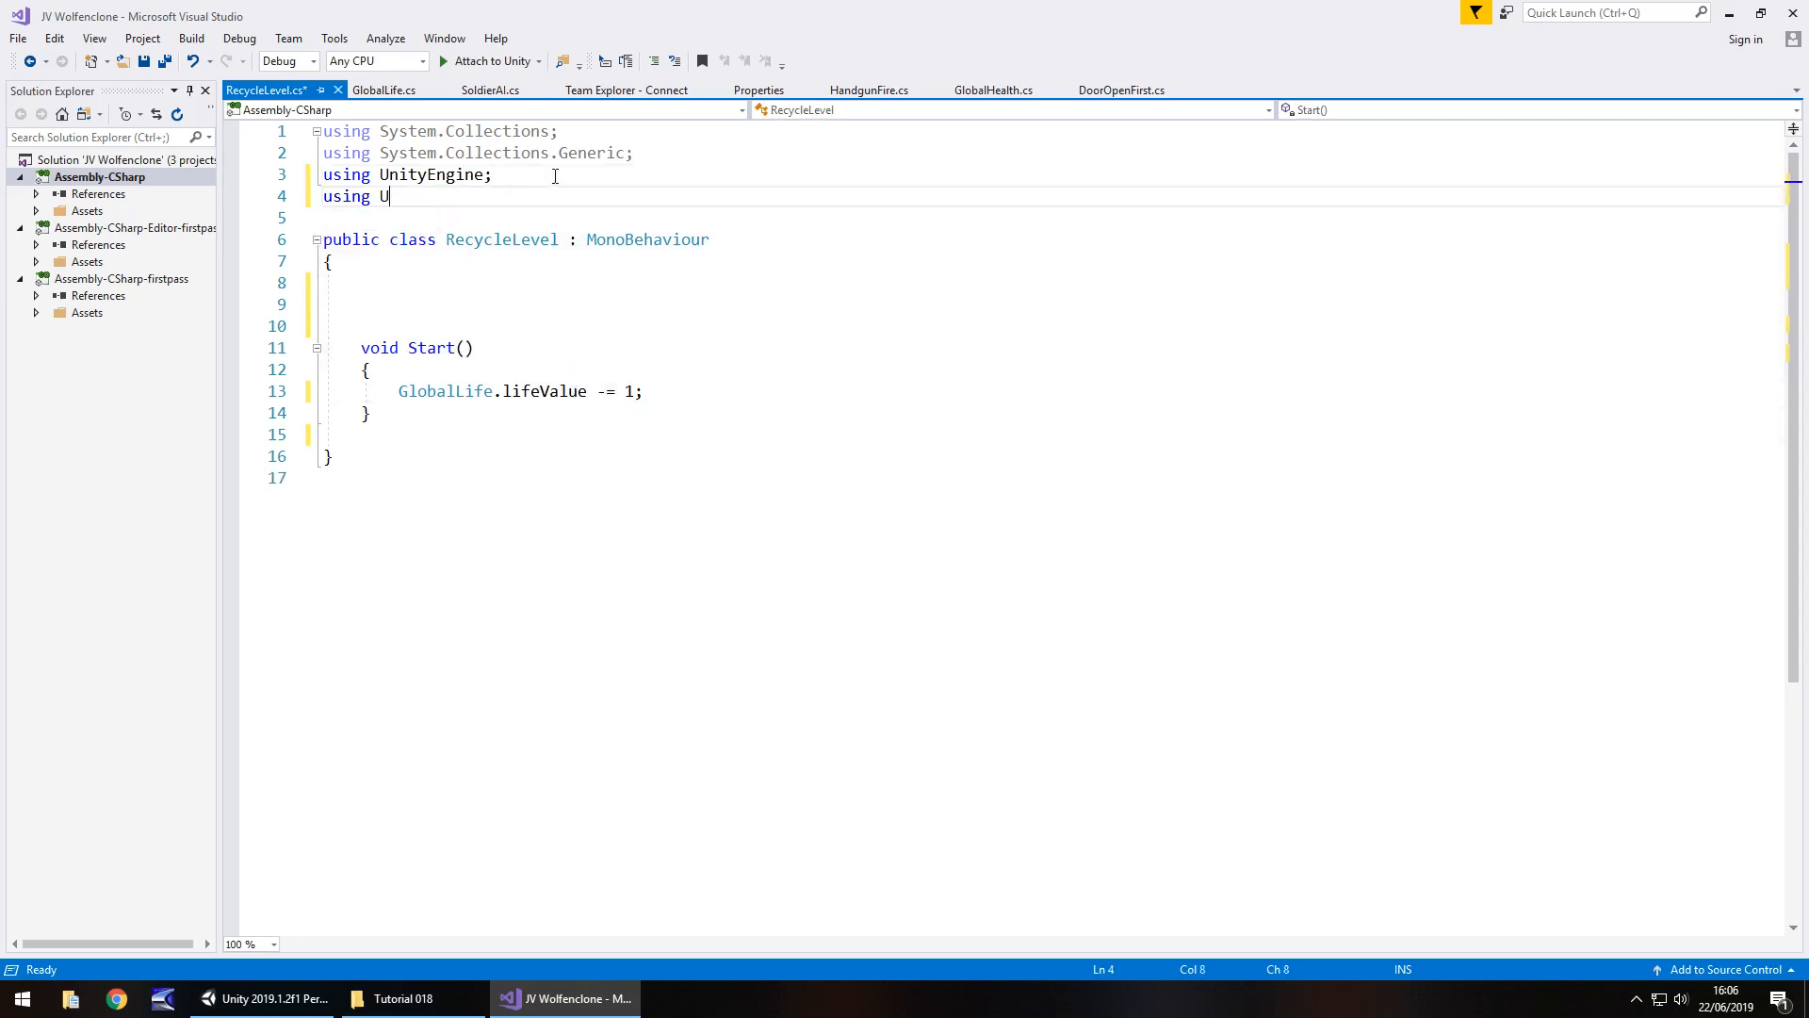
type("nityEngine")
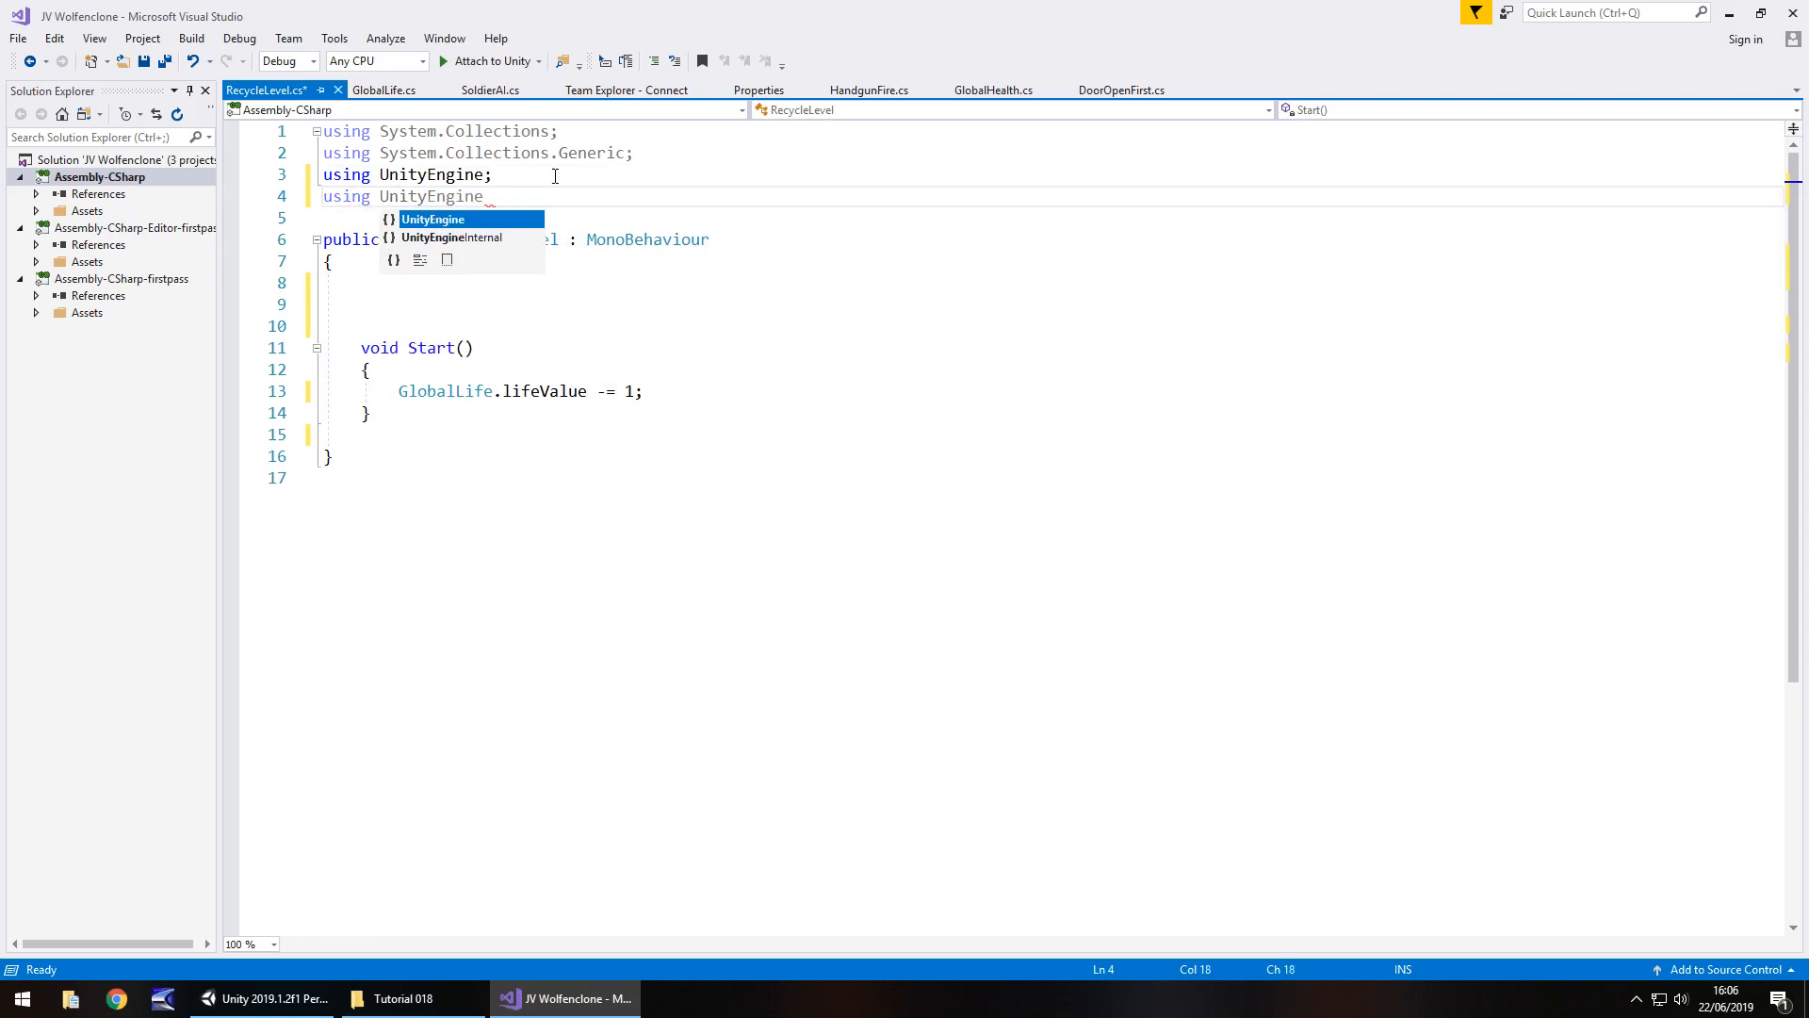
type(".")
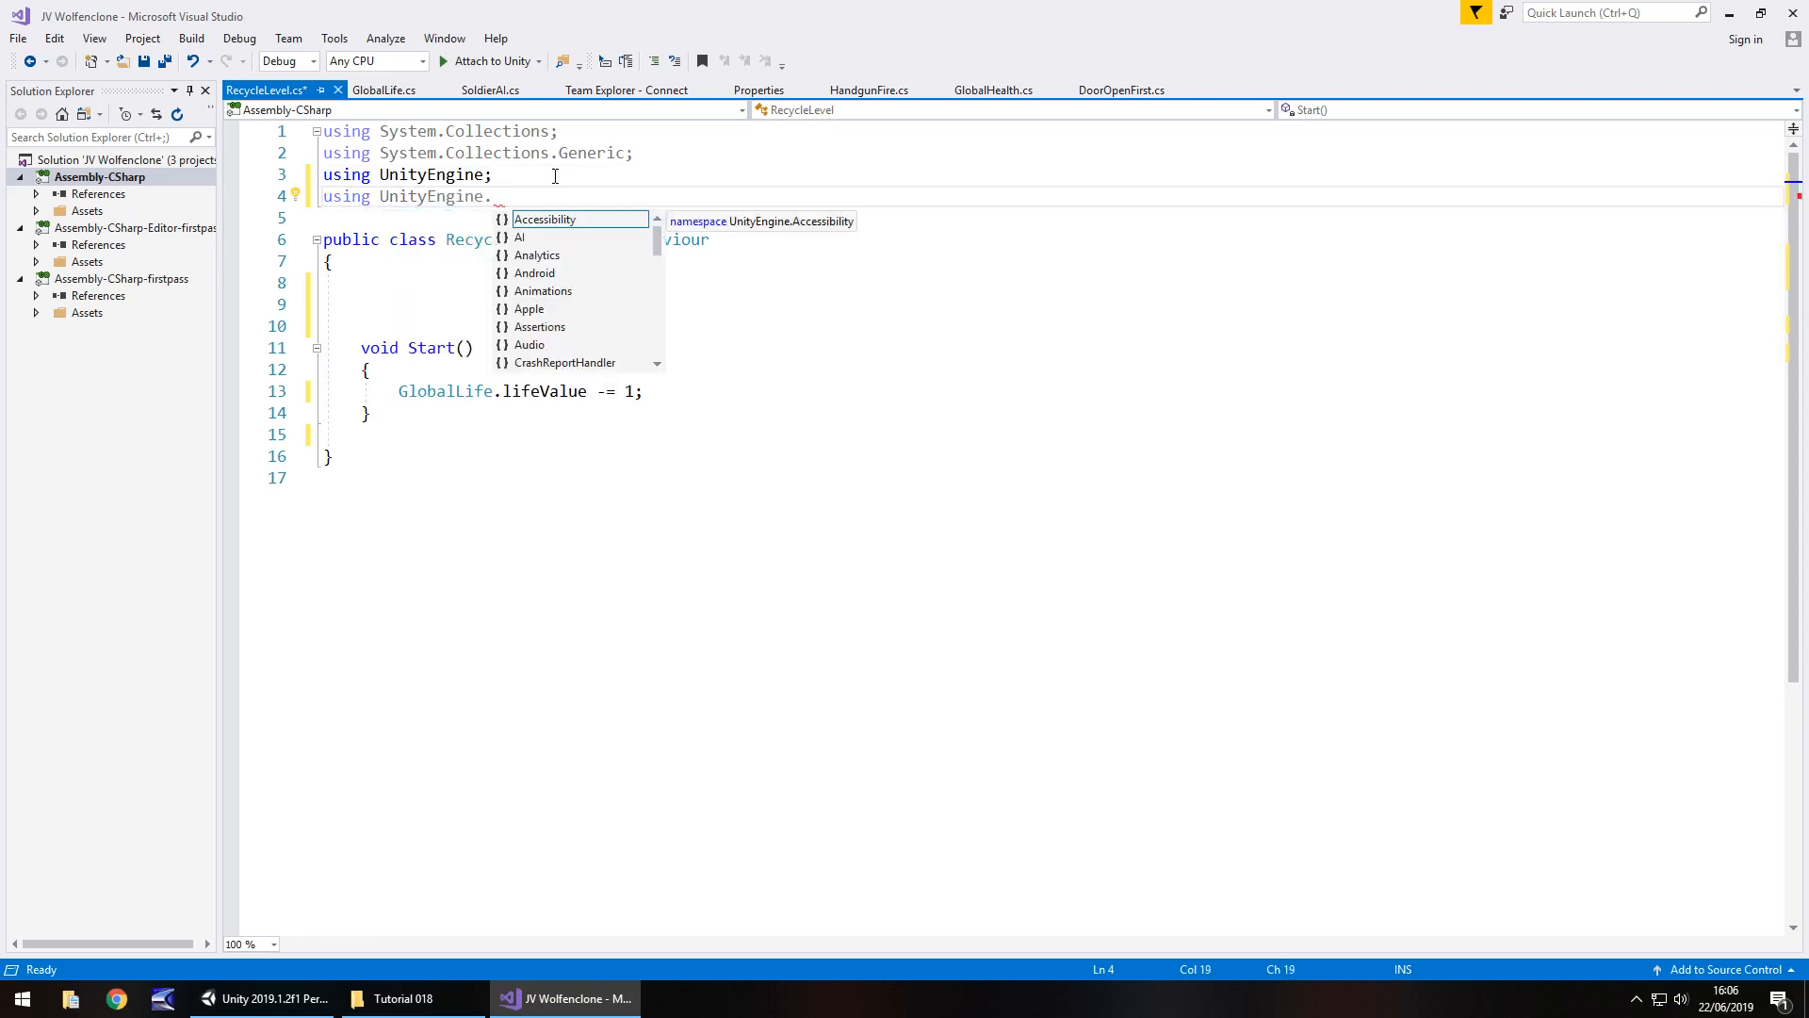
type("UI;")
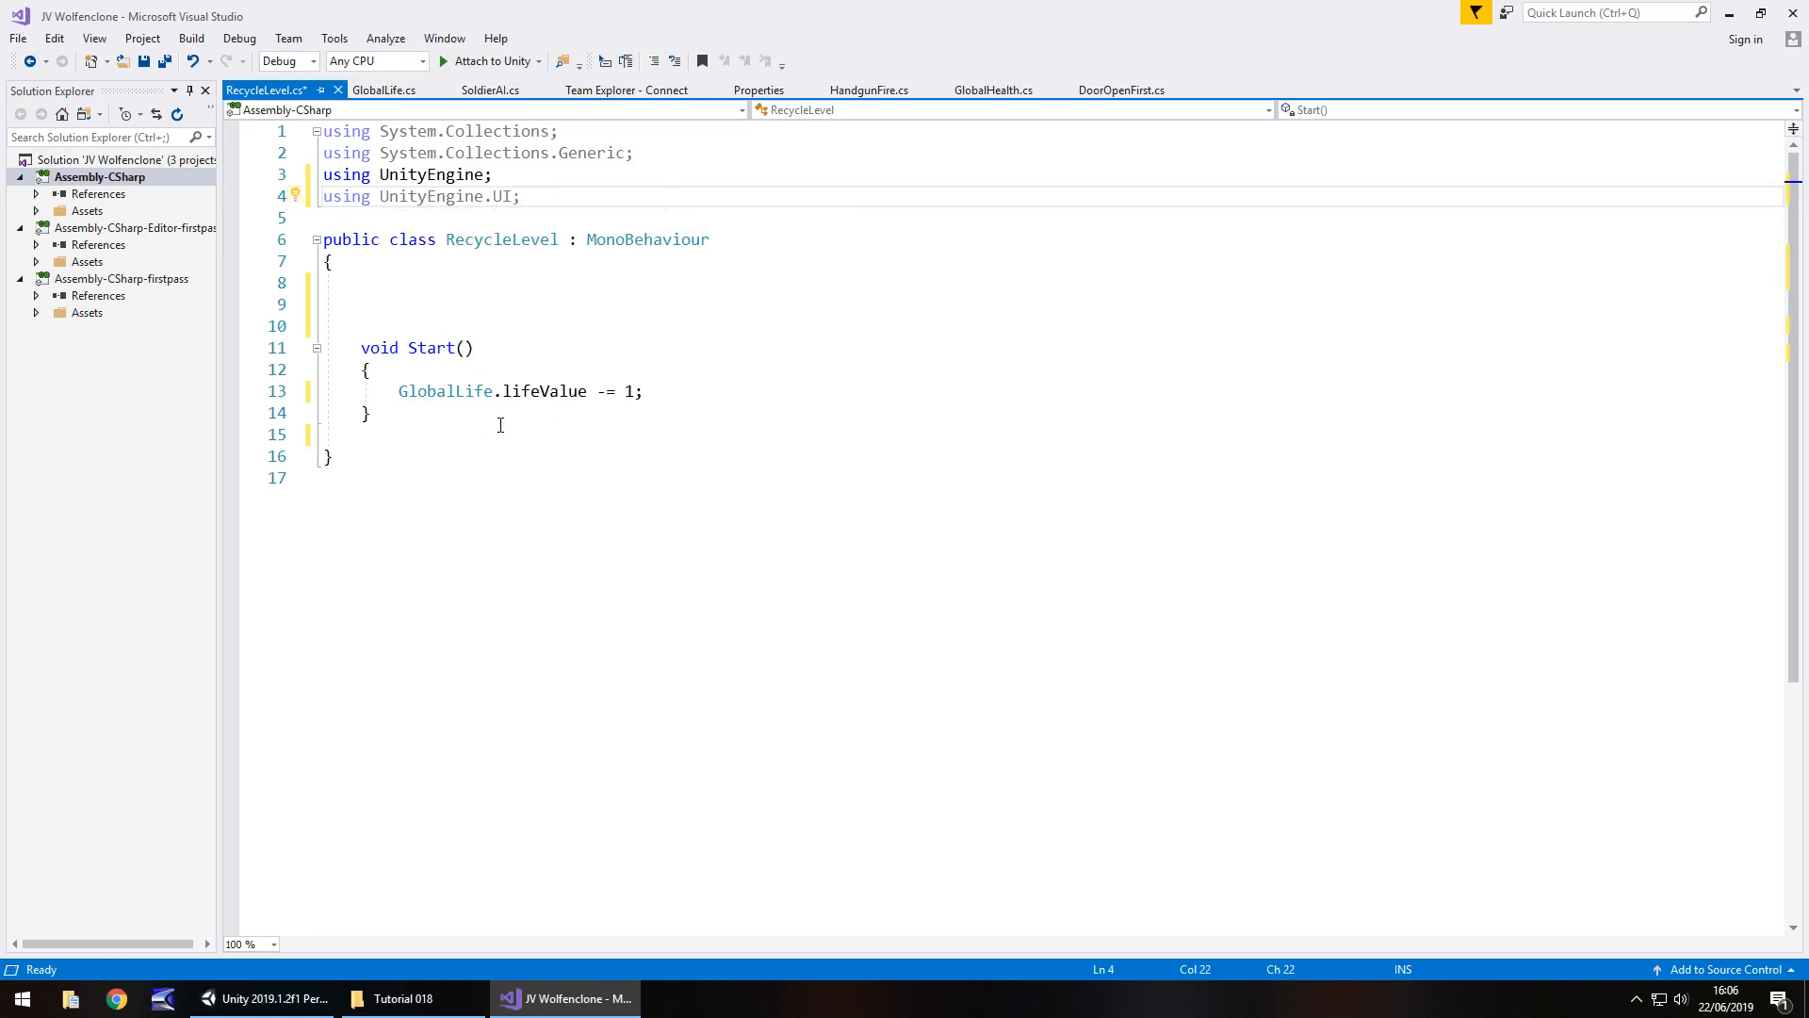
mouse_move(738, 405)
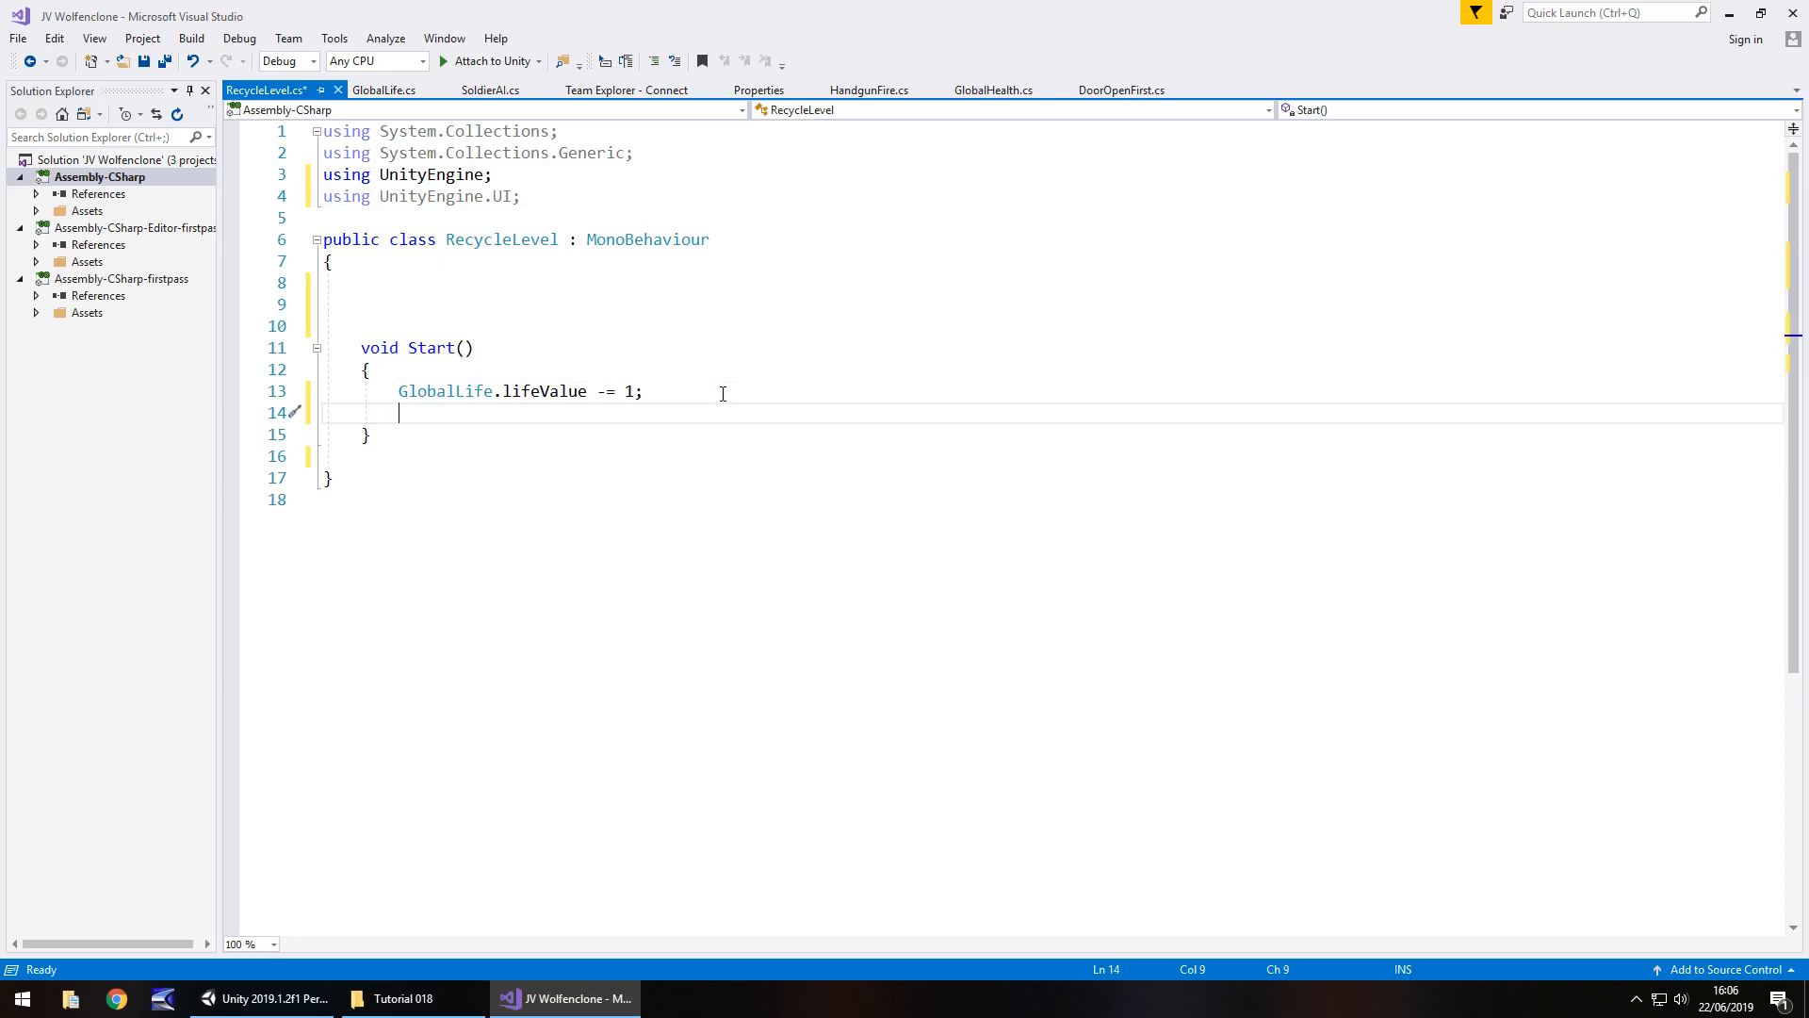
Step: Add SceneManager.LoadScene( with the SceneManagement using, checking Build Settings for Level001's index
type("Scene")
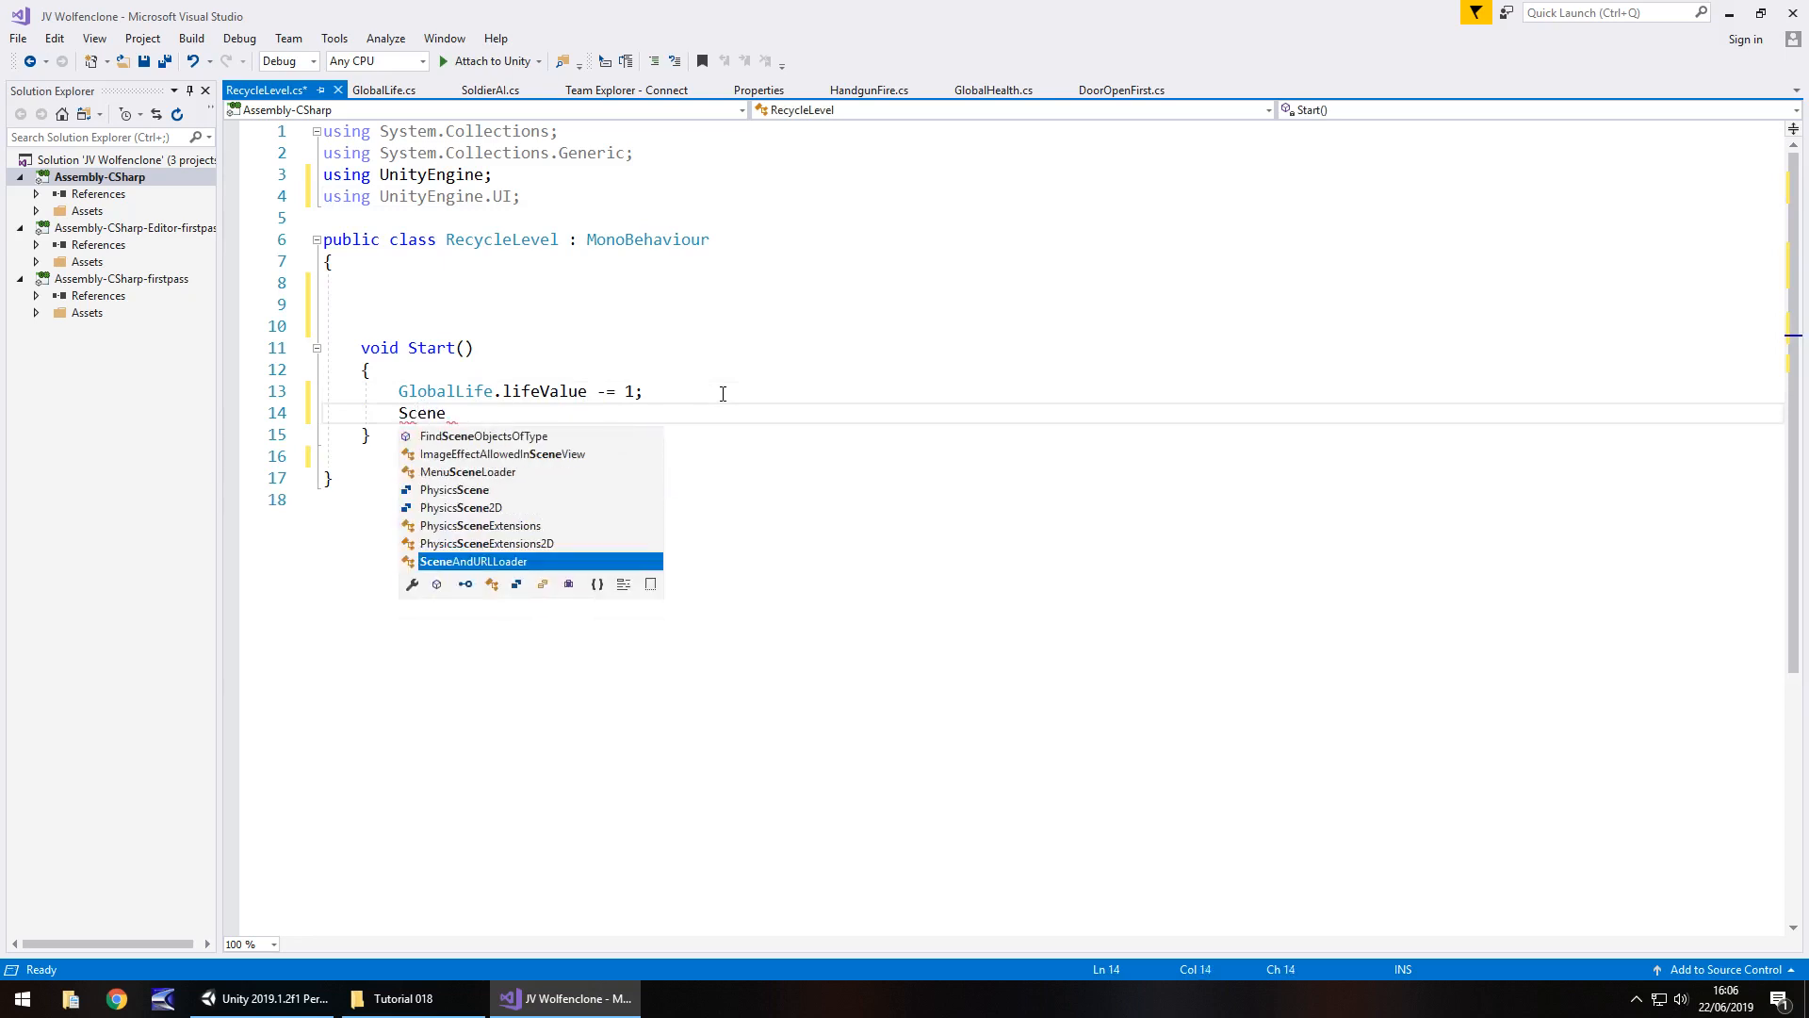
type("Manager")
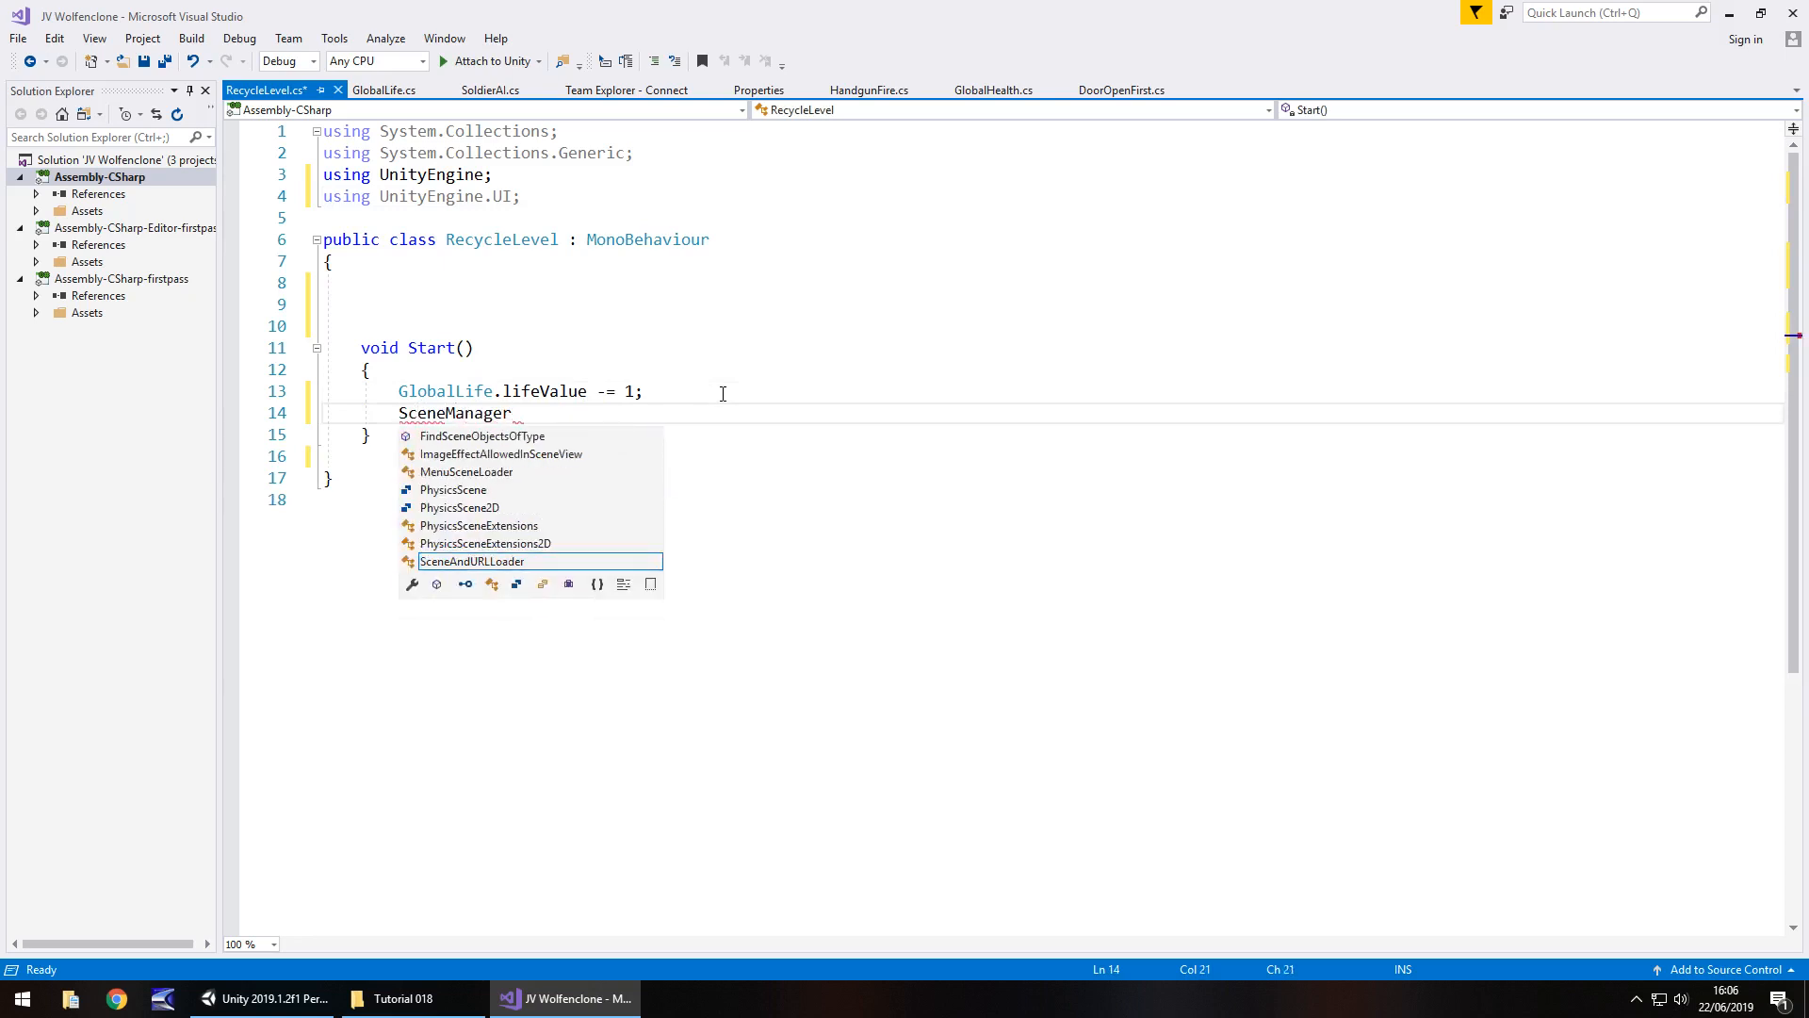
type(".Lo")
left_click(1046, 196)
type("S")
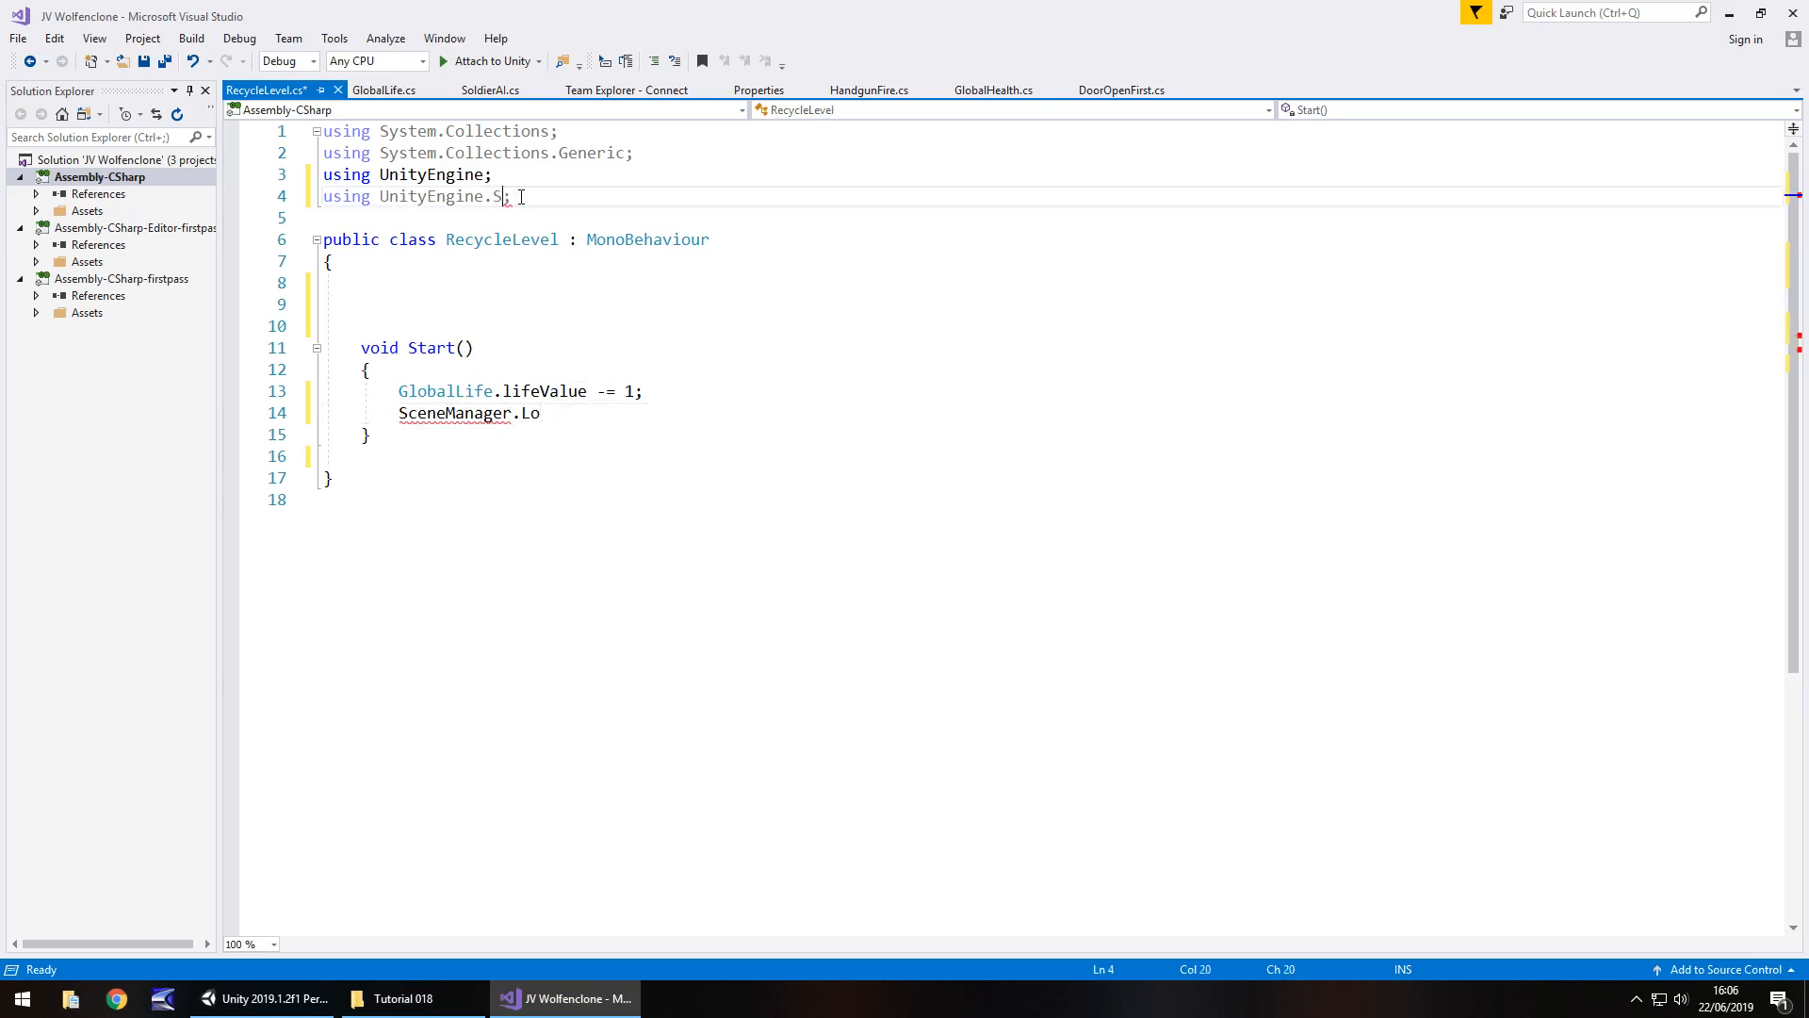
type("ceneManagement")
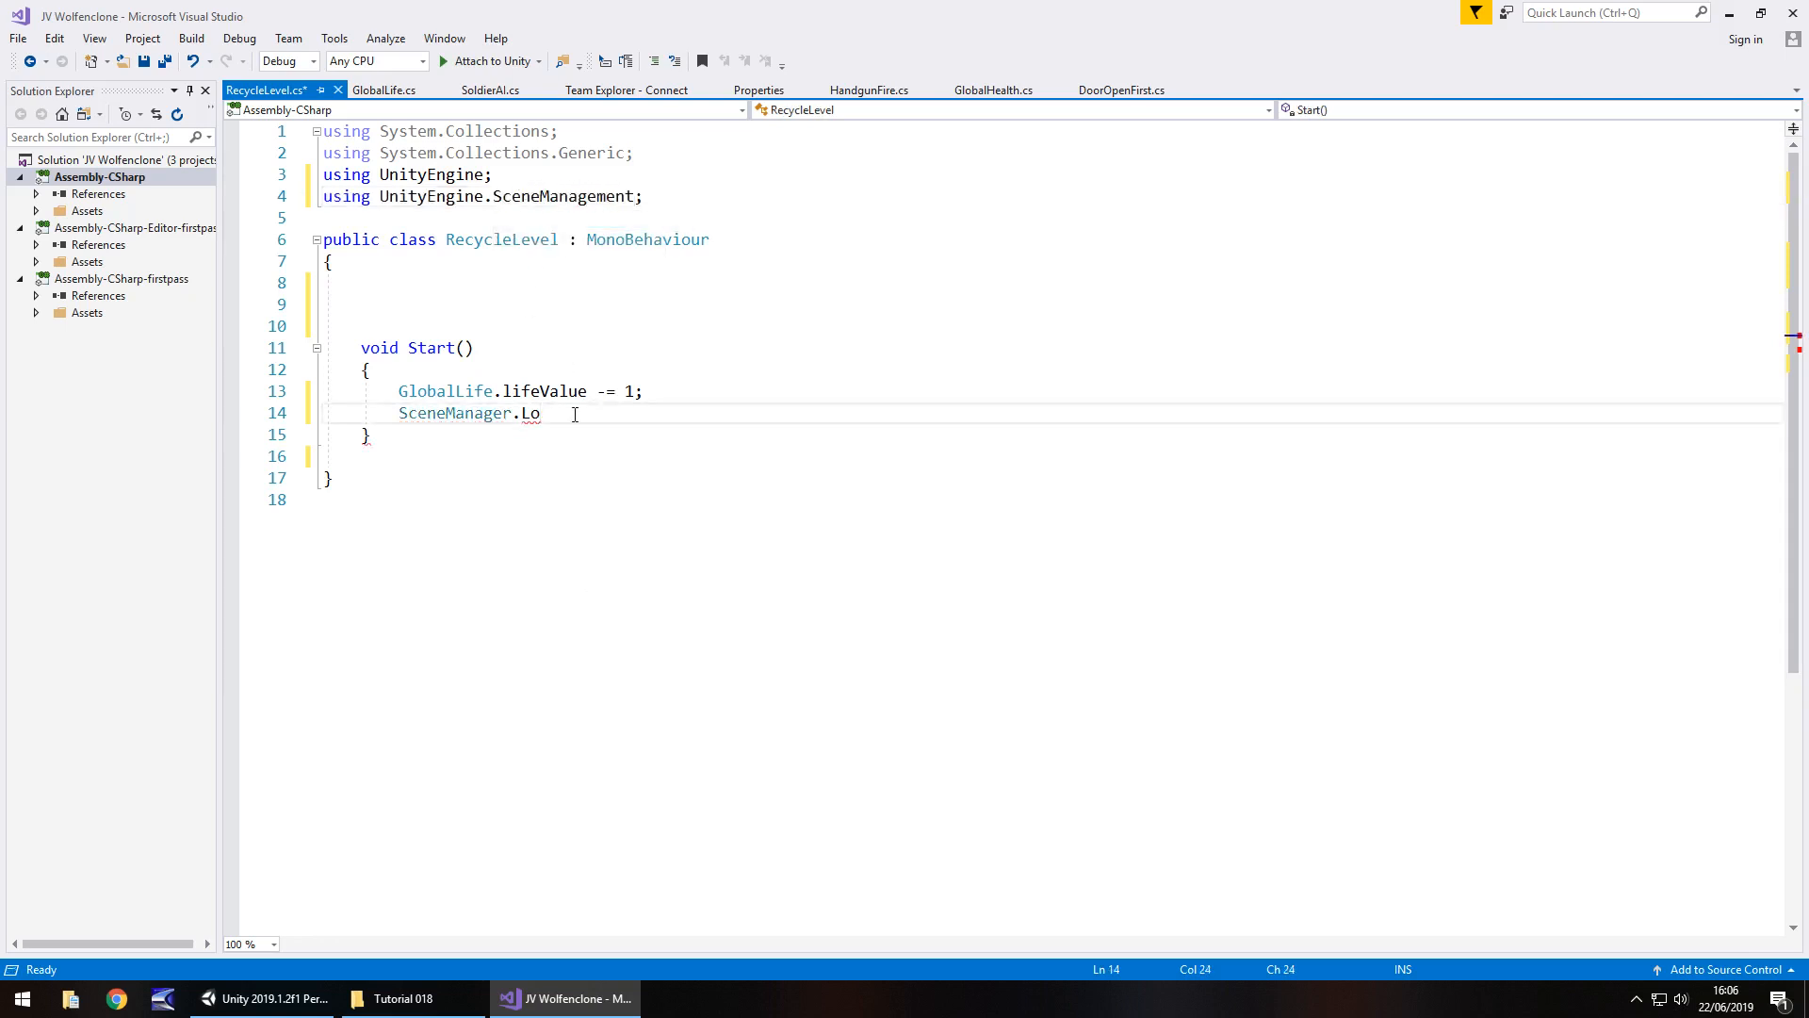
type("adScene")
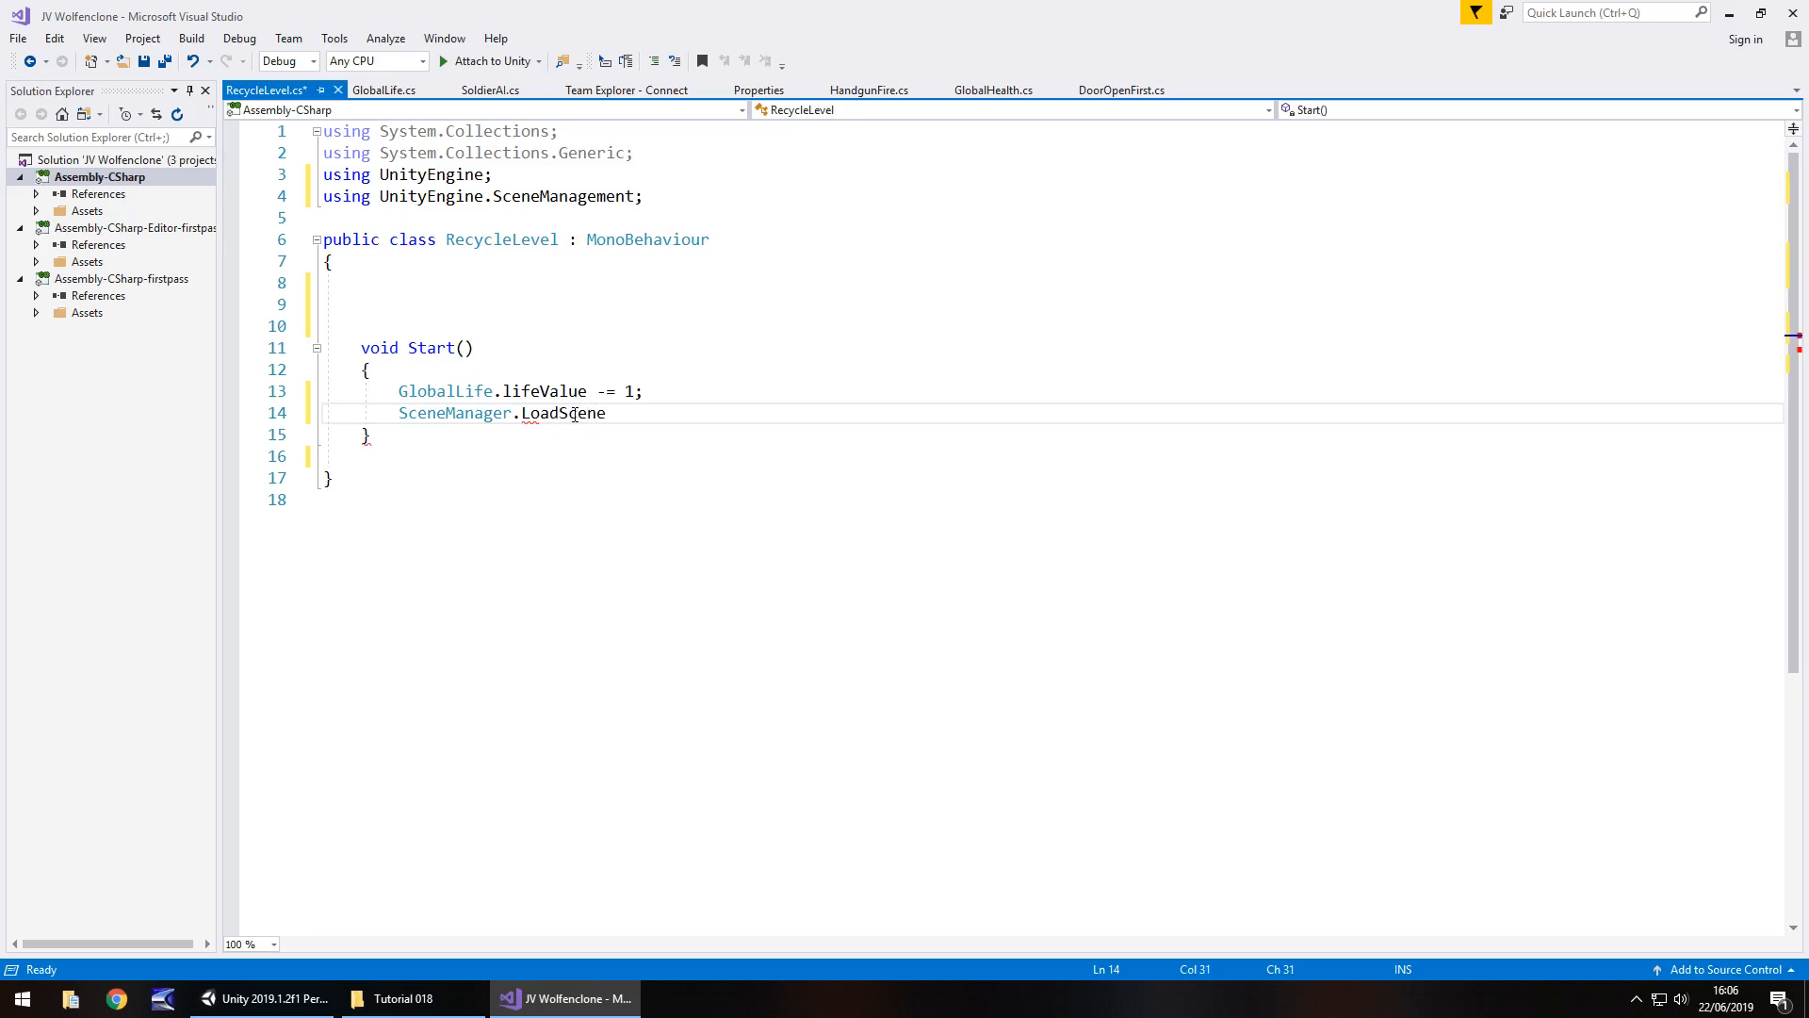
type("(")
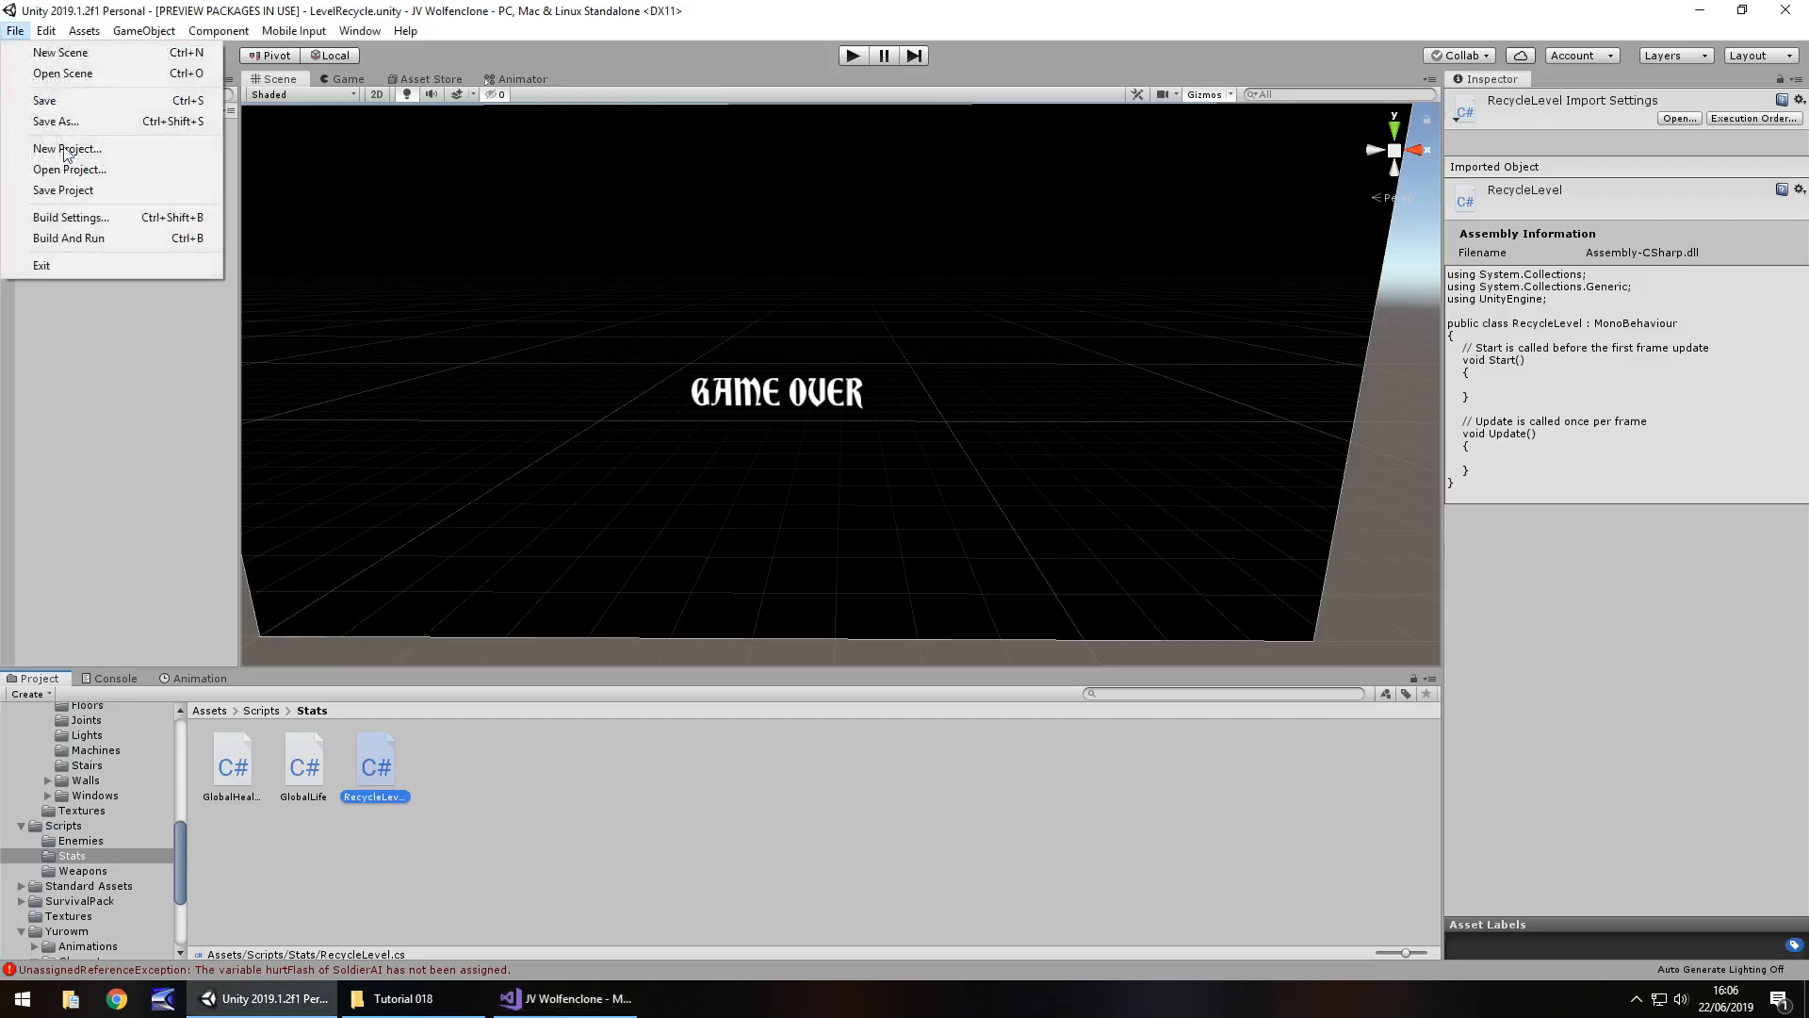
left_click(70, 217)
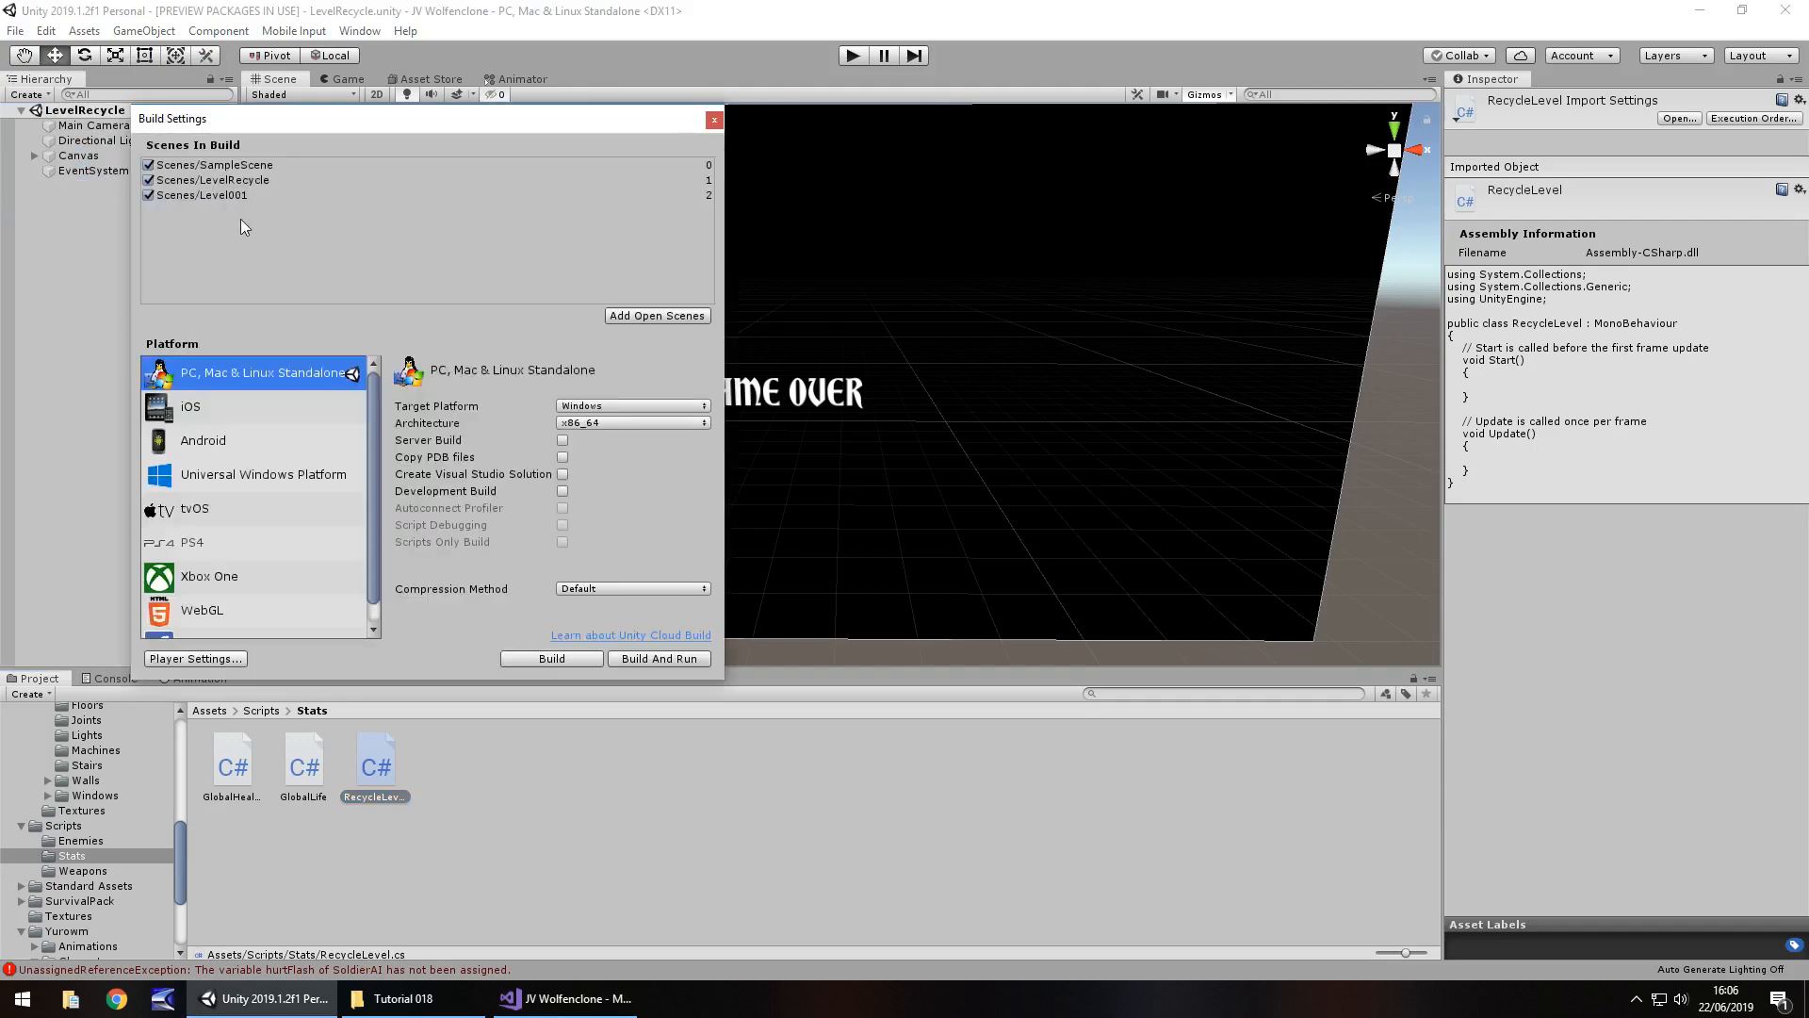
left_click(712, 119)
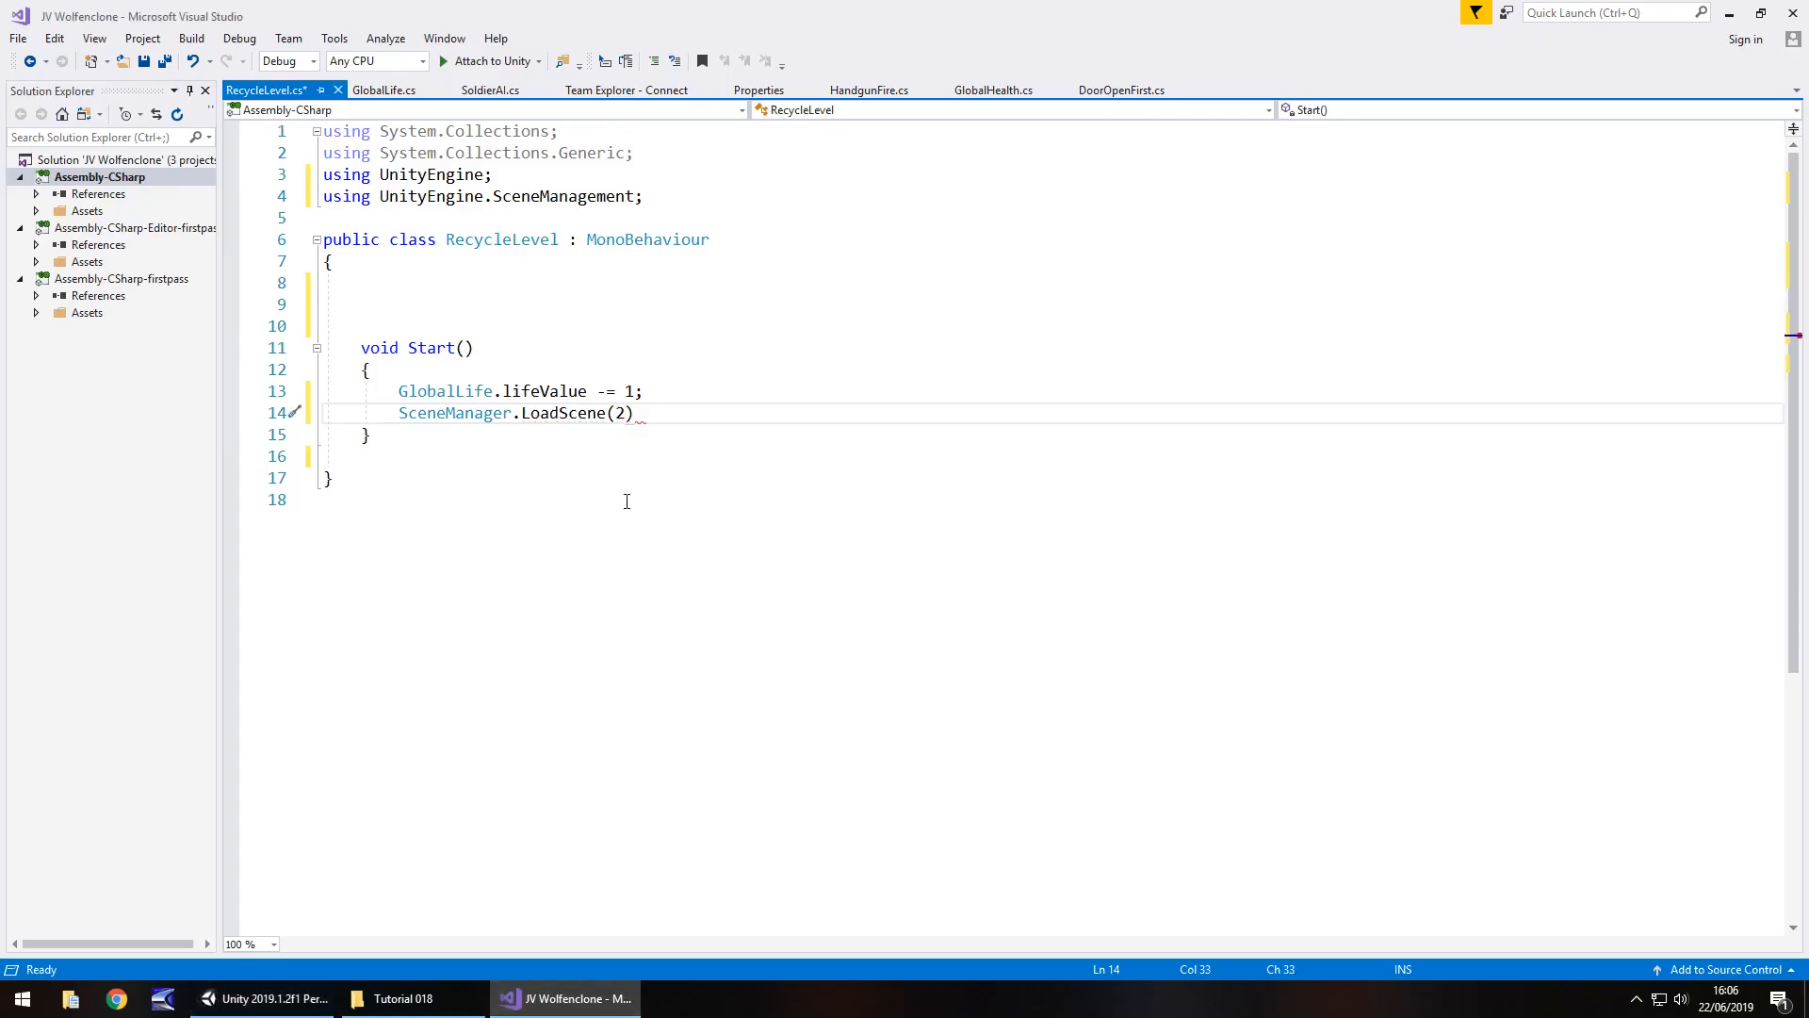
Step: Terminate the LoadScene(2) statement and declare a public GameObject field named gameOver
type(";")
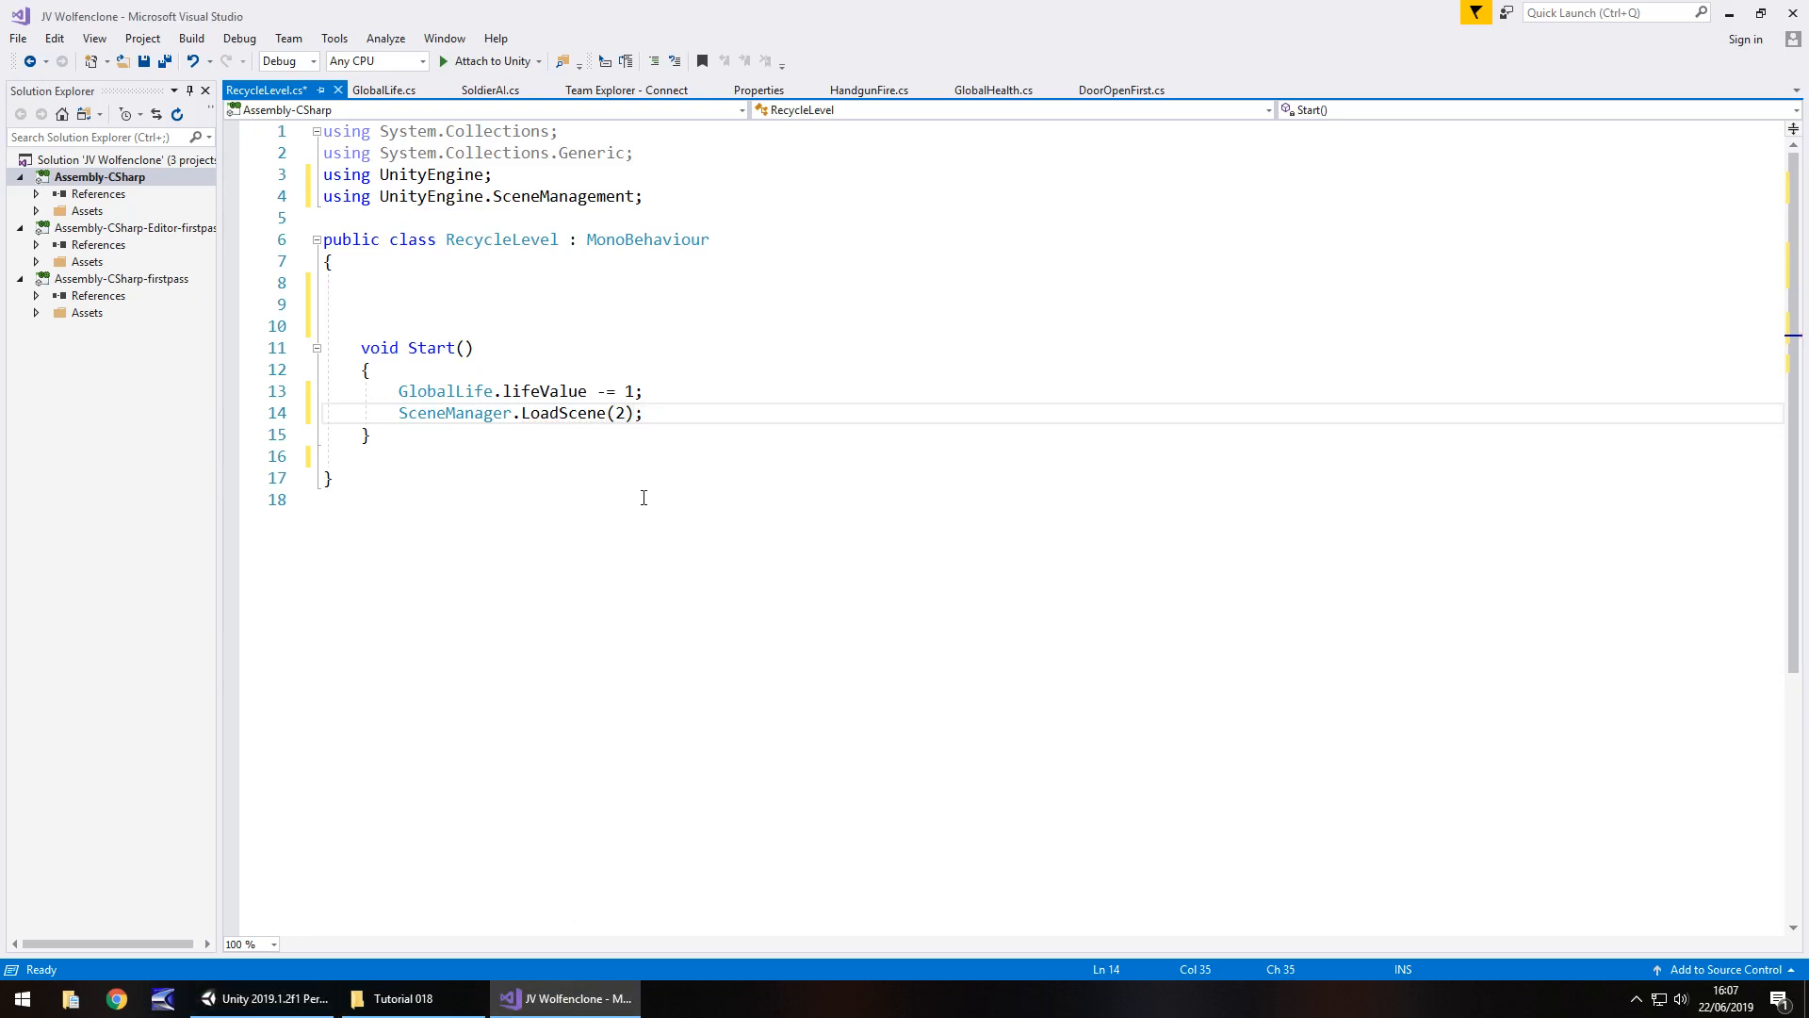
mouse_move(734, 356)
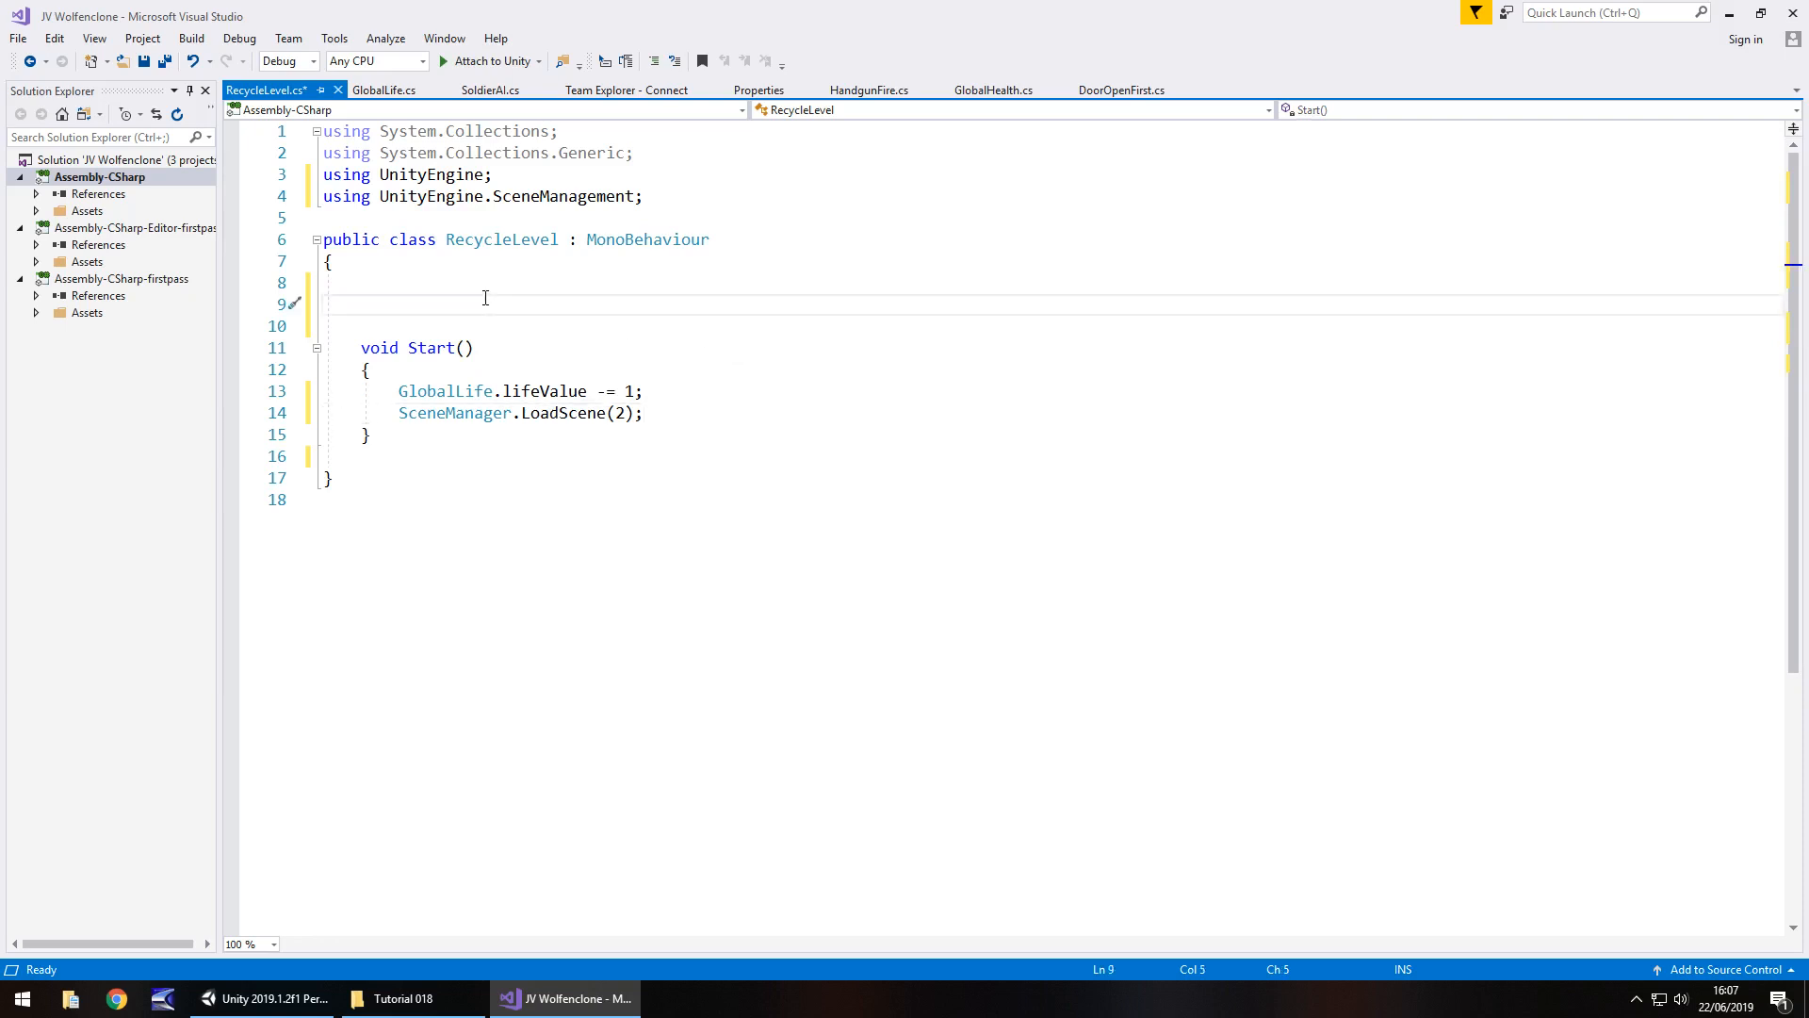
type("public GameObject")
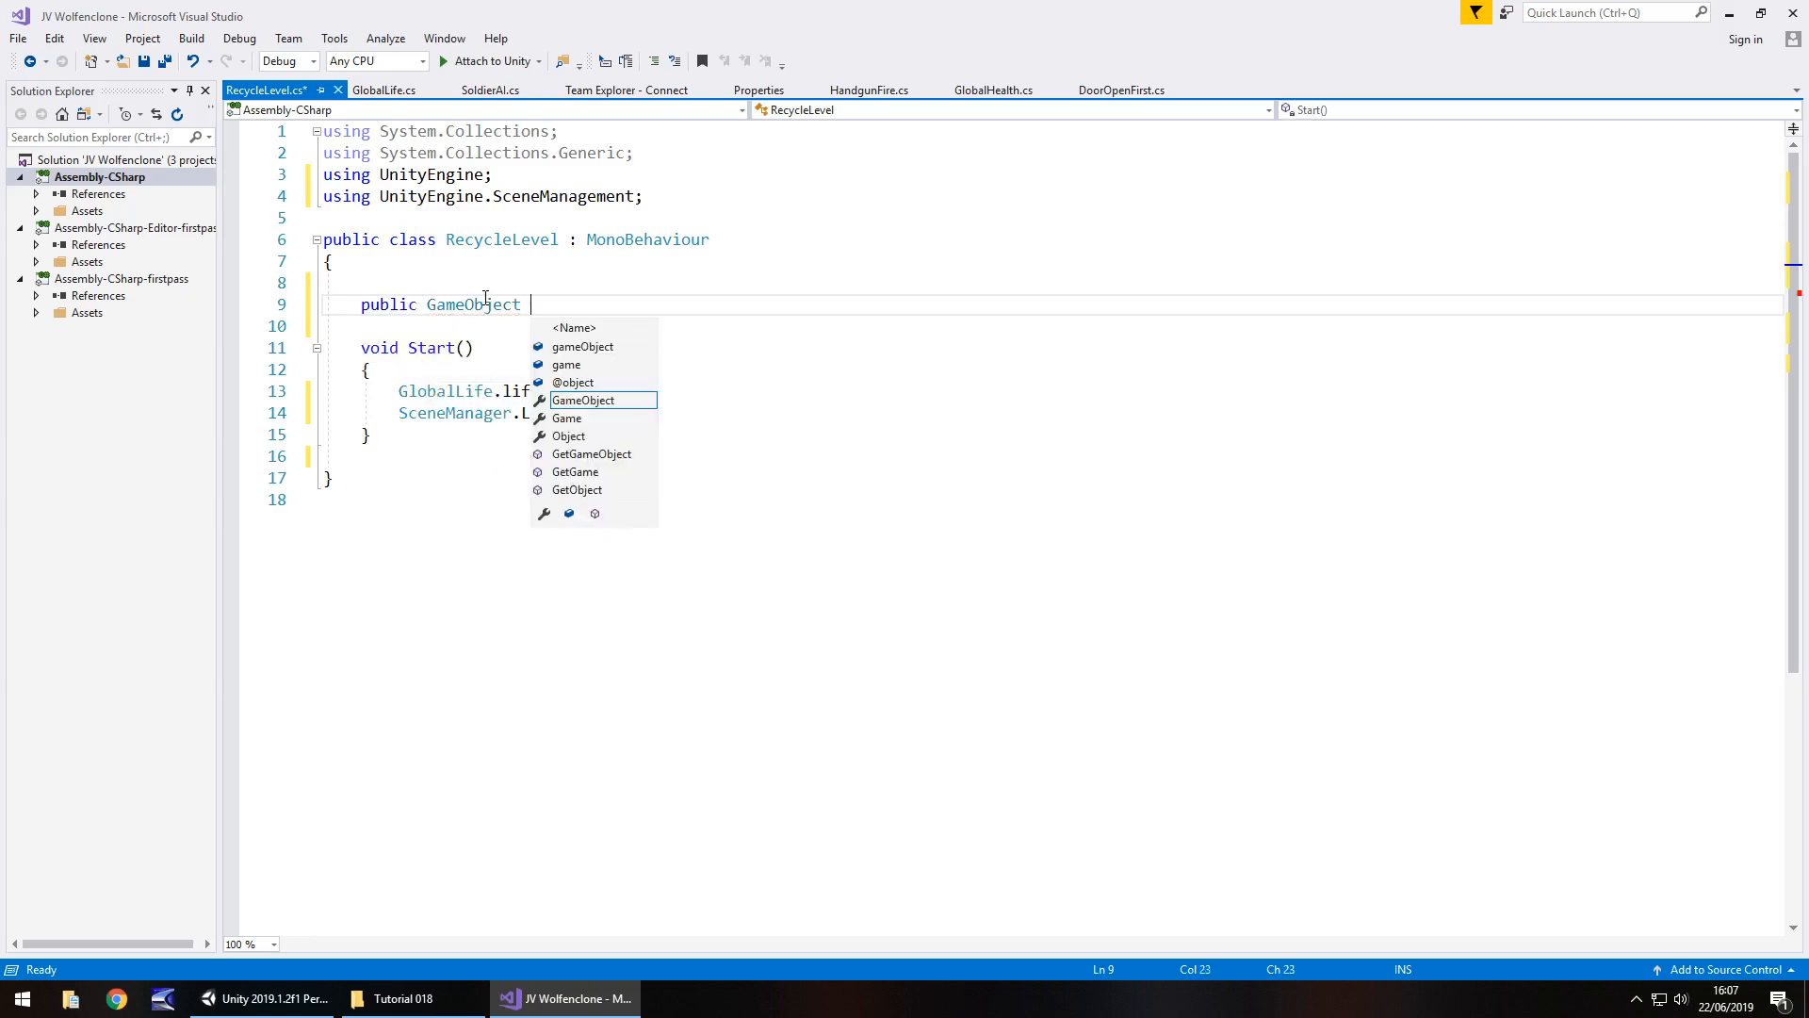
type("gameOver;")
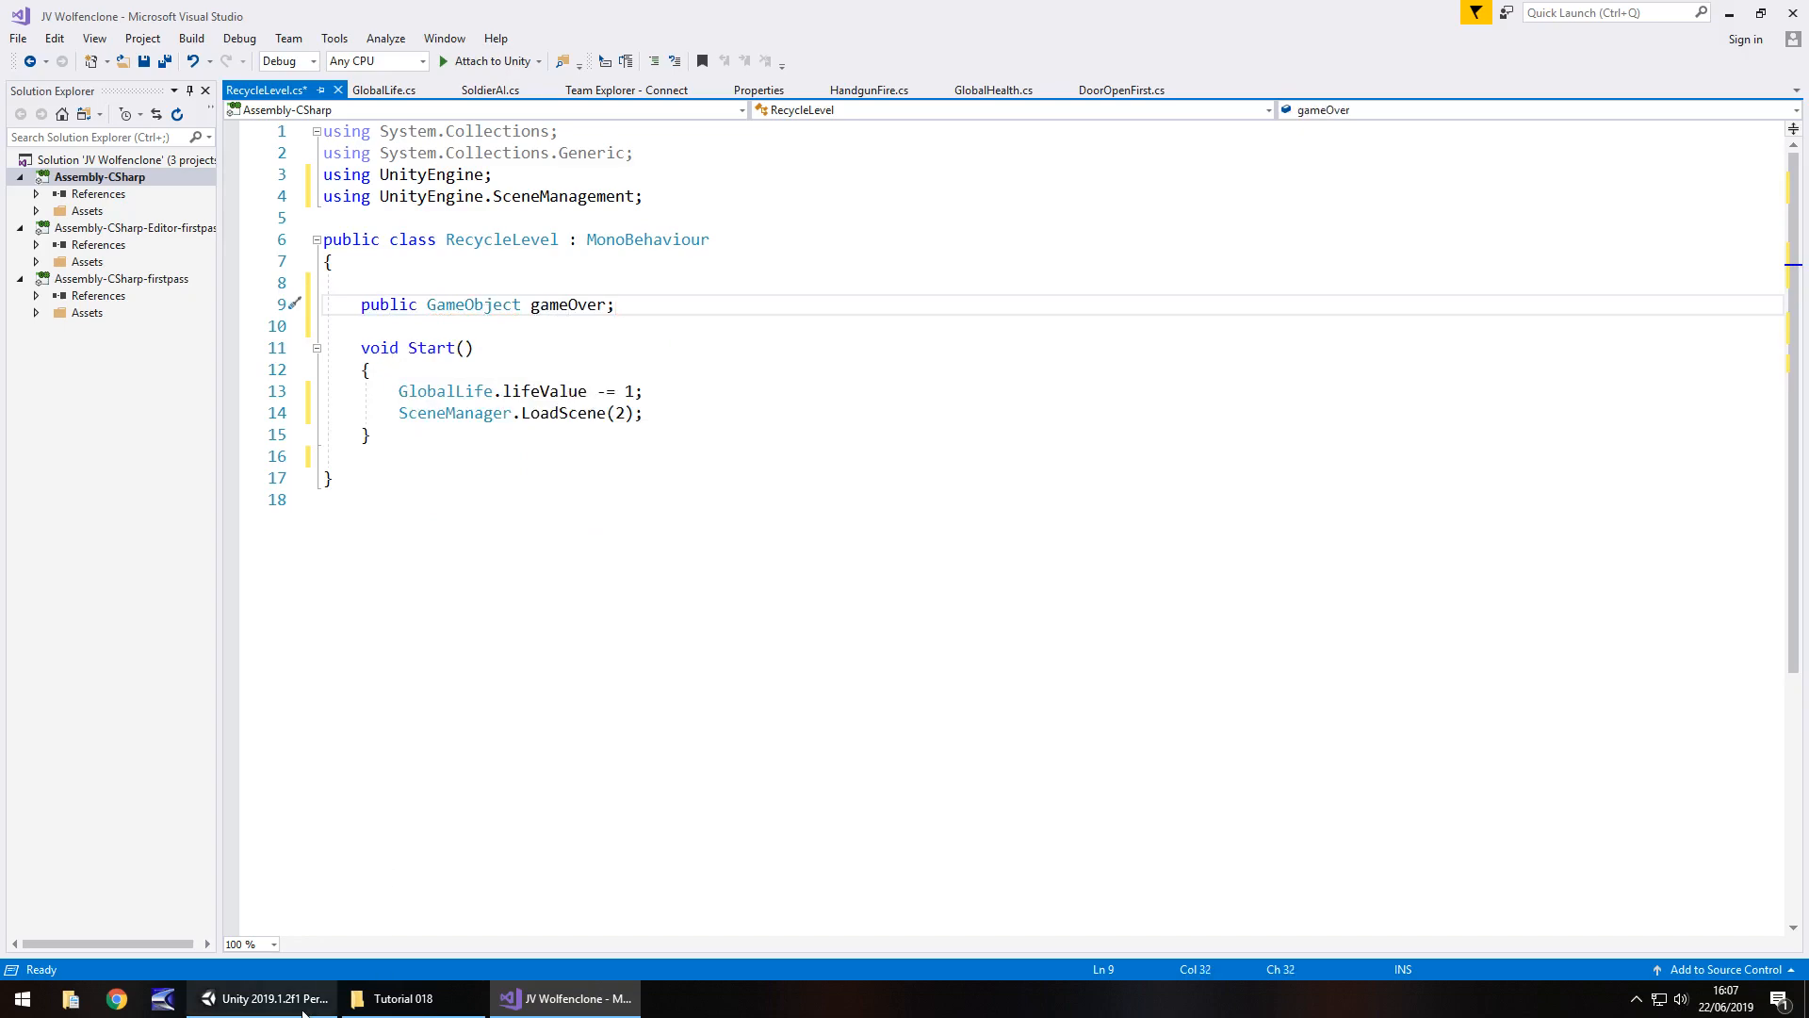
Step: Deactivate the Canvas GAME OVER Text object in the Inspector, then return to the script
left_click(264, 999)
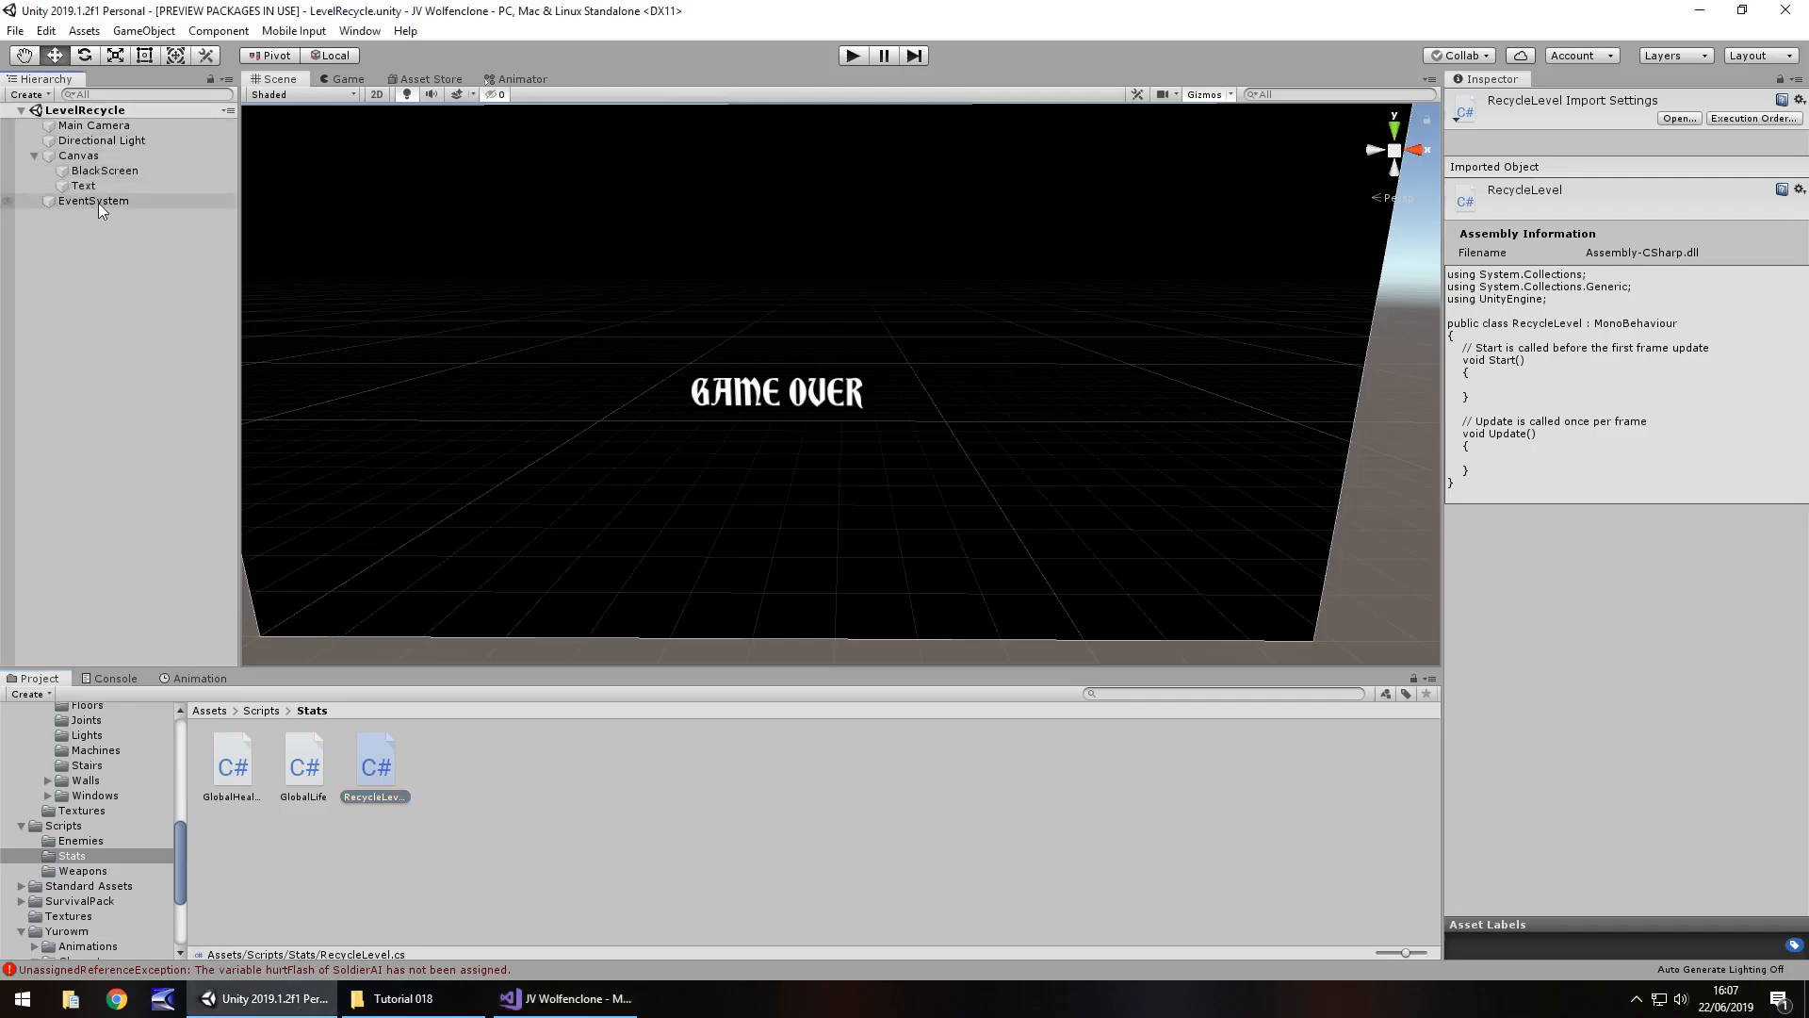
left_click(83, 187)
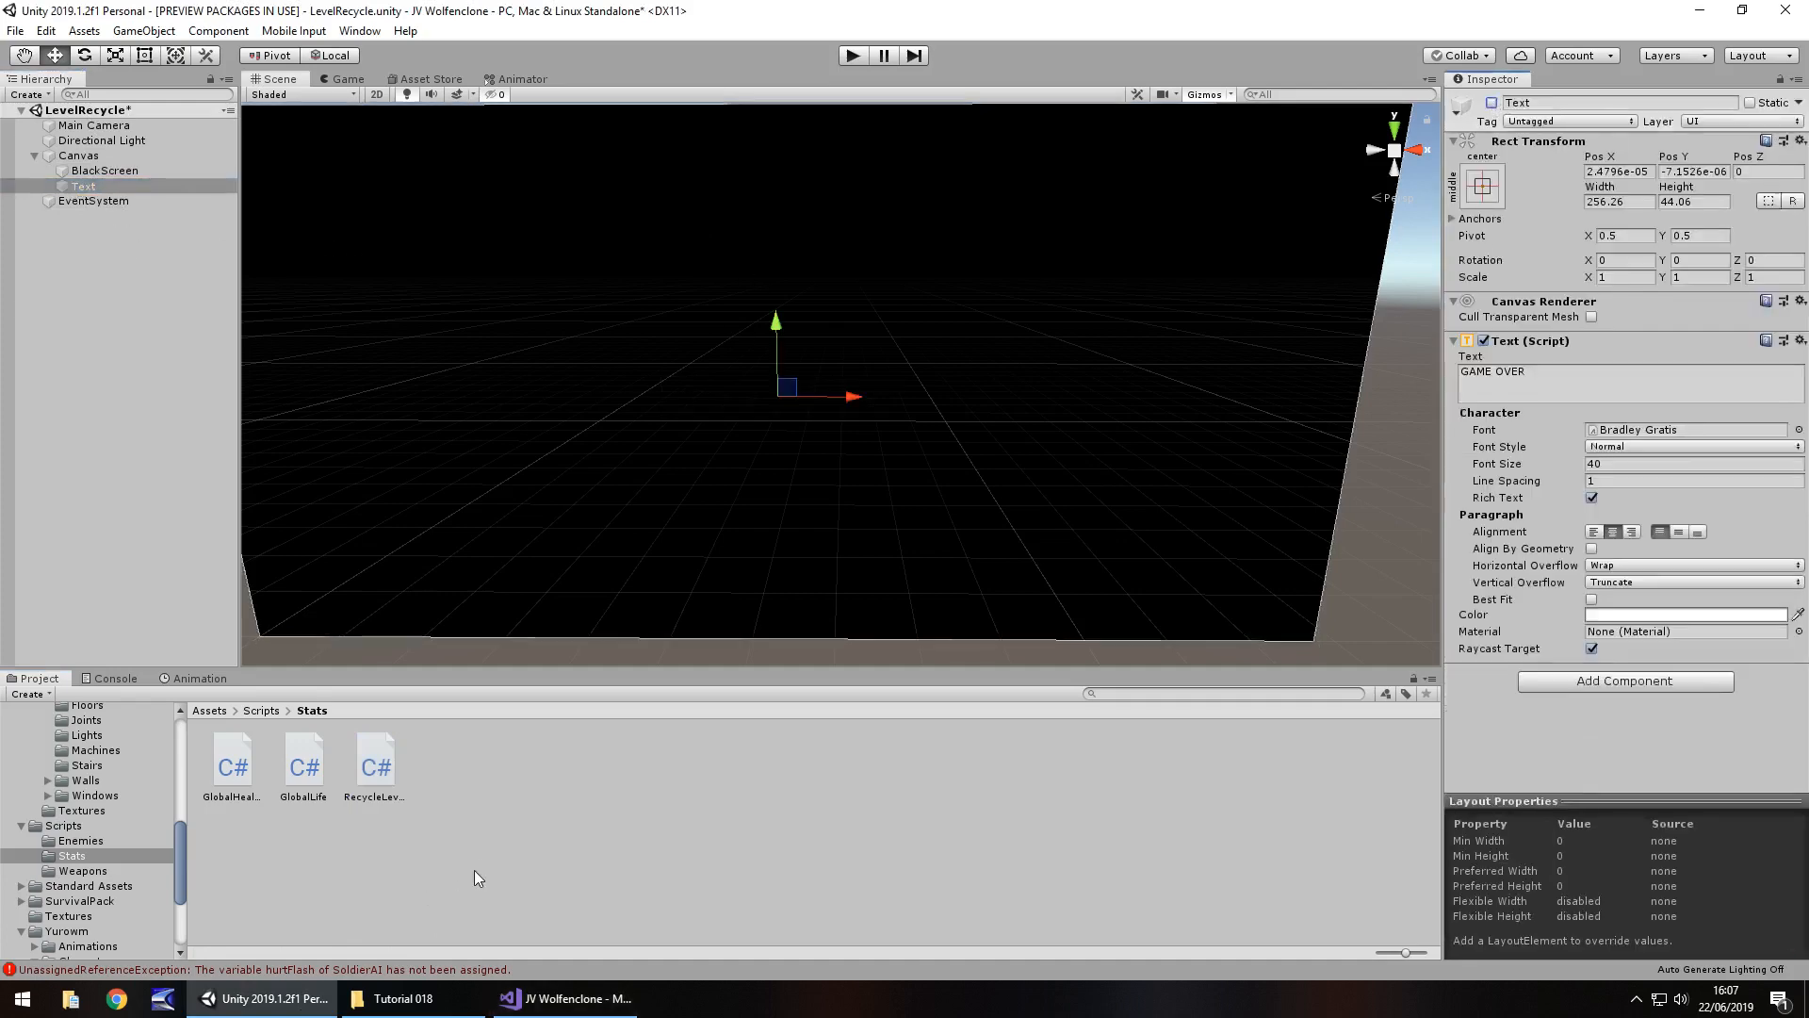
mouse_move(505, 899)
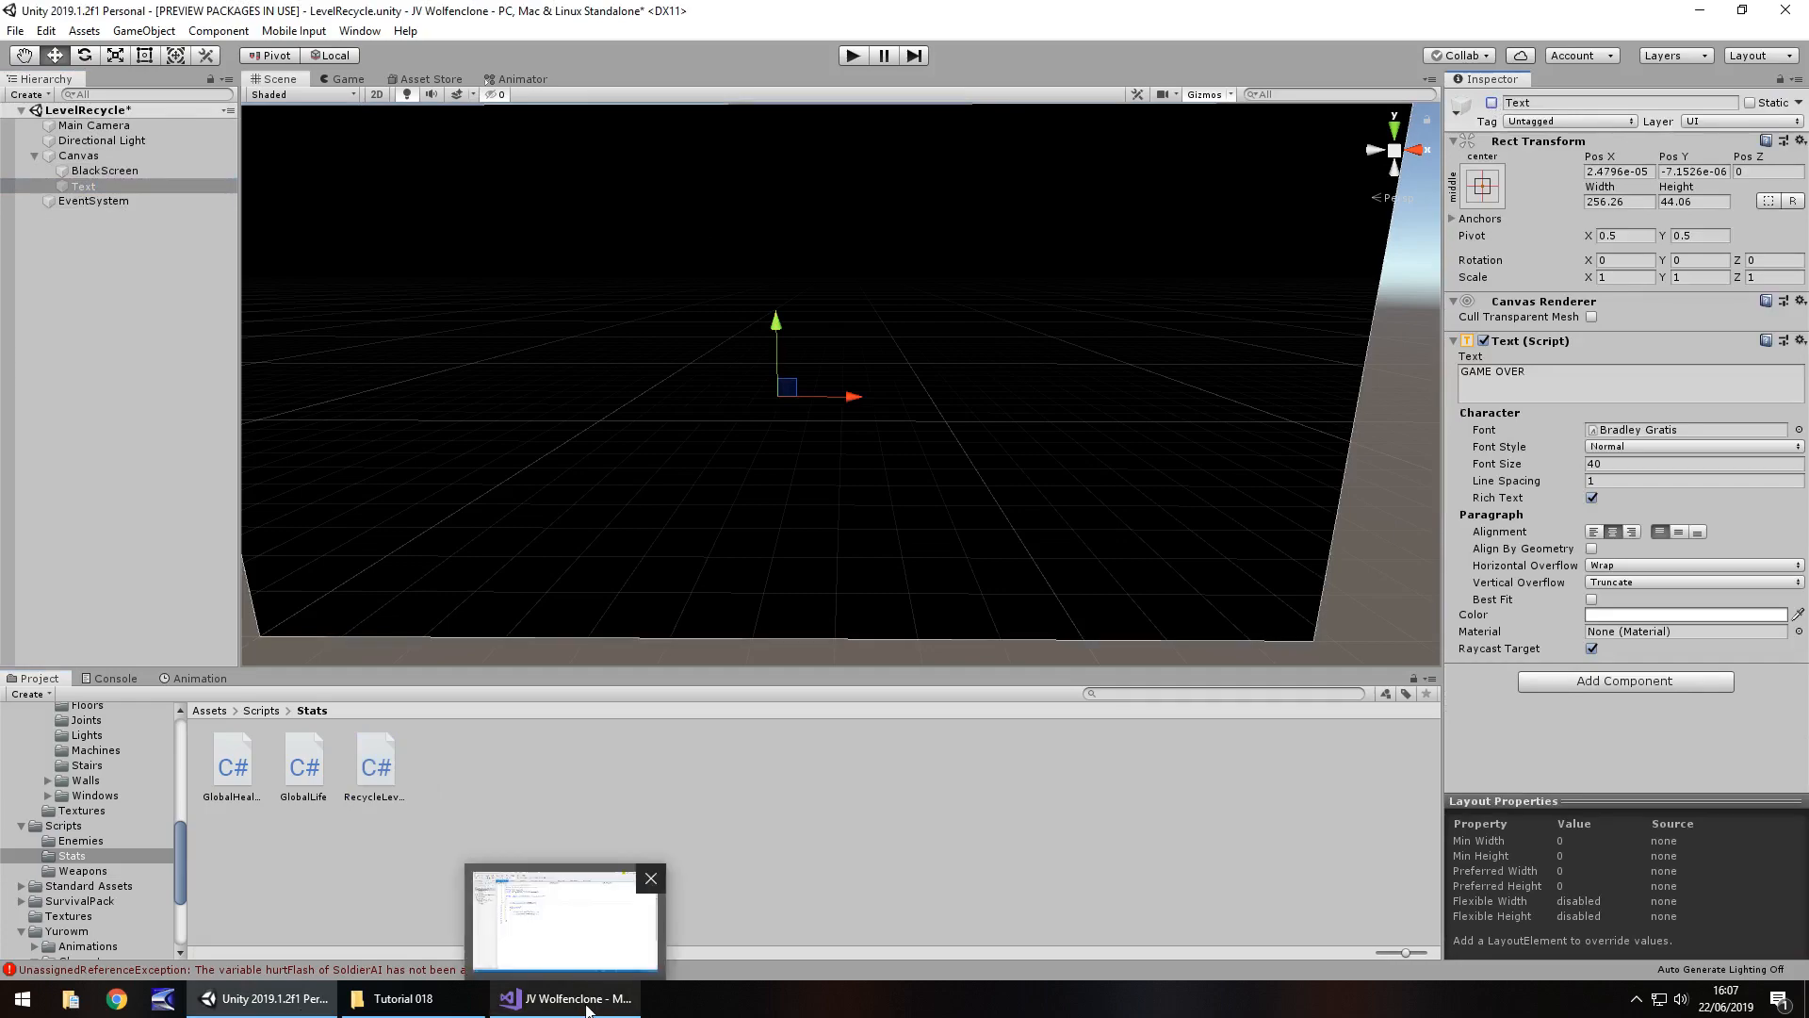
left_click(563, 998)
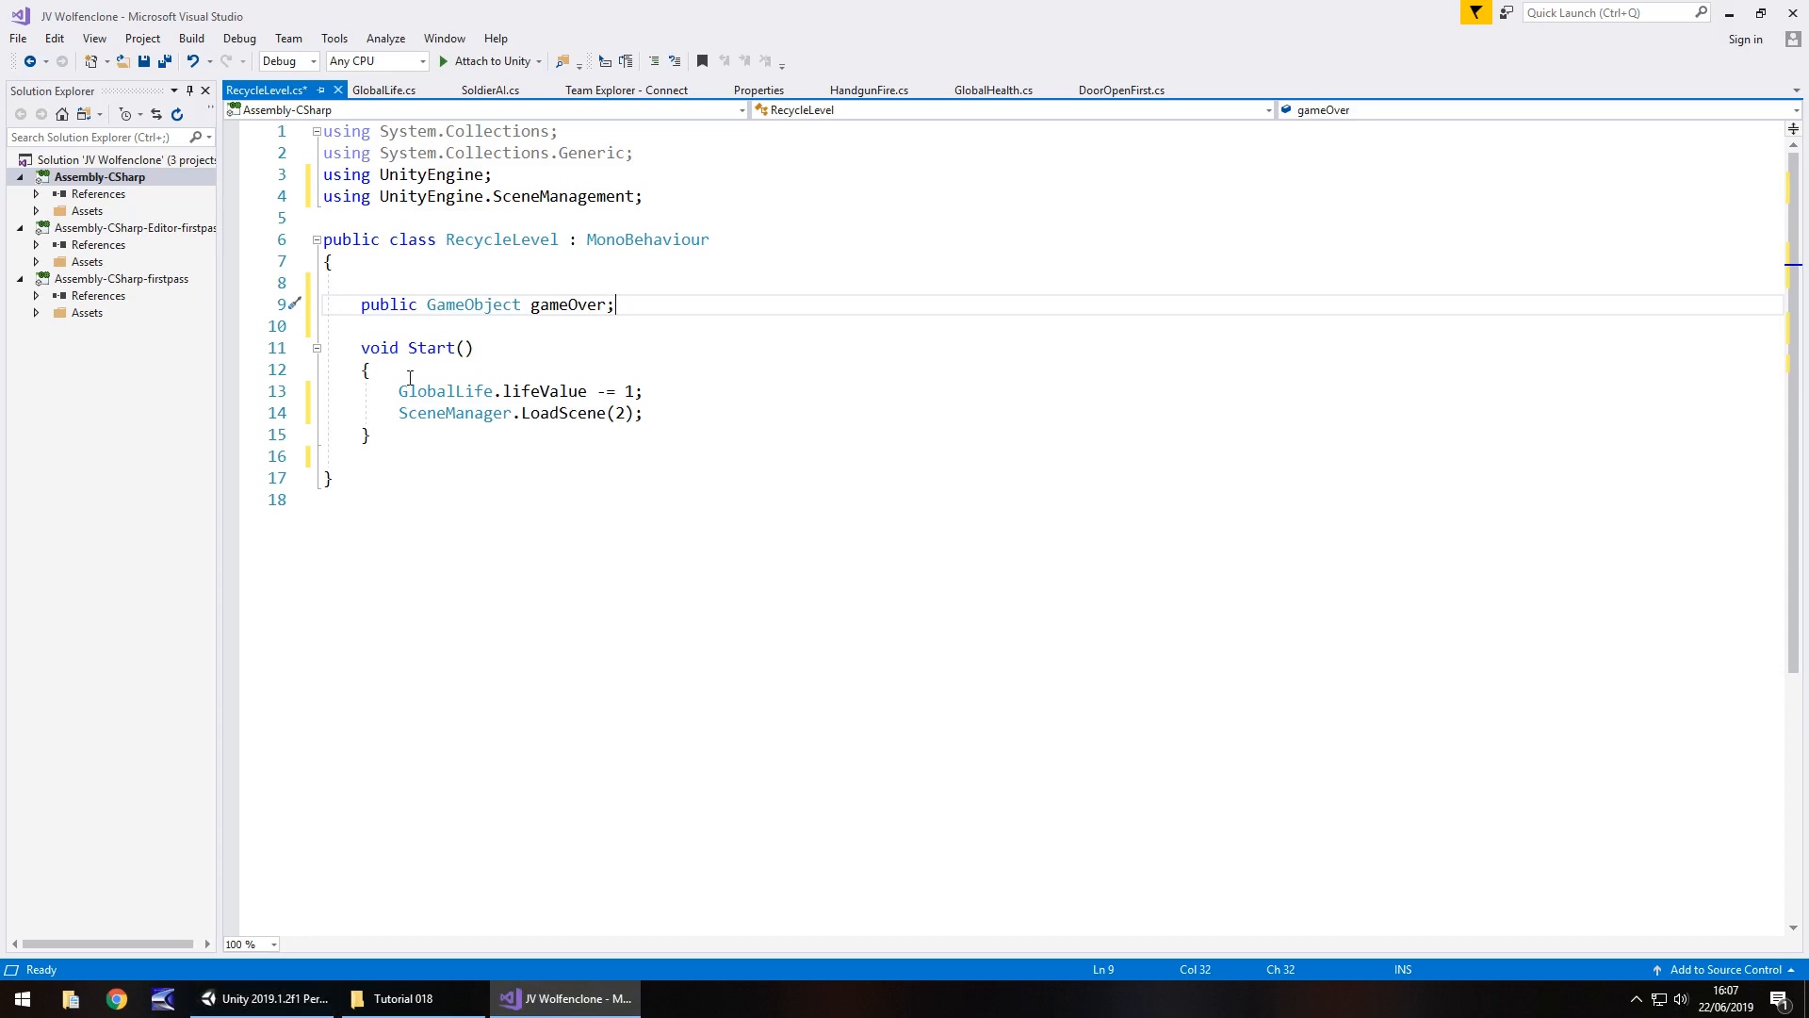
Step: Write if (GlobalLife.lifeValue == 0) { gameOver.SetActive(true); } with an empty else block in Start
left_click(644, 390)
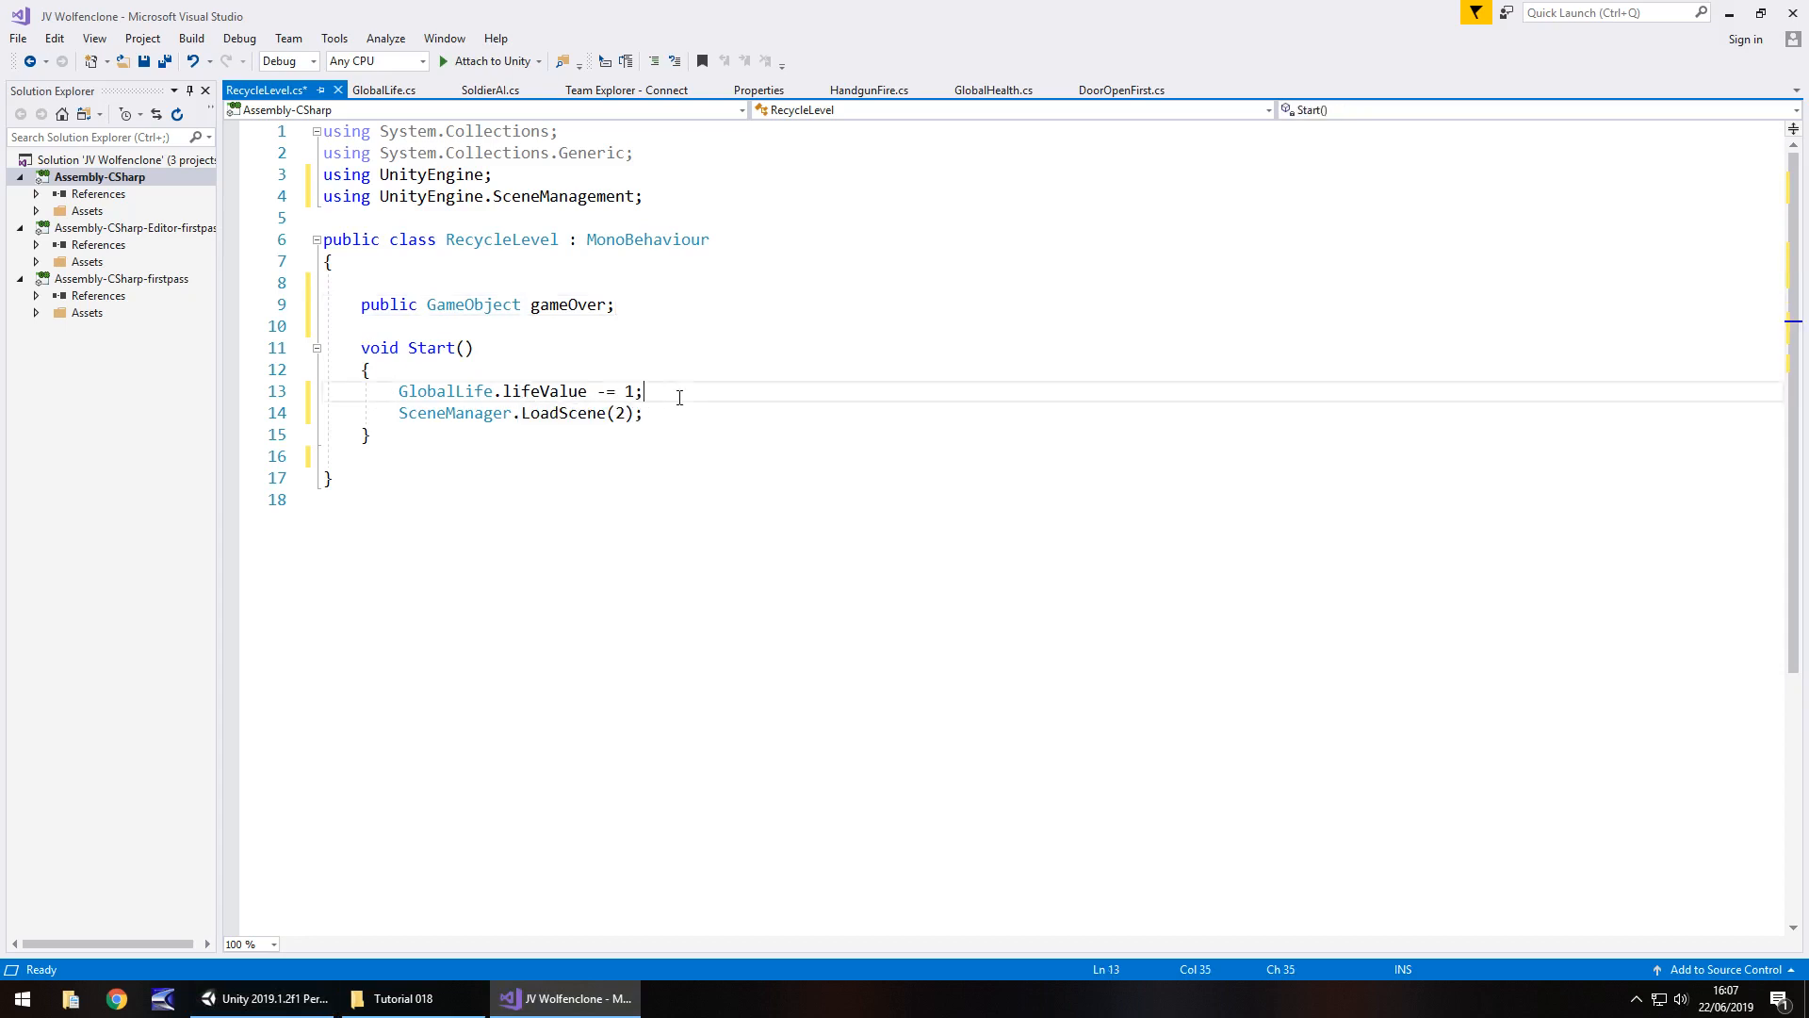
type("if (")
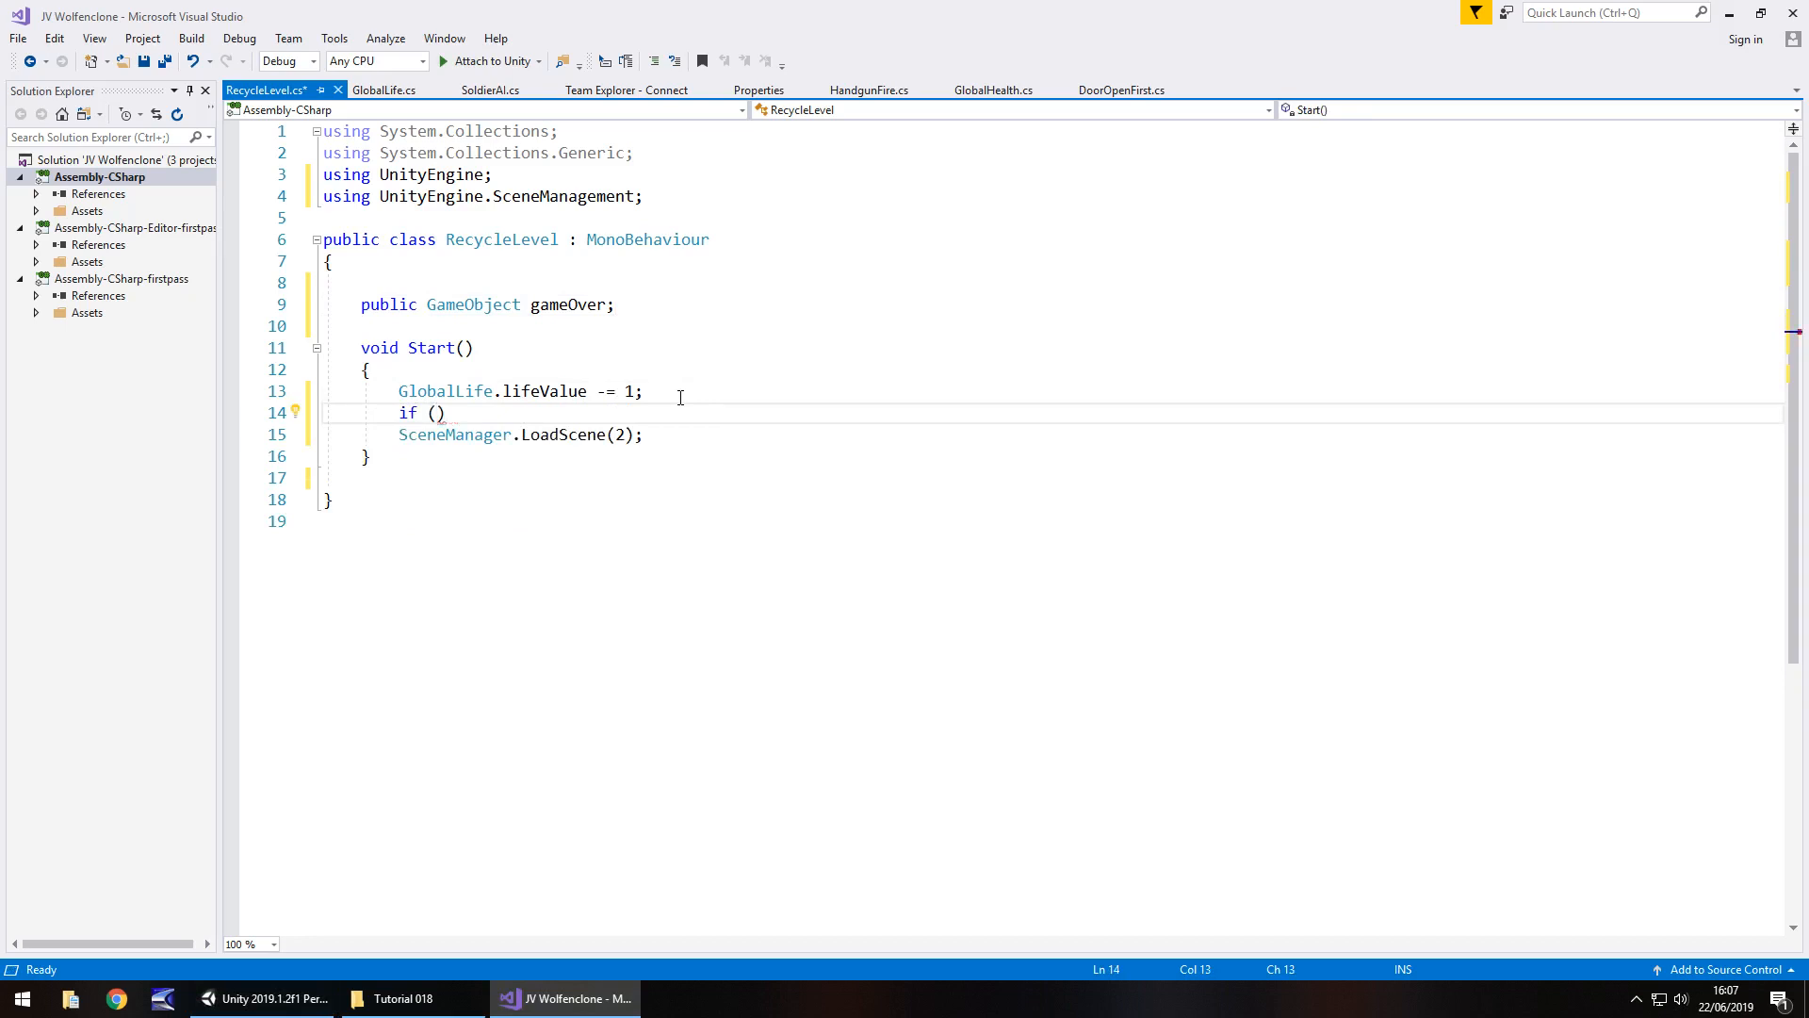
type("GlobalLife.lifeValue")
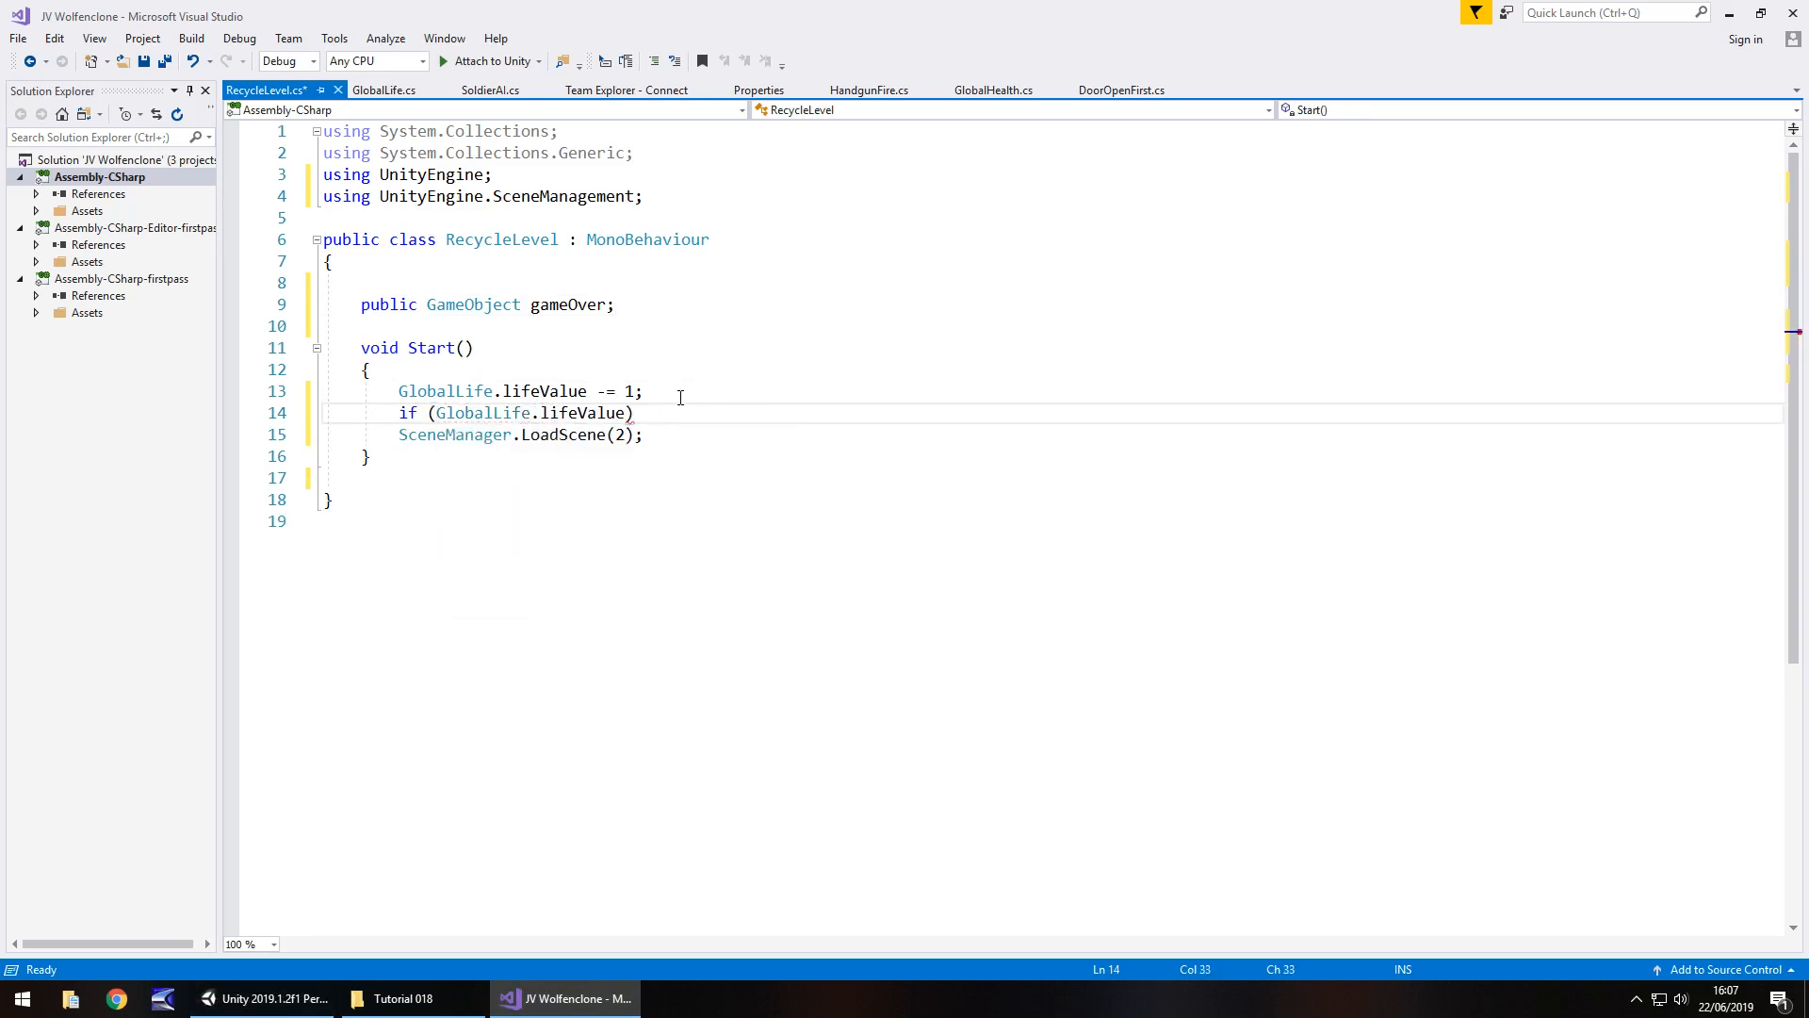
type("== 0")
type("{")
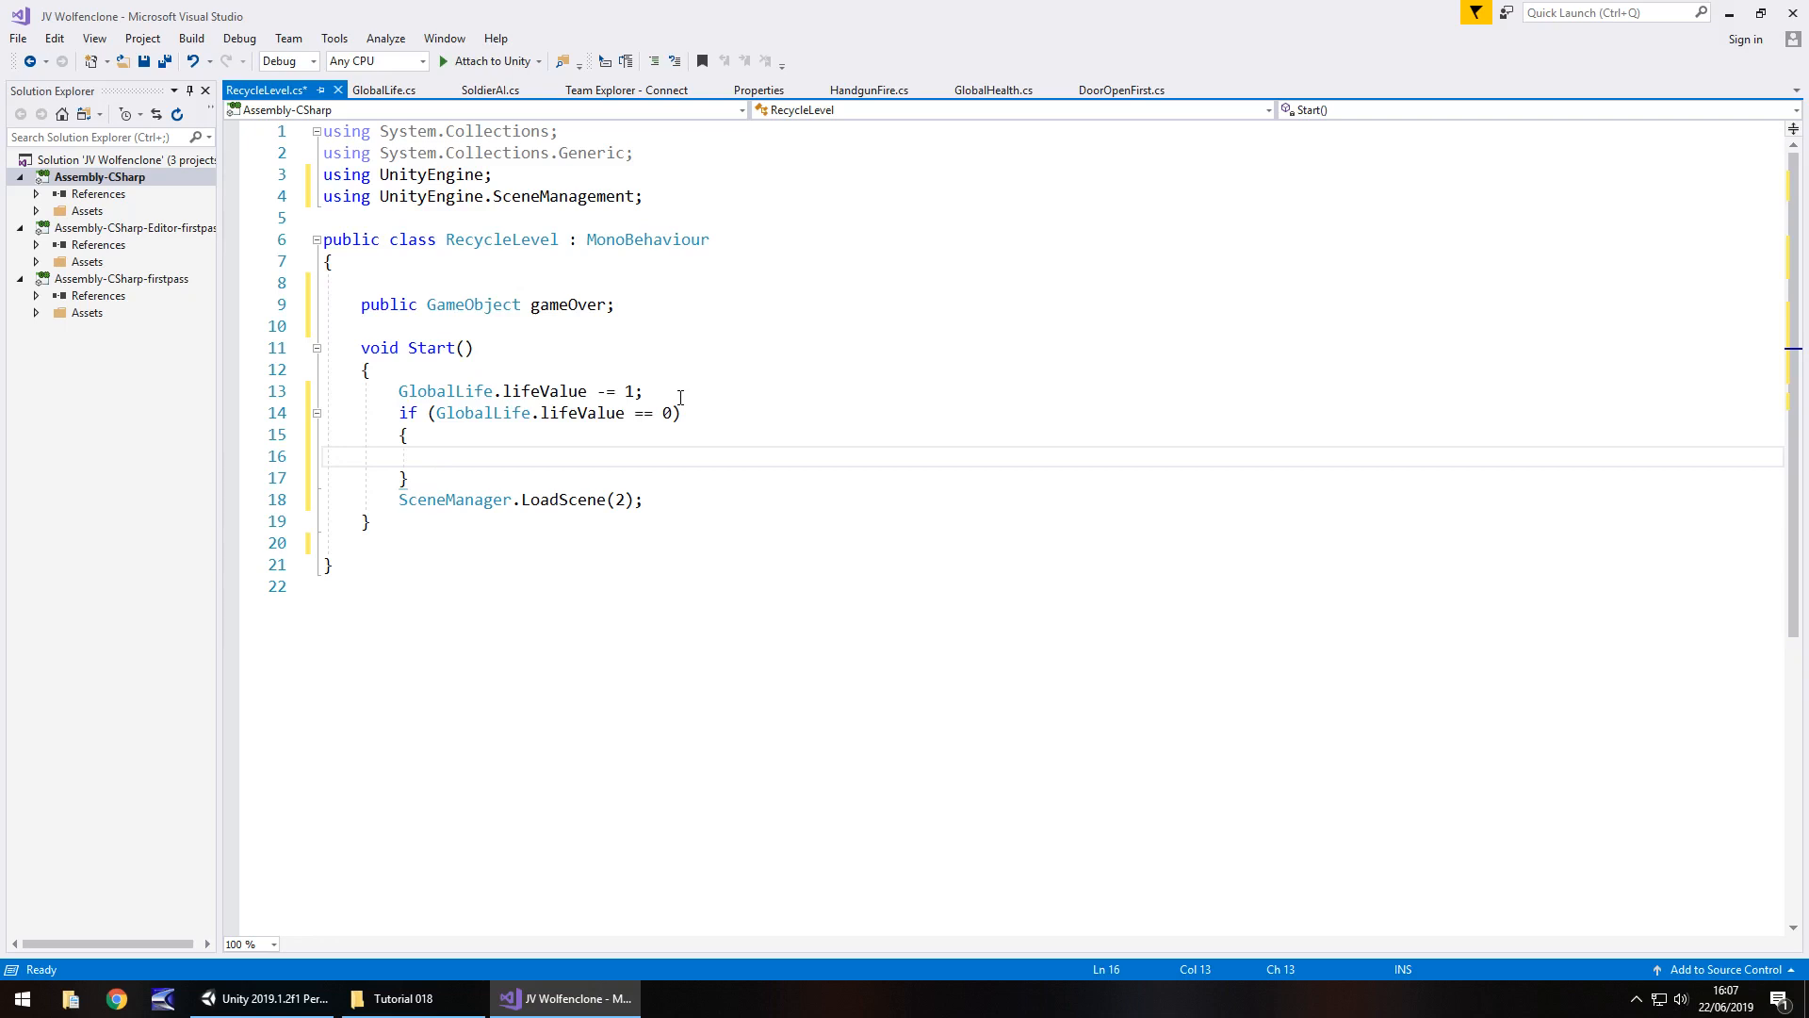
type("gam")
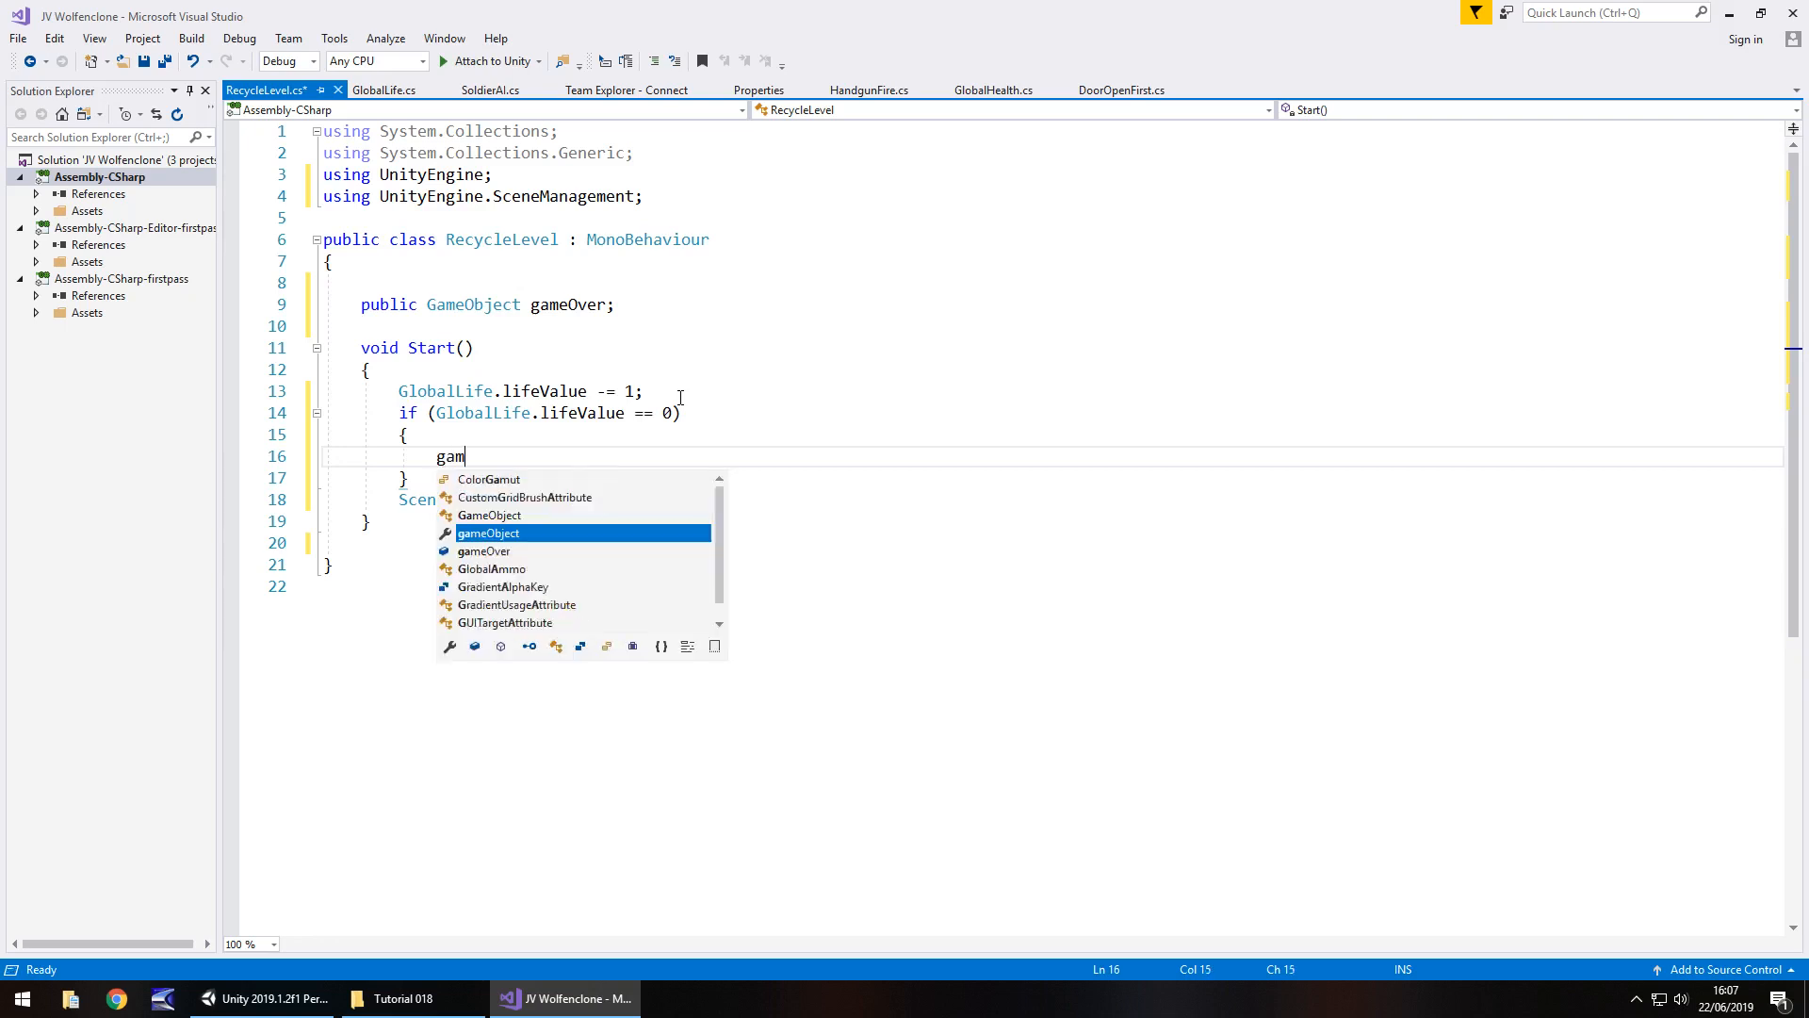
type("O")
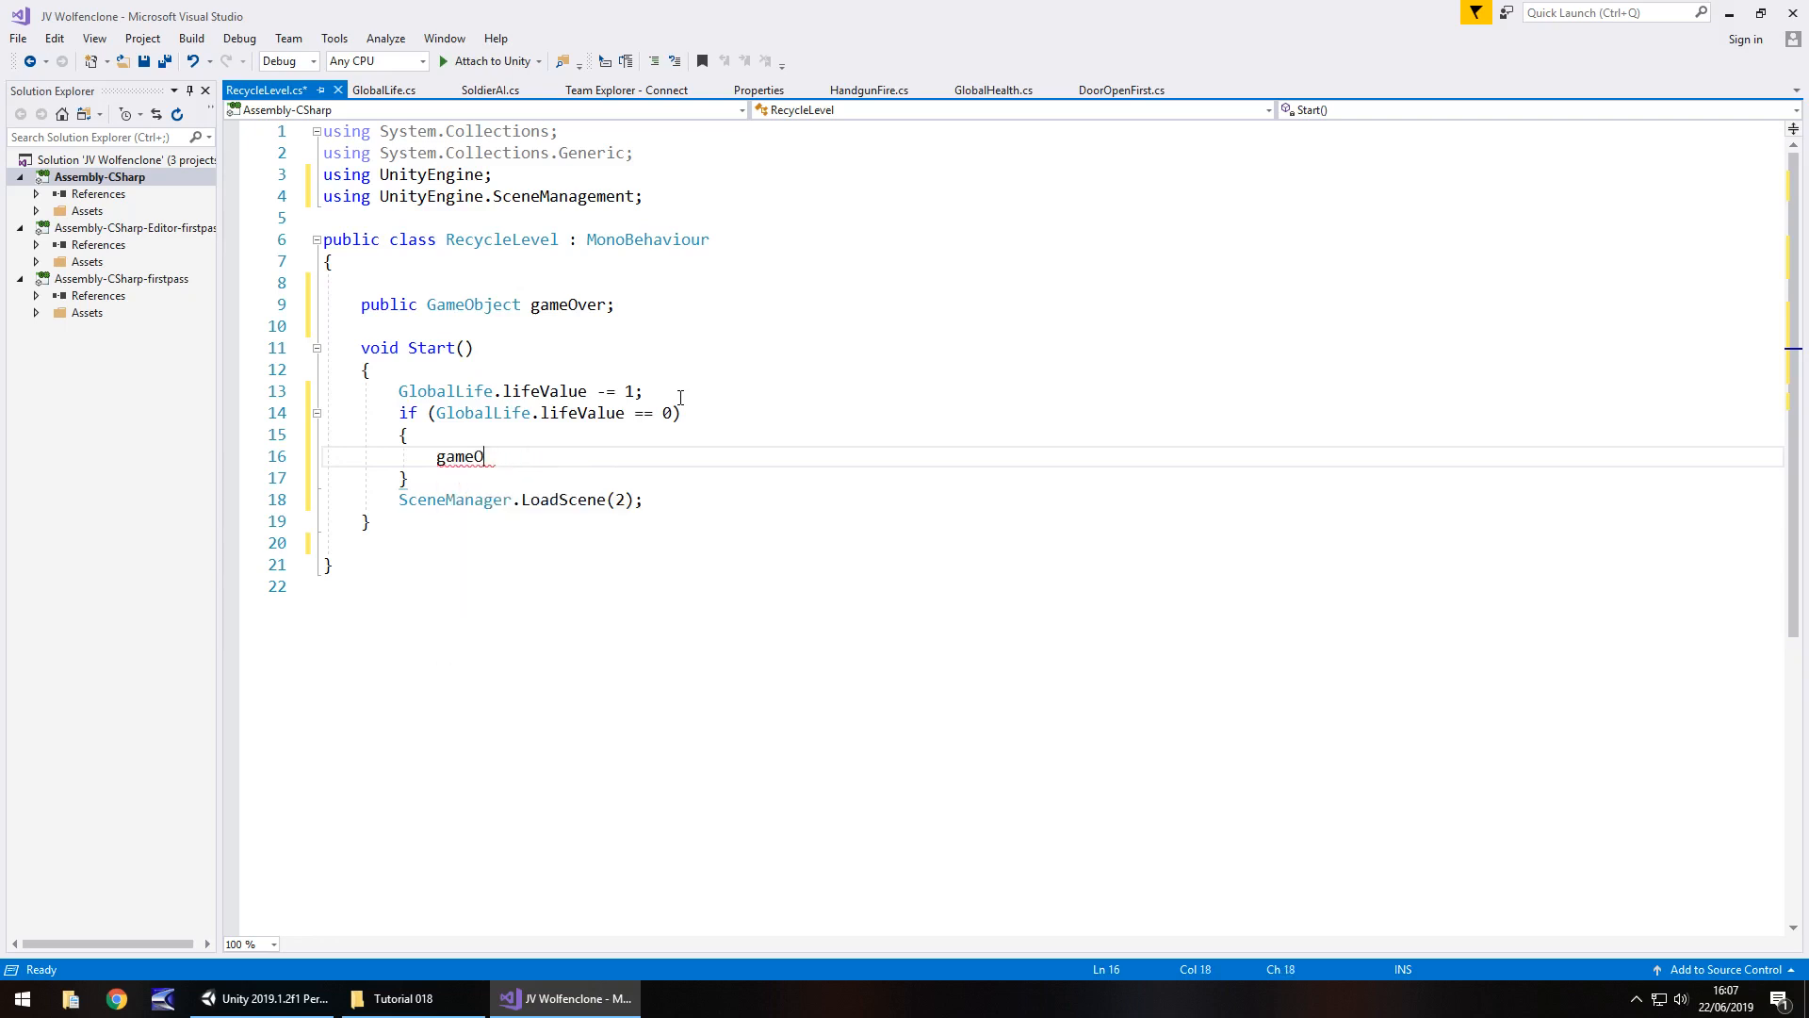
type("ver.SetActive(true);")
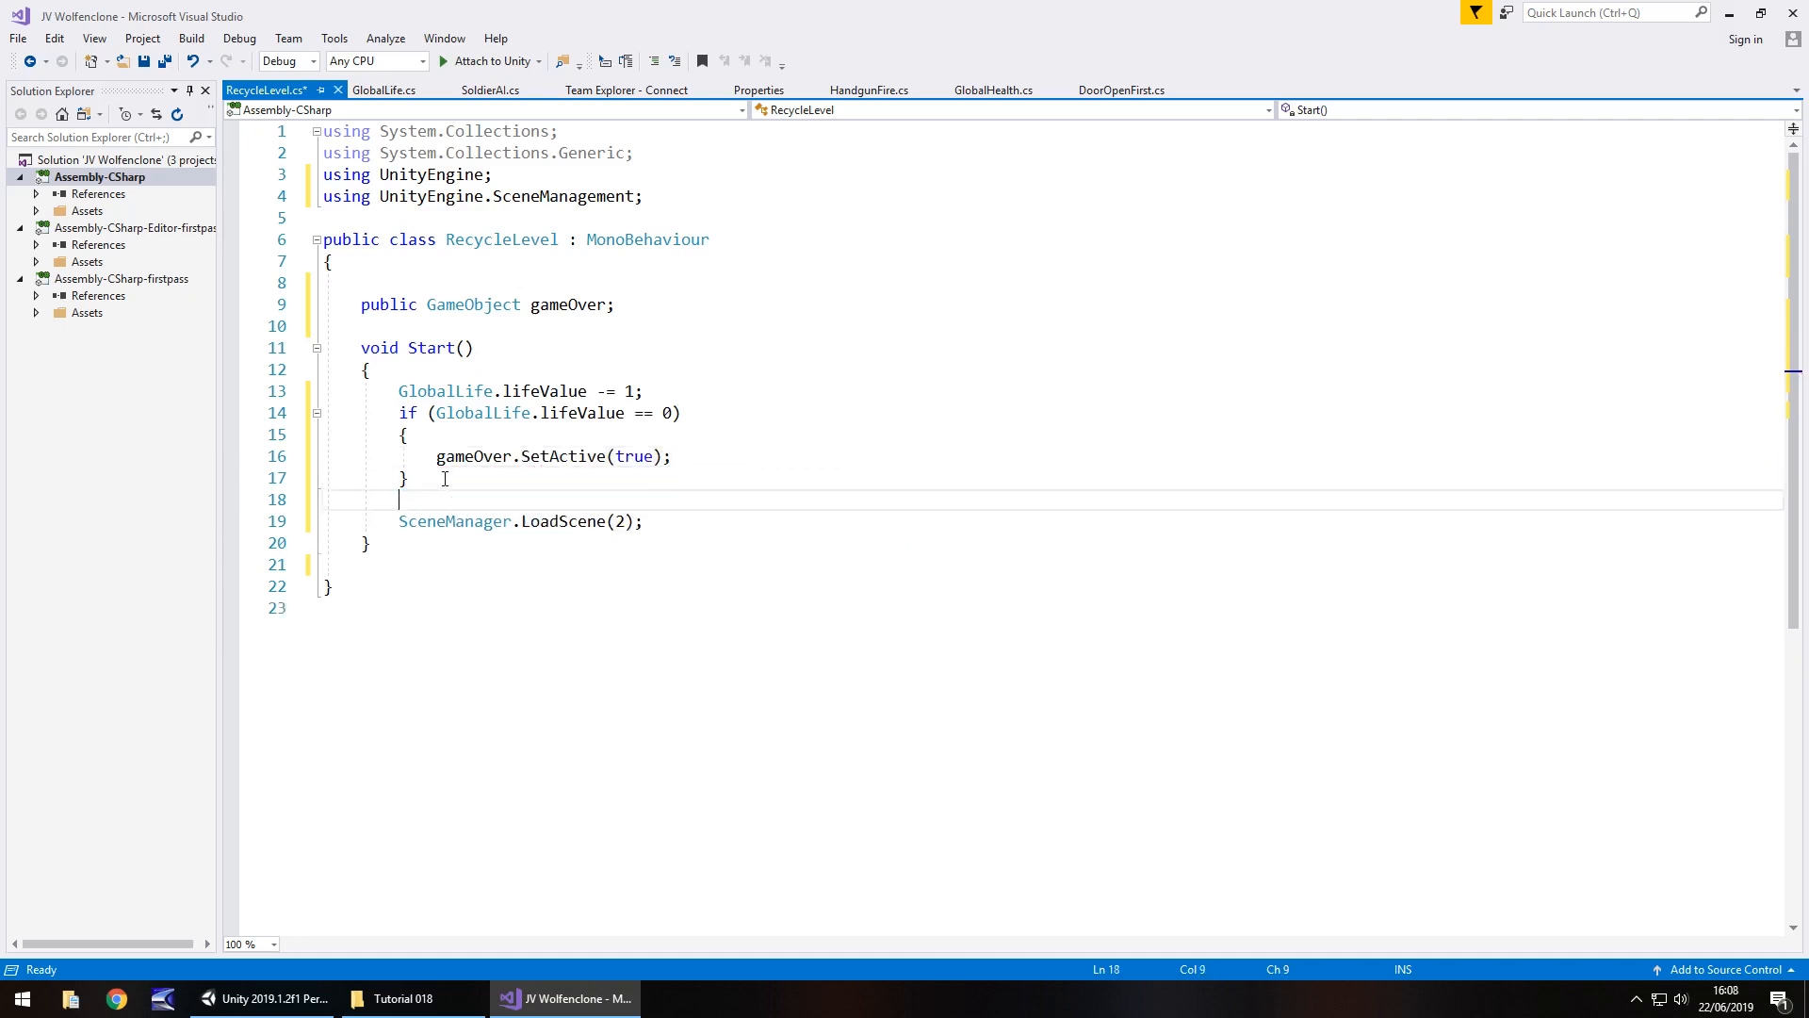
type("else { }")
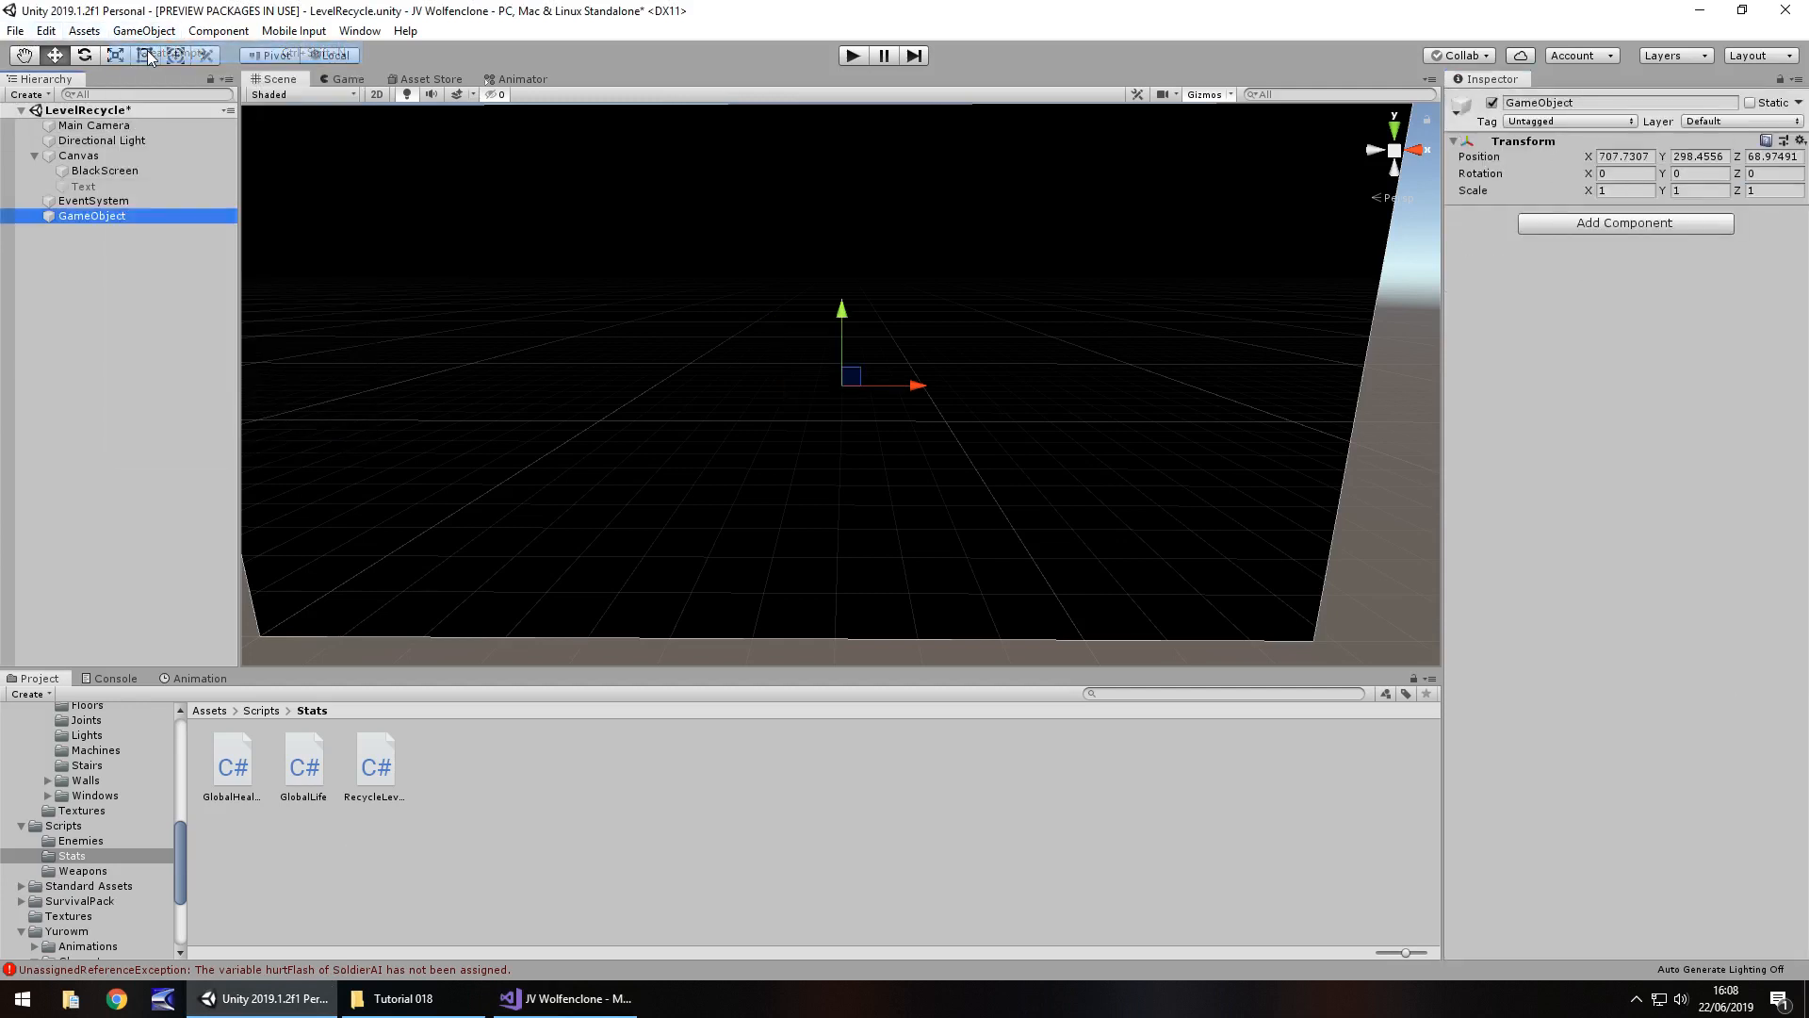
Step: Rename the new empty GameObject in the Hierarchy to Controls
double_click(90, 217)
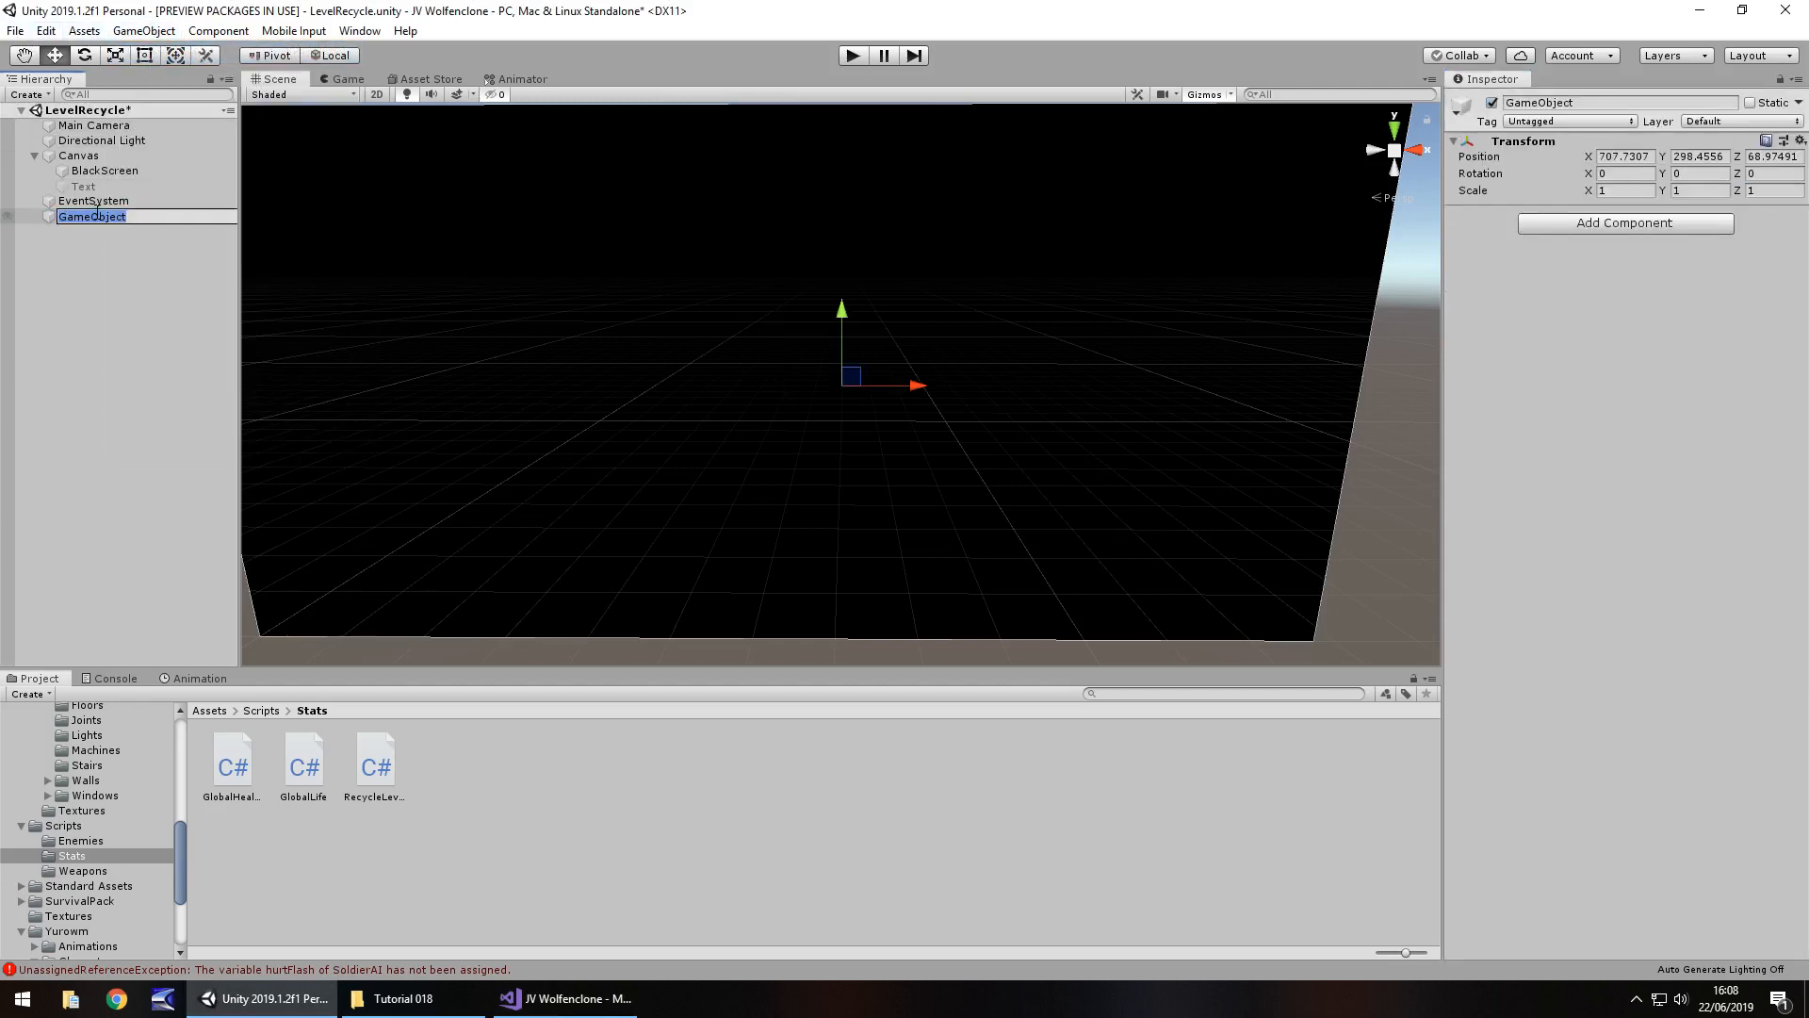
type("Controls")
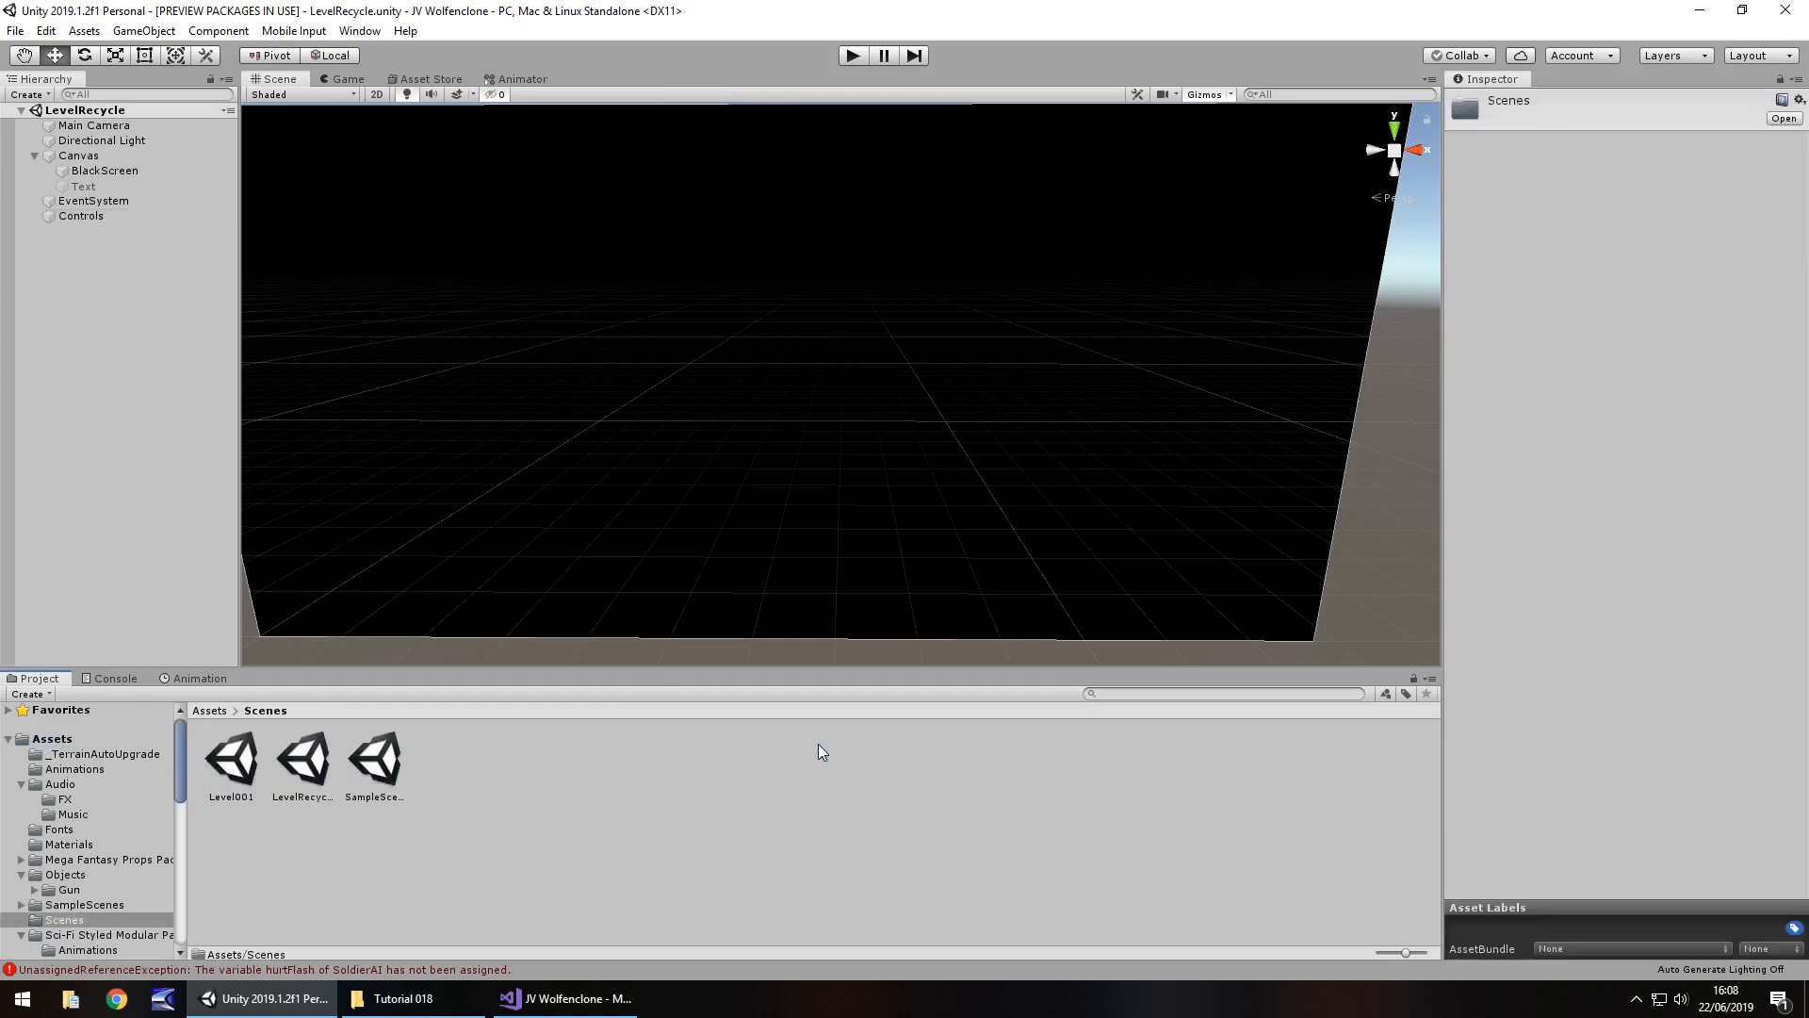
Step: Load Level001 from Assets > Scenes and play-test until GAME OVER appears, then end play mode
double_click(230, 758)
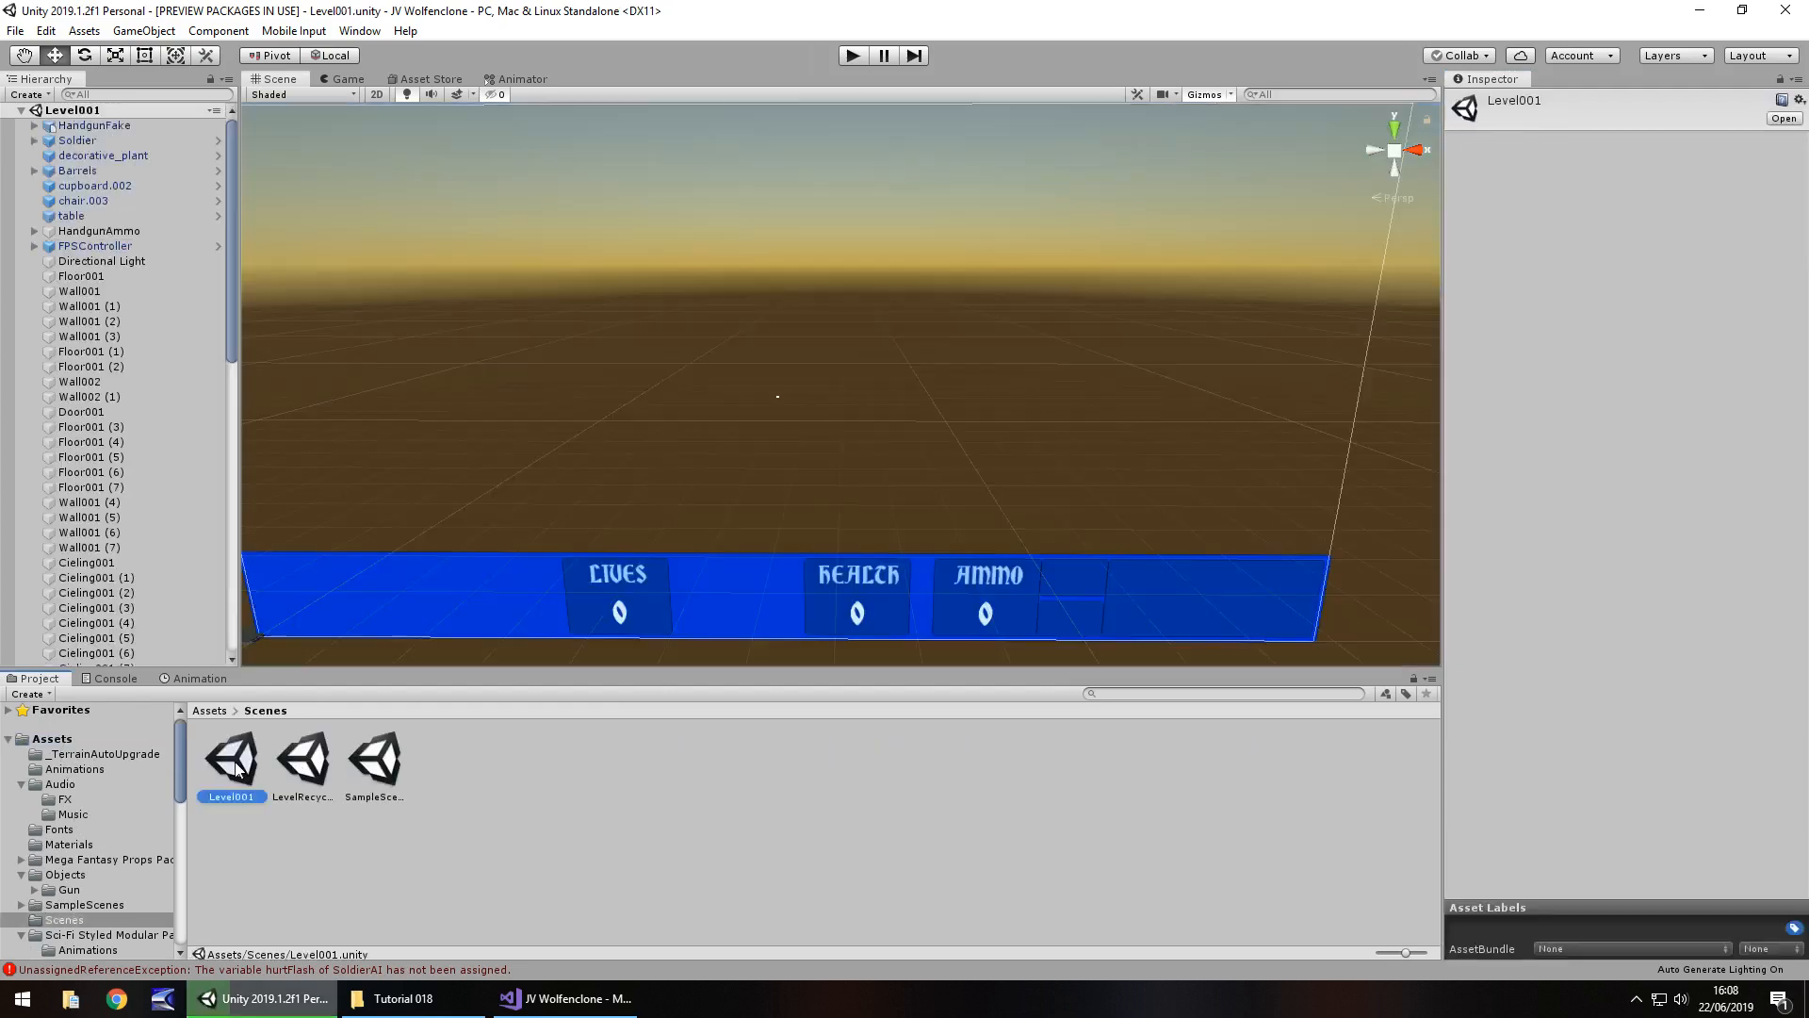
left_click(852, 55)
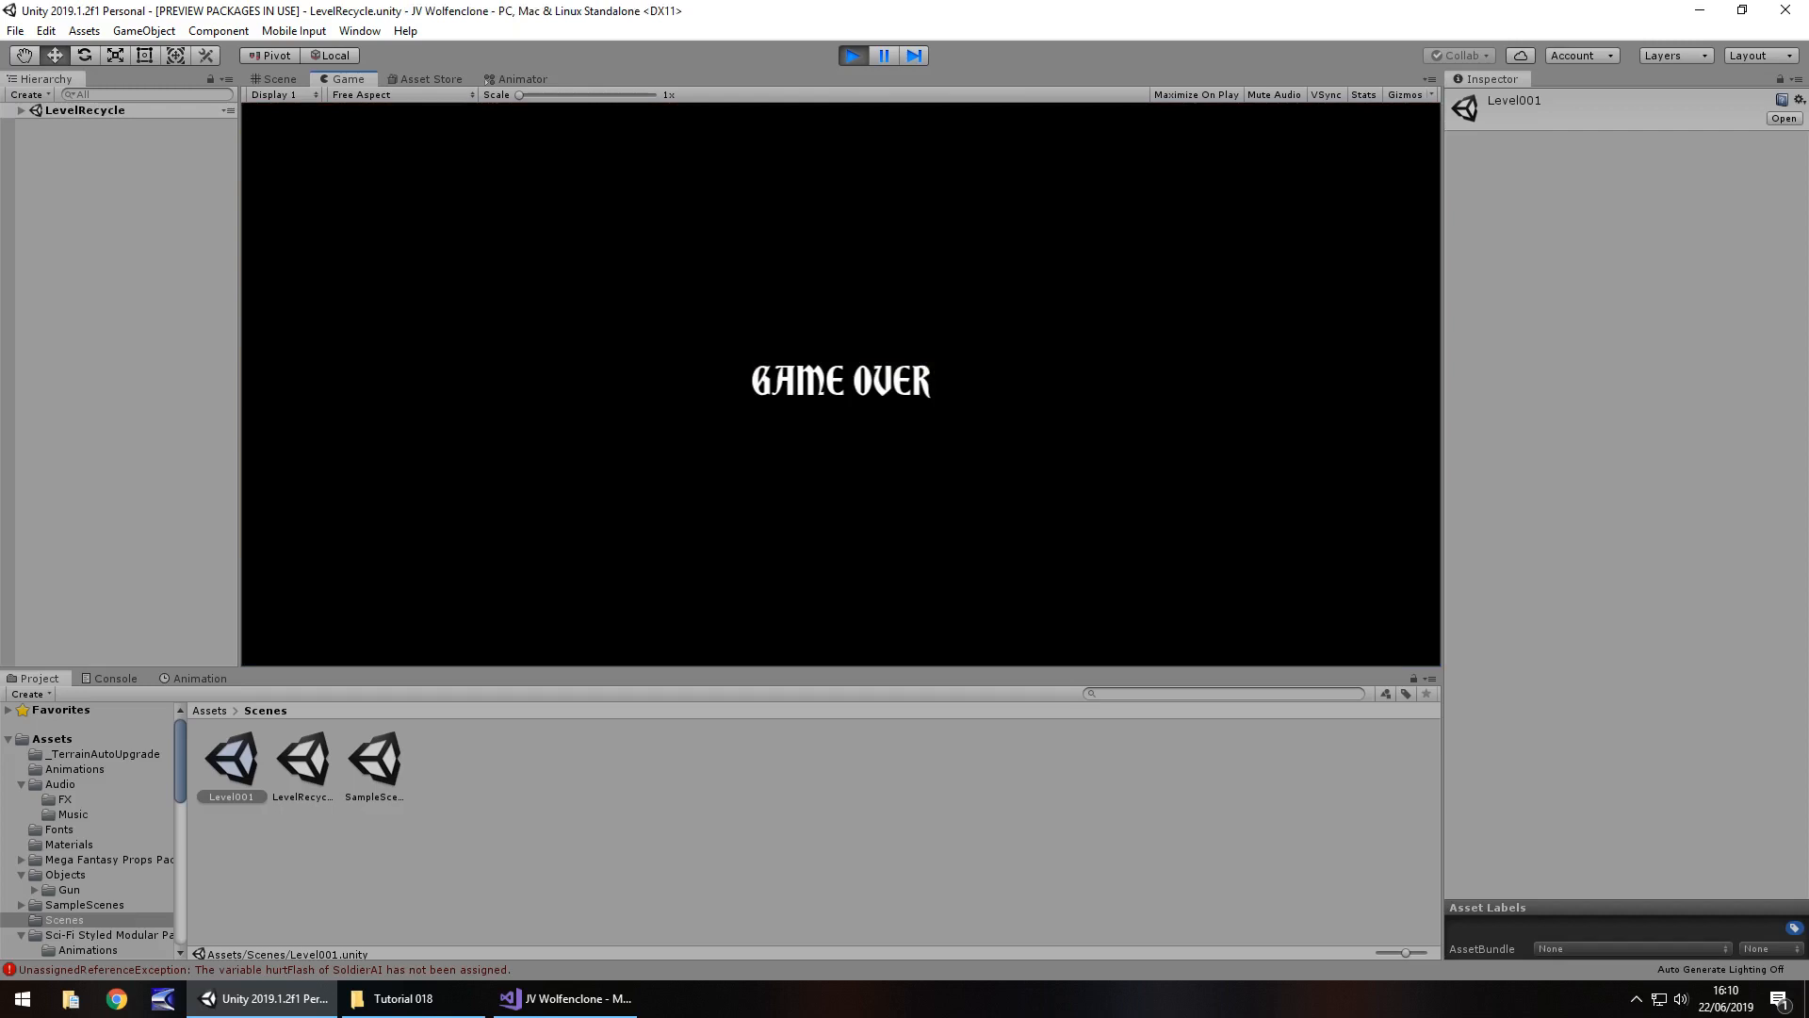
left_click(912, 55)
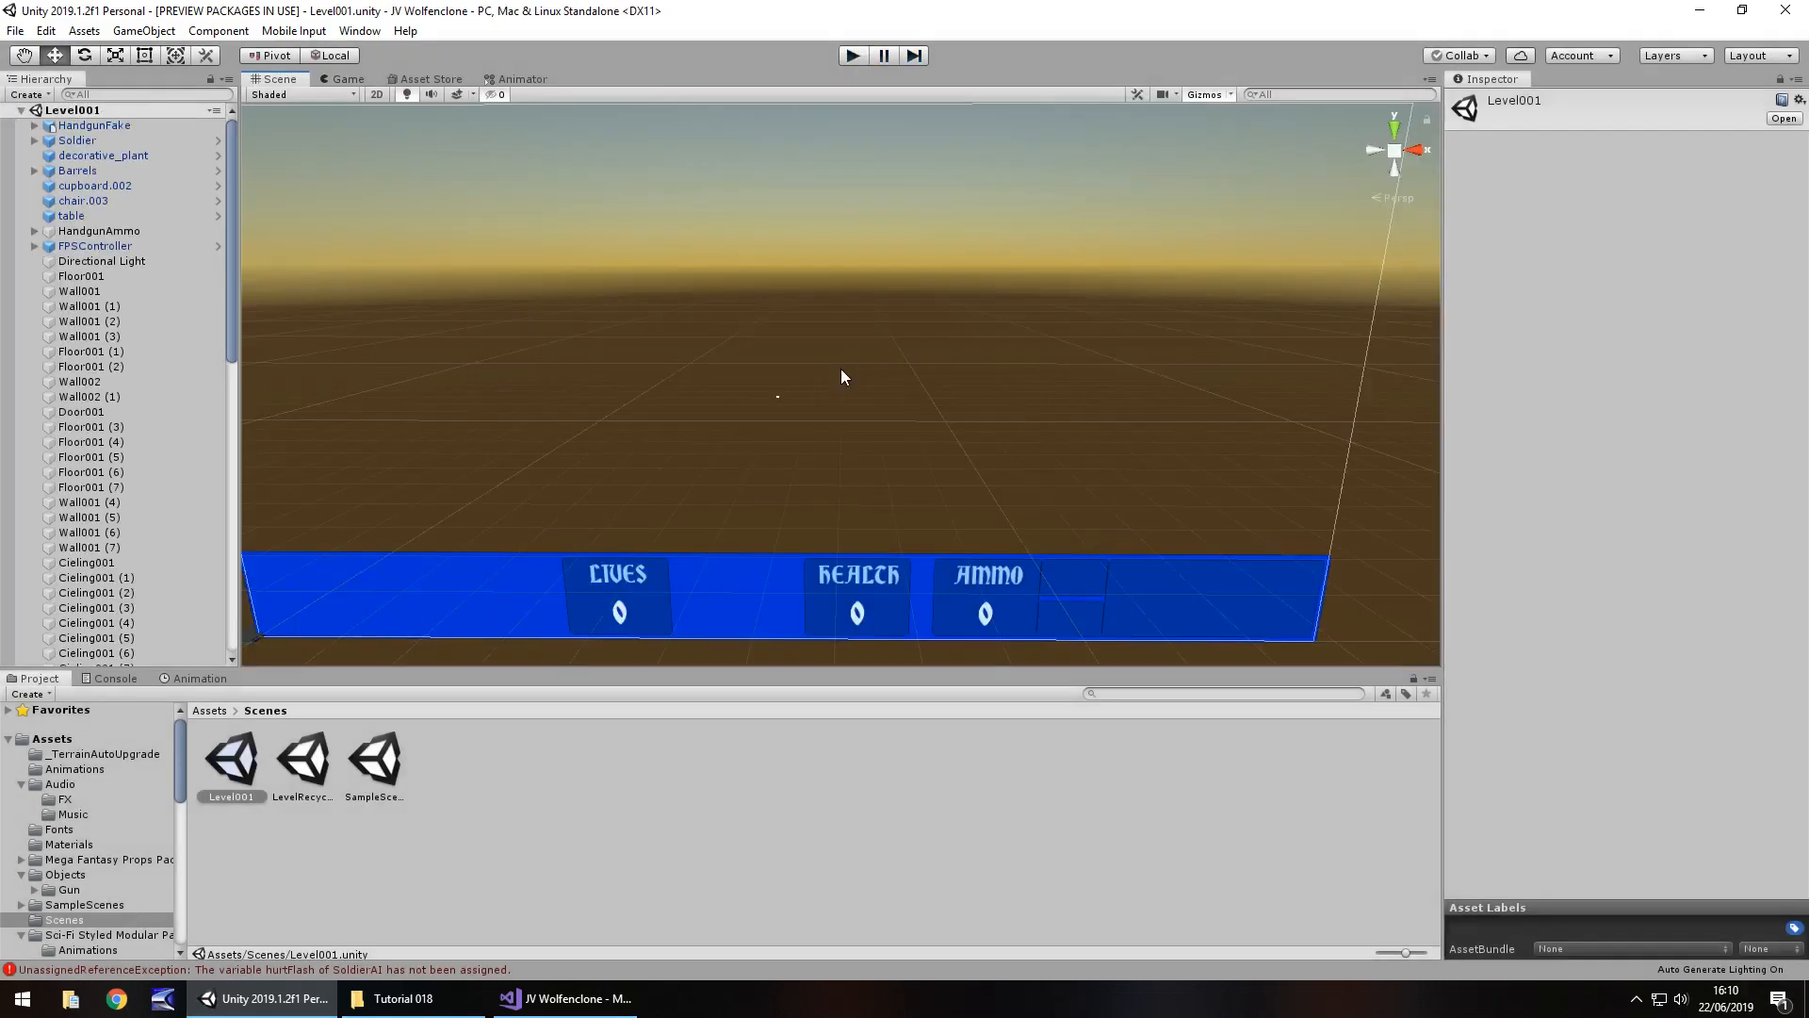